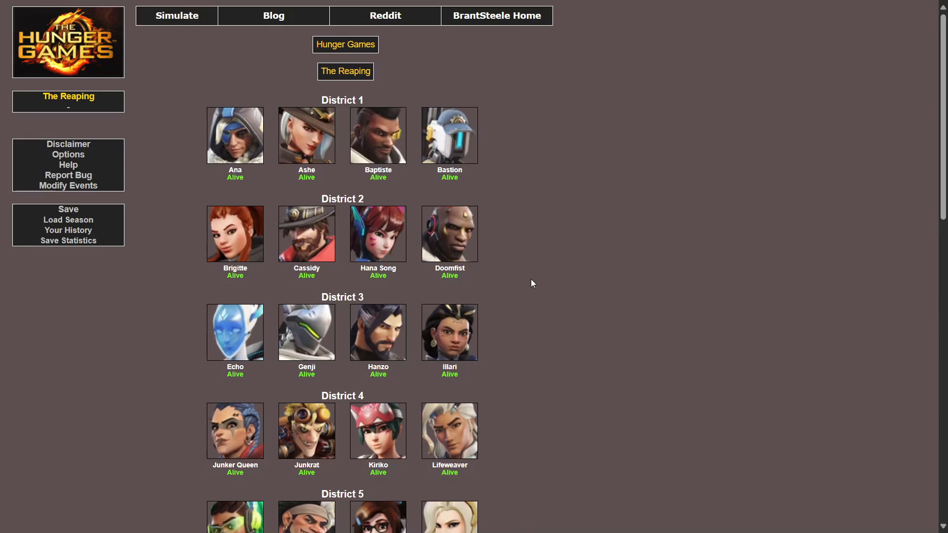
Scroll through The Reaping roster of Overwatch tributes across all twelve districts
{"action": "scroll", "scroll_direction": "down", "scroll_amount": 3}
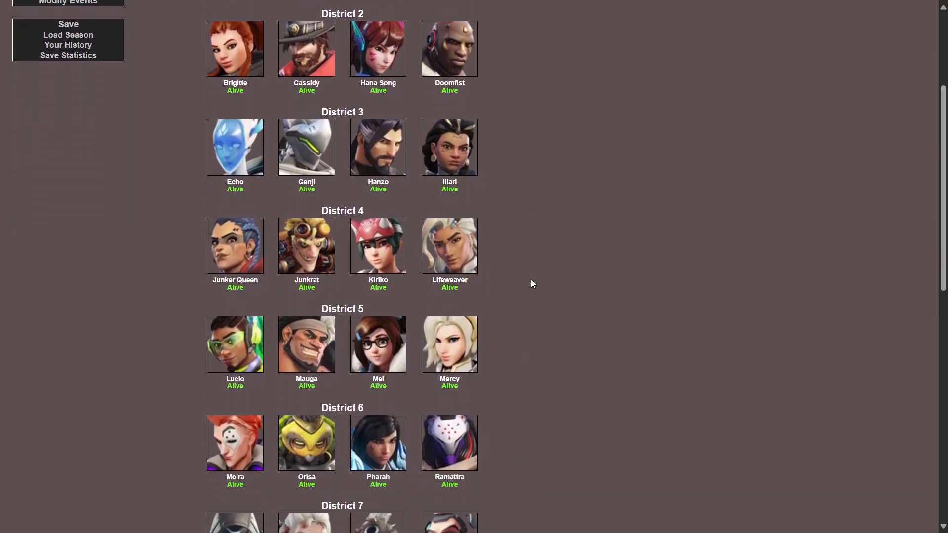
{"action": "scroll", "scroll_direction": "down", "scroll_amount": 3}
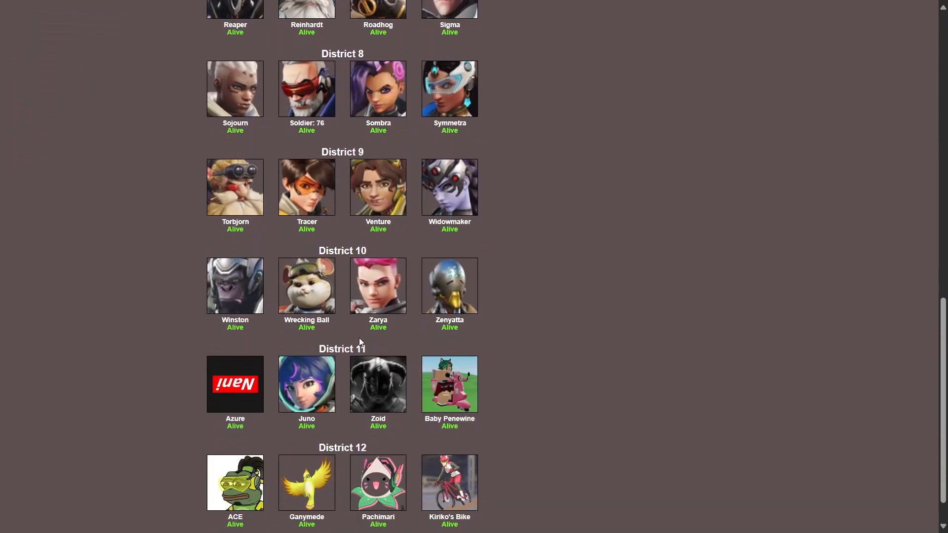
{"action": "scroll", "scroll_direction": "down", "scroll_amount": 3}
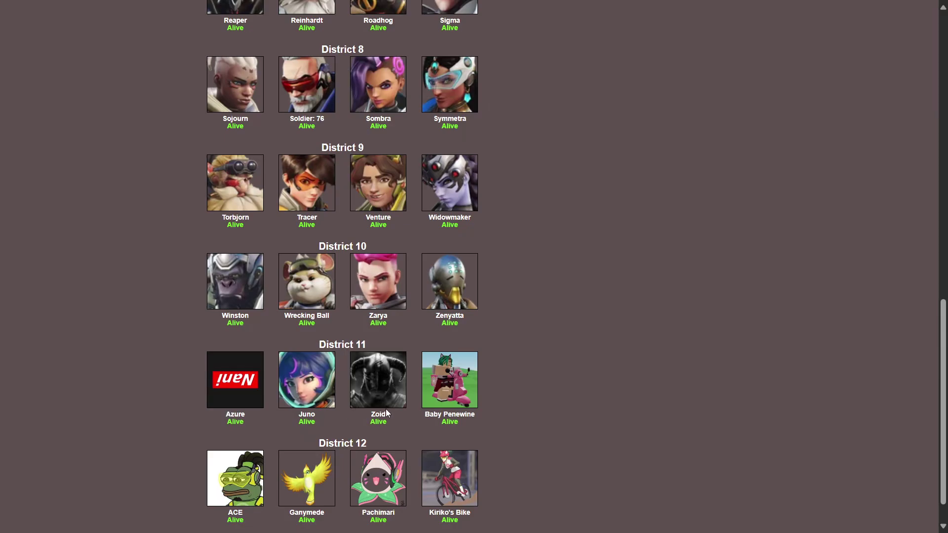
{"action": "scroll", "scroll_direction": "down", "scroll_amount": 3}
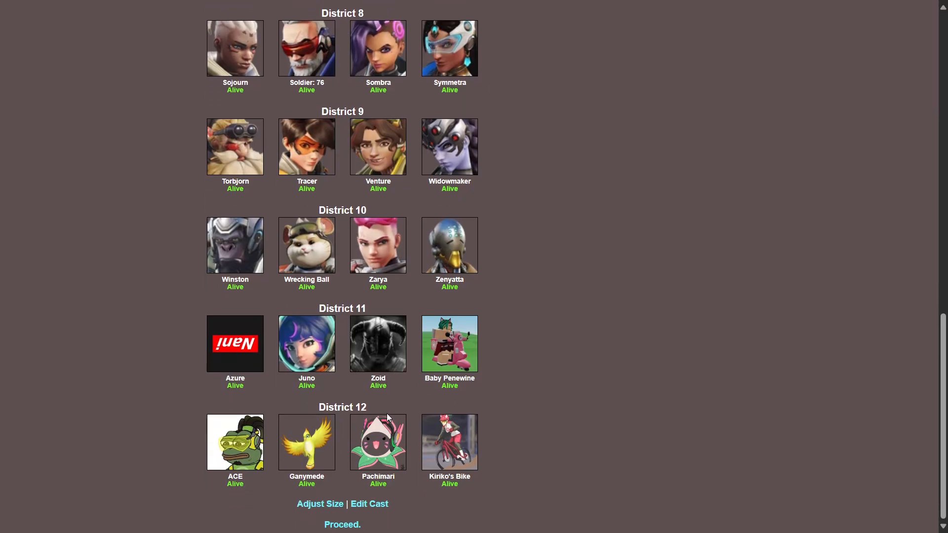
{"action": "scroll", "scroll_direction": "up", "scroll_amount": 3}
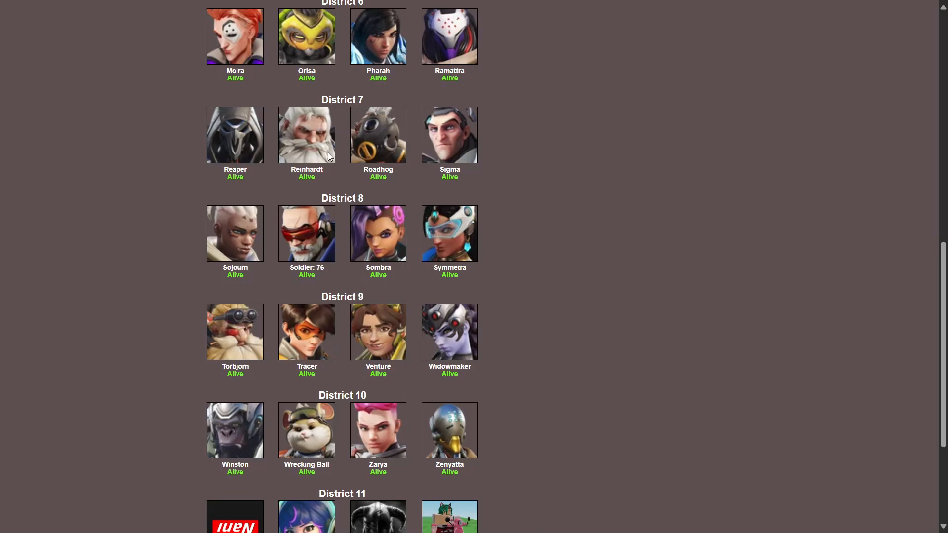
{"action": "mouse_move", "coordinate": [363, 249]}
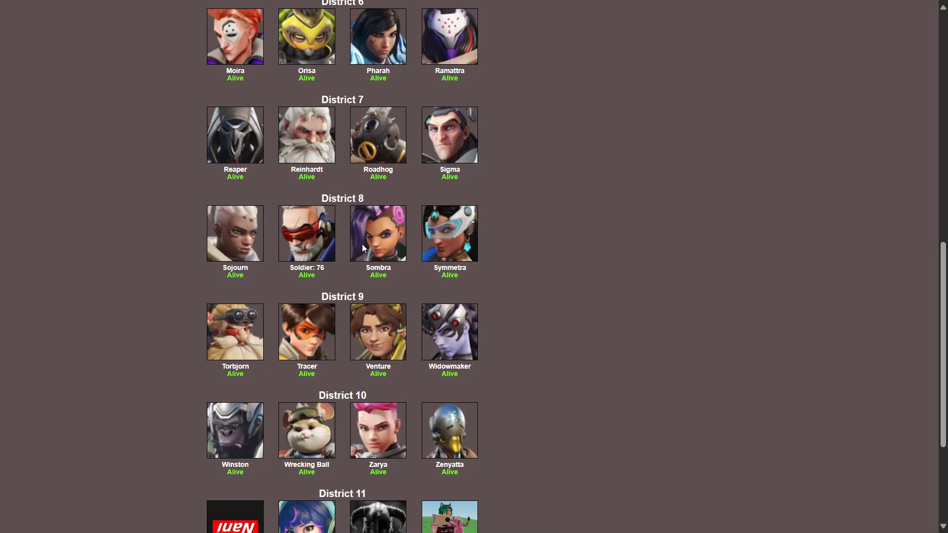
{"action": "scroll", "scroll_direction": "down", "scroll_amount": 3}
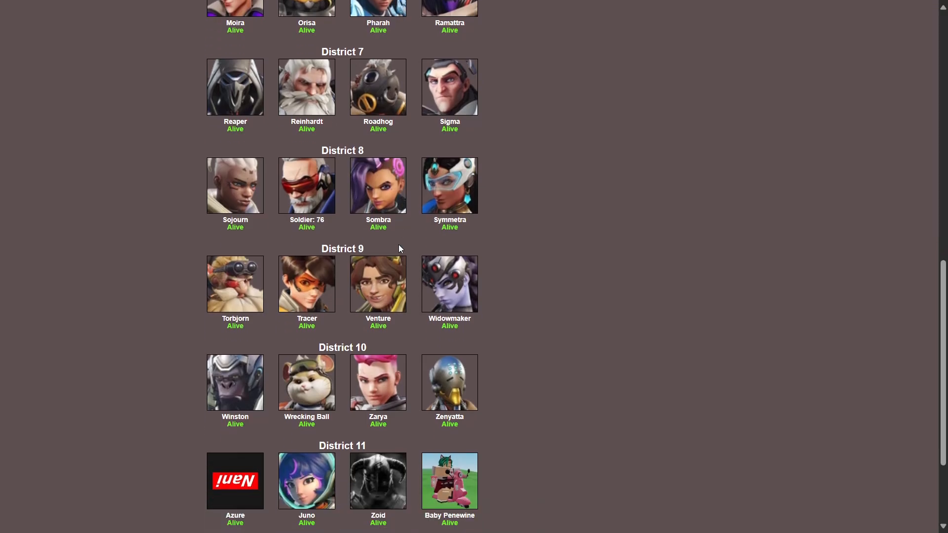
{"action": "scroll", "scroll_direction": "down", "scroll_amount": 3}
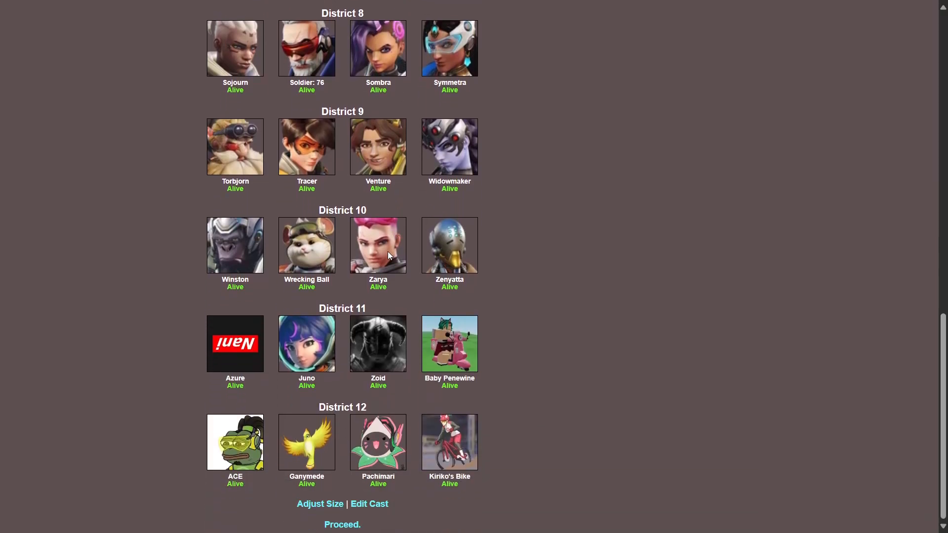
{"action": "mouse_move", "coordinate": [340, 527]}
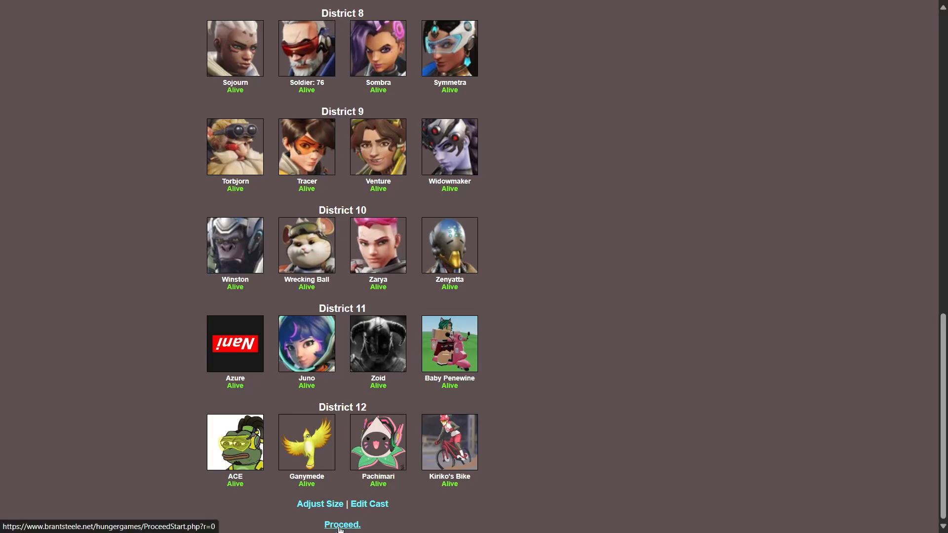
Proceed from the Reaping to The Bloodbath and read its events, including Mercy killing Baddie
{"action": "left_click", "coordinate": [339, 523]}
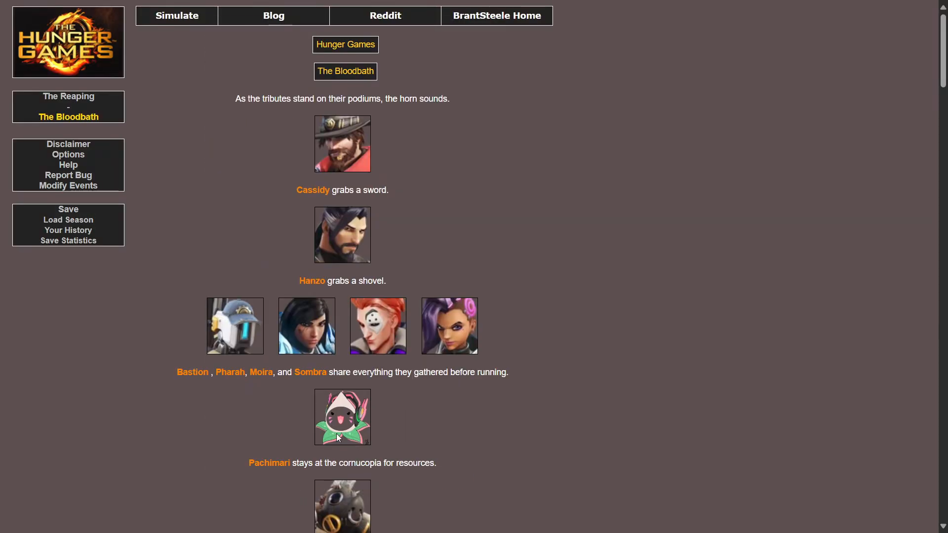
{"action": "mouse_move", "coordinate": [500, 116]}
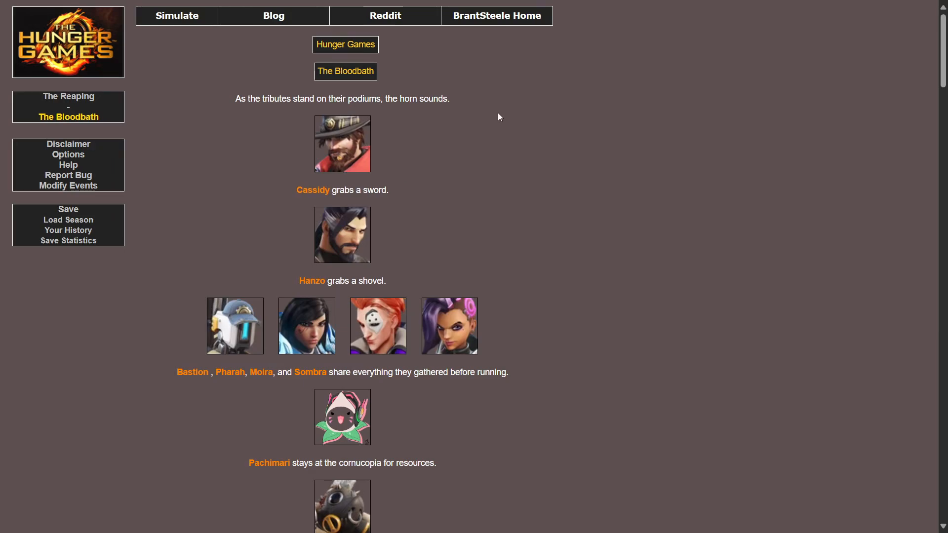
{"action": "mouse_move", "coordinate": [391, 109]}
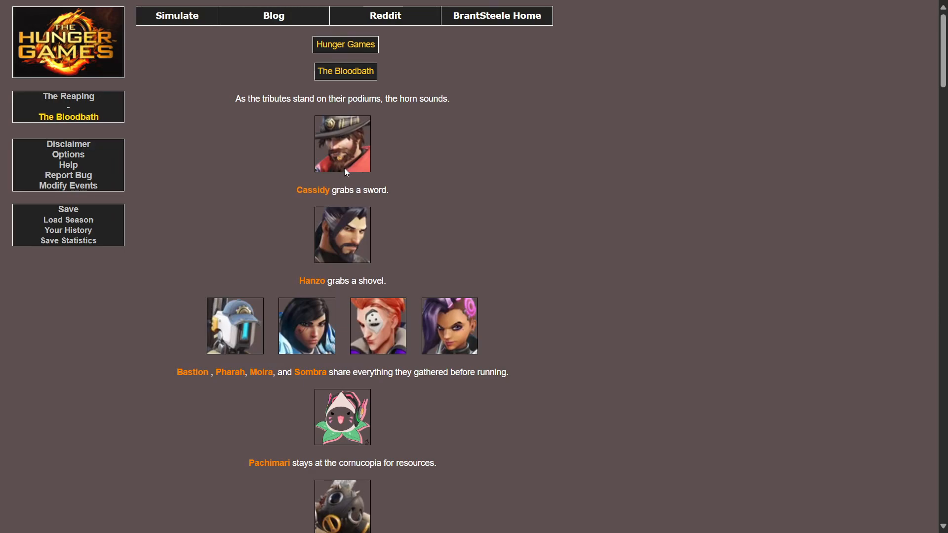
{"action": "mouse_move", "coordinate": [331, 315]}
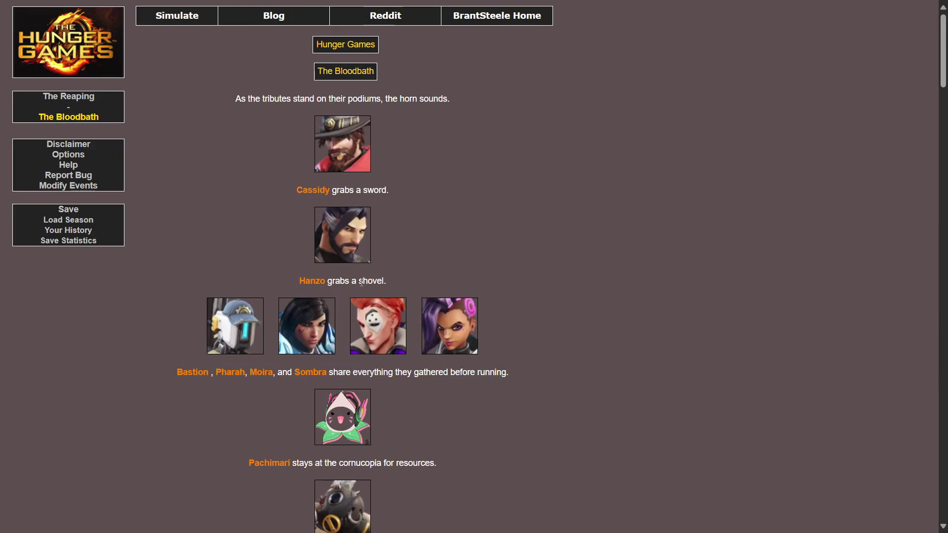
{"action": "mouse_move", "coordinate": [262, 368]}
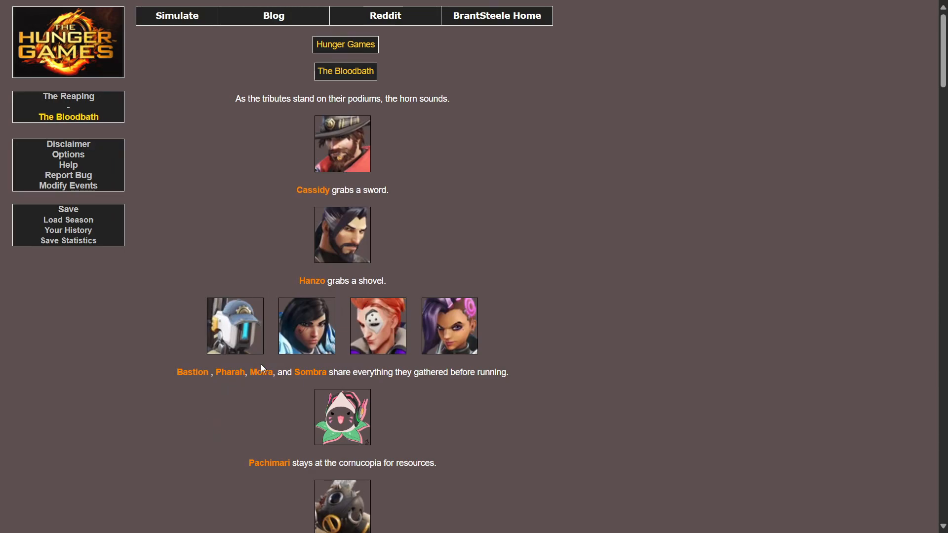
{"action": "mouse_move", "coordinate": [528, 375]}
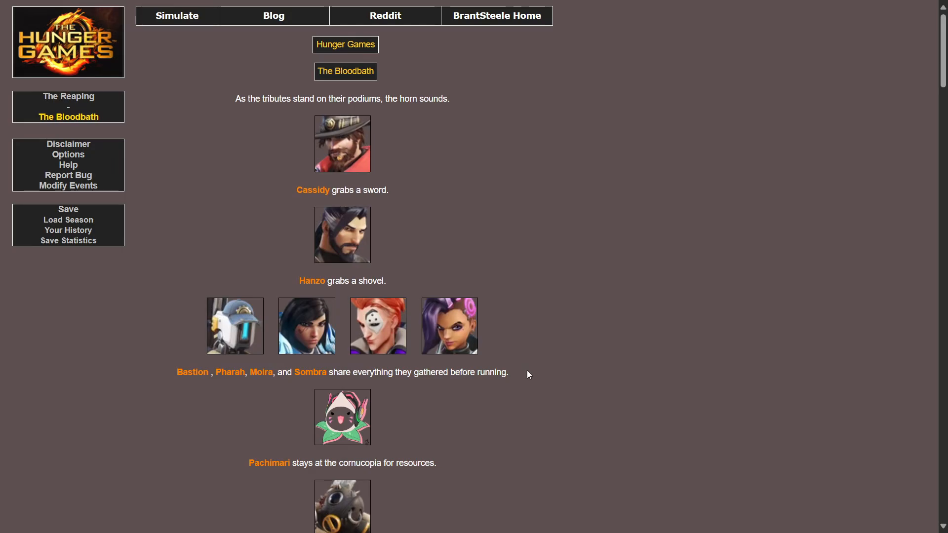
{"action": "mouse_move", "coordinate": [492, 387]}
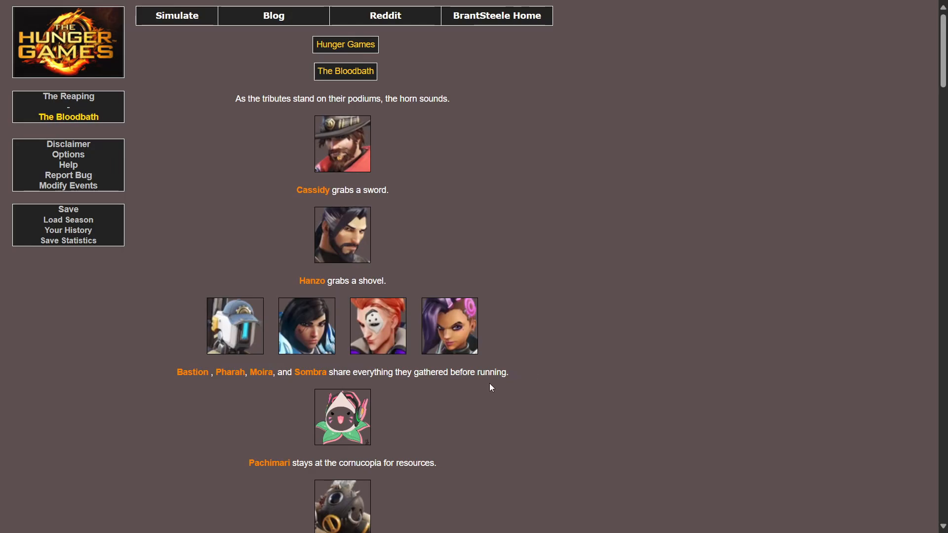
{"action": "scroll", "scroll_direction": "down", "scroll_amount": 3}
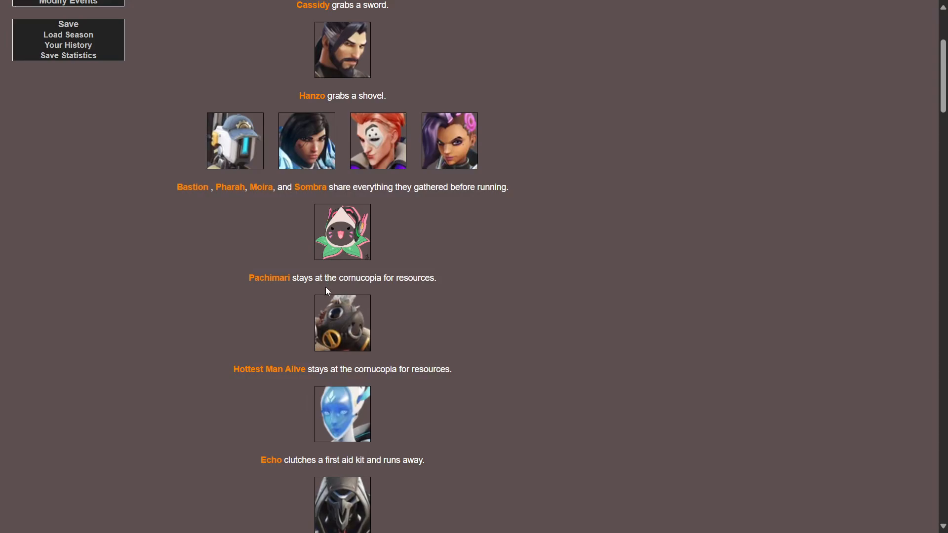
{"action": "mouse_move", "coordinate": [409, 300]}
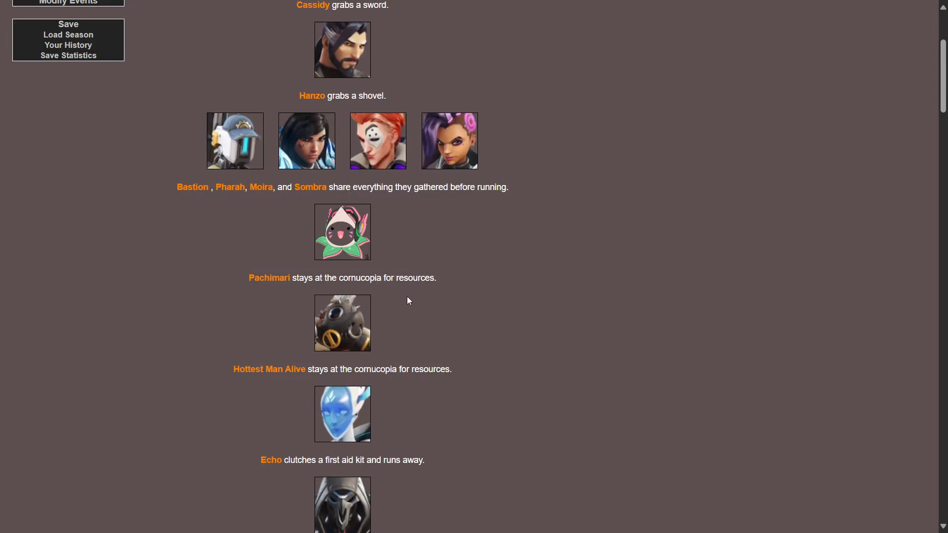
{"action": "mouse_move", "coordinate": [322, 364]}
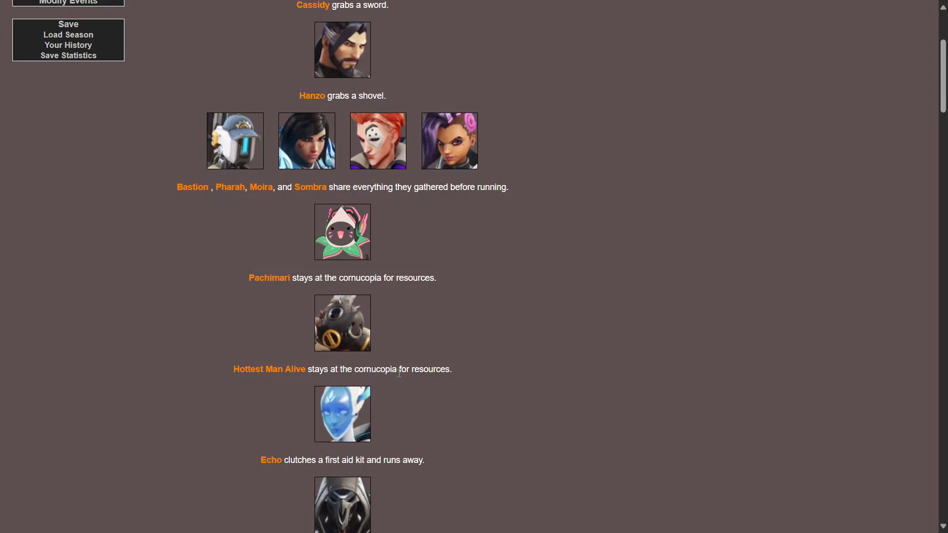
{"action": "scroll", "scroll_direction": "down", "scroll_amount": 3}
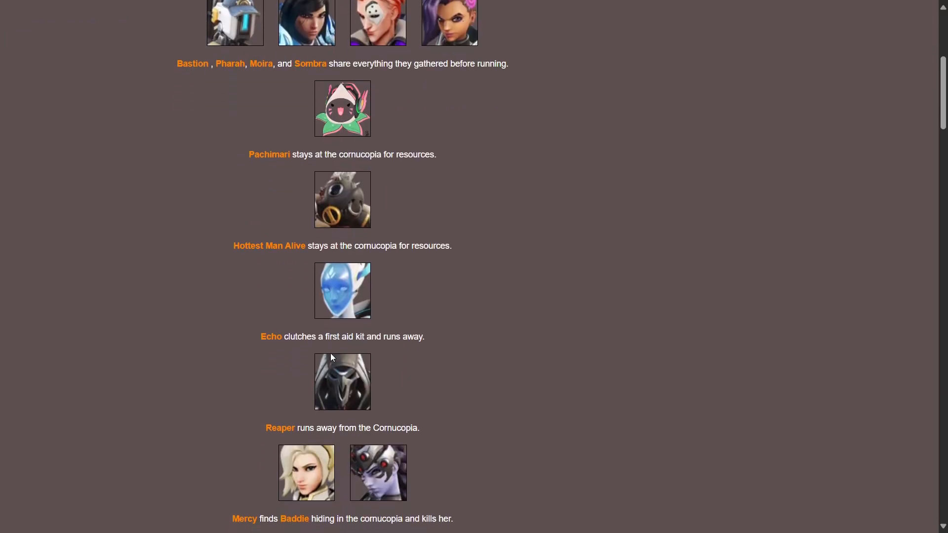
{"action": "mouse_move", "coordinate": [324, 347]}
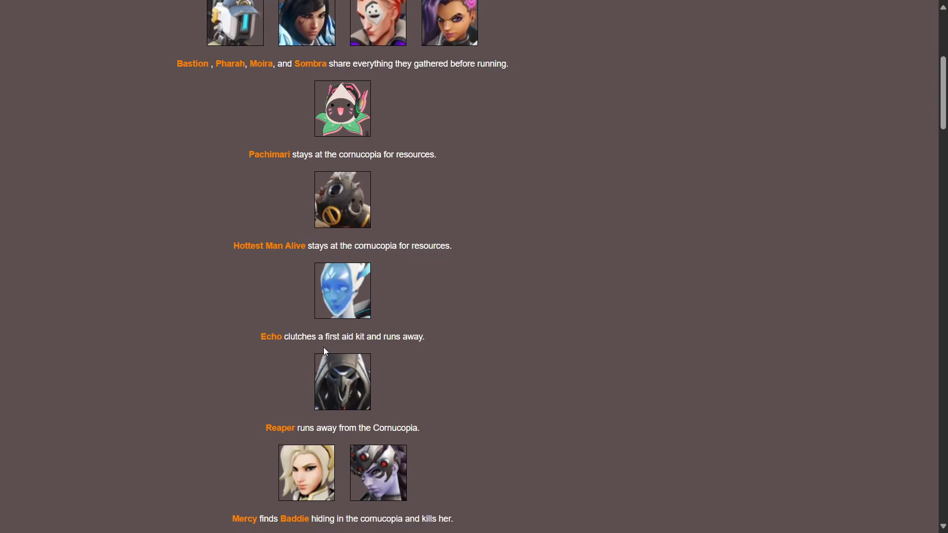
{"action": "scroll", "scroll_direction": "down", "scroll_amount": 3}
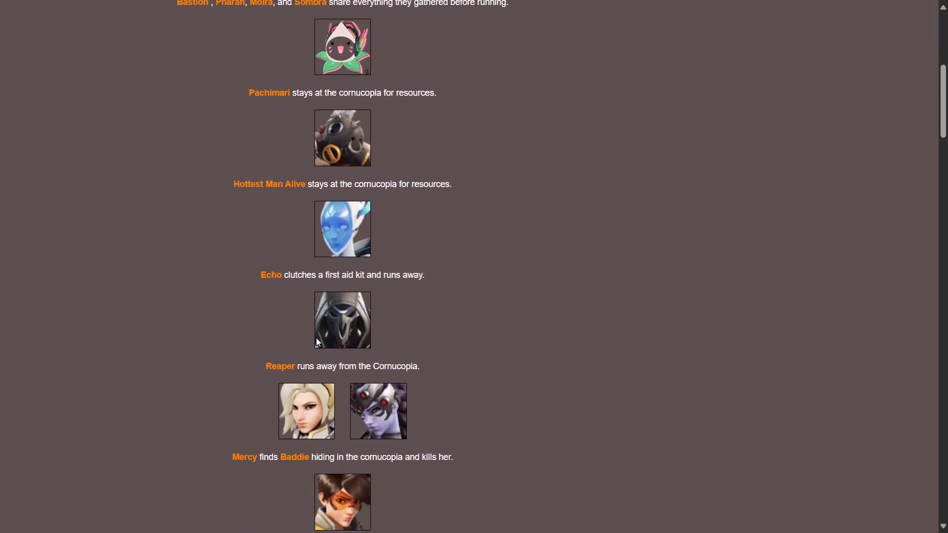
{"action": "mouse_move", "coordinate": [408, 380]}
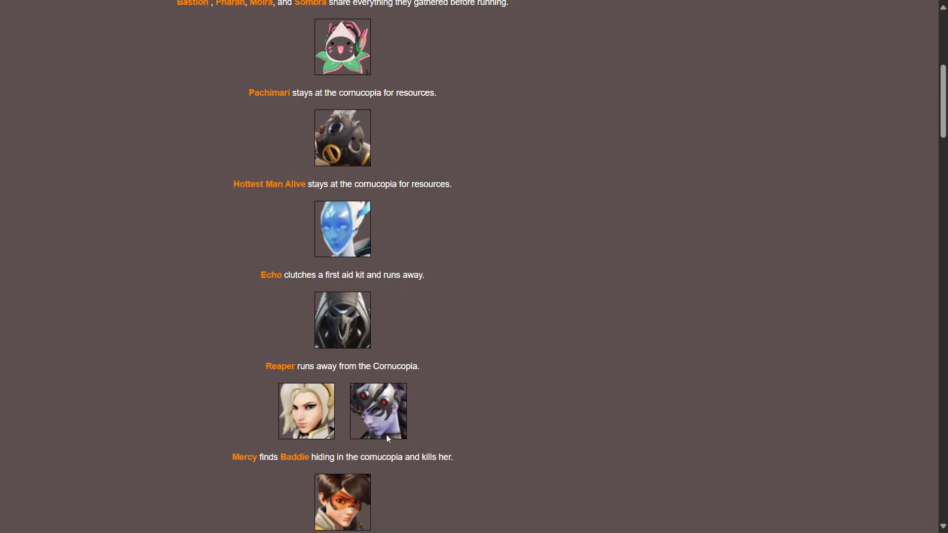
{"action": "mouse_move", "coordinate": [381, 449]}
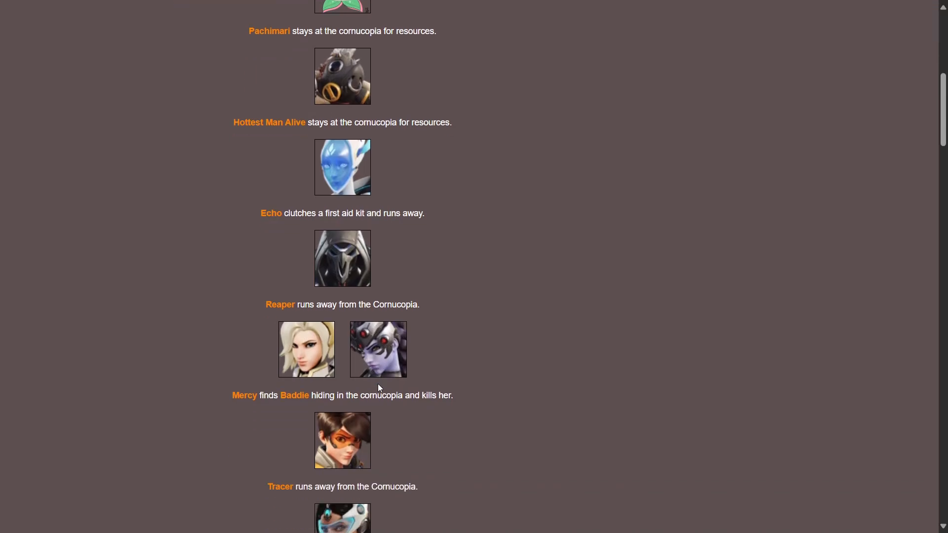
{"action": "mouse_move", "coordinate": [416, 363]}
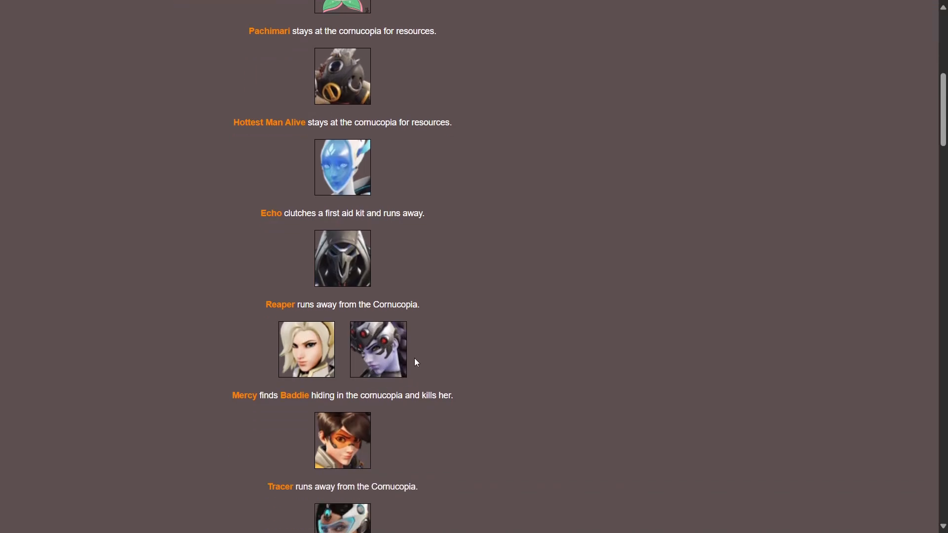
{"action": "scroll", "scroll_direction": "down", "scroll_amount": 3}
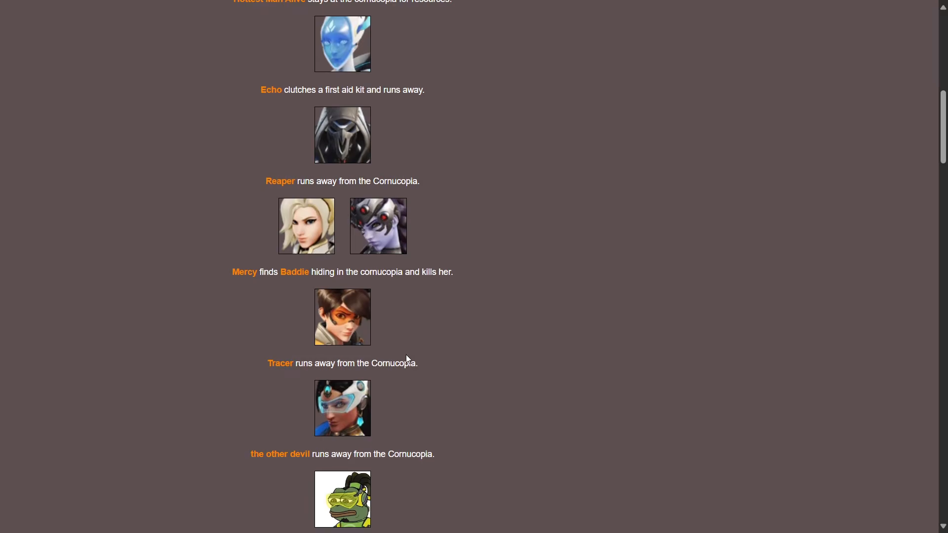
{"action": "scroll", "scroll_direction": "down", "scroll_amount": 3}
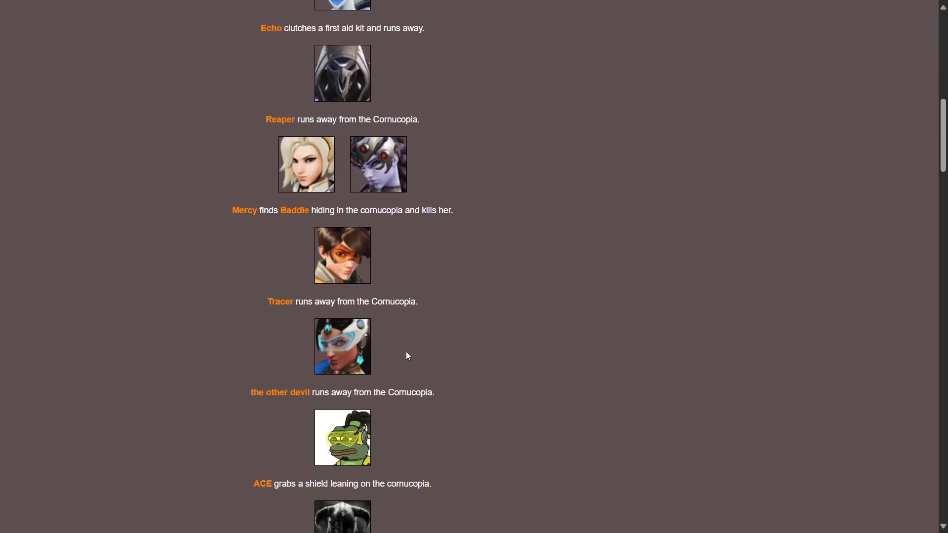
{"action": "mouse_move", "coordinate": [295, 252]}
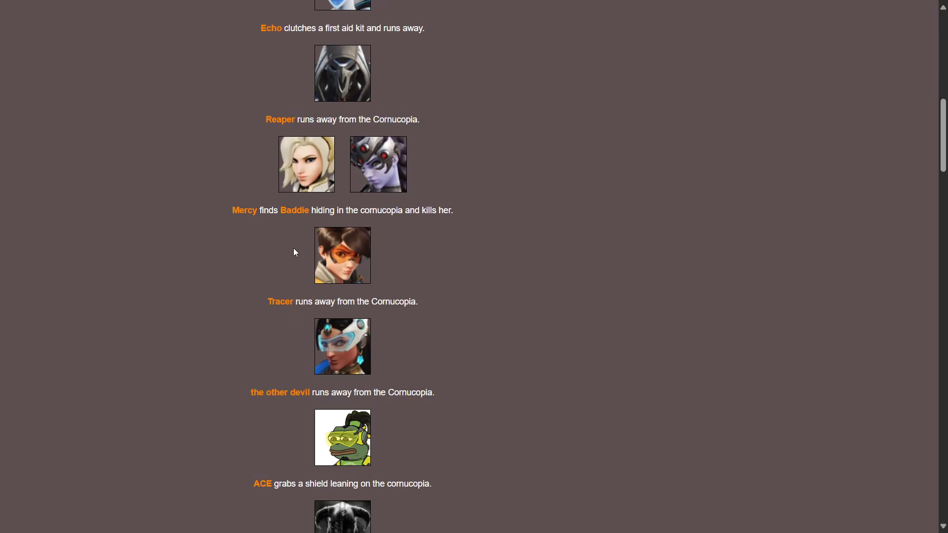
{"action": "mouse_move", "coordinate": [307, 207]}
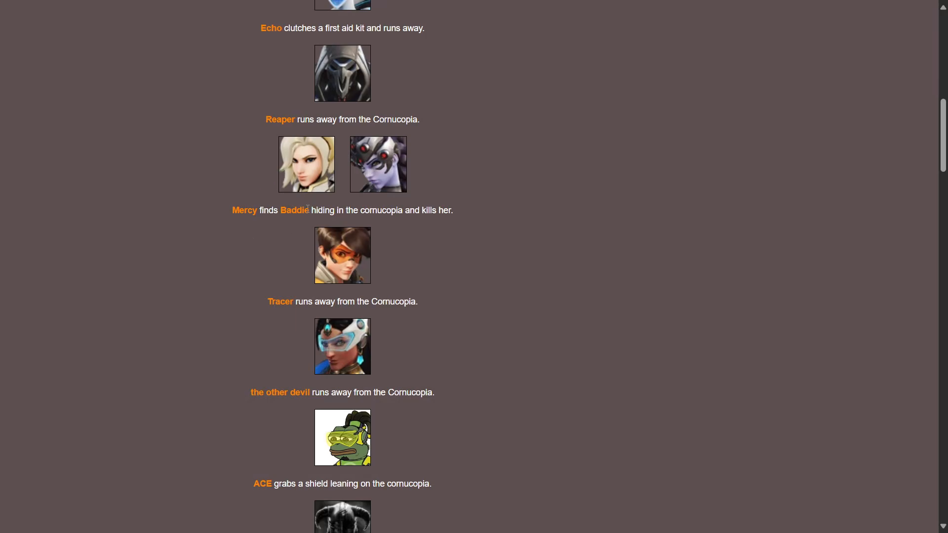
{"action": "mouse_move", "coordinate": [292, 241]}
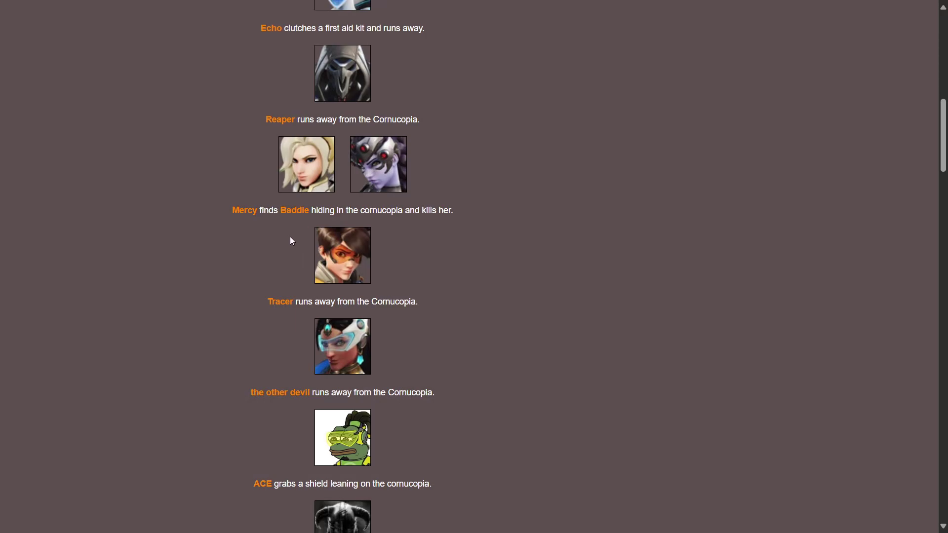
{"action": "mouse_move", "coordinate": [124, 222]}
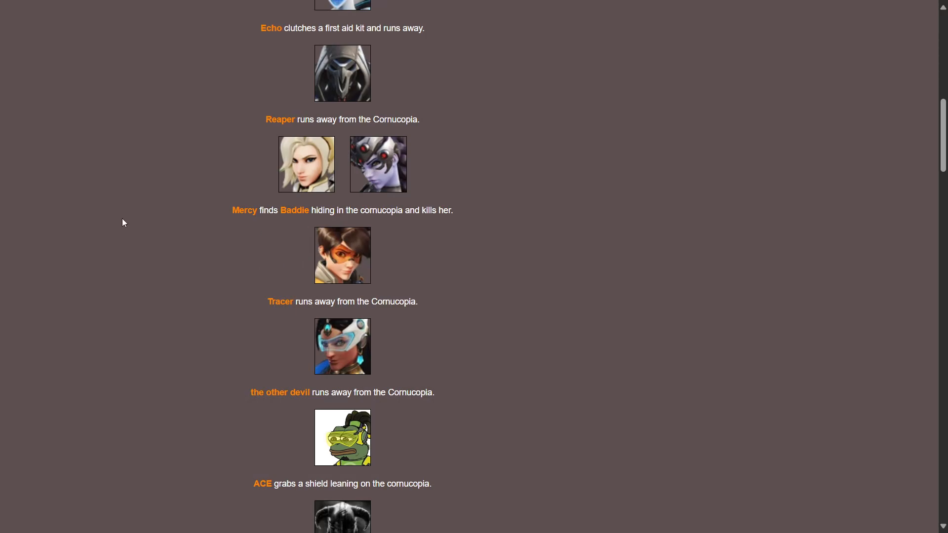
{"action": "mouse_move", "coordinate": [73, 231]}
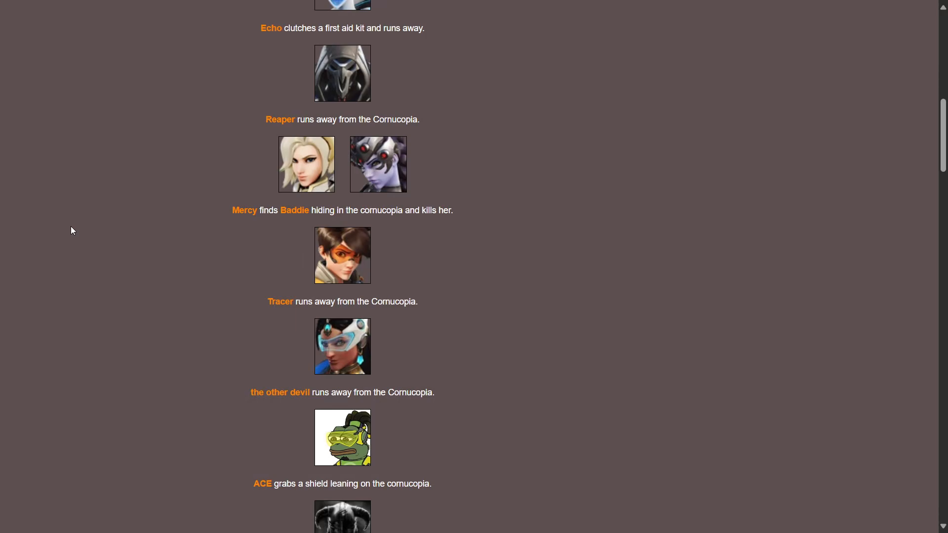
{"action": "mouse_move", "coordinate": [9, 227]}
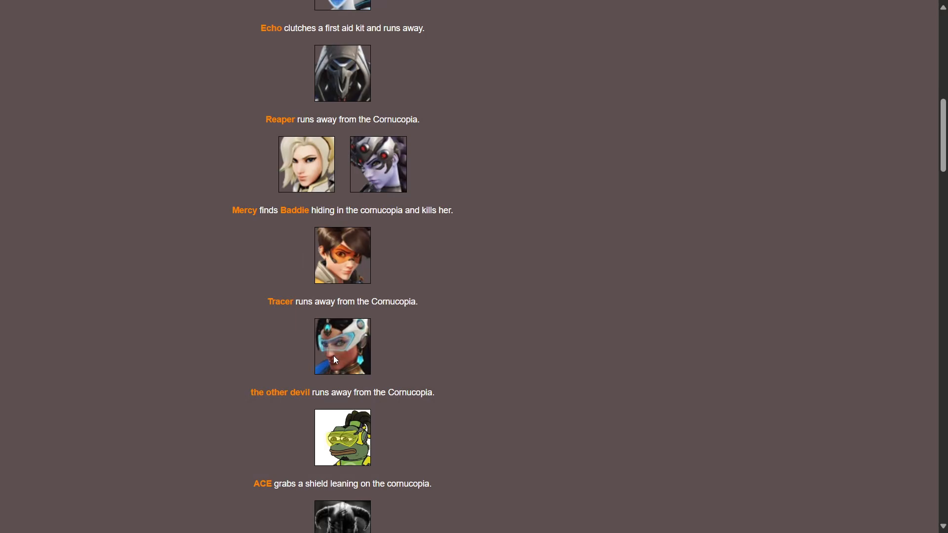
{"action": "mouse_move", "coordinate": [339, 366]}
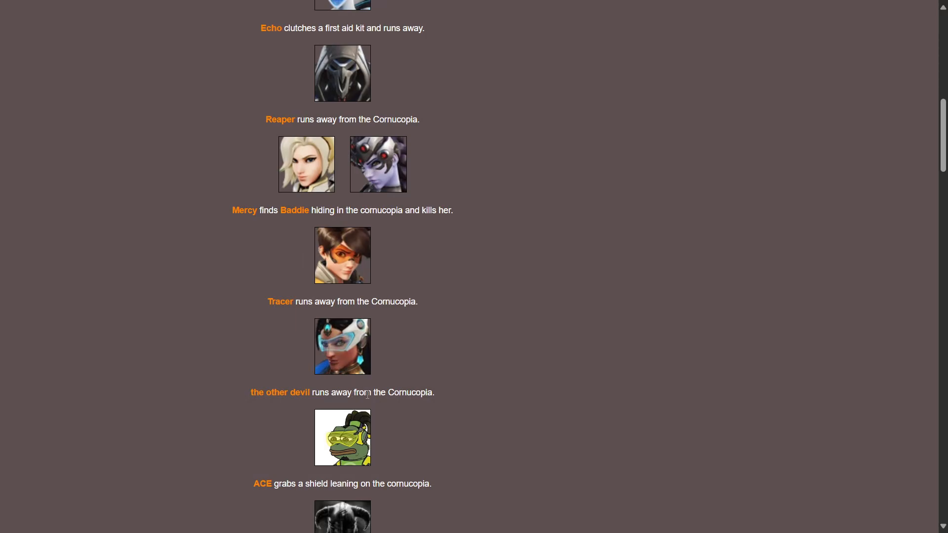
{"action": "scroll", "scroll_direction": "down", "scroll_amount": 3}
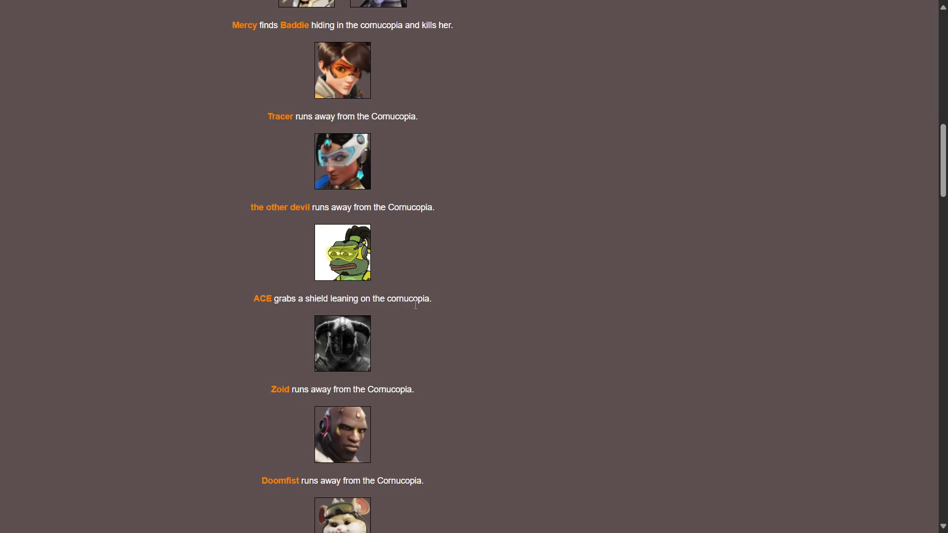
{"action": "mouse_move", "coordinate": [331, 408]}
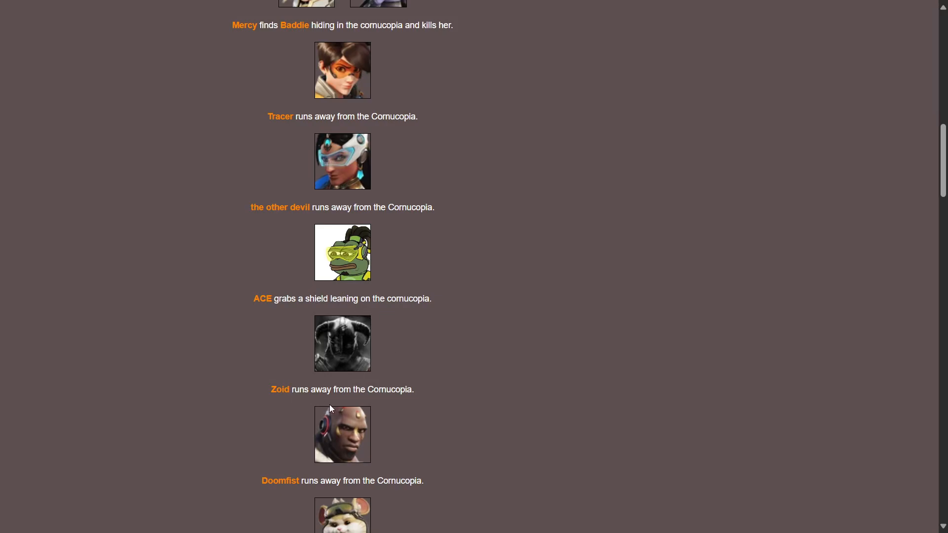
{"action": "scroll", "scroll_direction": "down", "scroll_amount": 3}
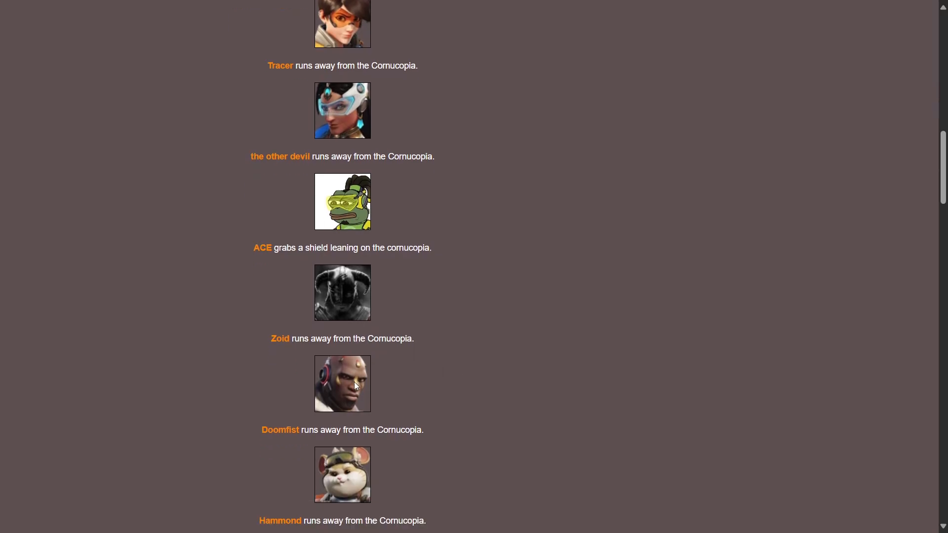
{"action": "scroll", "scroll_direction": "down", "scroll_amount": 3}
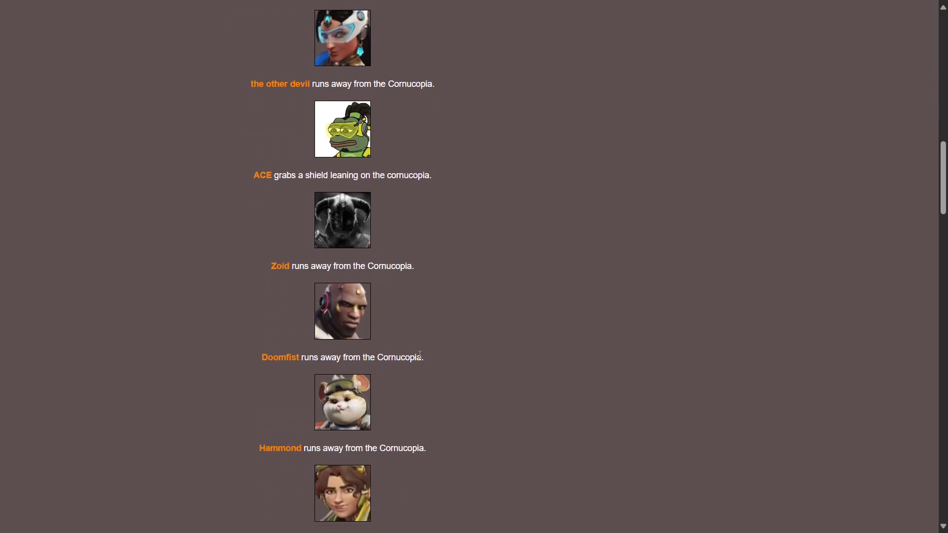
{"action": "scroll", "scroll_direction": "down", "scroll_amount": 3}
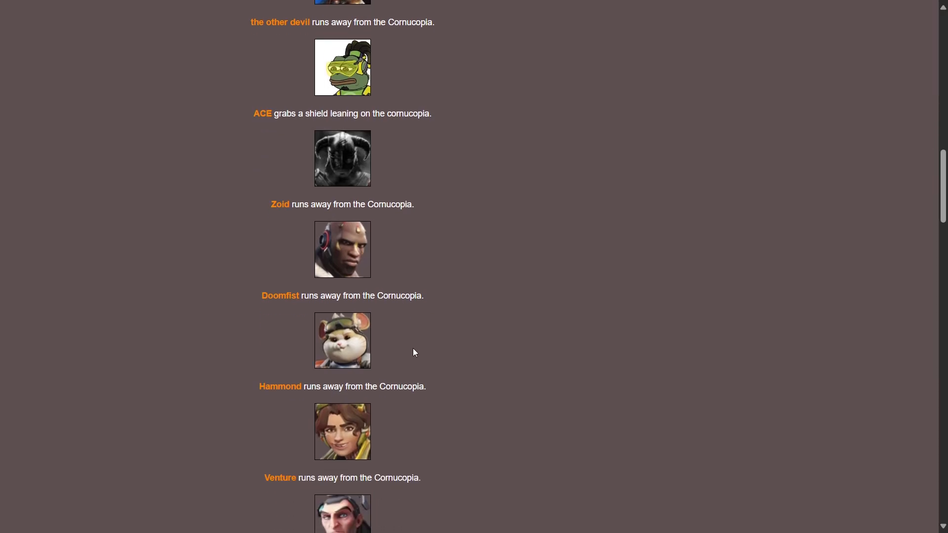
{"action": "mouse_move", "coordinate": [410, 329]}
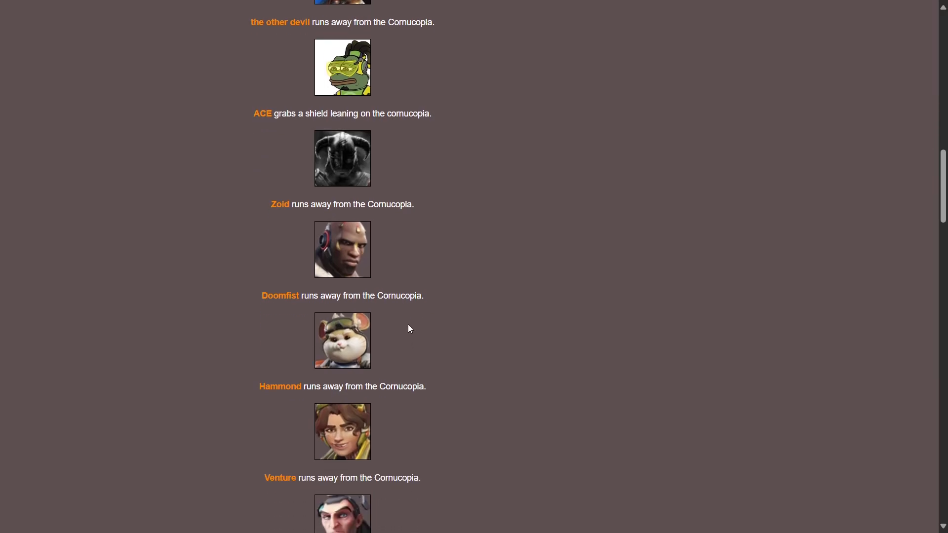
{"action": "scroll", "scroll_direction": "down", "scroll_amount": 3}
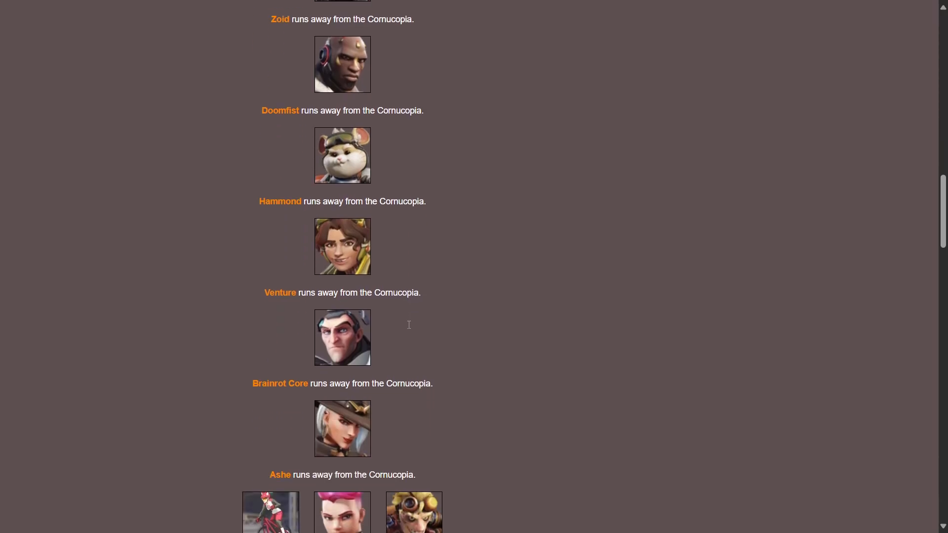
{"action": "mouse_move", "coordinate": [318, 388]}
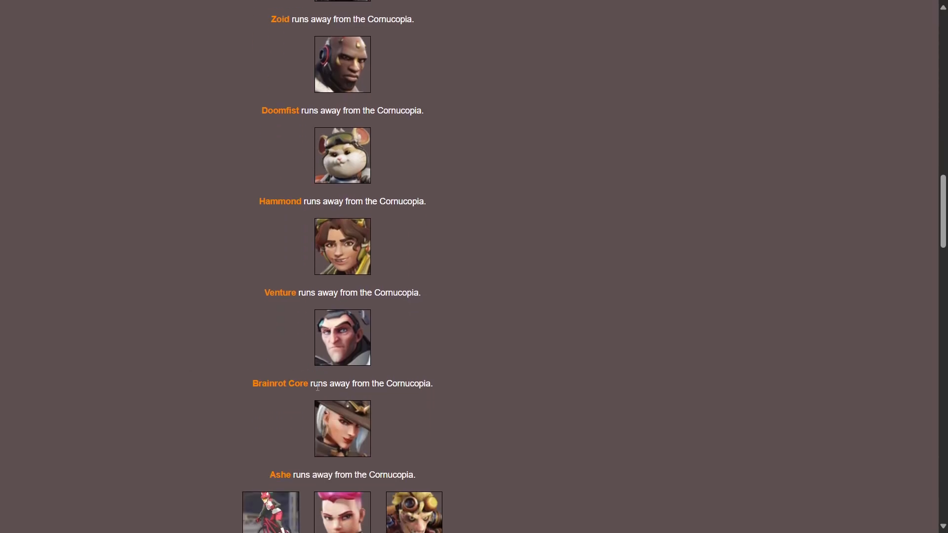
{"action": "scroll", "scroll_direction": "down", "scroll_amount": 3}
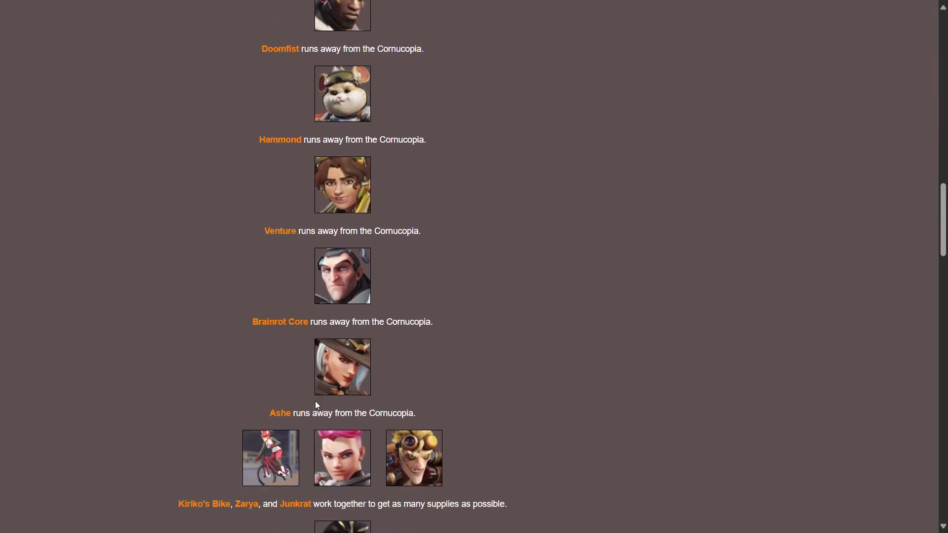
{"action": "scroll", "scroll_direction": "down", "scroll_amount": 3}
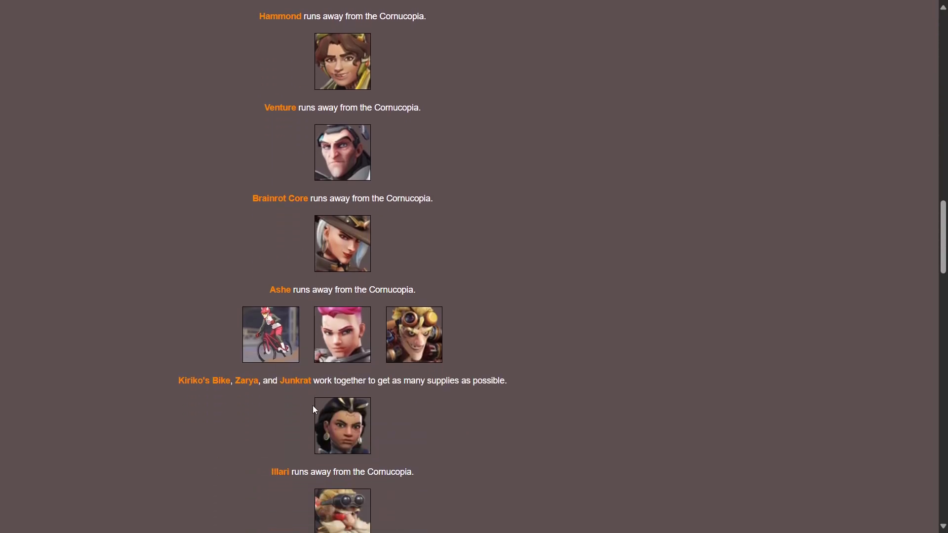
{"action": "mouse_move", "coordinate": [245, 418]}
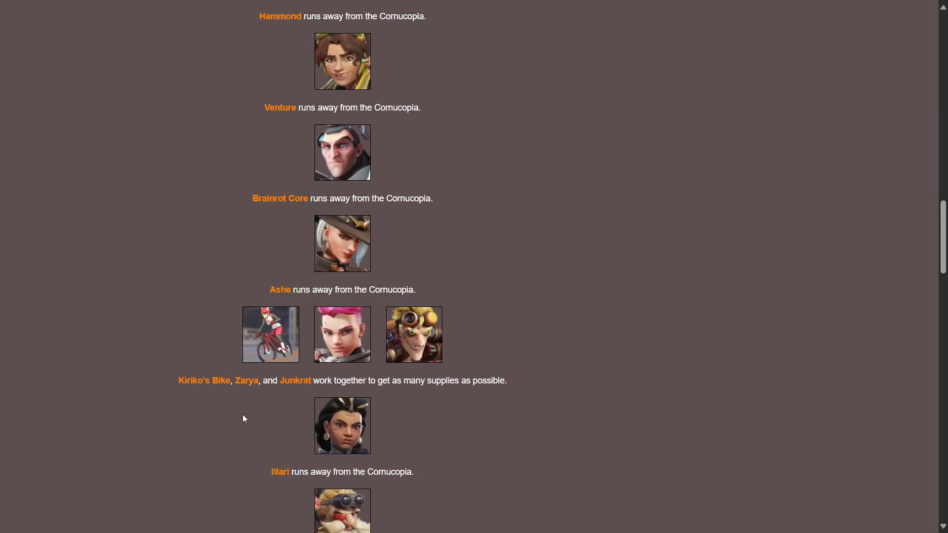
{"action": "mouse_move", "coordinate": [238, 431]}
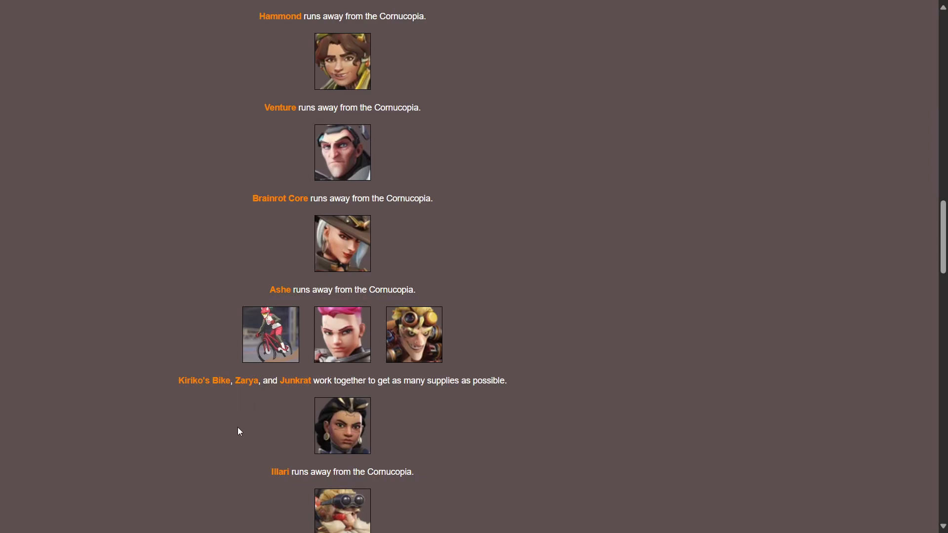
{"action": "mouse_move", "coordinate": [522, 345]}
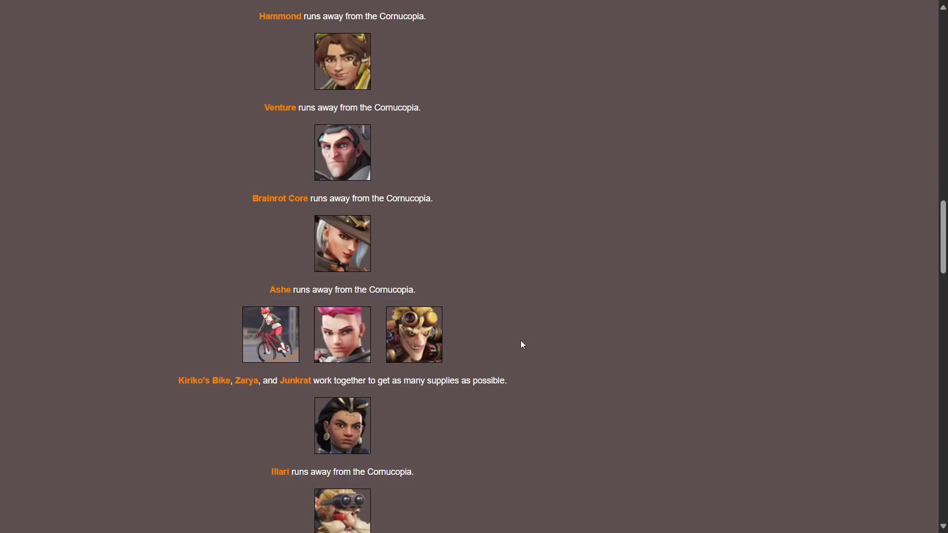
{"action": "scroll", "scroll_direction": "down", "scroll_amount": 3}
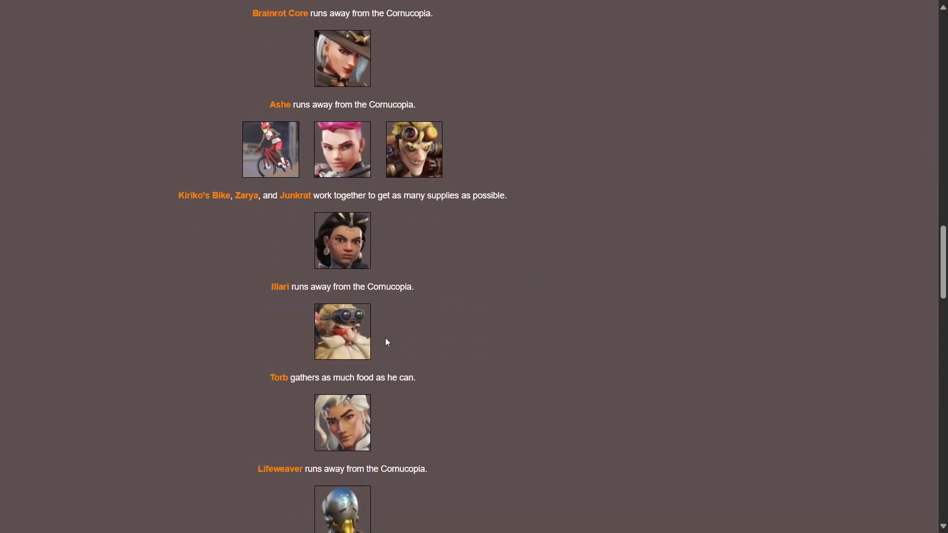
{"action": "mouse_move", "coordinate": [351, 389]}
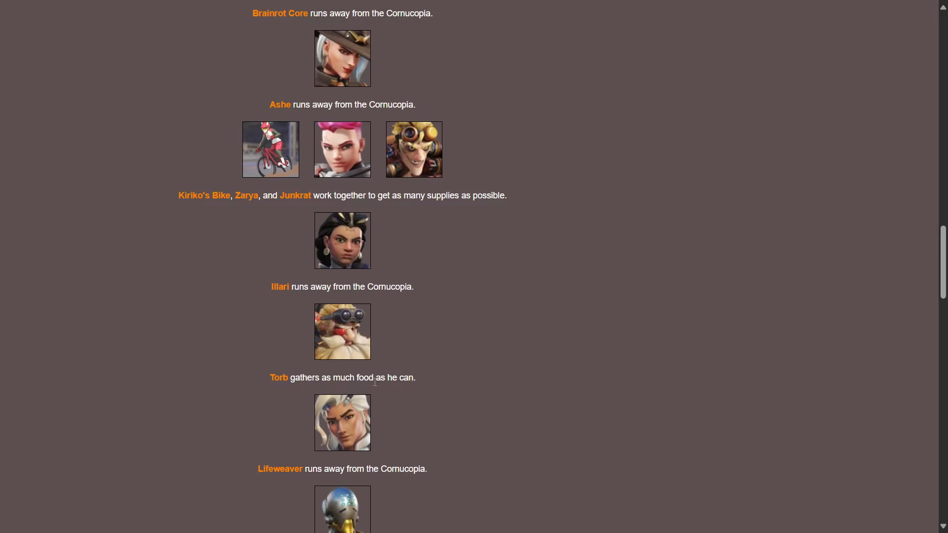
{"action": "scroll", "scroll_direction": "down", "scroll_amount": 3}
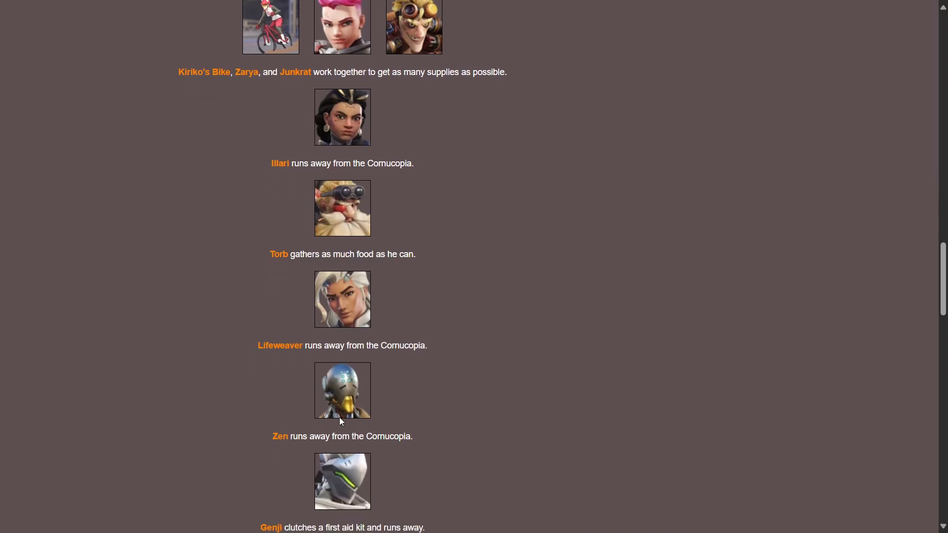
{"action": "scroll", "scroll_direction": "down", "scroll_amount": 3}
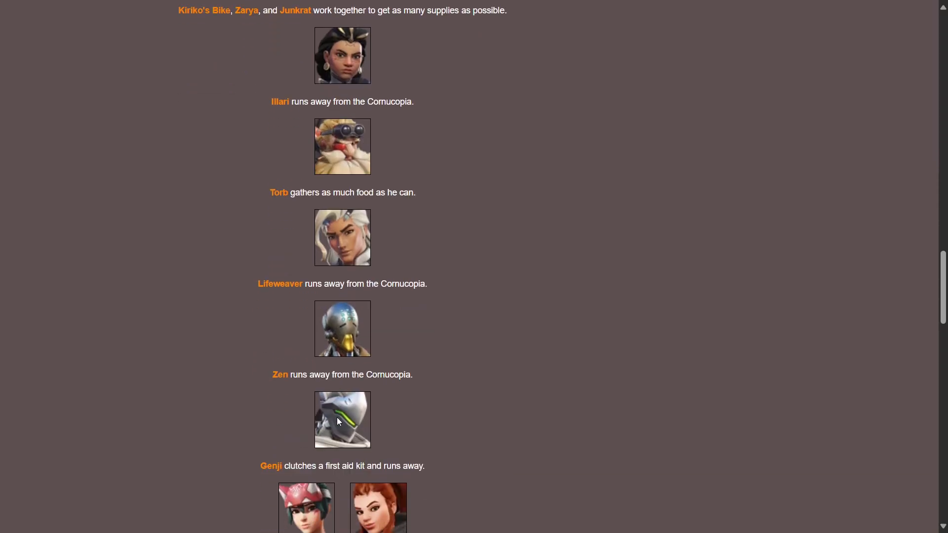
{"action": "mouse_move", "coordinate": [340, 396]}
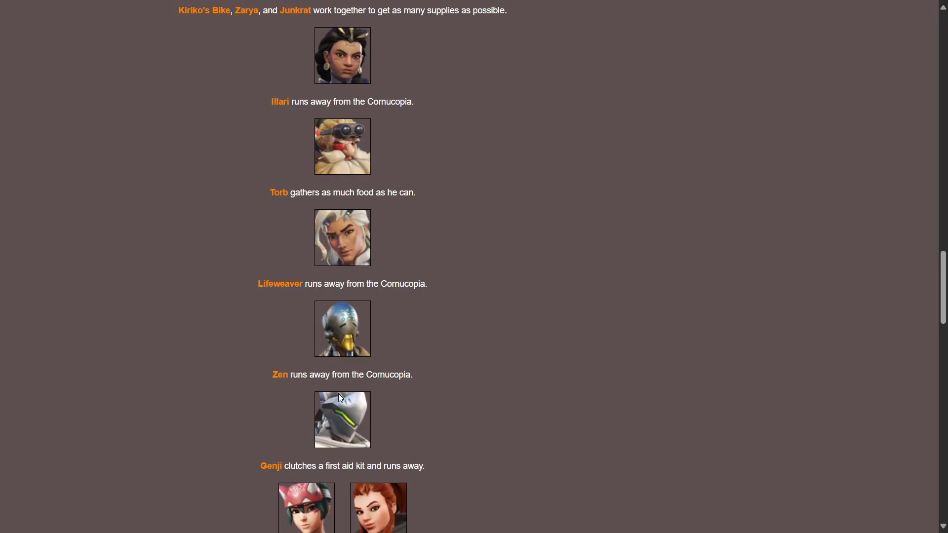
{"action": "scroll", "scroll_direction": "down", "scroll_amount": 3}
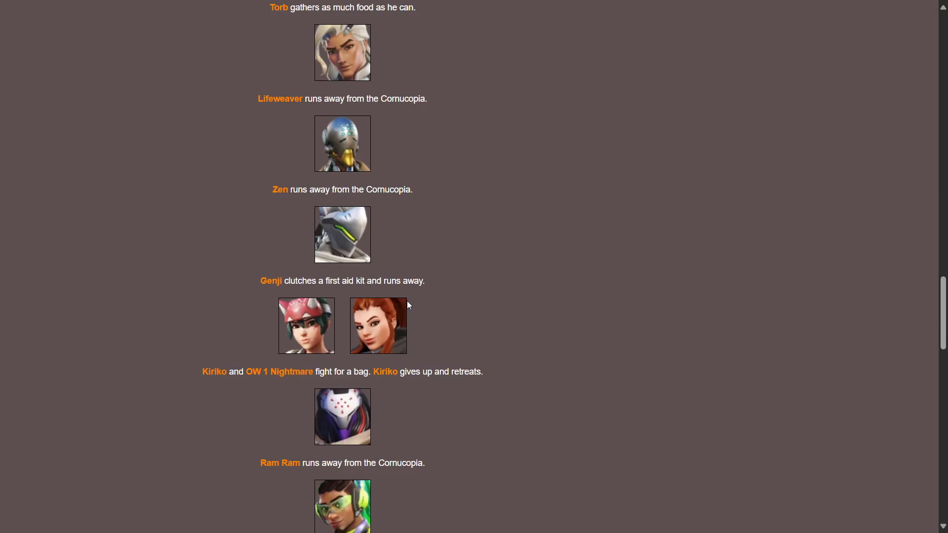
{"action": "mouse_move", "coordinate": [215, 404]}
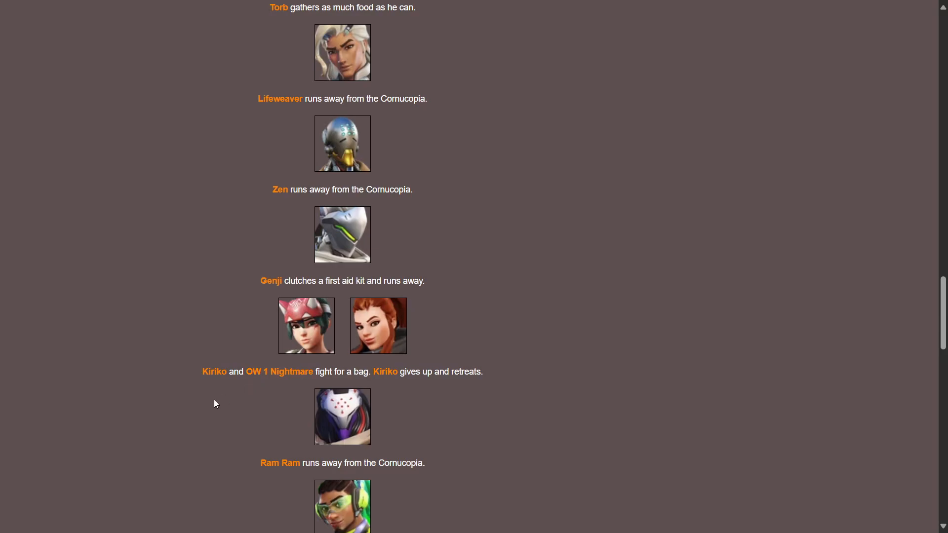
{"action": "mouse_move", "coordinate": [293, 384]}
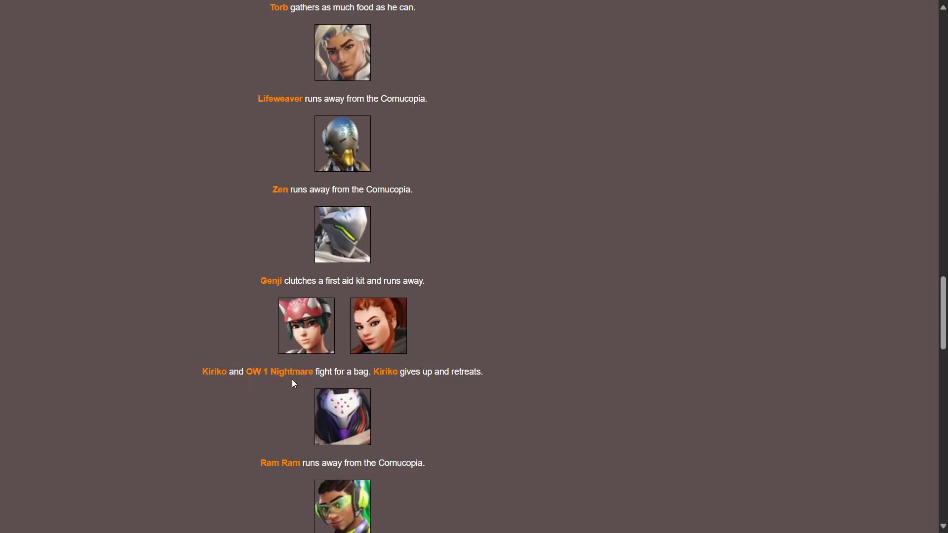
{"action": "mouse_move", "coordinate": [324, 408]}
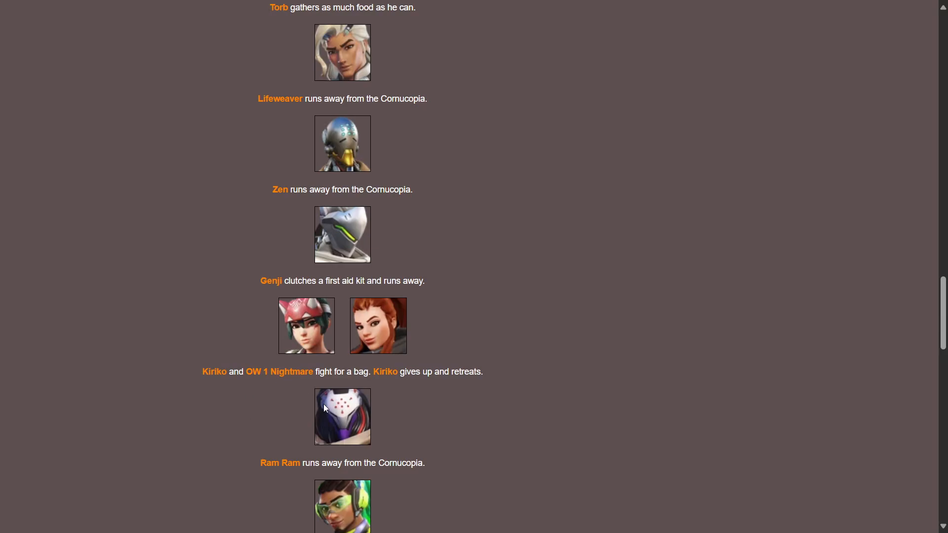
{"action": "mouse_move", "coordinate": [280, 398]}
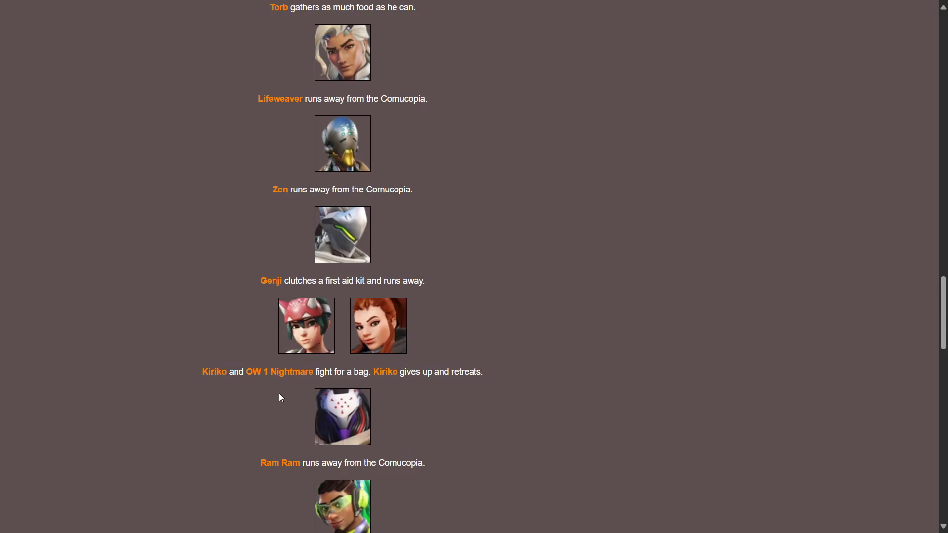
{"action": "mouse_move", "coordinate": [402, 384]}
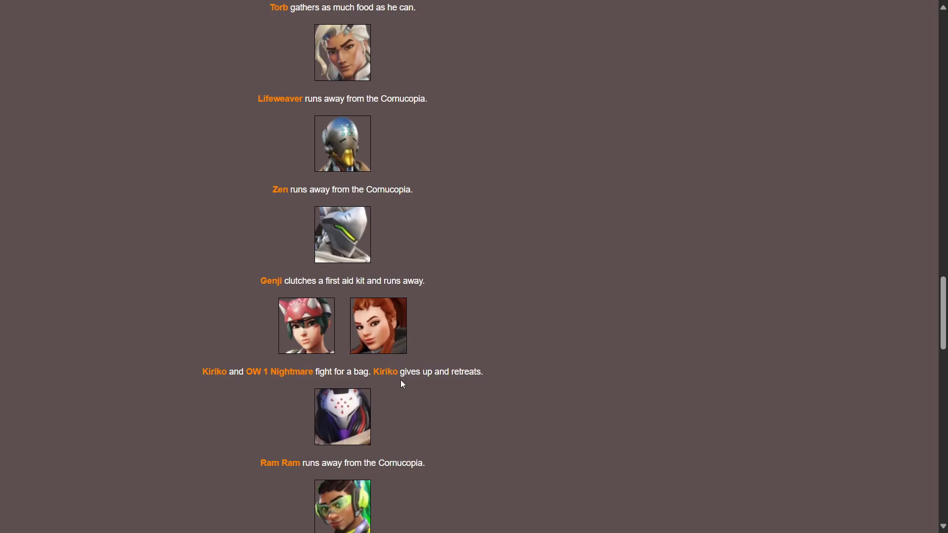
{"action": "scroll", "scroll_direction": "down", "scroll_amount": 3}
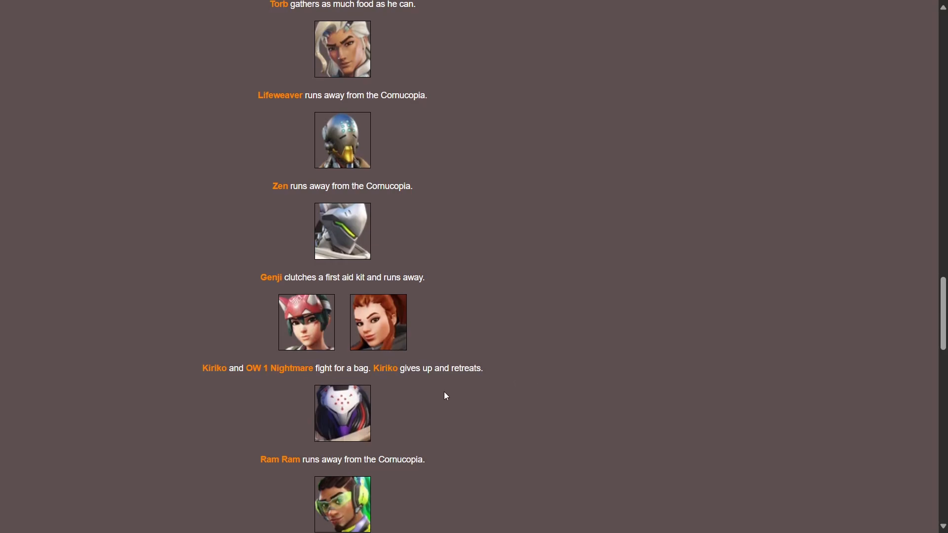
{"action": "scroll", "scroll_direction": "down", "scroll_amount": 3}
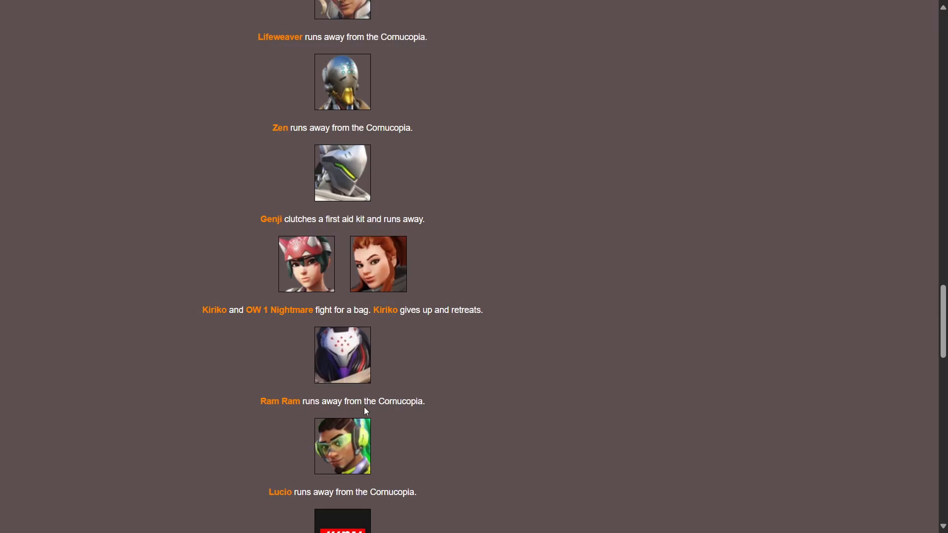
{"action": "scroll", "scroll_direction": "down", "scroll_amount": 3}
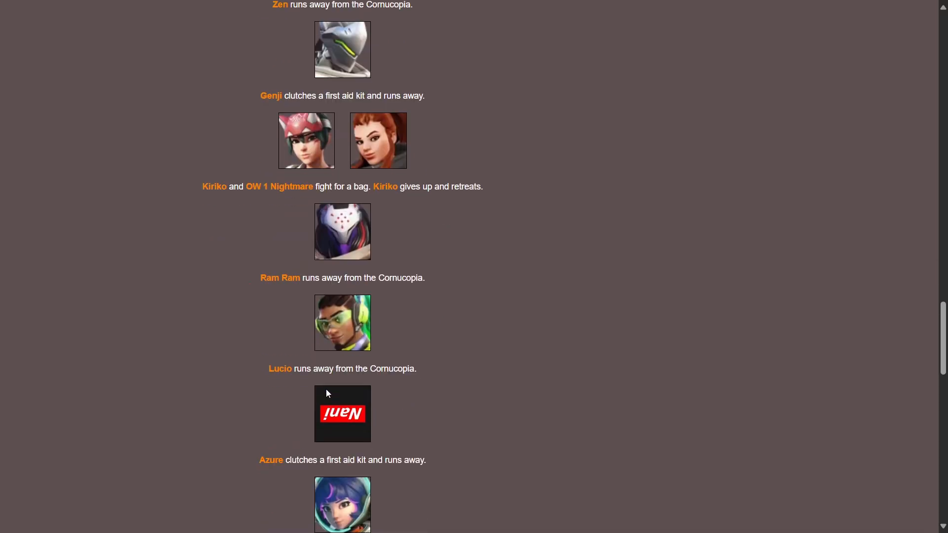
{"action": "scroll", "scroll_direction": "down", "scroll_amount": 3}
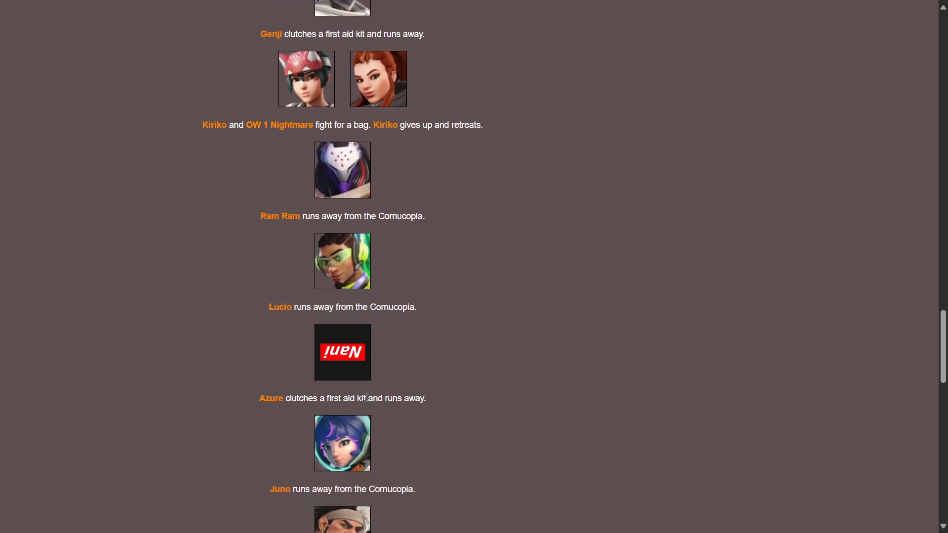
{"action": "mouse_move", "coordinate": [370, 411]}
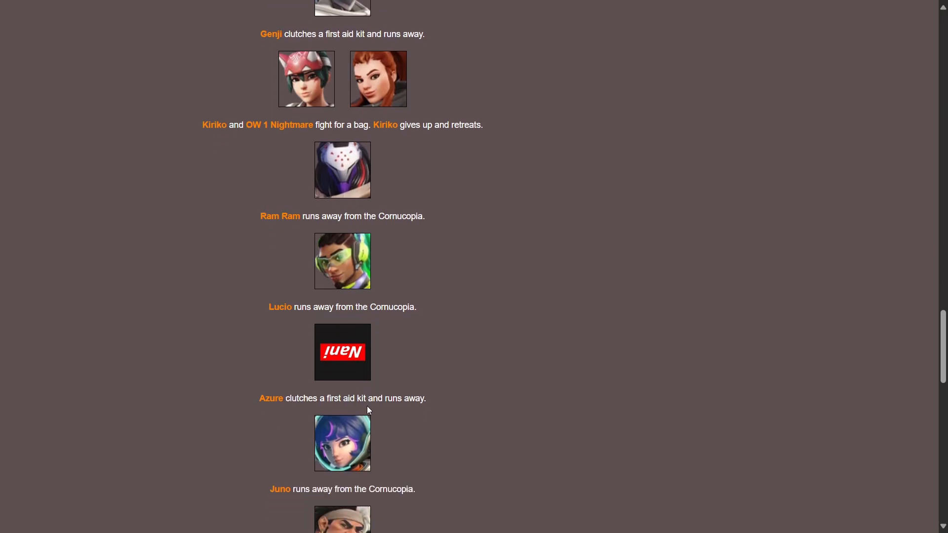
{"action": "mouse_move", "coordinate": [377, 413]}
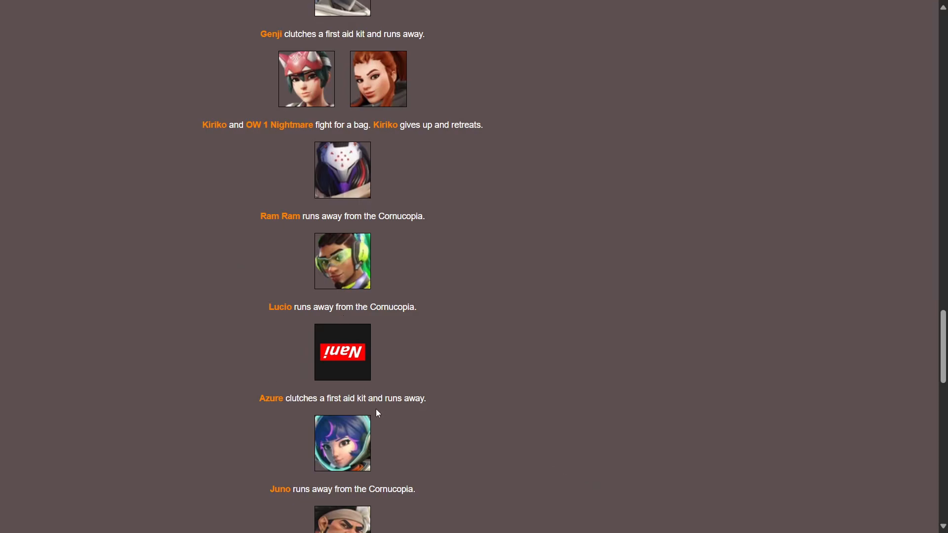
{"action": "scroll", "scroll_direction": "down", "scroll_amount": 3}
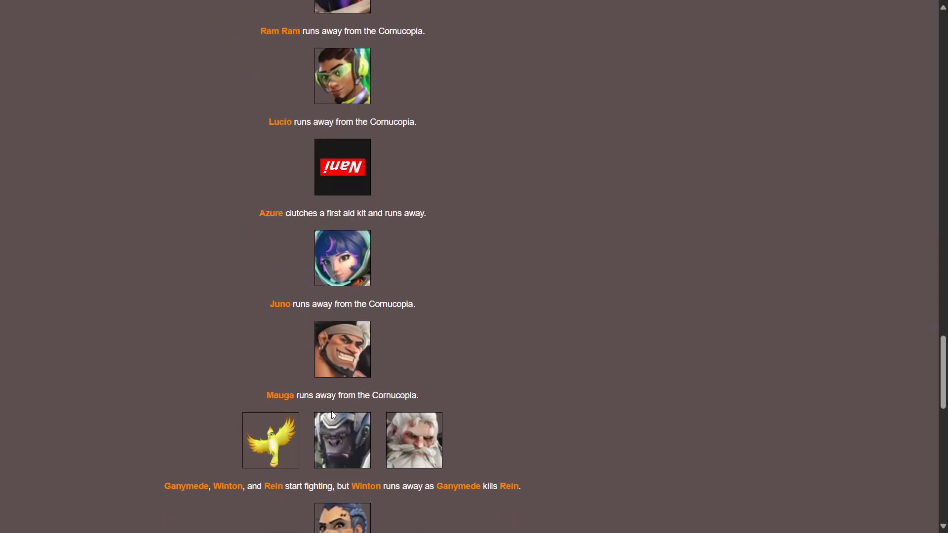
{"action": "scroll", "scroll_direction": "down", "scroll_amount": 3}
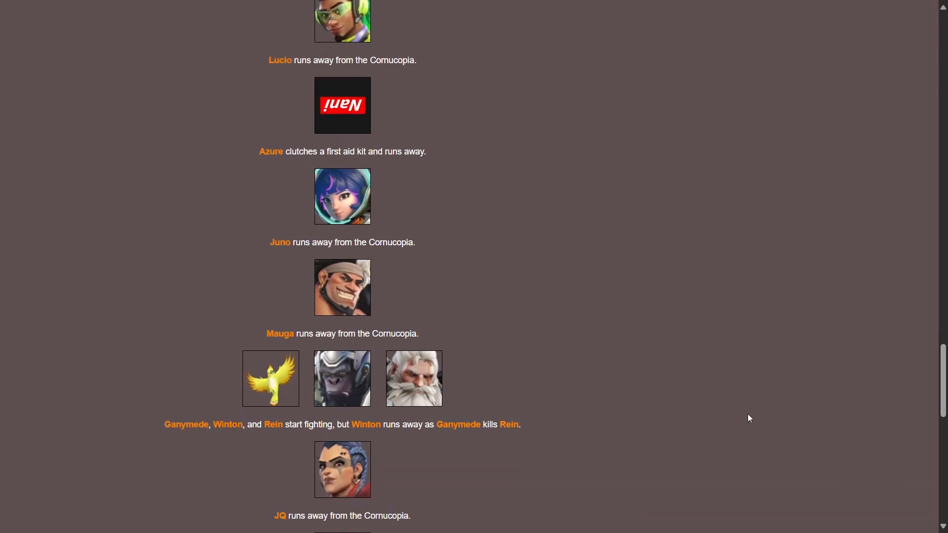
{"action": "mouse_move", "coordinate": [259, 445]}
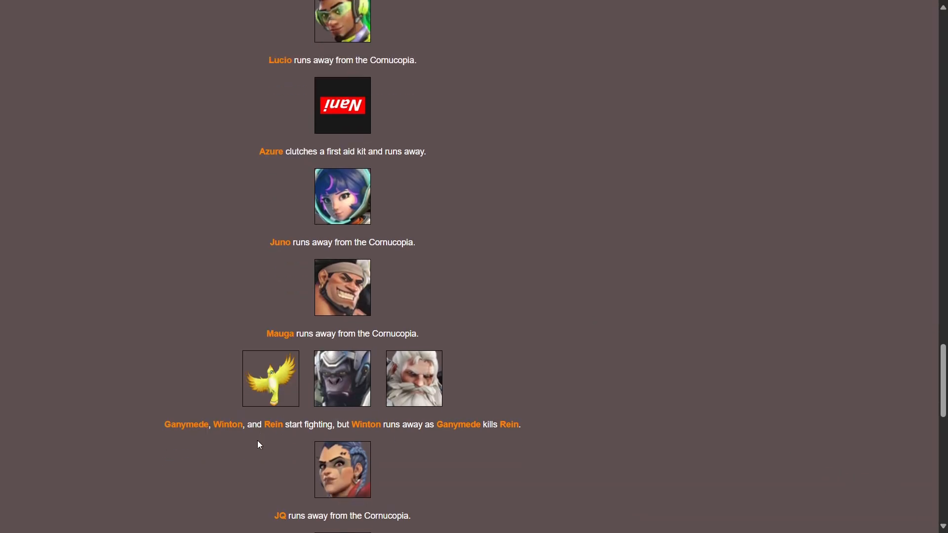
{"action": "mouse_move", "coordinate": [383, 449]}
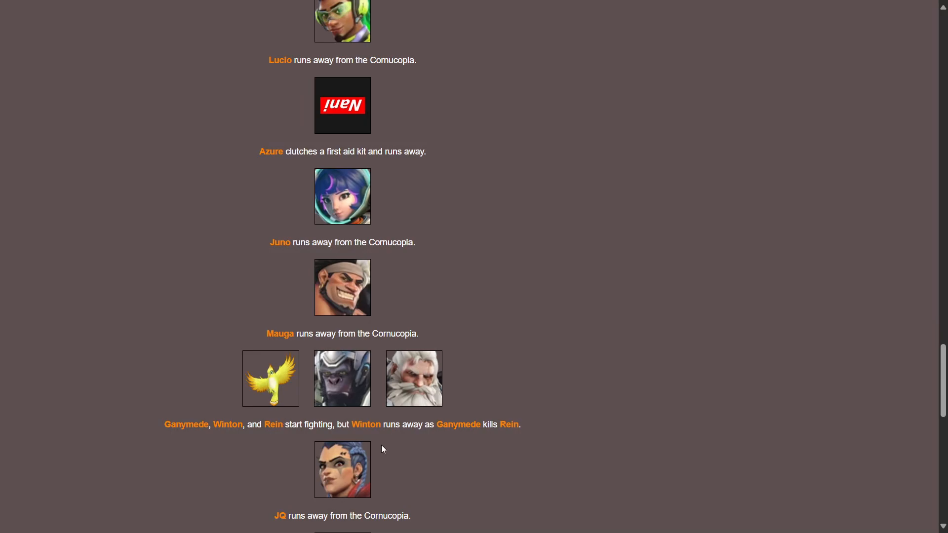
{"action": "mouse_move", "coordinate": [418, 434]}
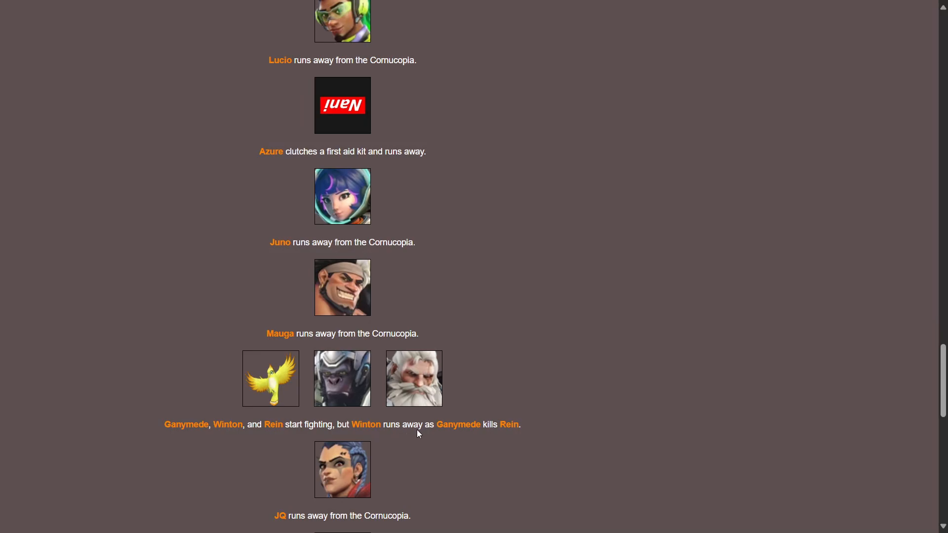
{"action": "mouse_move", "coordinate": [460, 434]}
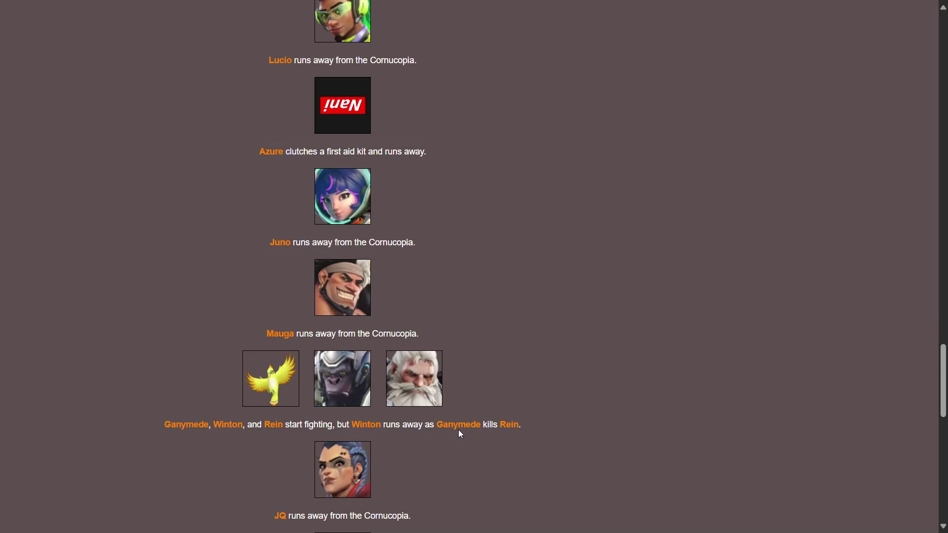
{"action": "mouse_move", "coordinate": [478, 464]}
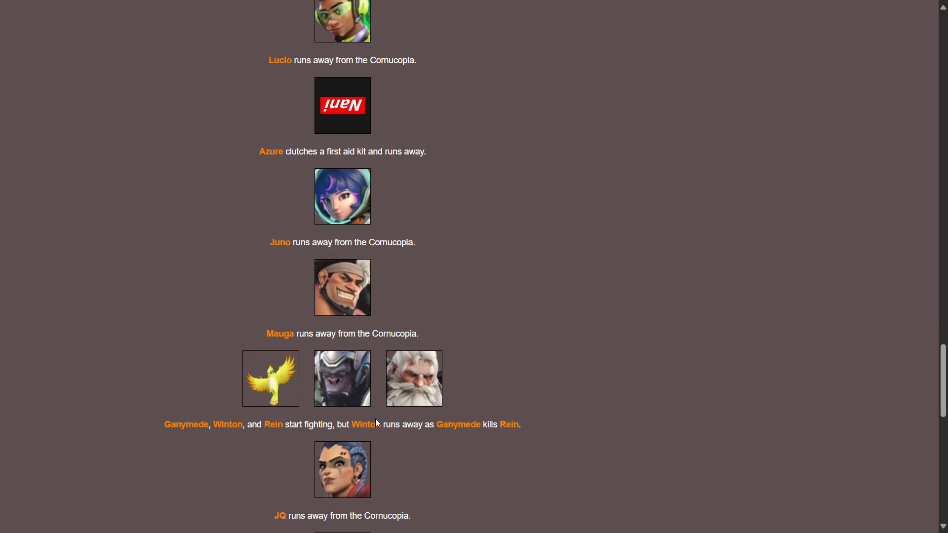
{"action": "scroll", "scroll_direction": "down", "scroll_amount": 3}
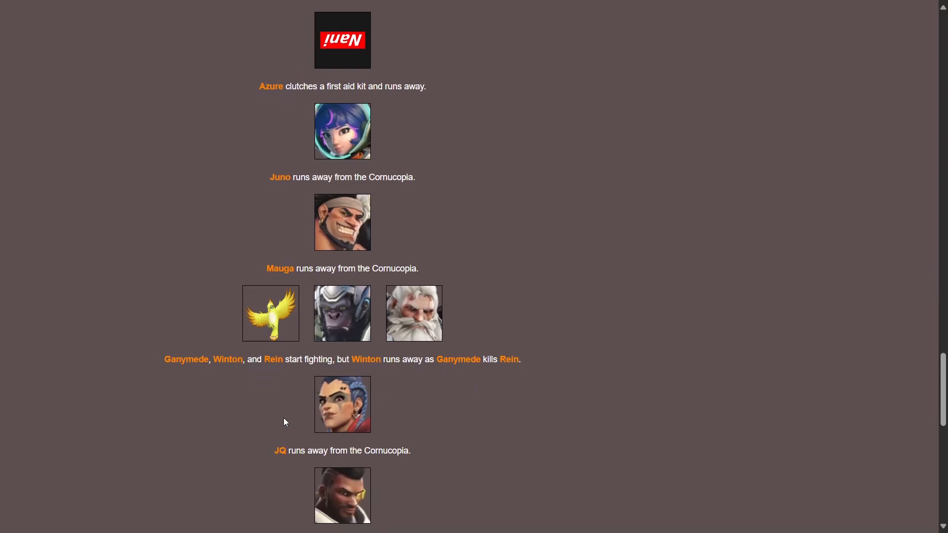
{"action": "scroll", "scroll_direction": "up", "scroll_amount": 3}
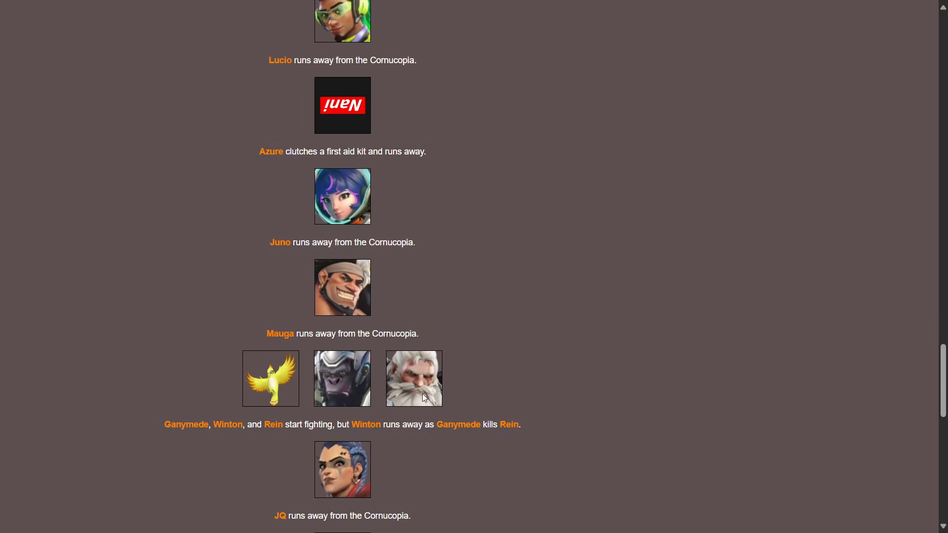
{"action": "scroll", "scroll_direction": "down", "scroll_amount": 3}
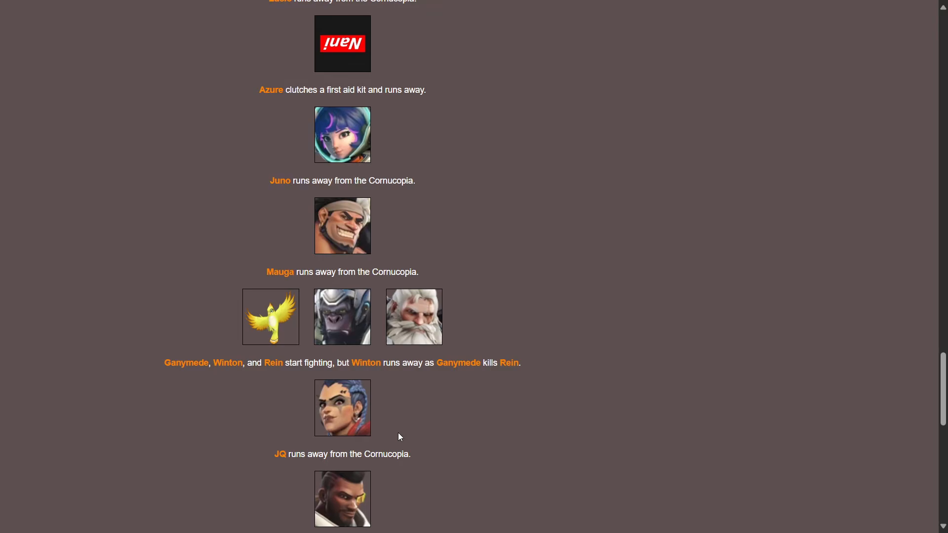
{"action": "scroll", "scroll_direction": "down", "scroll_amount": 3}
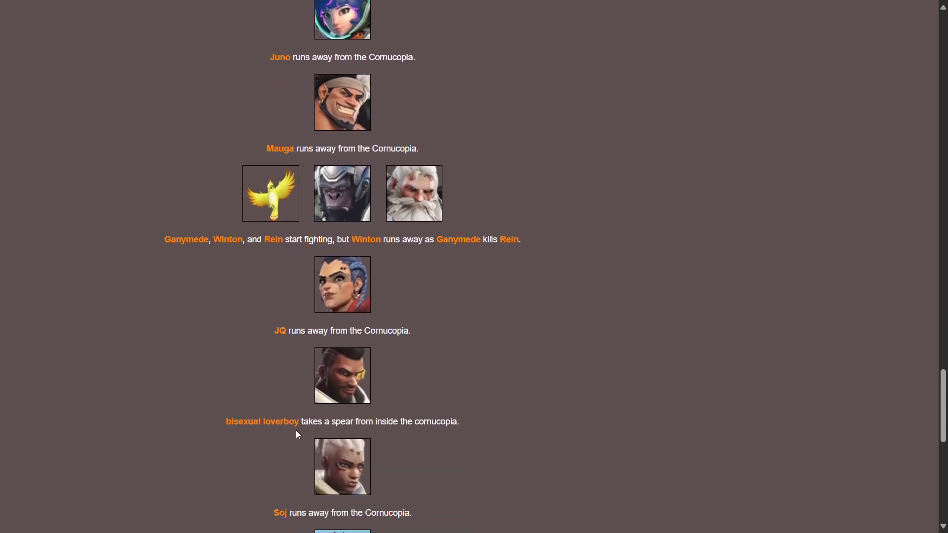
{"action": "mouse_move", "coordinate": [308, 401]}
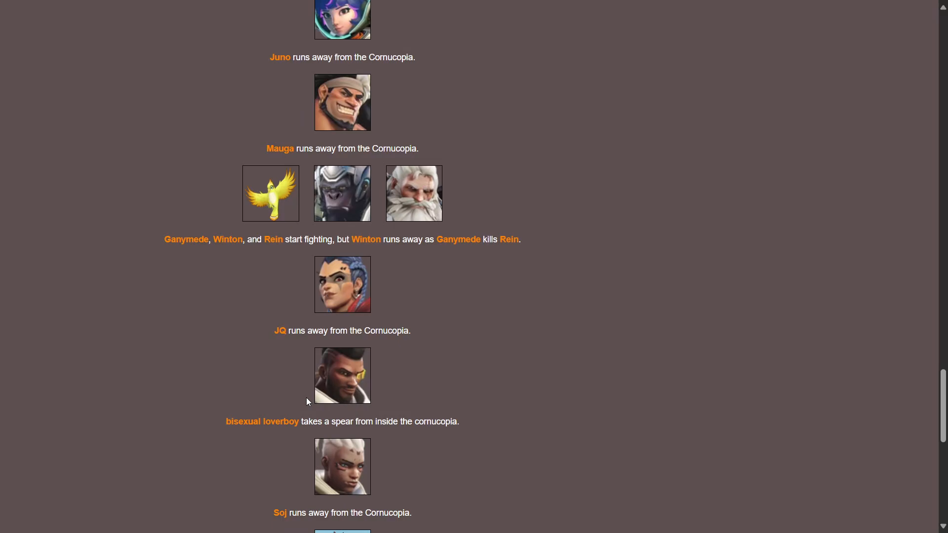
{"action": "mouse_move", "coordinate": [308, 398]}
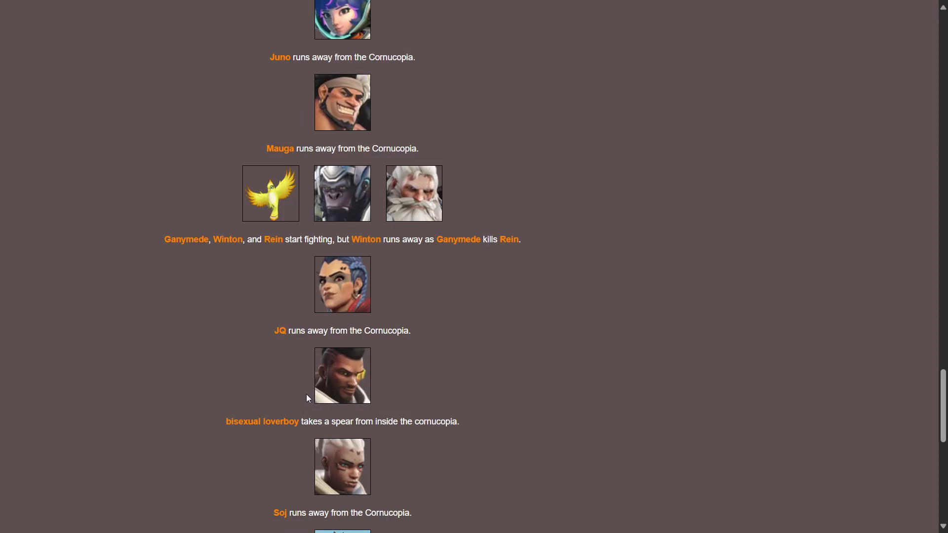
{"action": "mouse_move", "coordinate": [306, 404]}
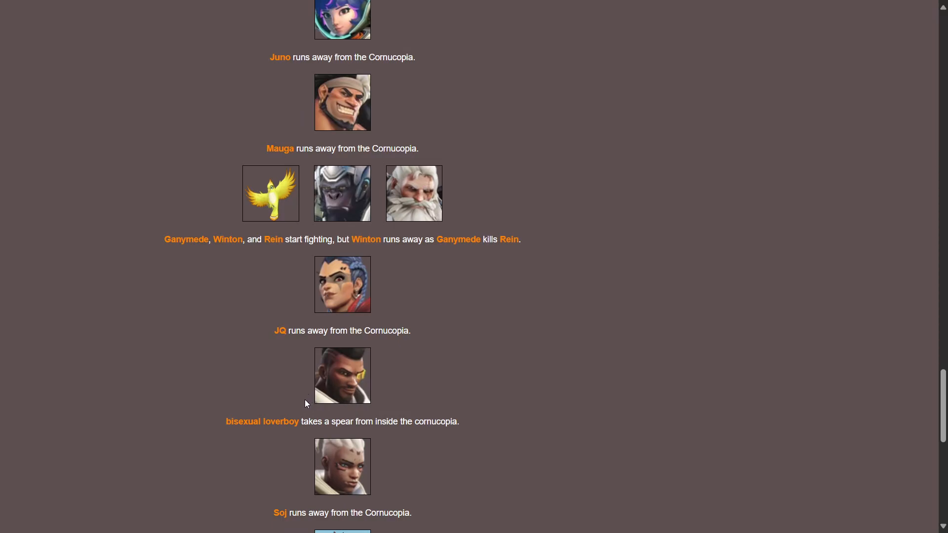
{"action": "mouse_move", "coordinate": [483, 275]}
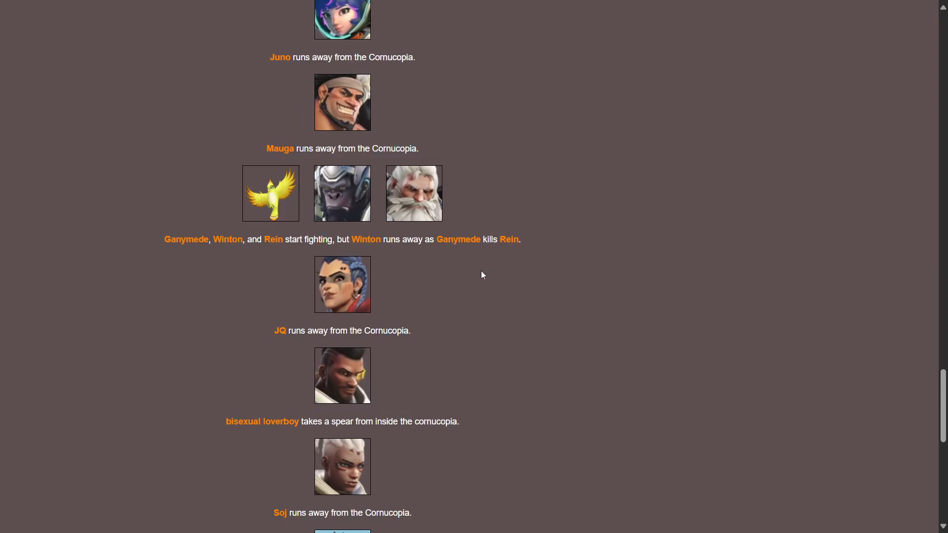
{"action": "scroll", "scroll_direction": "down", "scroll_amount": 3}
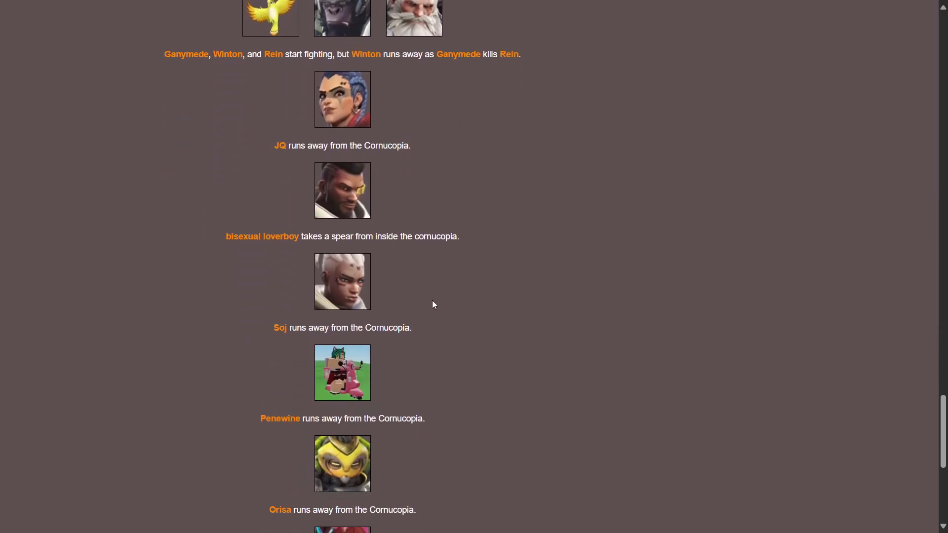
{"action": "mouse_move", "coordinate": [371, 343]}
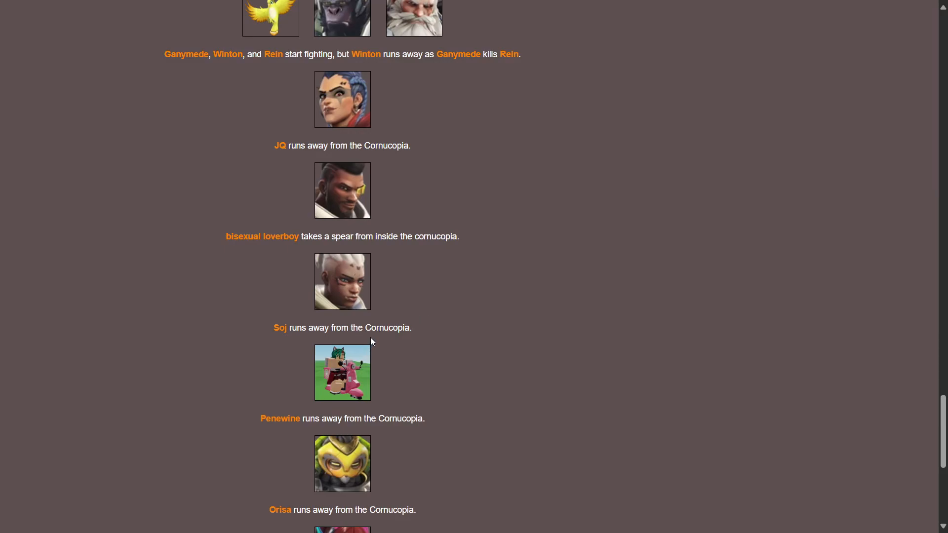
{"action": "scroll", "scroll_direction": "down", "scroll_amount": 3}
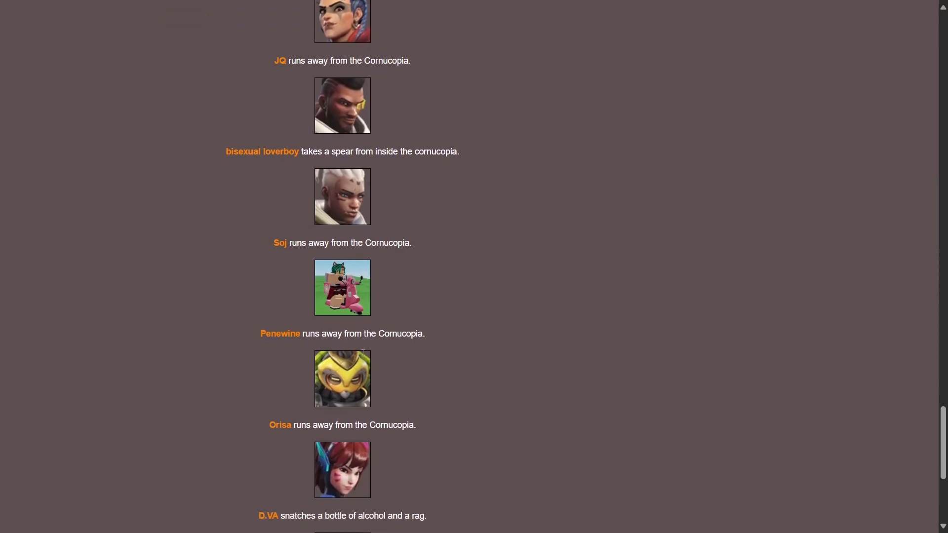
{"action": "scroll", "scroll_direction": "down", "scroll_amount": 3}
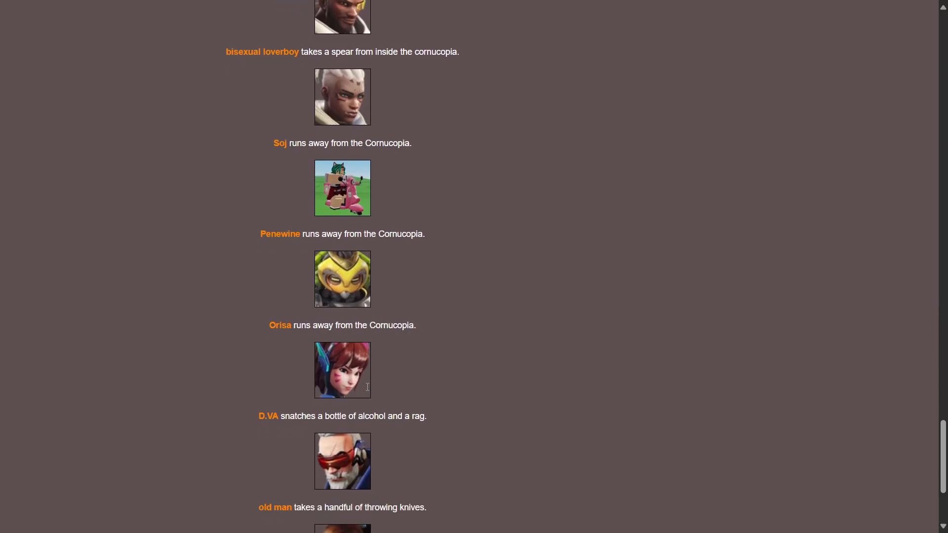
{"action": "mouse_move", "coordinate": [425, 431]}
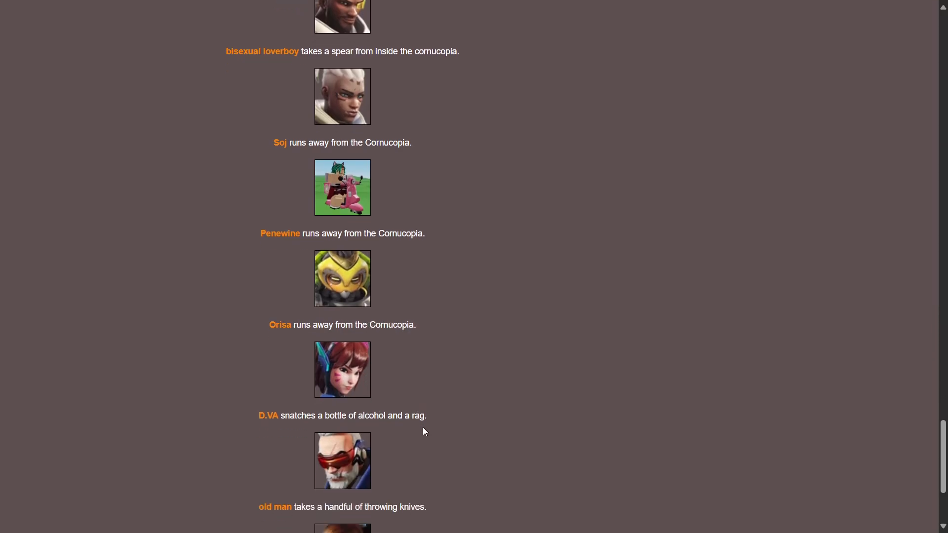
{"action": "scroll", "scroll_direction": "down", "scroll_amount": 3}
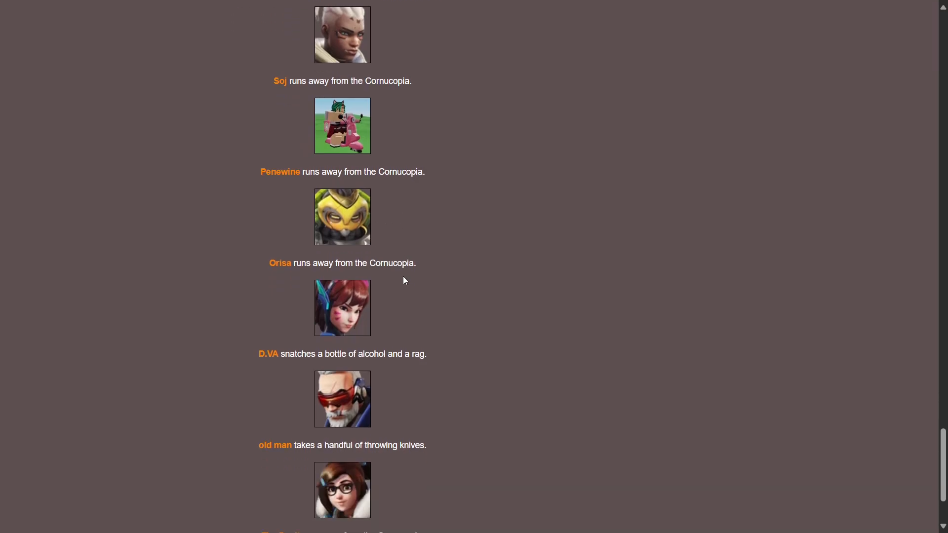
{"action": "mouse_move", "coordinate": [375, 449]}
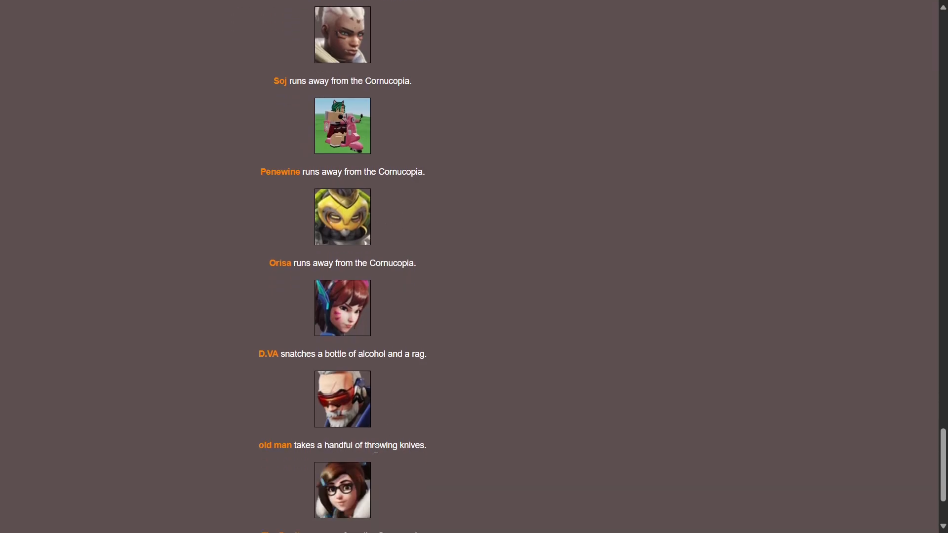
{"action": "scroll", "scroll_direction": "down", "scroll_amount": 3}
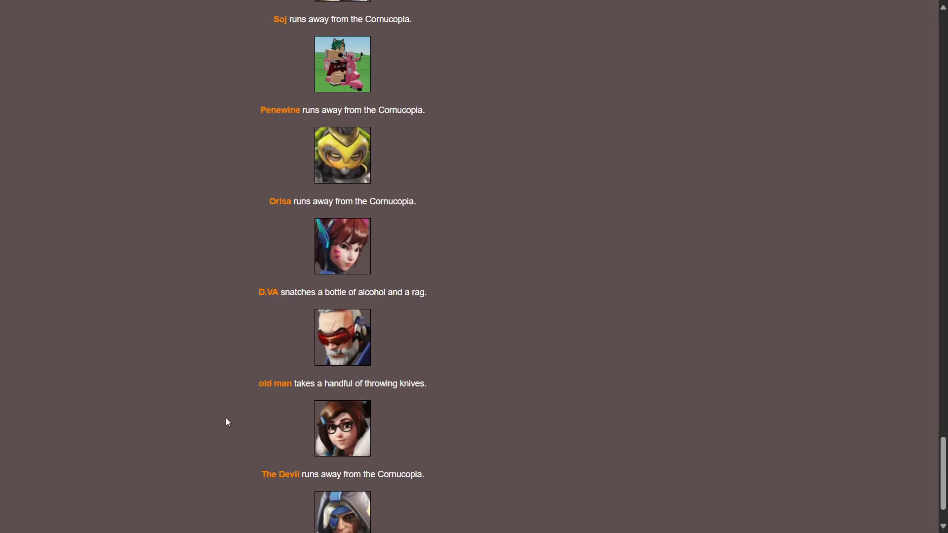
{"action": "scroll", "scroll_direction": "down", "scroll_amount": 3}
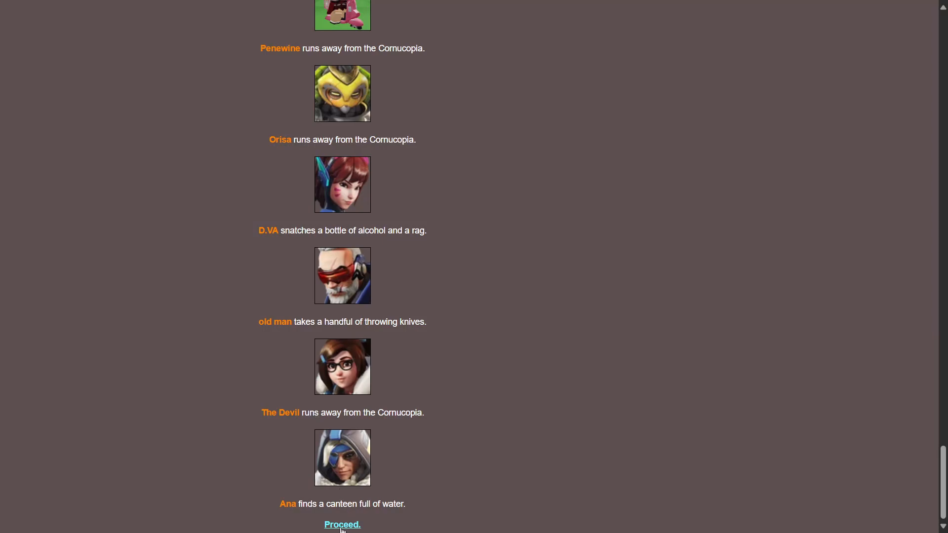
{"action": "left_click", "coordinate": [339, 525]}
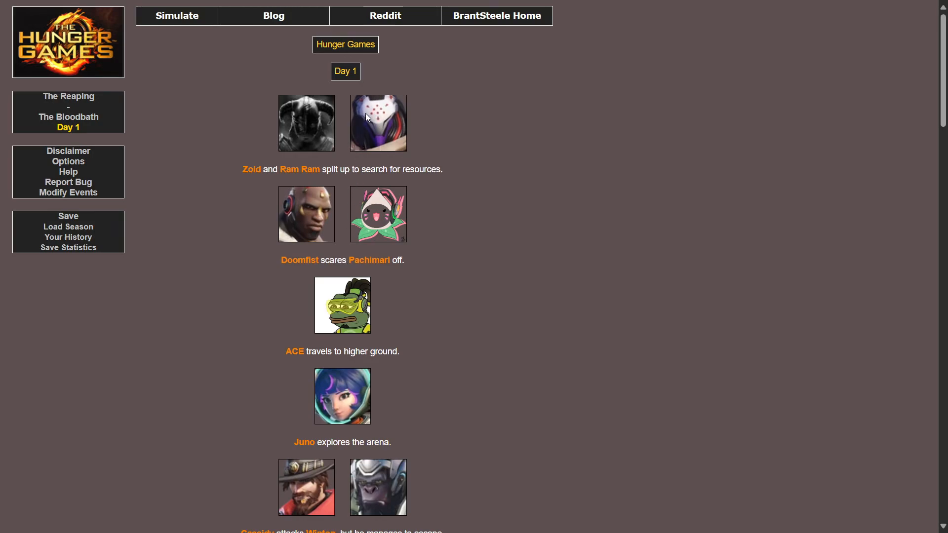
{"action": "scroll", "scroll_direction": "down", "scroll_amount": 3}
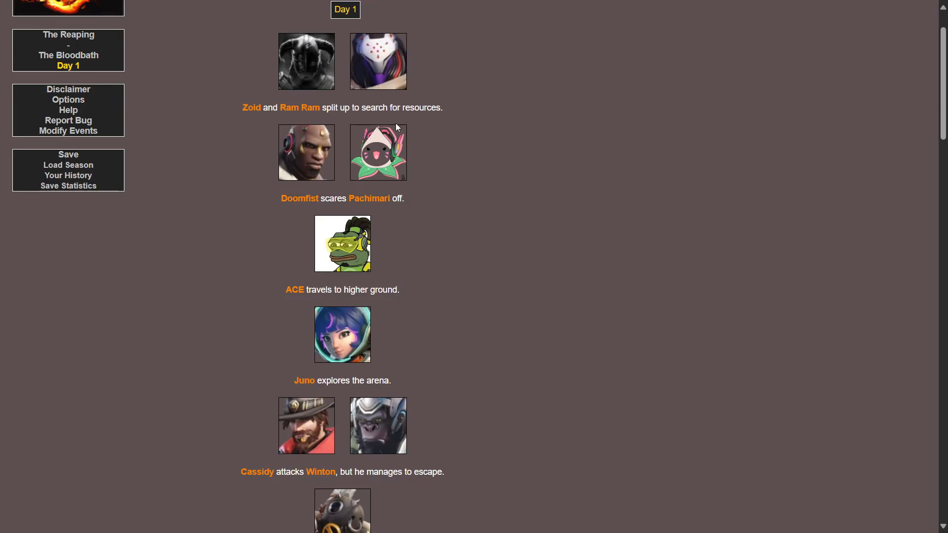
{"action": "scroll", "scroll_direction": "down", "scroll_amount": 3}
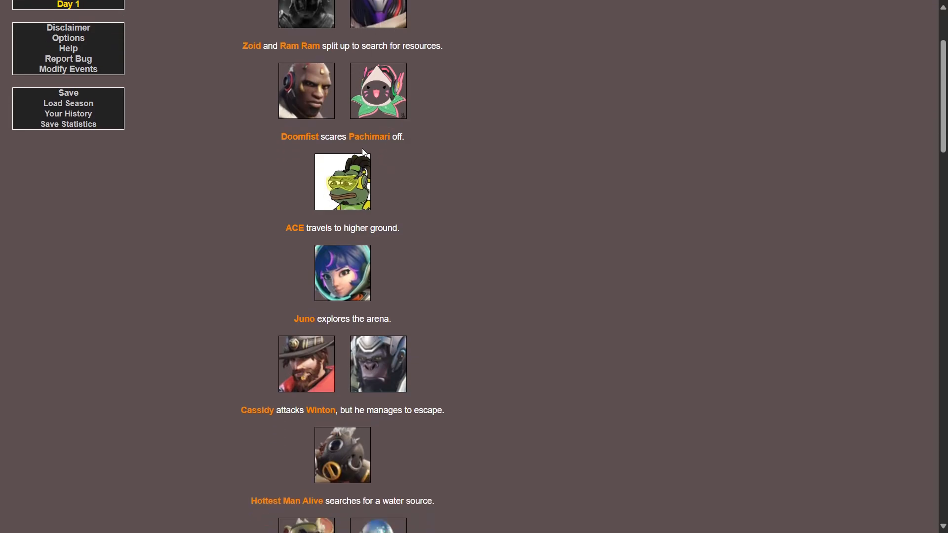
{"action": "scroll", "scroll_direction": "down", "scroll_amount": 3}
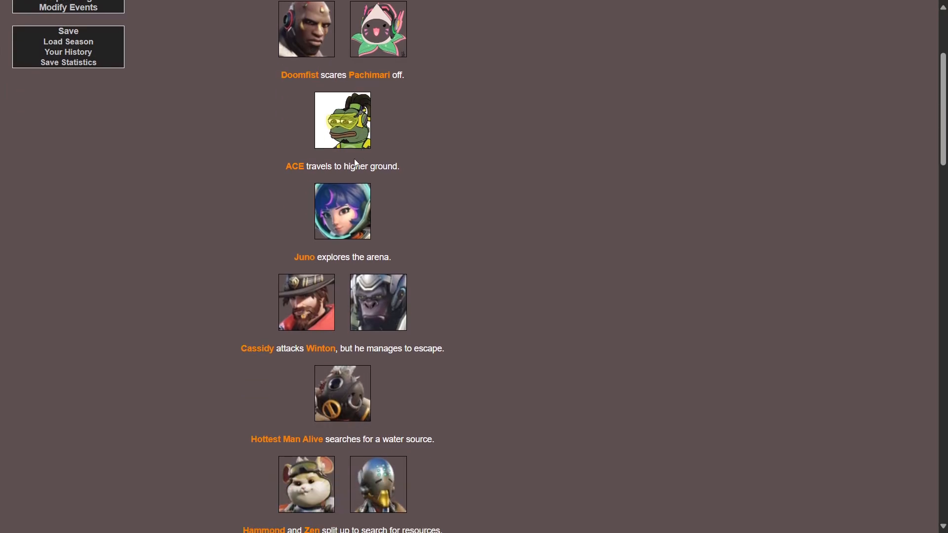
{"action": "scroll", "scroll_direction": "down", "scroll_amount": 3}
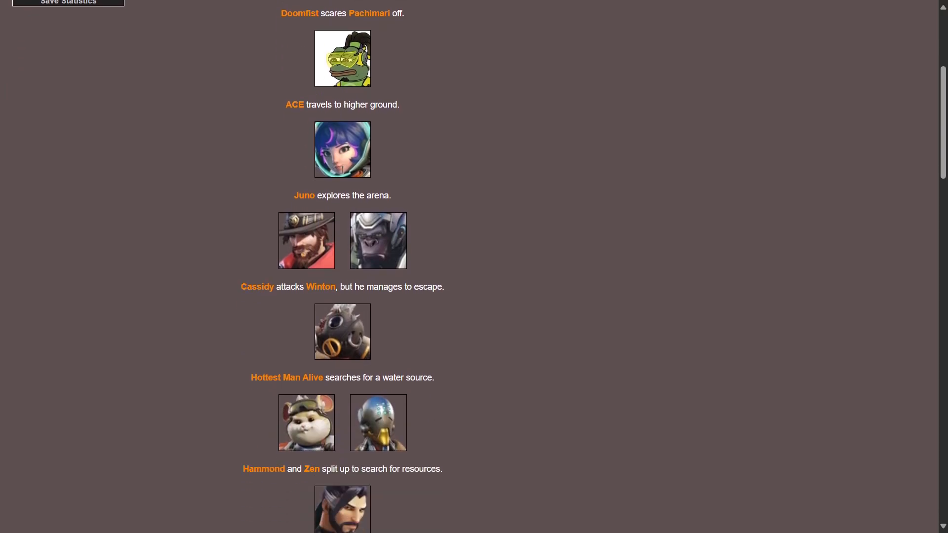
{"action": "scroll", "scroll_direction": "down", "scroll_amount": 3}
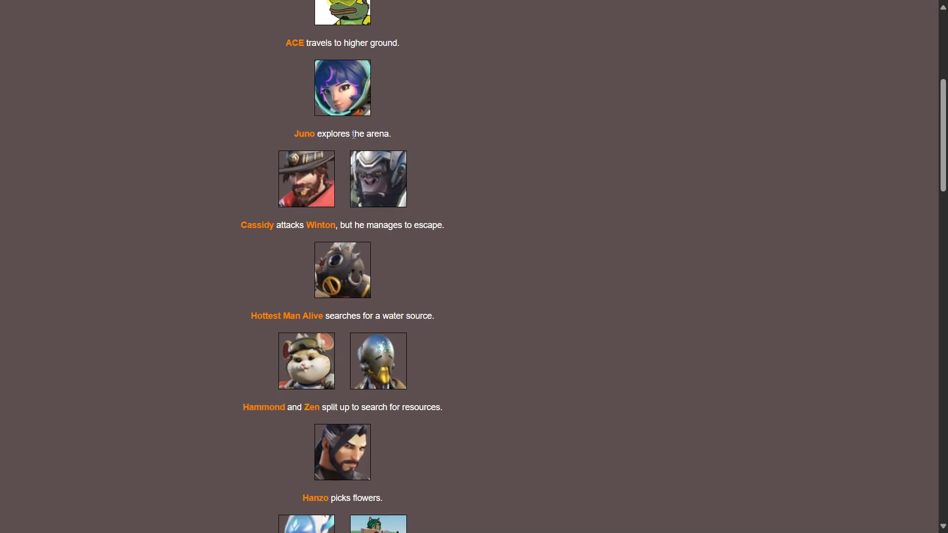
{"action": "scroll", "scroll_direction": "down", "scroll_amount": 3}
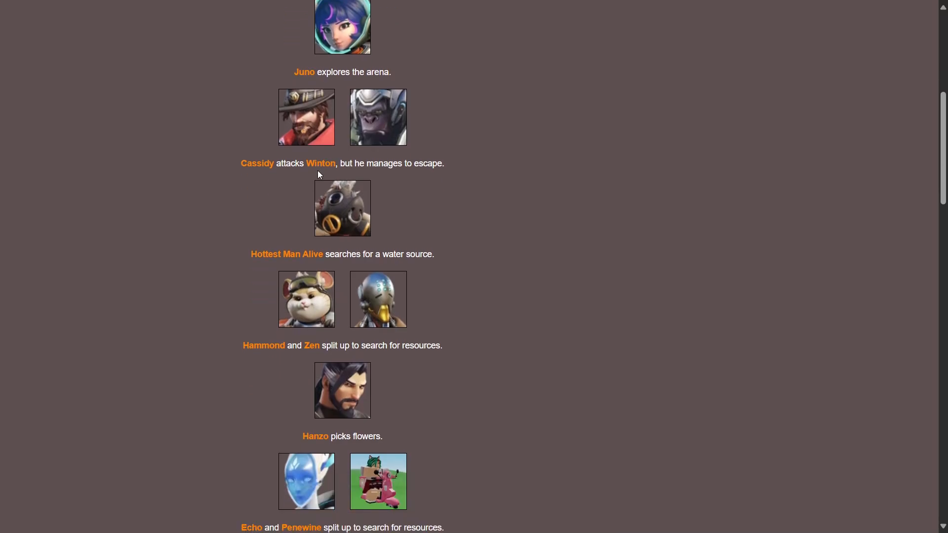
{"action": "scroll", "scroll_direction": "down", "scroll_amount": 3}
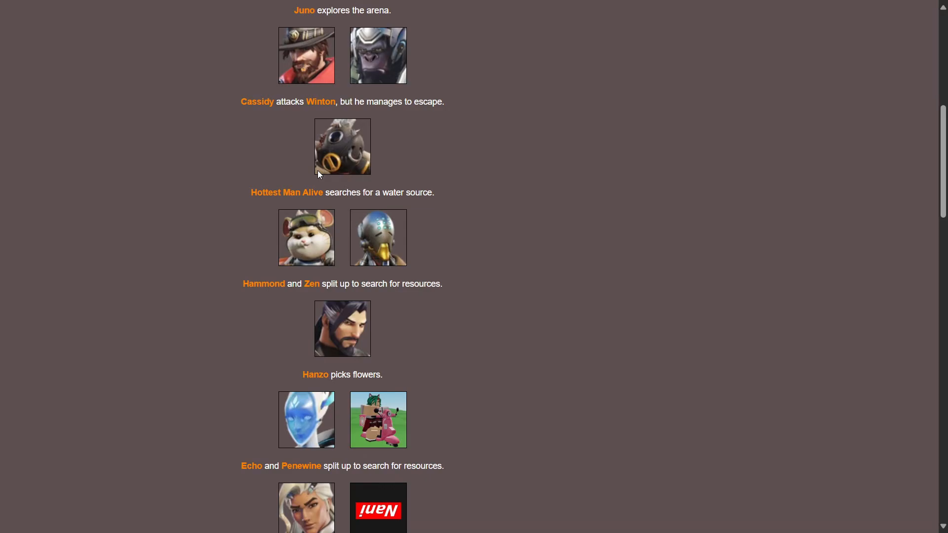
{"action": "mouse_move", "coordinate": [320, 173]}
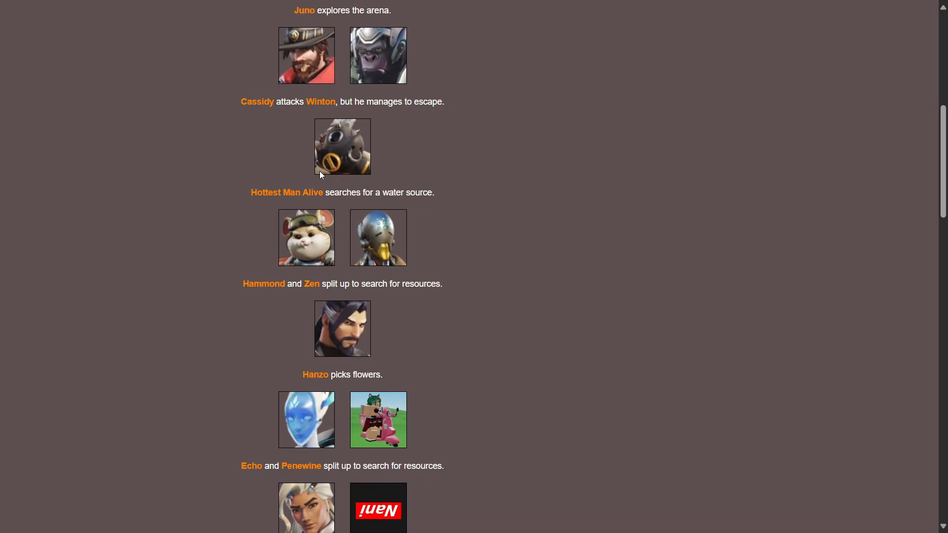
{"action": "scroll", "scroll_direction": "down", "scroll_amount": 3}
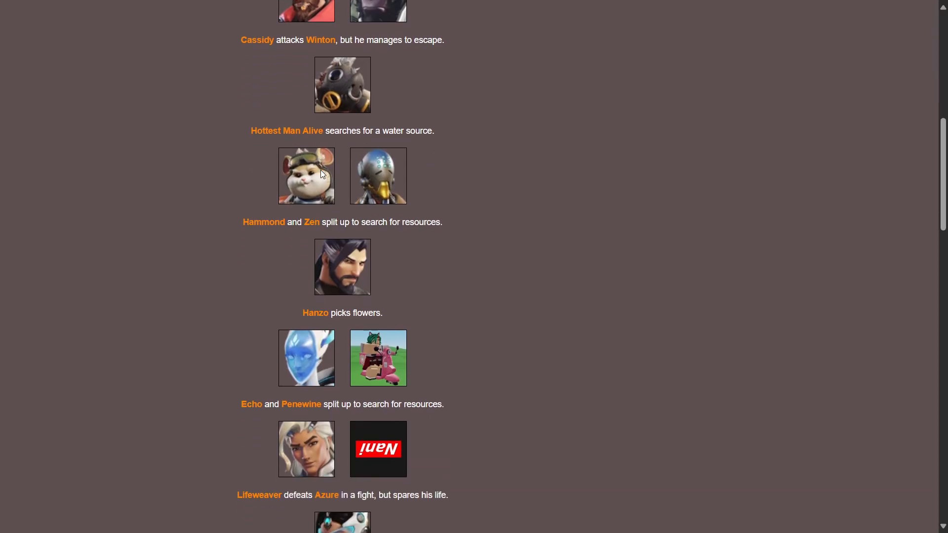
{"action": "mouse_move", "coordinate": [321, 235]}
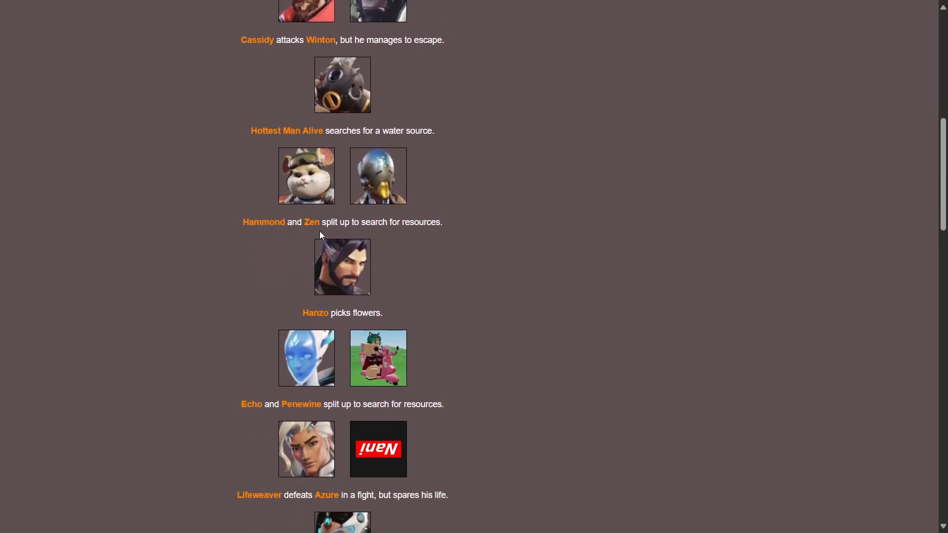
{"action": "scroll", "scroll_direction": "down", "scroll_amount": 3}
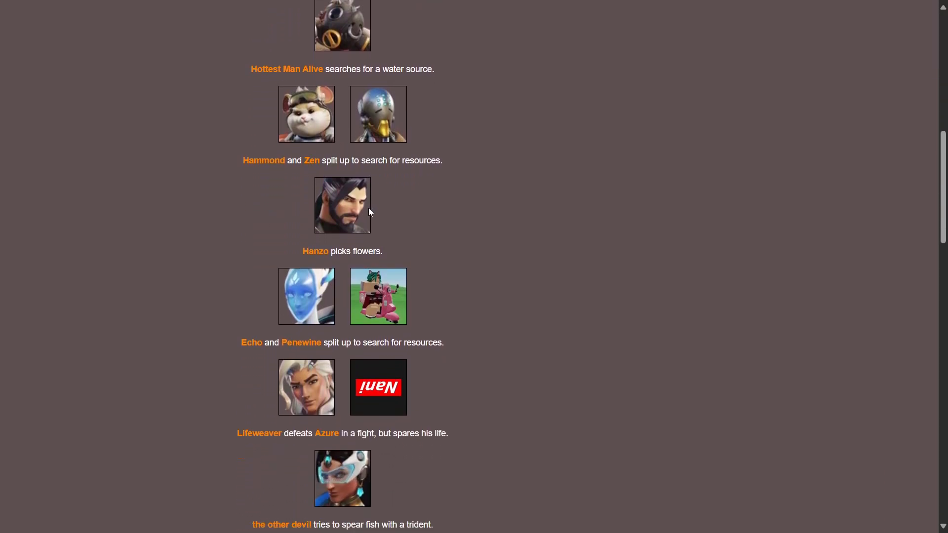
{"action": "scroll", "scroll_direction": "down", "scroll_amount": 3}
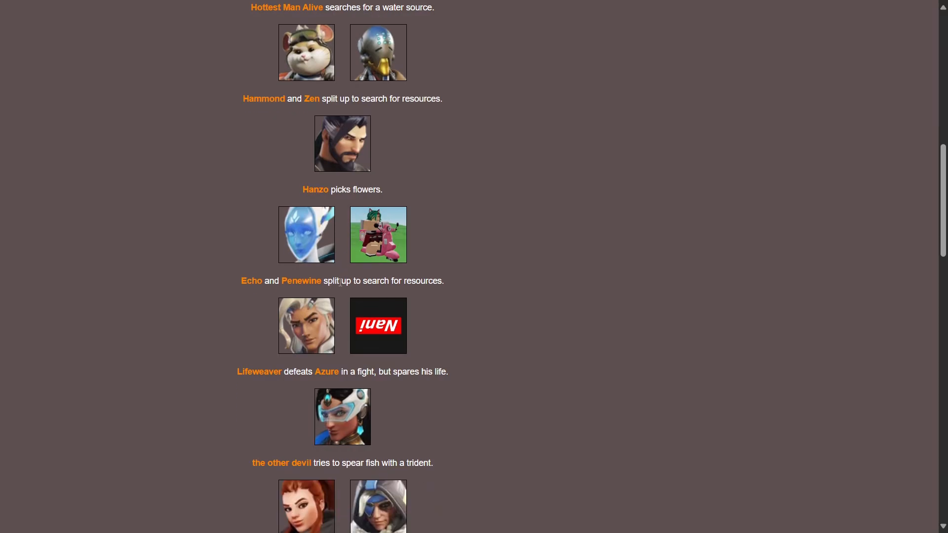
{"action": "scroll", "scroll_direction": "down", "scroll_amount": 3}
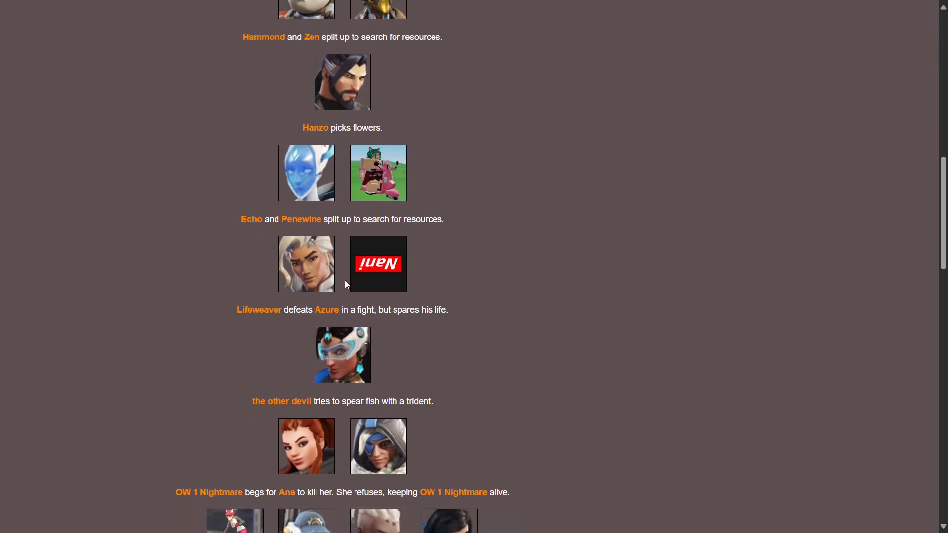
{"action": "mouse_move", "coordinate": [346, 294]}
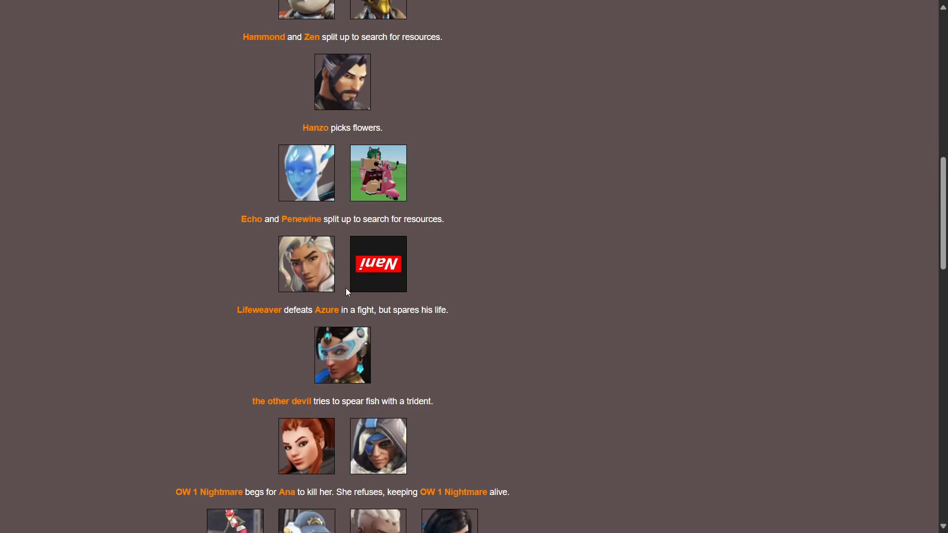
{"action": "mouse_move", "coordinate": [348, 294]}
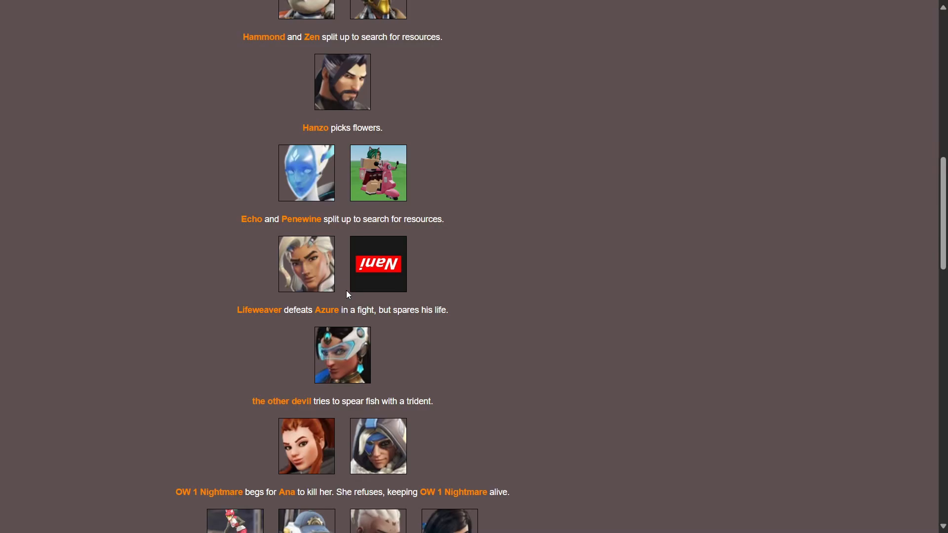
{"action": "scroll", "scroll_direction": "down", "scroll_amount": 3}
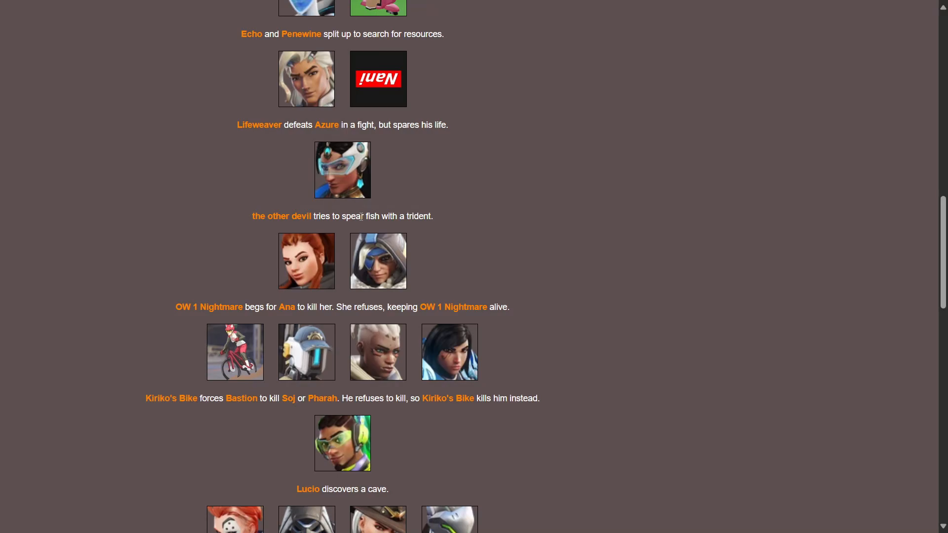
{"action": "scroll", "scroll_direction": "down", "scroll_amount": 3}
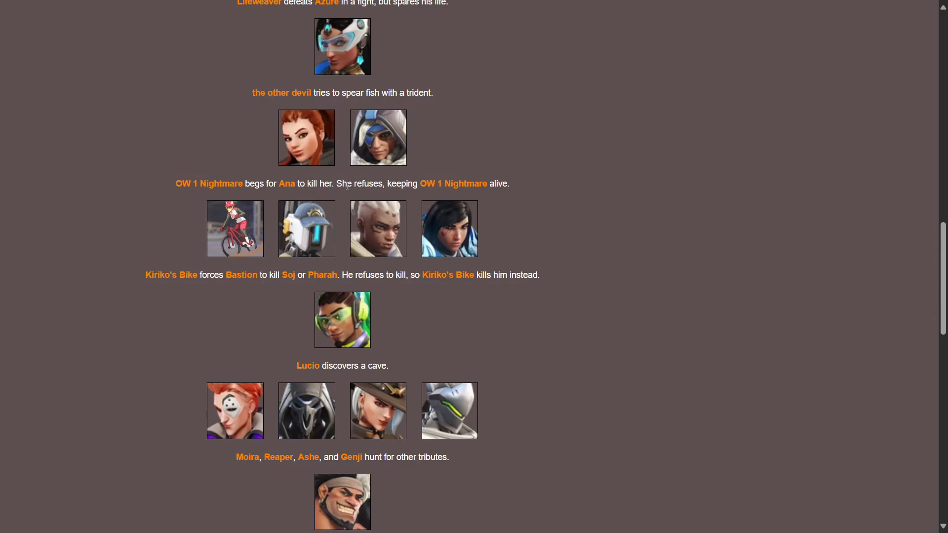
{"action": "mouse_move", "coordinate": [525, 193]}
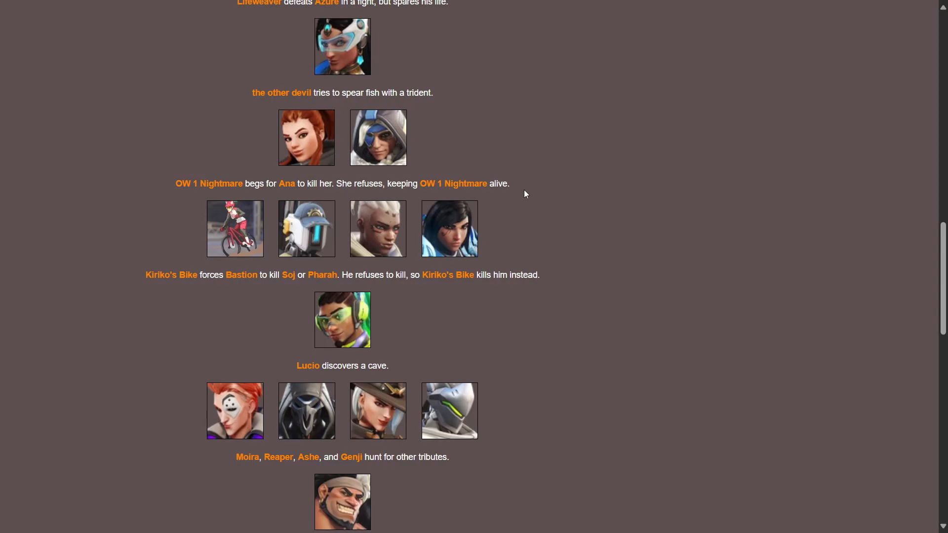
{"action": "scroll", "scroll_direction": "down", "scroll_amount": 3}
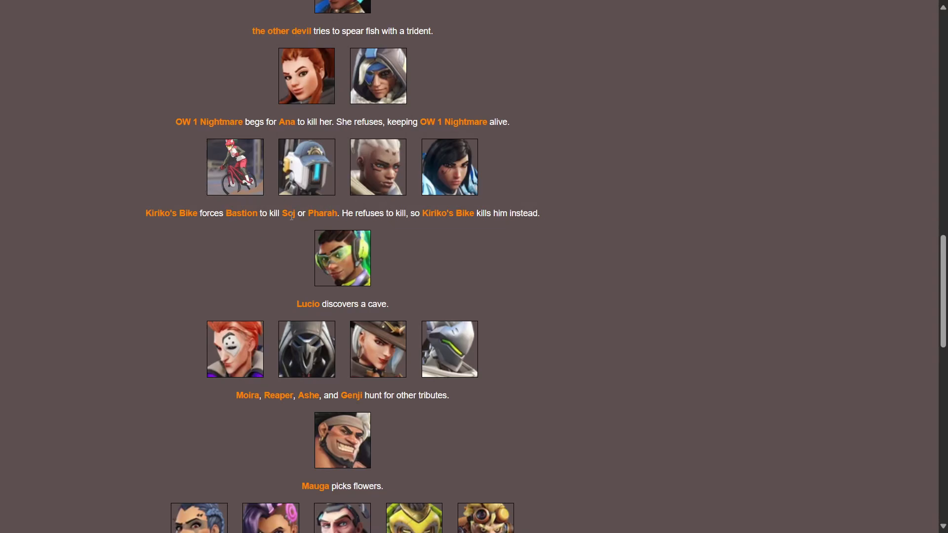
{"action": "mouse_move", "coordinate": [400, 243]}
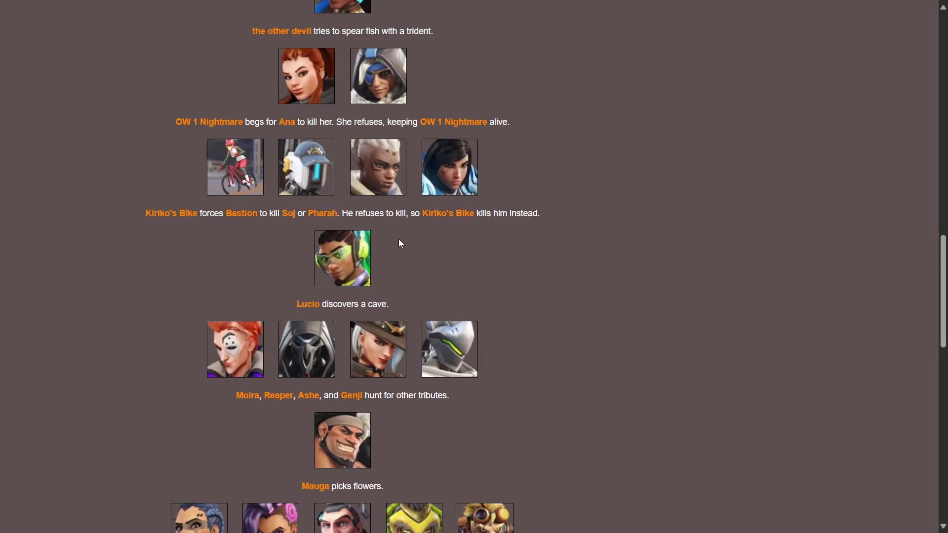
{"action": "mouse_move", "coordinate": [482, 237]}
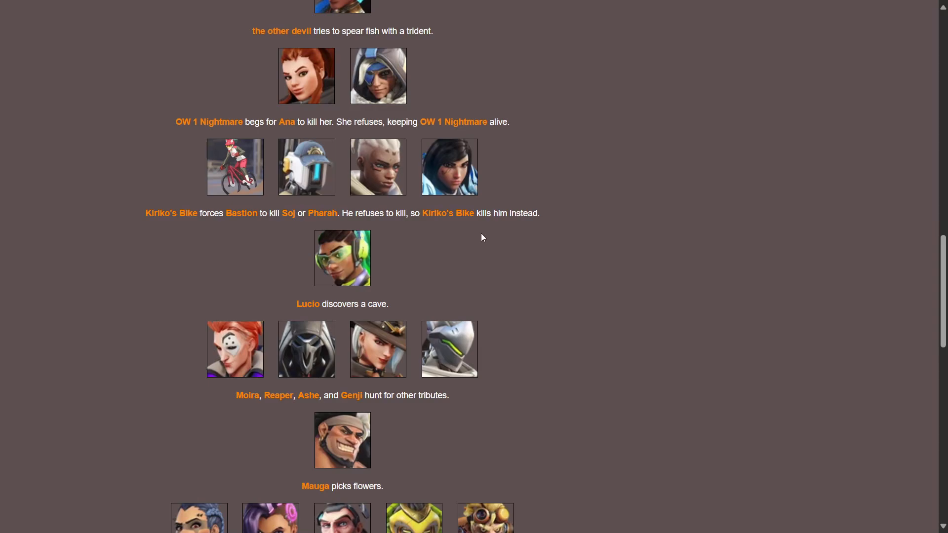
{"action": "mouse_move", "coordinate": [498, 372]}
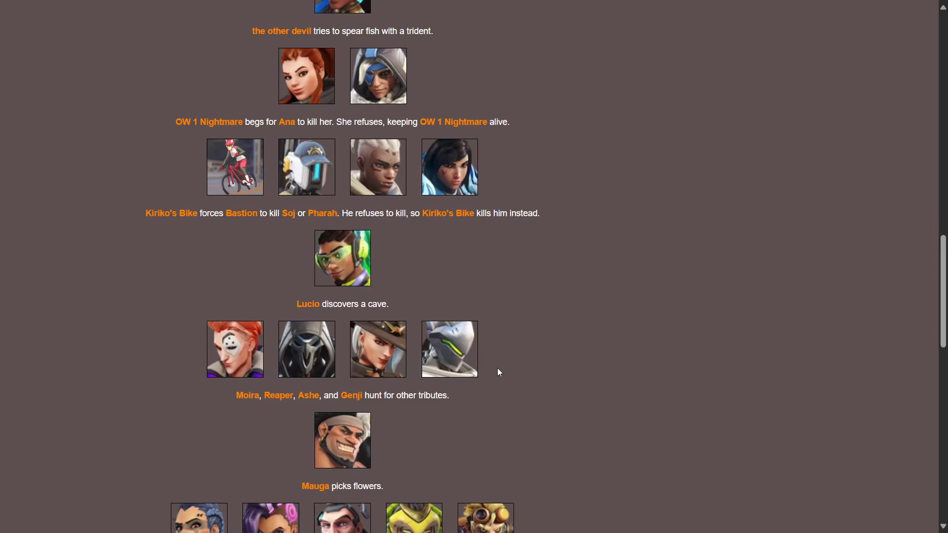
{"action": "mouse_move", "coordinate": [321, 315]}
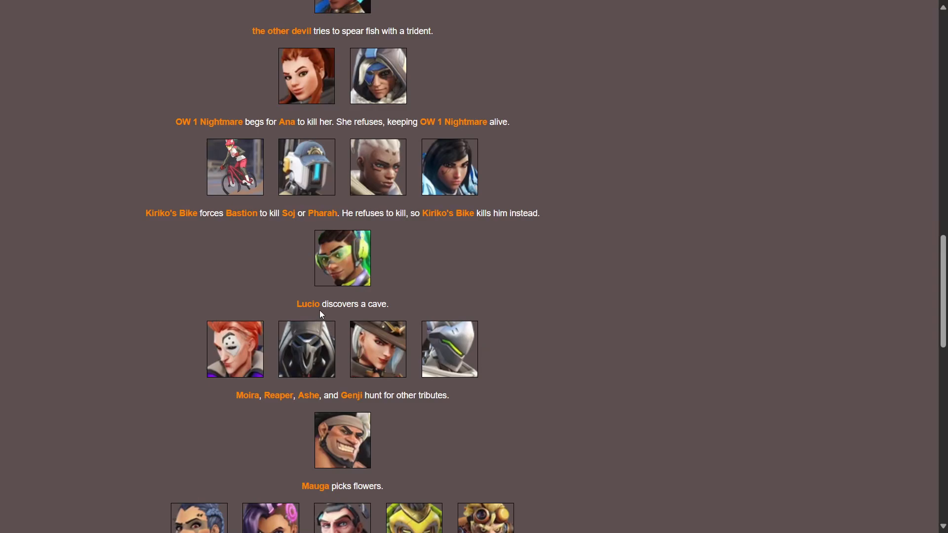
{"action": "mouse_move", "coordinate": [382, 273]}
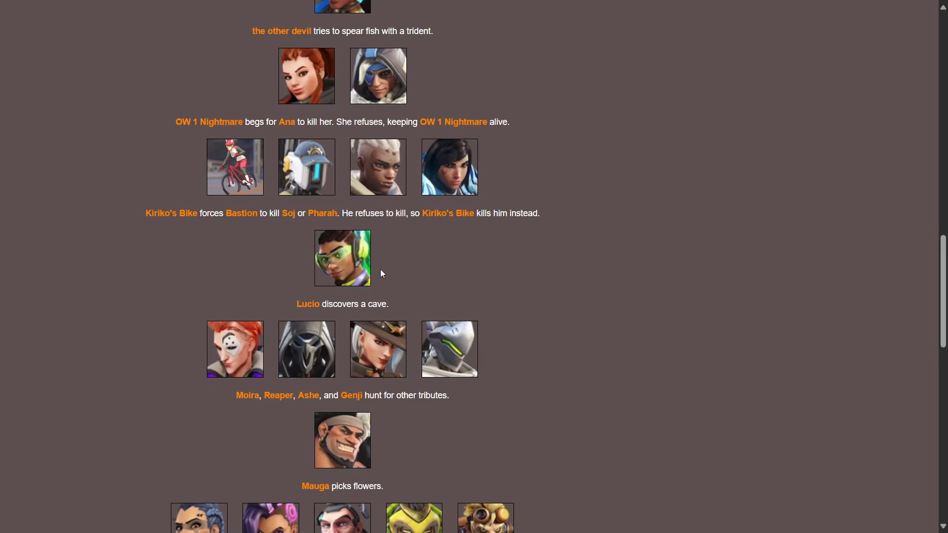
{"action": "scroll", "scroll_direction": "down", "scroll_amount": 3}
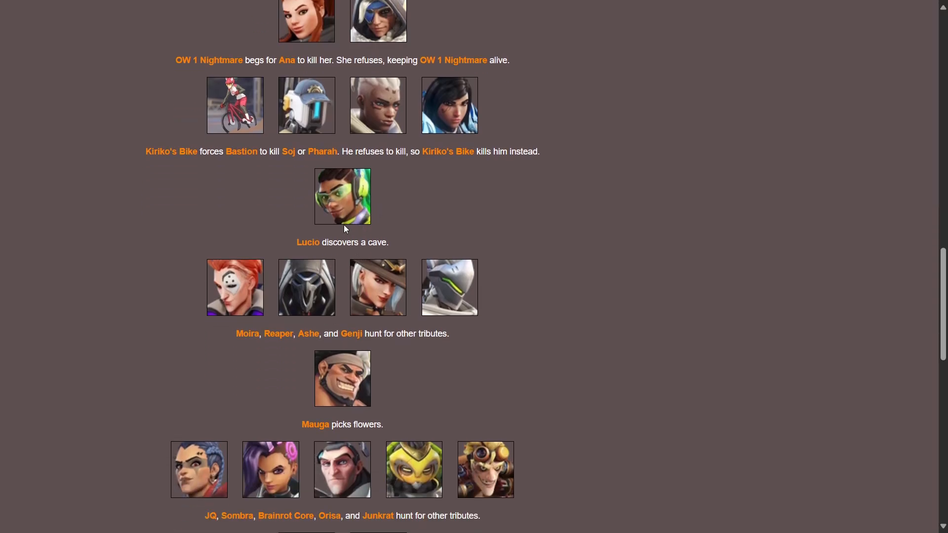
{"action": "mouse_move", "coordinate": [352, 255]}
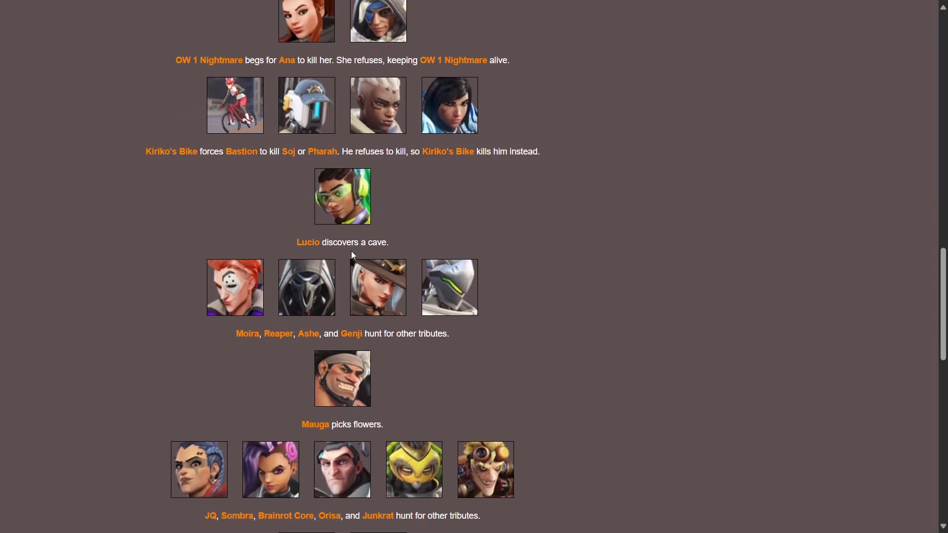
{"action": "scroll", "scroll_direction": "down", "scroll_amount": 3}
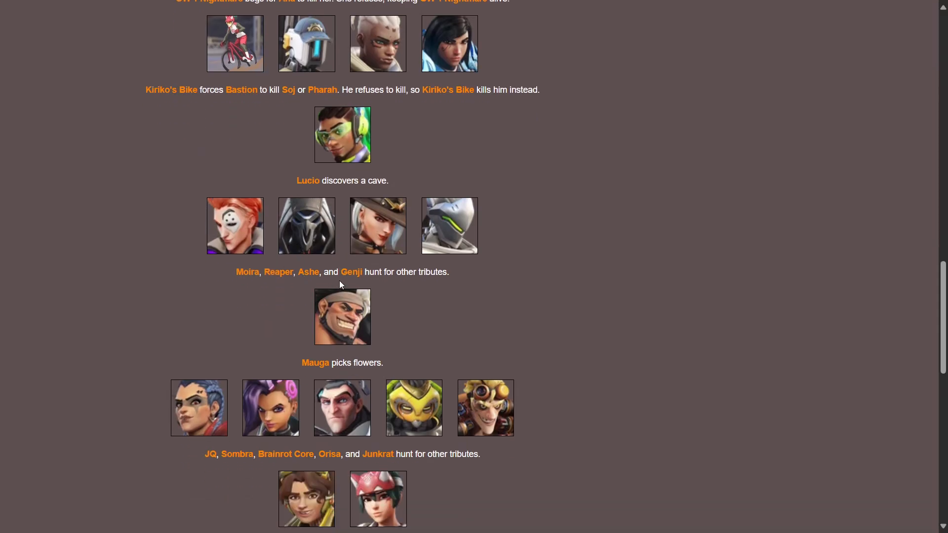
{"action": "mouse_move", "coordinate": [406, 282]}
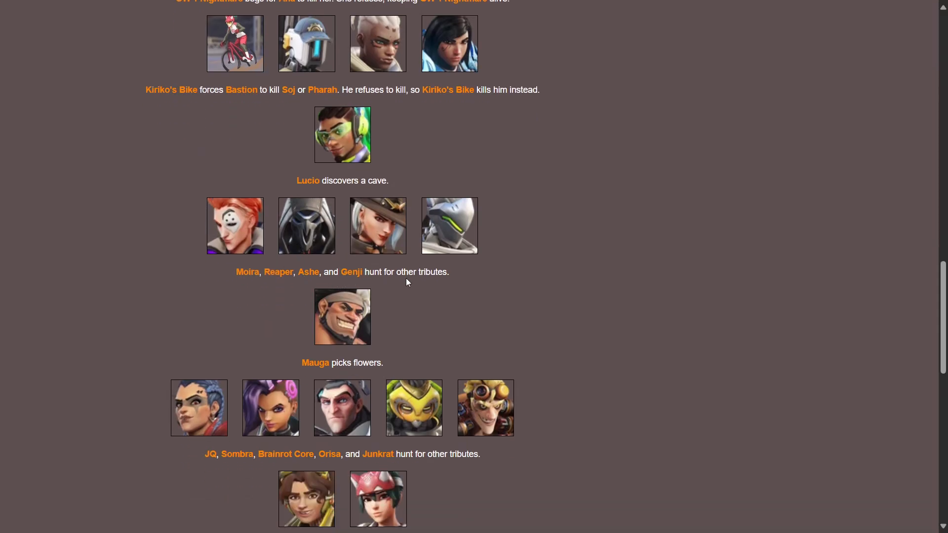
{"action": "scroll", "scroll_direction": "down", "scroll_amount": 3}
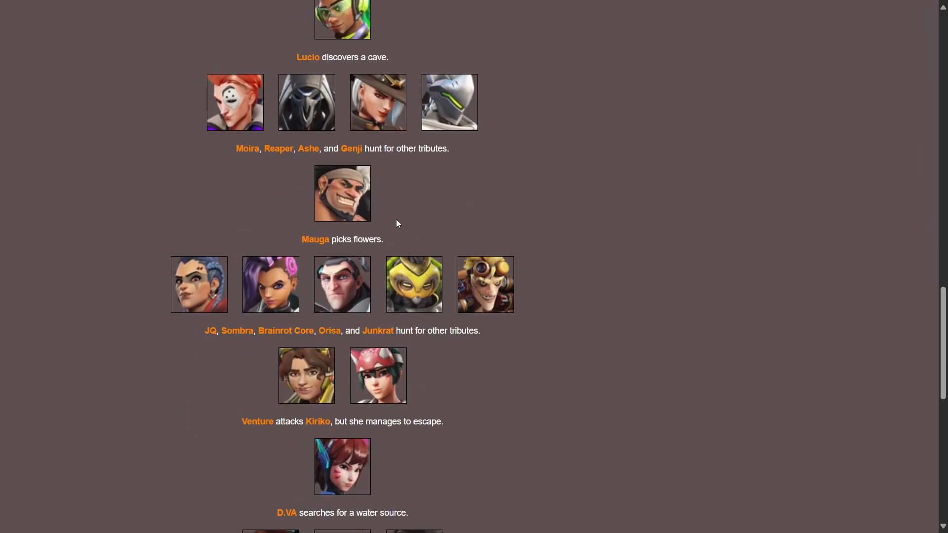
{"action": "mouse_move", "coordinate": [381, 225]}
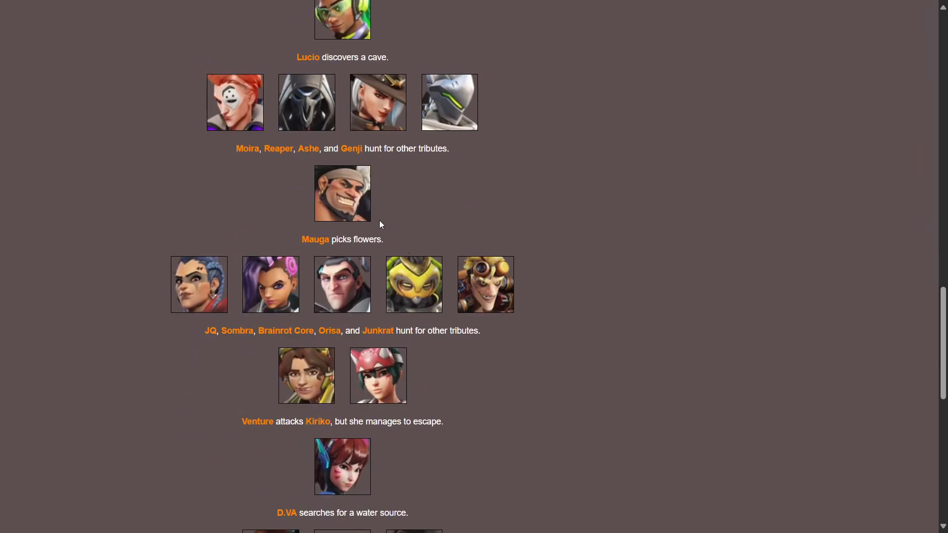
{"action": "mouse_move", "coordinate": [375, 262]}
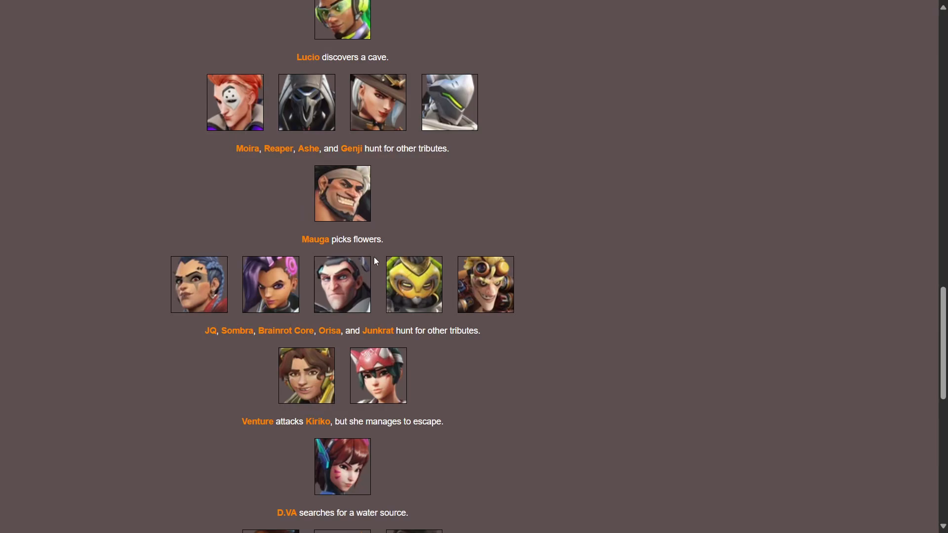
{"action": "mouse_move", "coordinate": [296, 371]}
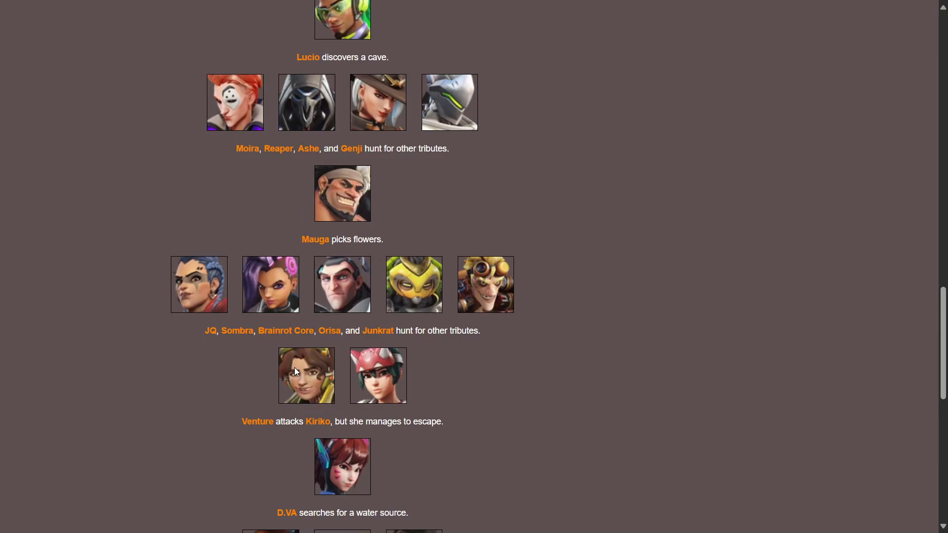
{"action": "mouse_move", "coordinate": [329, 296]}
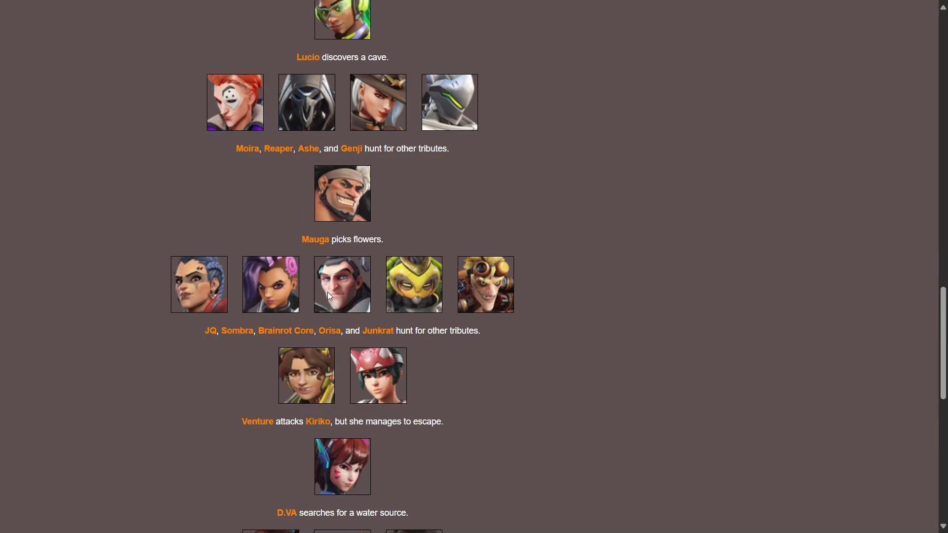
{"action": "scroll", "scroll_direction": "down", "scroll_amount": 3}
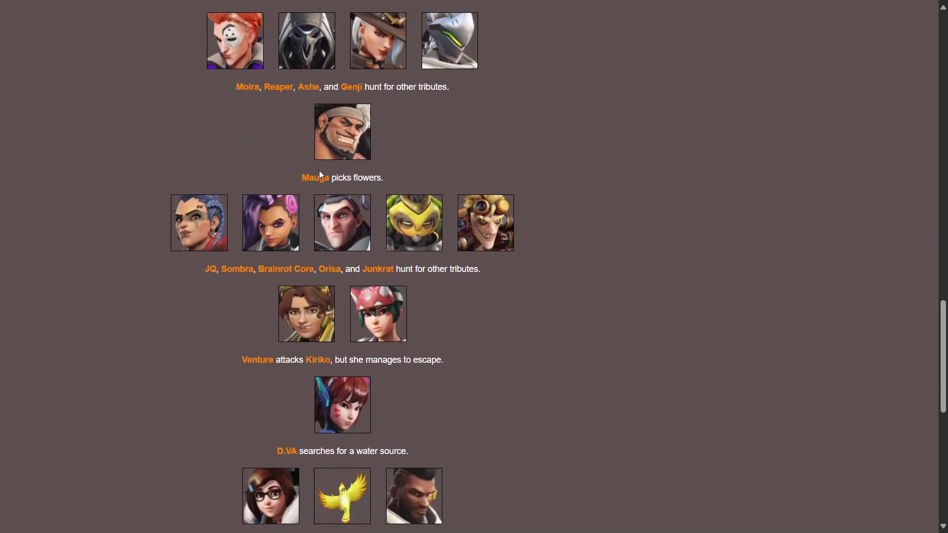
{"action": "scroll", "scroll_direction": "down", "scroll_amount": 3}
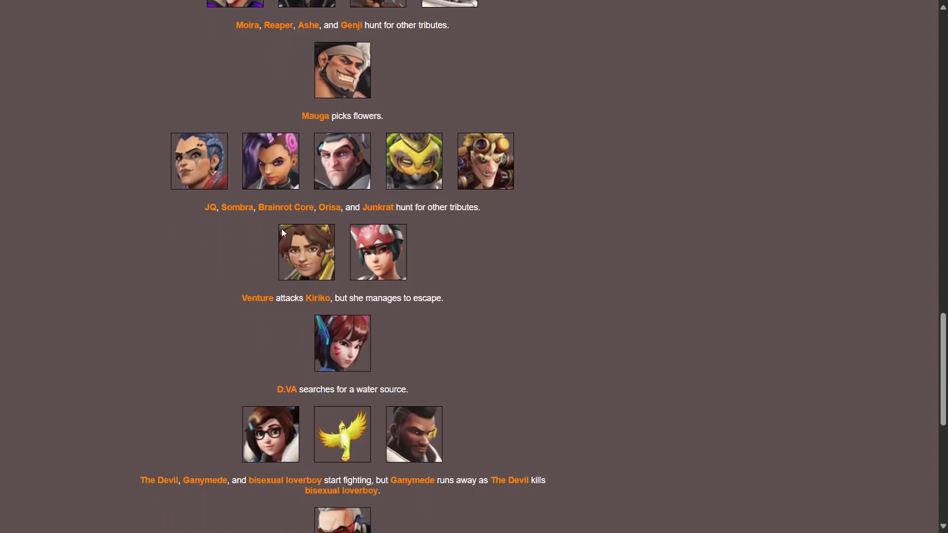
{"action": "mouse_move", "coordinate": [429, 300]}
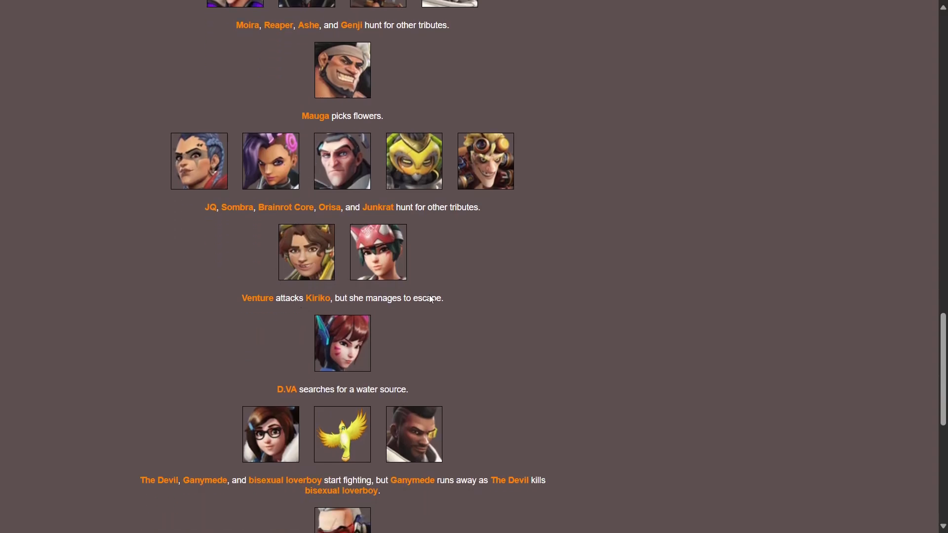
{"action": "scroll", "scroll_direction": "down", "scroll_amount": 3}
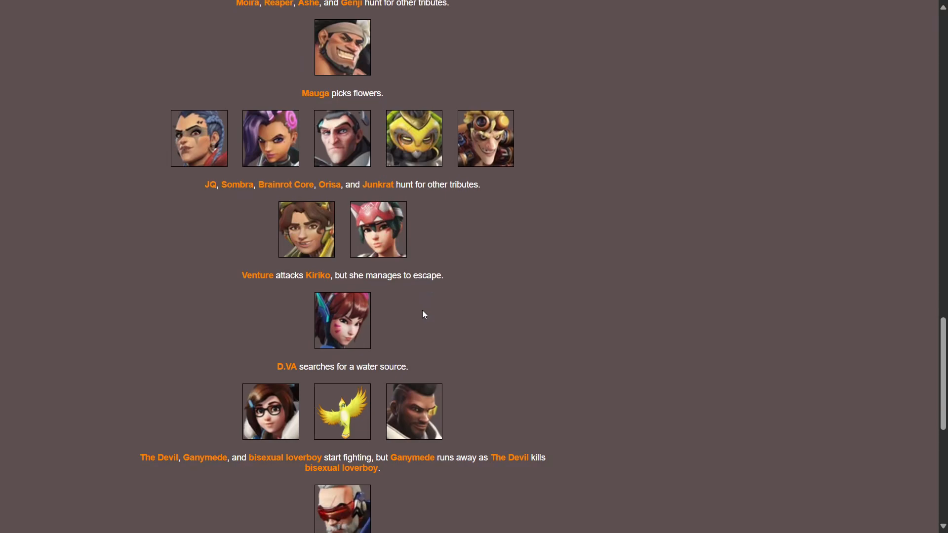
{"action": "scroll", "scroll_direction": "down", "scroll_amount": 3}
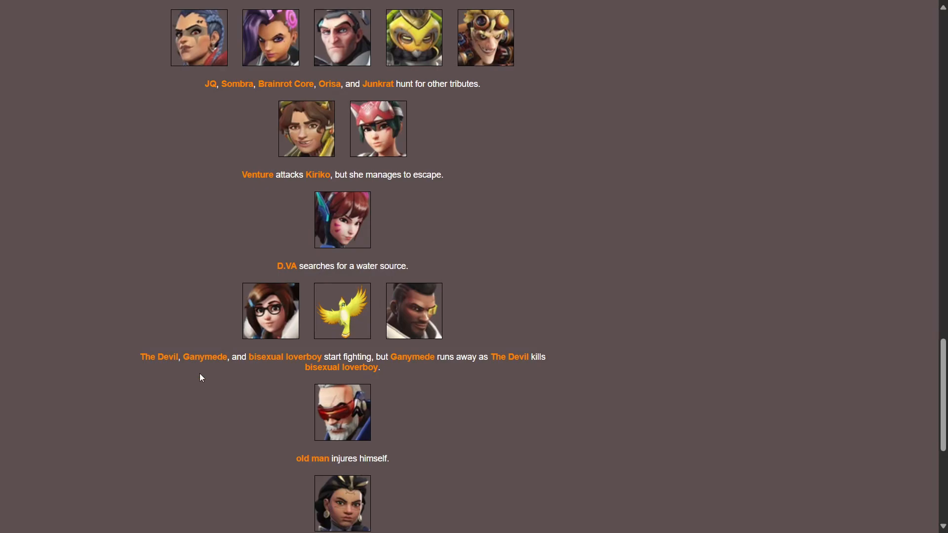
{"action": "scroll", "scroll_direction": "down", "scroll_amount": 3}
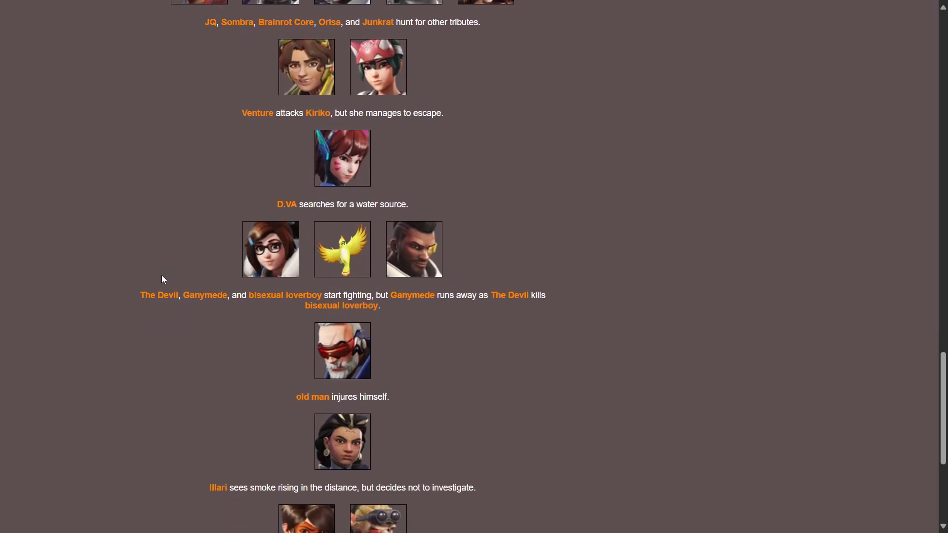
{"action": "mouse_move", "coordinate": [168, 286]}
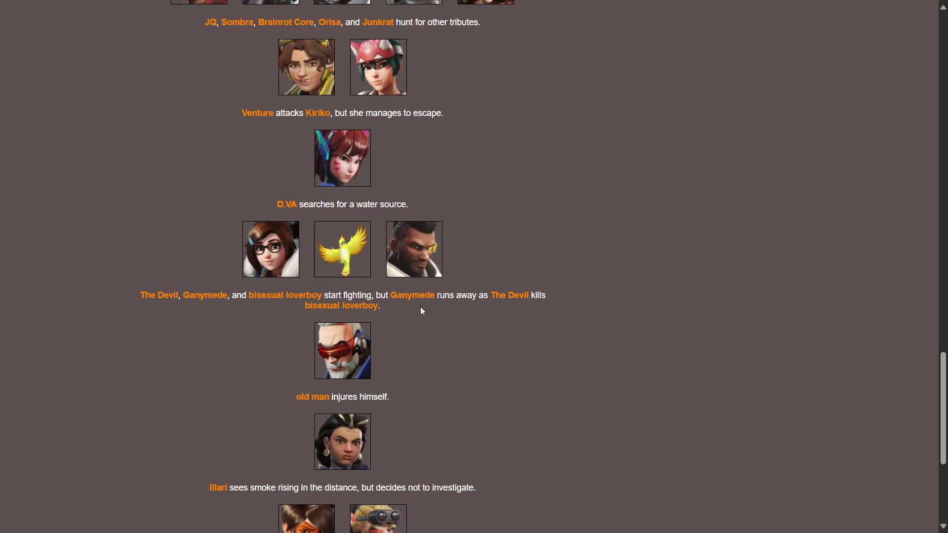
{"action": "mouse_move", "coordinate": [393, 306]}
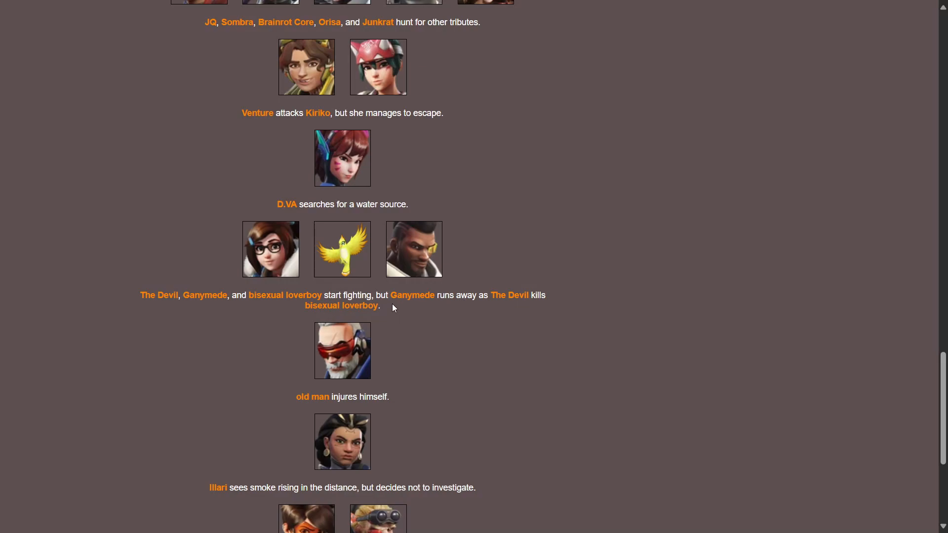
{"action": "mouse_move", "coordinate": [403, 332]}
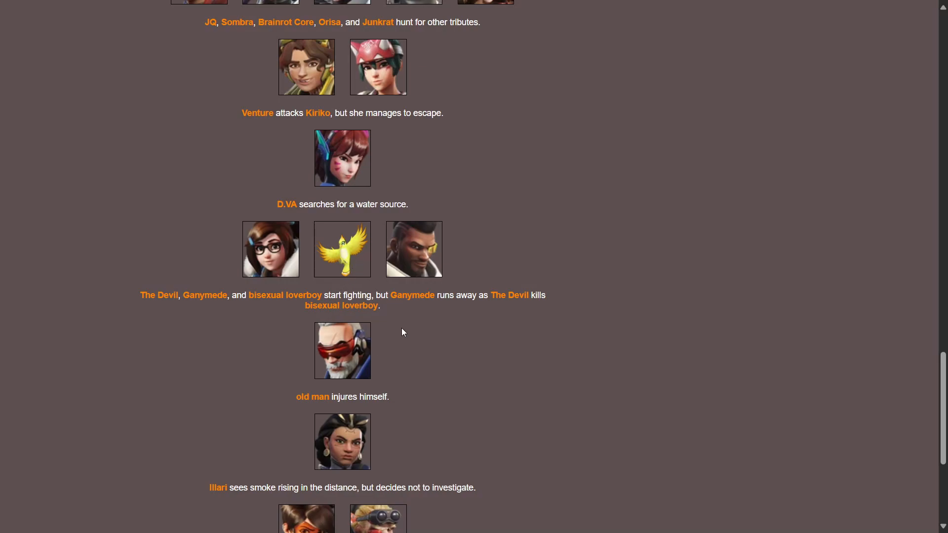
{"action": "mouse_move", "coordinate": [721, 299]}
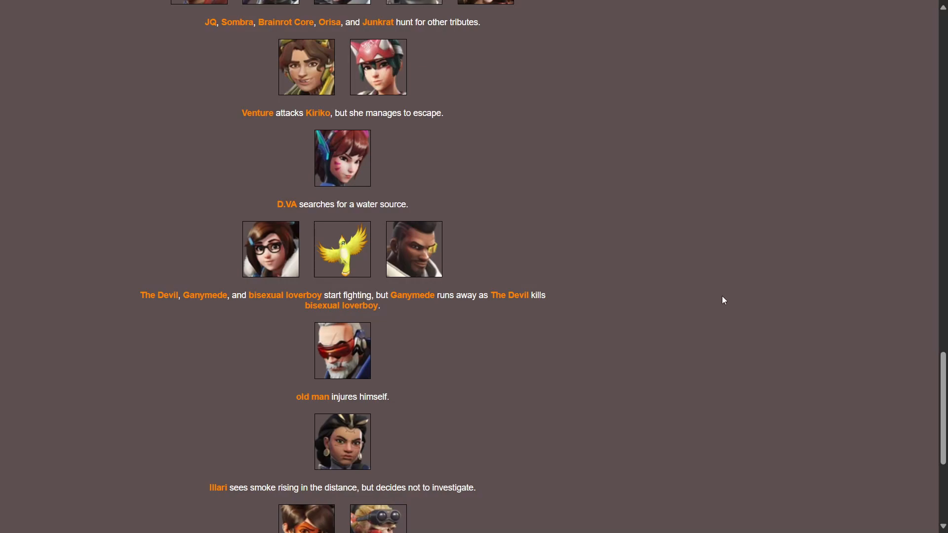
{"action": "mouse_move", "coordinate": [306, 180]}
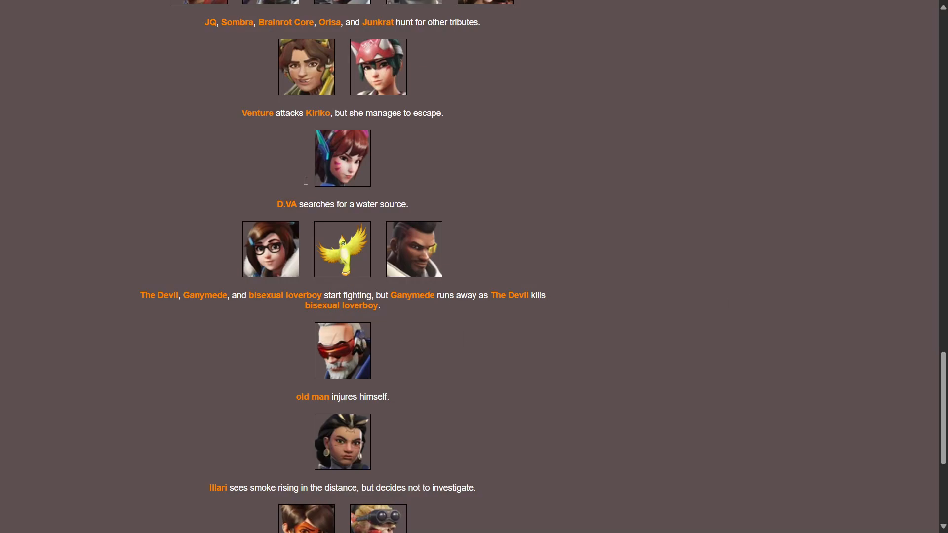
{"action": "scroll", "scroll_direction": "down", "scroll_amount": 3}
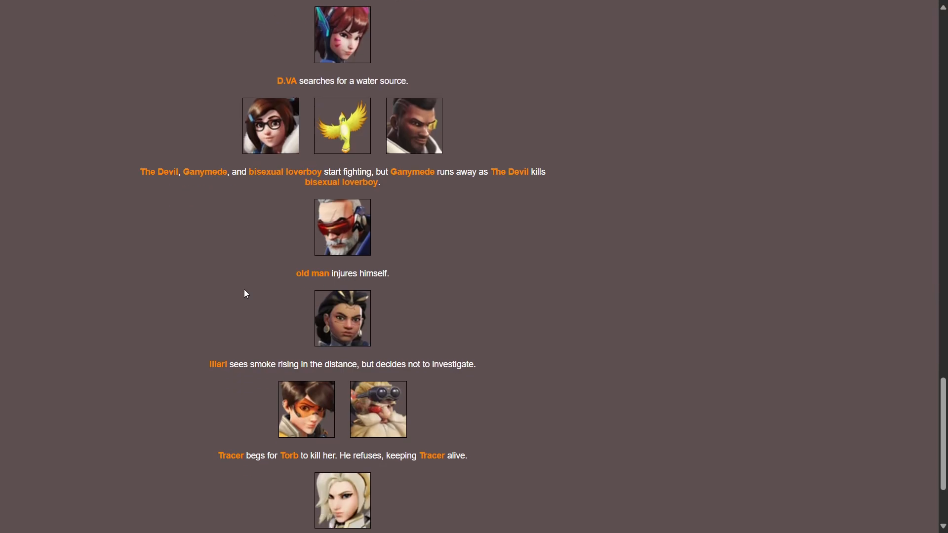
{"action": "scroll", "scroll_direction": "down", "scroll_amount": 3}
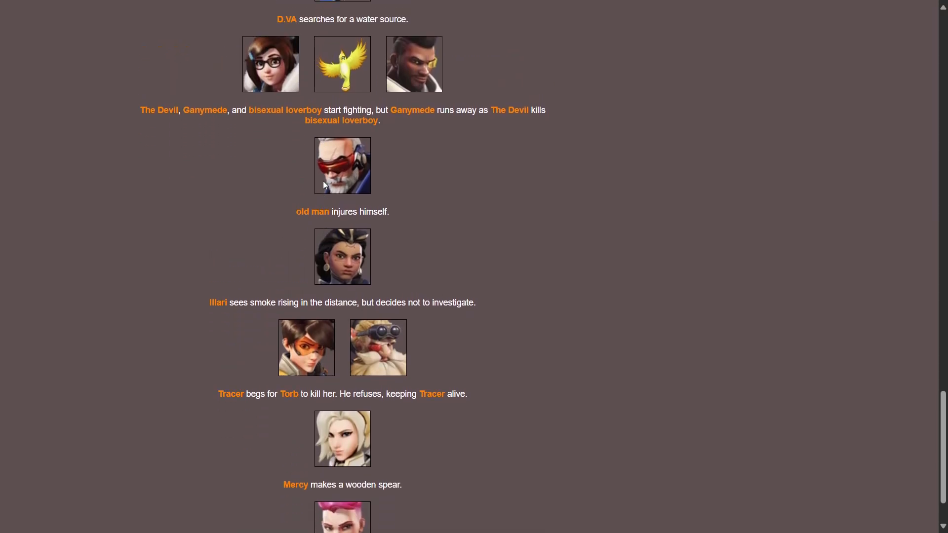
{"action": "scroll", "scroll_direction": "down", "scroll_amount": 3}
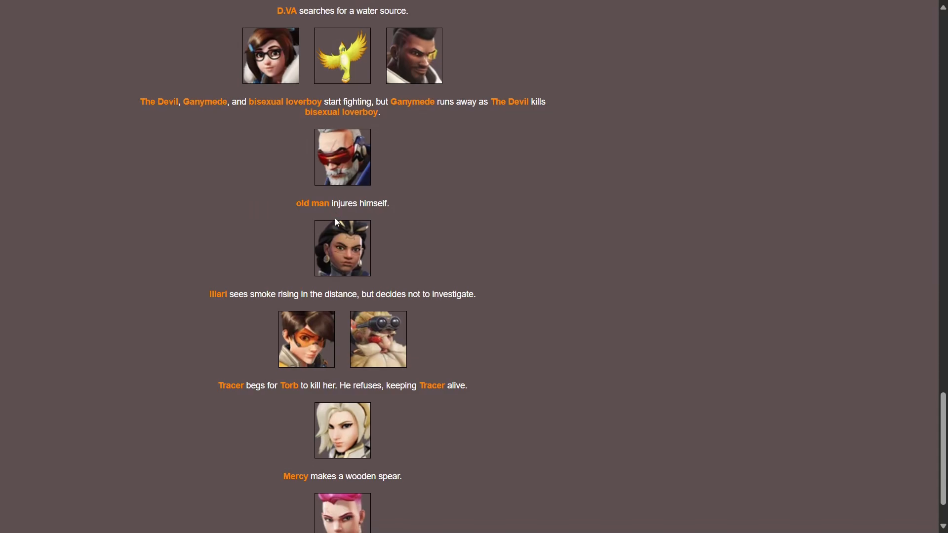
{"action": "scroll", "scroll_direction": "down", "scroll_amount": 3}
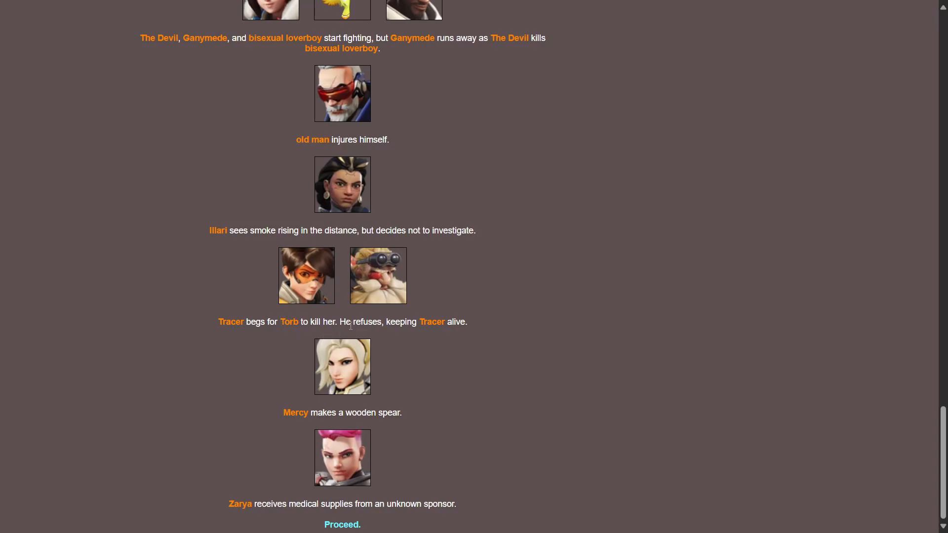
{"action": "mouse_move", "coordinate": [426, 332]}
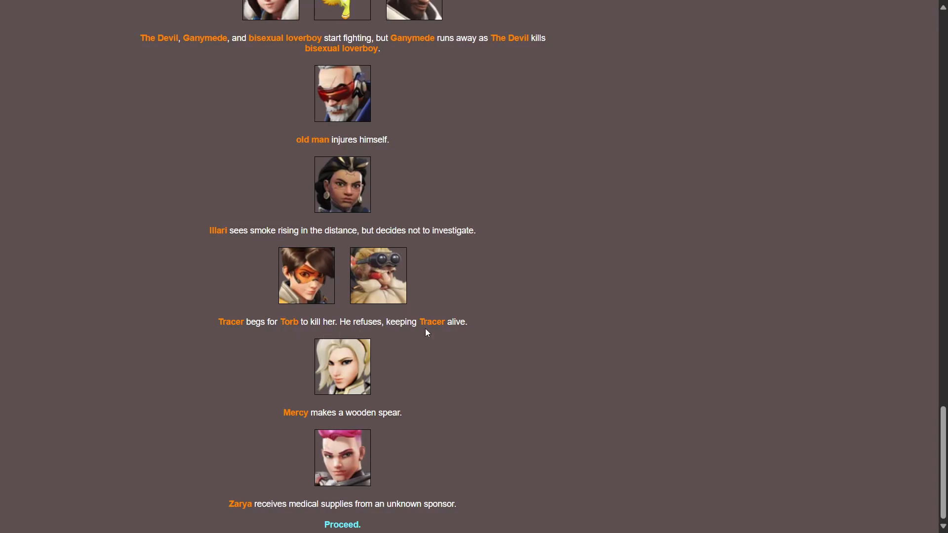
{"action": "mouse_move", "coordinate": [304, 433]}
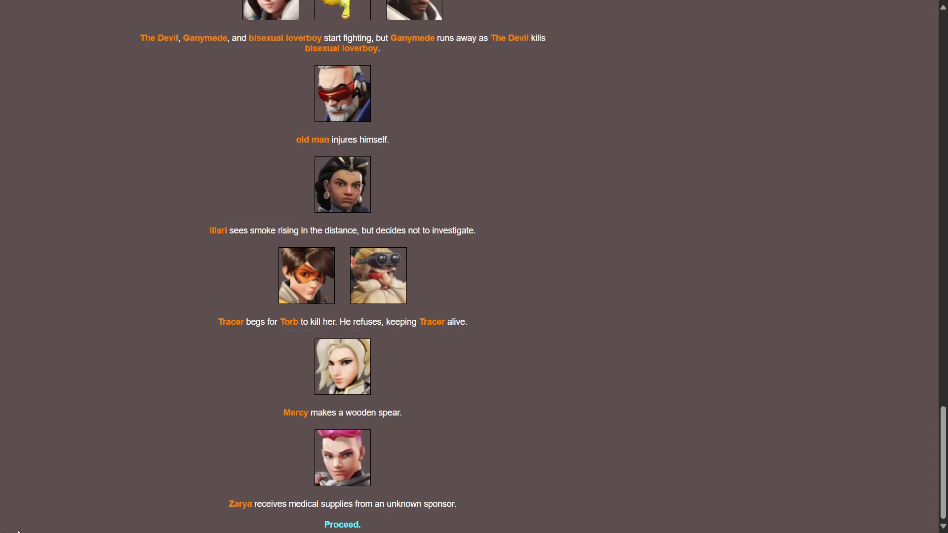
{"action": "mouse_move", "coordinate": [296, 501]}
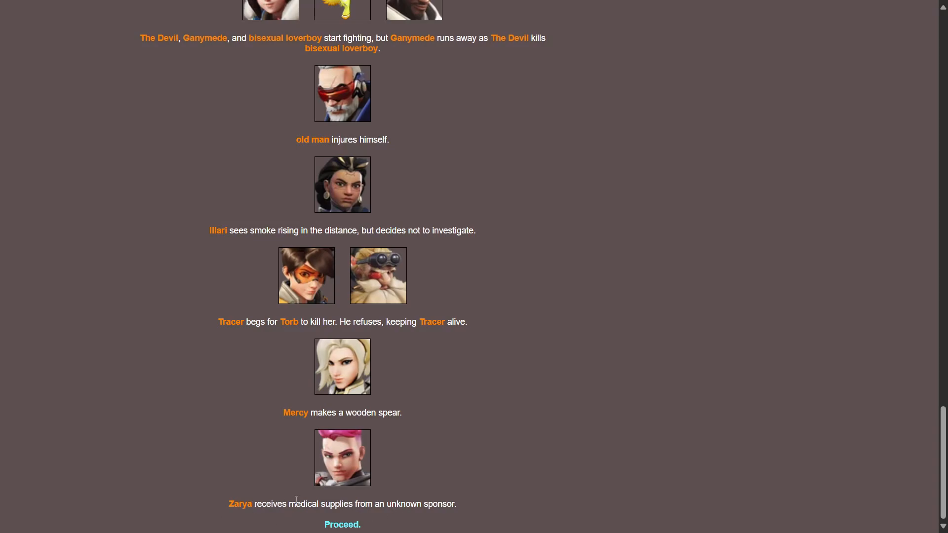
{"action": "mouse_move", "coordinate": [328, 515]}
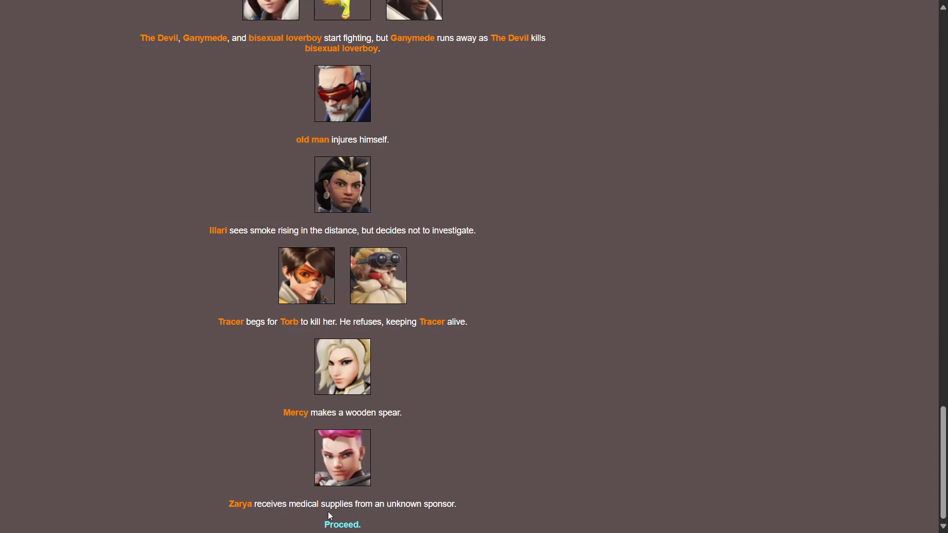
{"action": "mouse_move", "coordinate": [342, 527]}
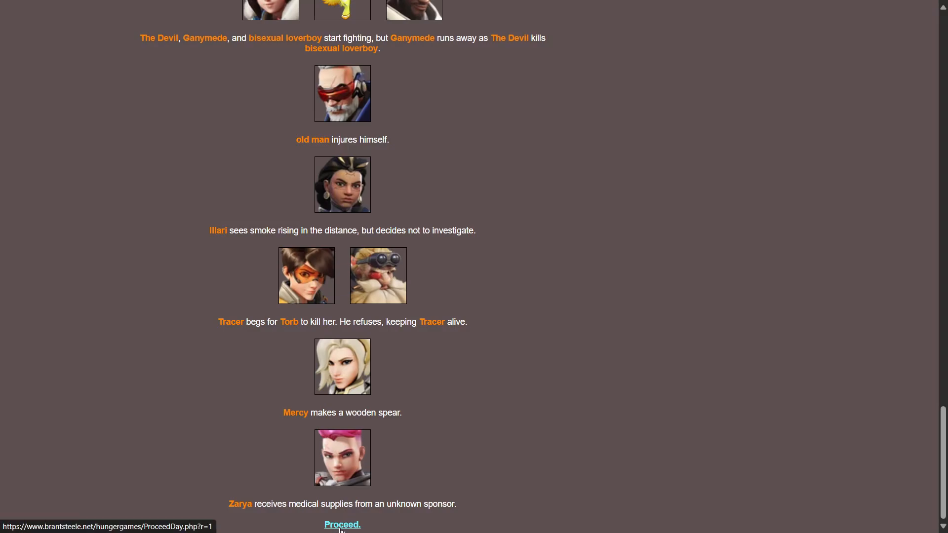
Proceed from Day 1 to the Fallen Tributes page listing Baddie, Rein, Bastion and bisexual loverboy
{"action": "left_click", "coordinate": [341, 523]}
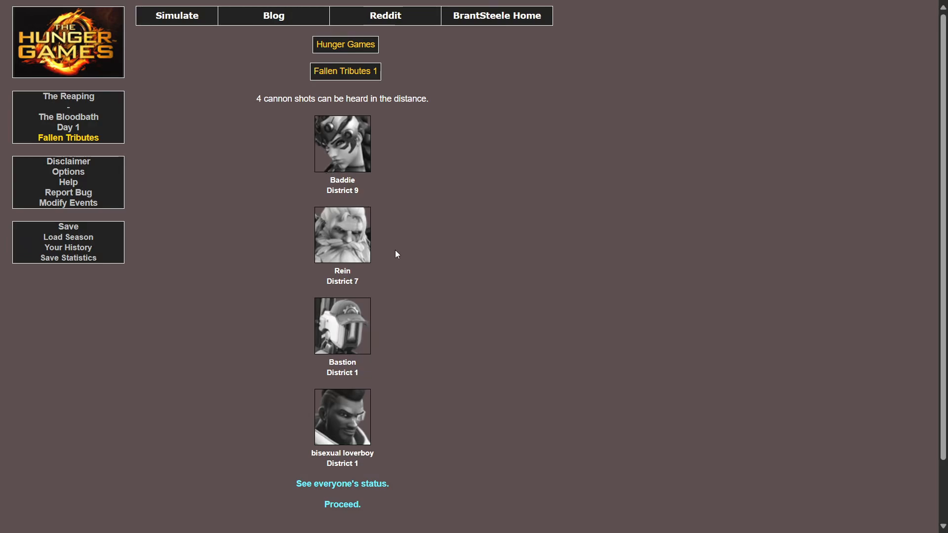
{"action": "mouse_move", "coordinate": [428, 321]}
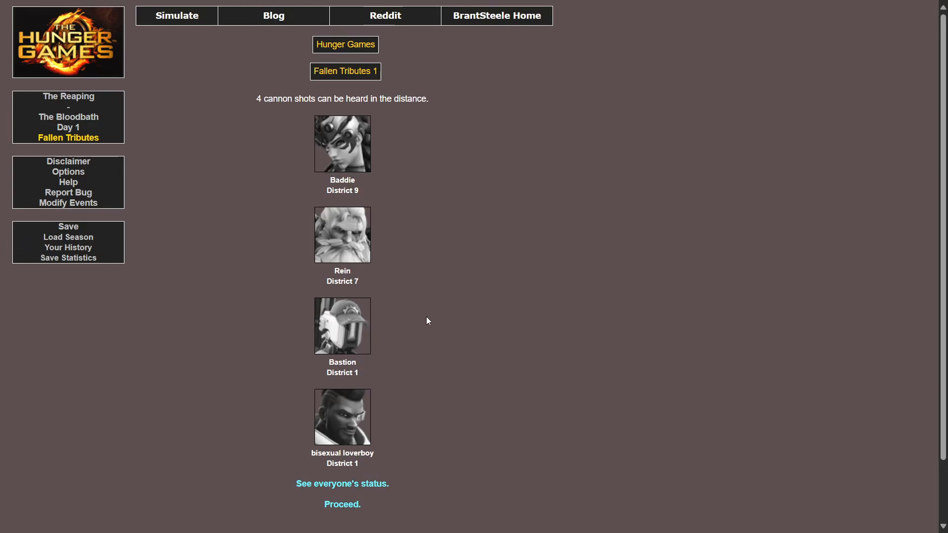
{"action": "mouse_move", "coordinate": [326, 315]}
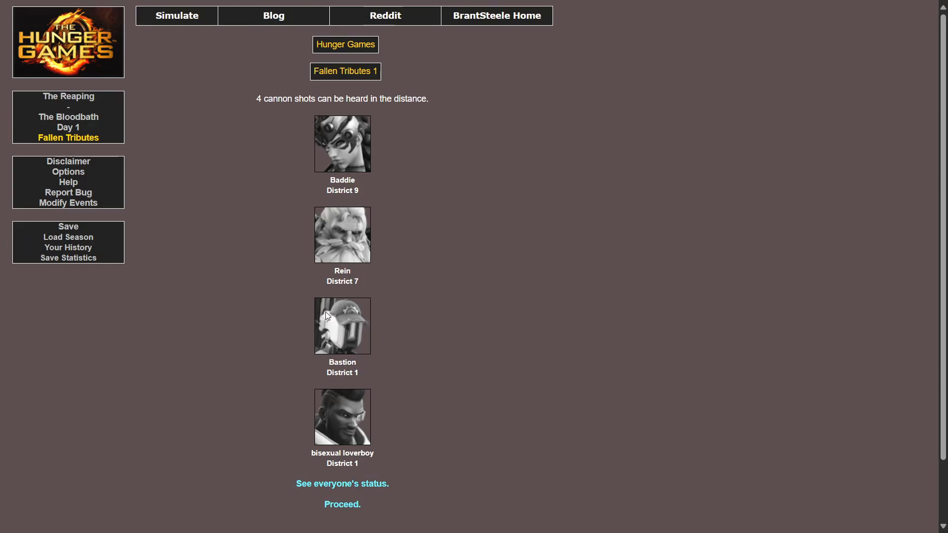
{"action": "mouse_move", "coordinate": [369, 323]}
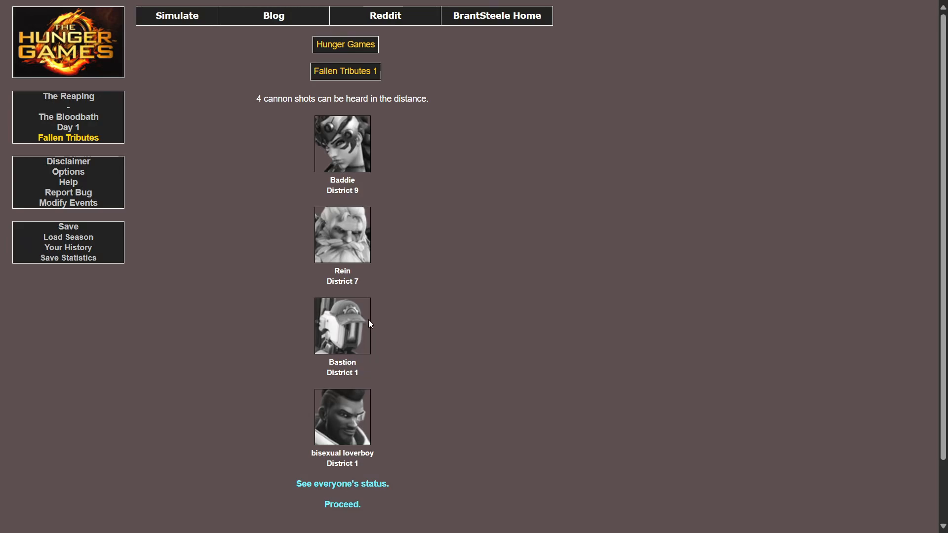
{"action": "scroll", "scroll_direction": "down", "scroll_amount": 3}
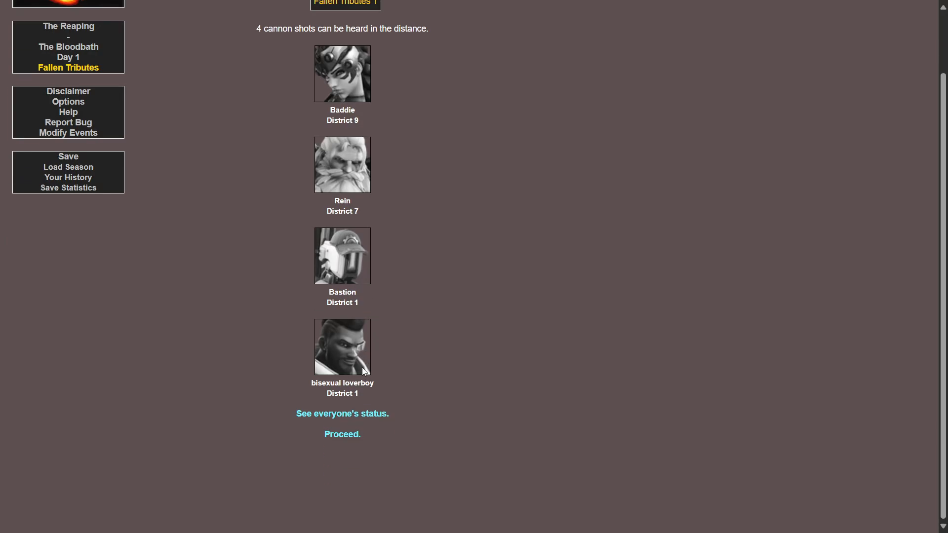
{"action": "mouse_move", "coordinate": [346, 367]}
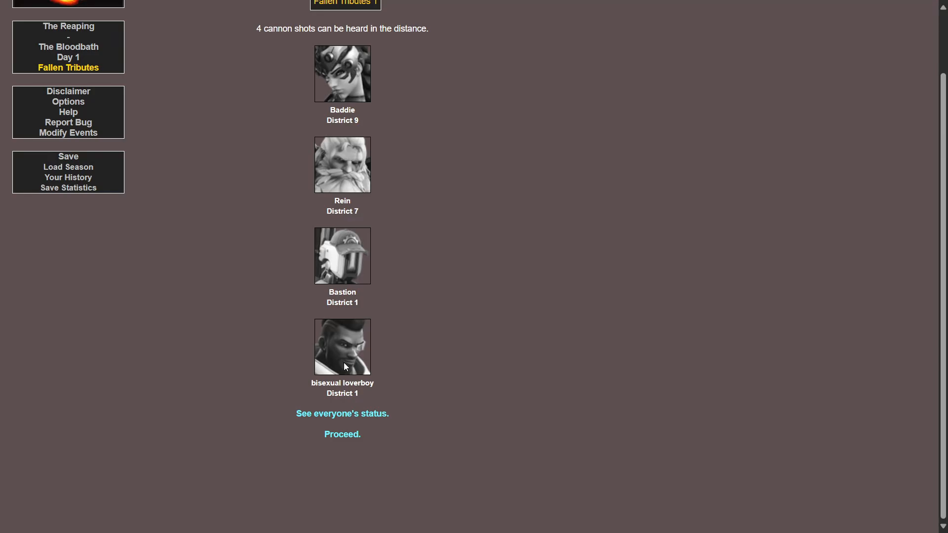
{"action": "mouse_move", "coordinate": [346, 462]}
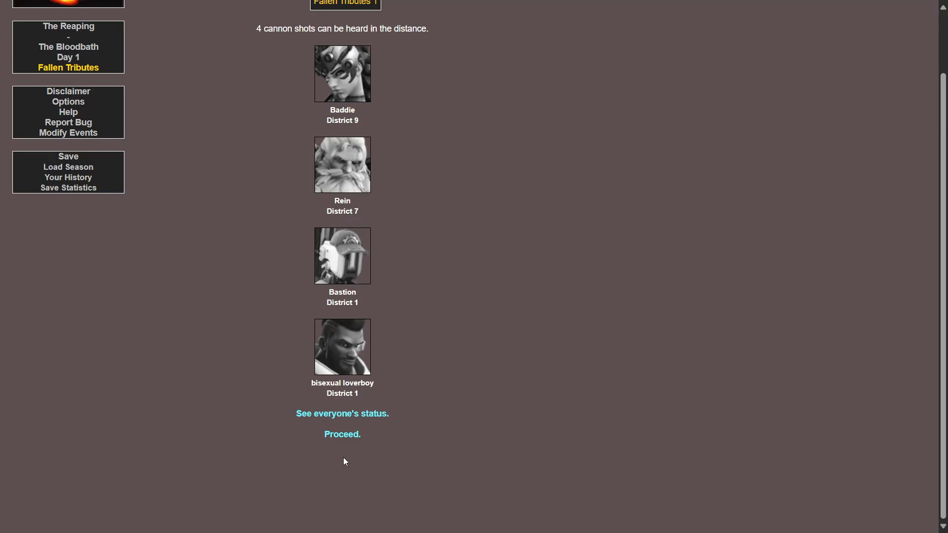
{"action": "mouse_move", "coordinate": [363, 415]}
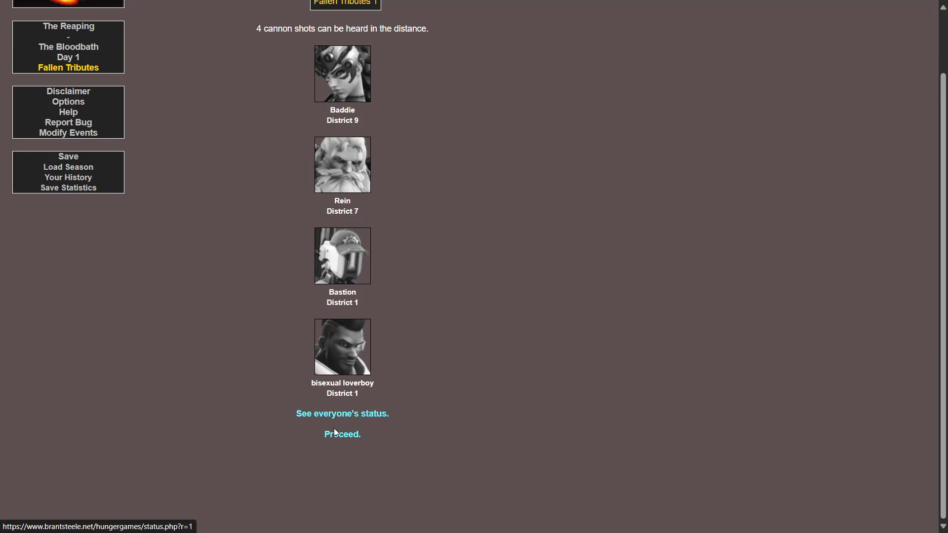
{"action": "left_click", "coordinate": [342, 434]}
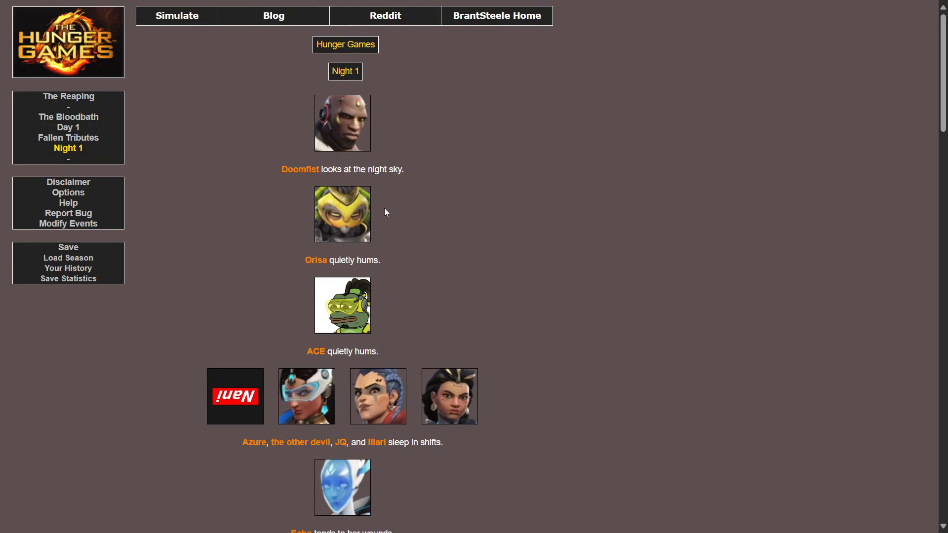
{"action": "mouse_move", "coordinate": [389, 201]}
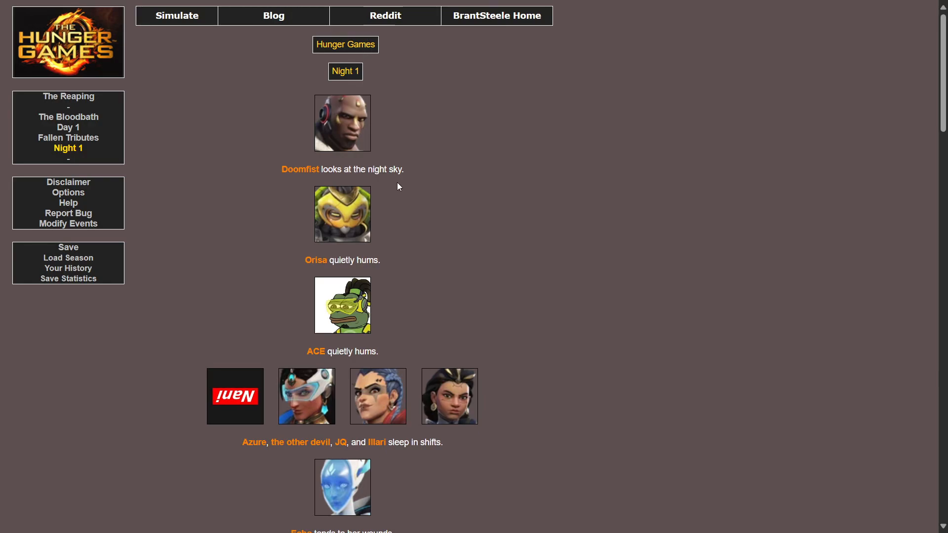
{"action": "scroll", "scroll_direction": "down", "scroll_amount": 3}
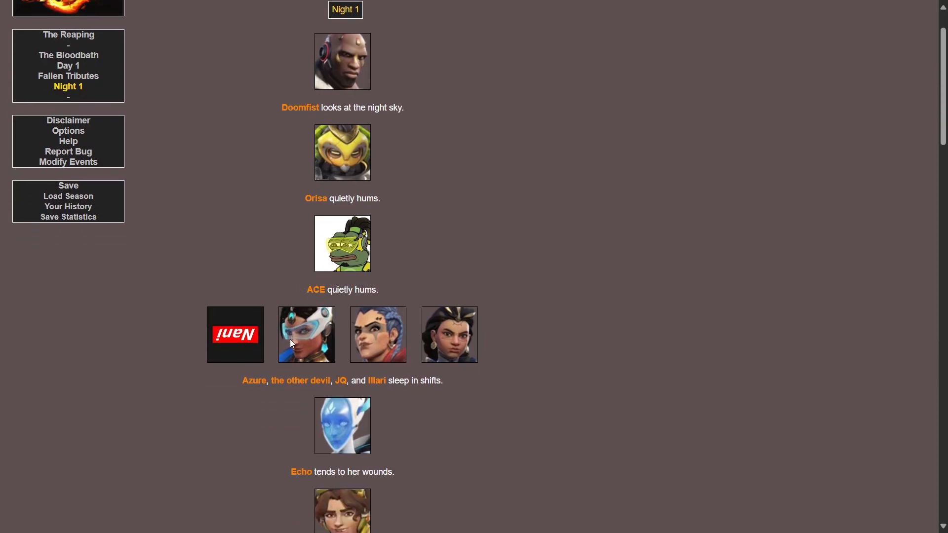
{"action": "mouse_move", "coordinate": [291, 379]}
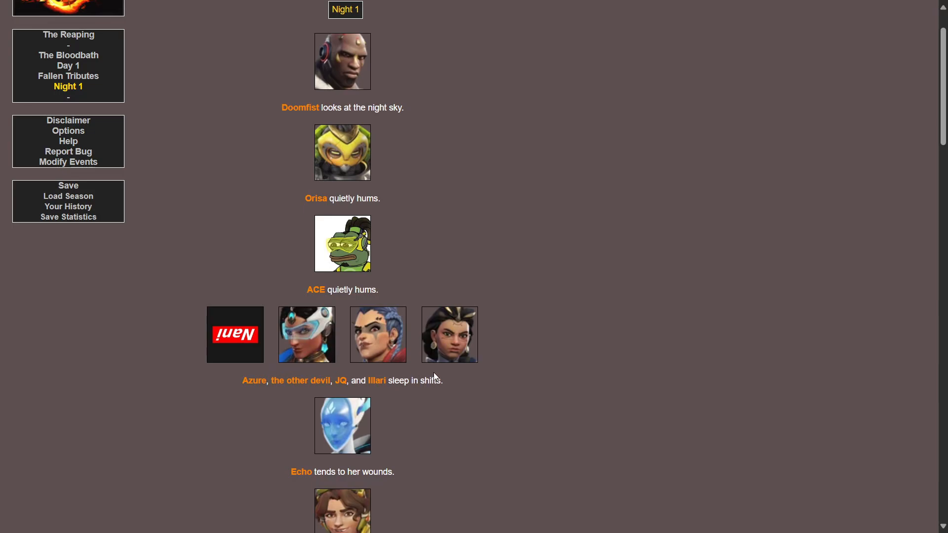
{"action": "mouse_move", "coordinate": [464, 349]}
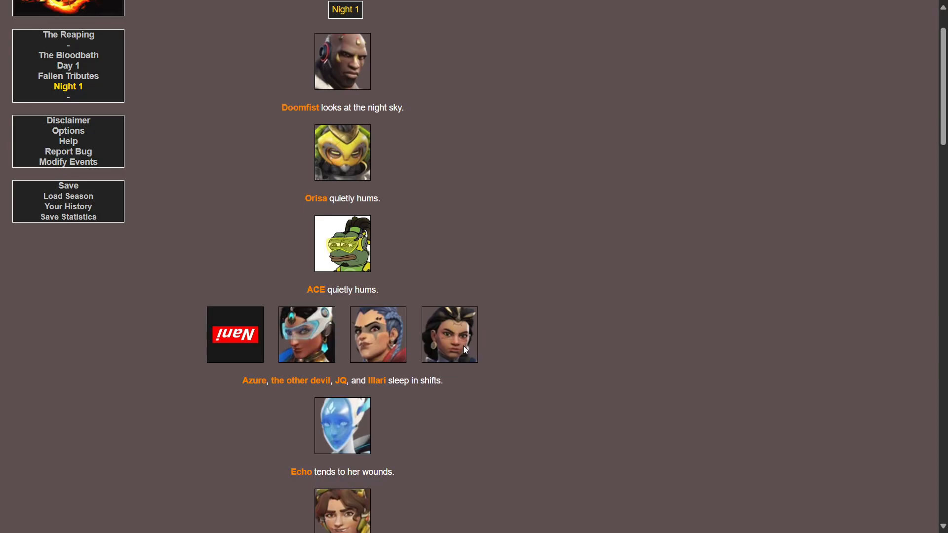
{"action": "scroll", "scroll_direction": "down", "scroll_amount": 3}
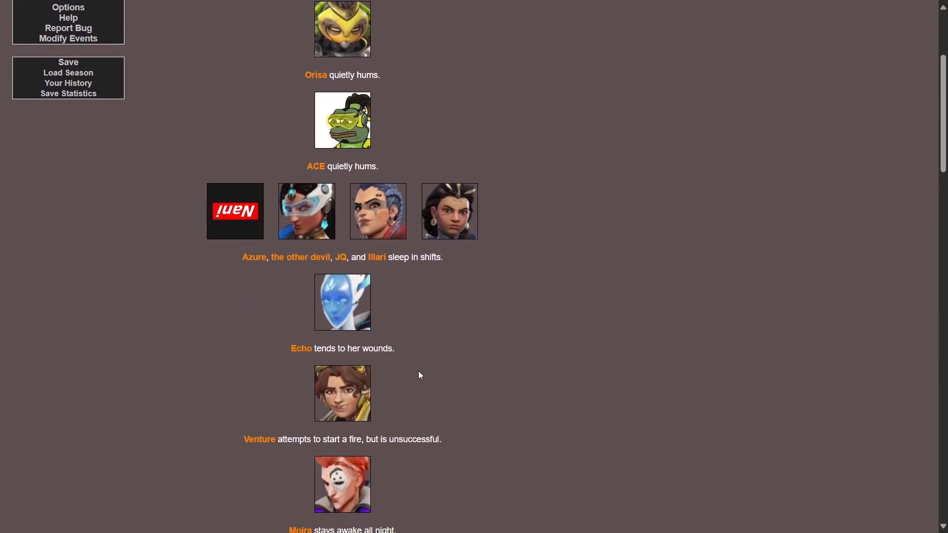
{"action": "mouse_move", "coordinate": [351, 329]}
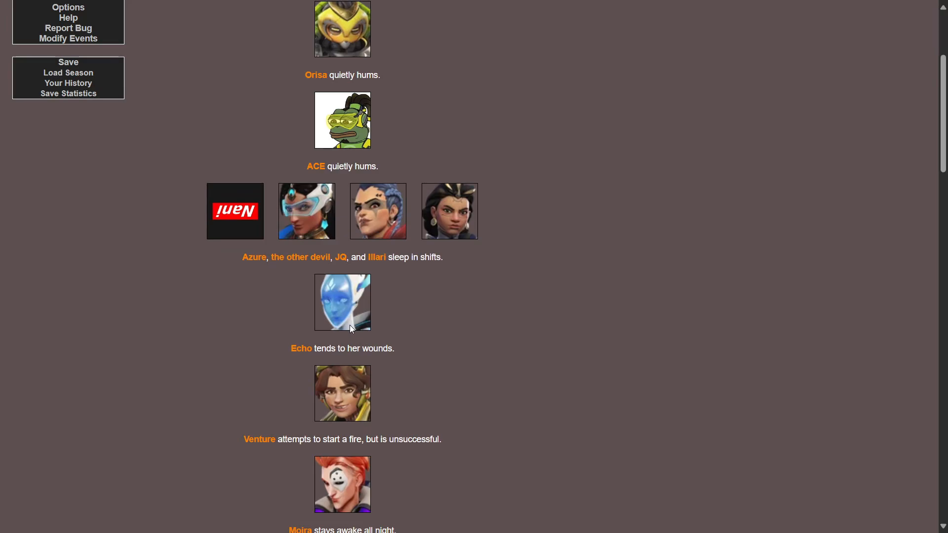
{"action": "scroll", "scroll_direction": "down", "scroll_amount": 3}
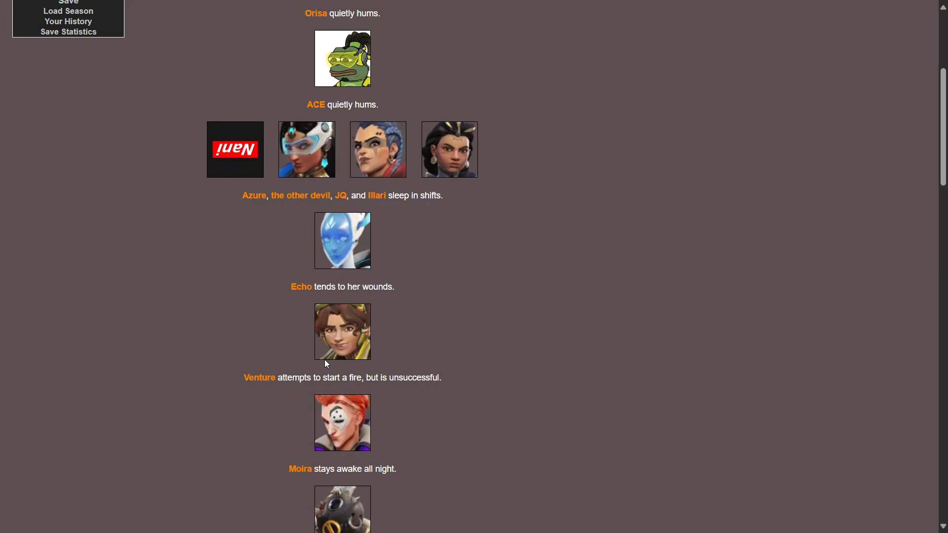
{"action": "scroll", "scroll_direction": "down", "scroll_amount": 3}
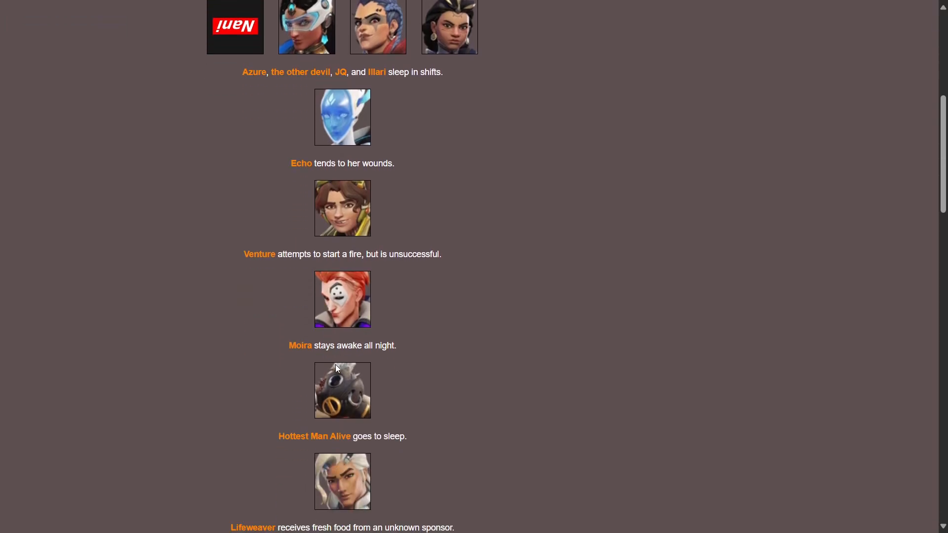
{"action": "mouse_move", "coordinate": [357, 391]}
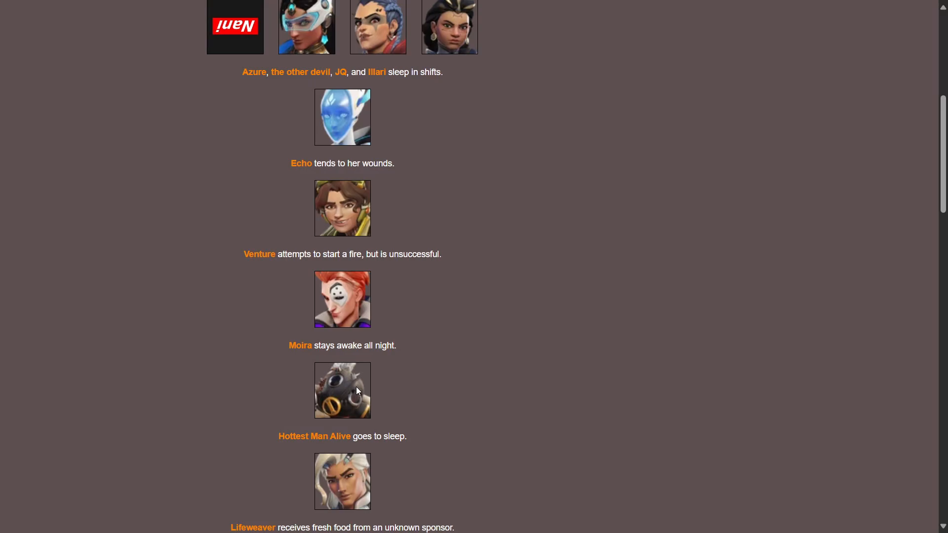
{"action": "scroll", "scroll_direction": "down", "scroll_amount": 3}
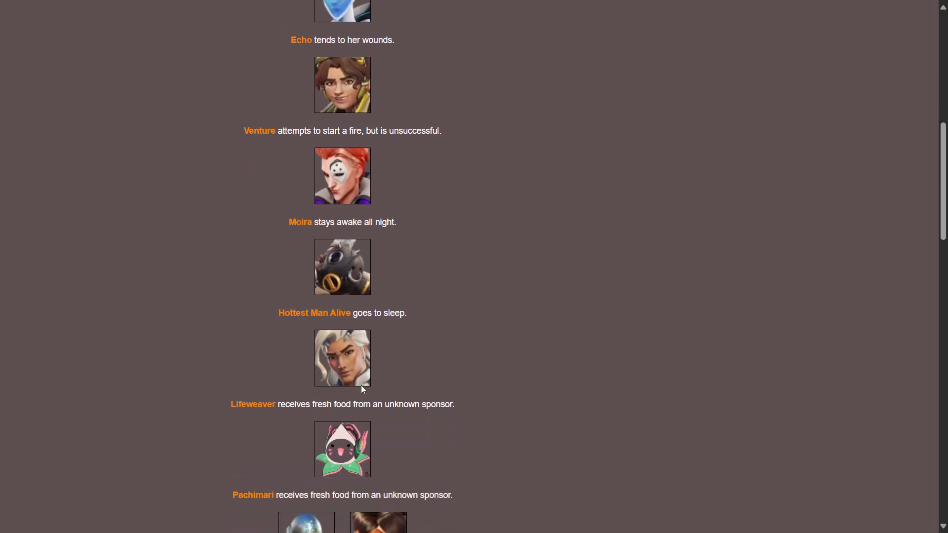
{"action": "mouse_move", "coordinate": [661, 499]}
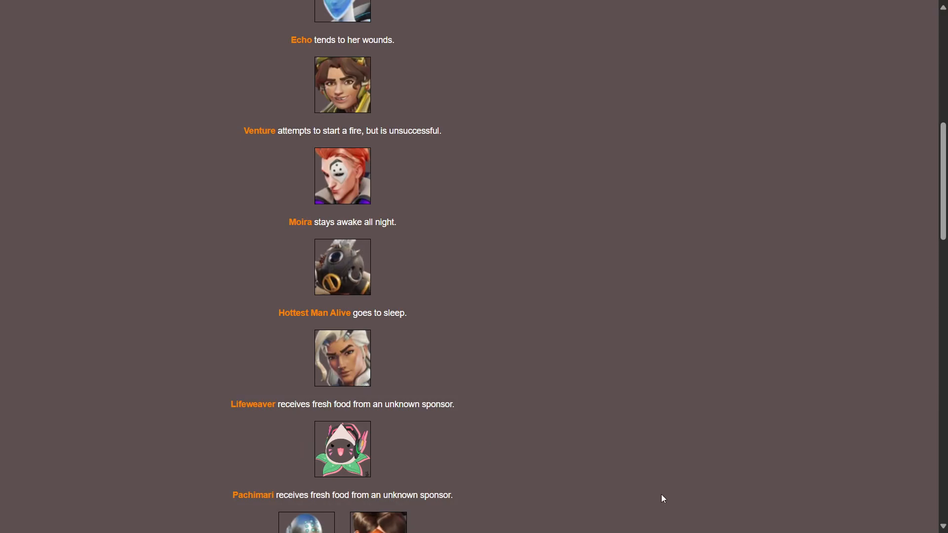
{"action": "scroll", "scroll_direction": "down", "scroll_amount": 3}
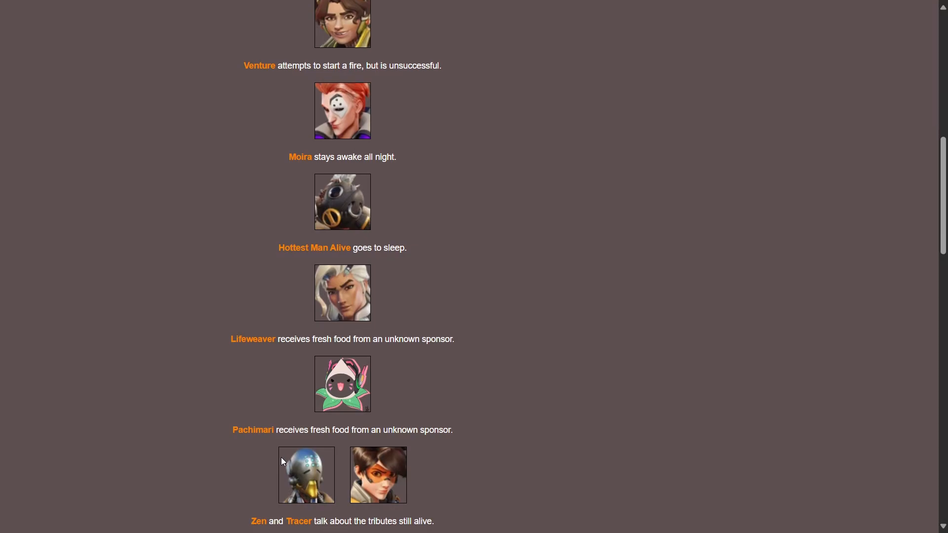
{"action": "scroll", "scroll_direction": "down", "scroll_amount": 3}
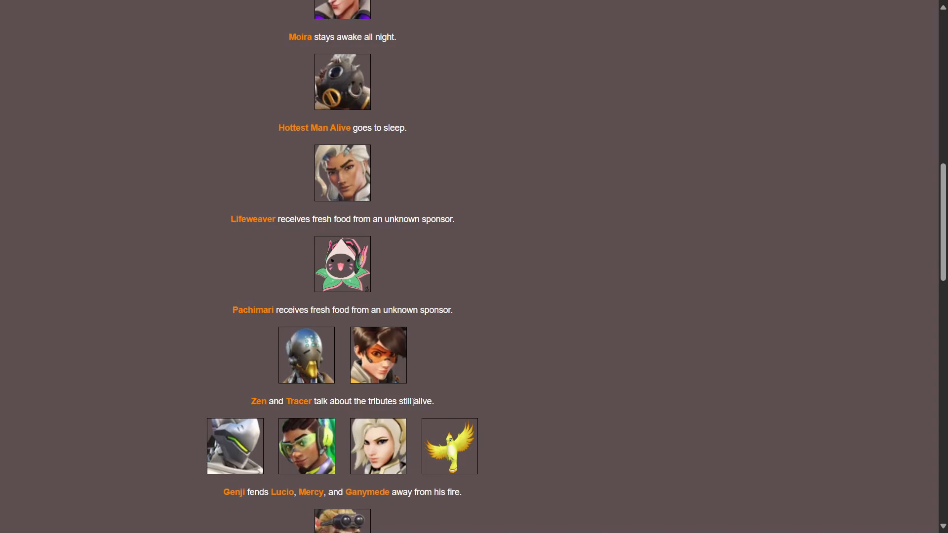
{"action": "scroll", "scroll_direction": "down", "scroll_amount": 3}
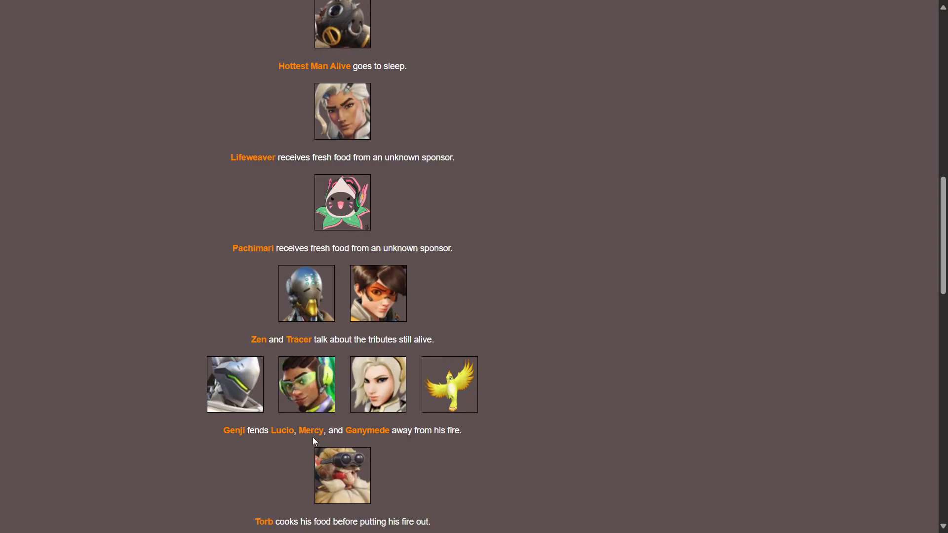
{"action": "mouse_move", "coordinate": [599, 405]}
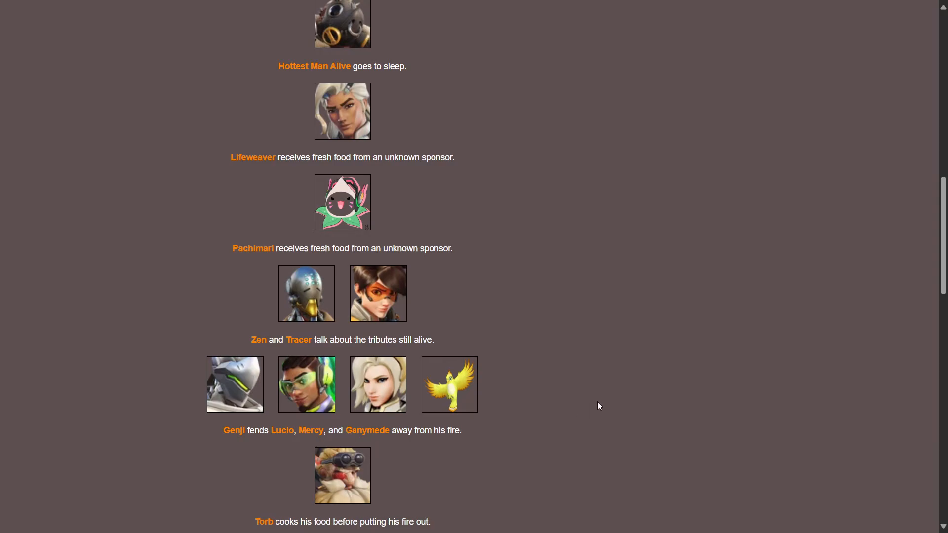
{"action": "scroll", "scroll_direction": "down", "scroll_amount": 3}
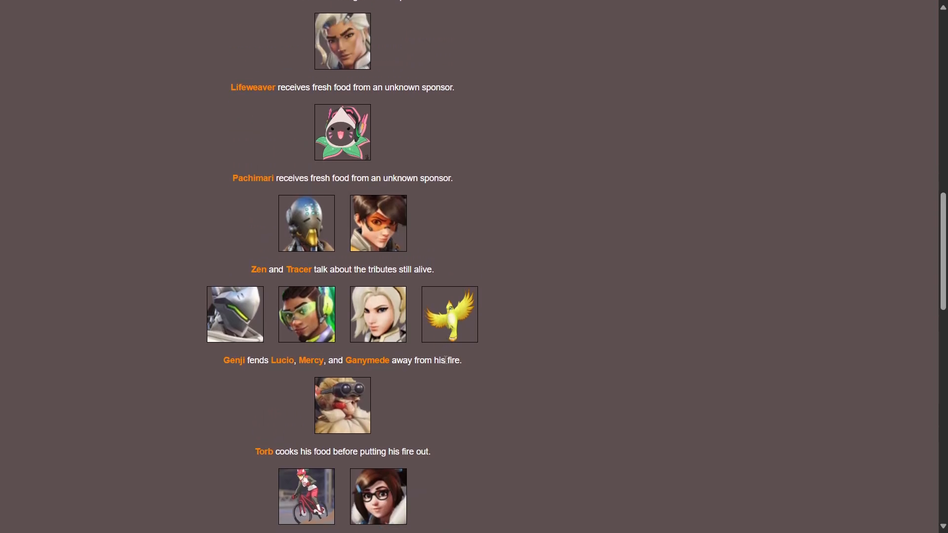
{"action": "scroll", "scroll_direction": "down", "scroll_amount": 3}
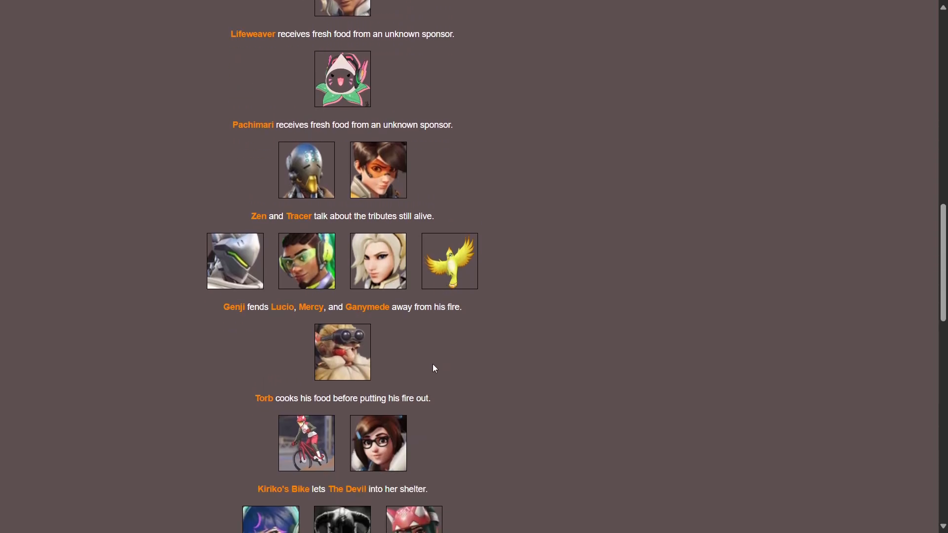
{"action": "mouse_move", "coordinate": [387, 413]}
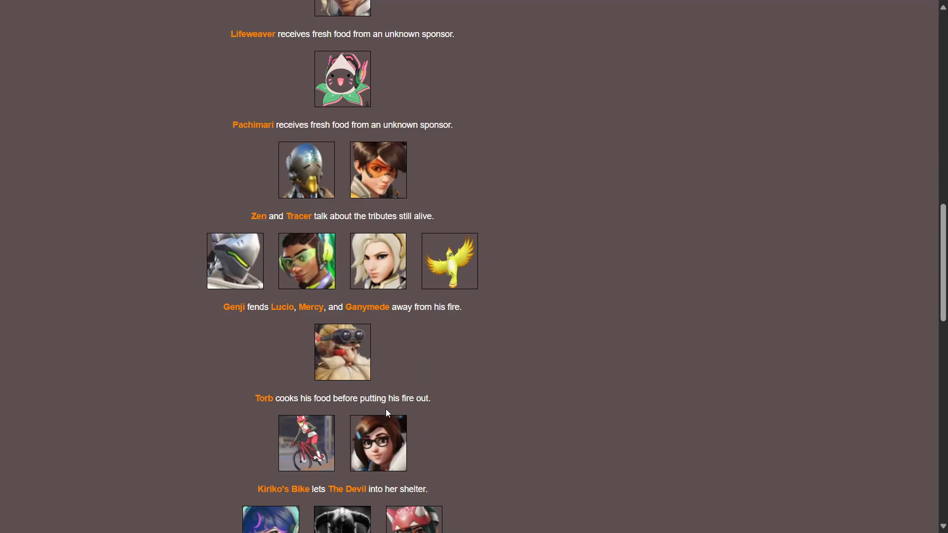
{"action": "scroll", "scroll_direction": "down", "scroll_amount": 3}
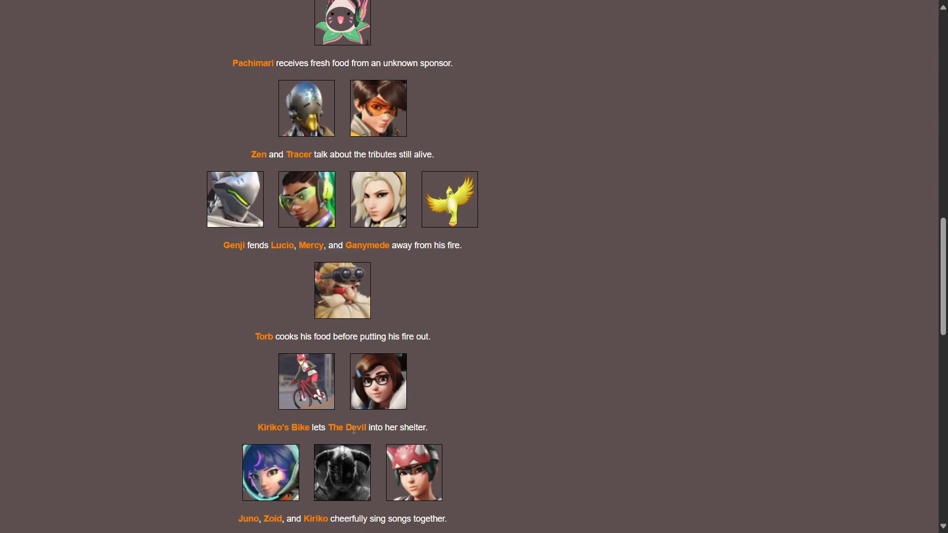
{"action": "mouse_move", "coordinate": [455, 431]}
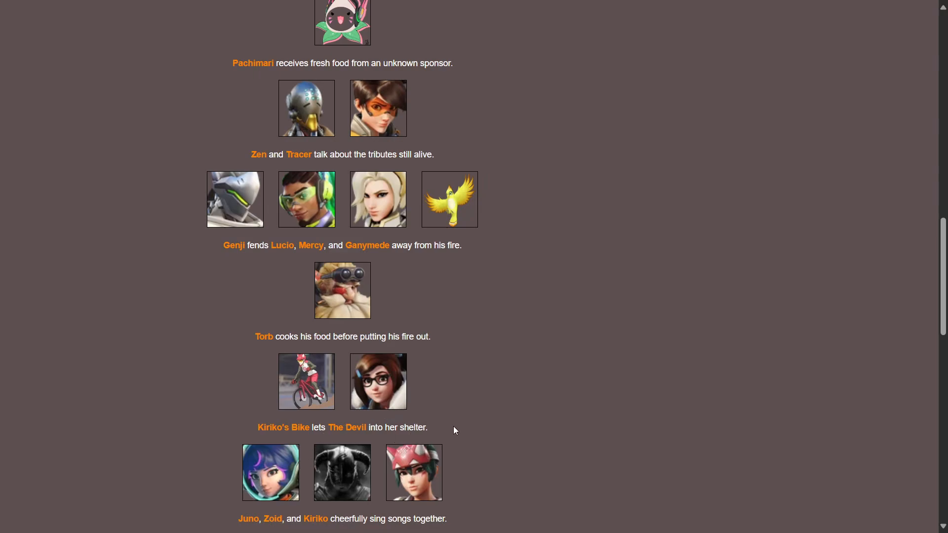
{"action": "mouse_move", "coordinate": [450, 432]}
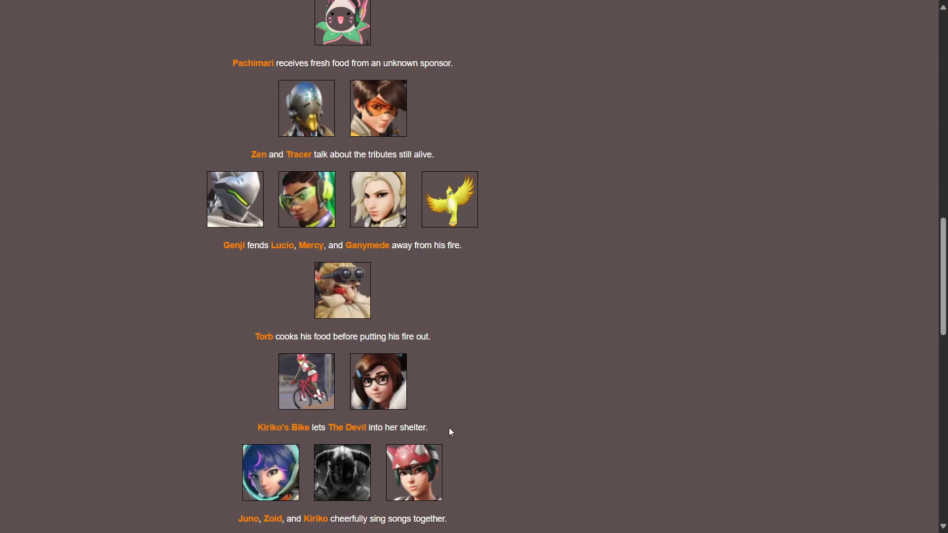
{"action": "scroll", "scroll_direction": "down", "scroll_amount": 3}
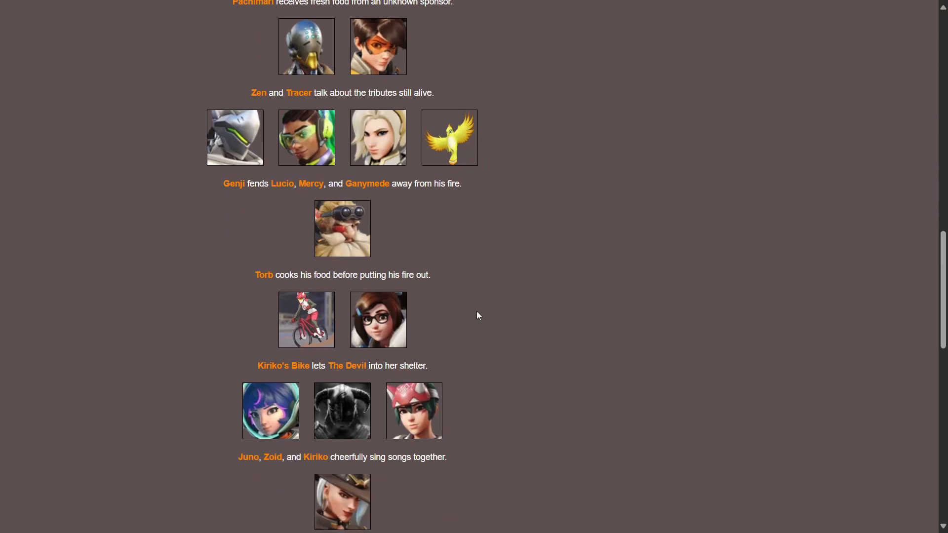
{"action": "mouse_move", "coordinate": [394, 343]}
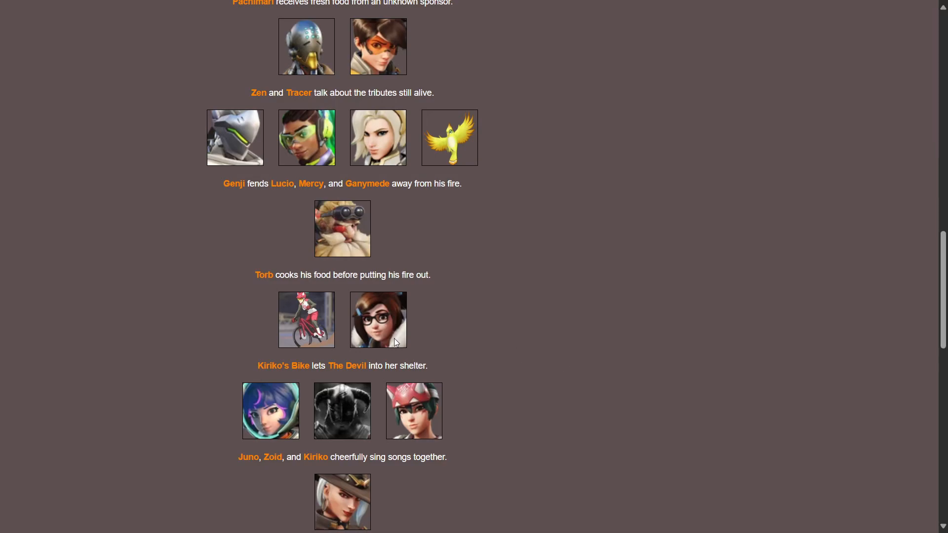
{"action": "scroll", "scroll_direction": "down", "scroll_amount": 3}
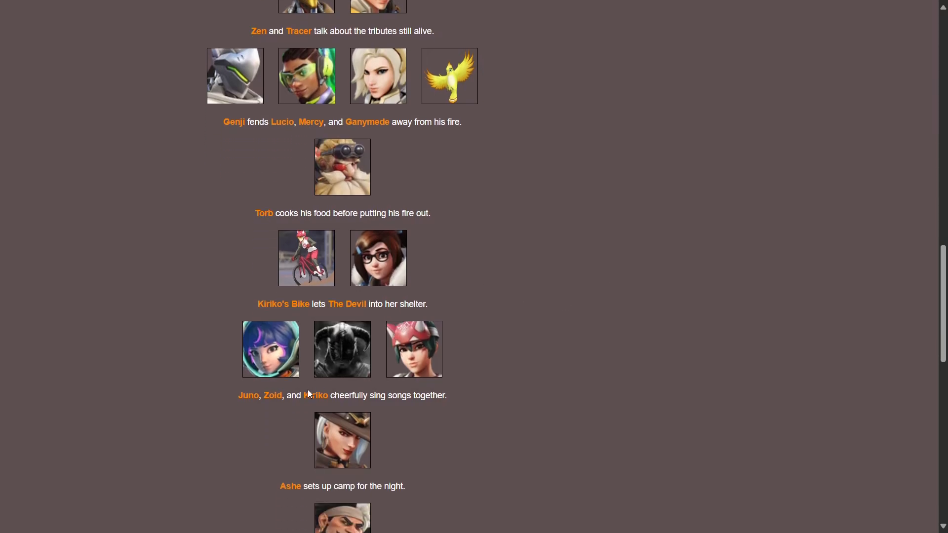
{"action": "mouse_move", "coordinate": [347, 409]}
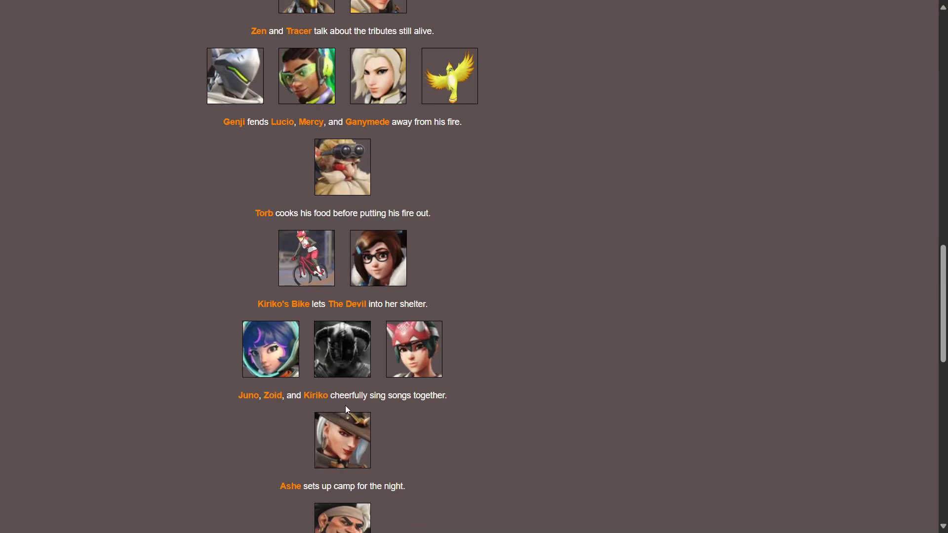
{"action": "scroll", "scroll_direction": "down", "scroll_amount": 3}
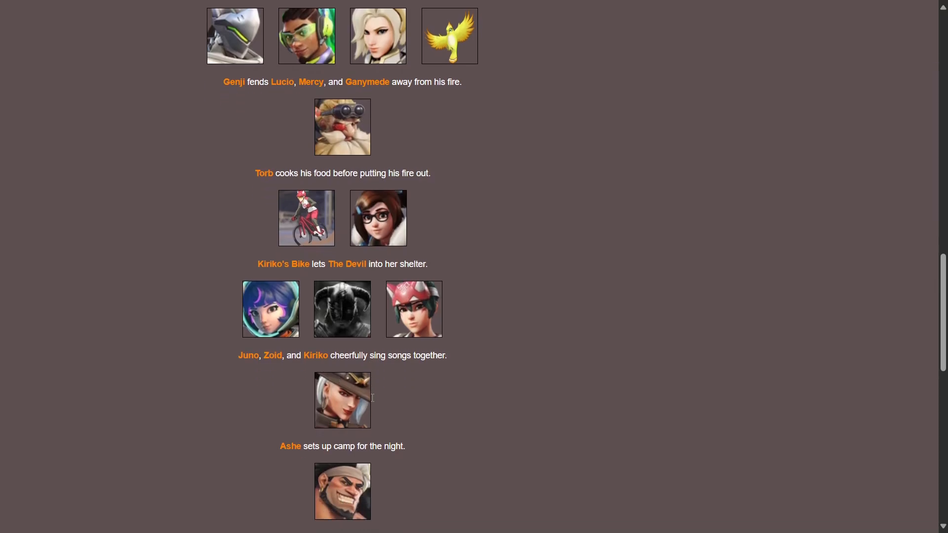
{"action": "scroll", "scroll_direction": "down", "scroll_amount": 3}
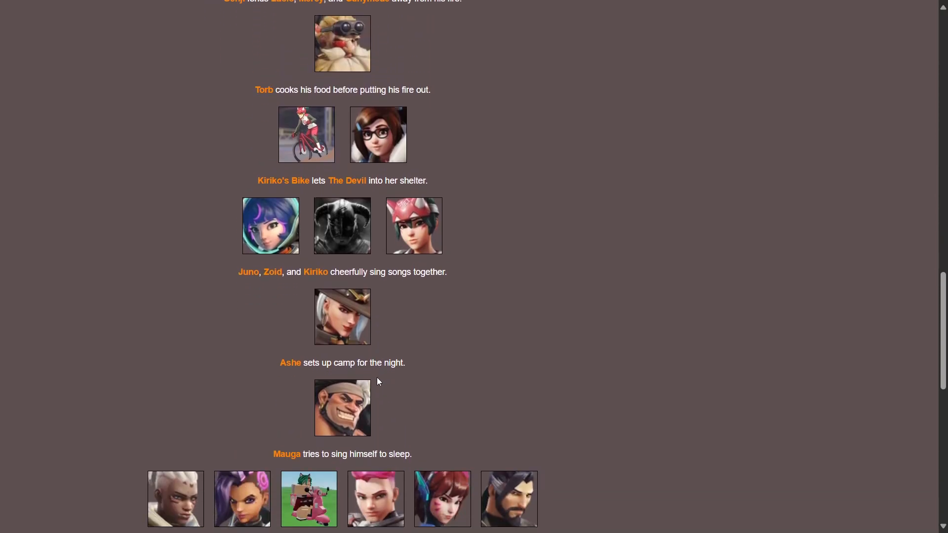
{"action": "mouse_move", "coordinate": [361, 385]}
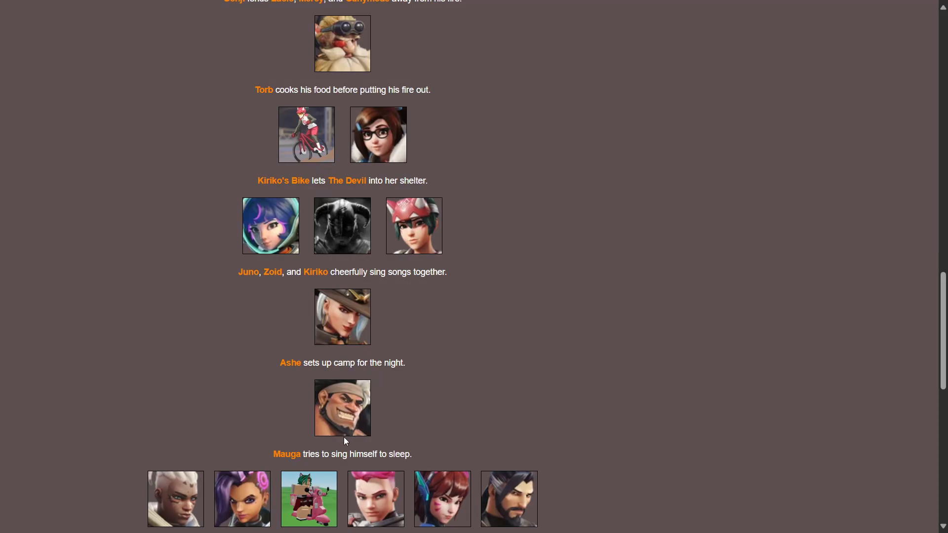
{"action": "mouse_move", "coordinate": [408, 434]}
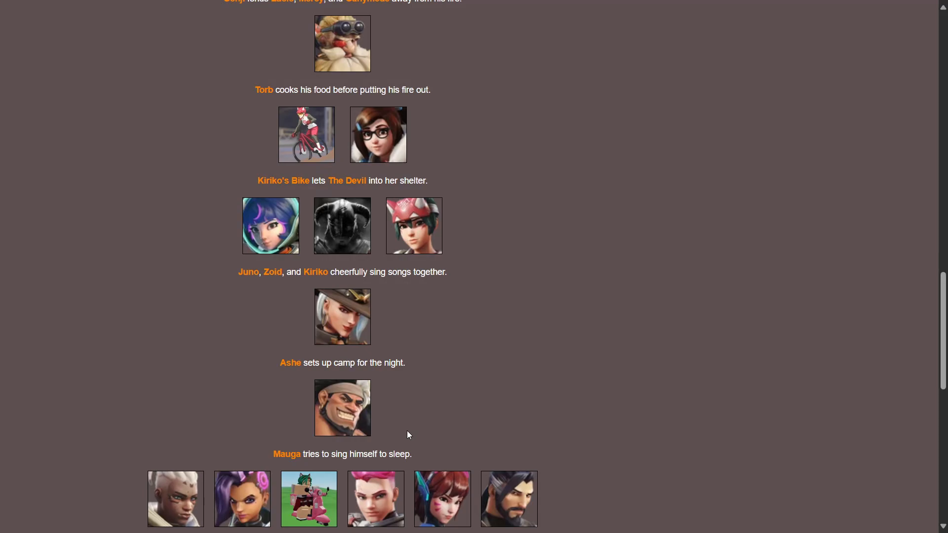
{"action": "mouse_move", "coordinate": [403, 440]}
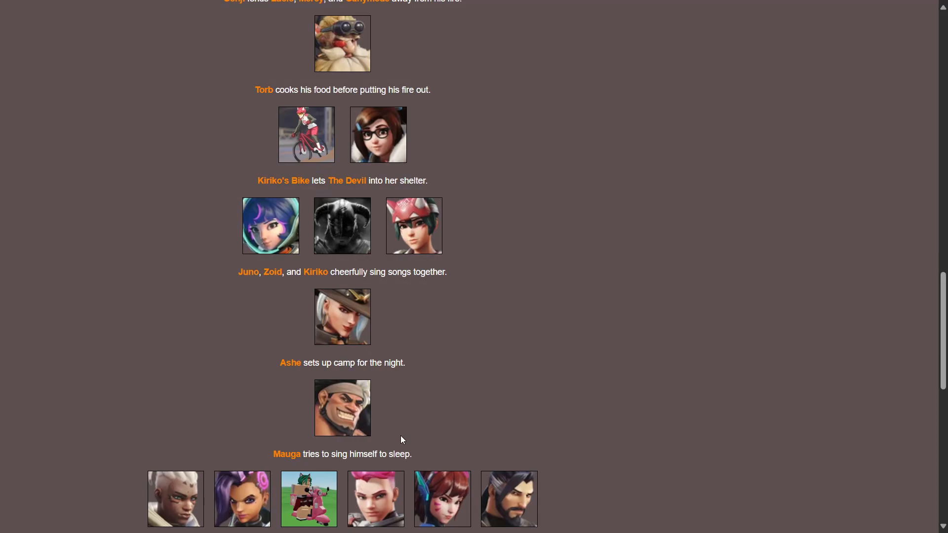
{"action": "mouse_move", "coordinate": [466, 416]}
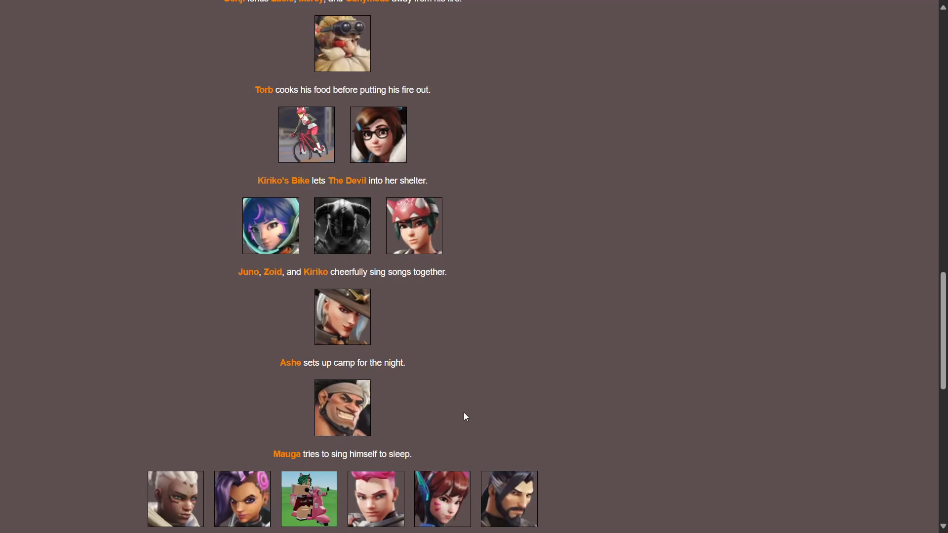
{"action": "scroll", "scroll_direction": "down", "scroll_amount": 3}
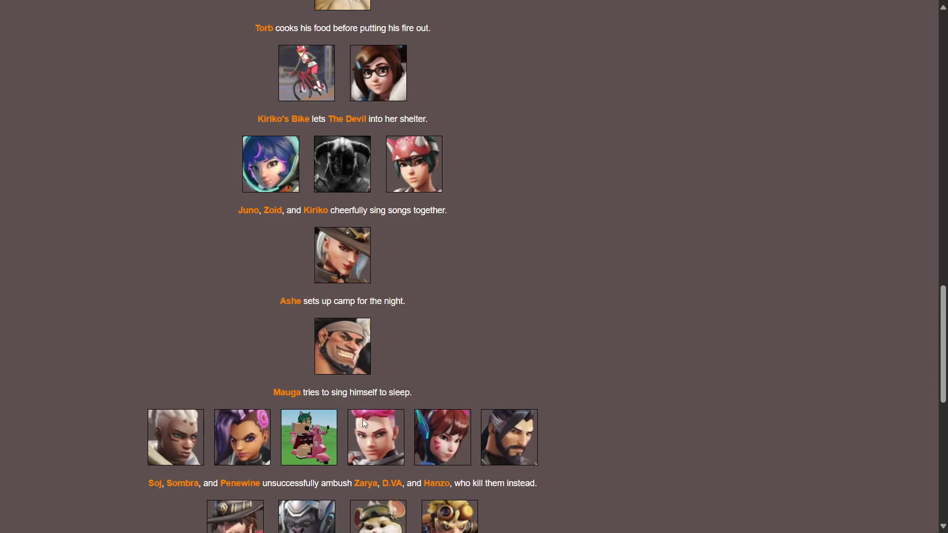
{"action": "mouse_move", "coordinate": [215, 502]}
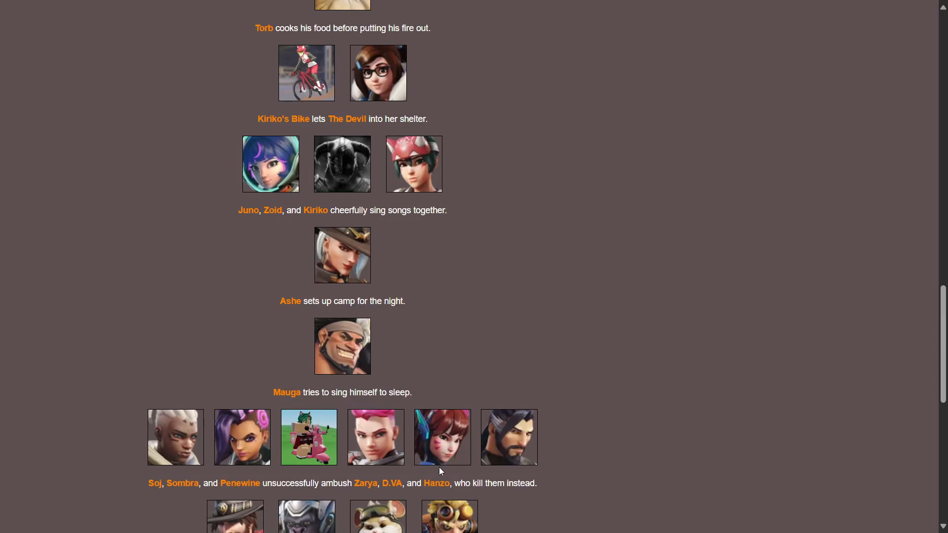
{"action": "mouse_move", "coordinate": [401, 458]}
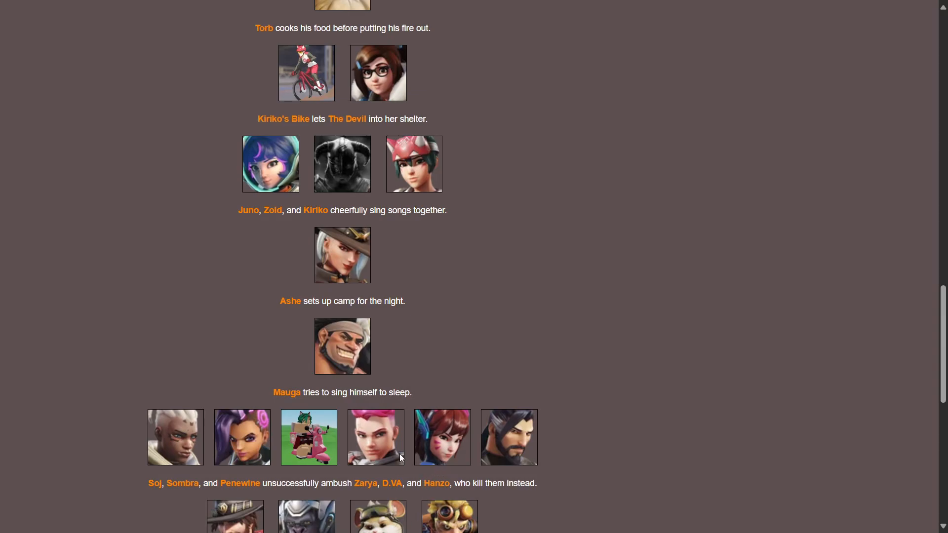
{"action": "mouse_move", "coordinate": [236, 480]}
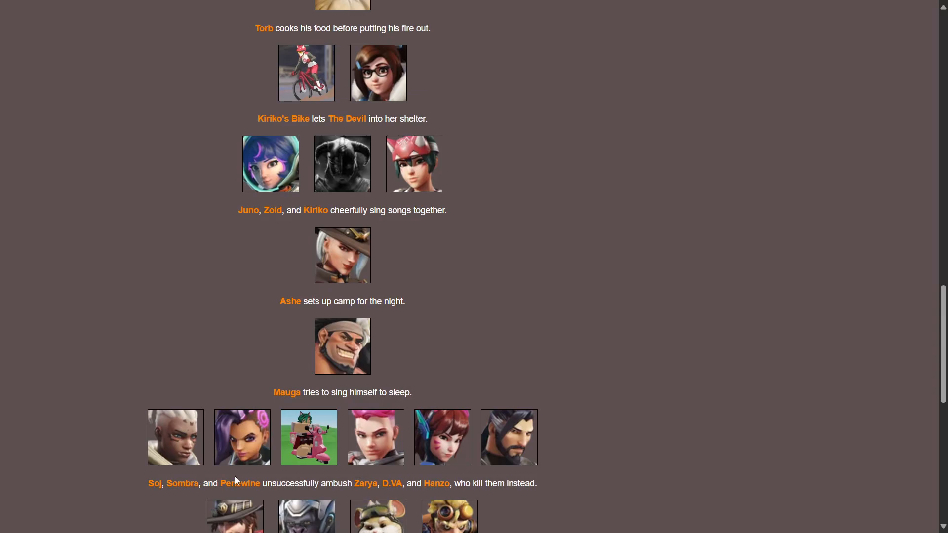
{"action": "mouse_move", "coordinate": [525, 487]}
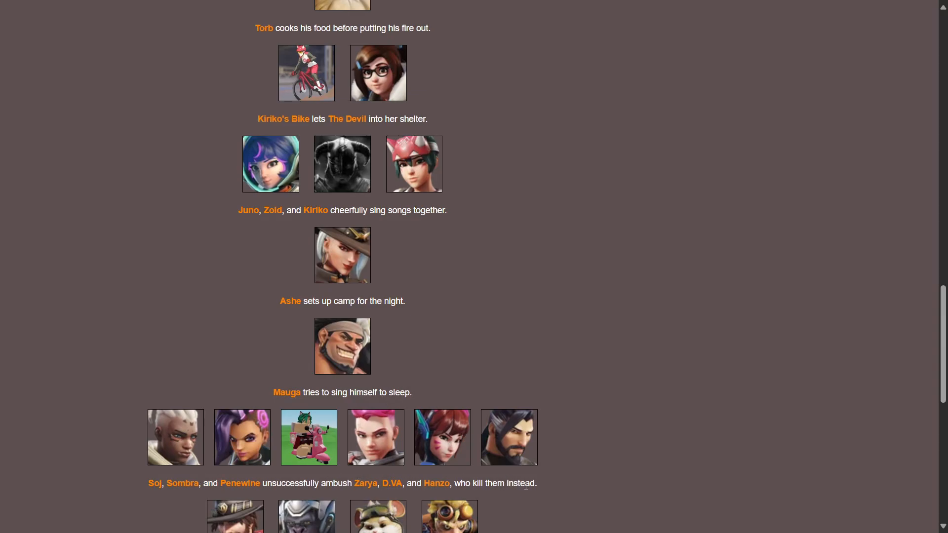
{"action": "scroll", "scroll_direction": "down", "scroll_amount": 3}
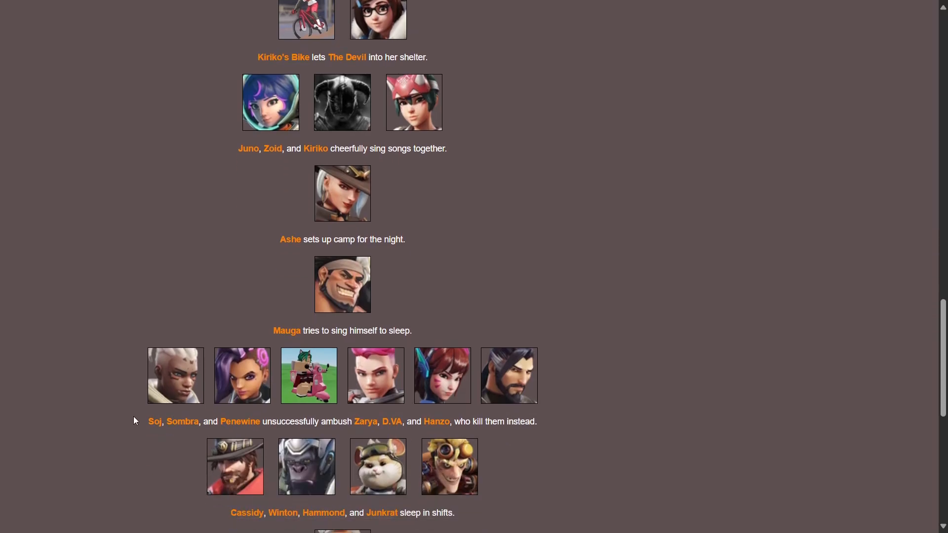
{"action": "scroll", "scroll_direction": "down", "scroll_amount": 3}
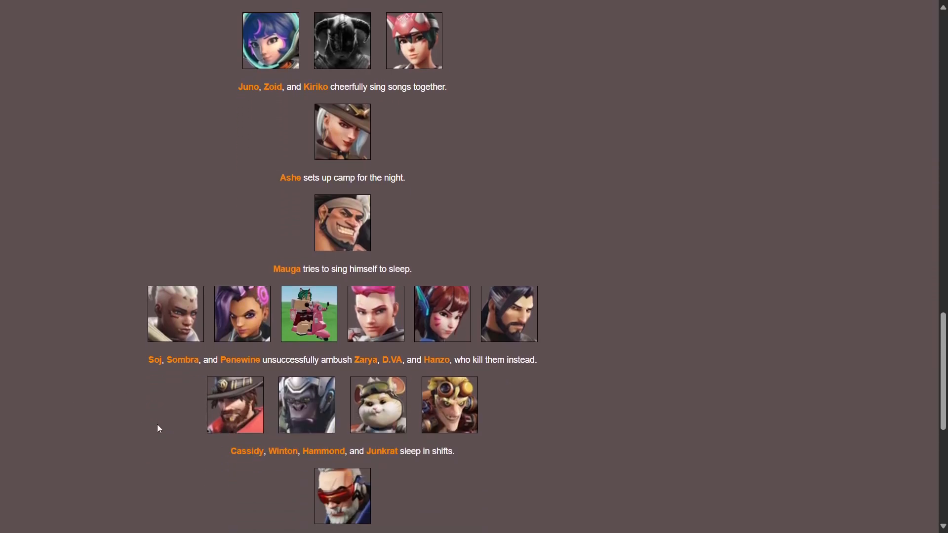
{"action": "mouse_move", "coordinate": [324, 405]}
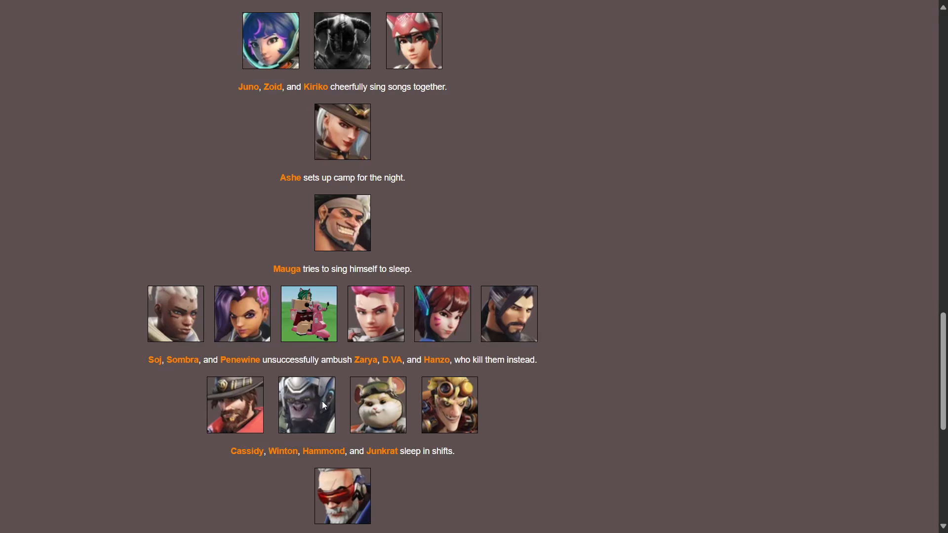
{"action": "scroll", "scroll_direction": "down", "scroll_amount": 3}
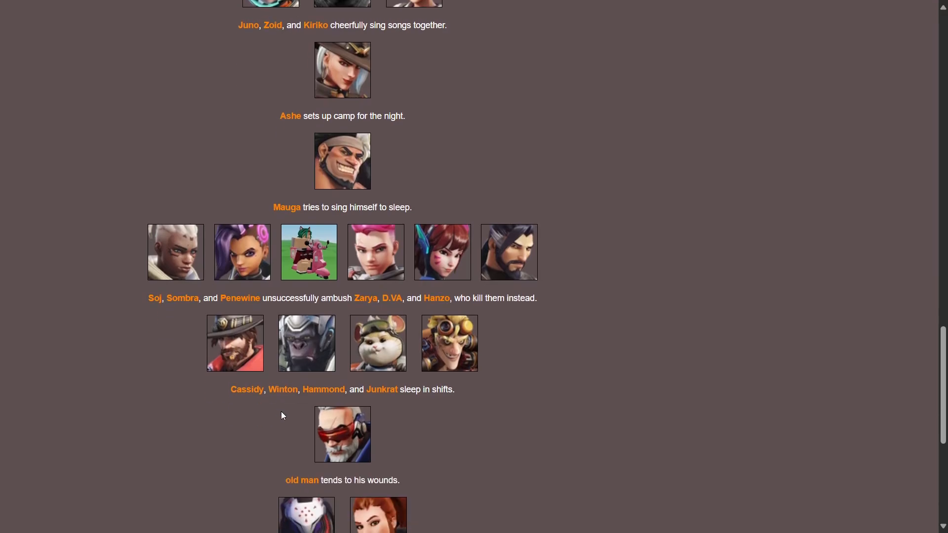
{"action": "scroll", "scroll_direction": "down", "scroll_amount": 3}
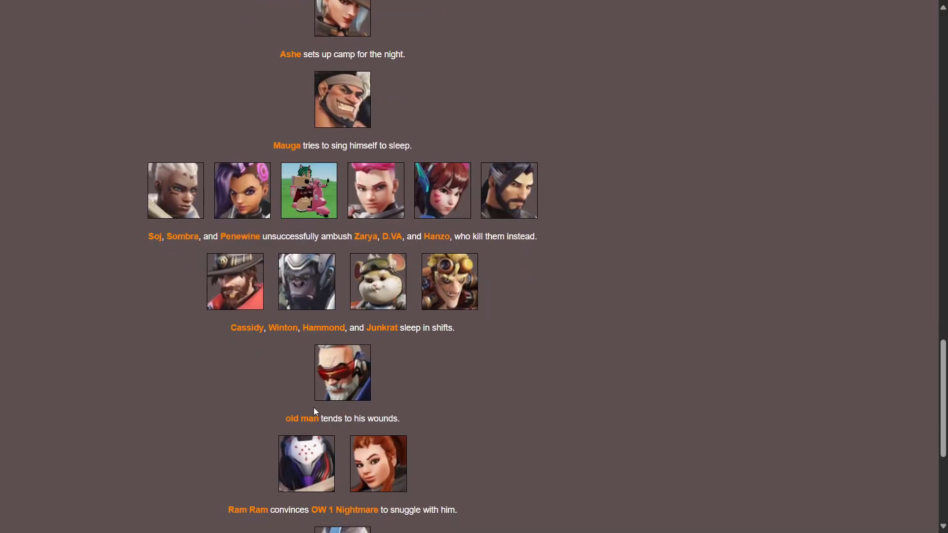
{"action": "scroll", "scroll_direction": "down", "scroll_amount": 3}
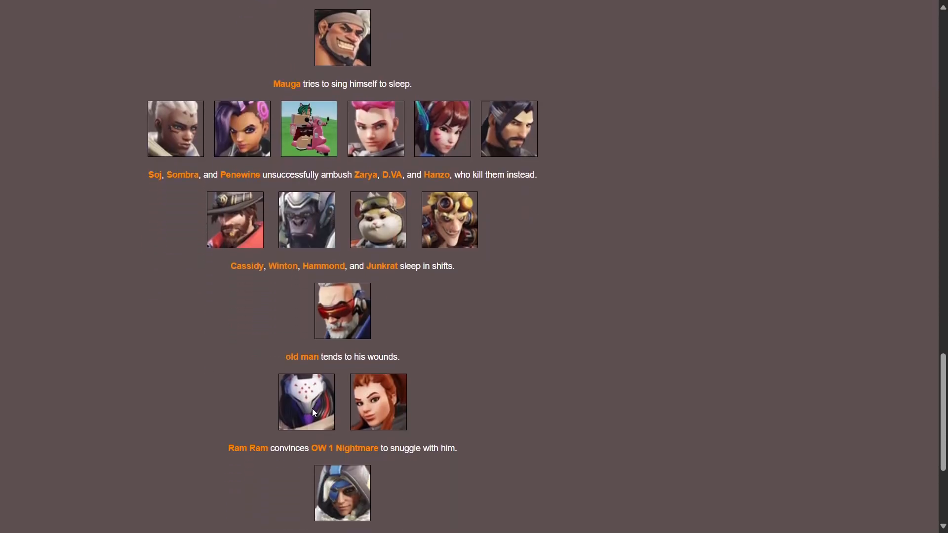
{"action": "scroll", "scroll_direction": "down", "scroll_amount": 3}
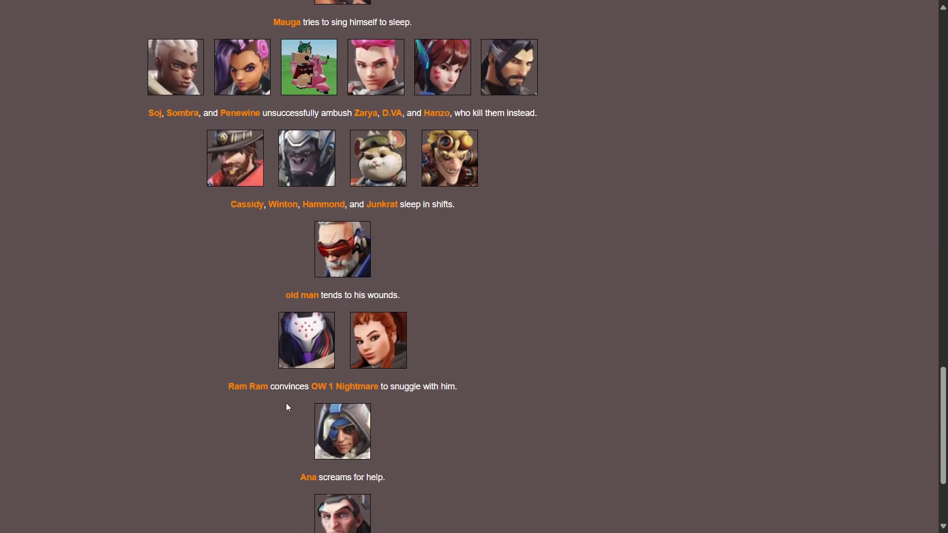
{"action": "mouse_move", "coordinate": [497, 407]}
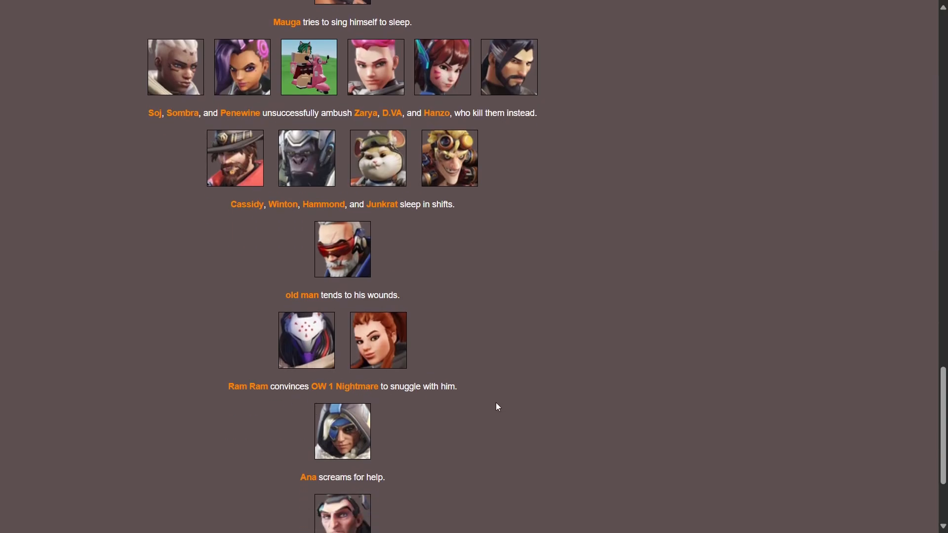
{"action": "mouse_move", "coordinate": [420, 410]}
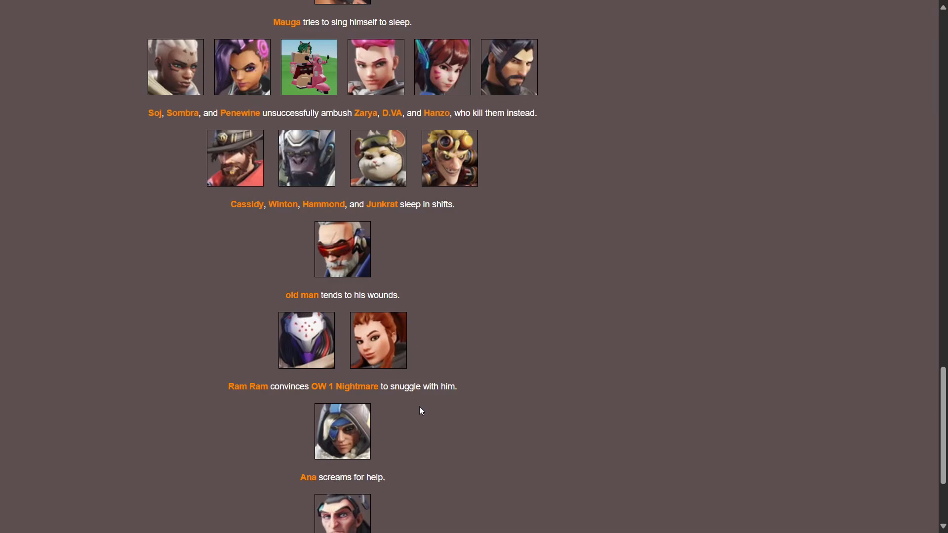
{"action": "scroll", "scroll_direction": "down", "scroll_amount": 3}
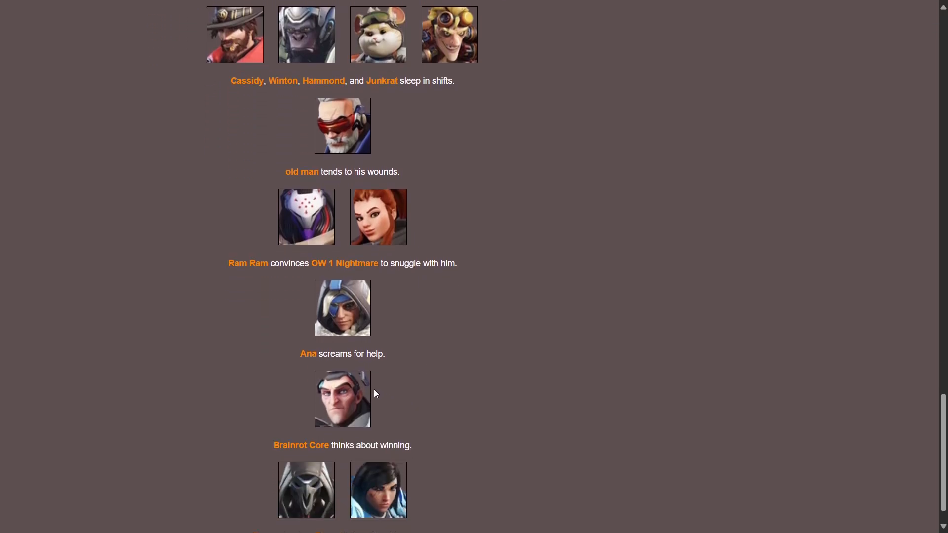
{"action": "mouse_move", "coordinate": [411, 336]}
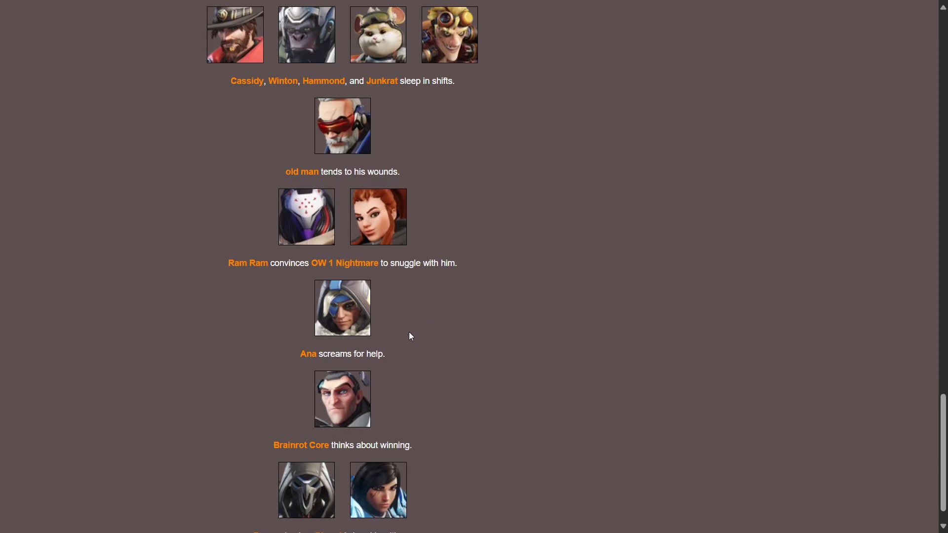
{"action": "mouse_move", "coordinate": [404, 466]}
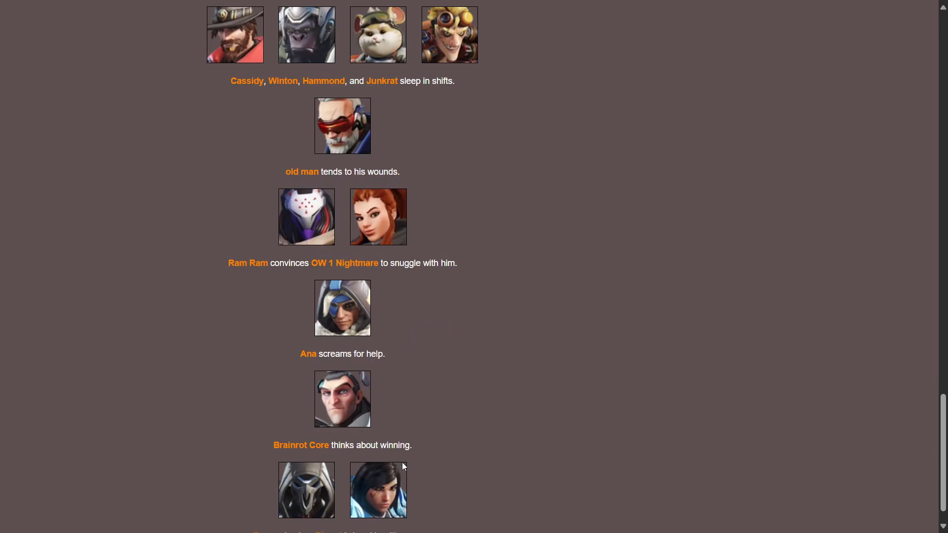
{"action": "scroll", "scroll_direction": "down", "scroll_amount": 3}
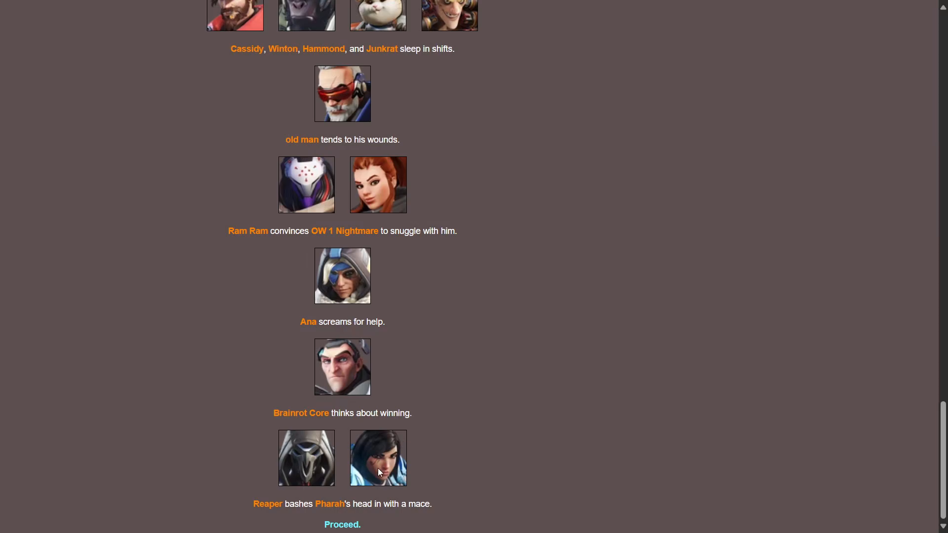
{"action": "mouse_move", "coordinate": [373, 479]}
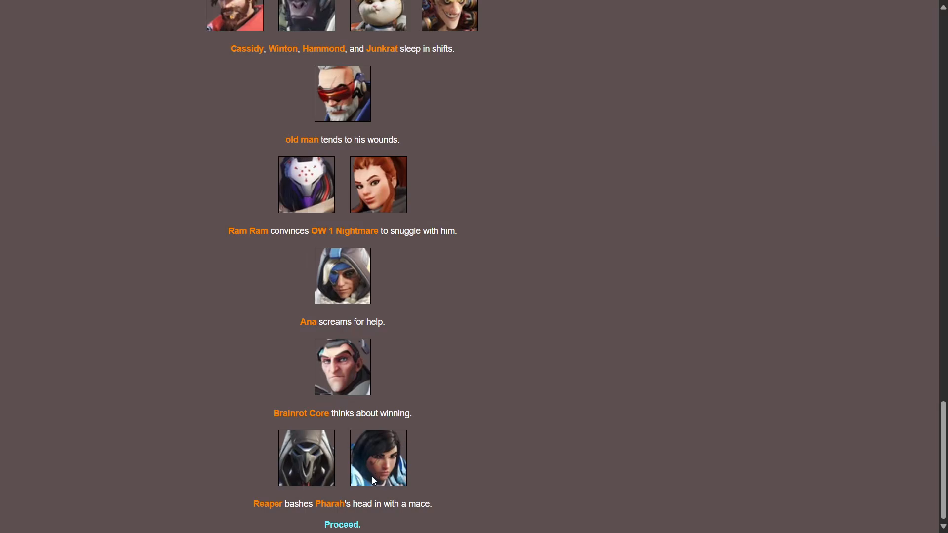
{"action": "mouse_move", "coordinate": [361, 514]}
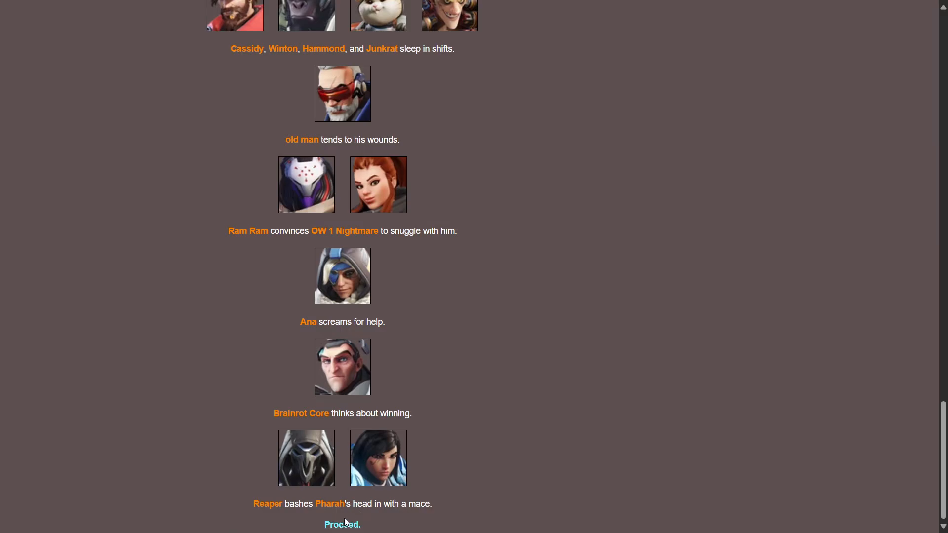
Proceed from Night 1 to Day 2 and read its opening events
{"action": "left_click", "coordinate": [341, 524]}
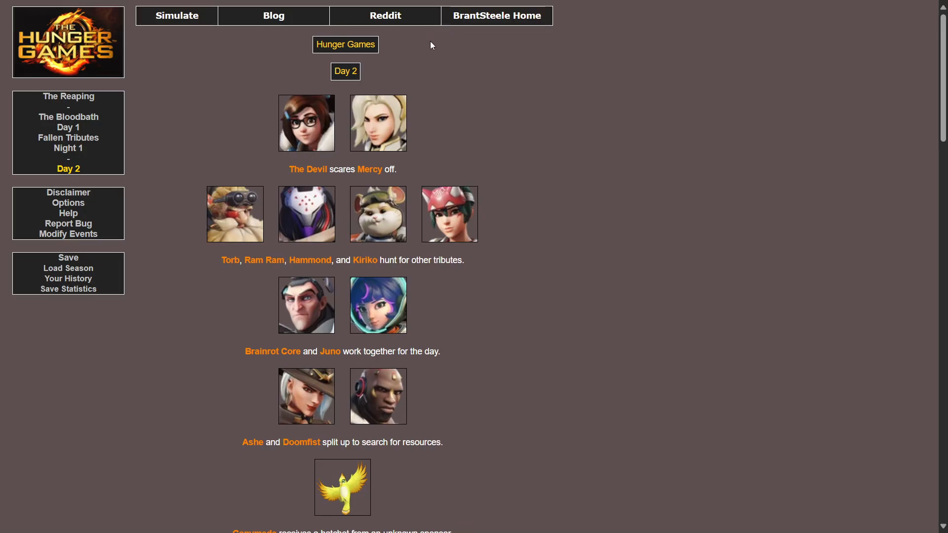
{"action": "mouse_move", "coordinate": [436, 132]}
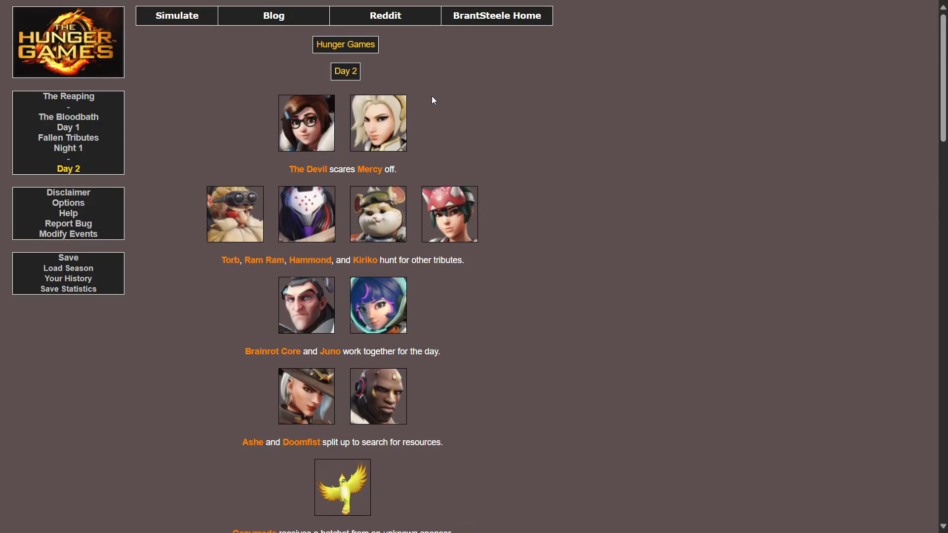
{"action": "scroll", "scroll_direction": "down", "scroll_amount": 3}
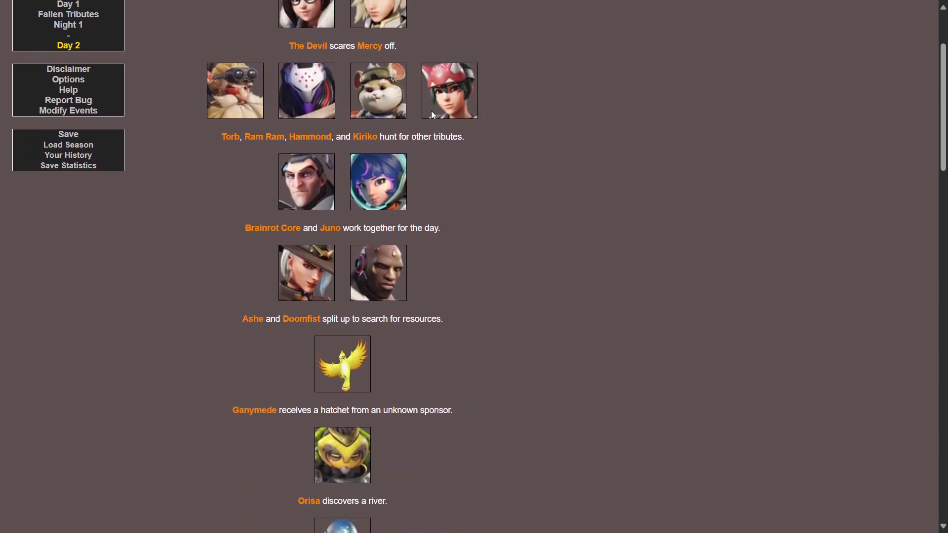
{"action": "mouse_move", "coordinate": [493, 160]}
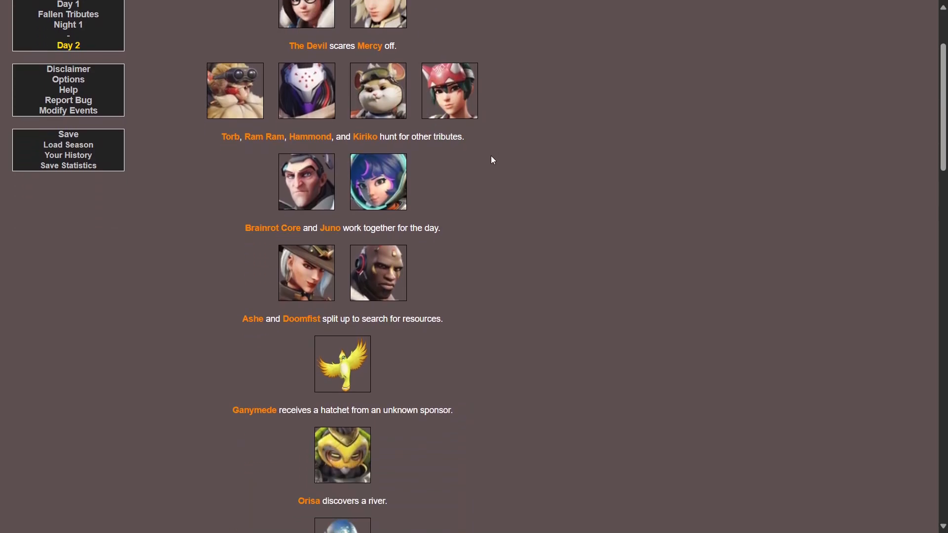
{"action": "scroll", "scroll_direction": "down", "scroll_amount": 3}
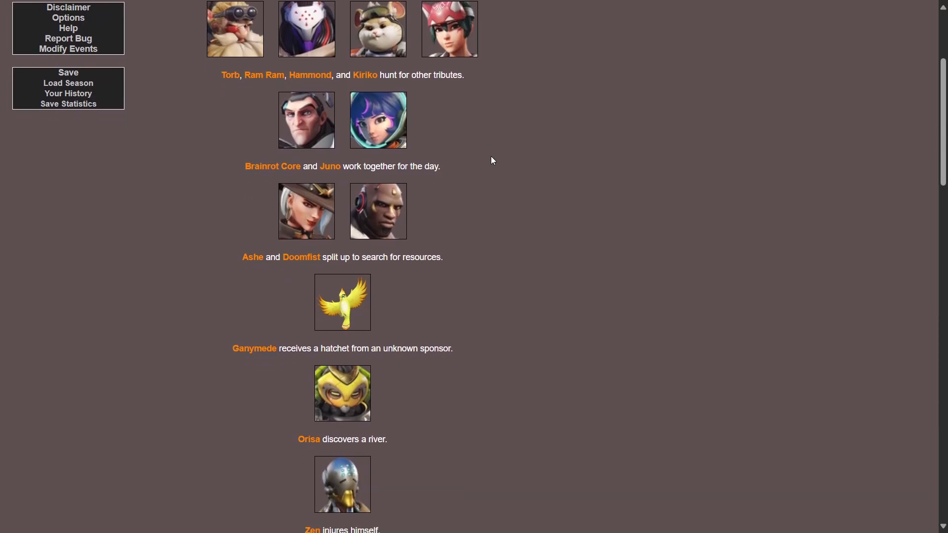
{"action": "scroll", "scroll_direction": "down", "scroll_amount": 3}
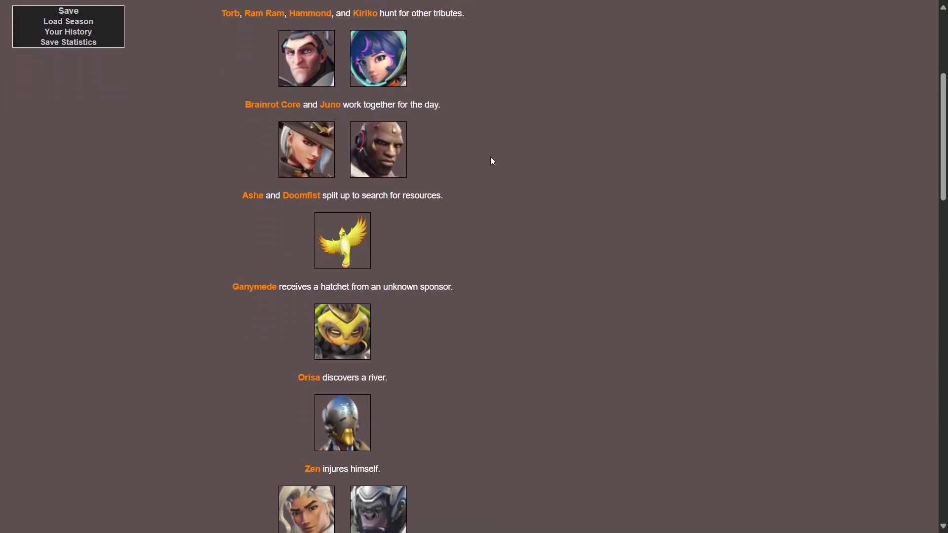
{"action": "scroll", "scroll_direction": "down", "scroll_amount": 3}
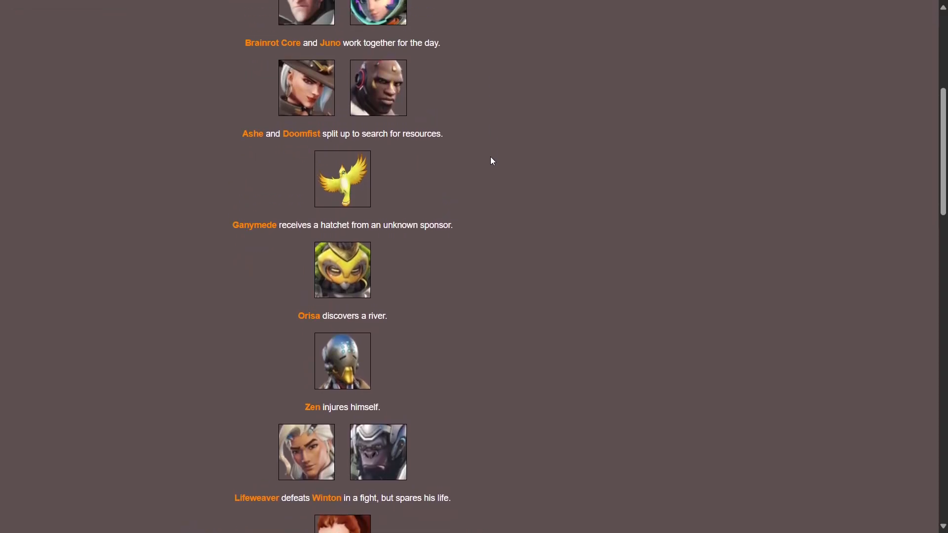
{"action": "scroll", "scroll_direction": "down", "scroll_amount": 3}
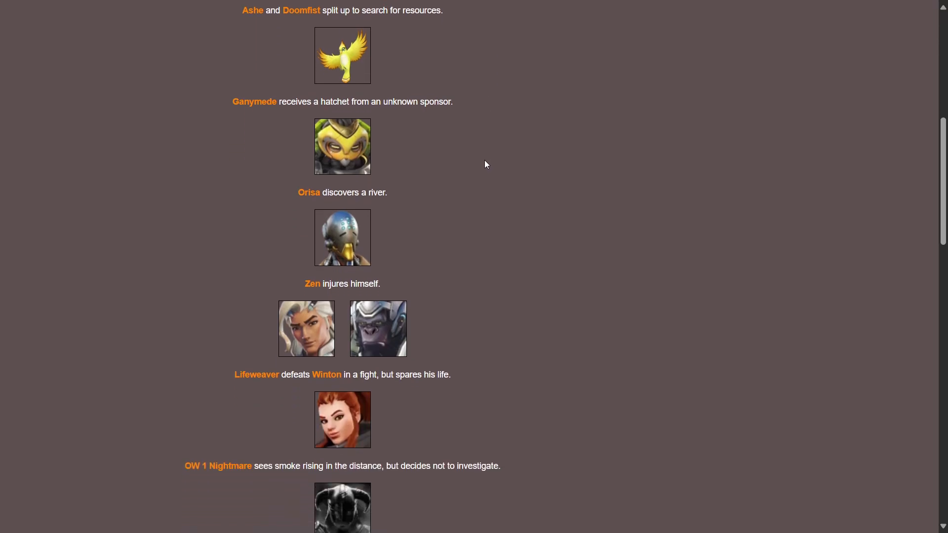
{"action": "scroll", "scroll_direction": "down", "scroll_amount": 3}
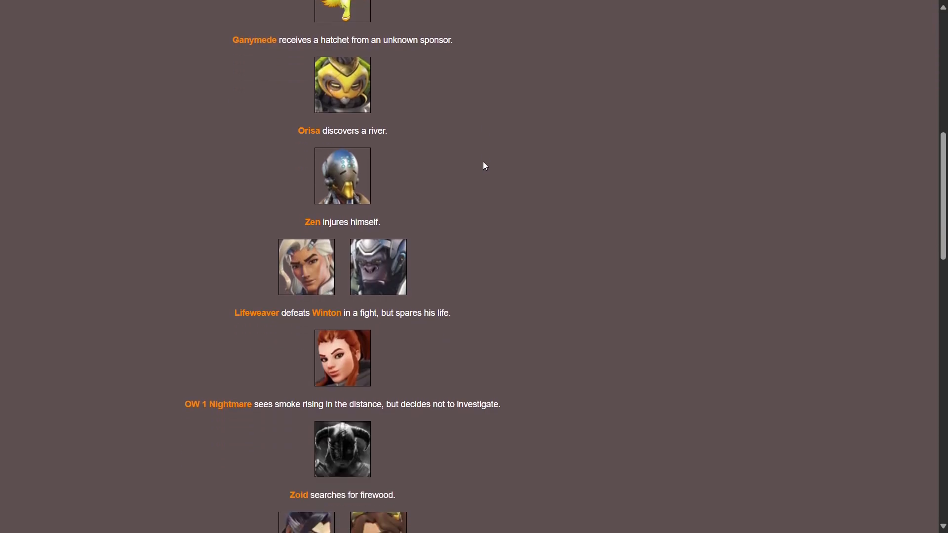
{"action": "scroll", "scroll_direction": "down", "scroll_amount": 3}
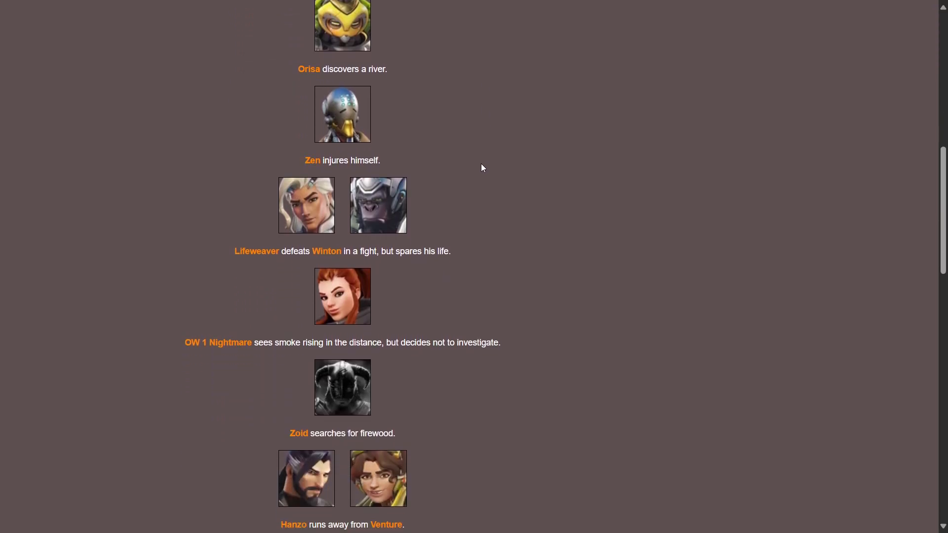
Read further down Day 2, including Genji killing Zarya after she refuses to kill
{"action": "scroll", "scroll_direction": "down", "scroll_amount": 3}
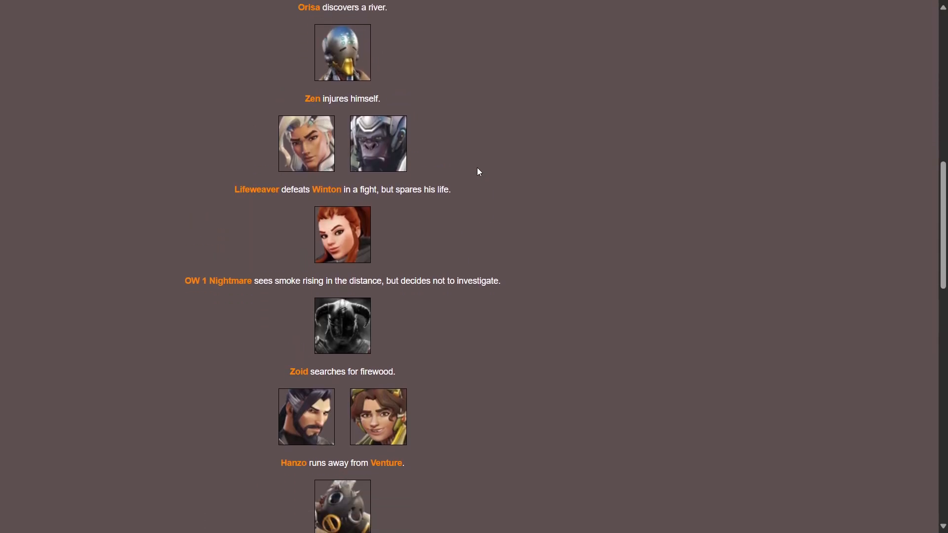
{"action": "scroll", "scroll_direction": "down", "scroll_amount": 3}
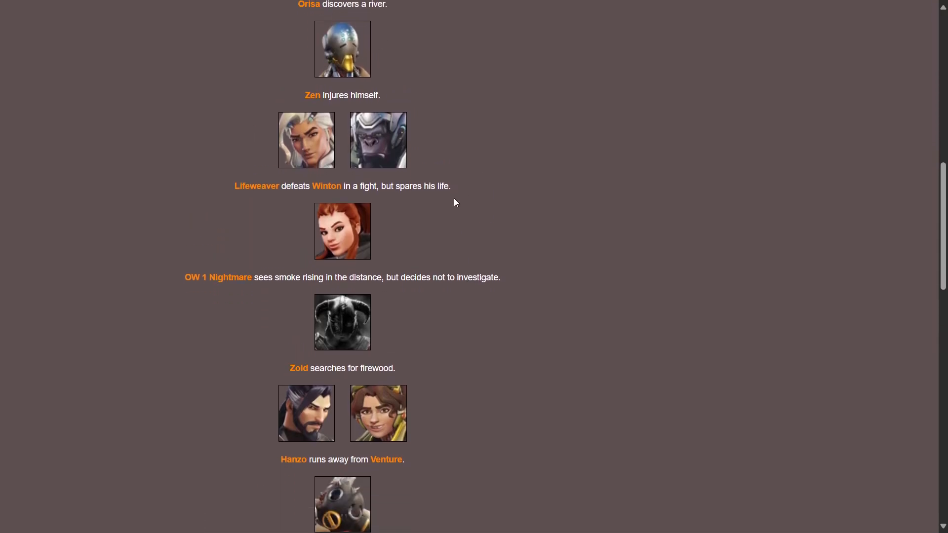
{"action": "scroll", "scroll_direction": "down", "scroll_amount": 3}
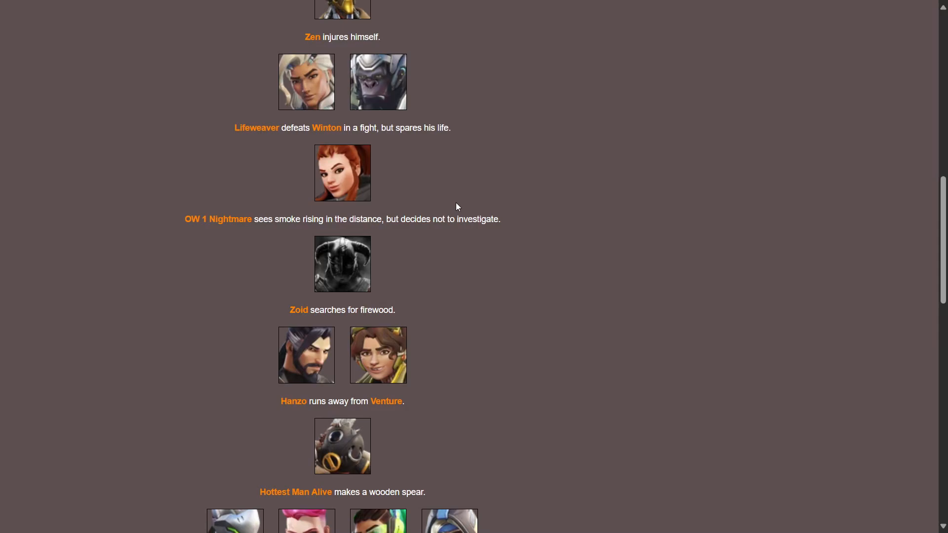
{"action": "mouse_move", "coordinate": [642, 163]}
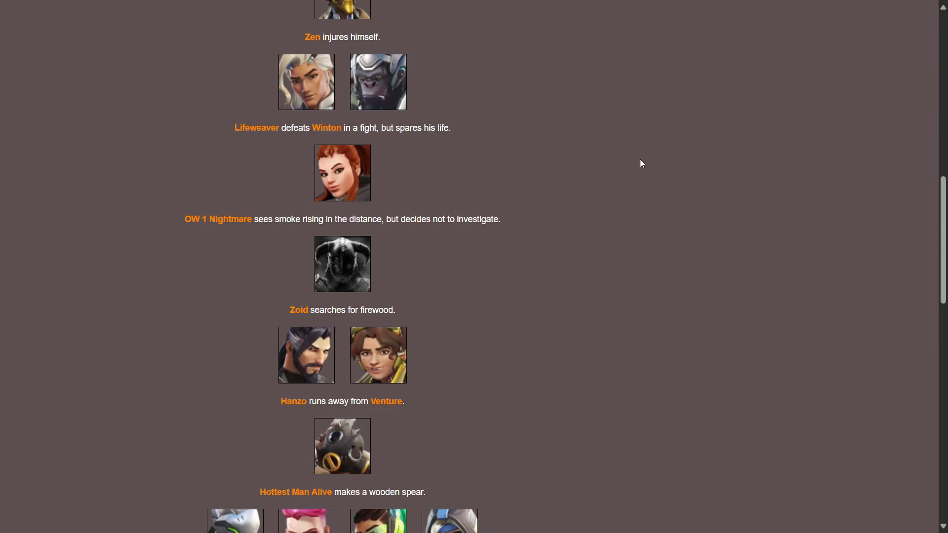
{"action": "mouse_move", "coordinate": [437, 191]}
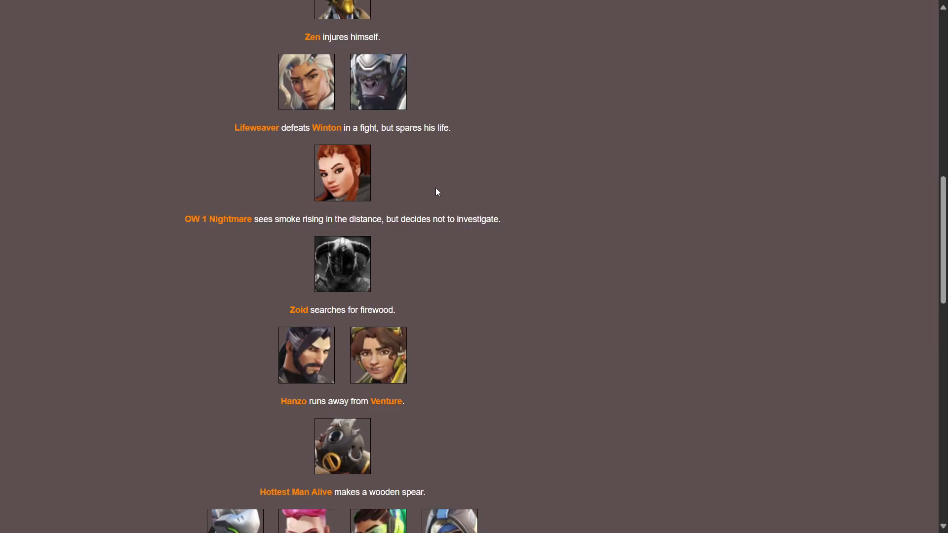
{"action": "scroll", "scroll_direction": "down", "scroll_amount": 3}
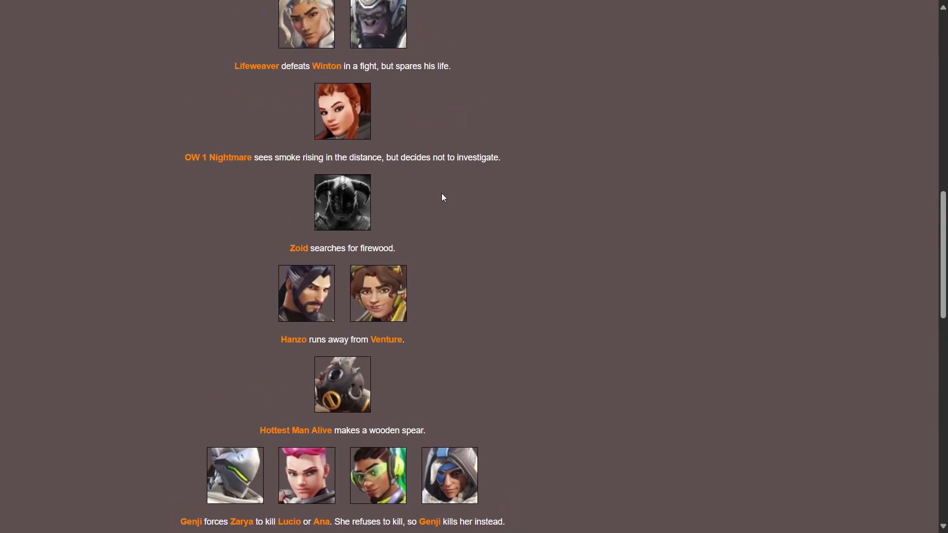
{"action": "scroll", "scroll_direction": "down", "scroll_amount": 3}
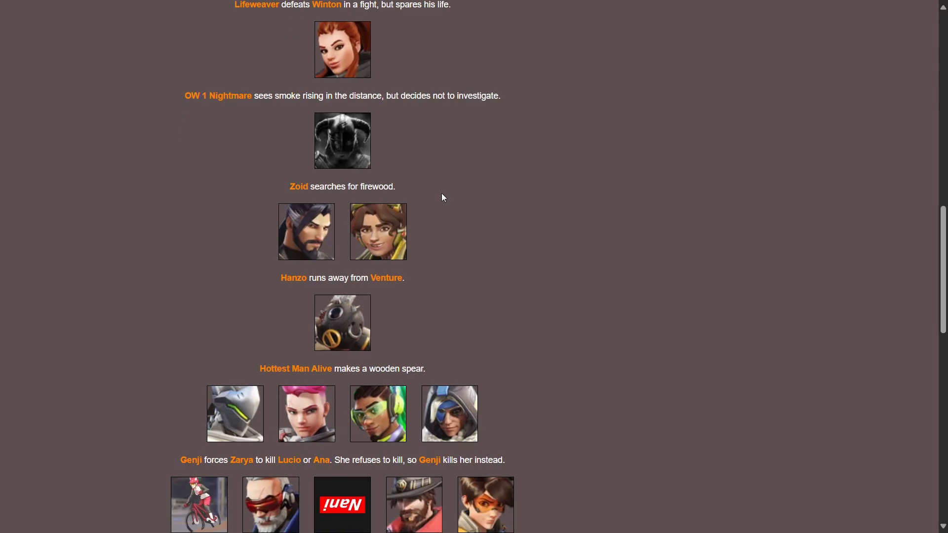
{"action": "scroll", "scroll_direction": "down", "scroll_amount": 3}
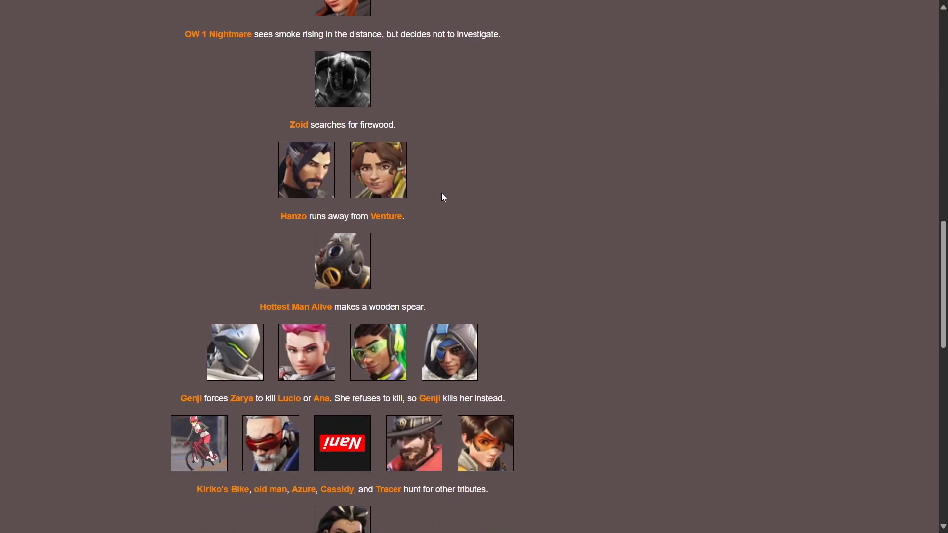
{"action": "scroll", "scroll_direction": "down", "scroll_amount": 3}
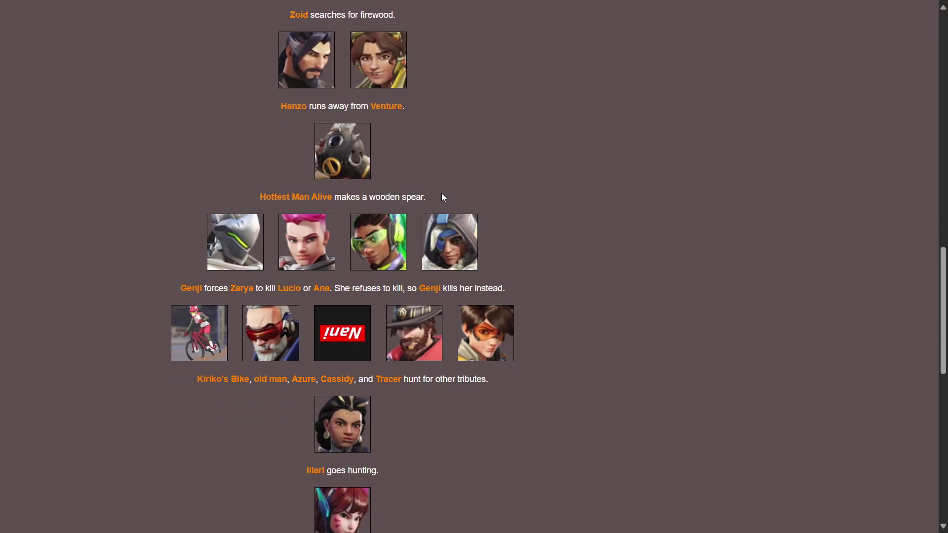
{"action": "scroll", "scroll_direction": "down", "scroll_amount": 3}
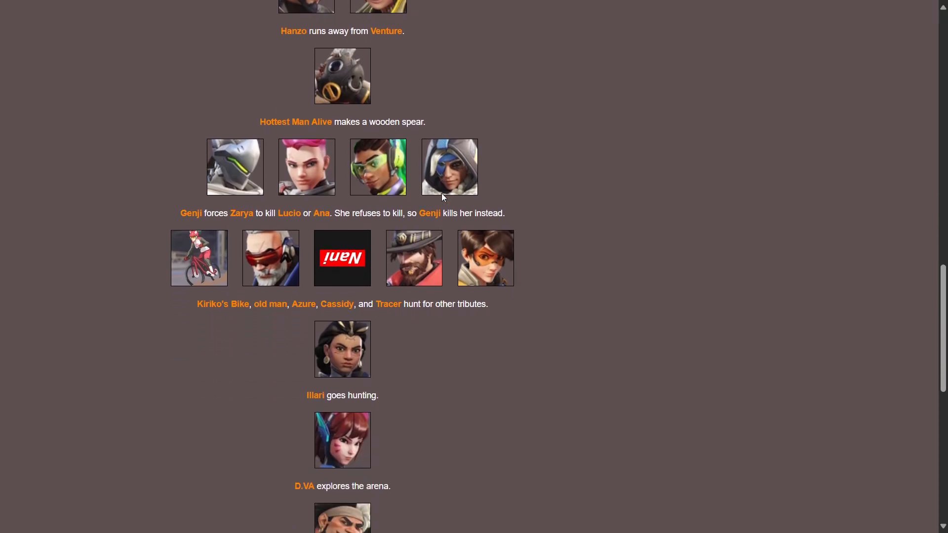
{"action": "mouse_move", "coordinate": [543, 134]}
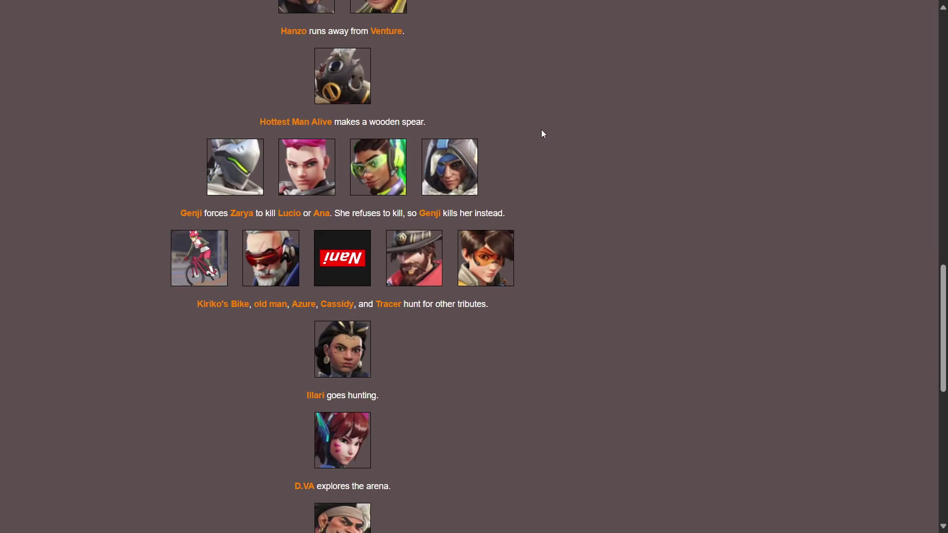
Read the remaining Day 2 events down to Echo poisoning Moira, then proceed to the Arena Event
{"action": "scroll", "scroll_direction": "down", "scroll_amount": 3}
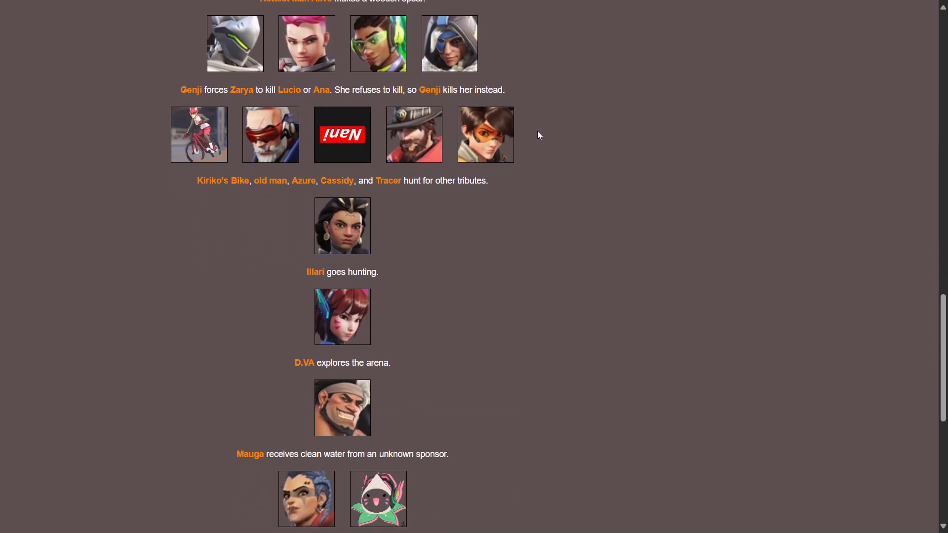
{"action": "scroll", "scroll_direction": "up", "scroll_amount": 3}
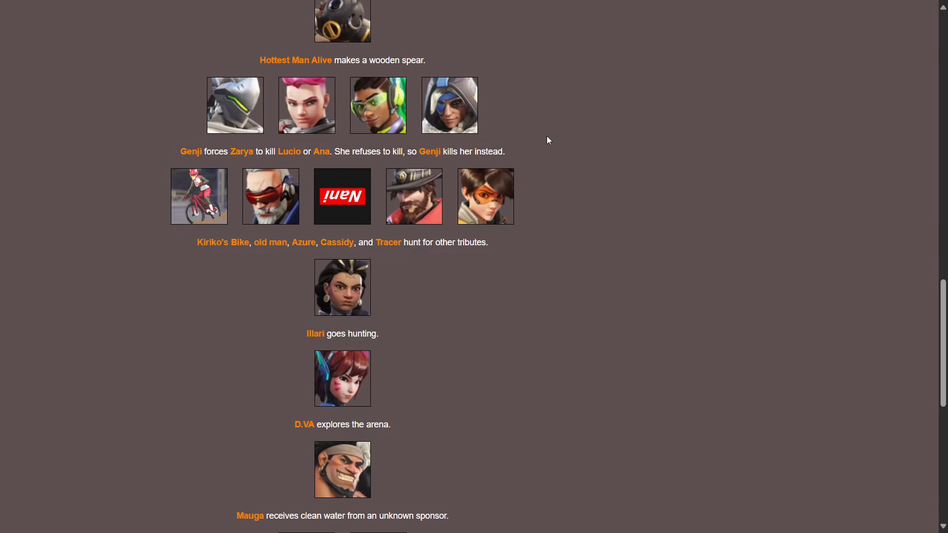
{"action": "mouse_move", "coordinate": [545, 145]}
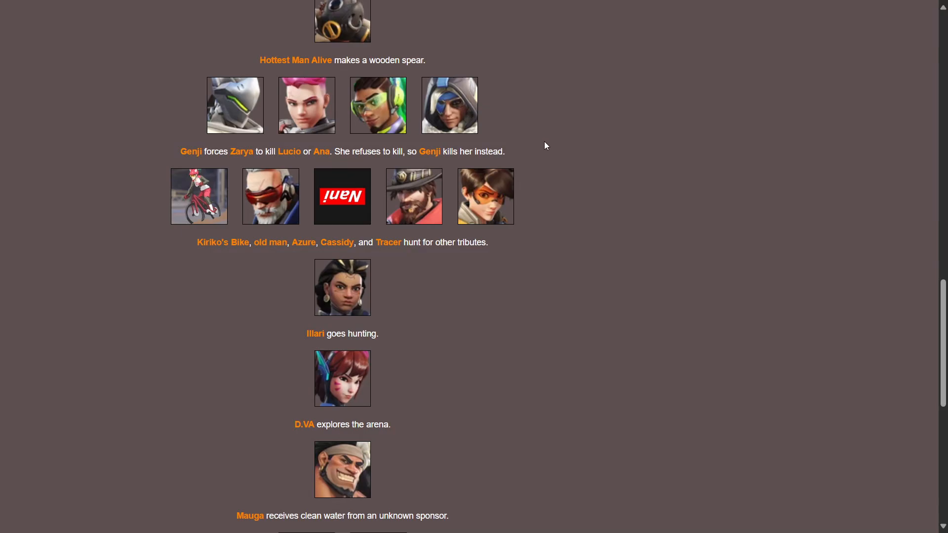
{"action": "mouse_move", "coordinate": [538, 285]}
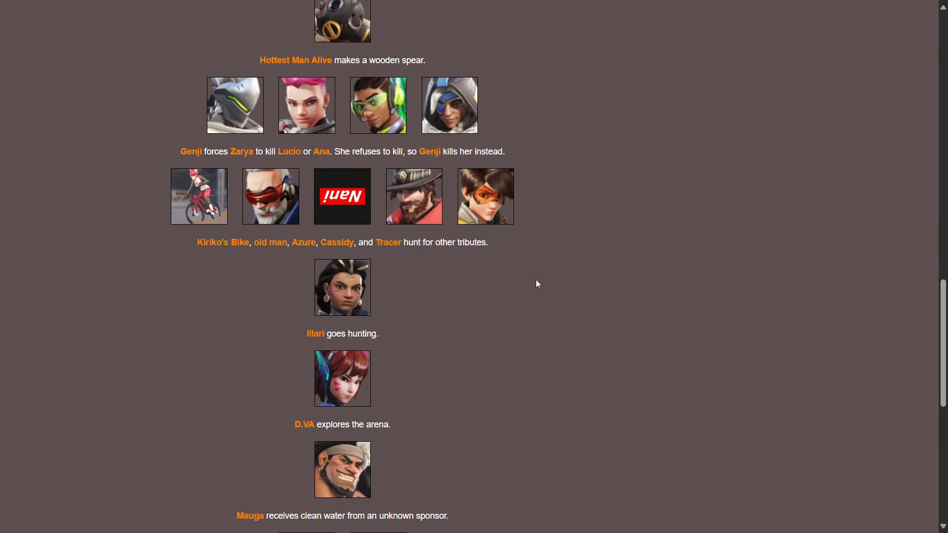
{"action": "mouse_move", "coordinate": [556, 247]}
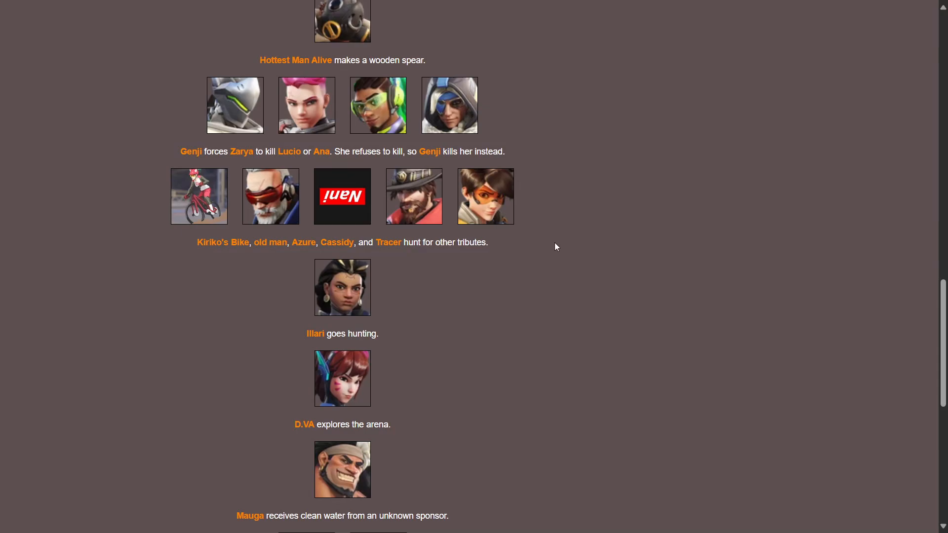
{"action": "scroll", "scroll_direction": "down", "scroll_amount": 3}
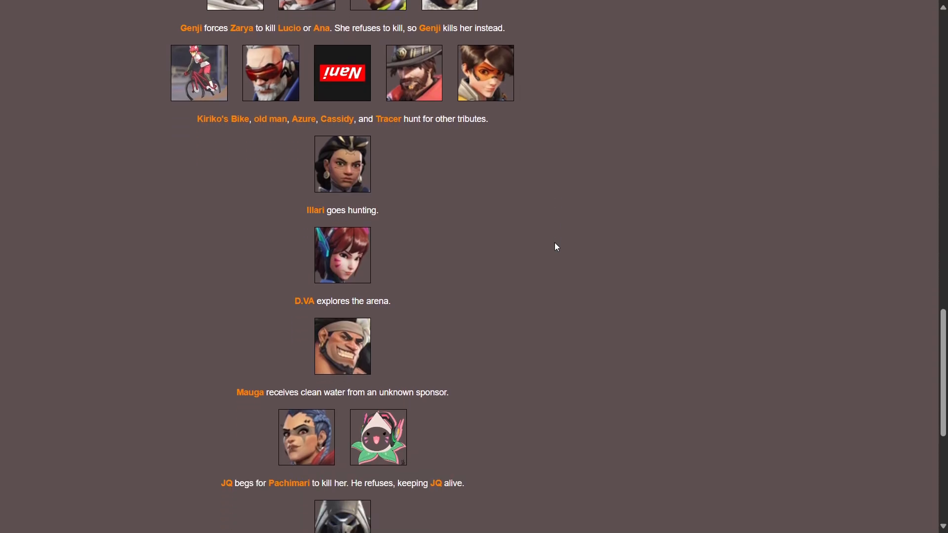
{"action": "mouse_move", "coordinate": [188, 197]}
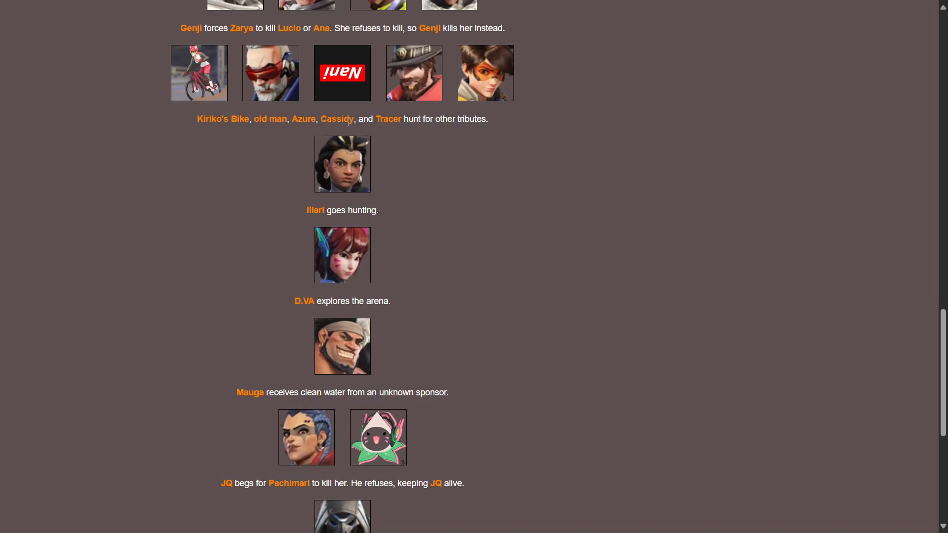
{"action": "mouse_move", "coordinate": [433, 142]}
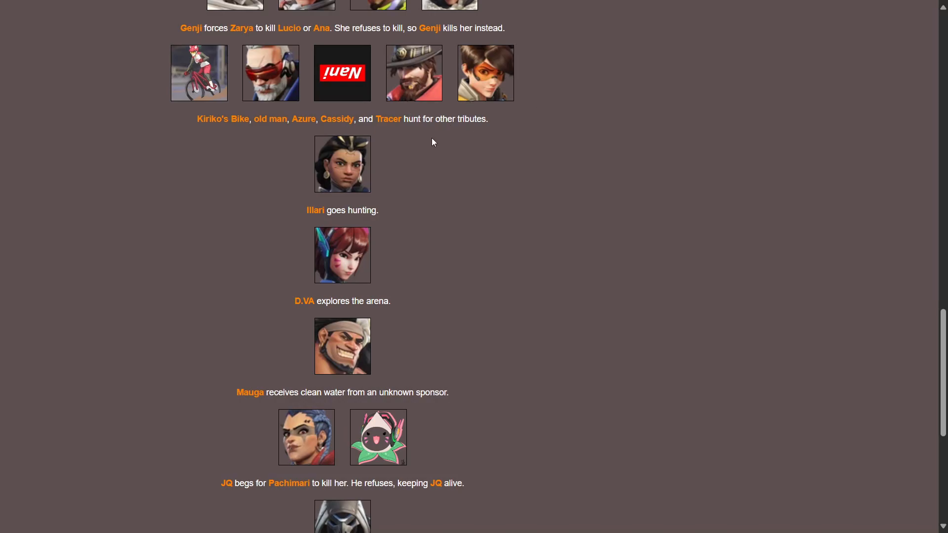
{"action": "scroll", "scroll_direction": "down", "scroll_amount": 3}
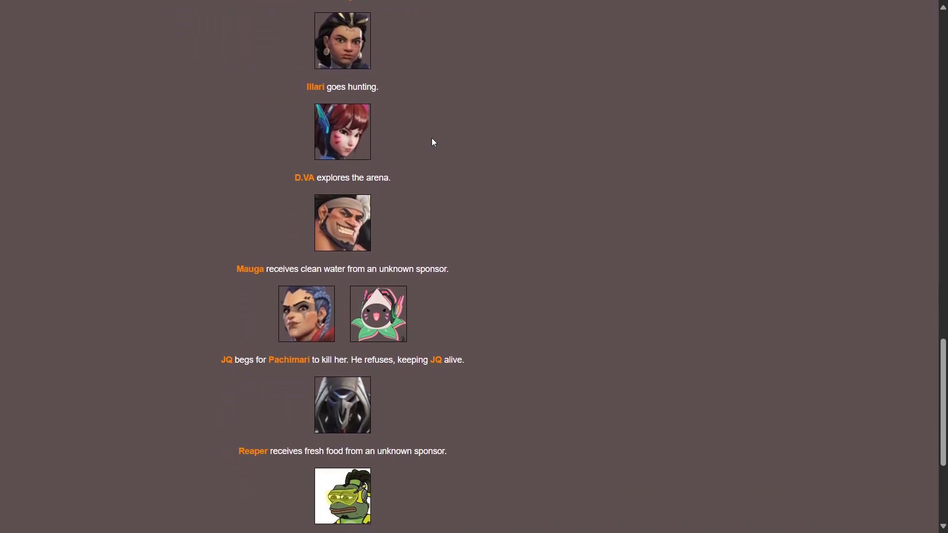
{"action": "scroll", "scroll_direction": "down", "scroll_amount": 3}
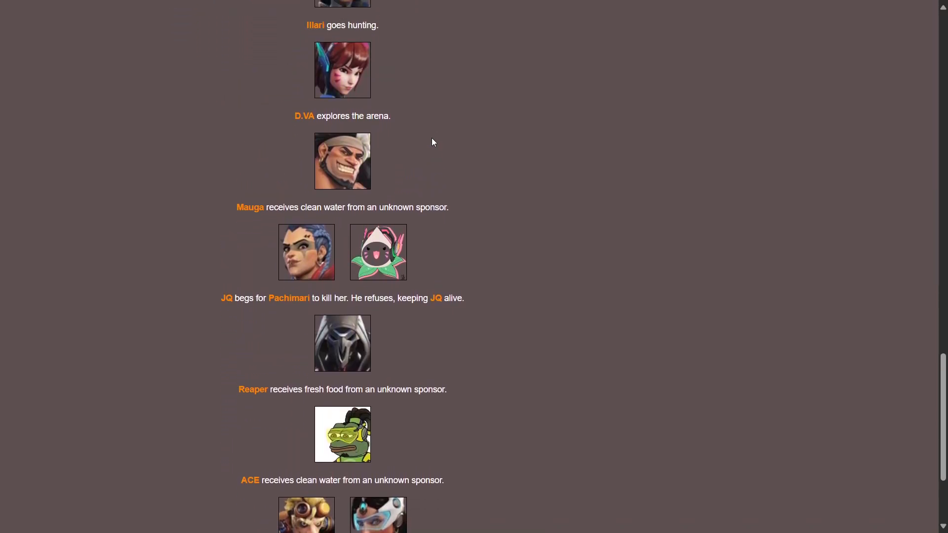
{"action": "scroll", "scroll_direction": "down", "scroll_amount": 3}
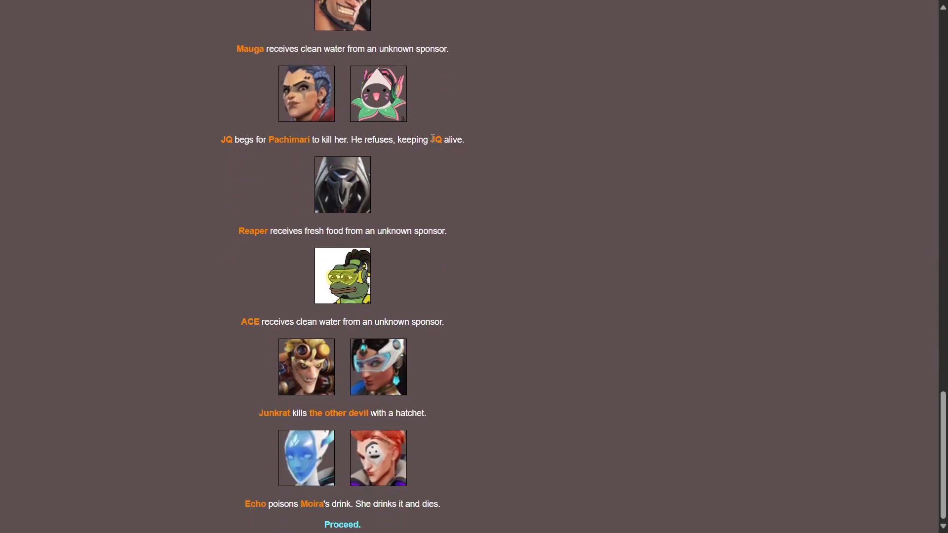
{"action": "scroll", "scroll_direction": "up", "scroll_amount": 3}
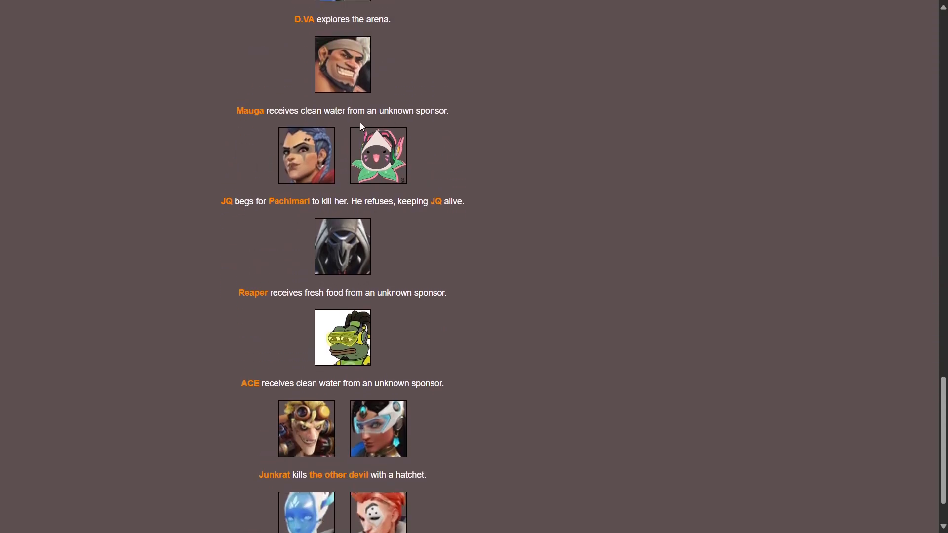
{"action": "mouse_move", "coordinate": [638, 139]}
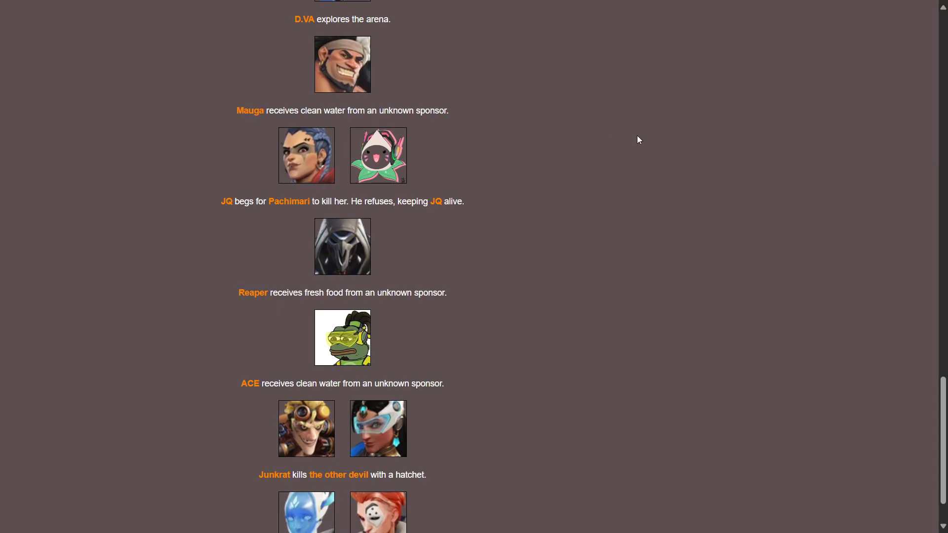
{"action": "mouse_move", "coordinate": [123, 190]}
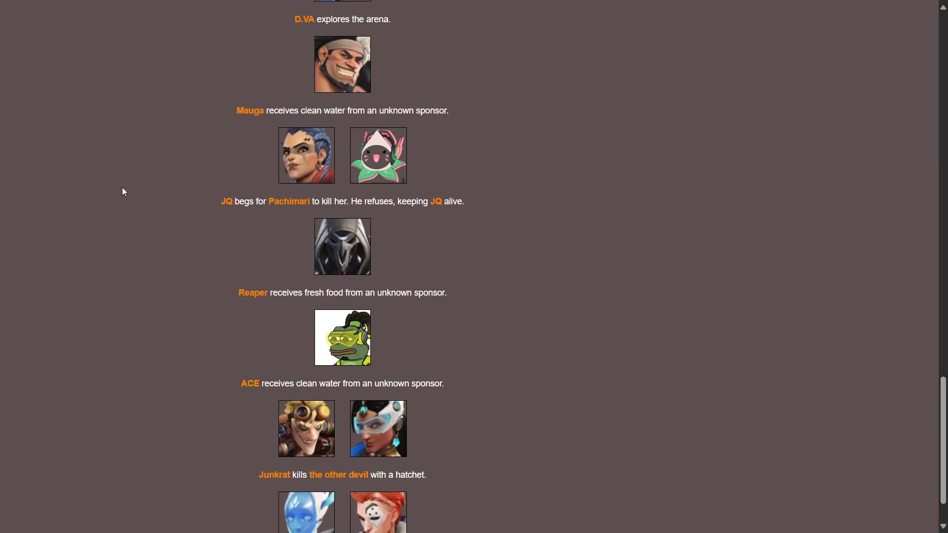
{"action": "mouse_move", "coordinate": [375, 218]}
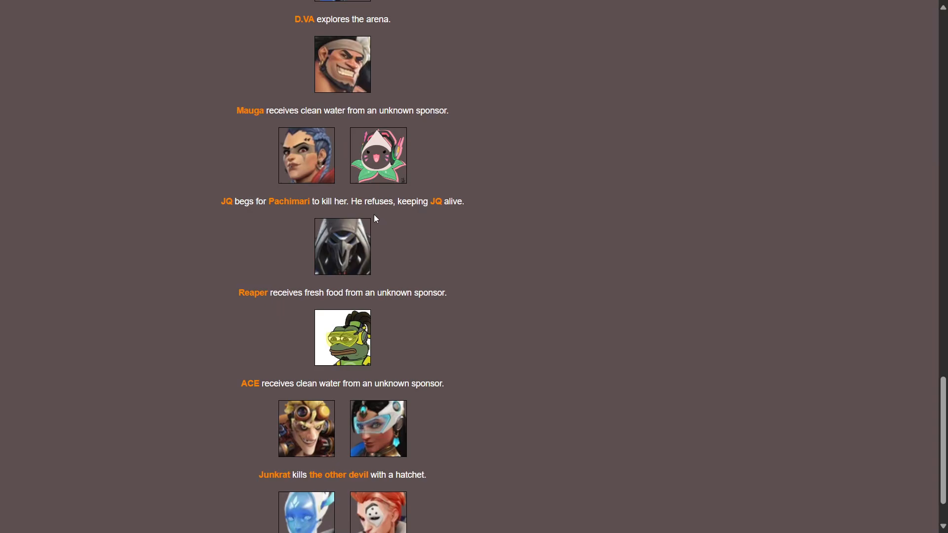
{"action": "mouse_move", "coordinate": [409, 225]}
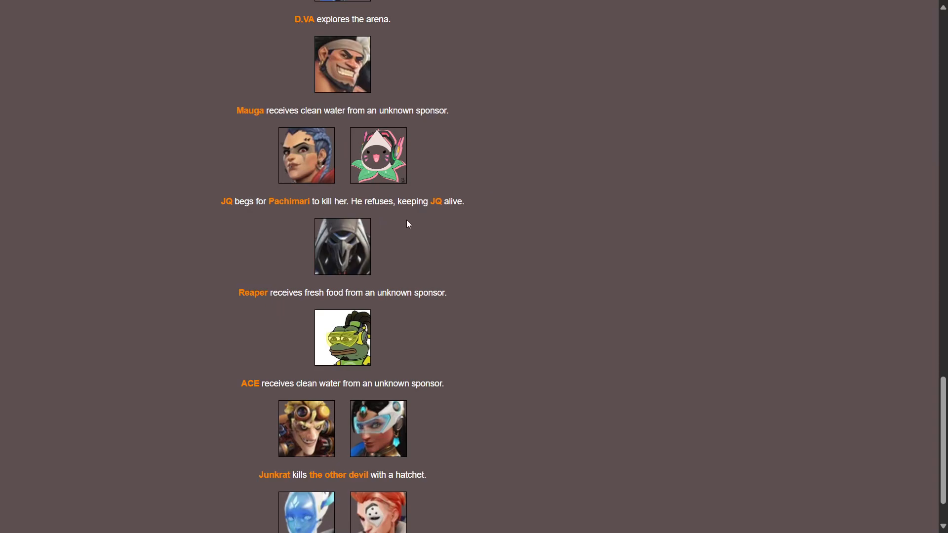
{"action": "scroll", "scroll_direction": "down", "scroll_amount": 3}
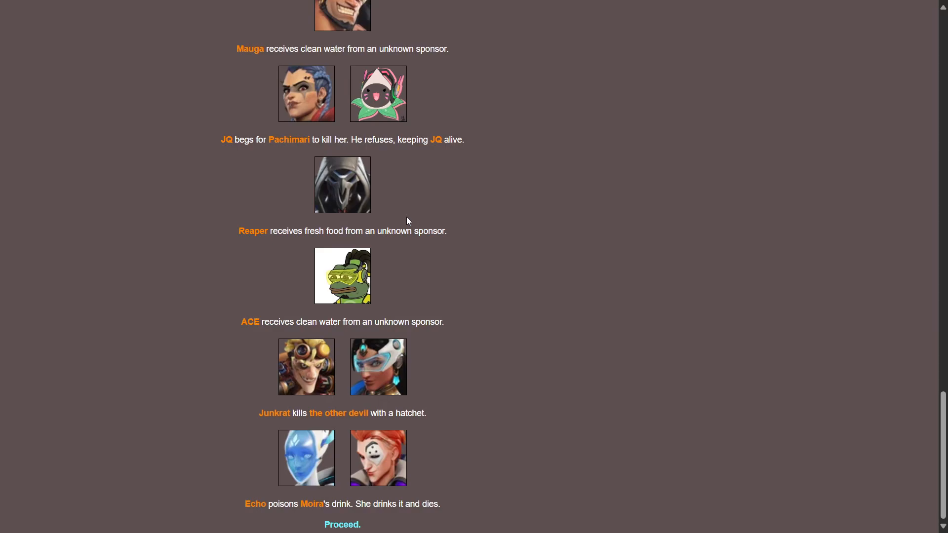
{"action": "mouse_move", "coordinate": [361, 221]}
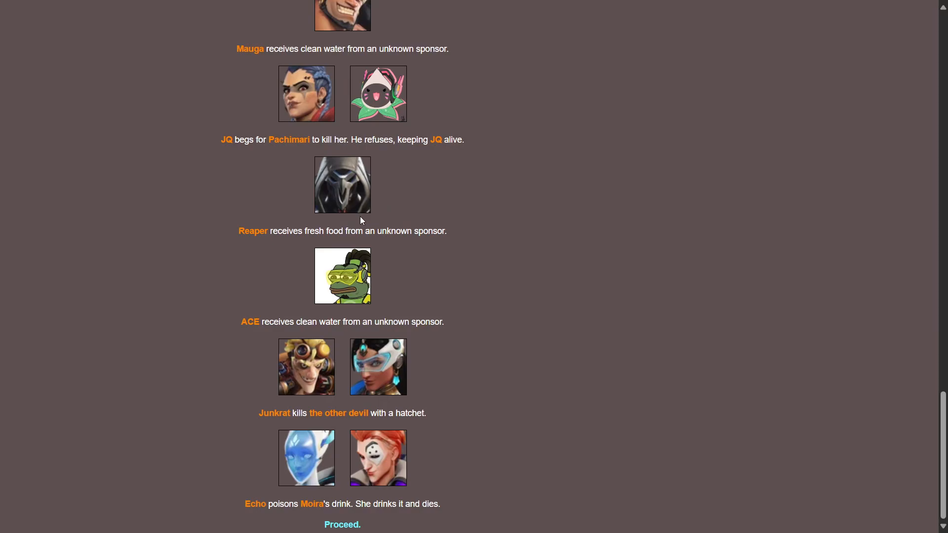
{"action": "mouse_move", "coordinate": [386, 320]}
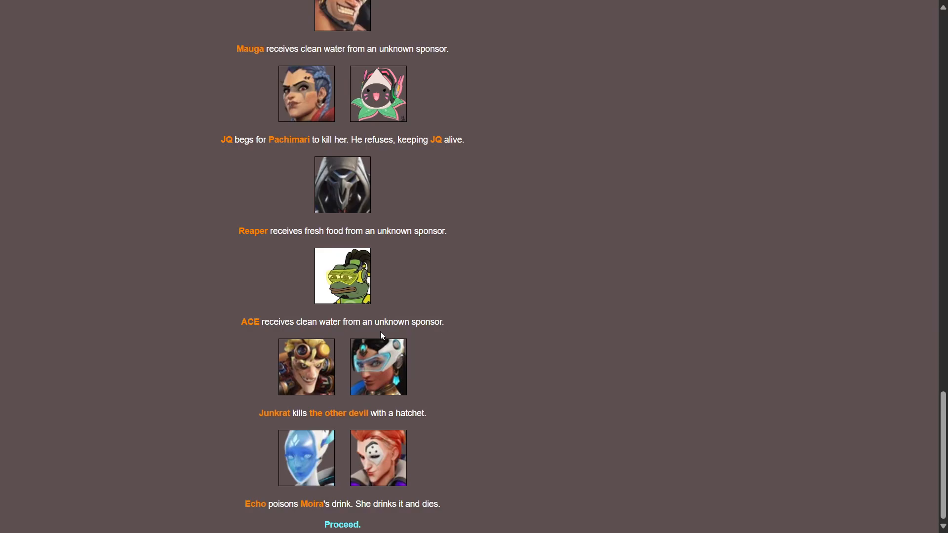
{"action": "mouse_move", "coordinate": [420, 382]}
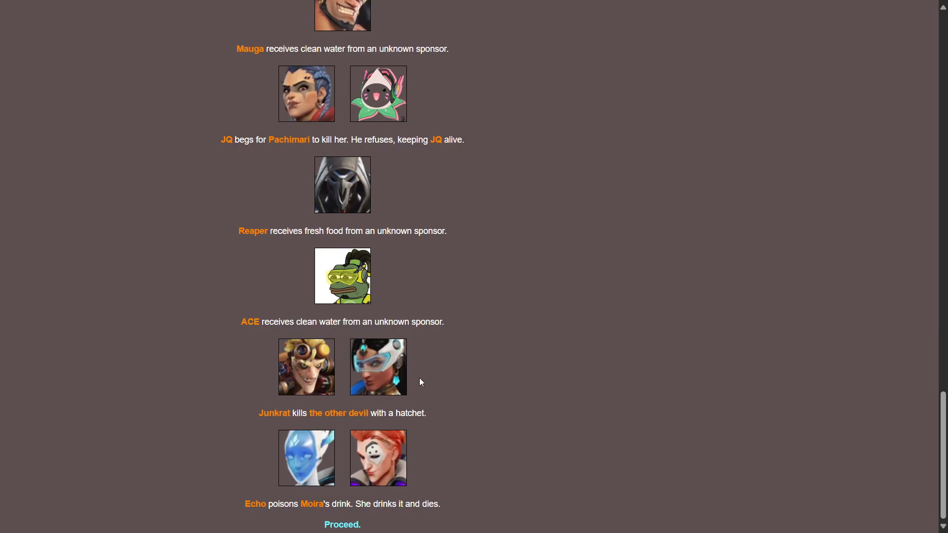
{"action": "mouse_move", "coordinate": [490, 367]}
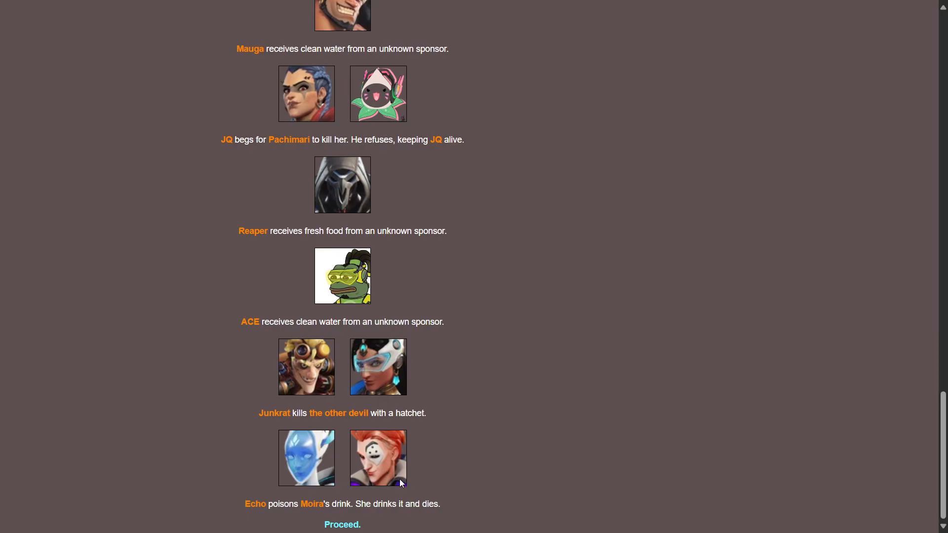
{"action": "mouse_move", "coordinate": [330, 525]}
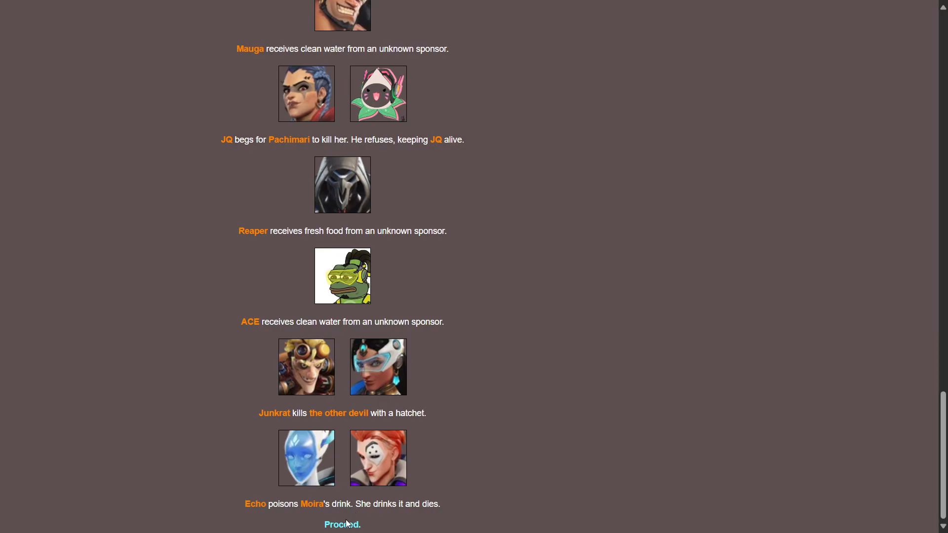
{"action": "mouse_move", "coordinate": [346, 525]}
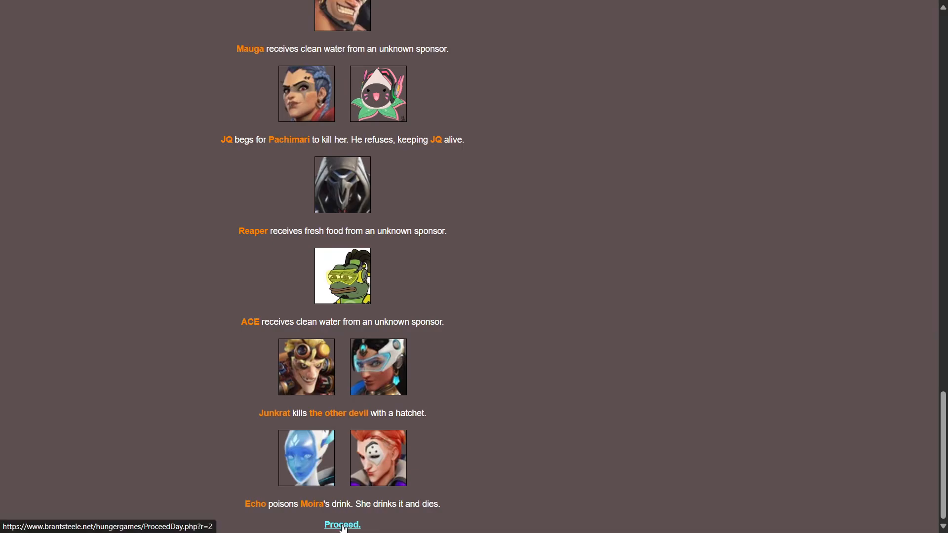
{"action": "left_click", "coordinate": [341, 524]}
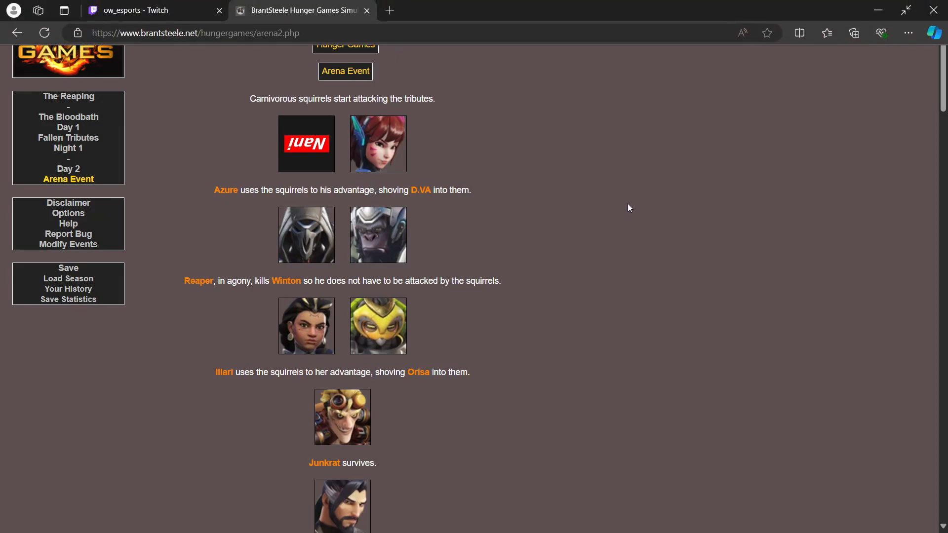
{"action": "mouse_move", "coordinate": [574, 150]}
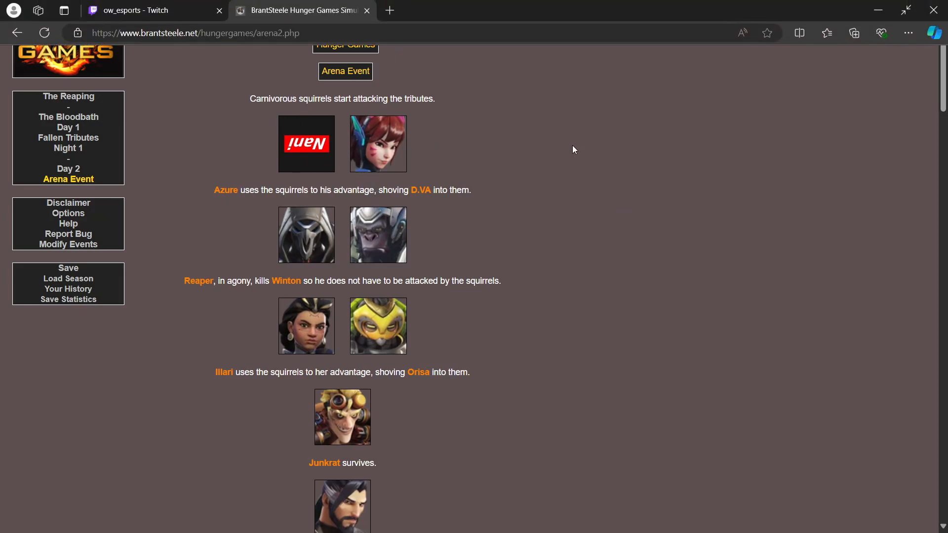
{"action": "mouse_move", "coordinate": [532, 154]}
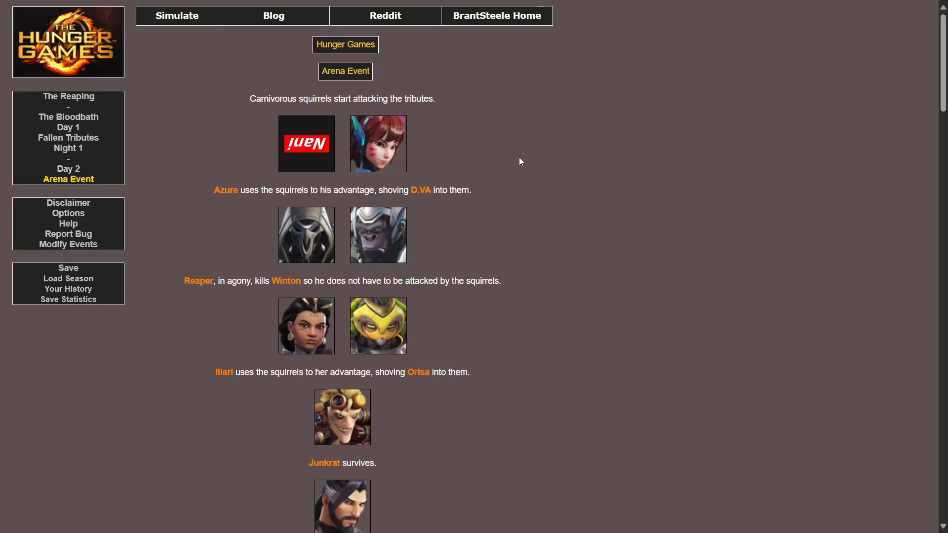
Read the carnivorous-squirrel Arena Event down to Hanzo fighting the squirrels
{"action": "scroll", "scroll_direction": "down", "scroll_amount": 3}
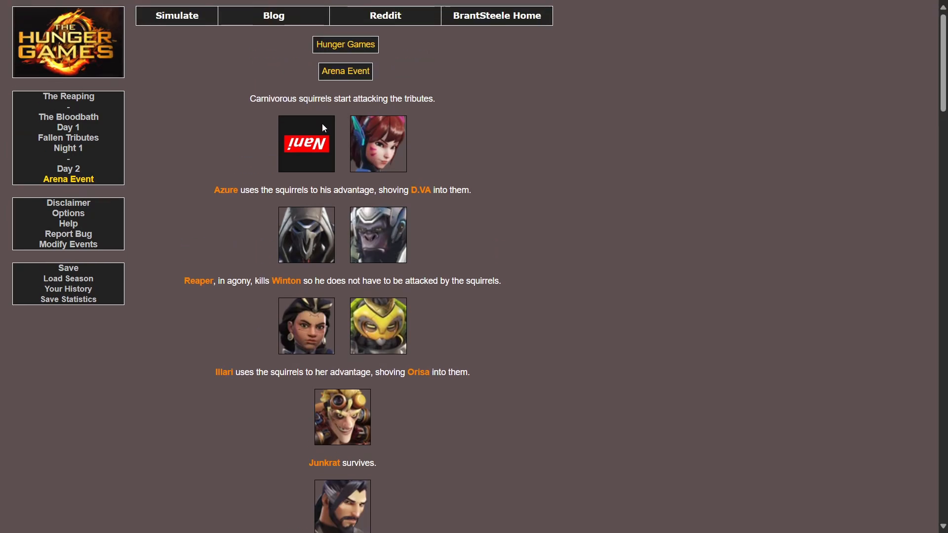
{"action": "mouse_move", "coordinate": [465, 137]}
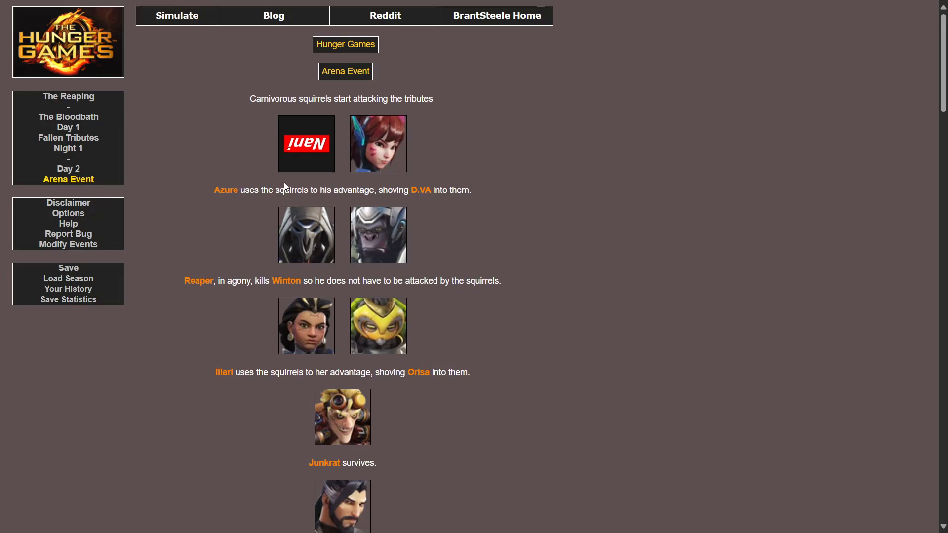
{"action": "mouse_move", "coordinate": [304, 183]}
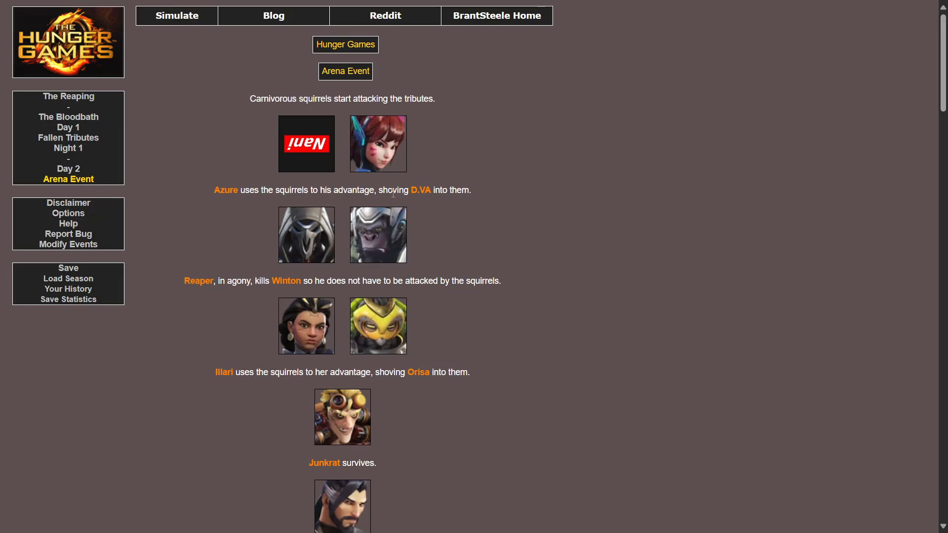
{"action": "mouse_move", "coordinate": [510, 200]}
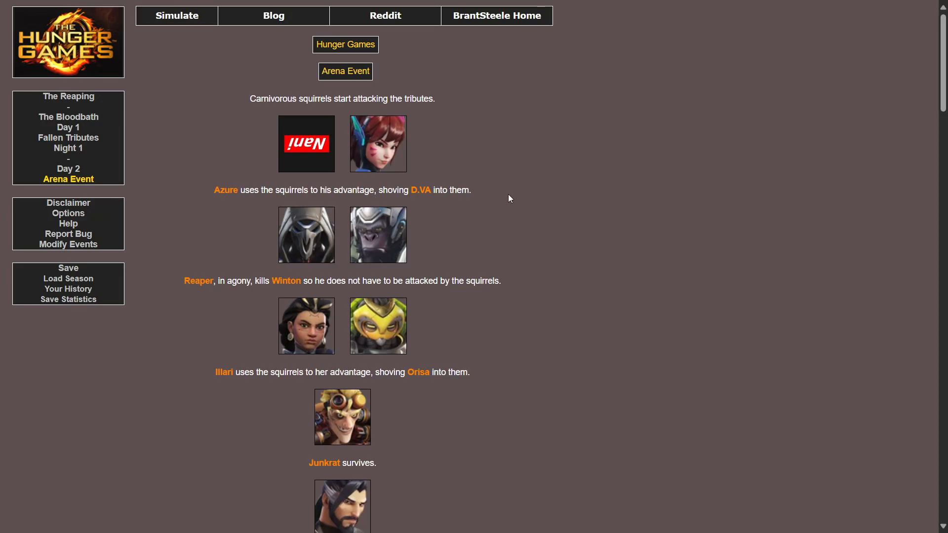
{"action": "mouse_move", "coordinate": [483, 210]}
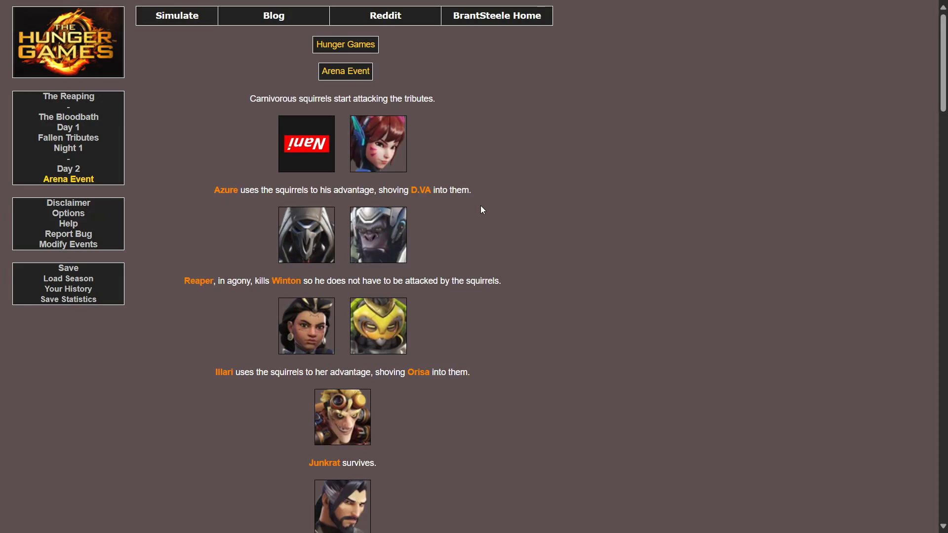
{"action": "mouse_move", "coordinate": [451, 219]}
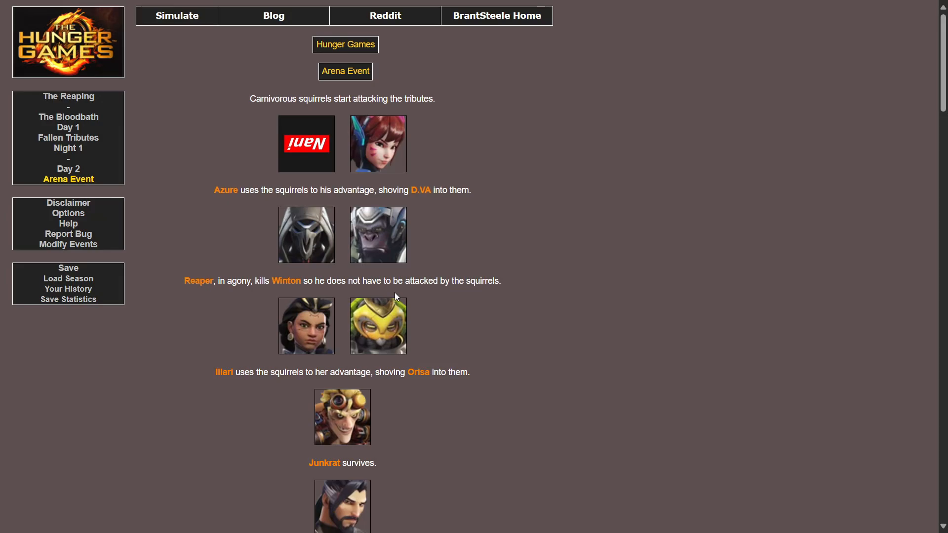
{"action": "mouse_move", "coordinate": [398, 290]}
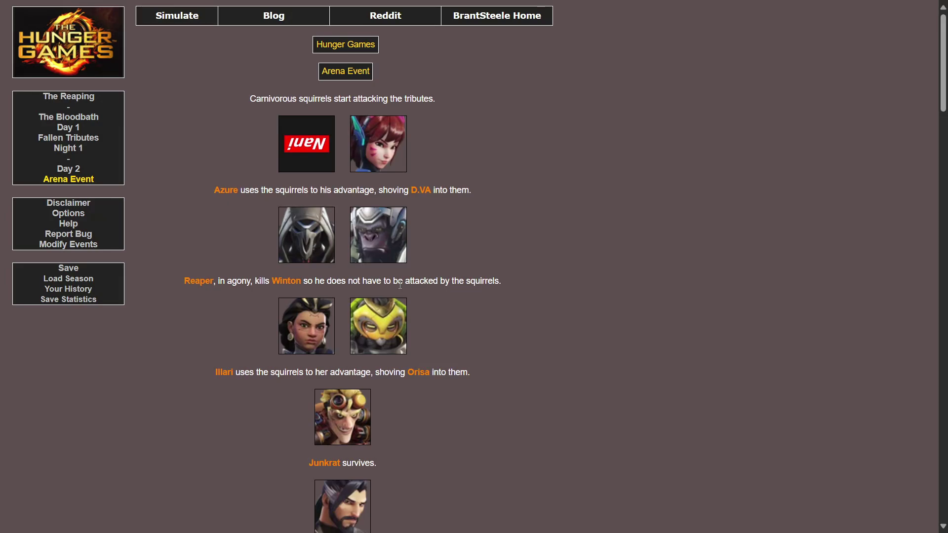
{"action": "scroll", "scroll_direction": "down", "scroll_amount": 3}
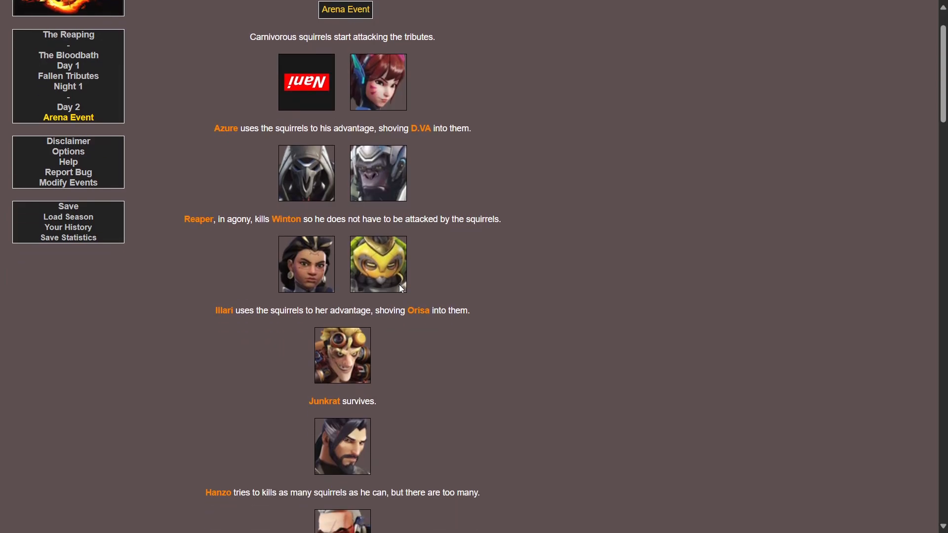
{"action": "mouse_move", "coordinate": [397, 323]}
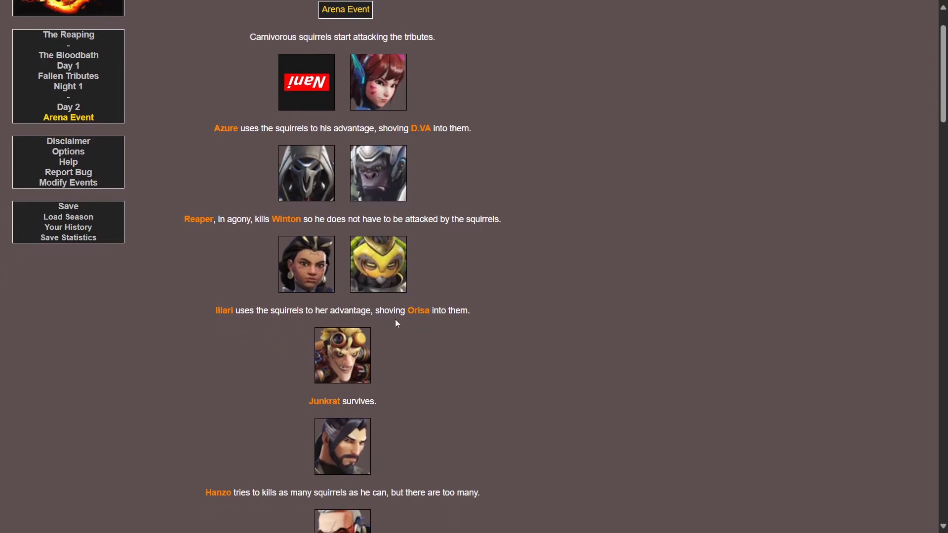
{"action": "mouse_move", "coordinate": [453, 322]}
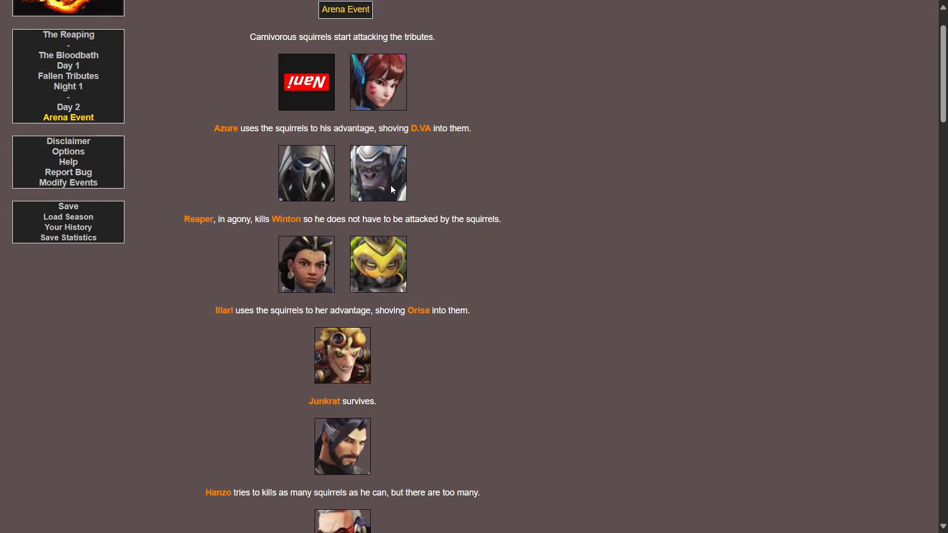
{"action": "scroll", "scroll_direction": "down", "scroll_amount": 3}
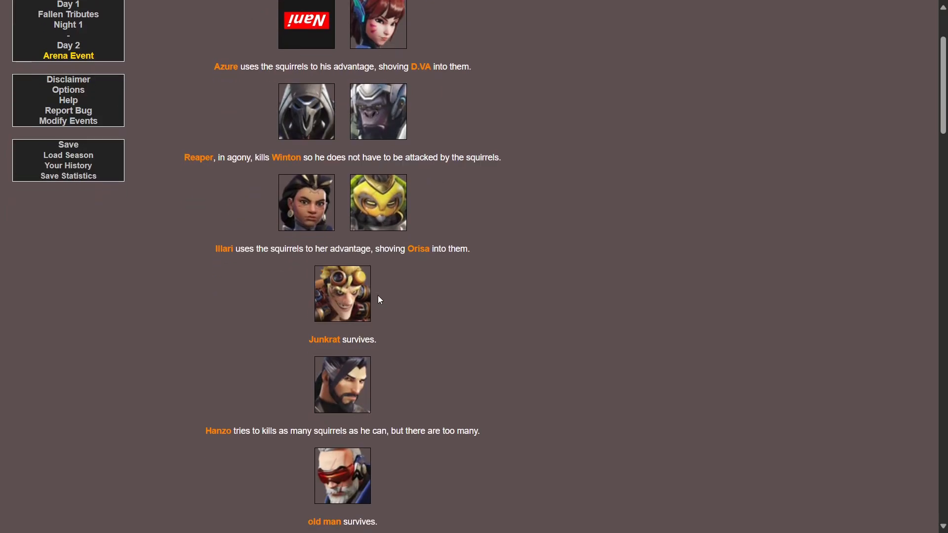
{"action": "scroll", "scroll_direction": "down", "scroll_amount": 3}
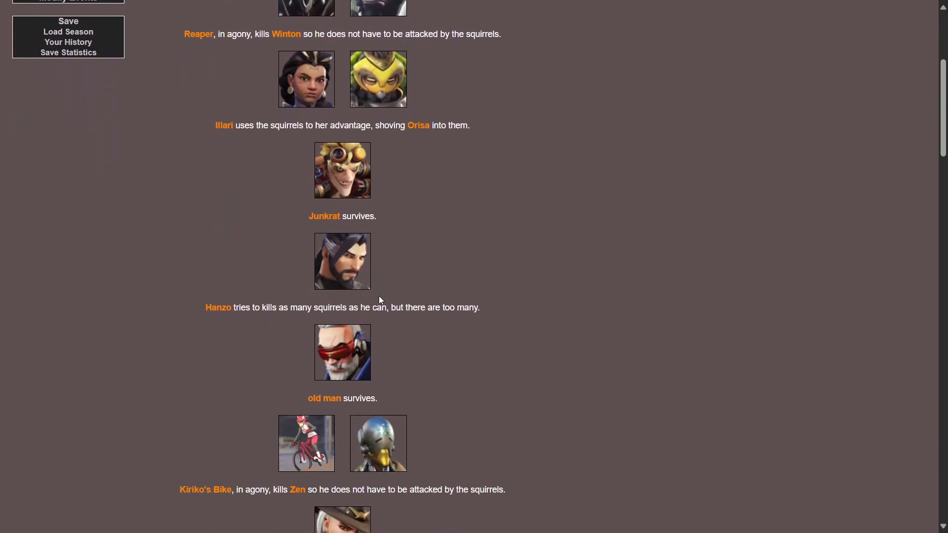
{"action": "mouse_move", "coordinate": [356, 274]}
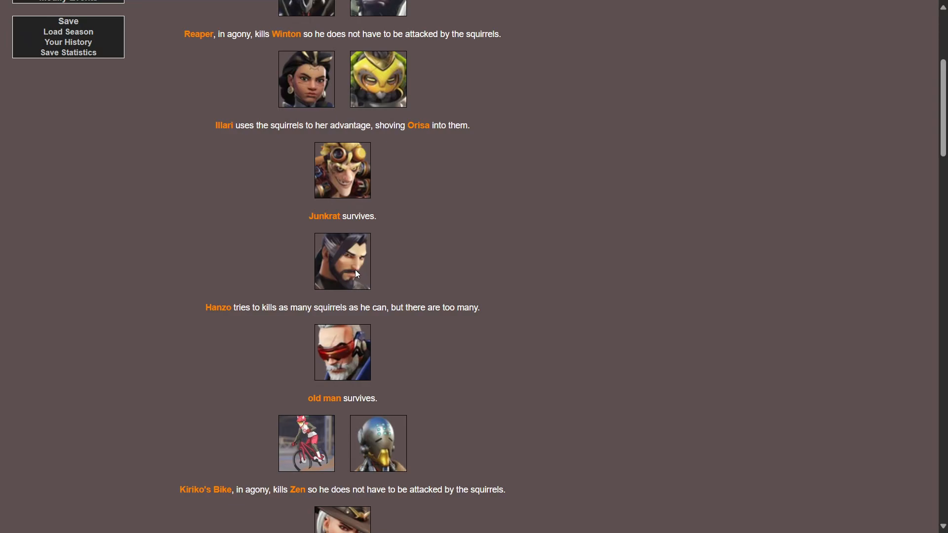
{"action": "mouse_move", "coordinate": [271, 325]}
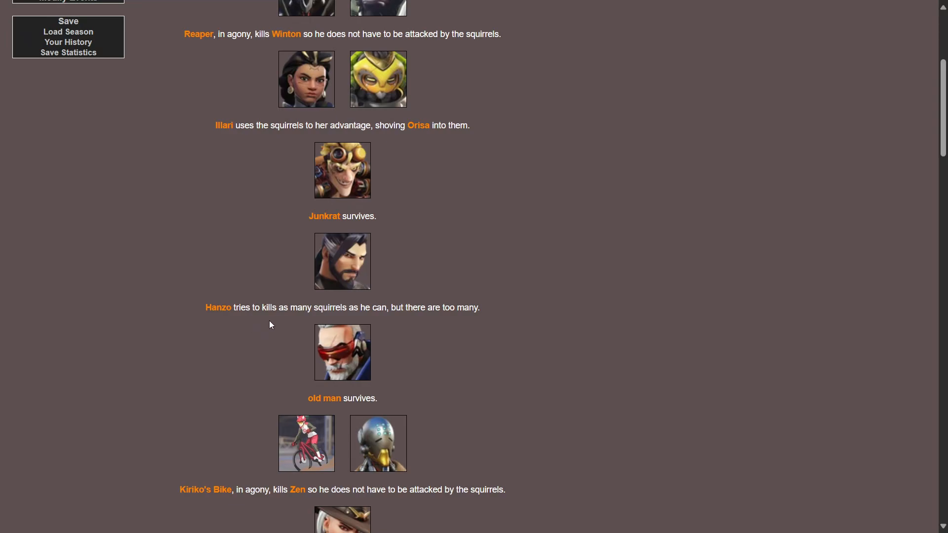
{"action": "mouse_move", "coordinate": [431, 321]}
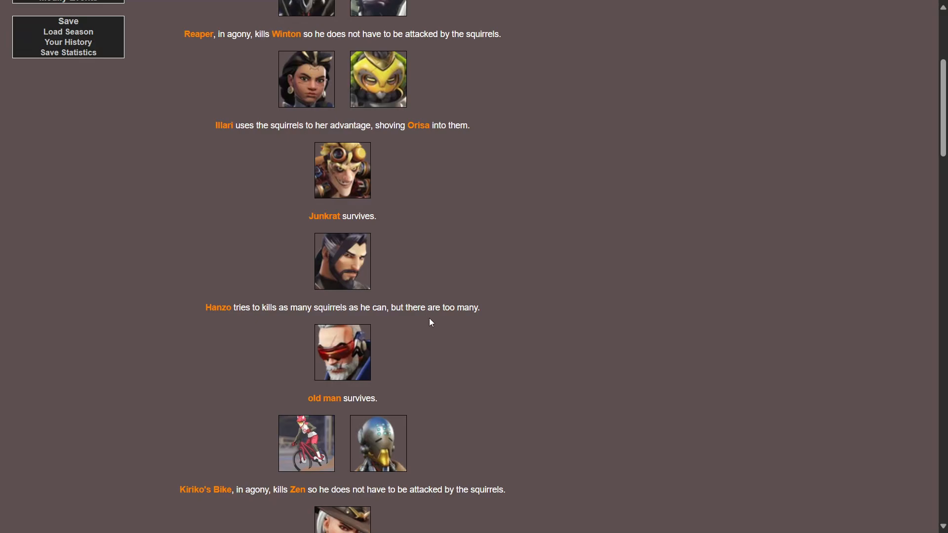
{"action": "scroll", "scroll_direction": "down", "scroll_amount": 3}
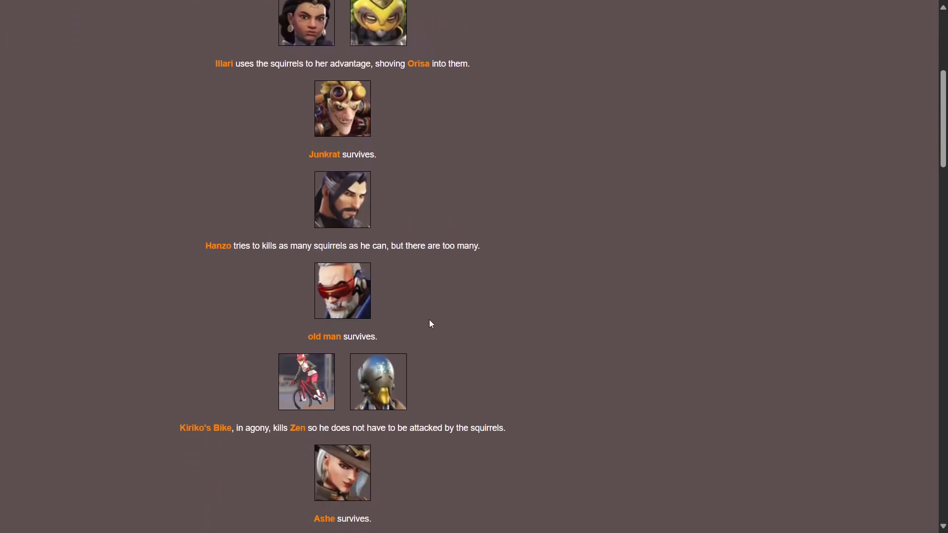
{"action": "scroll", "scroll_direction": "down", "scroll_amount": 3}
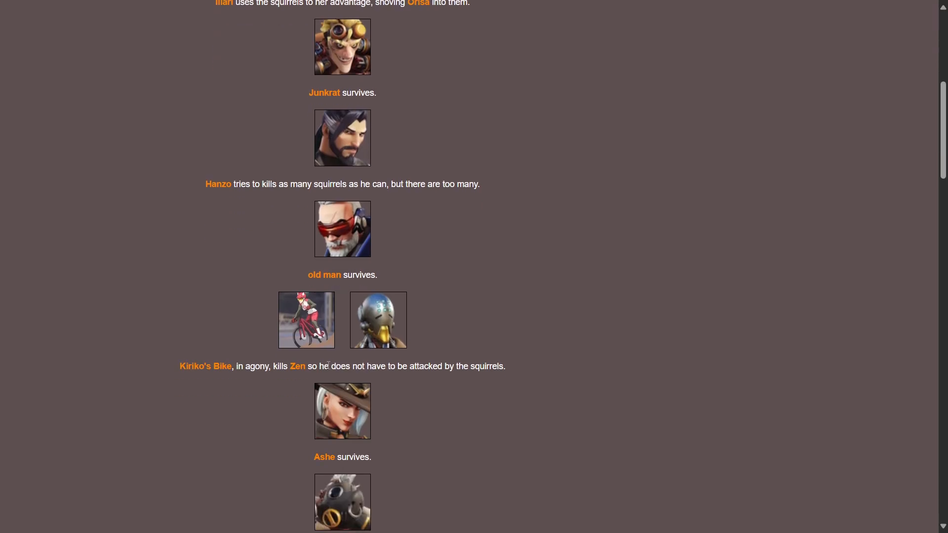
{"action": "mouse_move", "coordinate": [386, 356]}
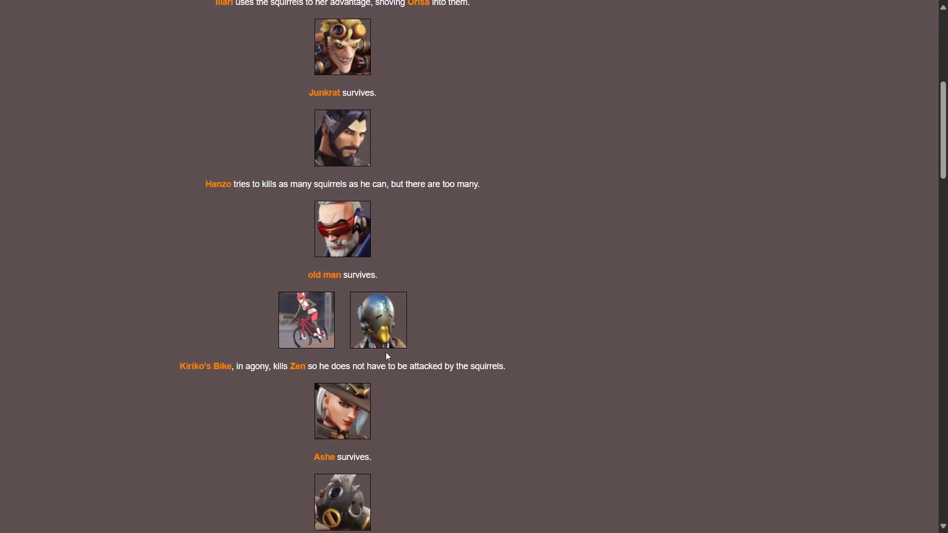
{"action": "mouse_move", "coordinate": [283, 391]}
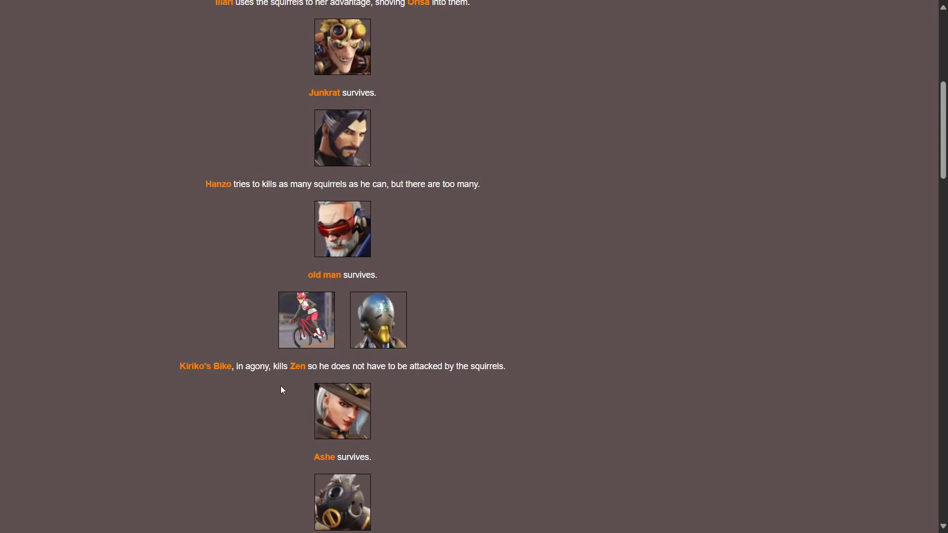
{"action": "mouse_move", "coordinate": [324, 375]}
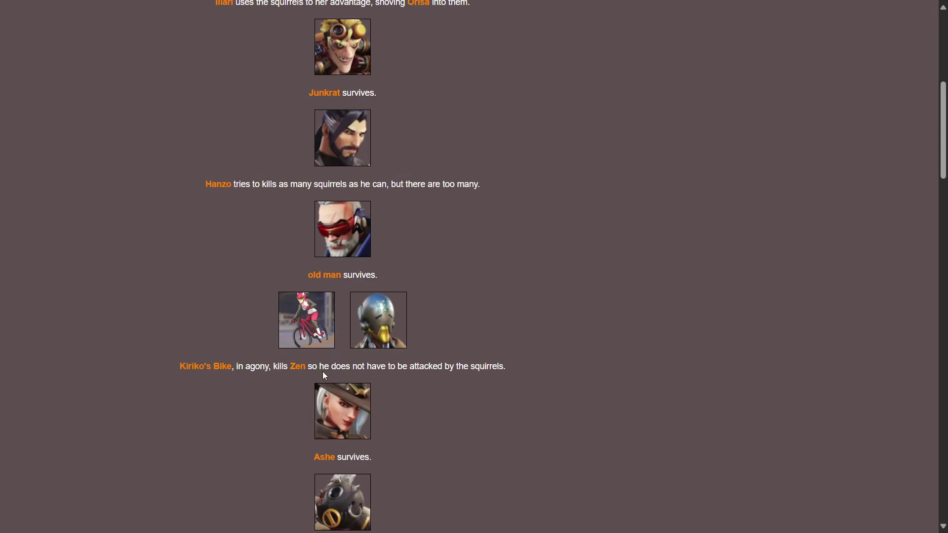
{"action": "mouse_move", "coordinate": [426, 346]}
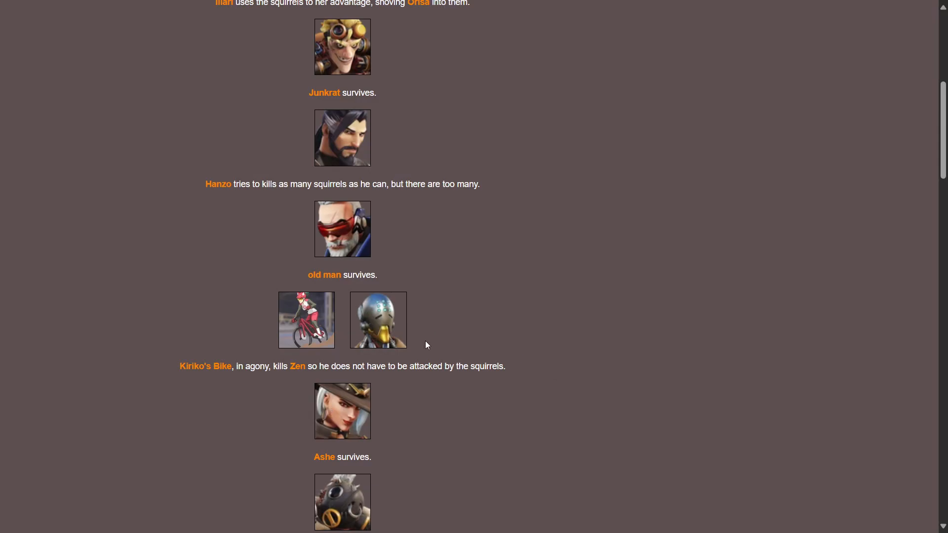
{"action": "mouse_move", "coordinate": [440, 379]}
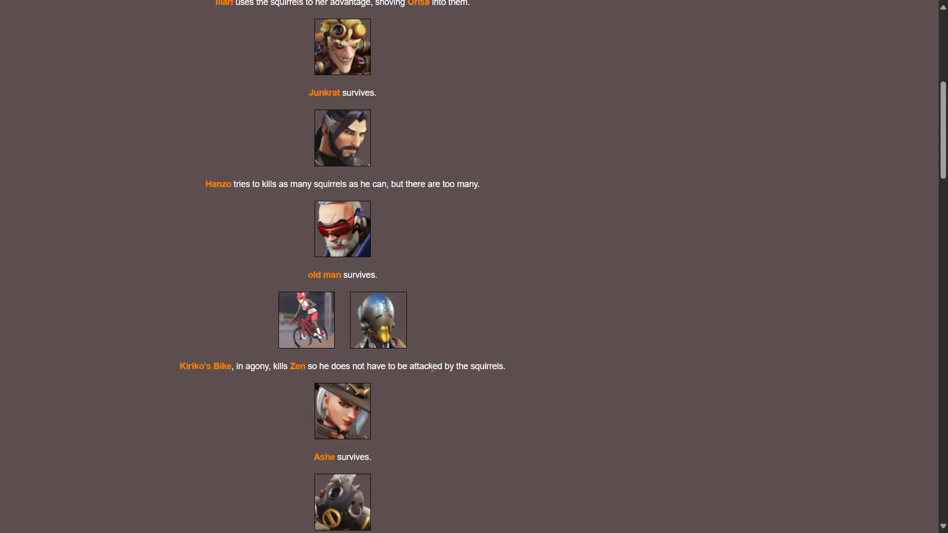
{"action": "scroll", "scroll_direction": "down", "scroll_amount": 3}
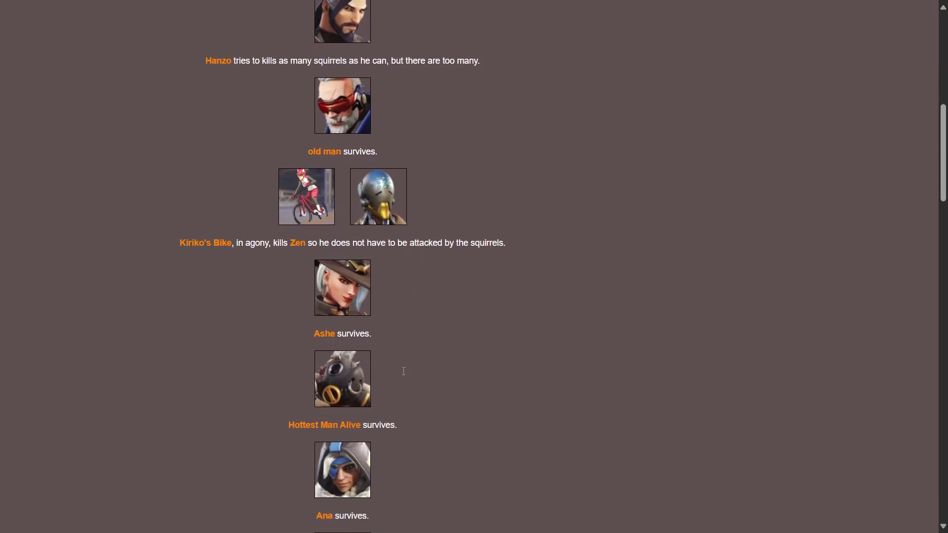
Read through the middle of the squirrel Arena Event's list of attacks and deaths
{"action": "scroll", "scroll_direction": "down", "scroll_amount": 3}
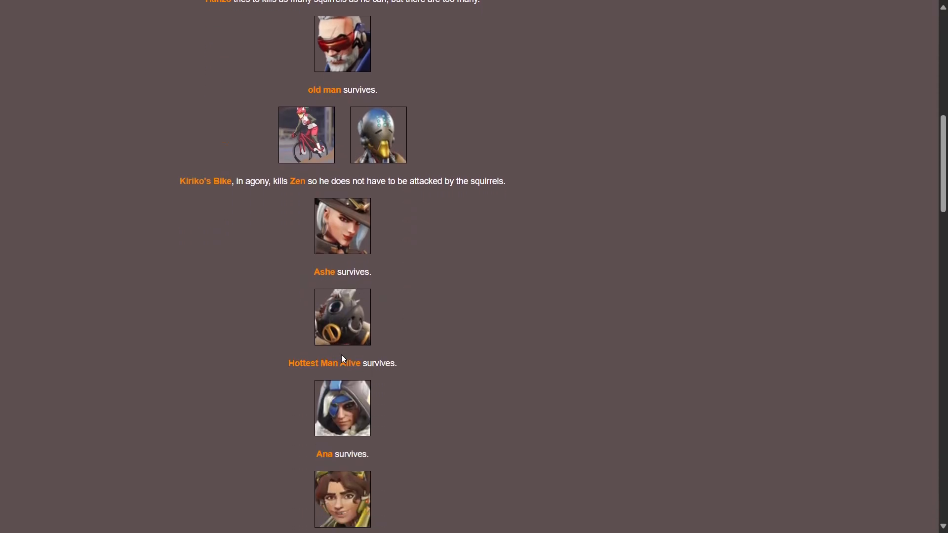
{"action": "scroll", "scroll_direction": "down", "scroll_amount": 3}
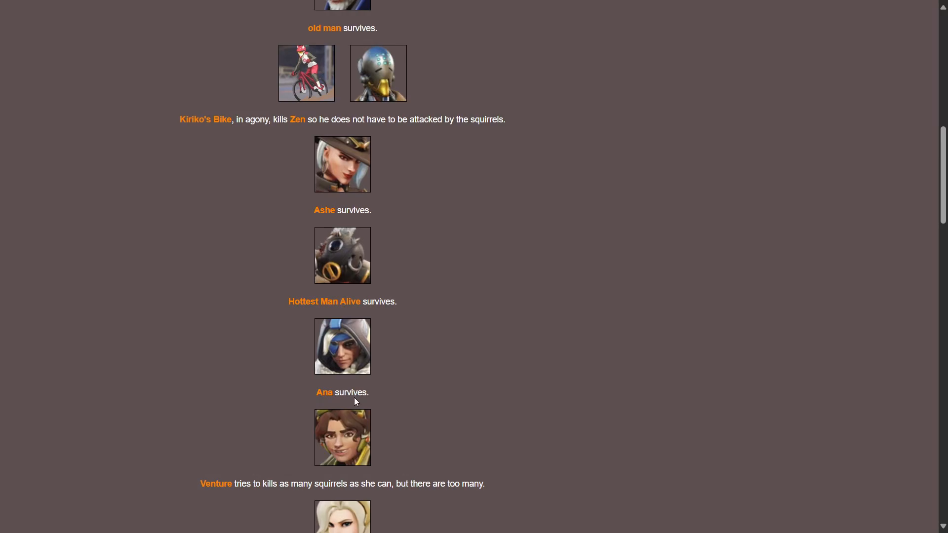
{"action": "scroll", "scroll_direction": "down", "scroll_amount": 3}
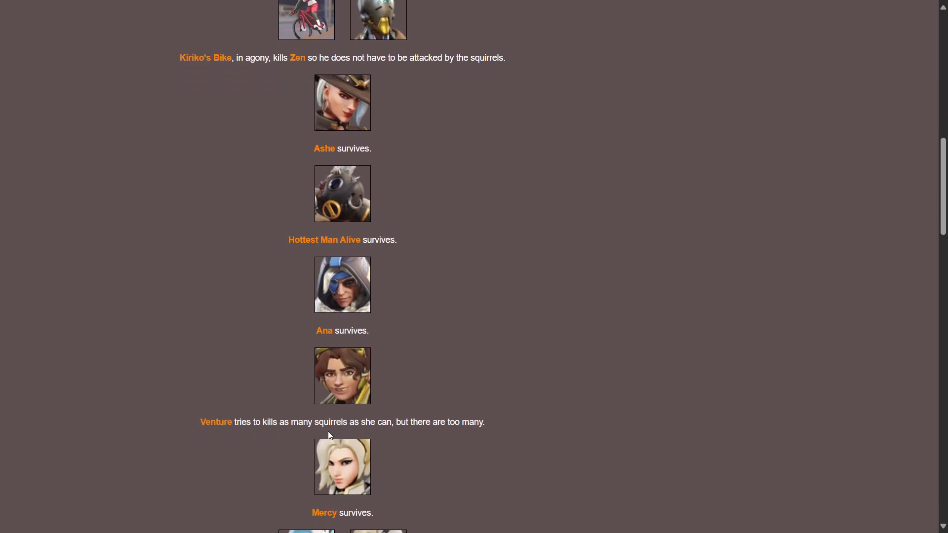
{"action": "mouse_move", "coordinate": [370, 426]}
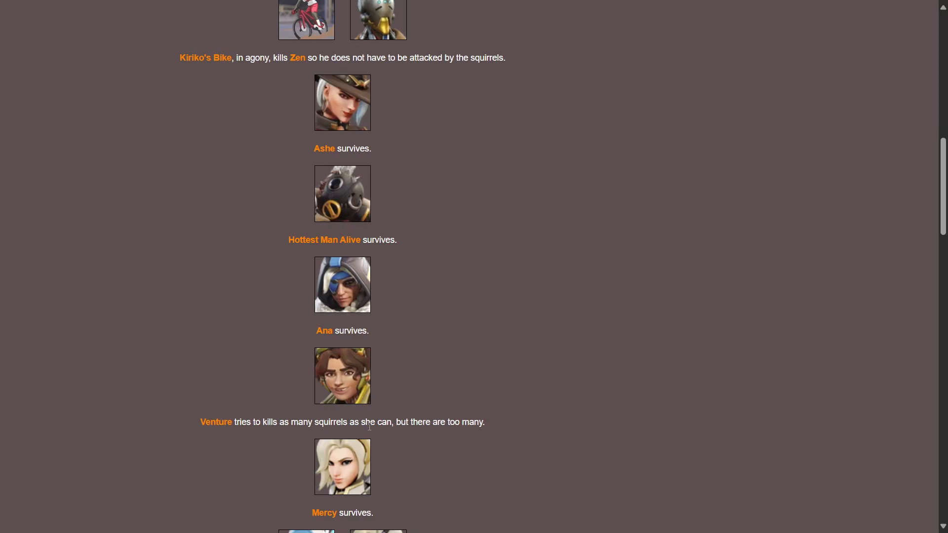
{"action": "mouse_move", "coordinate": [421, 437]}
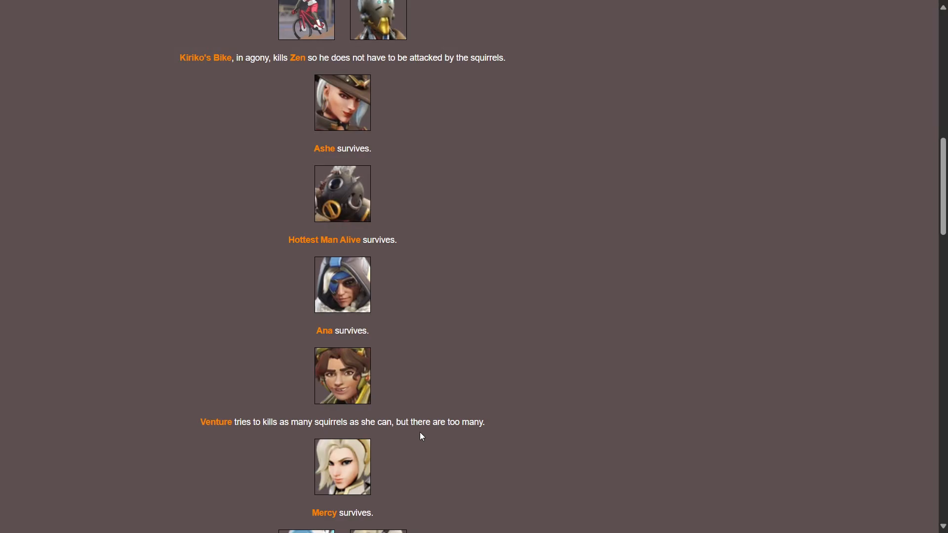
{"action": "scroll", "scroll_direction": "down", "scroll_amount": 3}
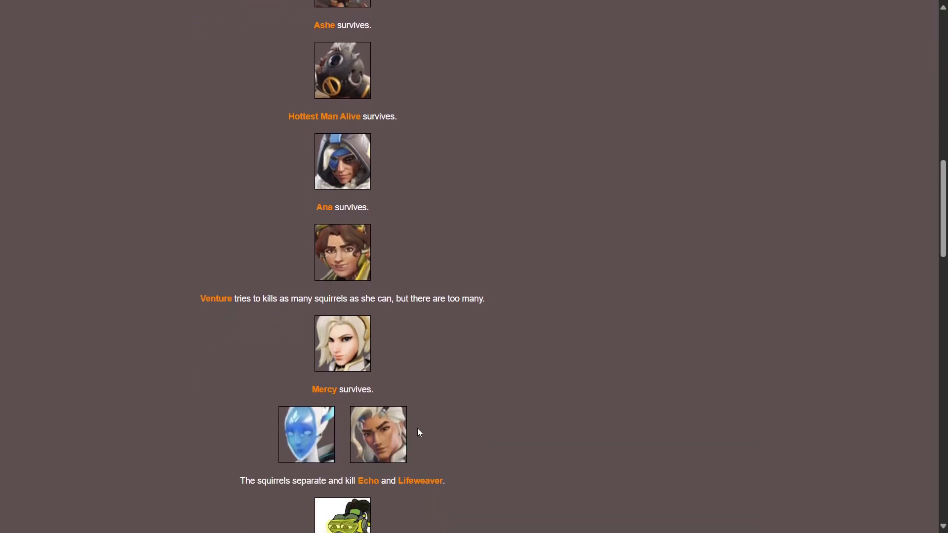
{"action": "scroll", "scroll_direction": "down", "scroll_amount": 3}
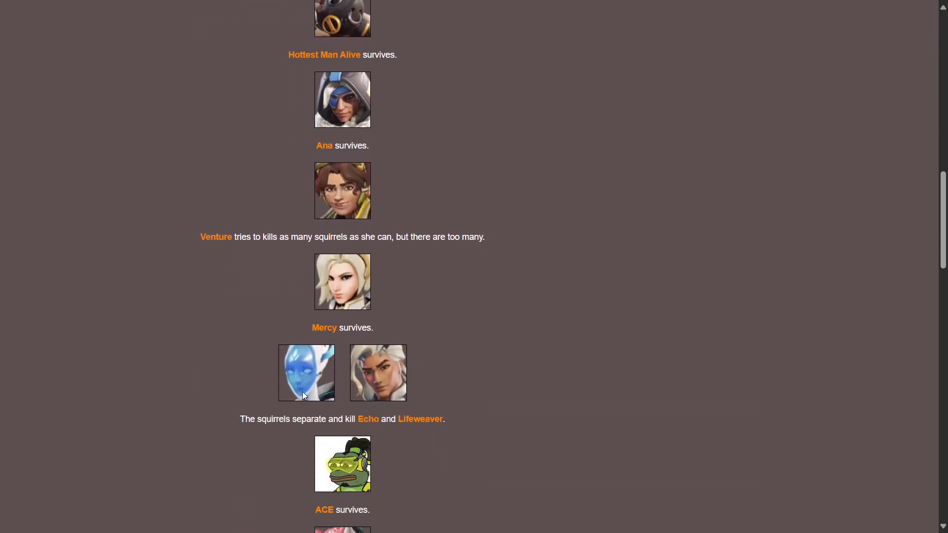
{"action": "scroll", "scroll_direction": "down", "scroll_amount": 3}
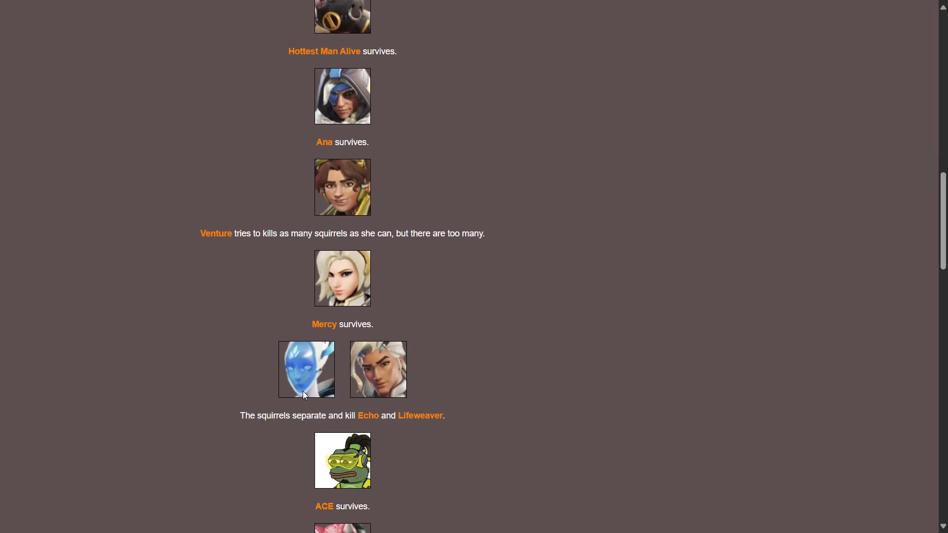
{"action": "scroll", "scroll_direction": "down", "scroll_amount": 3}
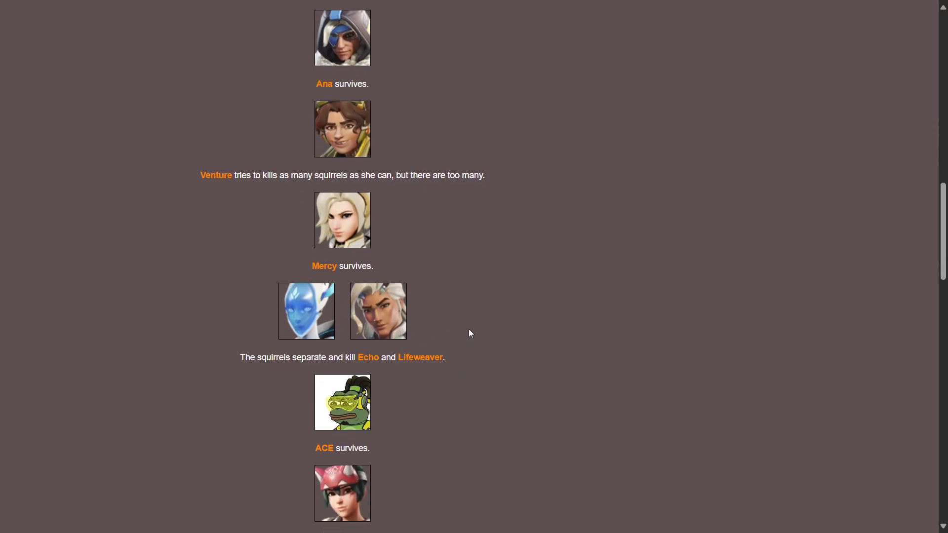
{"action": "mouse_move", "coordinate": [504, 334]}
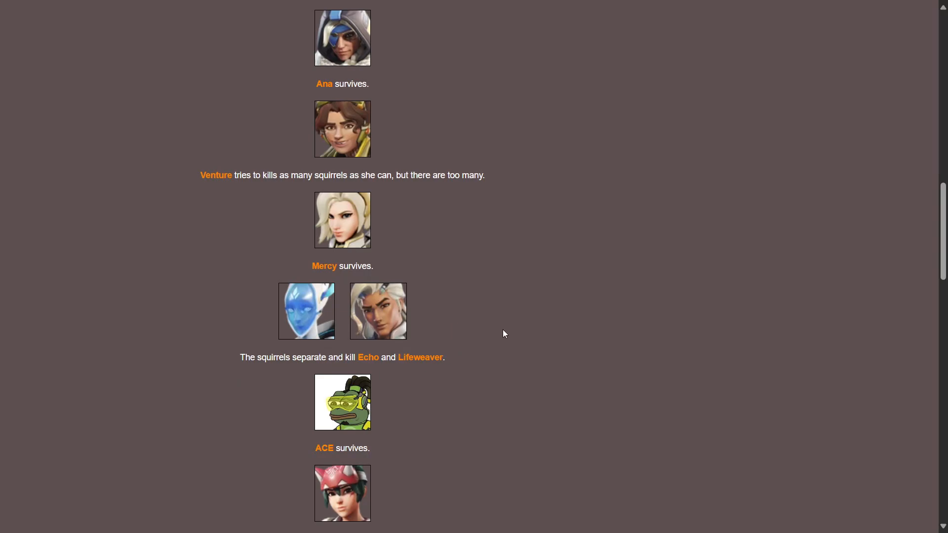
{"action": "scroll", "scroll_direction": "down", "scroll_amount": 3}
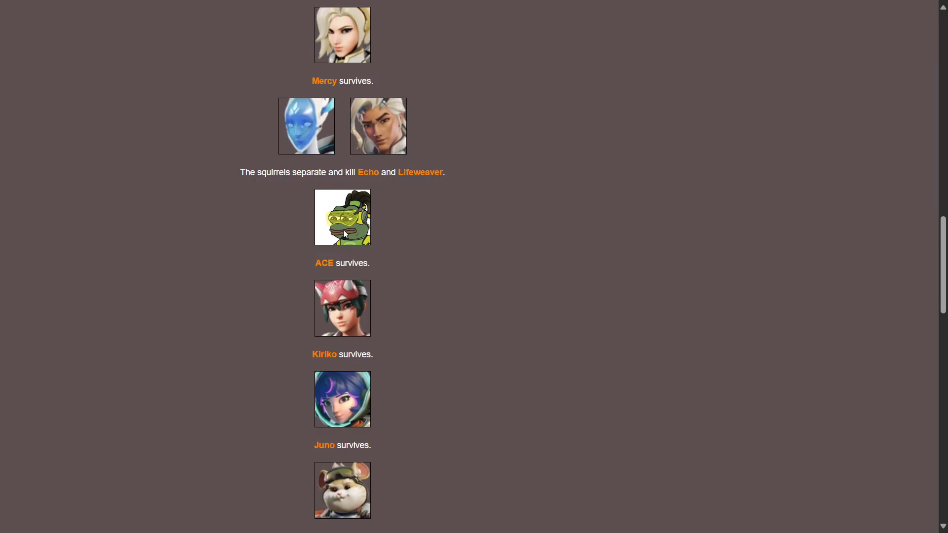
{"action": "scroll", "scroll_direction": "down", "scroll_amount": 3}
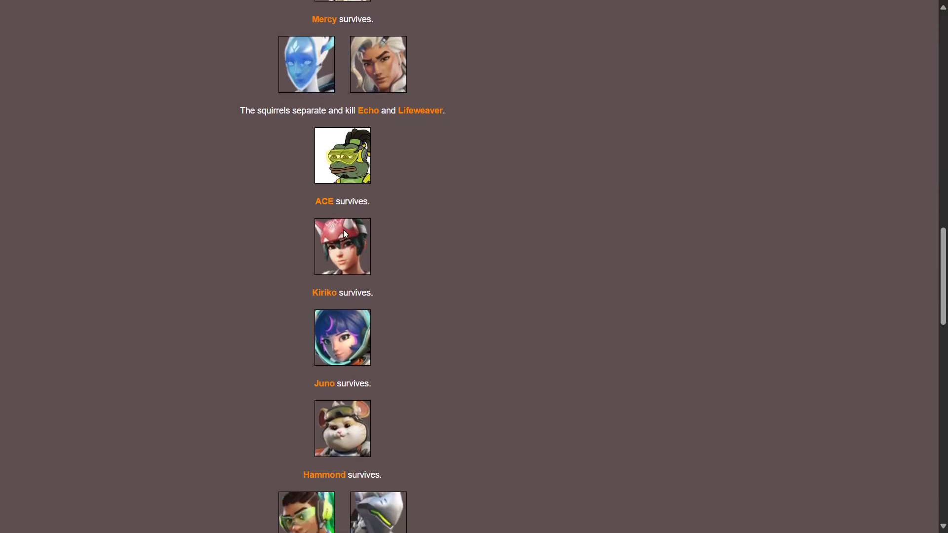
Finish the Arena Event and proceed to Fallen Tributes 2 reporting 21 cannon shots
{"action": "scroll", "scroll_direction": "down", "scroll_amount": 3}
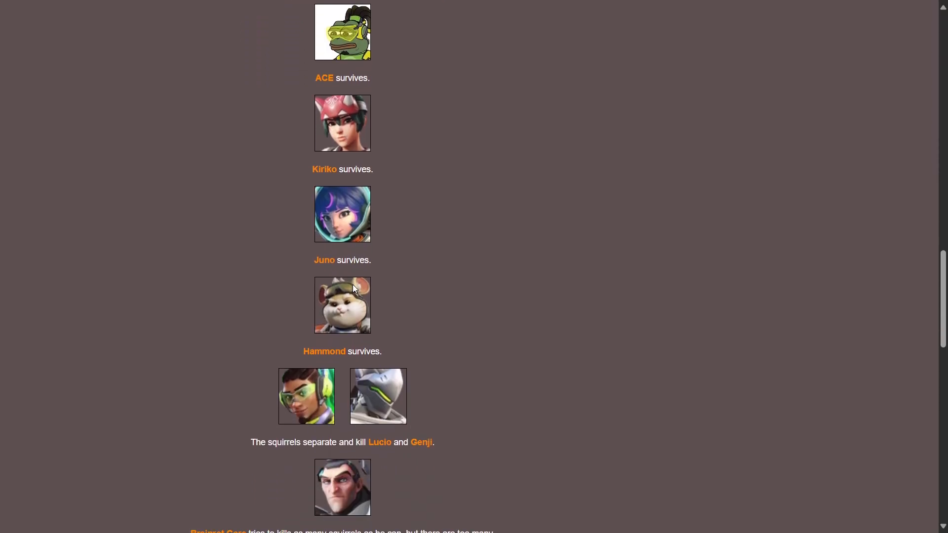
{"action": "scroll", "scroll_direction": "down", "scroll_amount": 3}
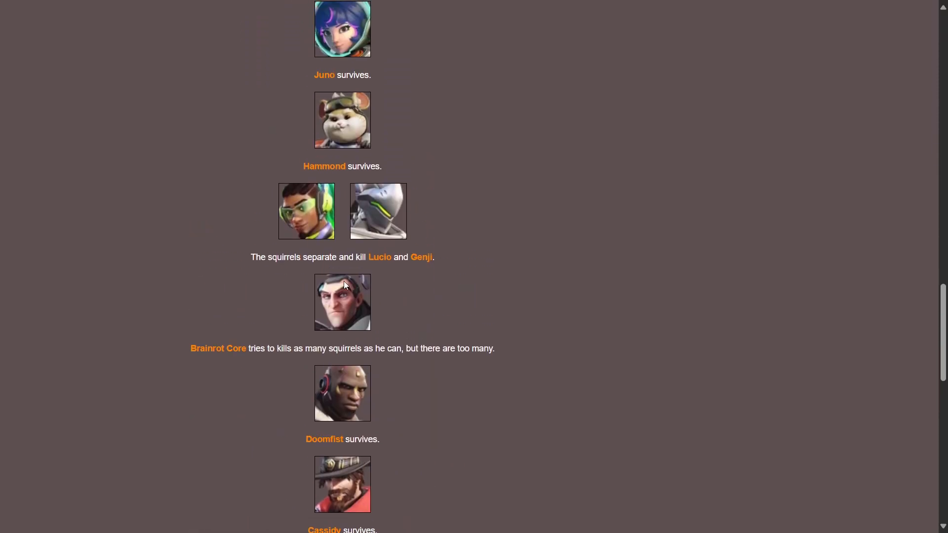
{"action": "mouse_move", "coordinate": [415, 243]}
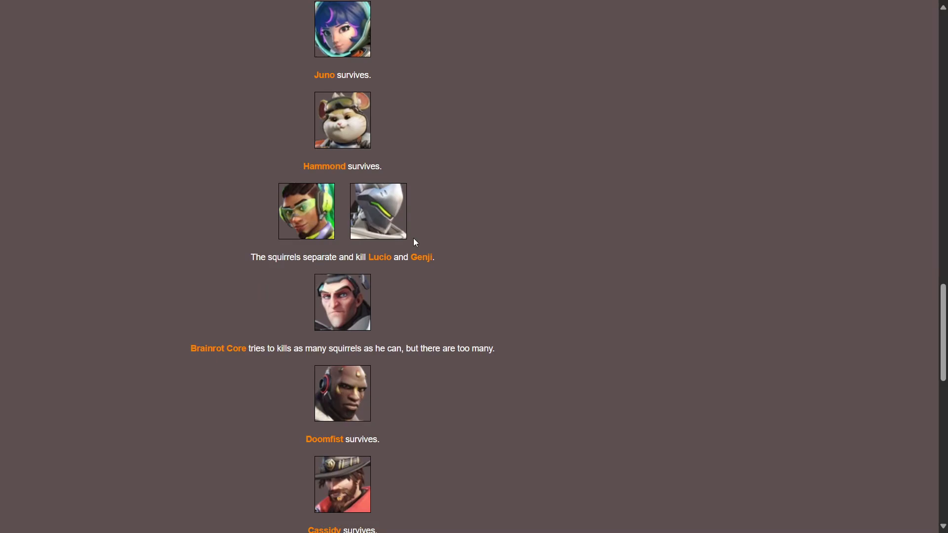
{"action": "mouse_move", "coordinate": [379, 230]}
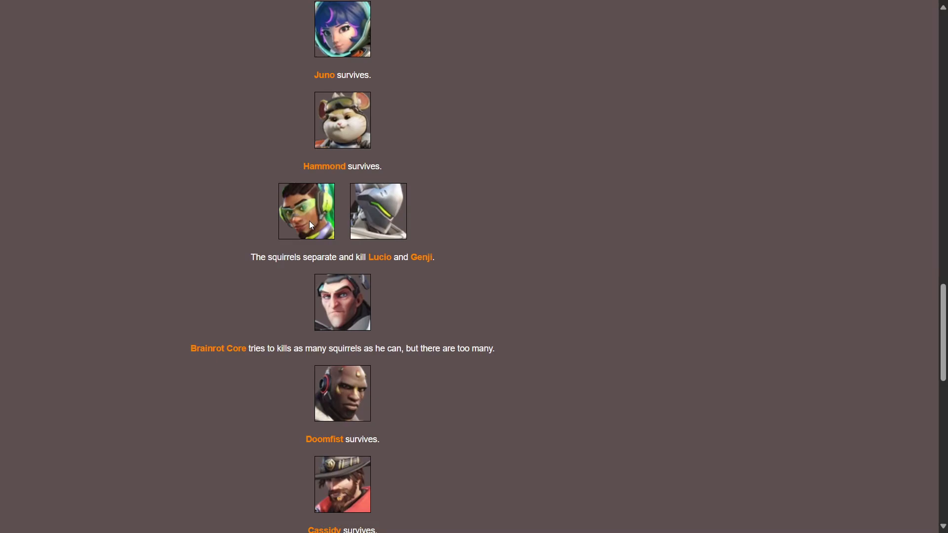
{"action": "scroll", "scroll_direction": "down", "scroll_amount": 3}
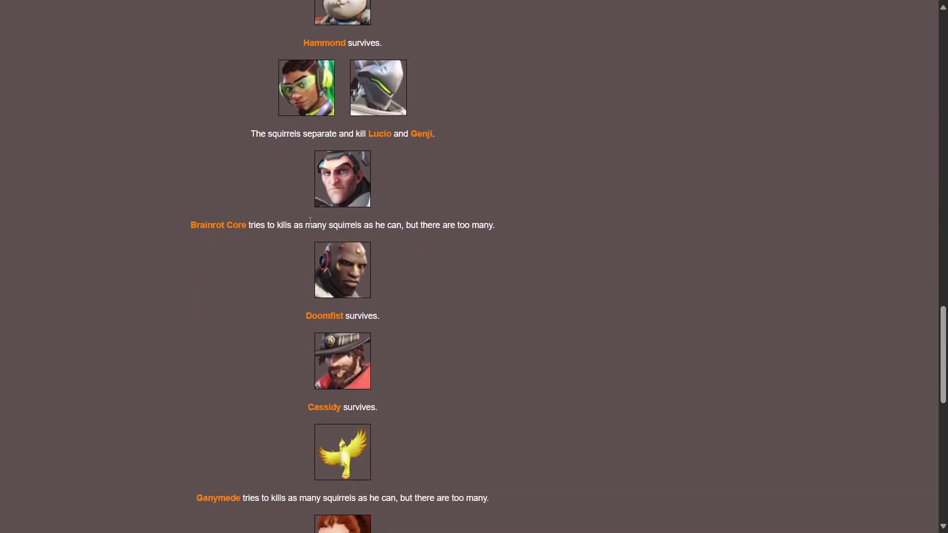
{"action": "mouse_move", "coordinate": [348, 235]}
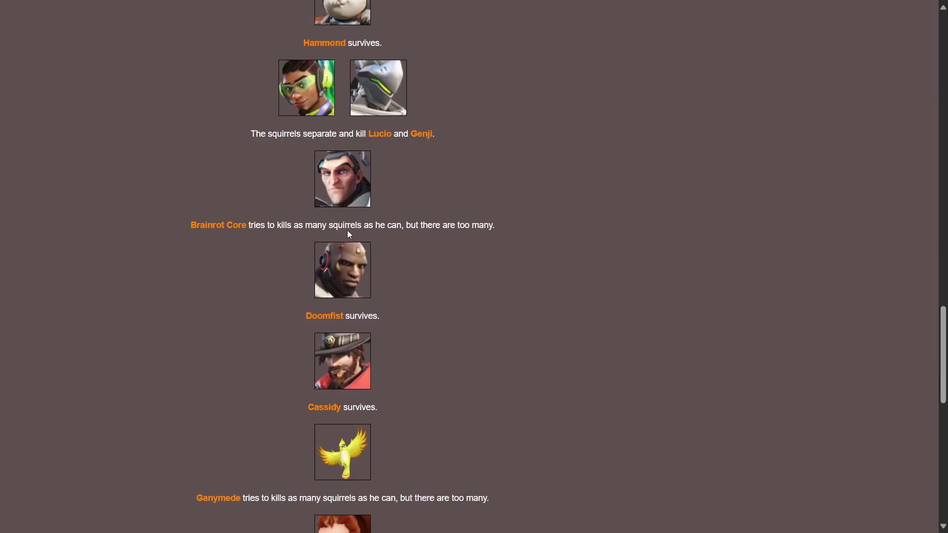
{"action": "mouse_move", "coordinate": [442, 243]}
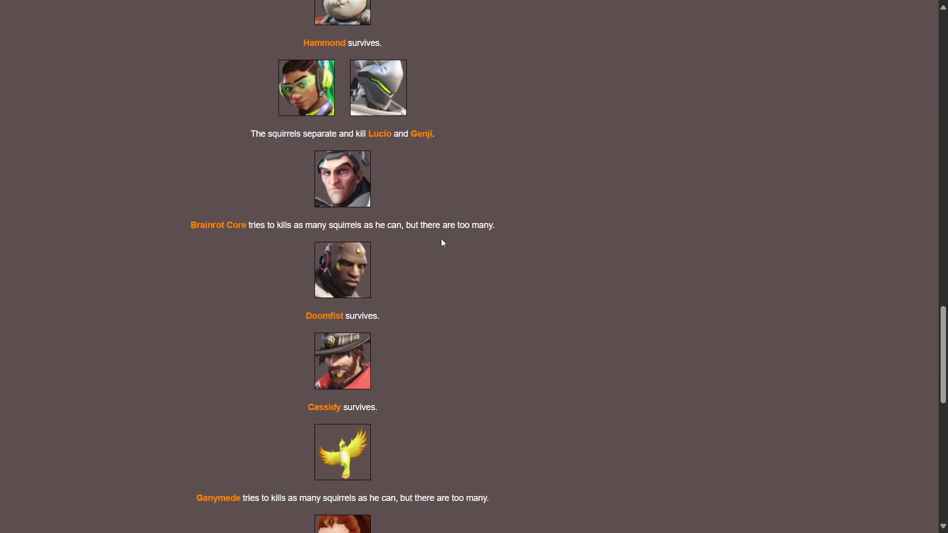
{"action": "scroll", "scroll_direction": "down", "scroll_amount": 3}
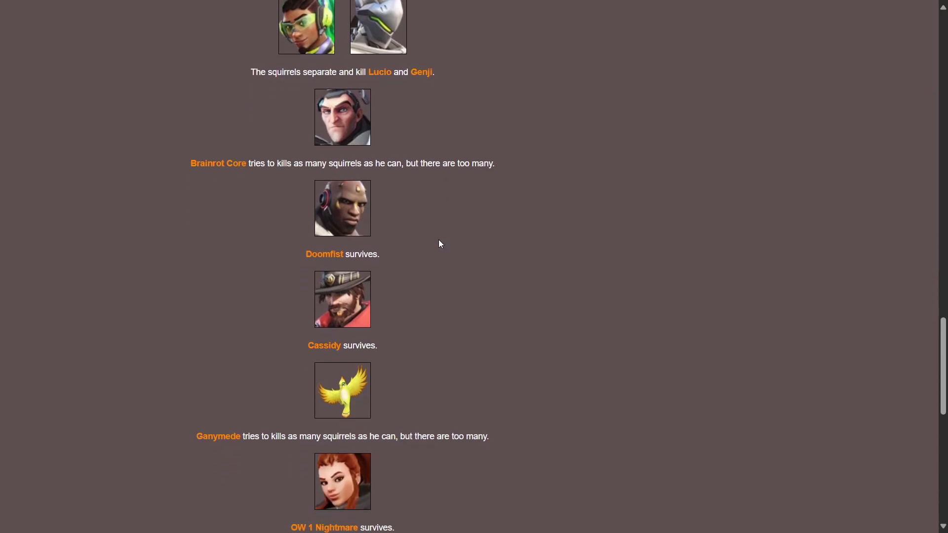
{"action": "mouse_move", "coordinate": [433, 244]}
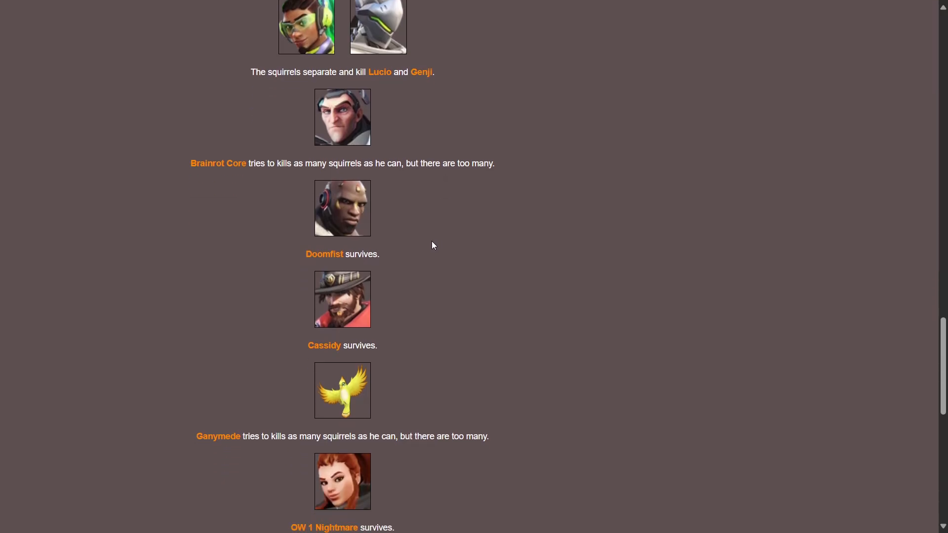
{"action": "scroll", "scroll_direction": "down", "scroll_amount": 3}
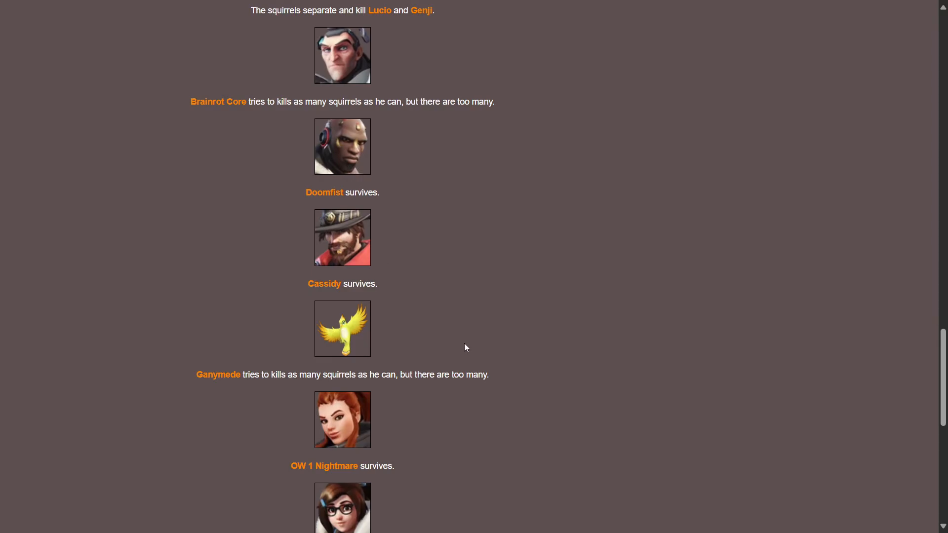
{"action": "scroll", "scroll_direction": "down", "scroll_amount": 3}
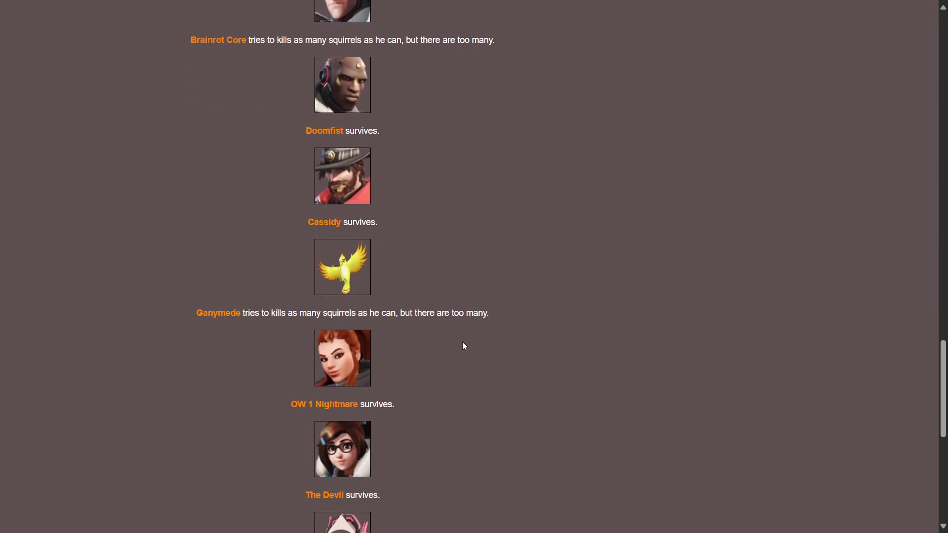
{"action": "mouse_move", "coordinate": [462, 330]}
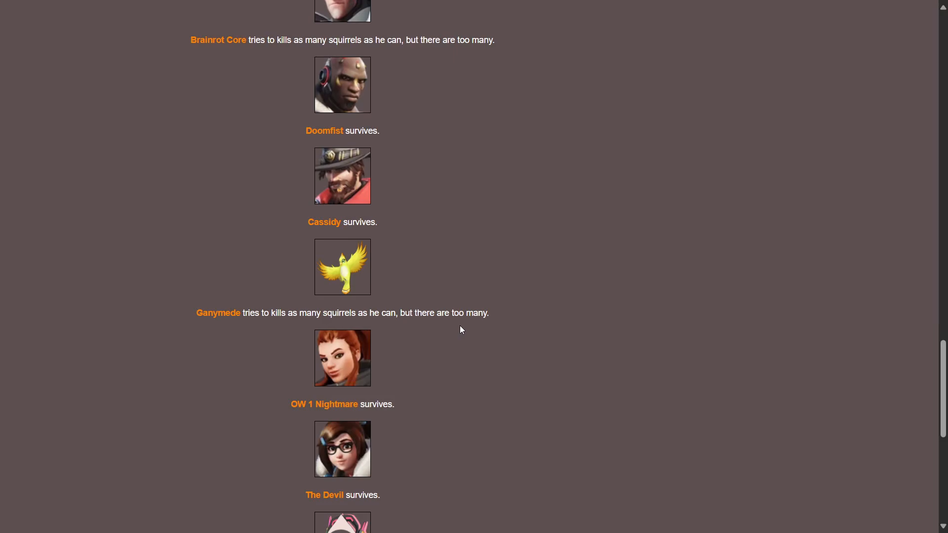
{"action": "scroll", "scroll_direction": "down", "scroll_amount": 3}
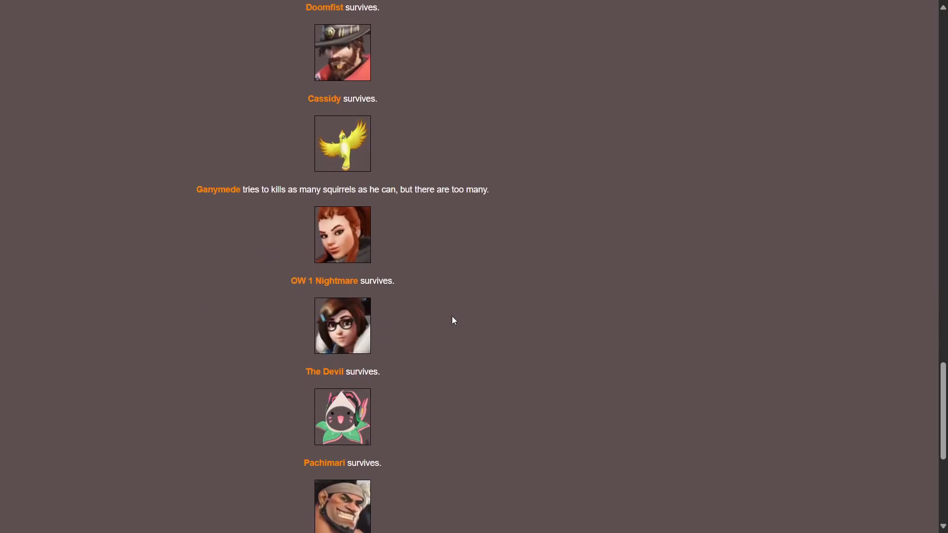
{"action": "mouse_move", "coordinate": [375, 280]}
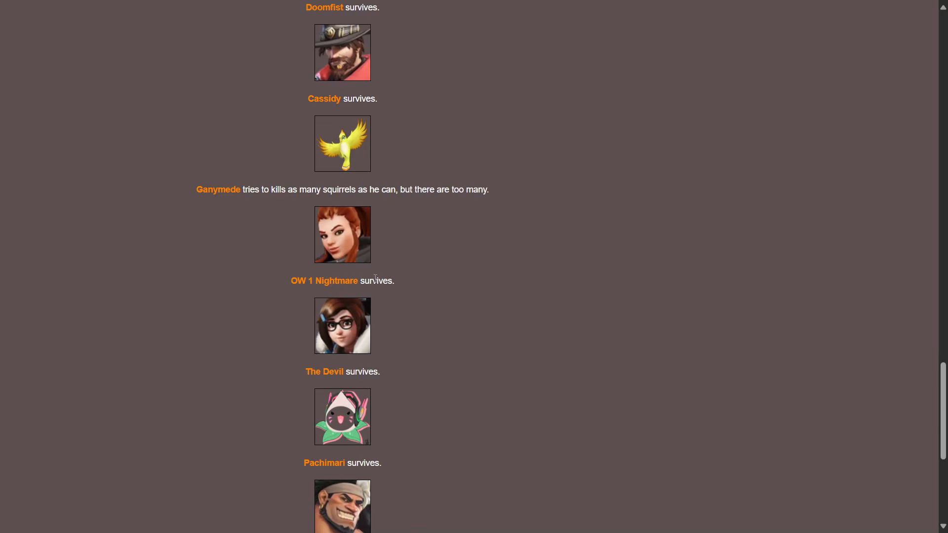
{"action": "scroll", "scroll_direction": "down", "scroll_amount": 3}
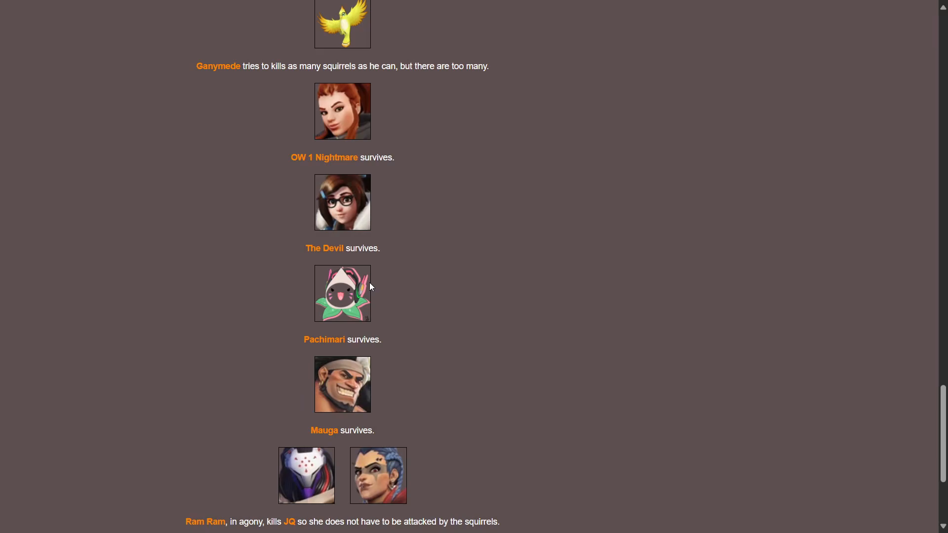
{"action": "mouse_move", "coordinate": [374, 283]}
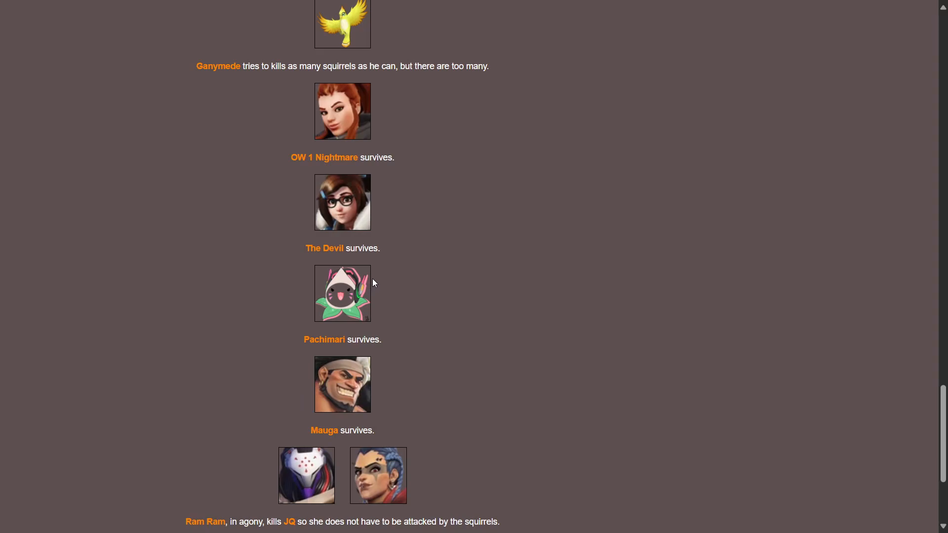
{"action": "mouse_move", "coordinate": [462, 290]}
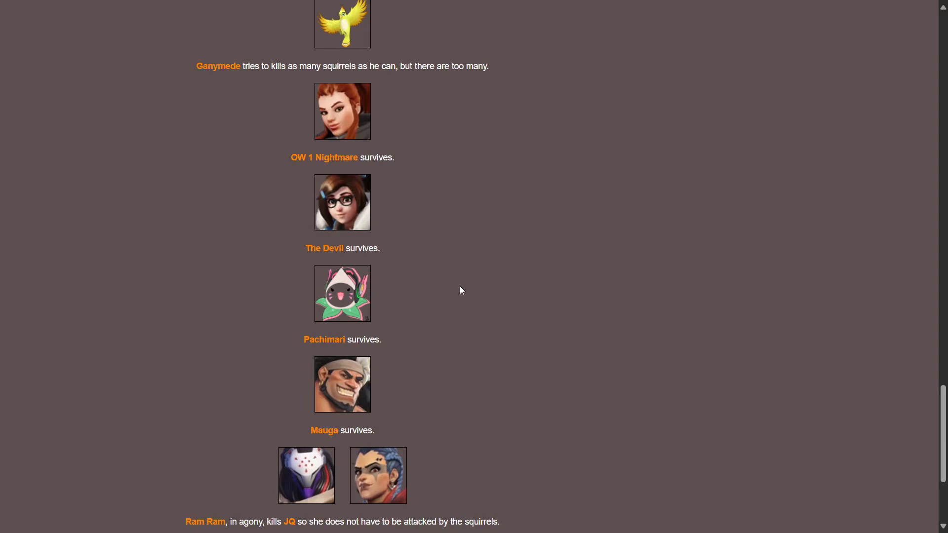
{"action": "scroll", "scroll_direction": "down", "scroll_amount": 3}
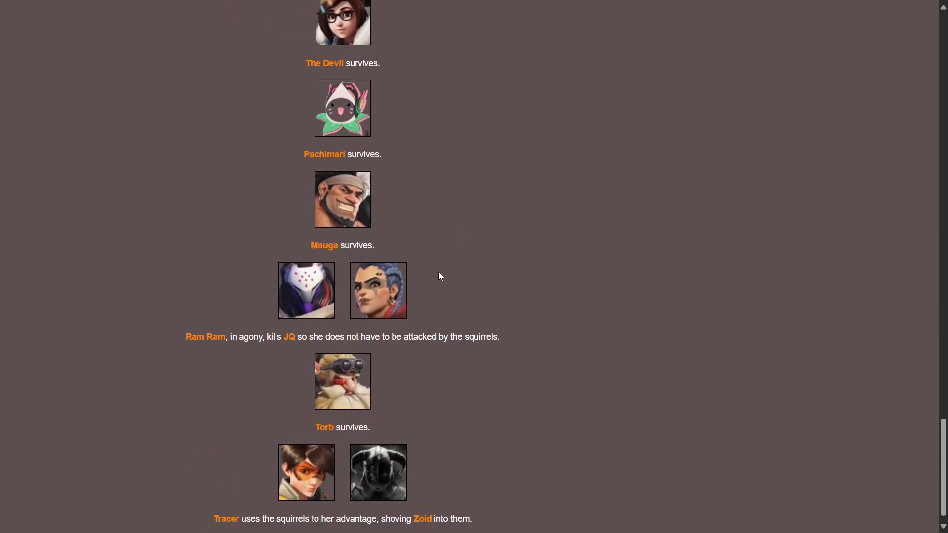
{"action": "mouse_move", "coordinate": [444, 371]}
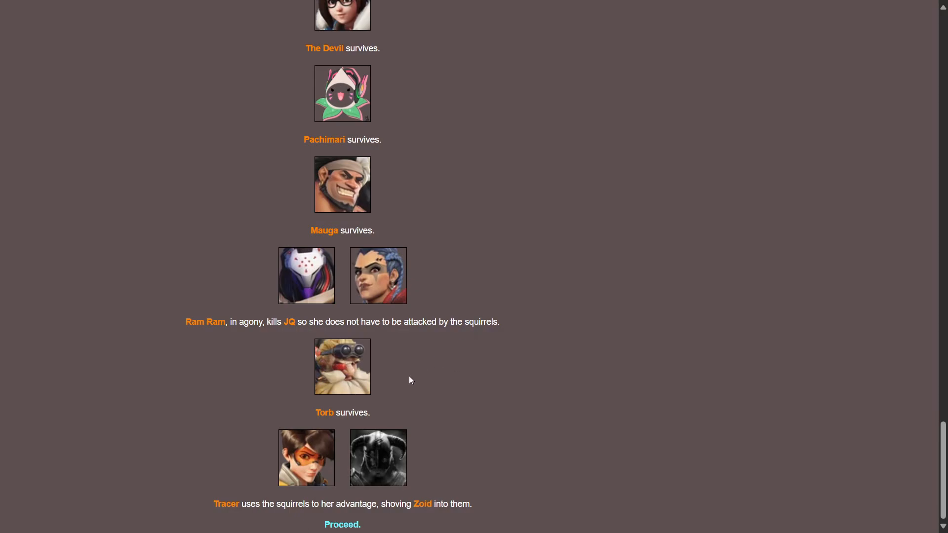
{"action": "mouse_move", "coordinate": [361, 410]}
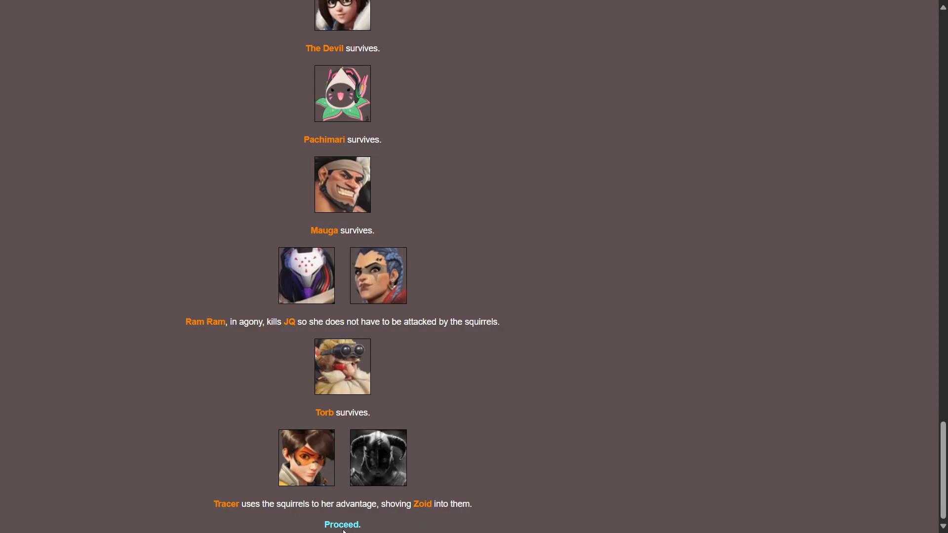
{"action": "mouse_move", "coordinate": [346, 530]}
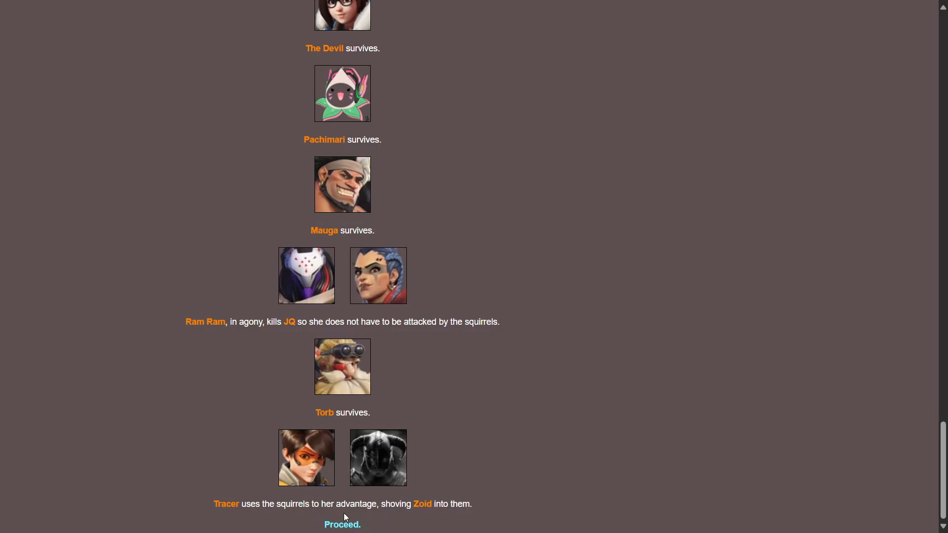
{"action": "left_click", "coordinate": [343, 524]}
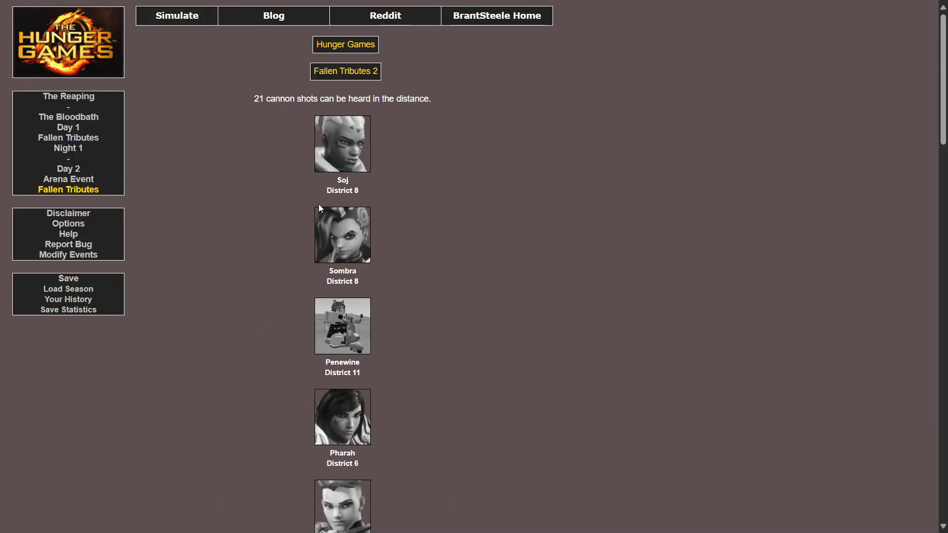
{"action": "mouse_move", "coordinate": [317, 203]}
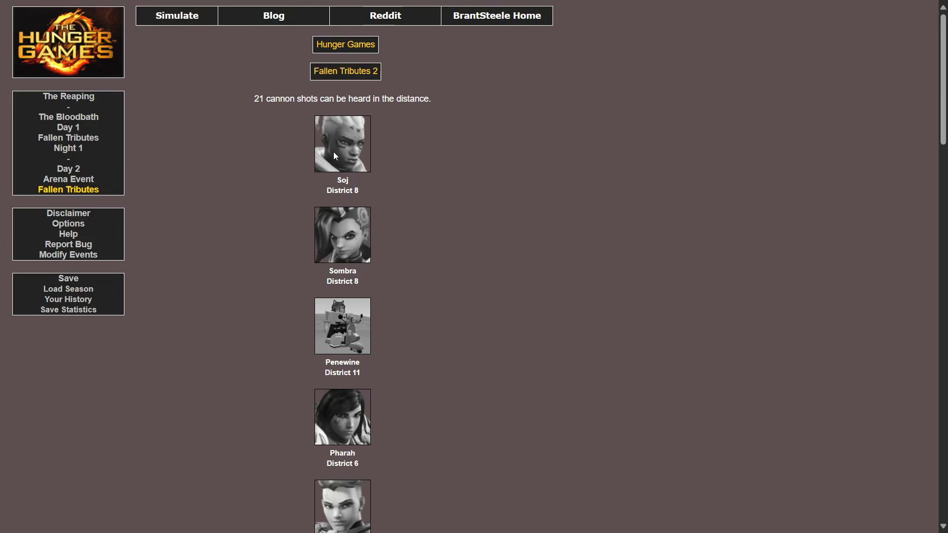
Scroll down the second Fallen Tributes list of the 21 dead
{"action": "scroll", "scroll_direction": "down", "scroll_amount": 3}
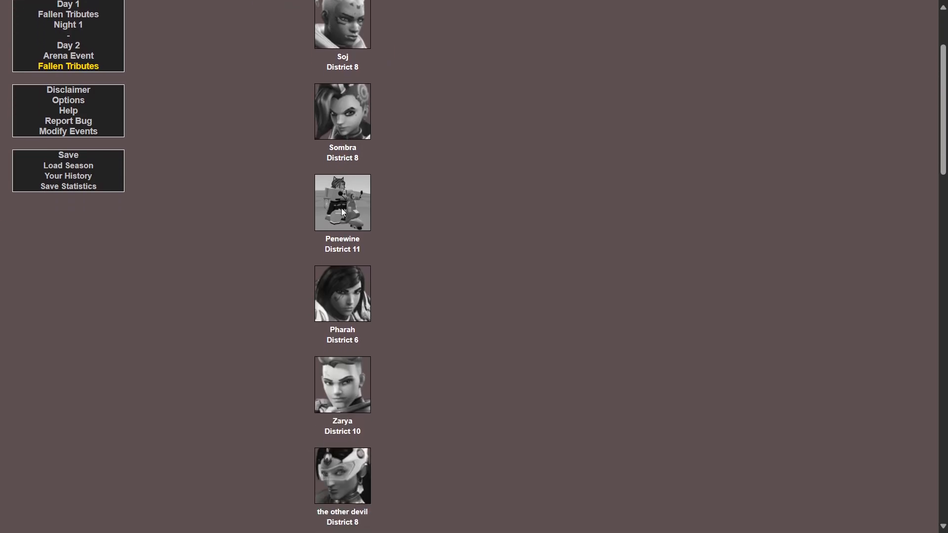
{"action": "mouse_move", "coordinate": [342, 176]}
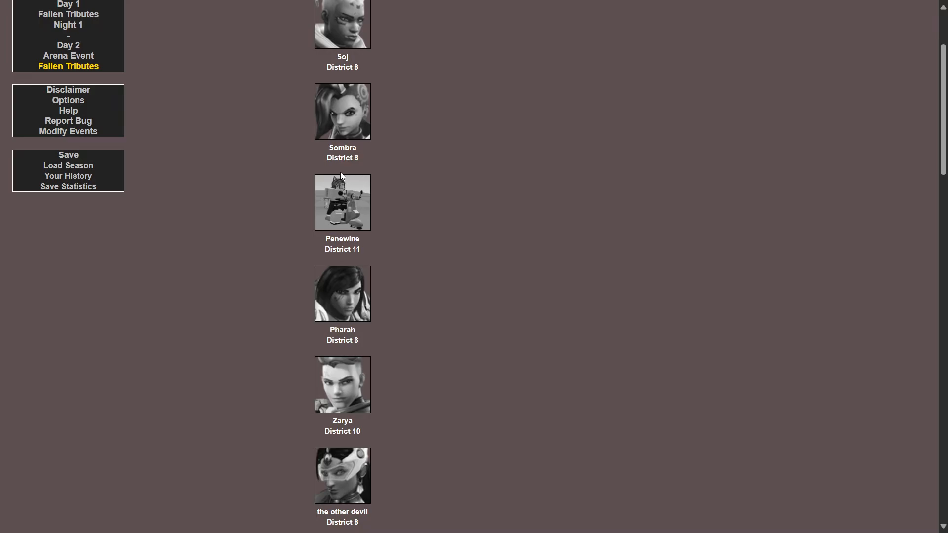
{"action": "scroll", "scroll_direction": "down", "scroll_amount": 3}
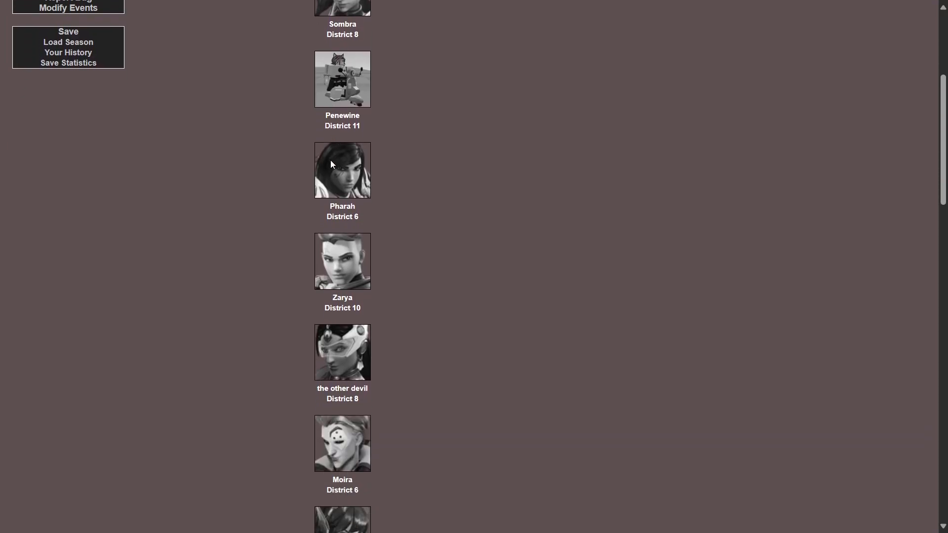
{"action": "scroll", "scroll_direction": "down", "scroll_amount": 3}
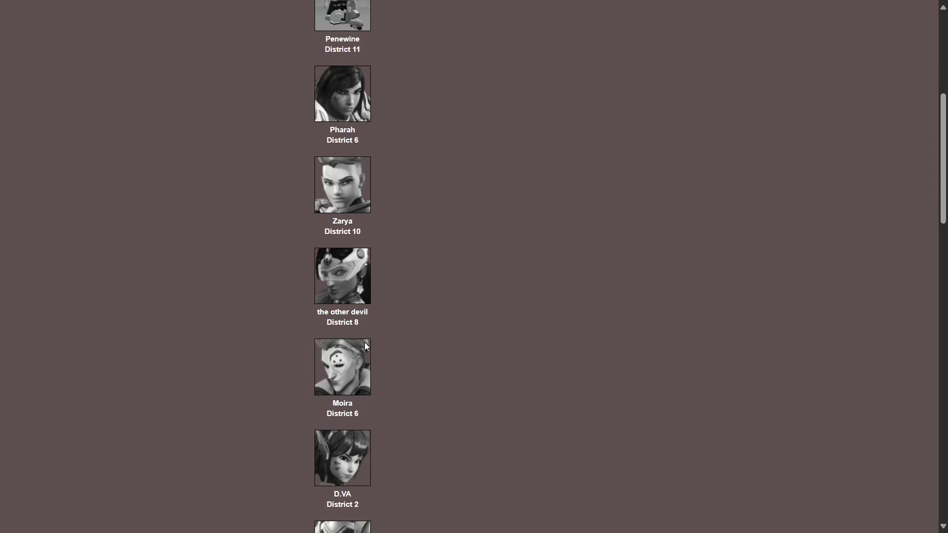
{"action": "scroll", "scroll_direction": "down", "scroll_amount": 3}
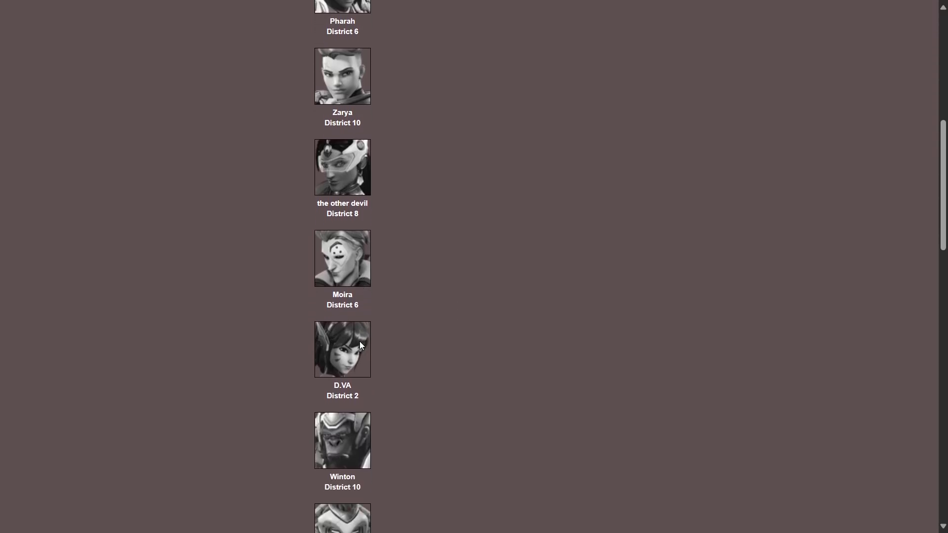
{"action": "scroll", "scroll_direction": "down", "scroll_amount": 3}
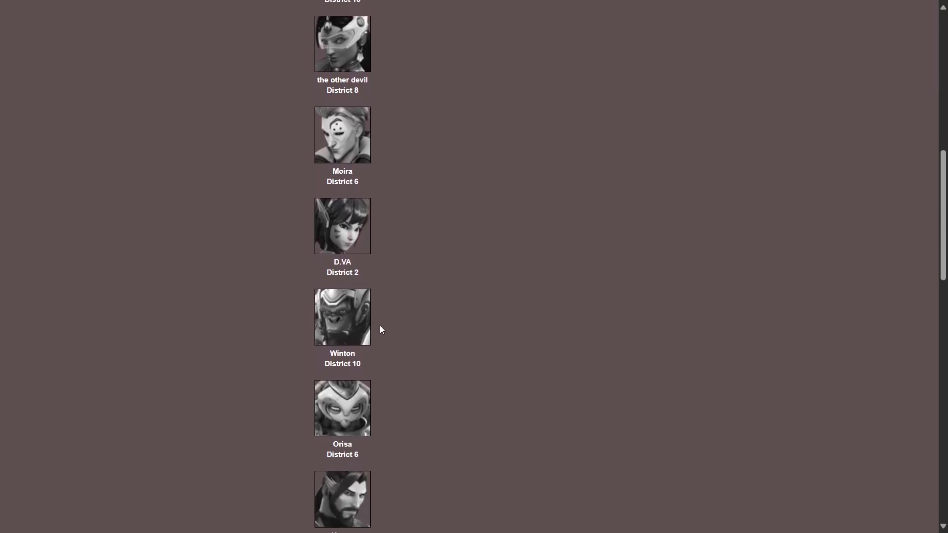
{"action": "scroll", "scroll_direction": "down", "scroll_amount": 3}
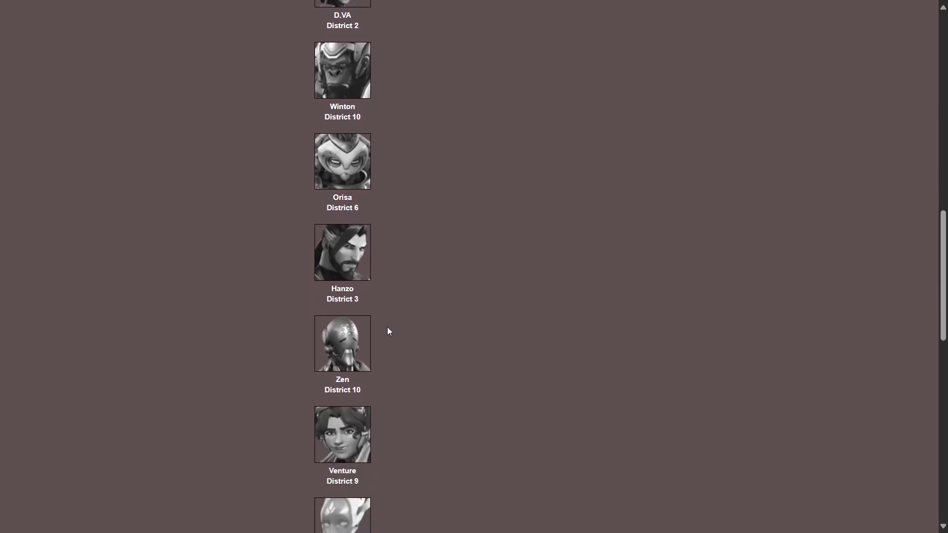
{"action": "scroll", "scroll_direction": "down", "scroll_amount": 3}
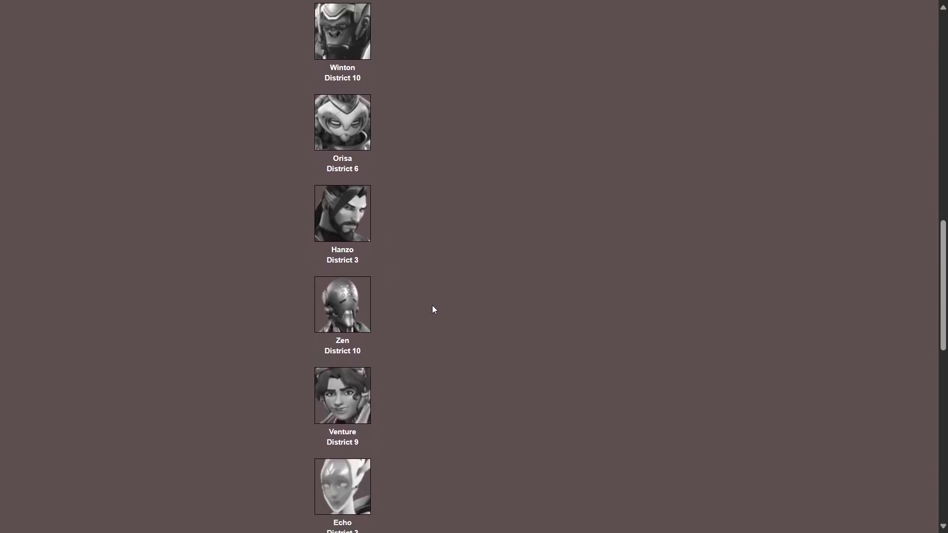
{"action": "scroll", "scroll_direction": "down", "scroll_amount": 3}
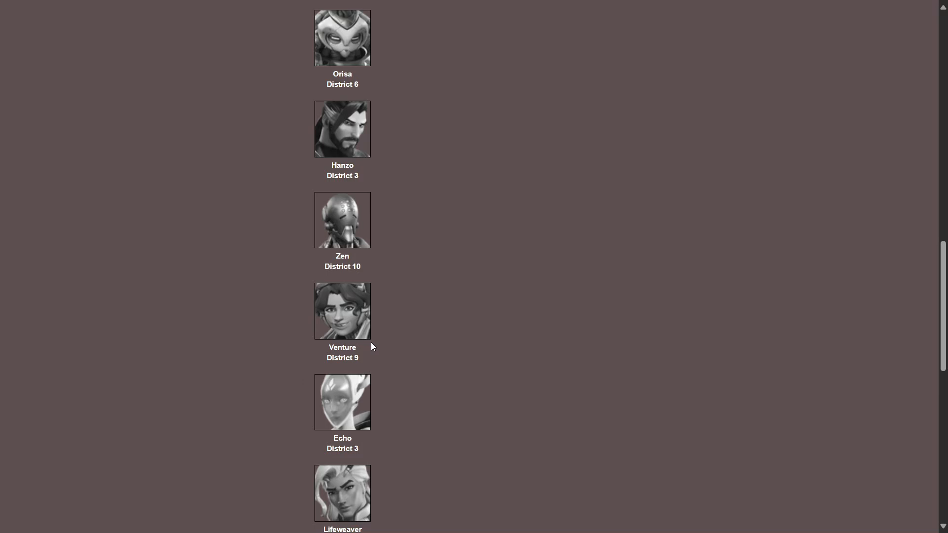
Reach the bottom of Fallen Tributes and open "See everyone's status."
{"action": "scroll", "scroll_direction": "down", "scroll_amount": 3}
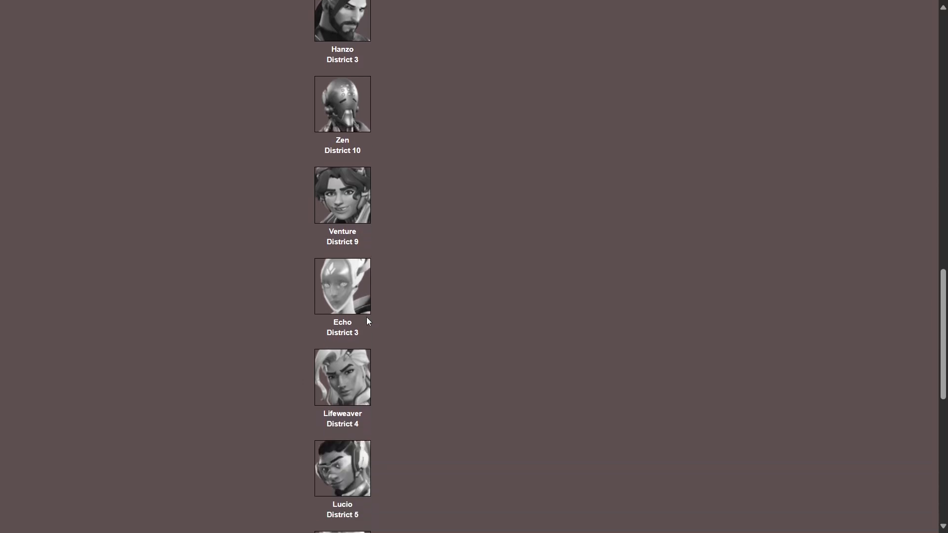
{"action": "scroll", "scroll_direction": "down", "scroll_amount": 3}
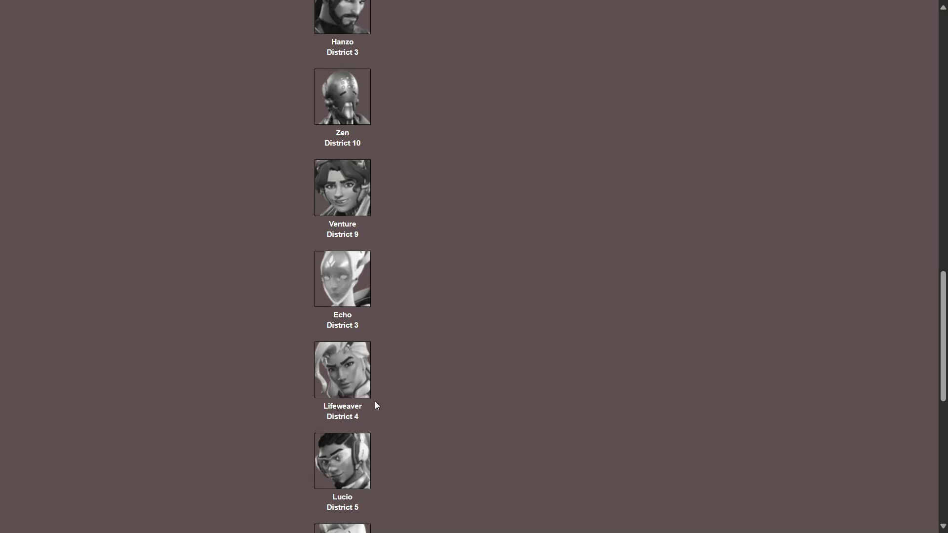
{"action": "scroll", "scroll_direction": "down", "scroll_amount": 3}
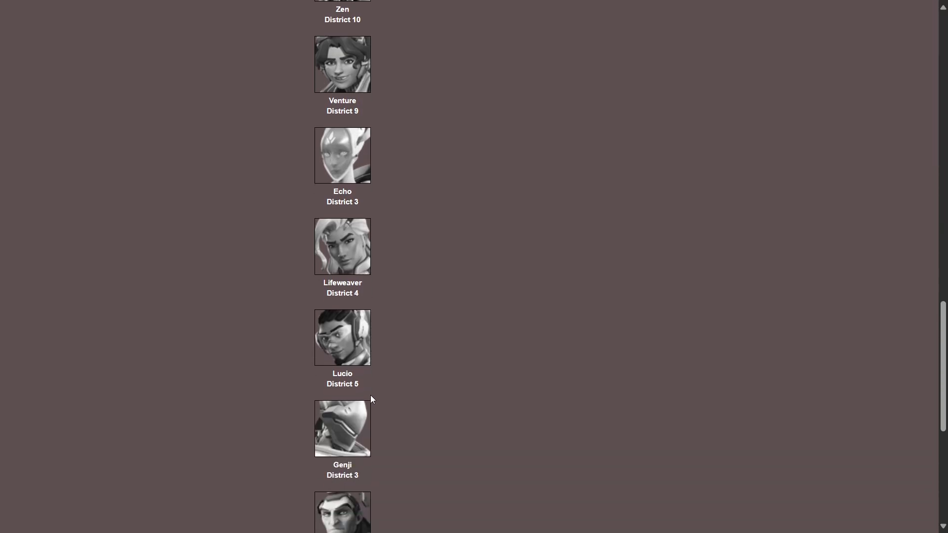
{"action": "scroll", "scroll_direction": "down", "scroll_amount": 3}
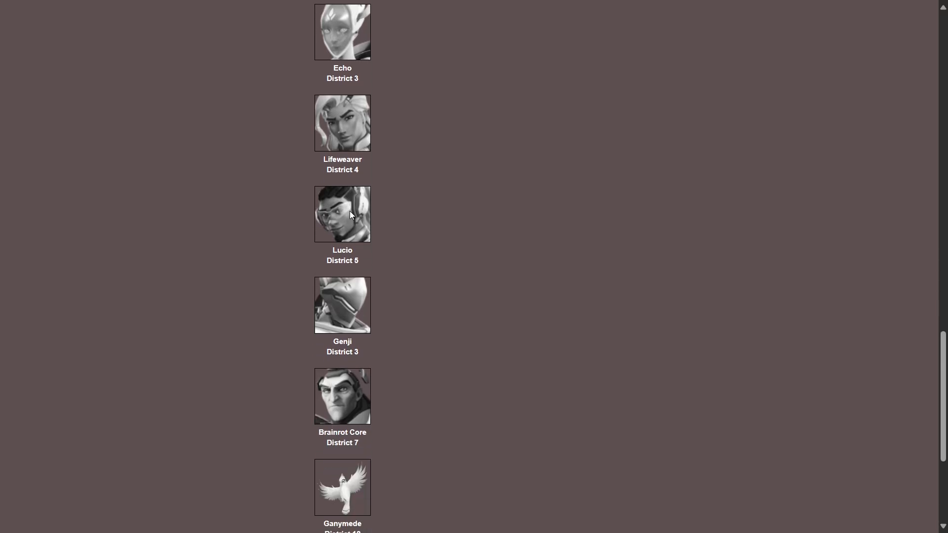
{"action": "scroll", "scroll_direction": "down", "scroll_amount": 3}
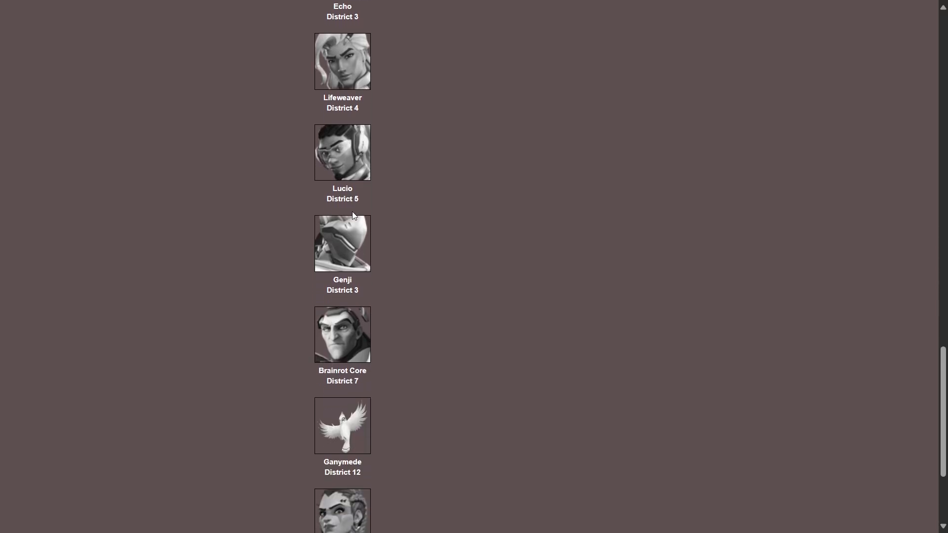
{"action": "scroll", "scroll_direction": "down", "scroll_amount": 3}
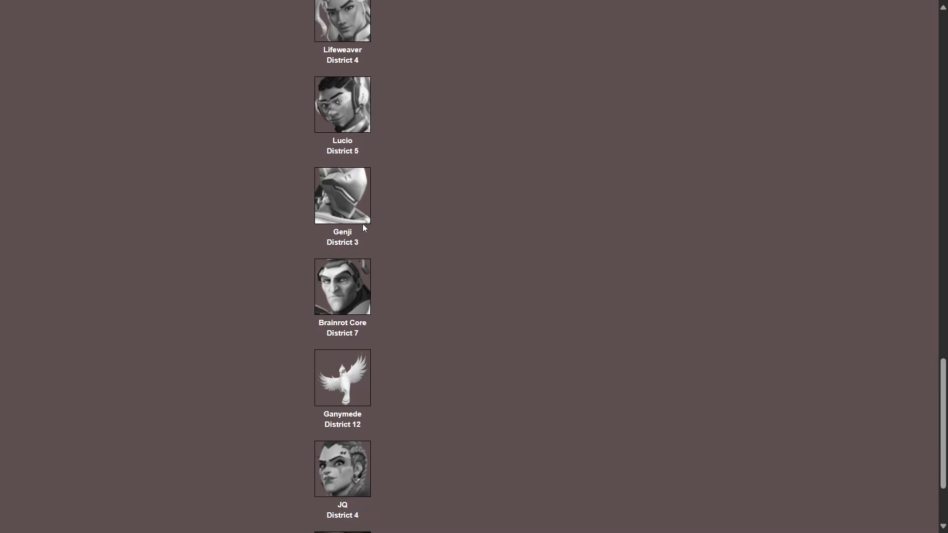
{"action": "scroll", "scroll_direction": "down", "scroll_amount": 3}
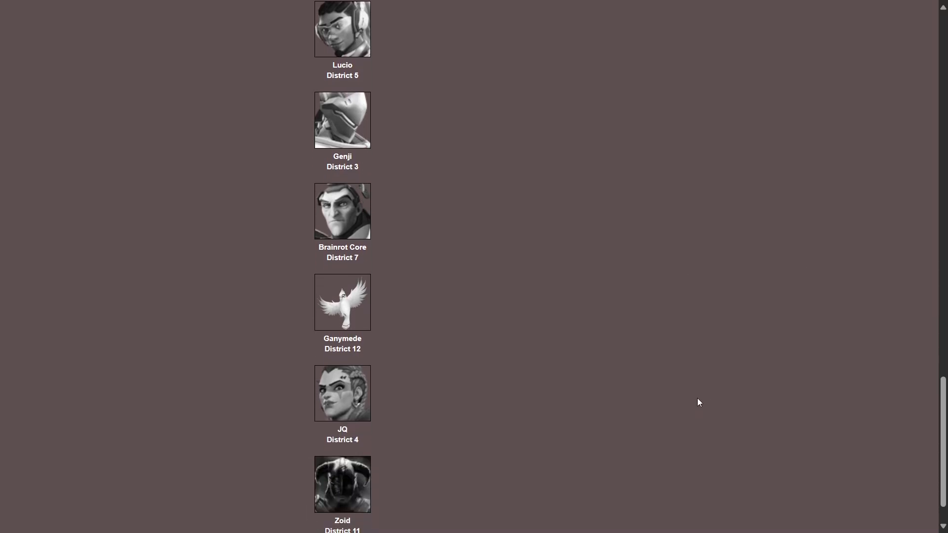
{"action": "scroll", "scroll_direction": "down", "scroll_amount": 3}
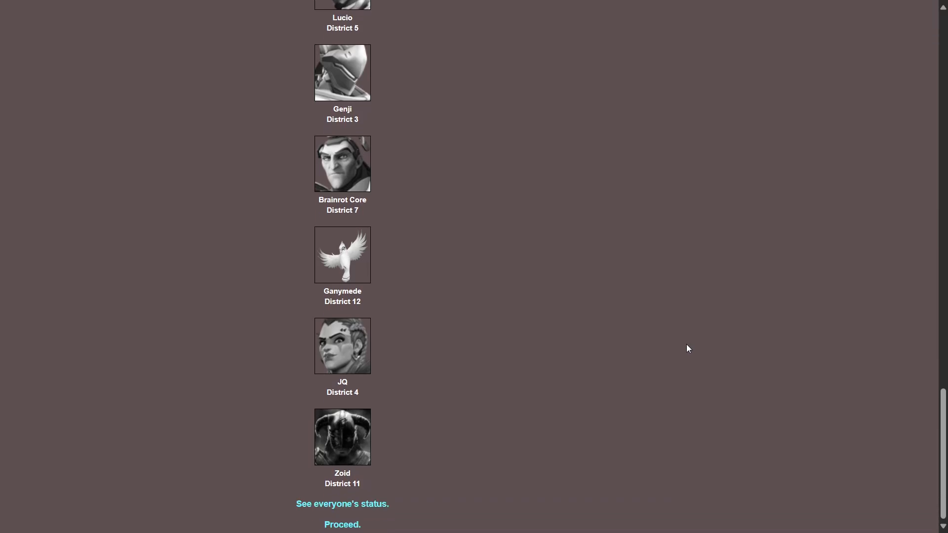
{"action": "mouse_move", "coordinate": [562, 395]}
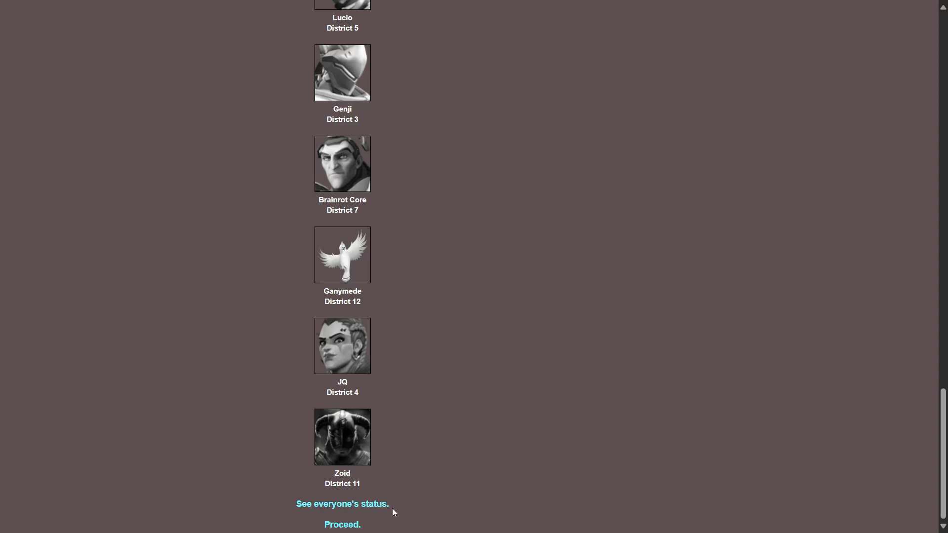
{"action": "mouse_move", "coordinate": [351, 507]}
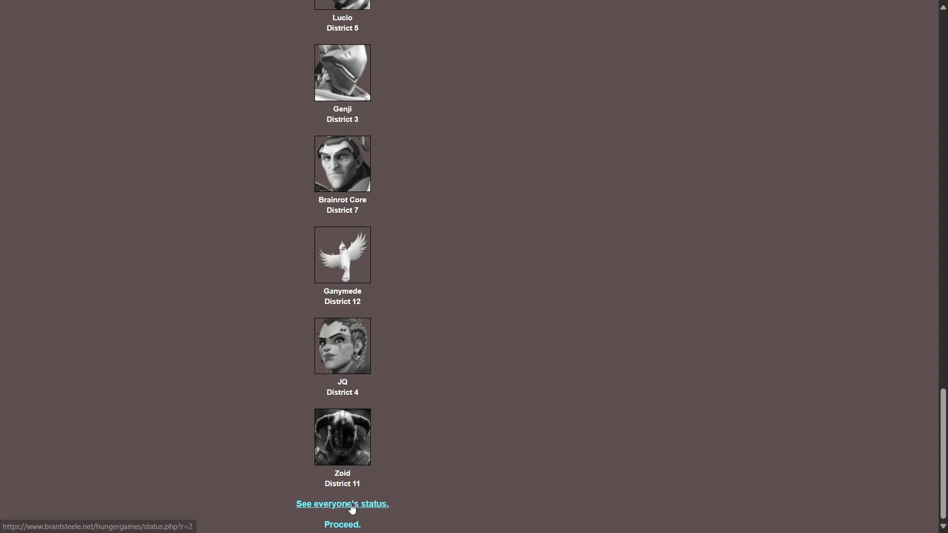
{"action": "left_click", "coordinate": [342, 503]}
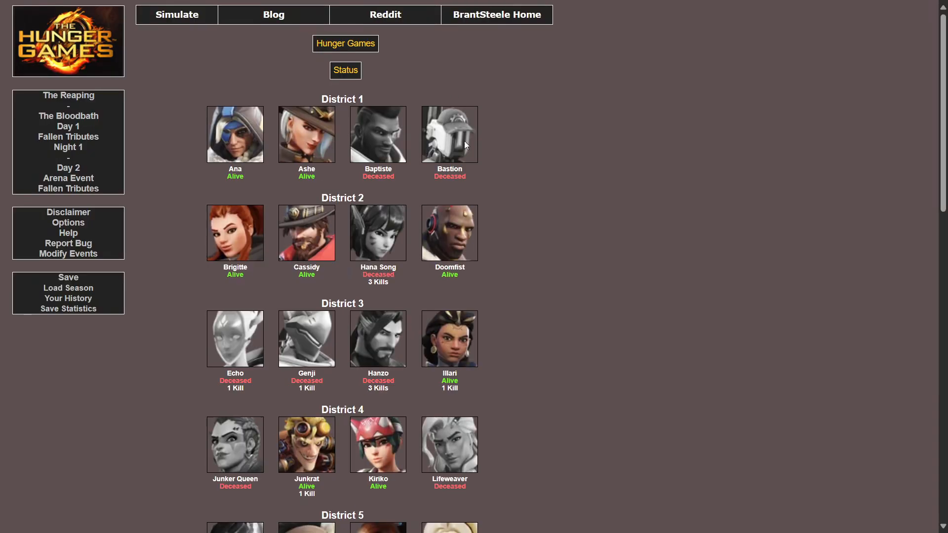
Review every district's alive/deceased status and kill counts down the Status page
{"action": "scroll", "scroll_direction": "down", "scroll_amount": 3}
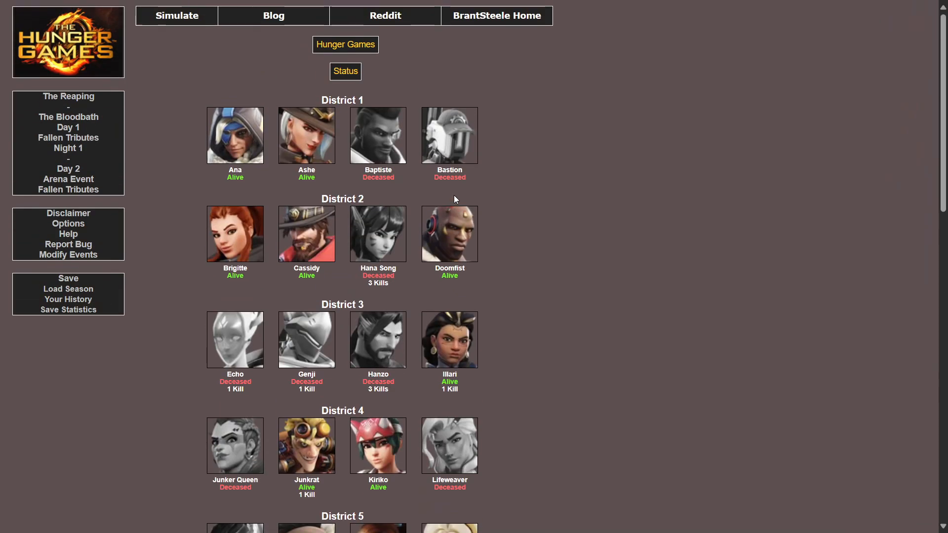
{"action": "mouse_move", "coordinate": [420, 312]}
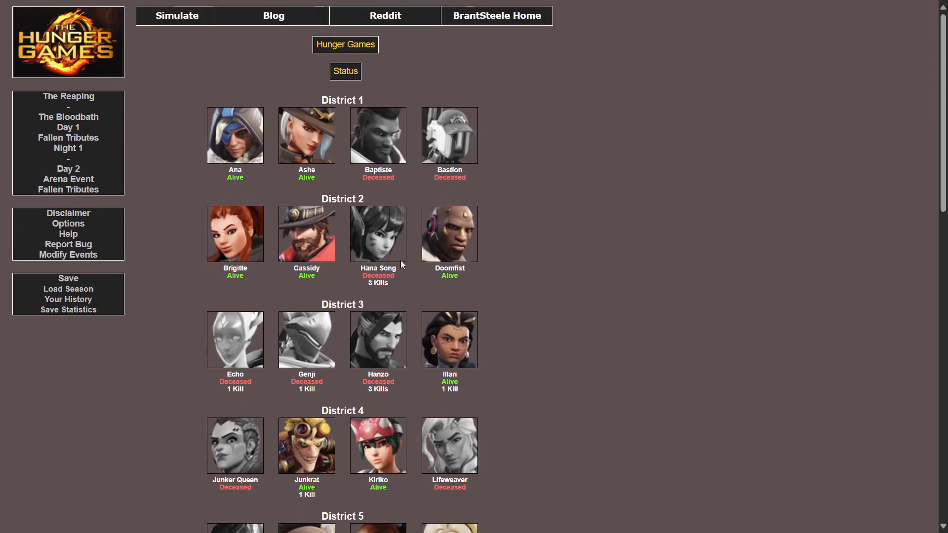
{"action": "mouse_move", "coordinate": [398, 344]}
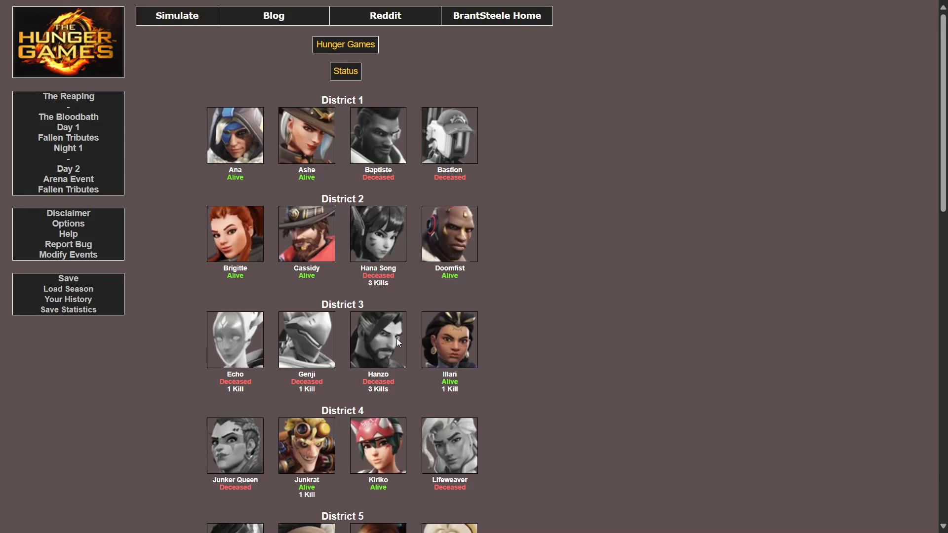
{"action": "mouse_move", "coordinate": [399, 338]}
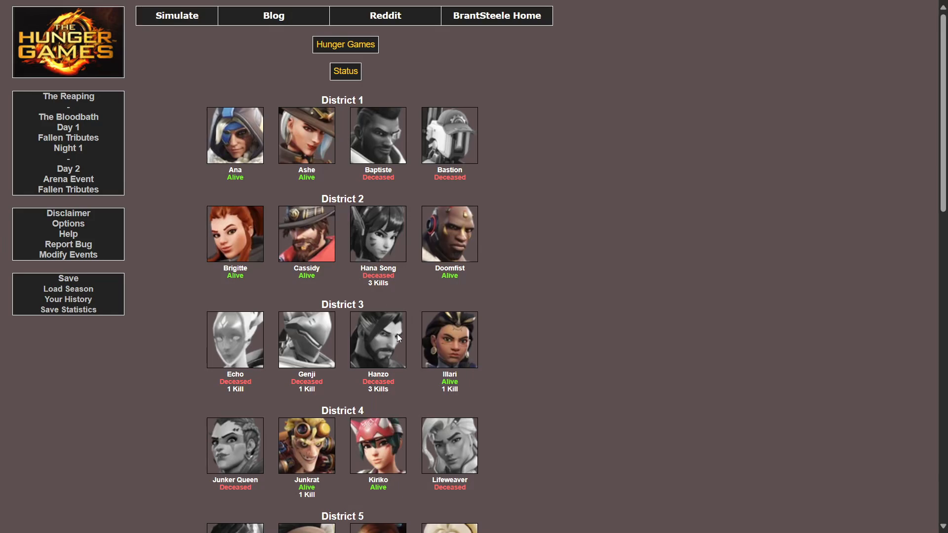
{"action": "mouse_move", "coordinate": [421, 268]}
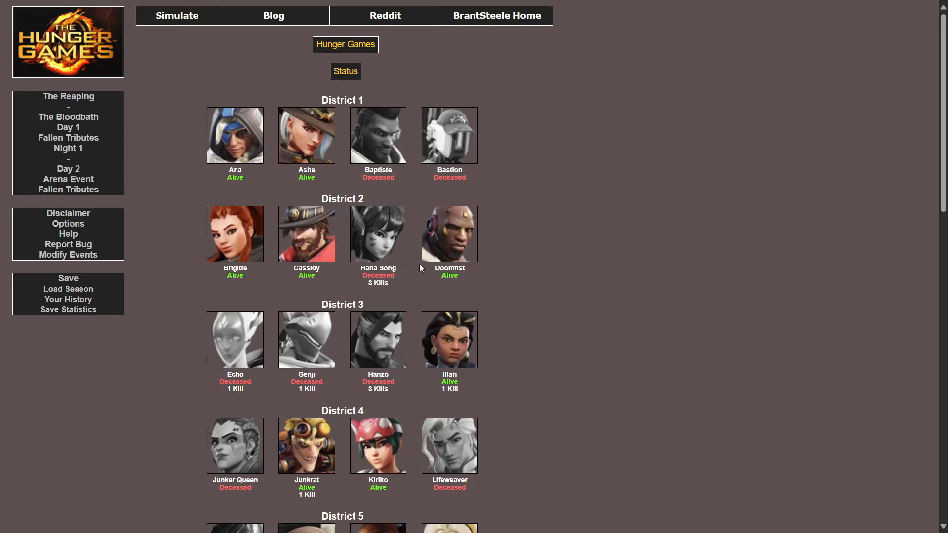
{"action": "mouse_move", "coordinate": [356, 266]}
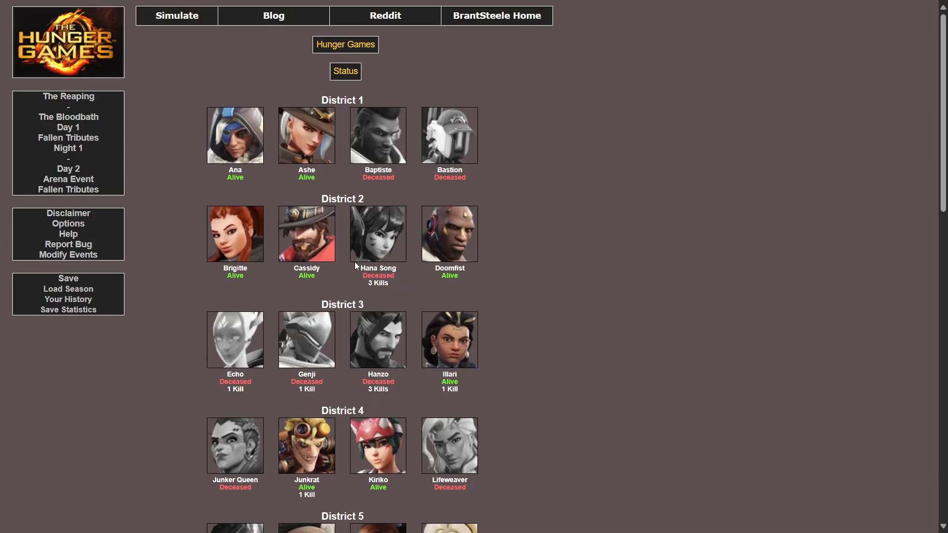
{"action": "scroll", "scroll_direction": "down", "scroll_amount": 3}
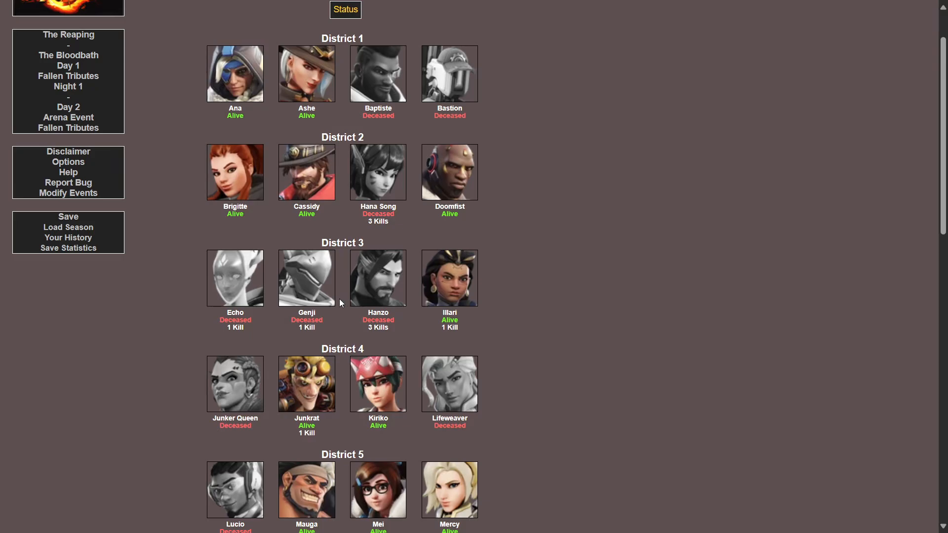
{"action": "mouse_move", "coordinate": [510, 286]}
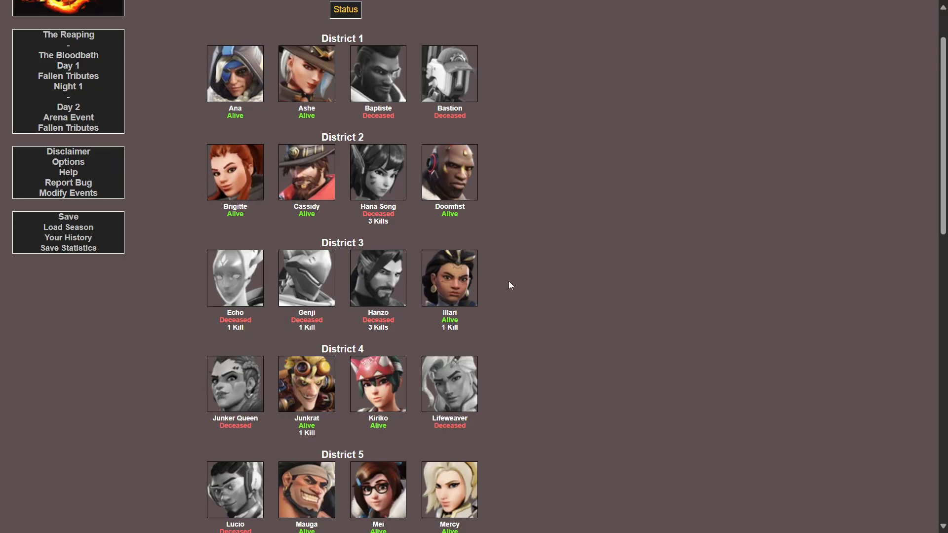
{"action": "scroll", "scroll_direction": "down", "scroll_amount": 3}
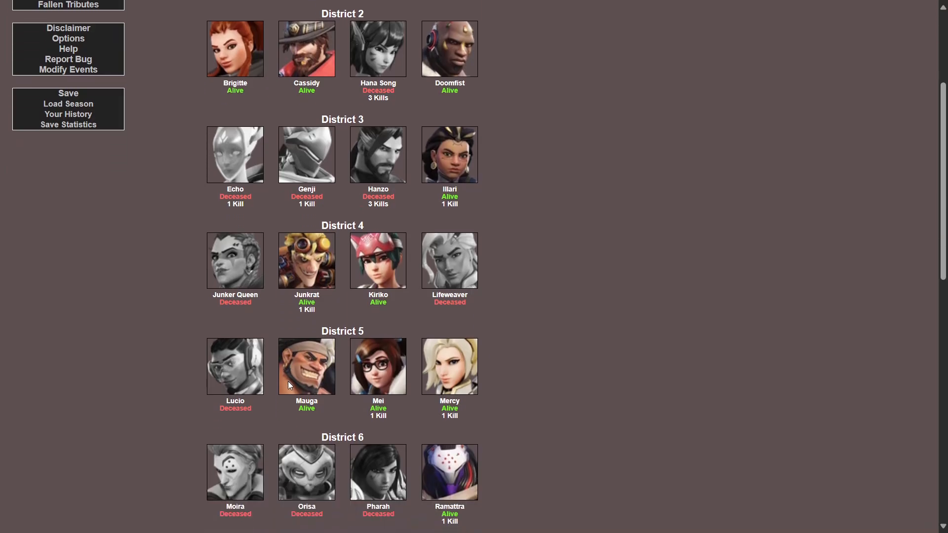
{"action": "scroll", "scroll_direction": "down", "scroll_amount": 3}
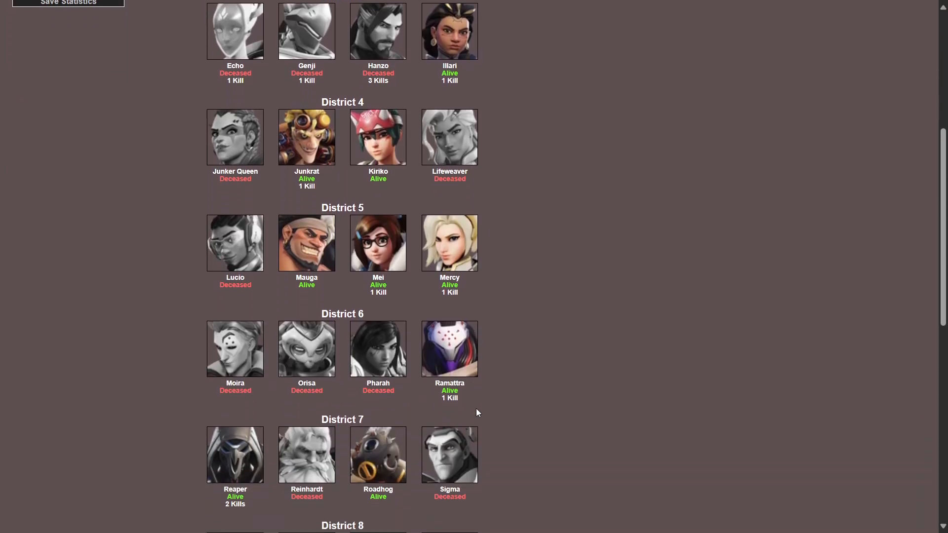
{"action": "scroll", "scroll_direction": "down", "scroll_amount": 3}
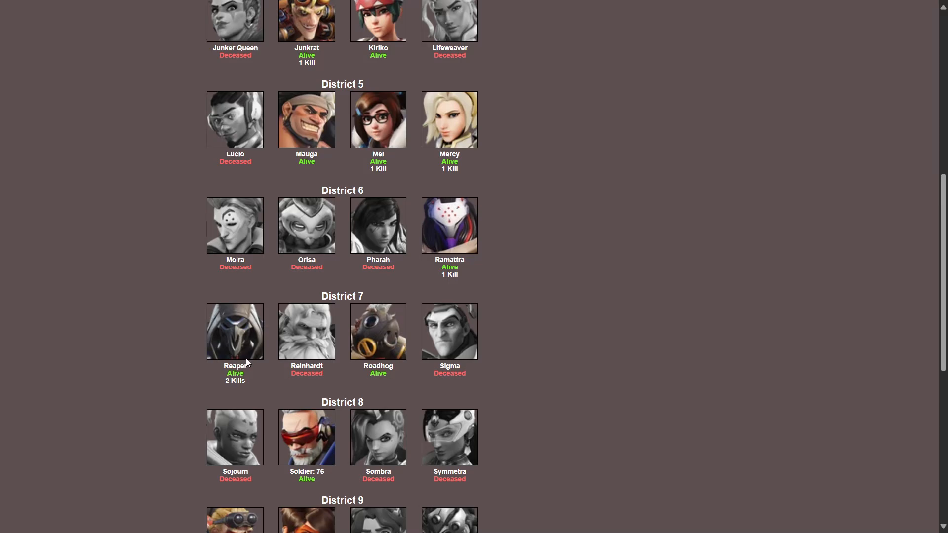
{"action": "scroll", "scroll_direction": "down", "scroll_amount": 3}
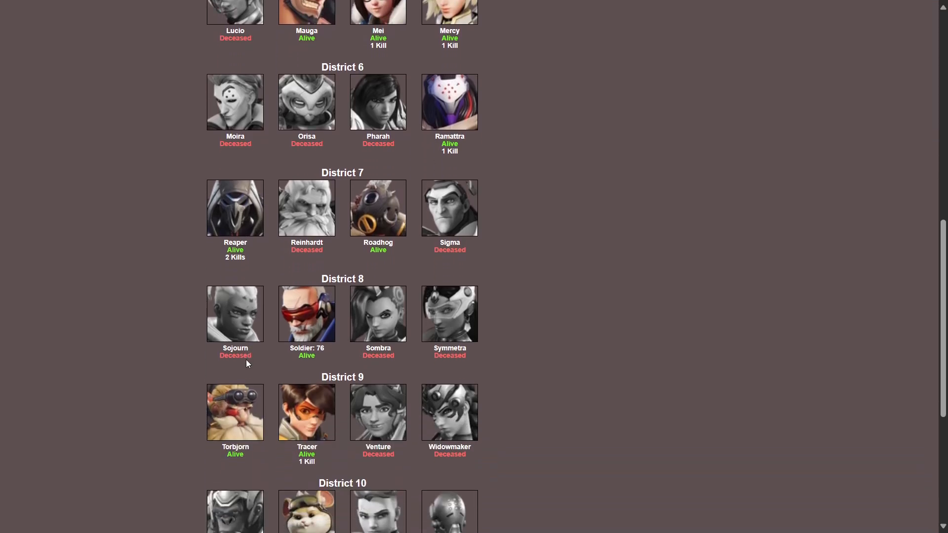
{"action": "scroll", "scroll_direction": "down", "scroll_amount": 3}
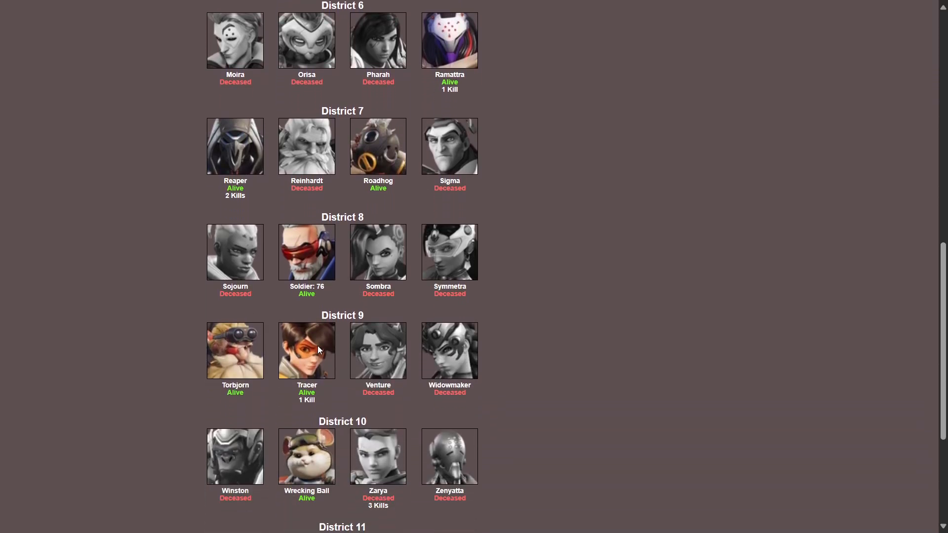
{"action": "scroll", "scroll_direction": "down", "scroll_amount": 3}
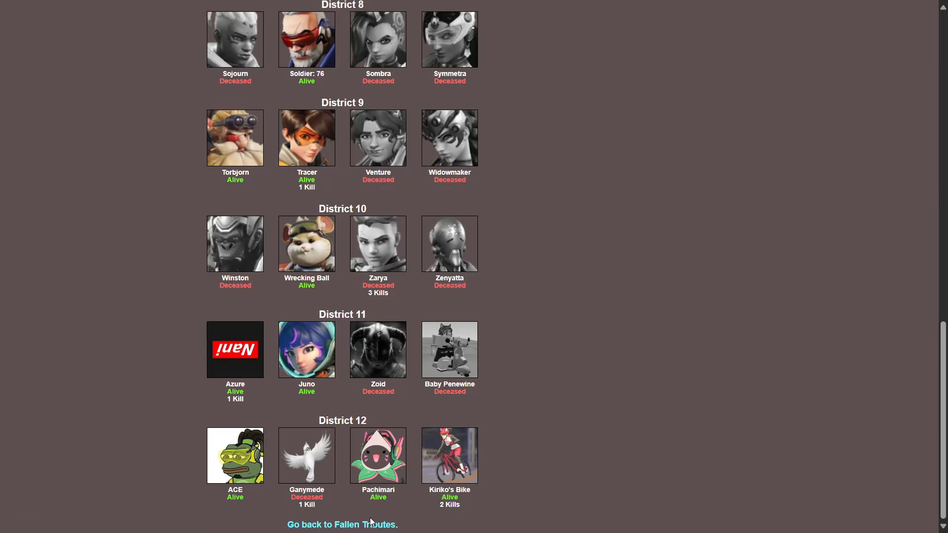
Return to Fallen Tributes and proceed to Night 2
{"action": "left_click", "coordinate": [344, 524]}
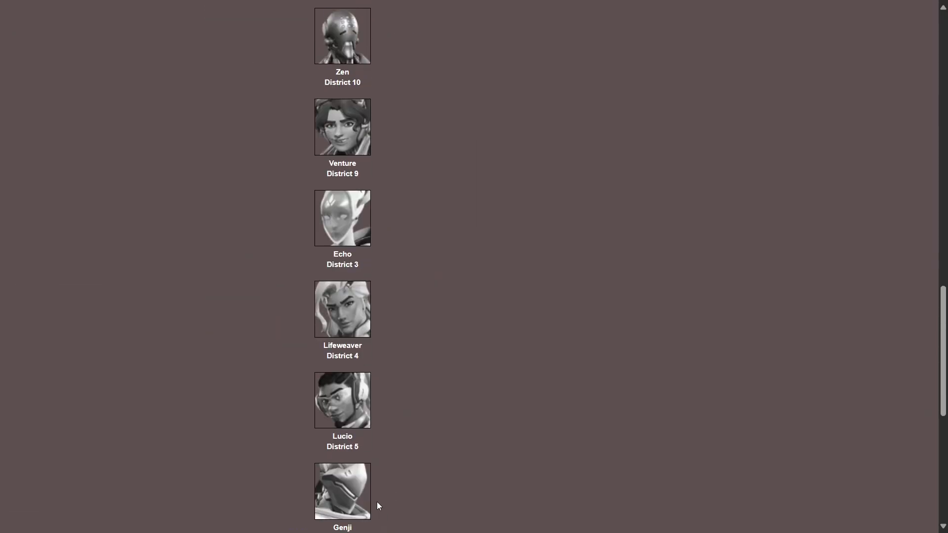
{"action": "scroll", "scroll_direction": "down", "scroll_amount": 3}
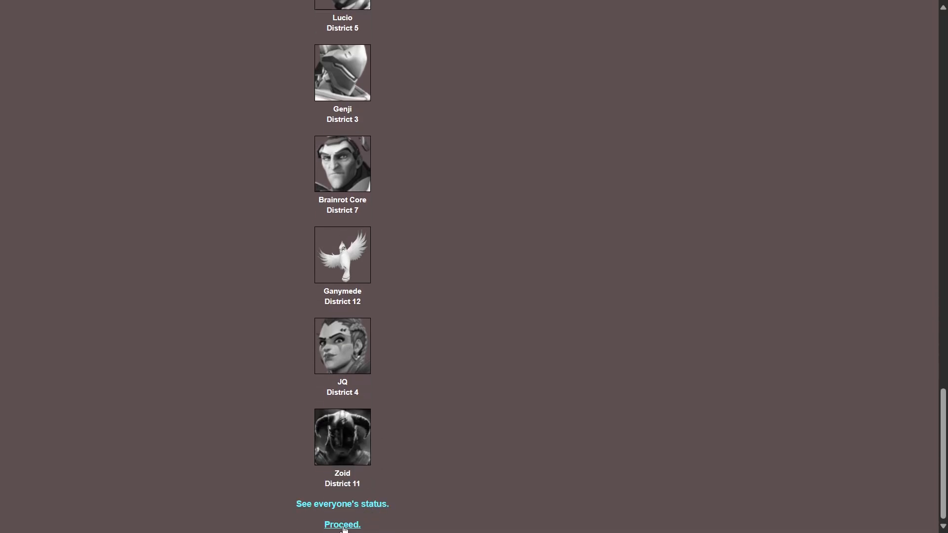
{"action": "left_click", "coordinate": [340, 524]}
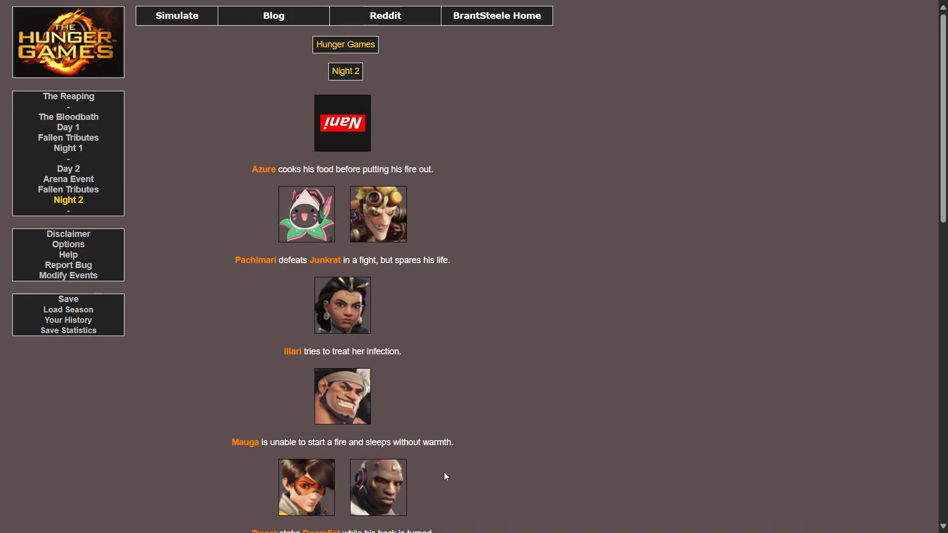
{"action": "mouse_move", "coordinate": [368, 438]}
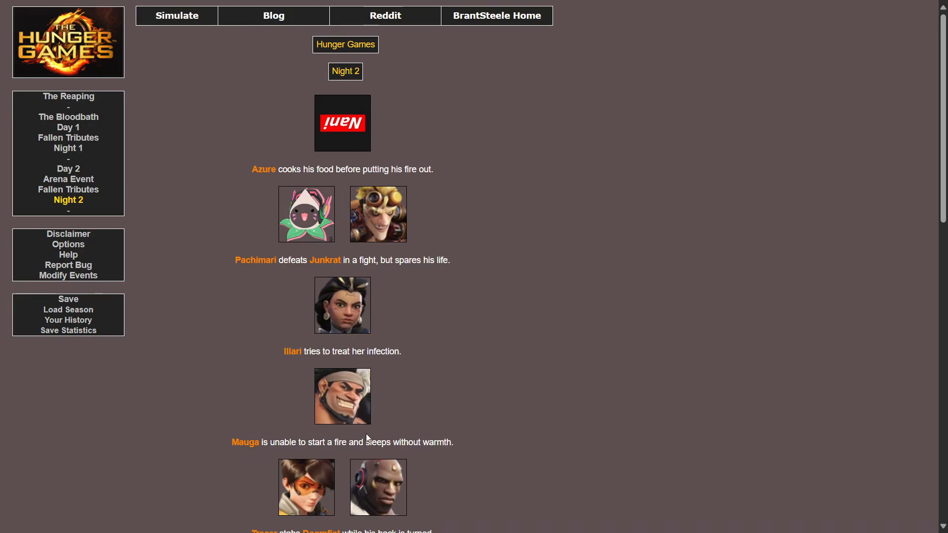
{"action": "scroll", "scroll_direction": "down", "scroll_amount": 3}
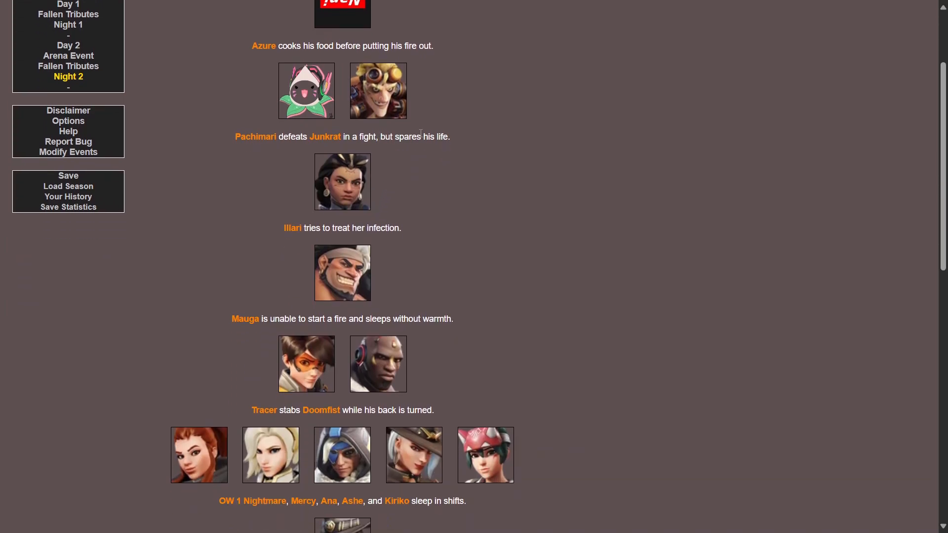
{"action": "scroll", "scroll_direction": "down", "scroll_amount": 3}
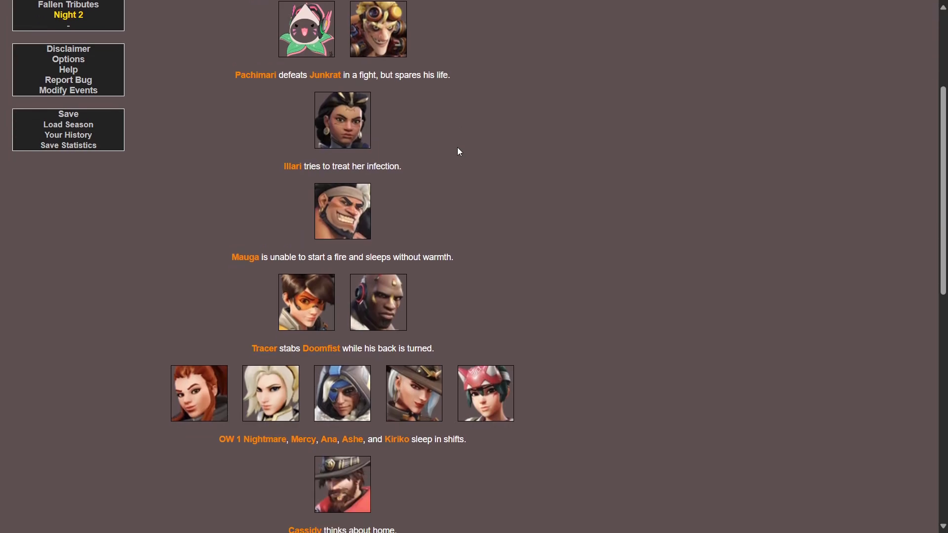
{"action": "mouse_move", "coordinate": [326, 163]}
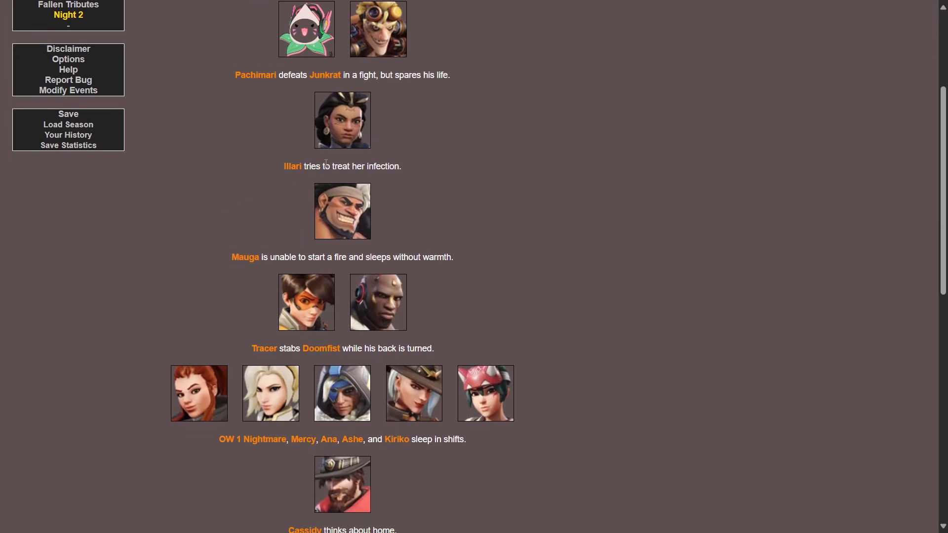
{"action": "scroll", "scroll_direction": "down", "scroll_amount": 3}
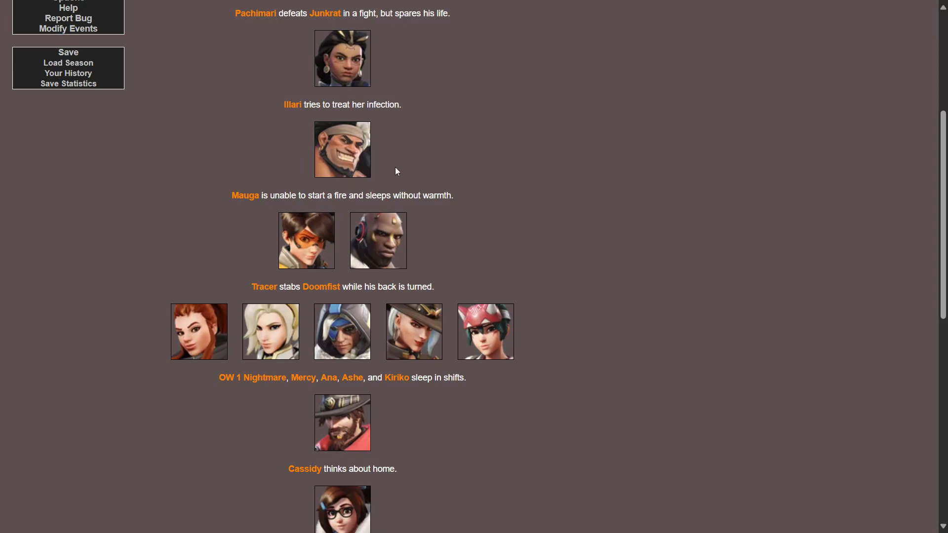
{"action": "mouse_move", "coordinate": [418, 196]}
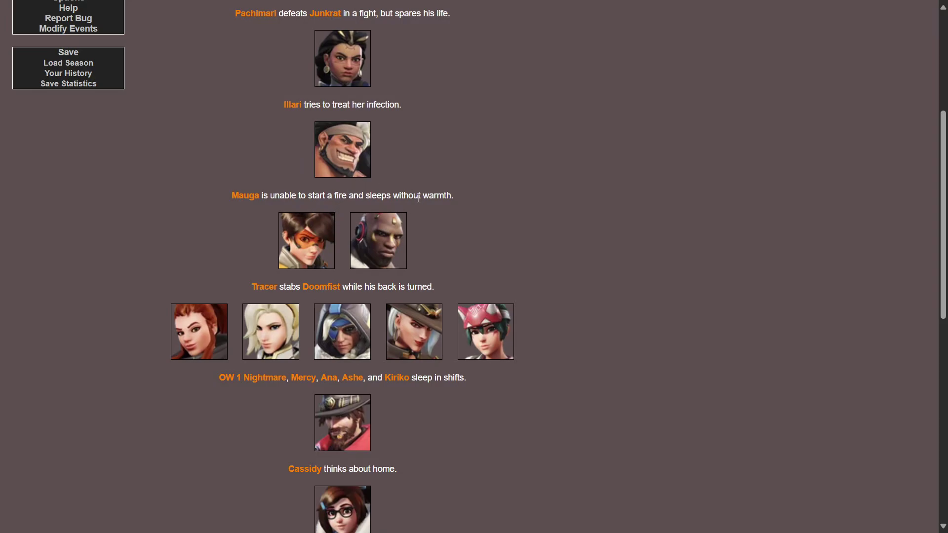
{"action": "scroll", "scroll_direction": "down", "scroll_amount": 3}
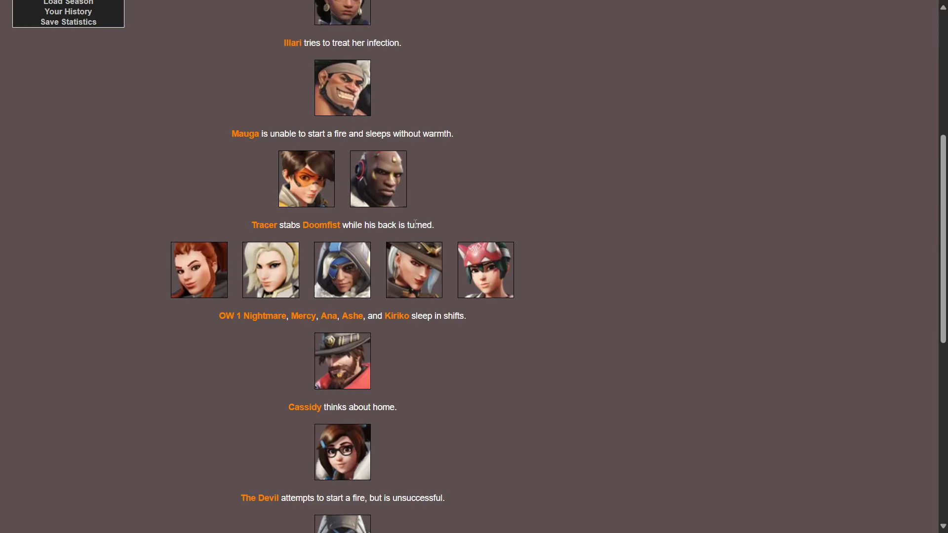
{"action": "scroll", "scroll_direction": "down", "scroll_amount": 3}
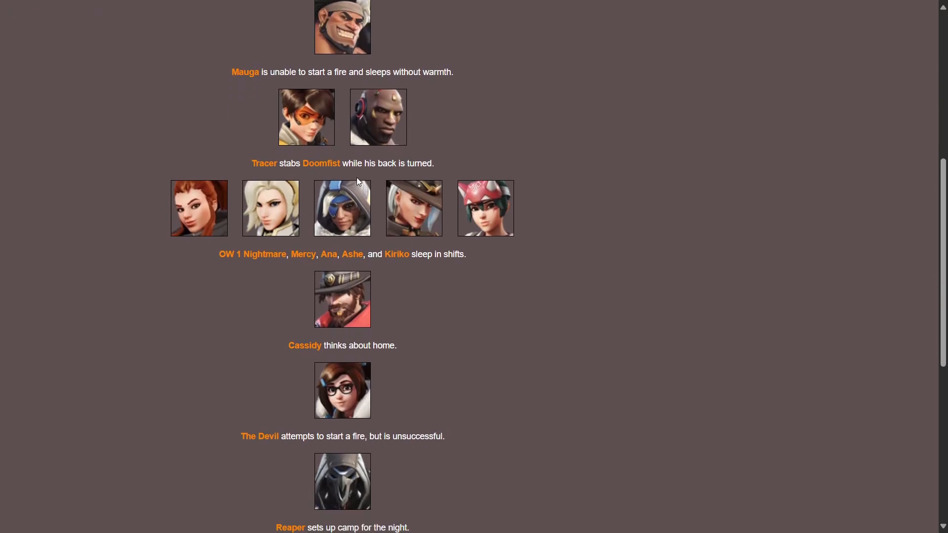
{"action": "mouse_move", "coordinate": [367, 172]}
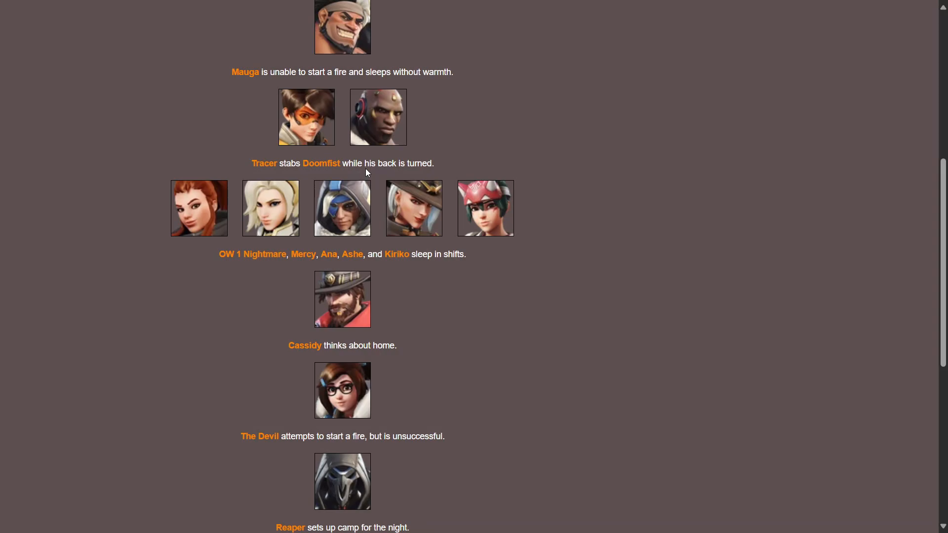
{"action": "scroll", "scroll_direction": "down", "scroll_amount": 3}
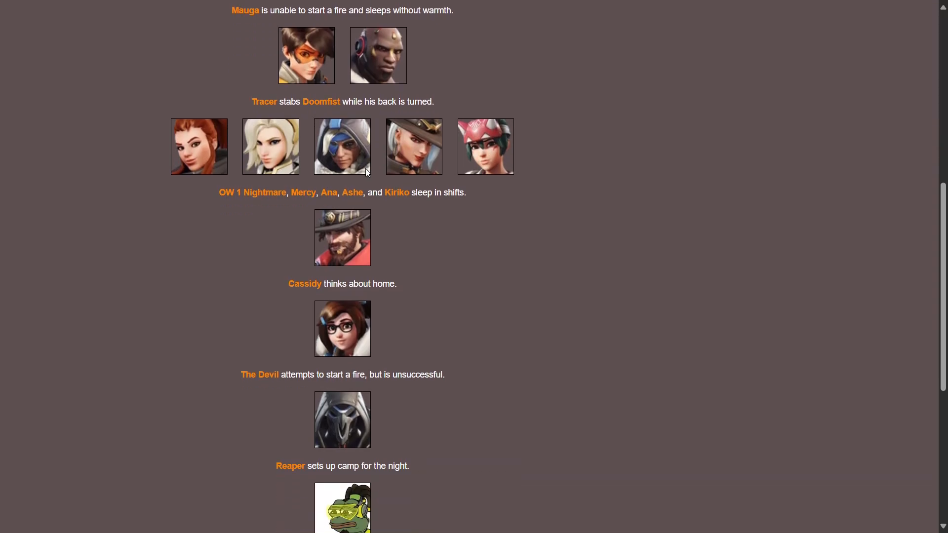
{"action": "scroll", "scroll_direction": "down", "scroll_amount": 3}
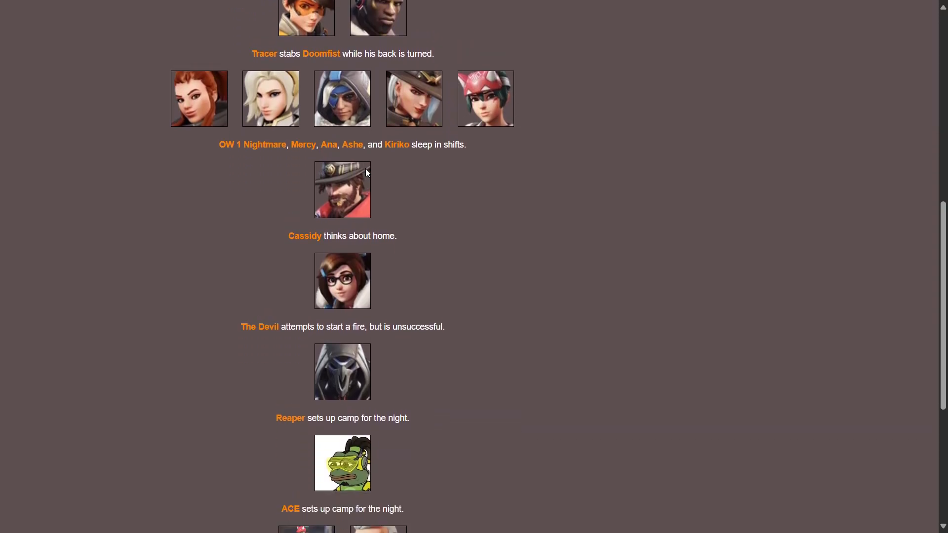
{"action": "scroll", "scroll_direction": "down", "scroll_amount": 3}
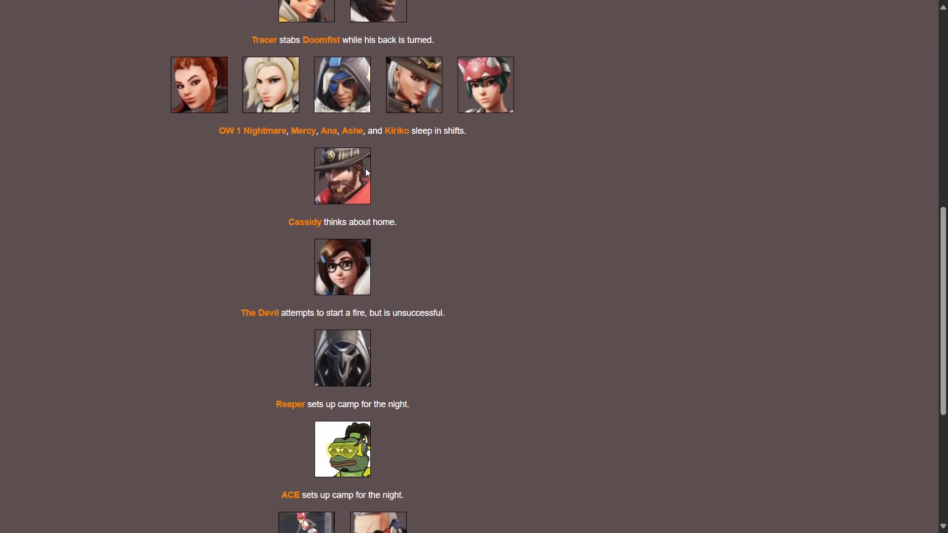
{"action": "mouse_move", "coordinate": [375, 142]}
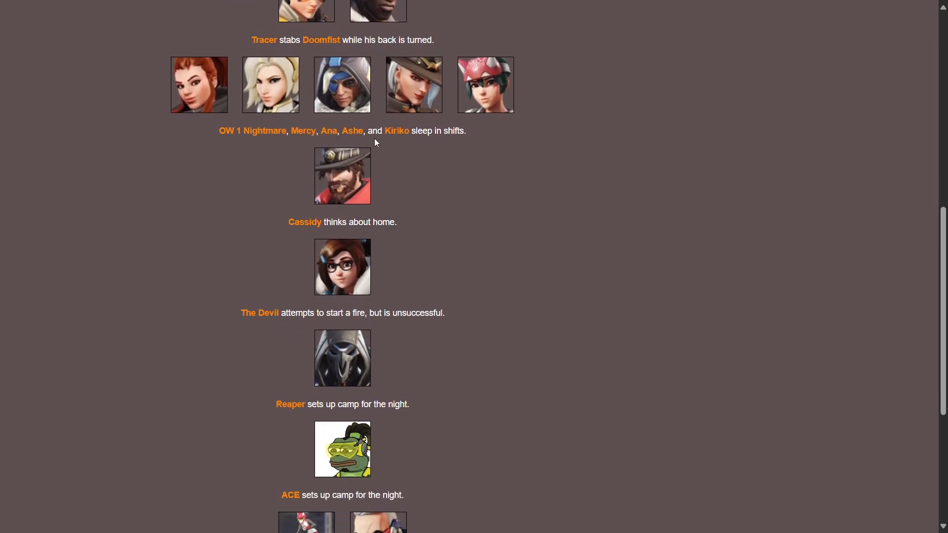
{"action": "mouse_move", "coordinate": [401, 166]}
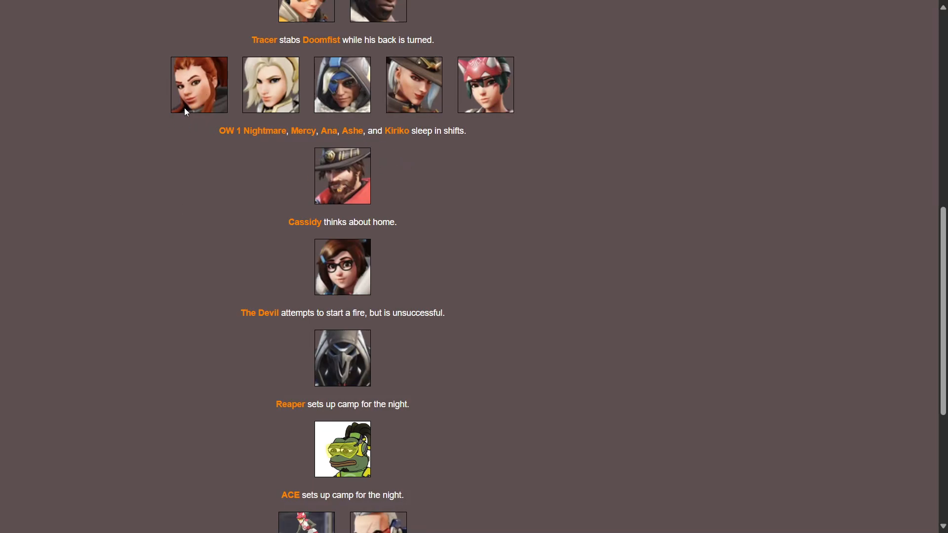
{"action": "mouse_move", "coordinate": [381, 127]}
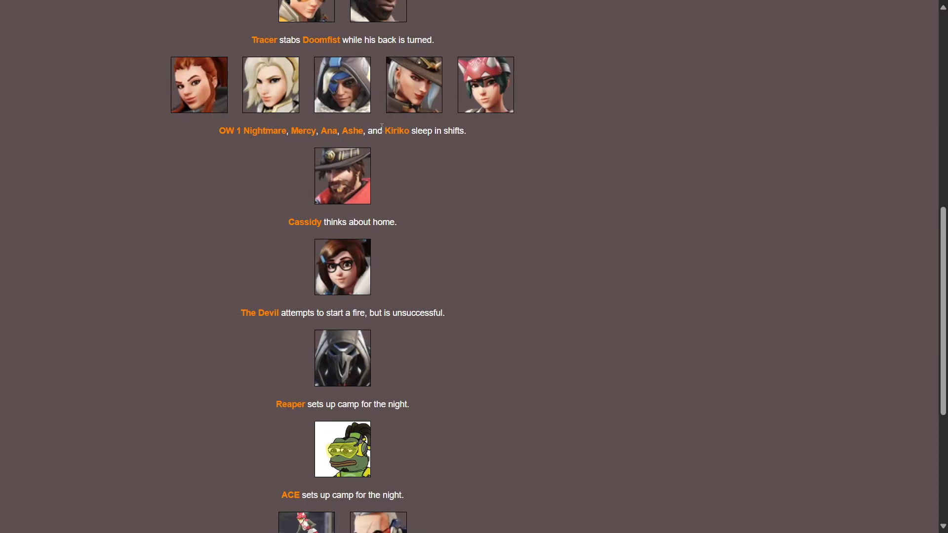
{"action": "scroll", "scroll_direction": "down", "scroll_amount": 3}
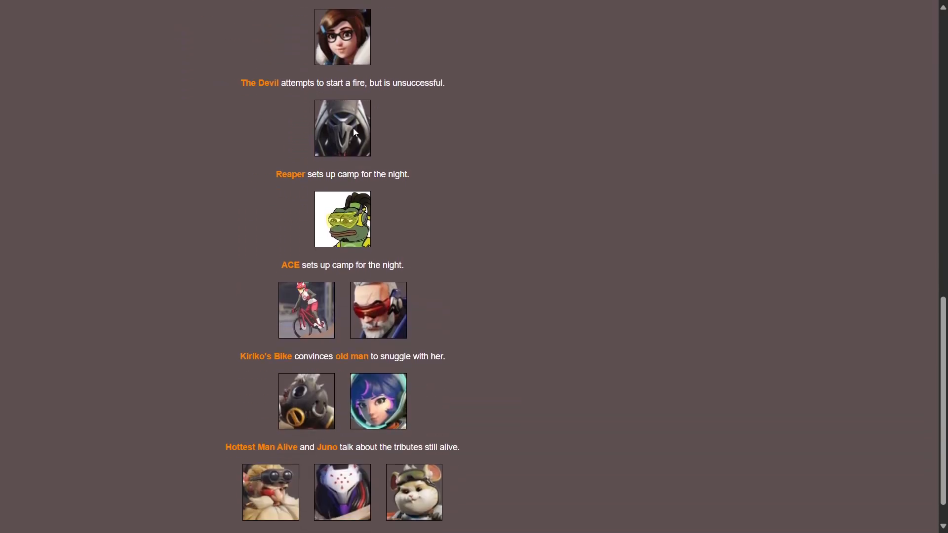
{"action": "scroll", "scroll_direction": "up", "scroll_amount": 3}
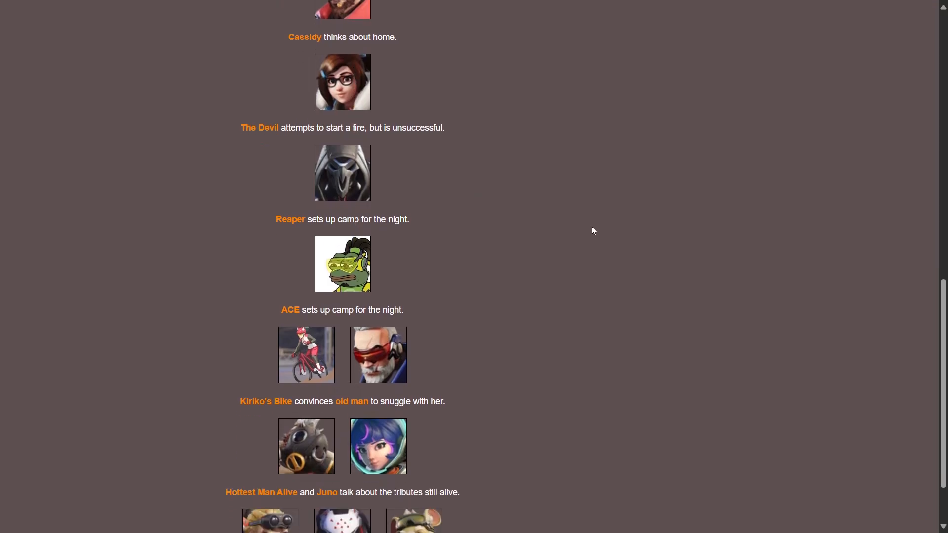
{"action": "mouse_move", "coordinate": [436, 105]}
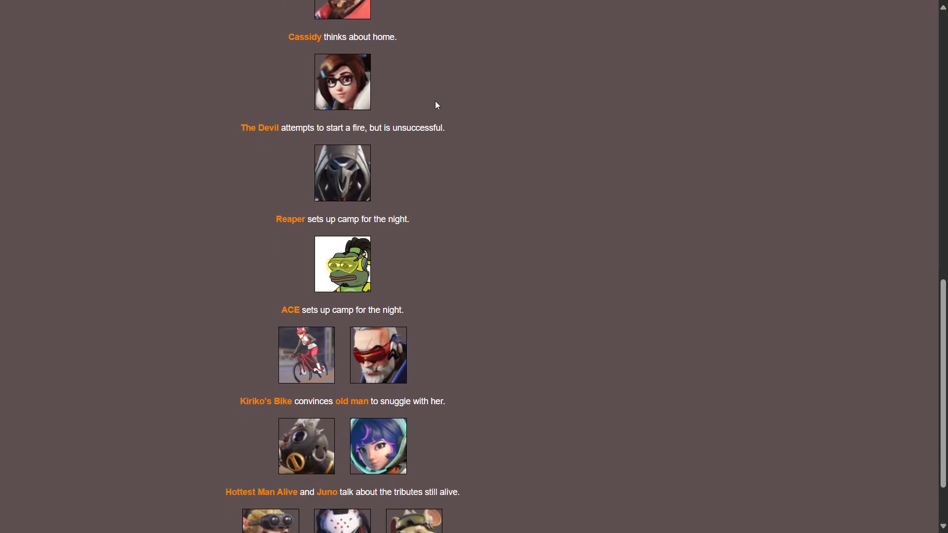
{"action": "scroll", "scroll_direction": "down", "scroll_amount": 3}
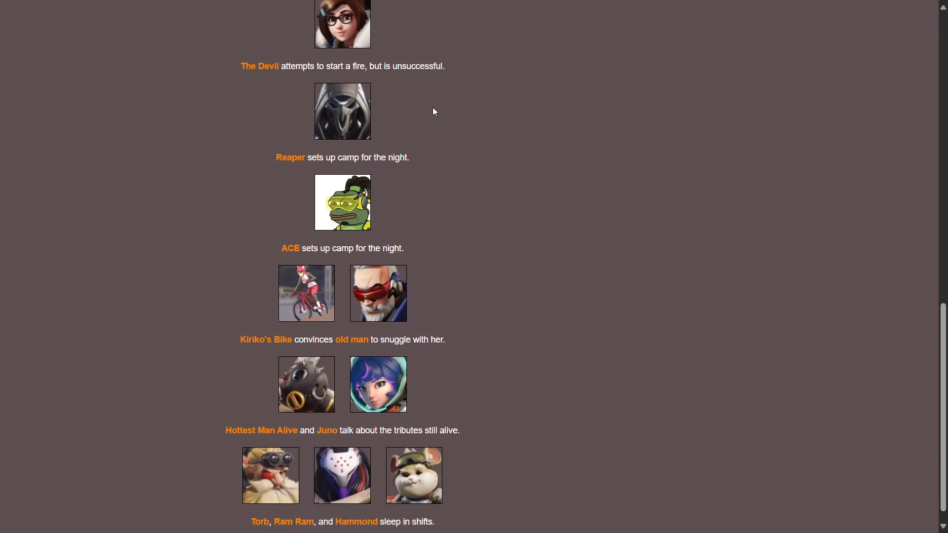
{"action": "mouse_move", "coordinate": [429, 160]}
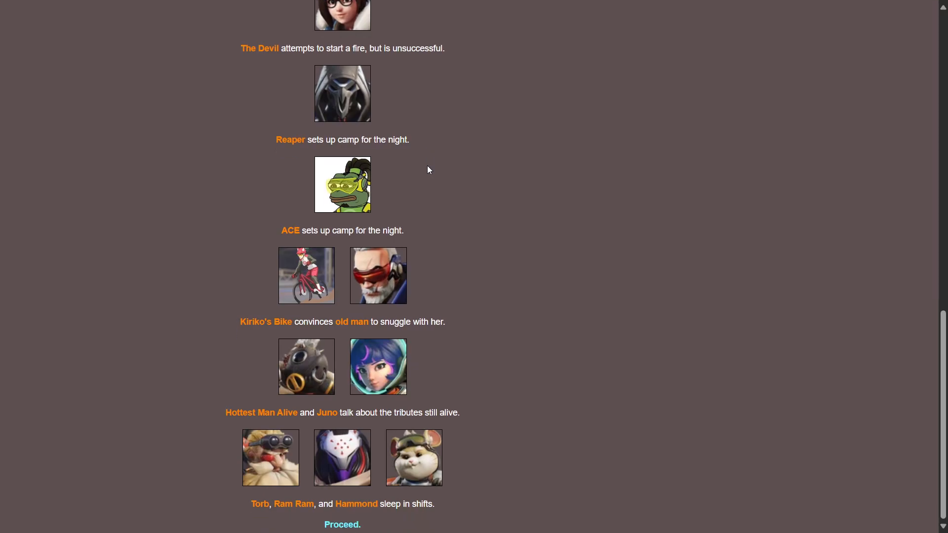
{"action": "mouse_move", "coordinate": [383, 424]}
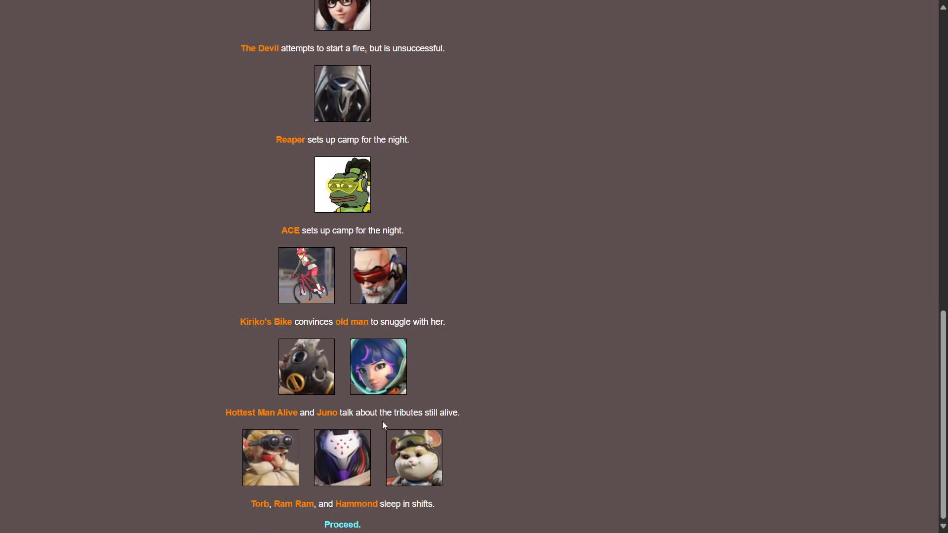
{"action": "mouse_move", "coordinate": [394, 303]}
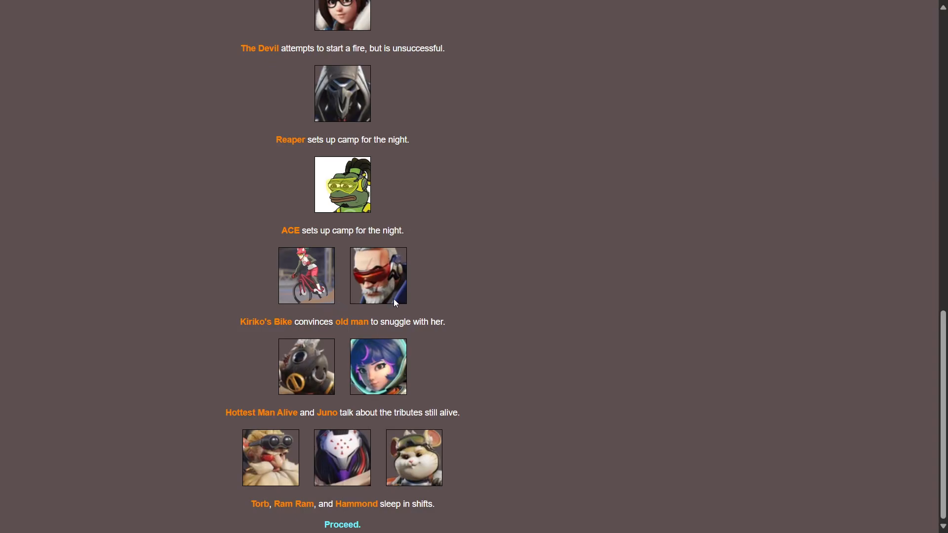
{"action": "mouse_move", "coordinate": [253, 451]}
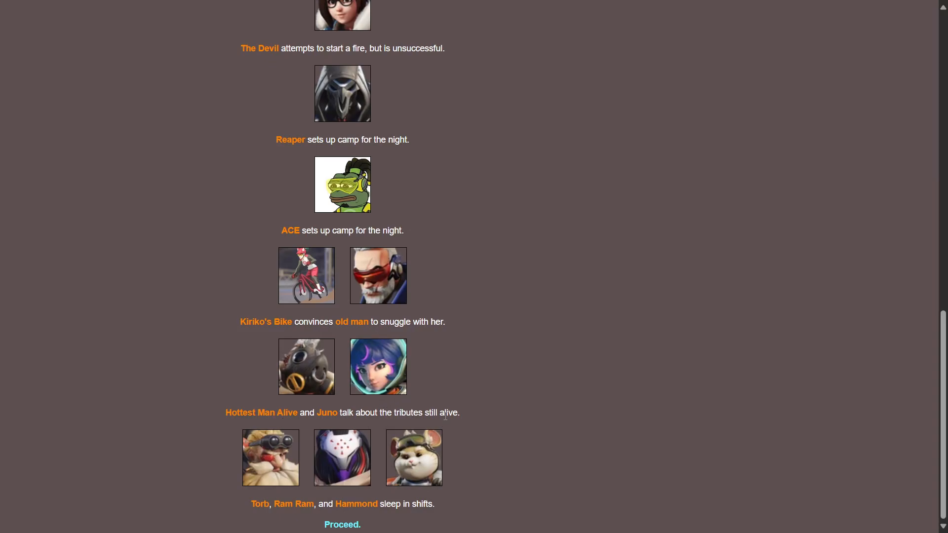
{"action": "mouse_move", "coordinate": [310, 514]}
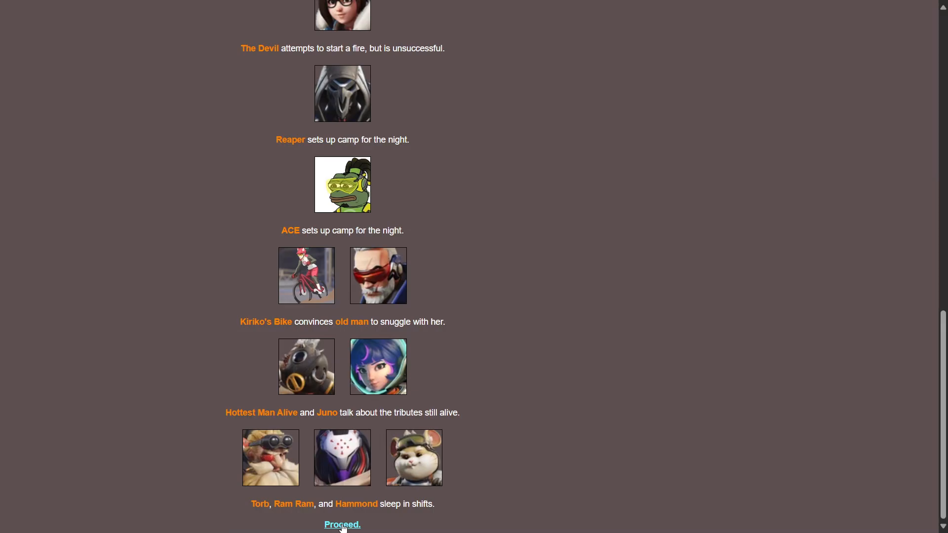
{"action": "left_click", "coordinate": [341, 524]}
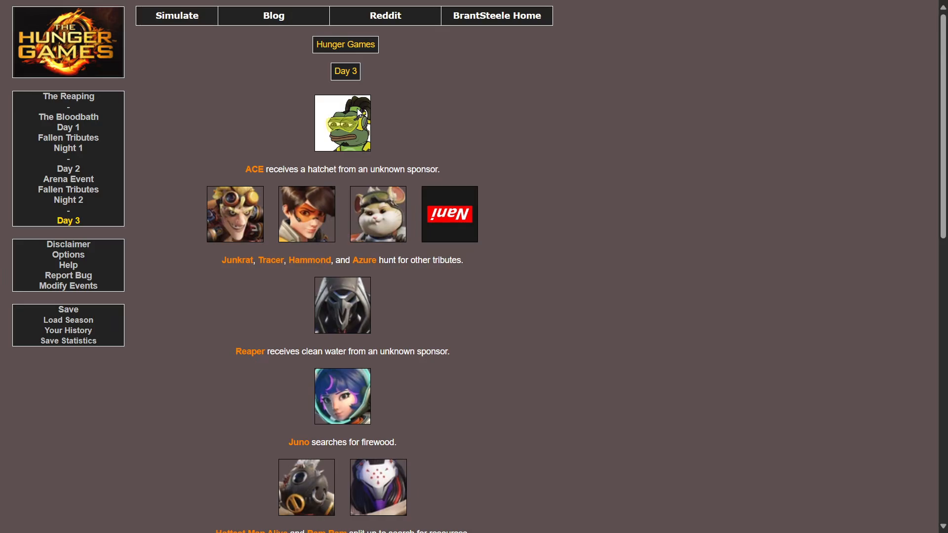
Read Day 3's events down to the five tributes hunting for others together
{"action": "scroll", "scroll_direction": "down", "scroll_amount": 3}
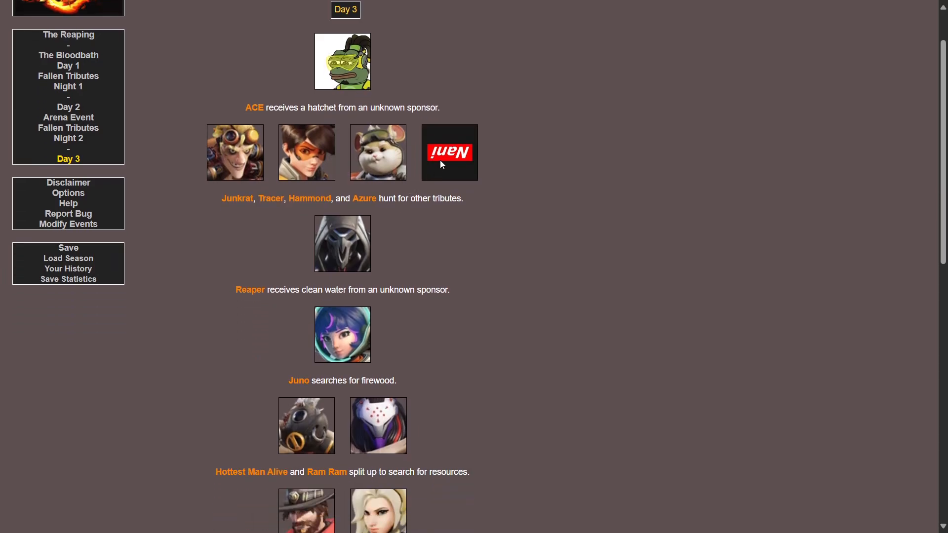
{"action": "mouse_move", "coordinate": [430, 245]}
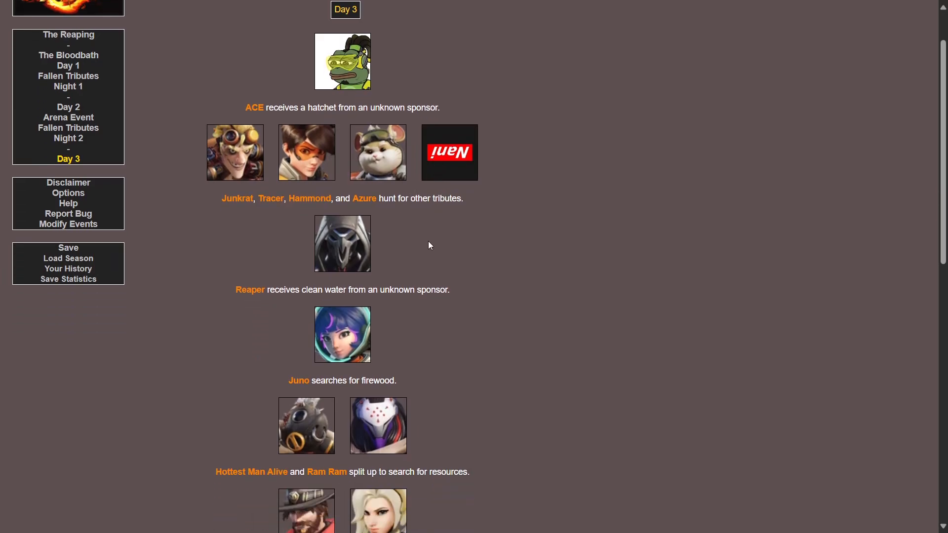
{"action": "scroll", "scroll_direction": "down", "scroll_amount": 3}
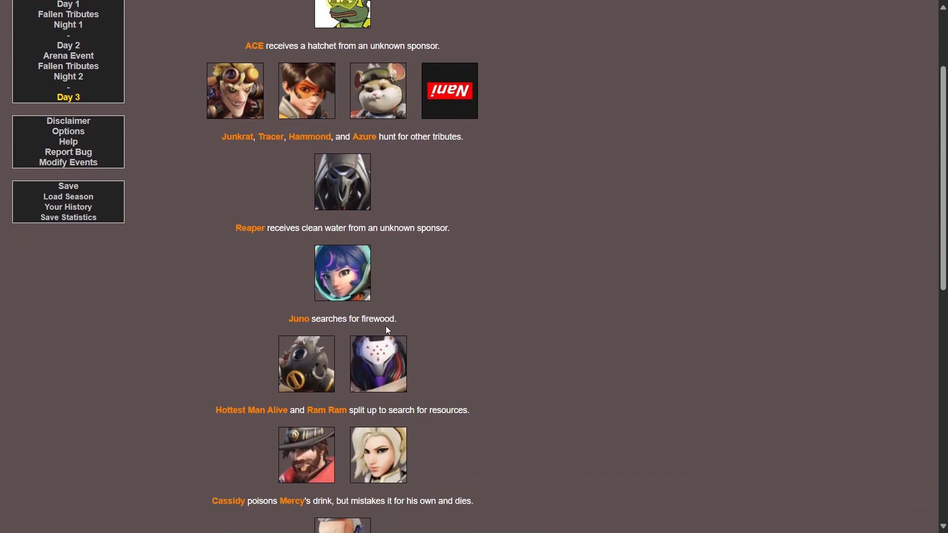
{"action": "scroll", "scroll_direction": "down", "scroll_amount": 3}
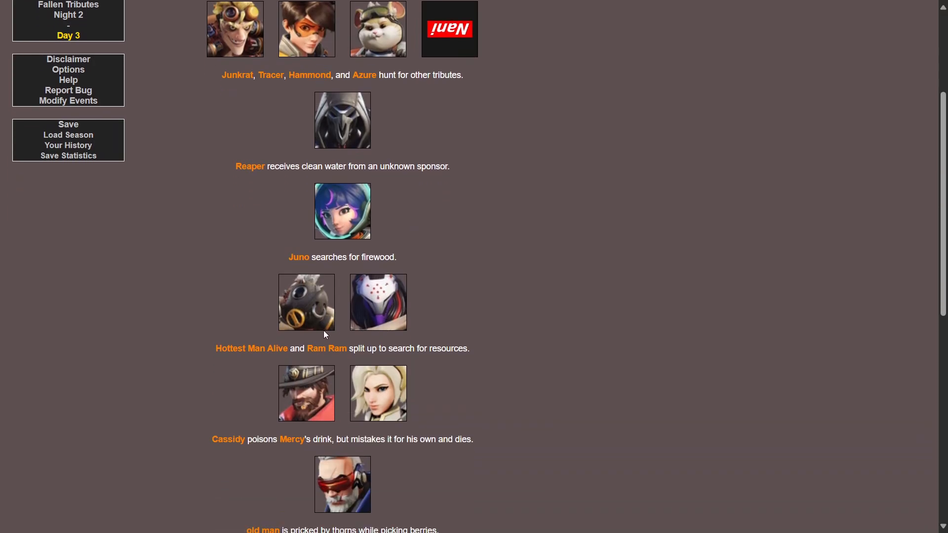
{"action": "mouse_move", "coordinate": [349, 302]}
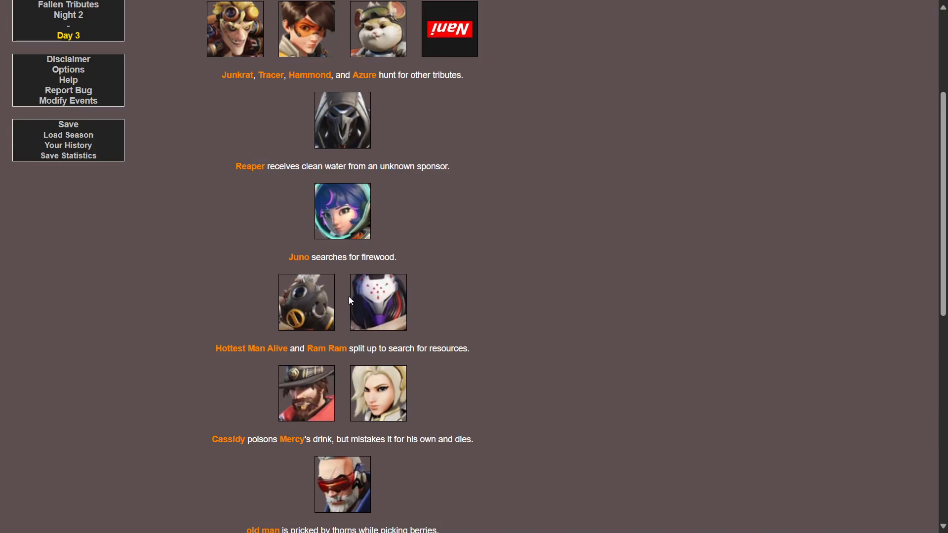
{"action": "scroll", "scroll_direction": "down", "scroll_amount": 3}
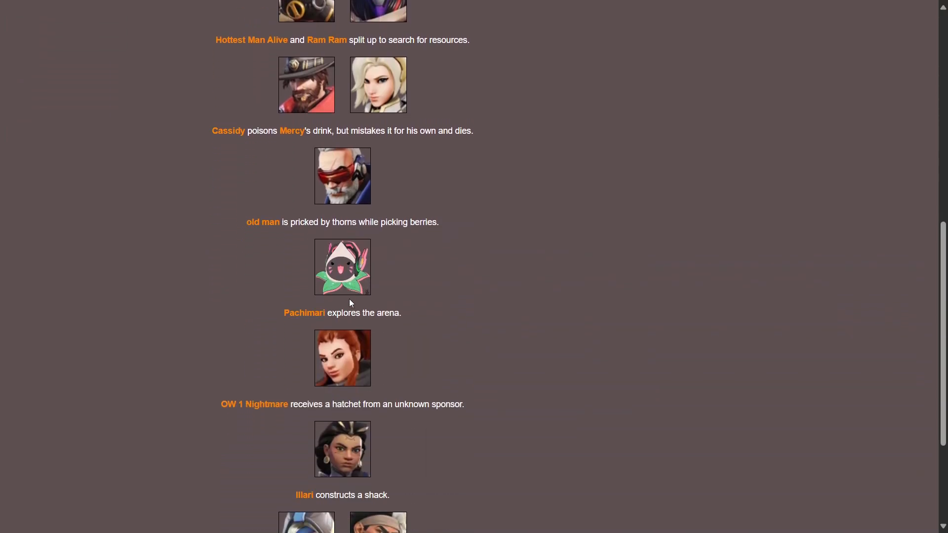
{"action": "mouse_move", "coordinate": [313, 146]}
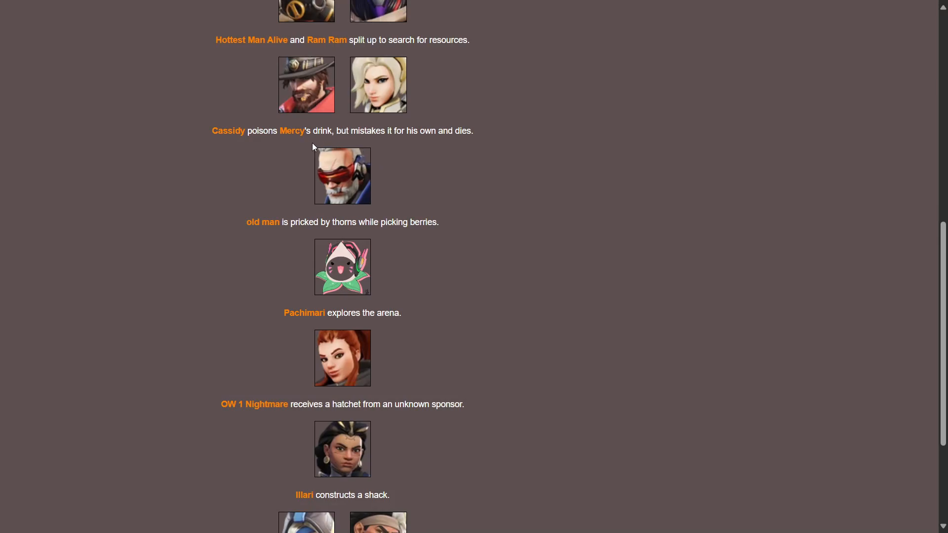
{"action": "mouse_move", "coordinate": [195, 238]}
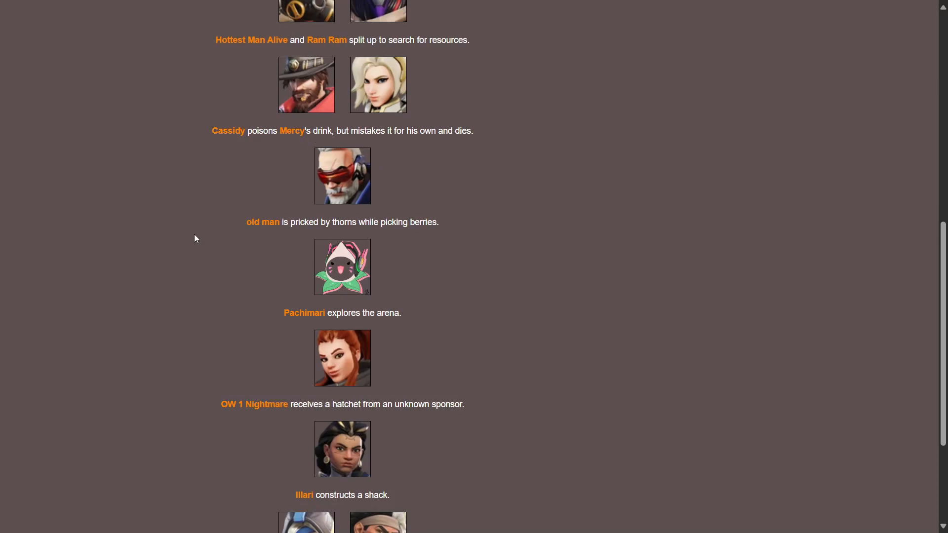
{"action": "mouse_move", "coordinate": [348, 178]}
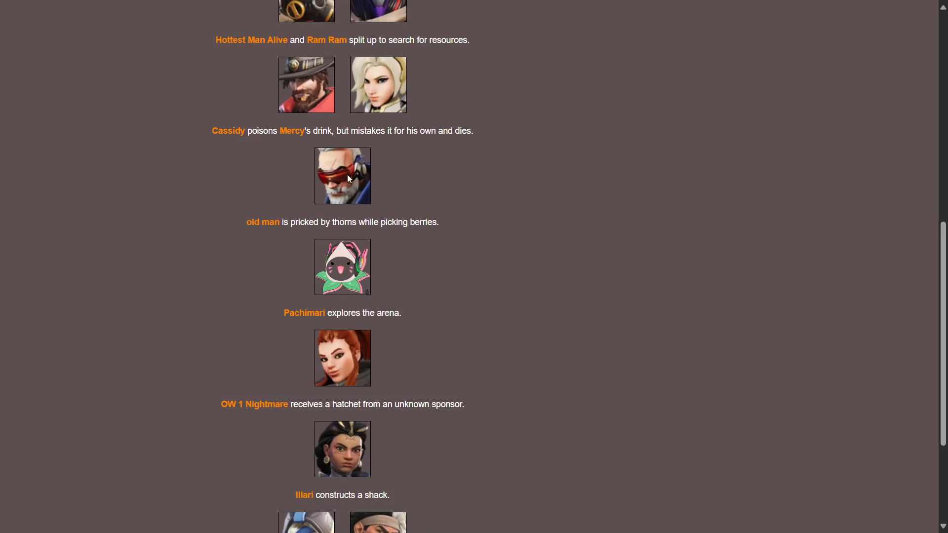
{"action": "mouse_move", "coordinate": [405, 155]}
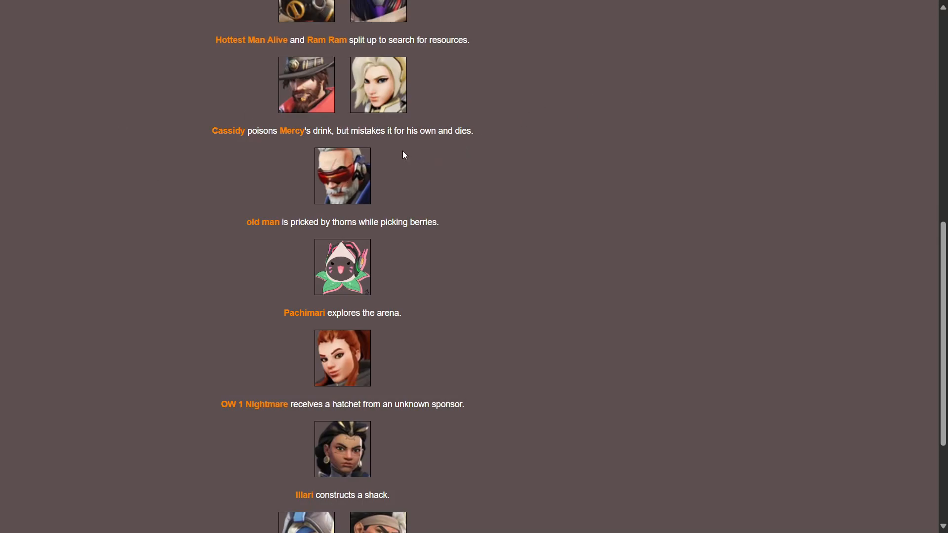
{"action": "scroll", "scroll_direction": "down", "scroll_amount": 3}
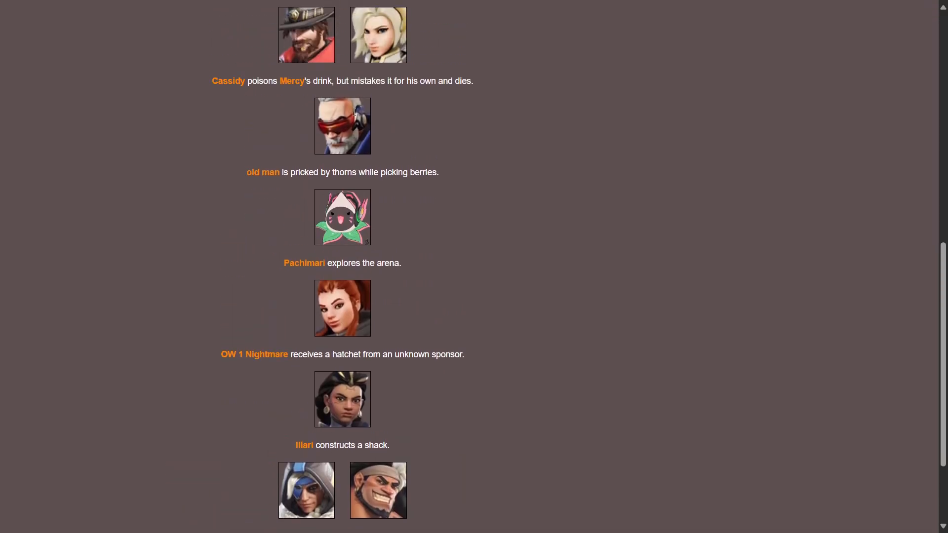
{"action": "scroll", "scroll_direction": "down", "scroll_amount": 3}
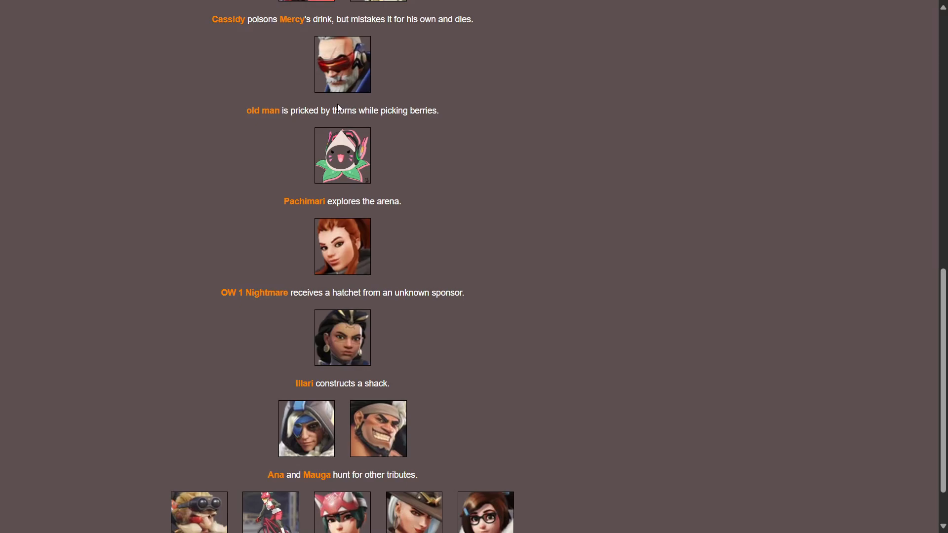
{"action": "mouse_move", "coordinate": [433, 116]}
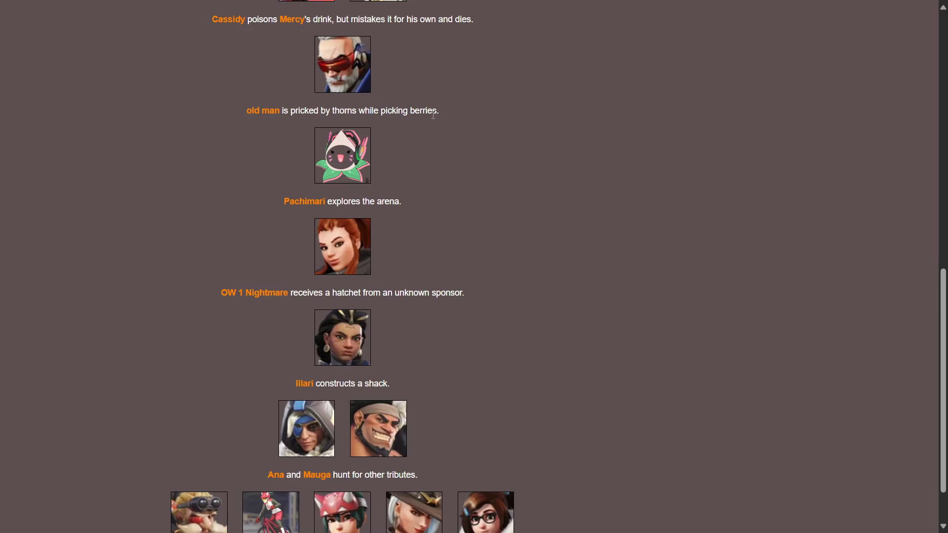
{"action": "mouse_move", "coordinate": [367, 215]}
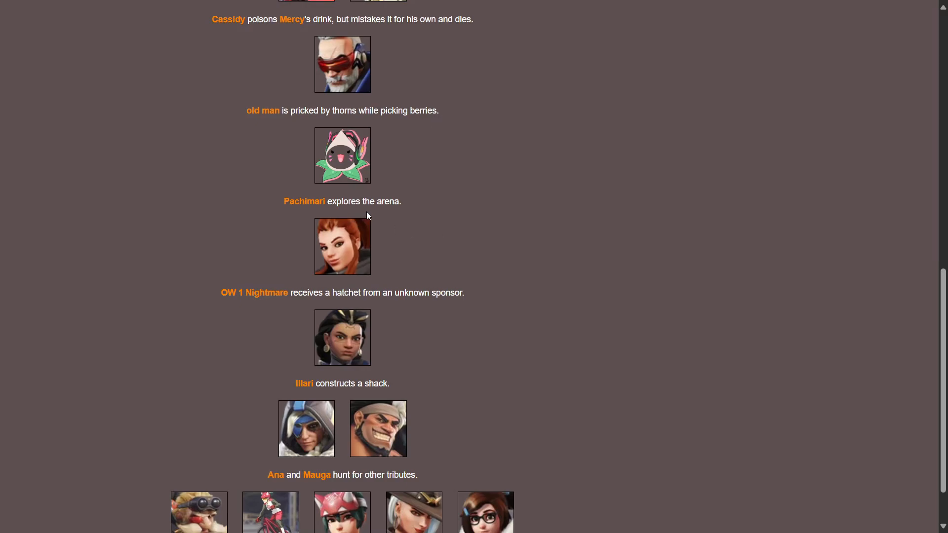
{"action": "scroll", "scroll_direction": "down", "scroll_amount": 3}
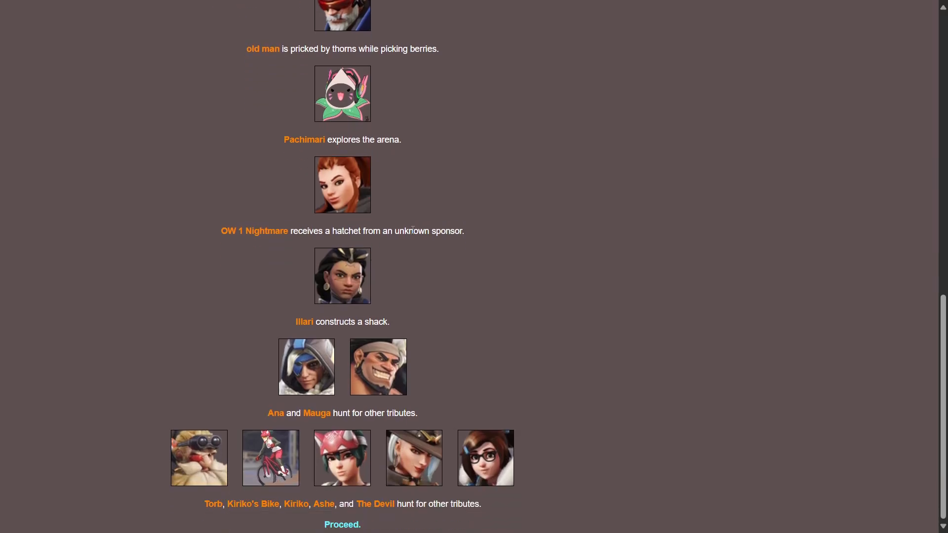
{"action": "mouse_move", "coordinate": [337, 322]}
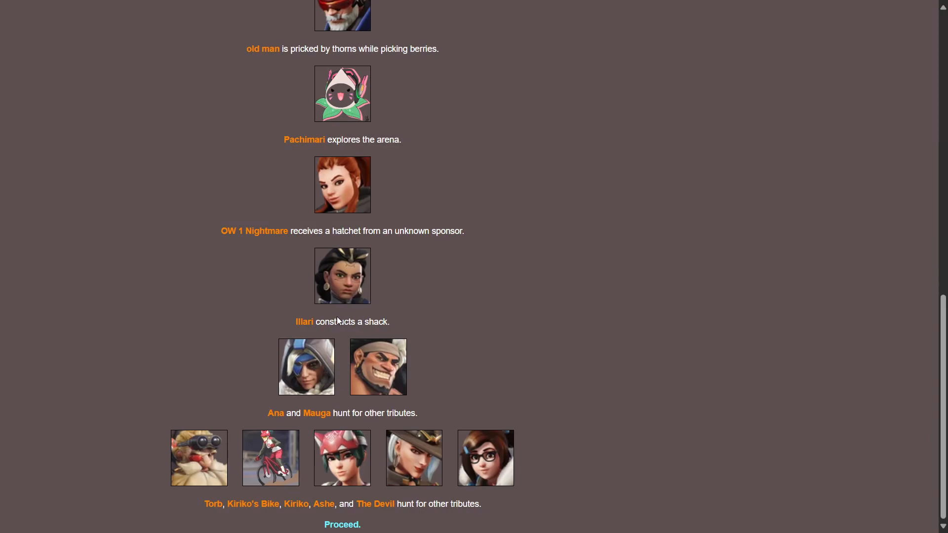
{"action": "mouse_move", "coordinate": [374, 333]}
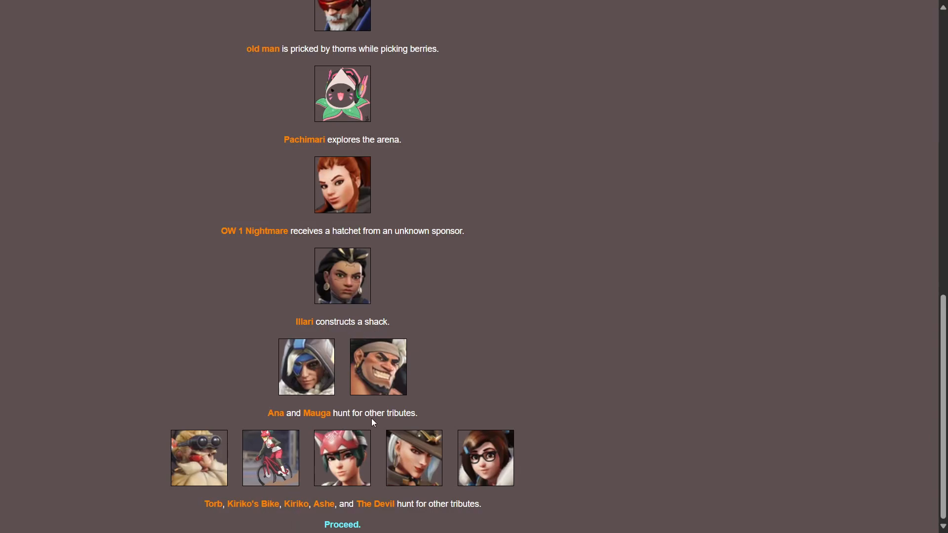
{"action": "mouse_move", "coordinate": [283, 450]}
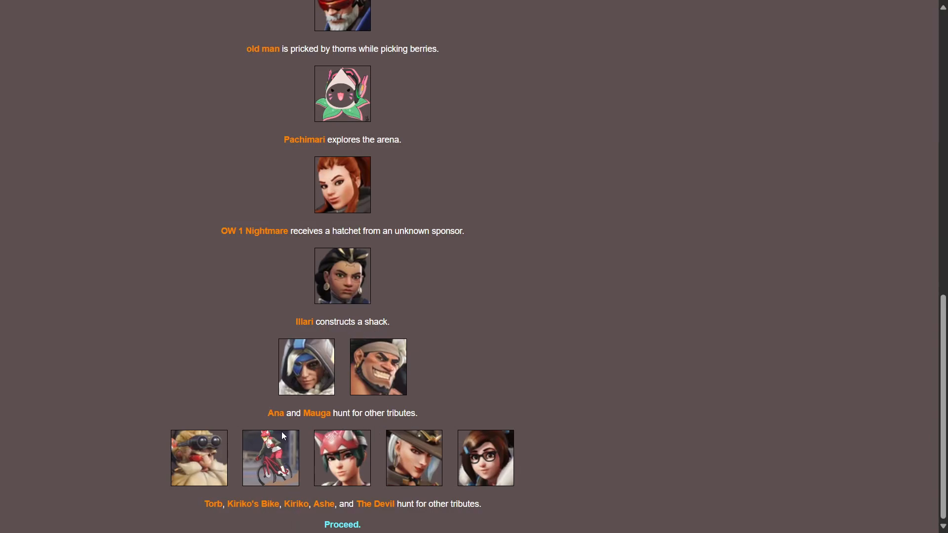
{"action": "mouse_move", "coordinate": [342, 445]}
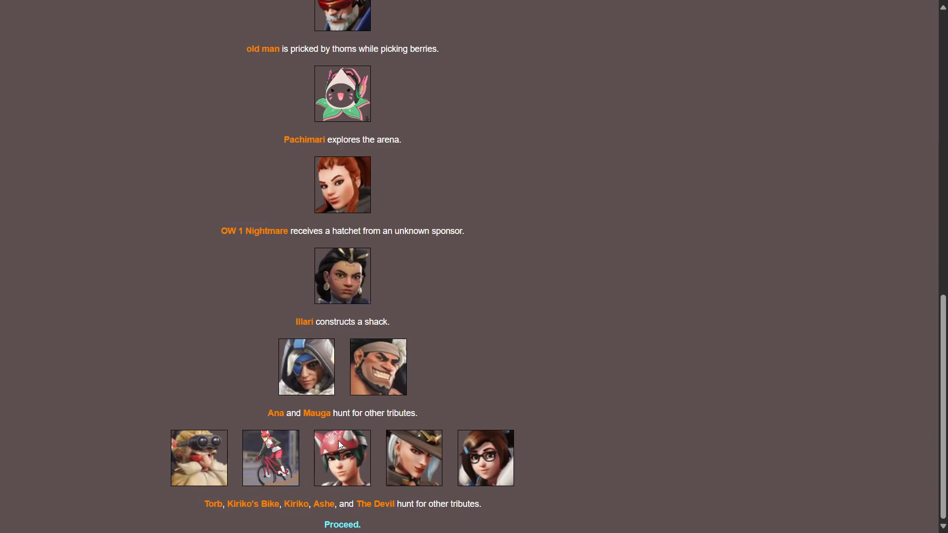
{"action": "mouse_move", "coordinate": [381, 522]}
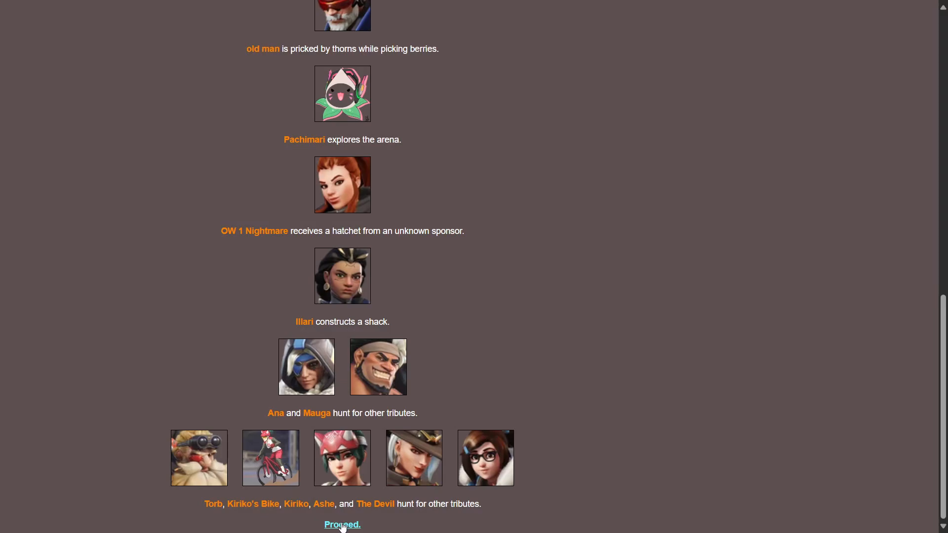
Proceed from Day 3 to Fallen Tributes 3, showing Doomfist and Cassidy of District 2
{"action": "left_click", "coordinate": [341, 525]}
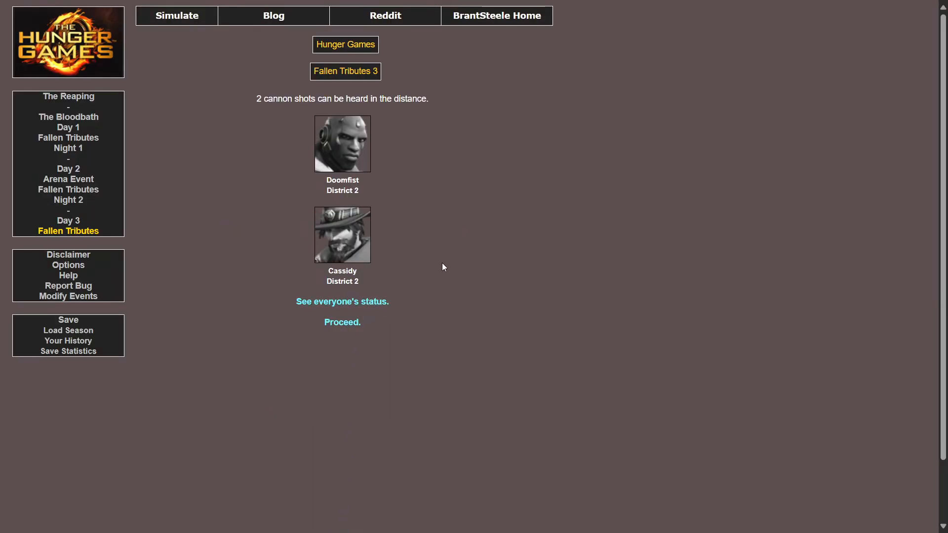
{"action": "mouse_move", "coordinate": [362, 160]}
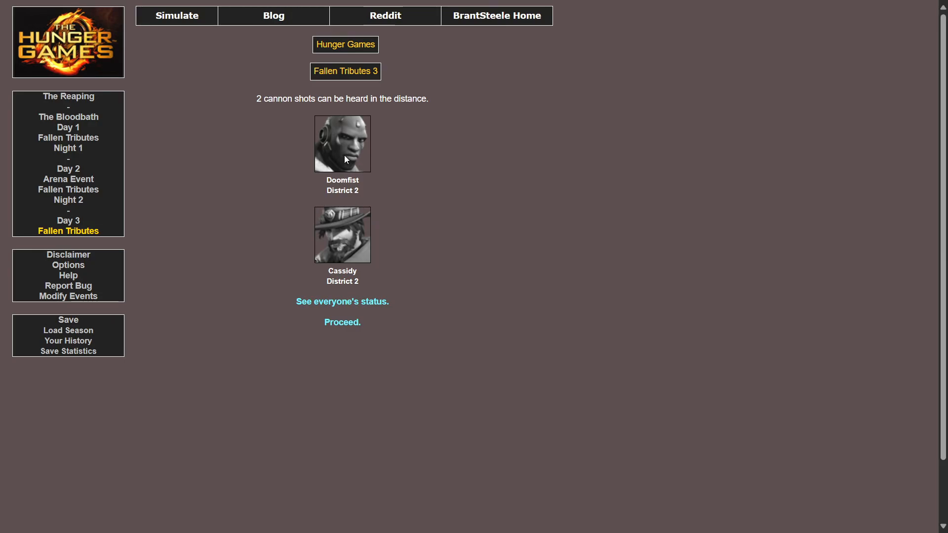
{"action": "mouse_move", "coordinate": [340, 265]}
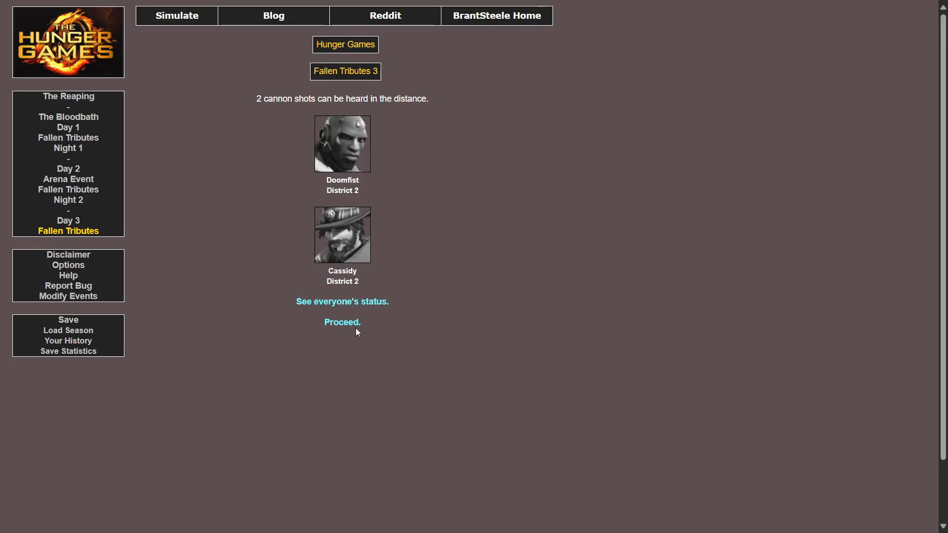
{"action": "left_click", "coordinate": [342, 322]}
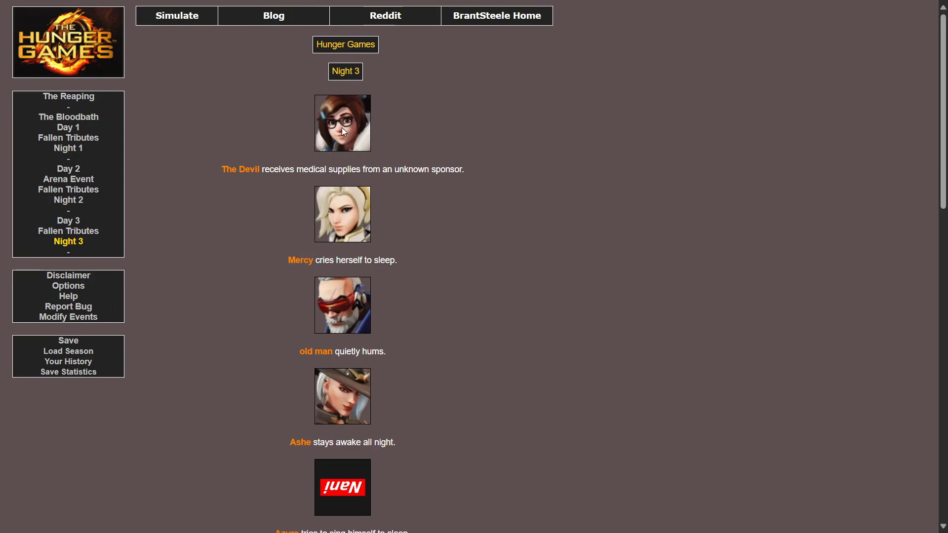
{"action": "mouse_move", "coordinate": [302, 179]}
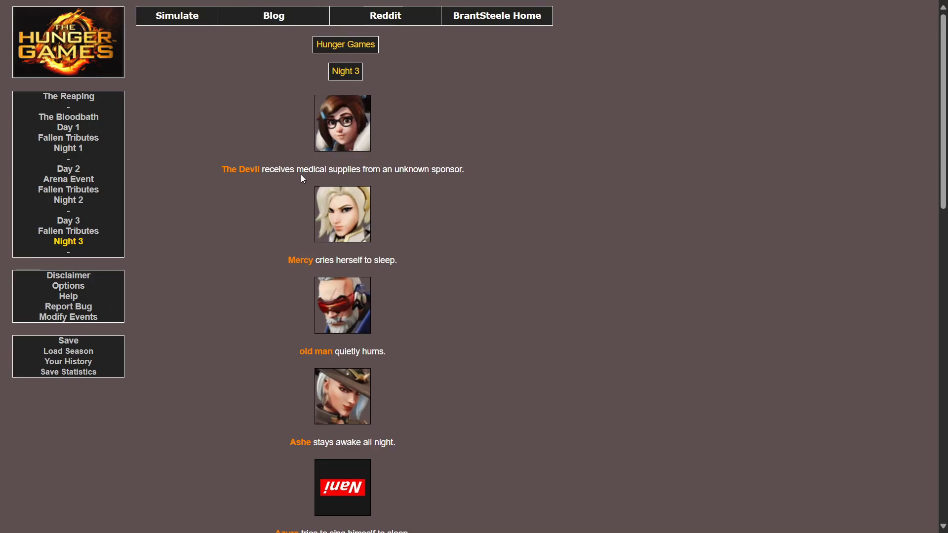
{"action": "mouse_move", "coordinate": [263, 182]}
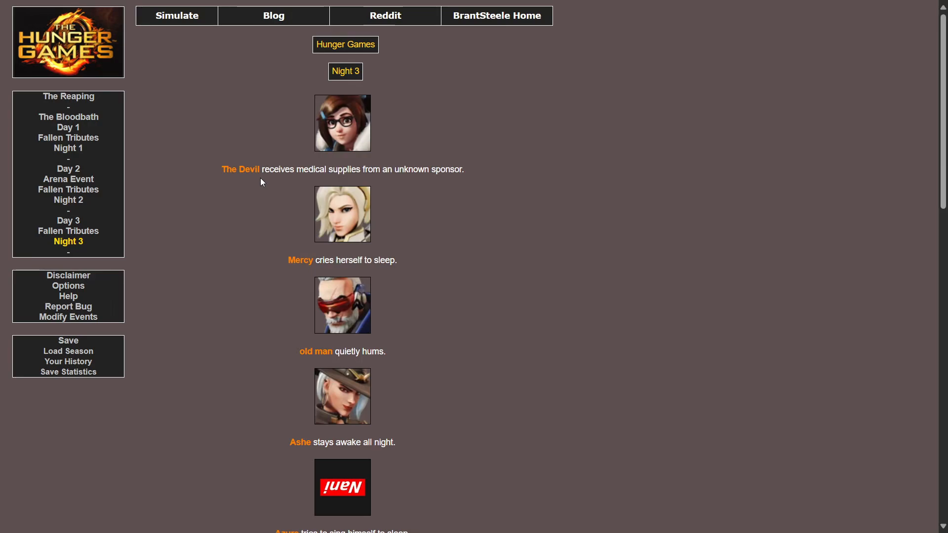
{"action": "mouse_move", "coordinate": [244, 183]}
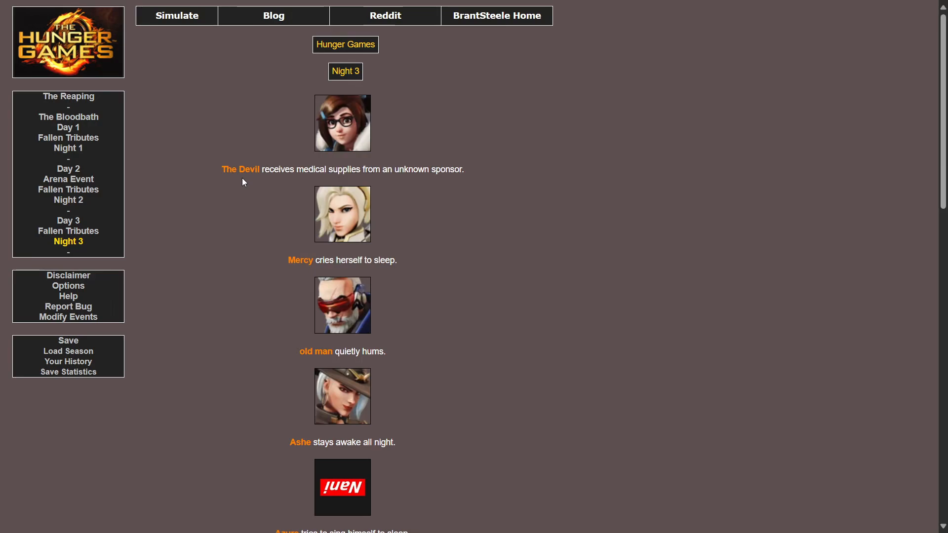
{"action": "scroll", "scroll_direction": "down", "scroll_amount": 3}
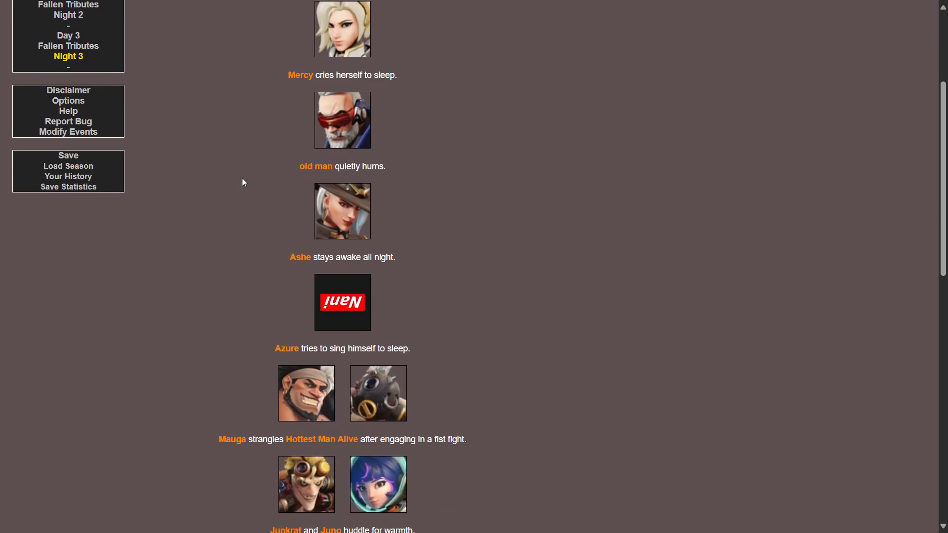
{"action": "scroll", "scroll_direction": "down", "scroll_amount": 3}
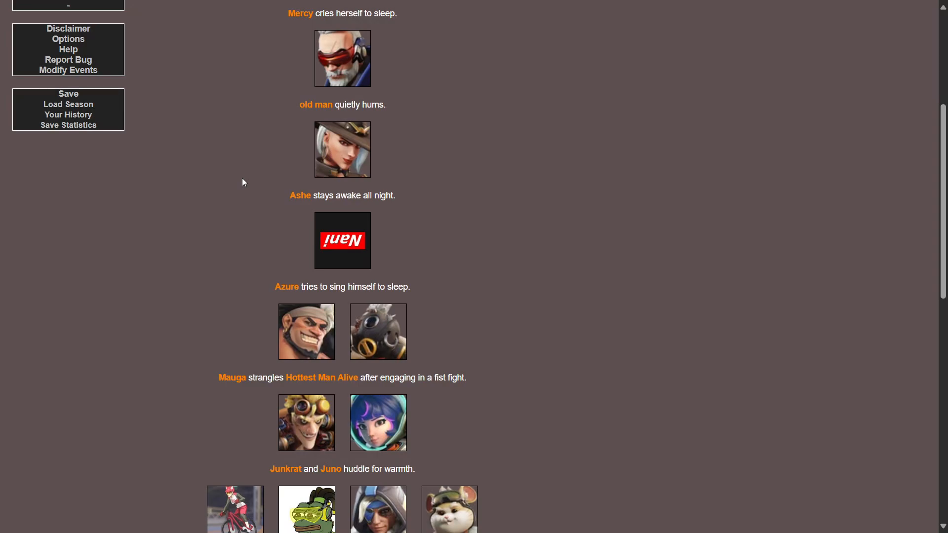
{"action": "scroll", "scroll_direction": "down", "scroll_amount": 3}
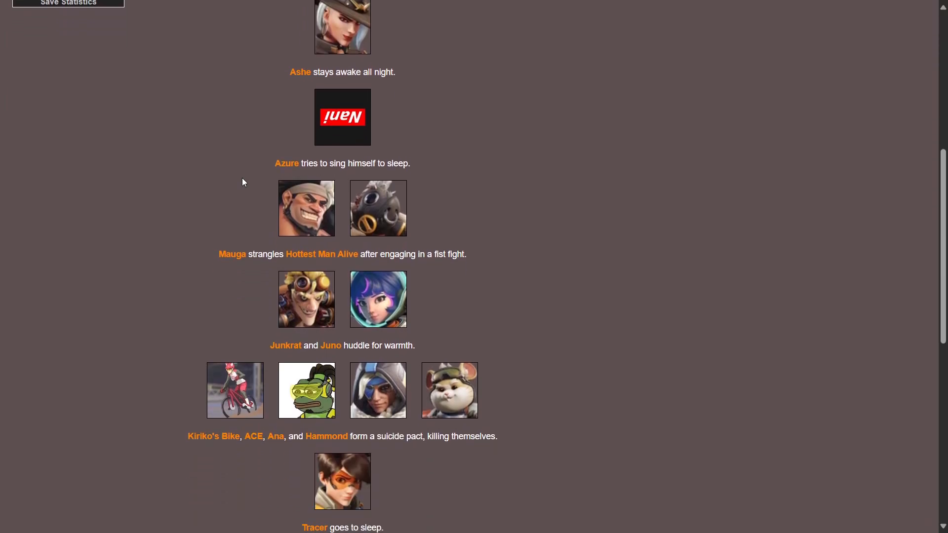
{"action": "scroll", "scroll_direction": "down", "scroll_amount": 3}
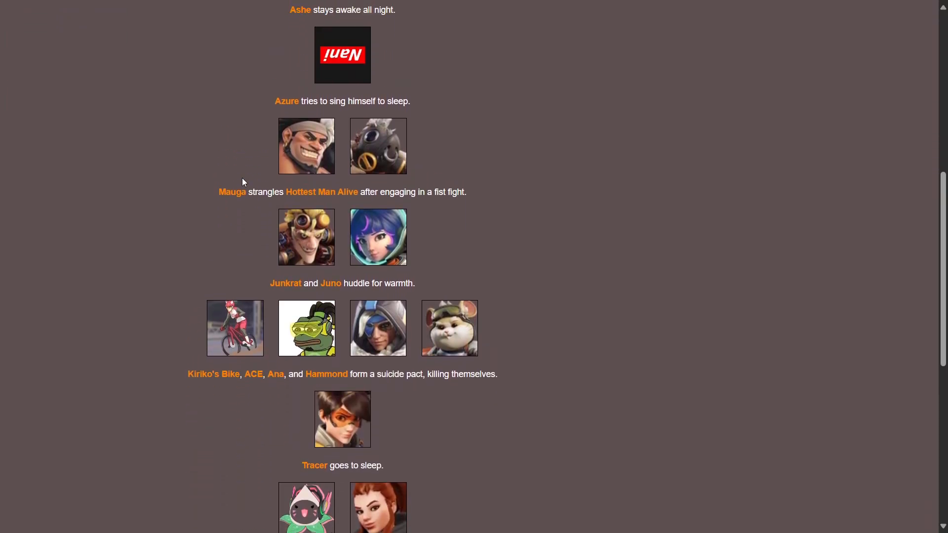
{"action": "mouse_move", "coordinate": [204, 113]}
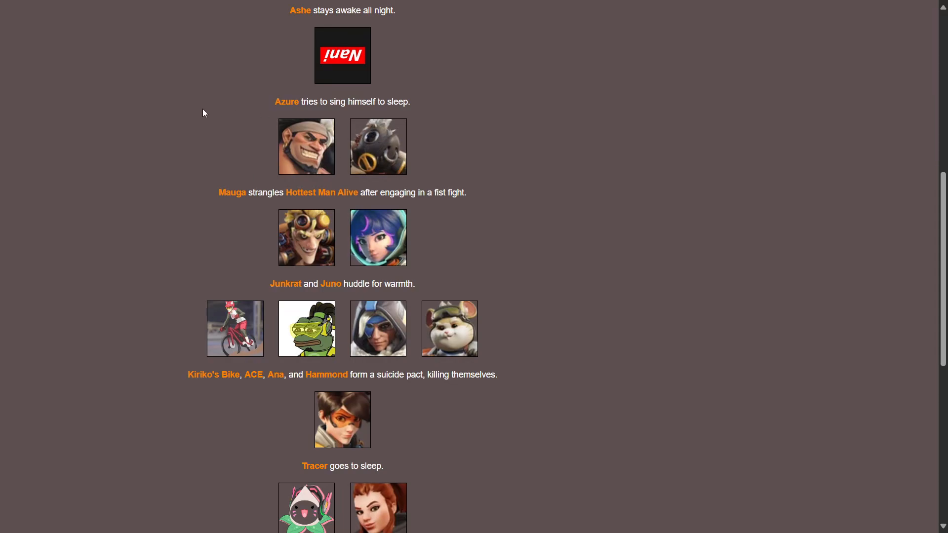
{"action": "scroll", "scroll_direction": "down", "scroll_amount": 3}
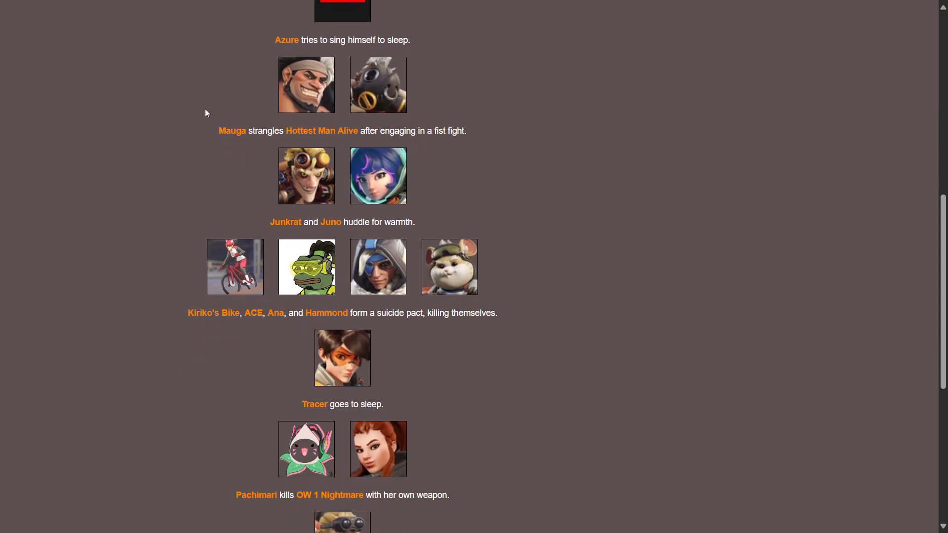
{"action": "mouse_move", "coordinate": [343, 145]}
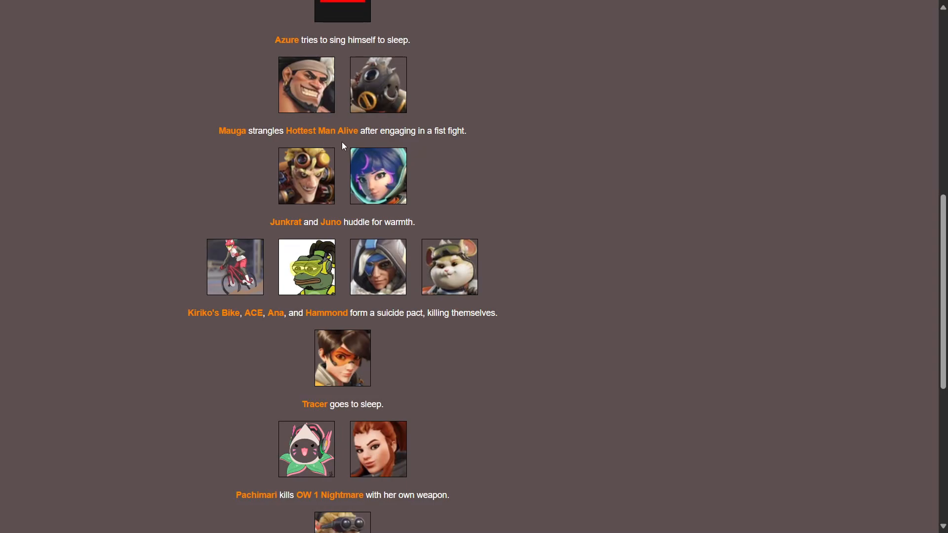
{"action": "mouse_move", "coordinate": [333, 119]}
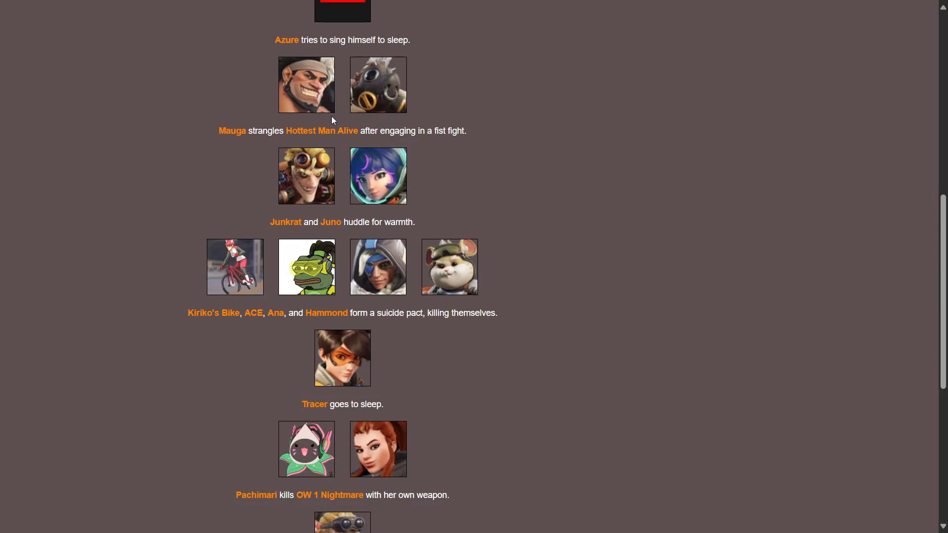
{"action": "scroll", "scroll_direction": "down", "scroll_amount": 3}
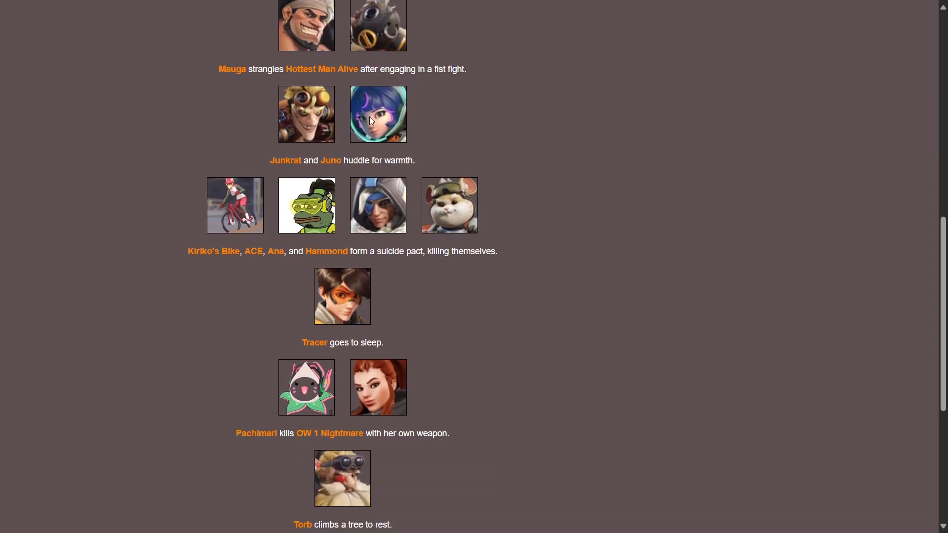
{"action": "scroll", "scroll_direction": "down", "scroll_amount": 3}
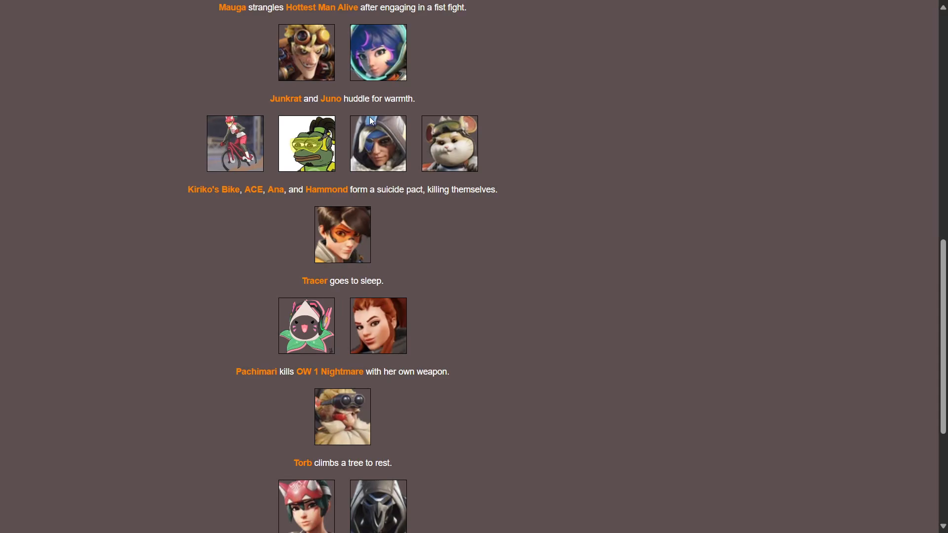
{"action": "scroll", "scroll_direction": "down", "scroll_amount": 3}
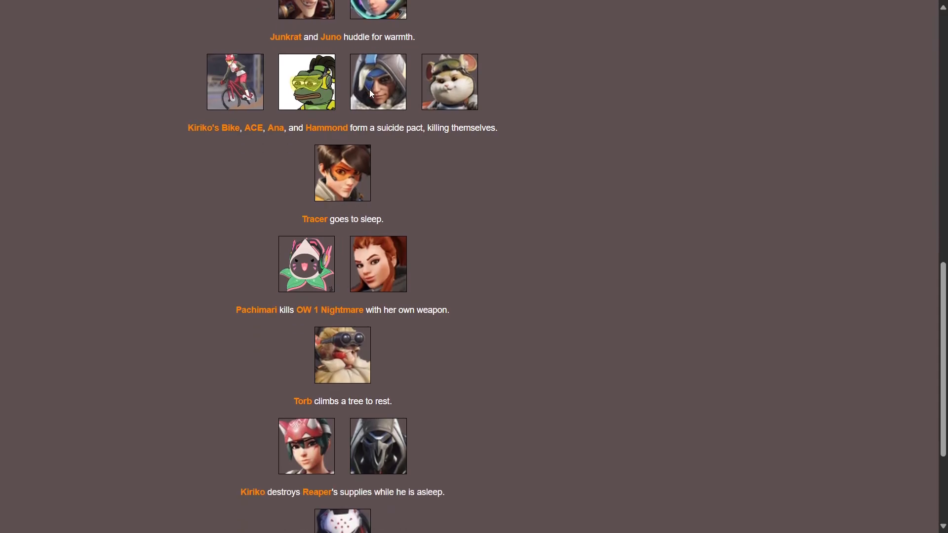
{"action": "mouse_move", "coordinate": [353, 142]}
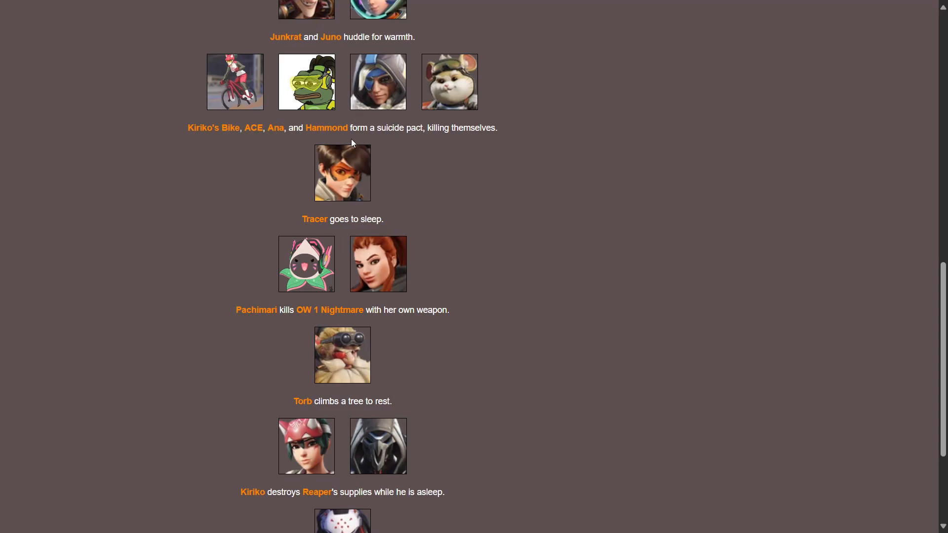
{"action": "mouse_move", "coordinate": [410, 141]}
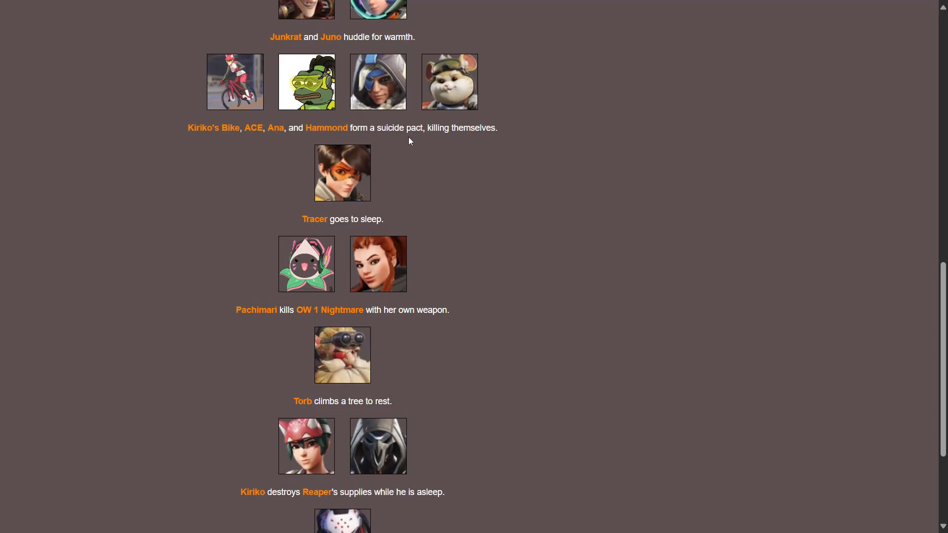
{"action": "mouse_move", "coordinate": [439, 208]}
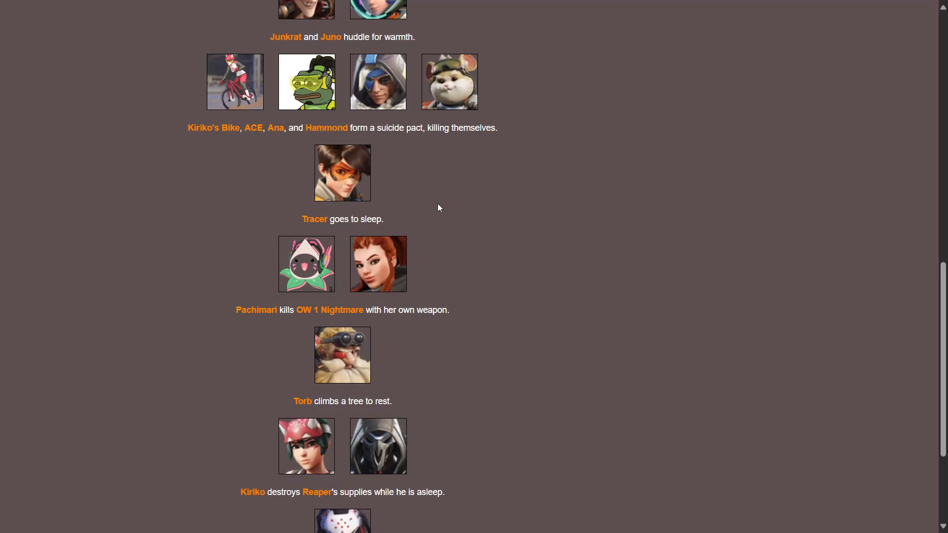
{"action": "mouse_move", "coordinate": [439, 210]}
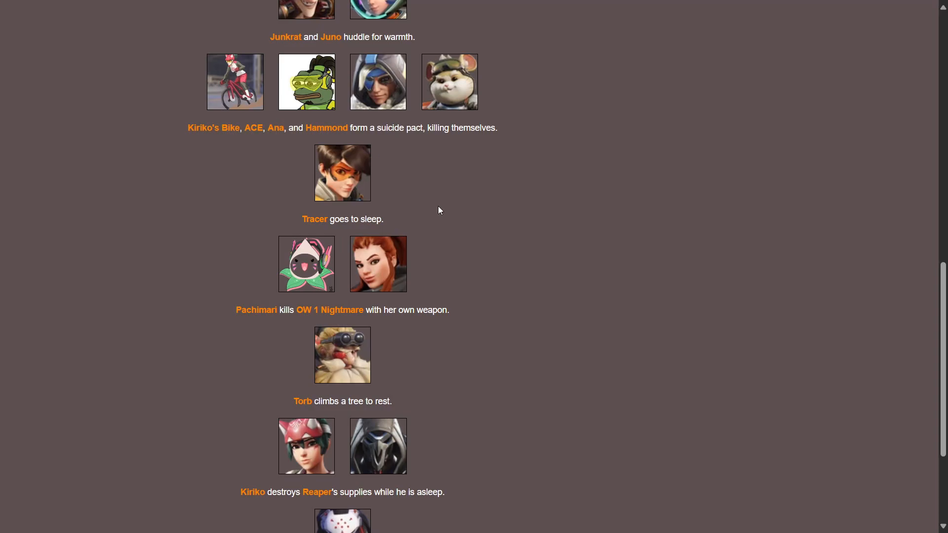
{"action": "mouse_move", "coordinate": [186, 348]}
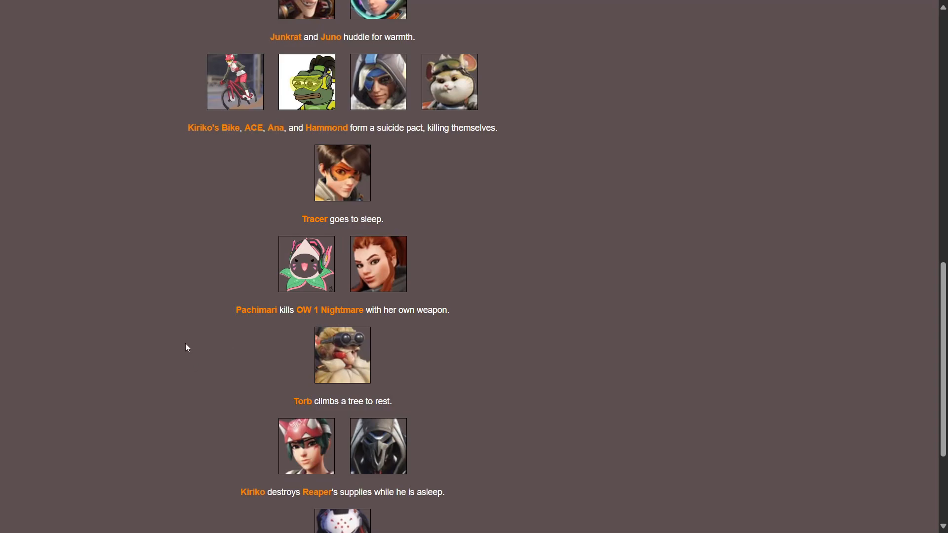
{"action": "mouse_move", "coordinate": [204, 199]}
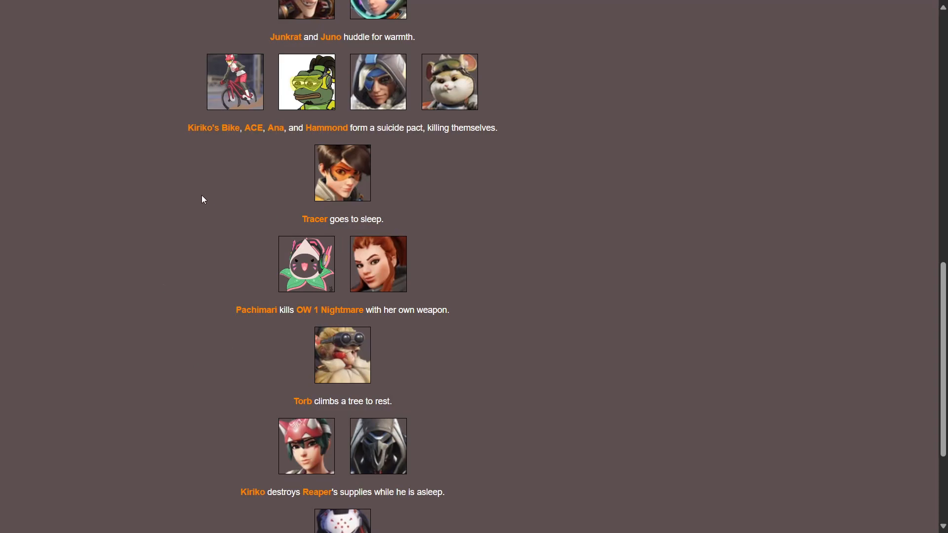
{"action": "scroll", "scroll_direction": "down", "scroll_amount": 3}
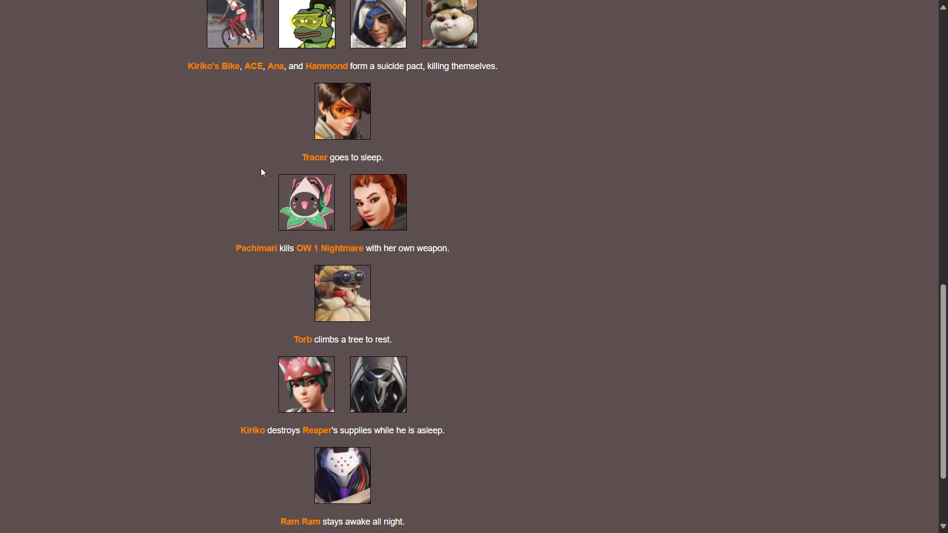
{"action": "scroll", "scroll_direction": "down", "scroll_amount": 3}
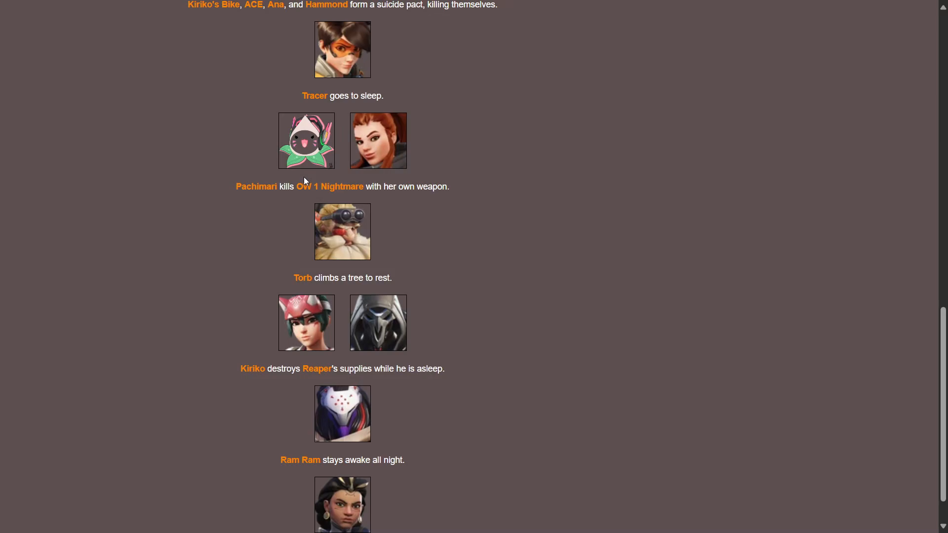
{"action": "scroll", "scroll_direction": "down", "scroll_amount": 3}
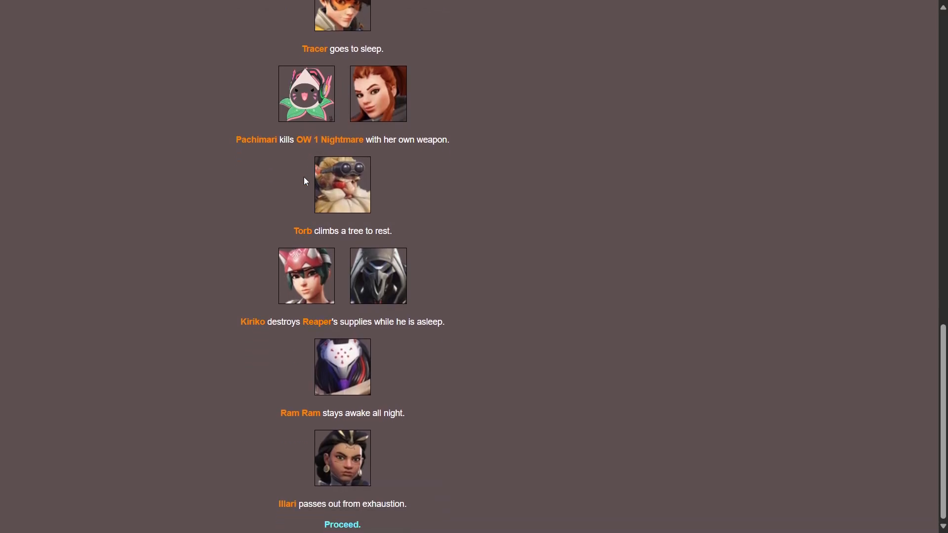
{"action": "mouse_move", "coordinate": [432, 255]}
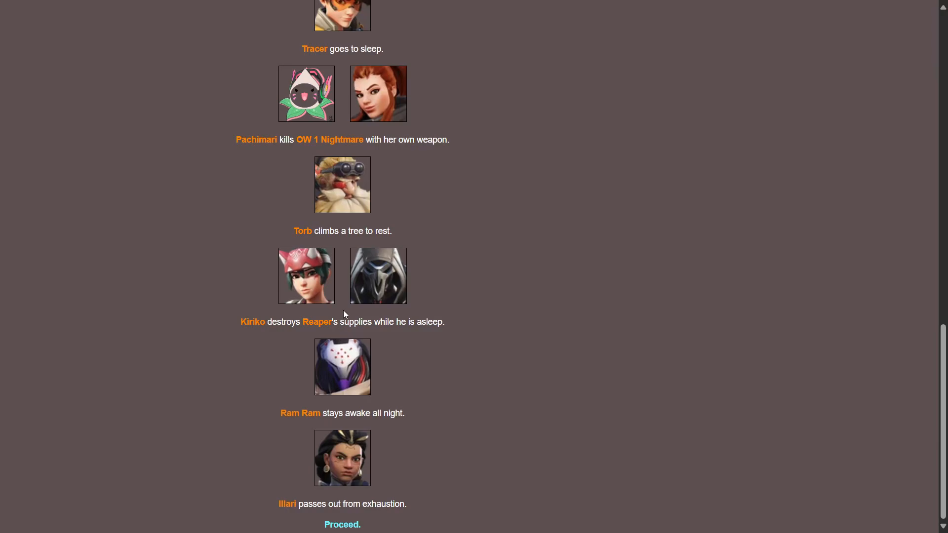
{"action": "mouse_move", "coordinate": [399, 515]}
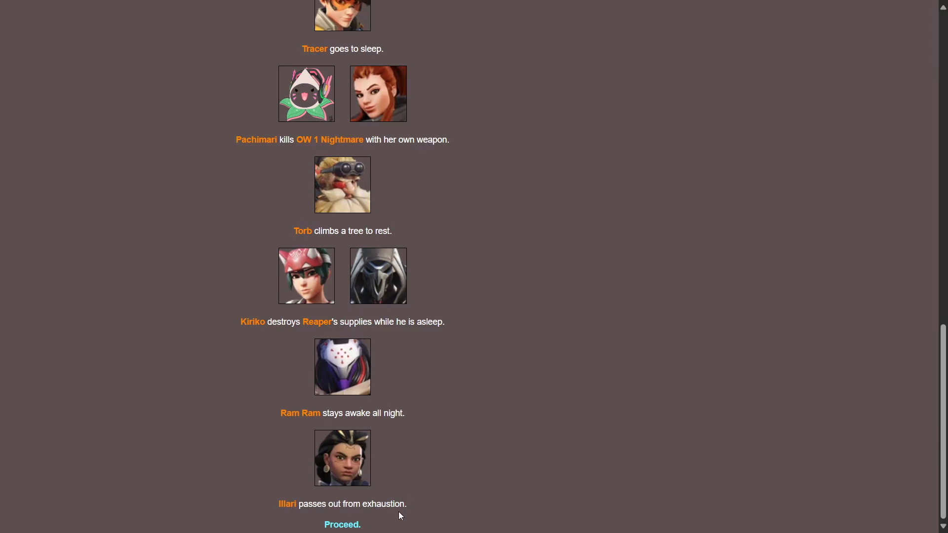
{"action": "mouse_move", "coordinate": [363, 455]}
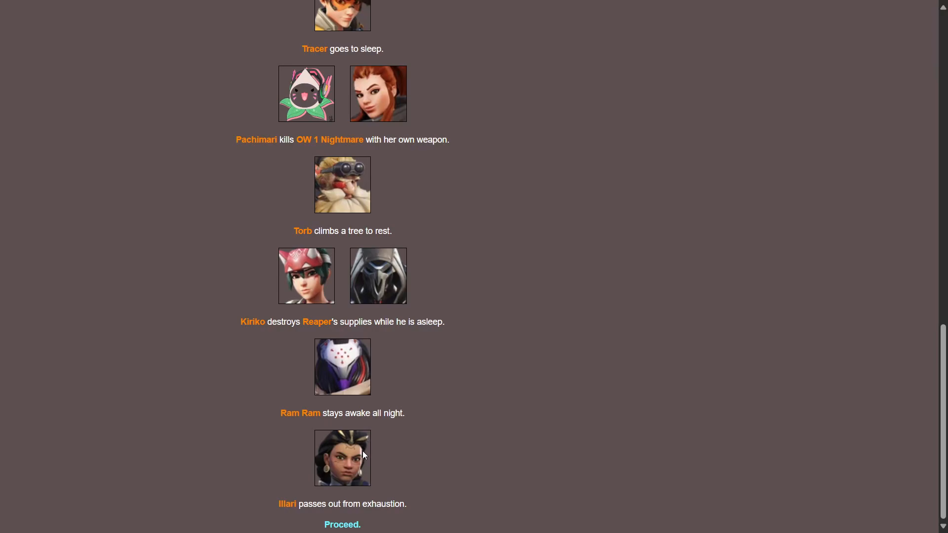
{"action": "mouse_move", "coordinate": [348, 519]}
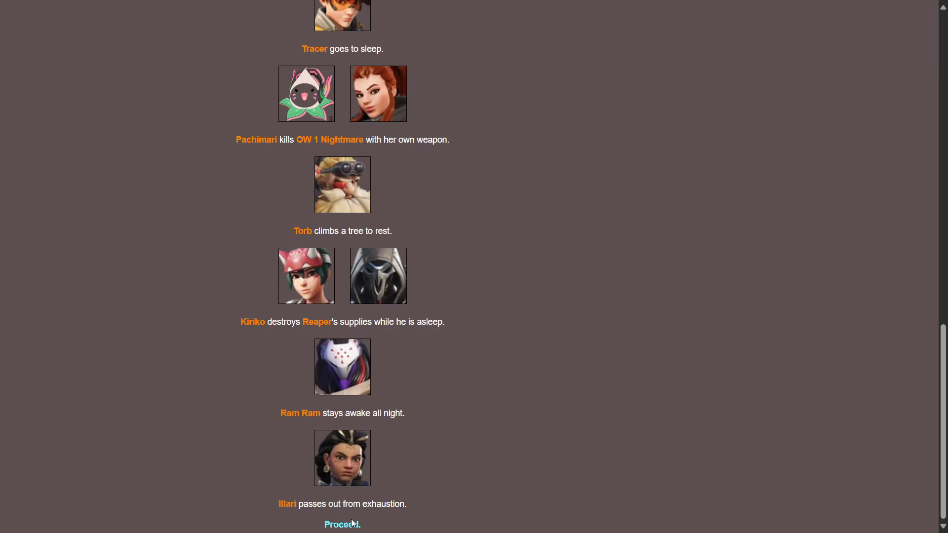
{"action": "mouse_move", "coordinate": [351, 527]}
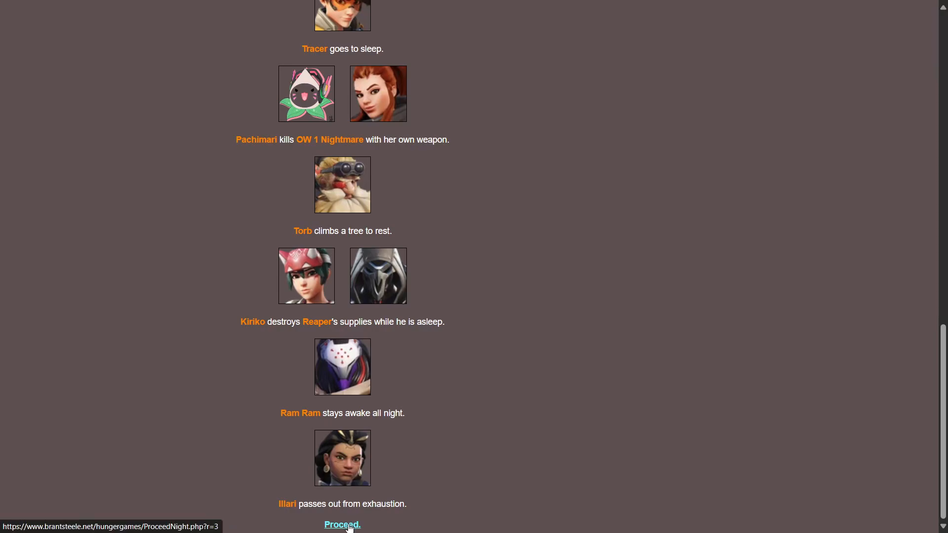
Proceed from Night 3 to The Feast and read its events down to Ashe's trap killing old man
{"action": "left_click", "coordinate": [342, 524]}
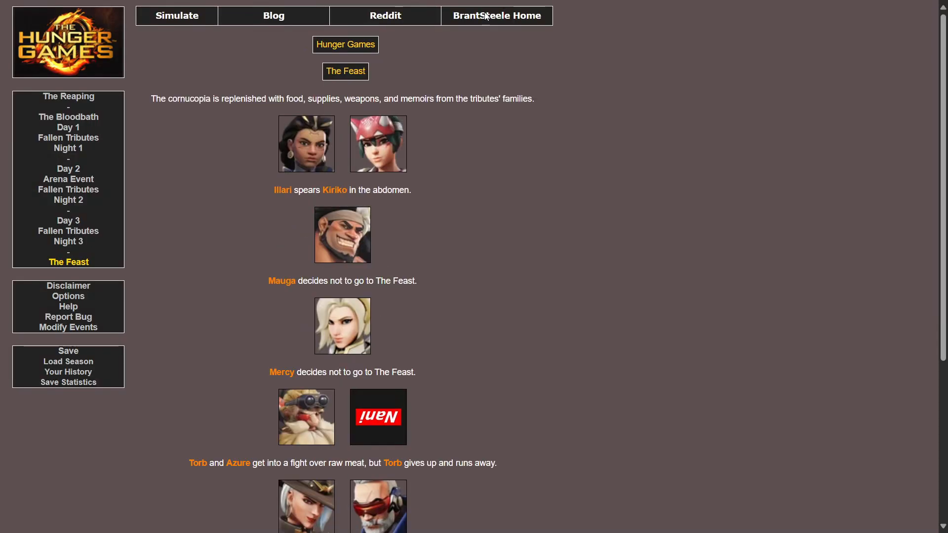
{"action": "mouse_move", "coordinate": [230, 346]}
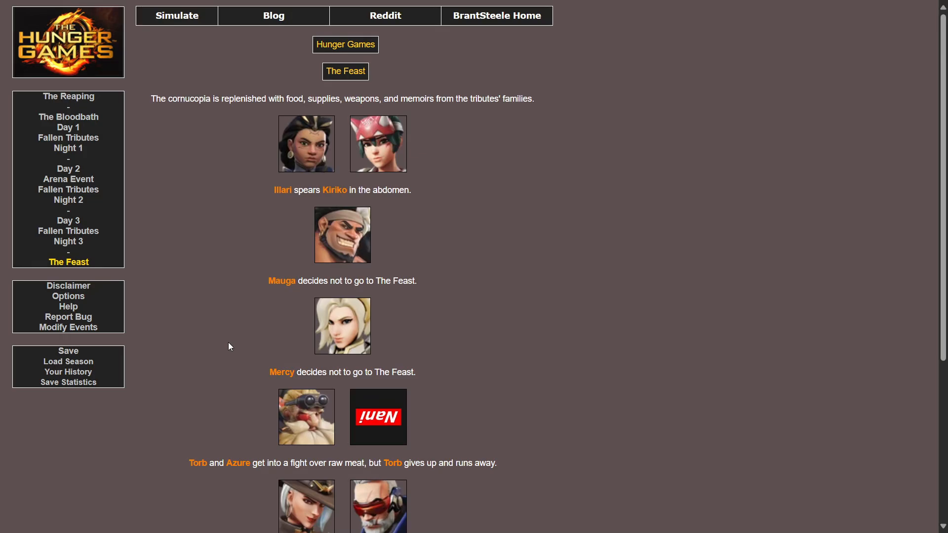
{"action": "mouse_move", "coordinate": [379, 143]}
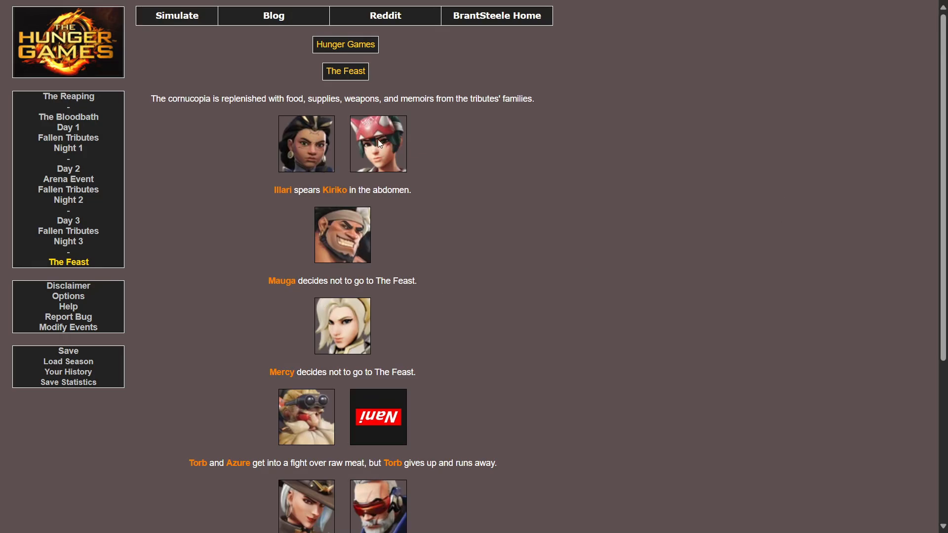
{"action": "mouse_move", "coordinate": [468, 322]}
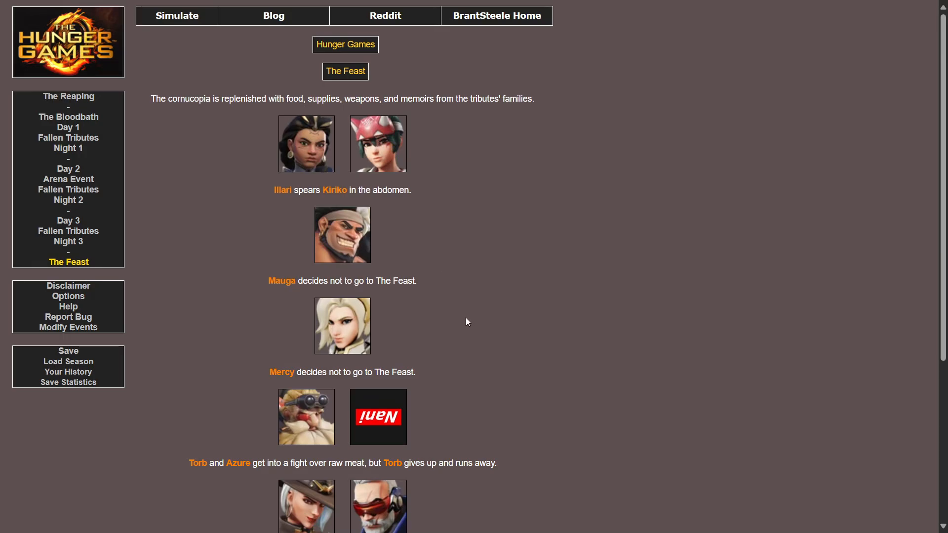
{"action": "mouse_move", "coordinate": [462, 304]}
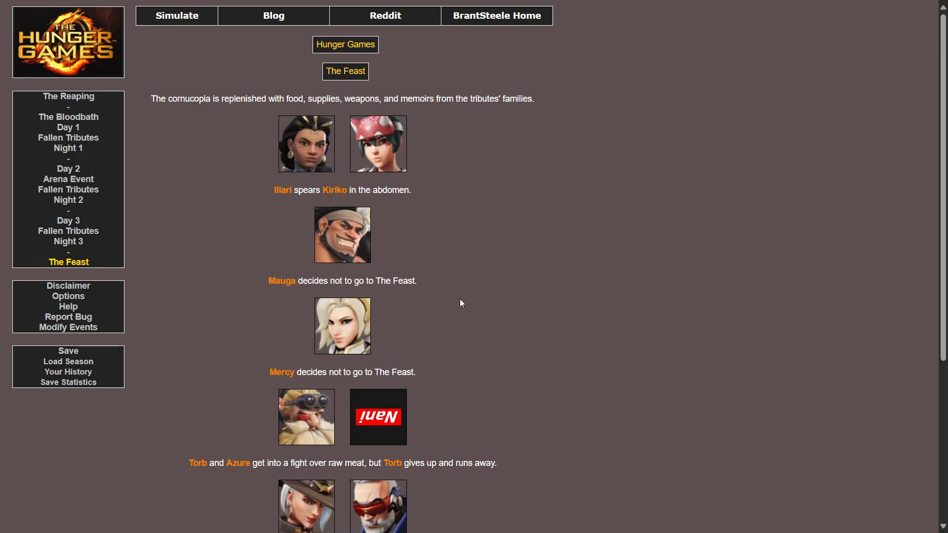
{"action": "mouse_move", "coordinate": [392, 237]}
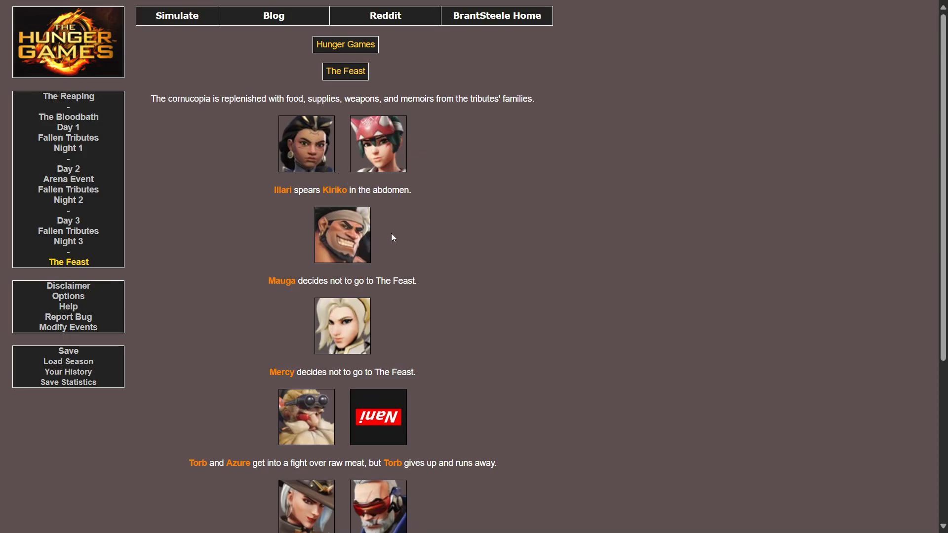
{"action": "scroll", "scroll_direction": "down", "scroll_amount": 3}
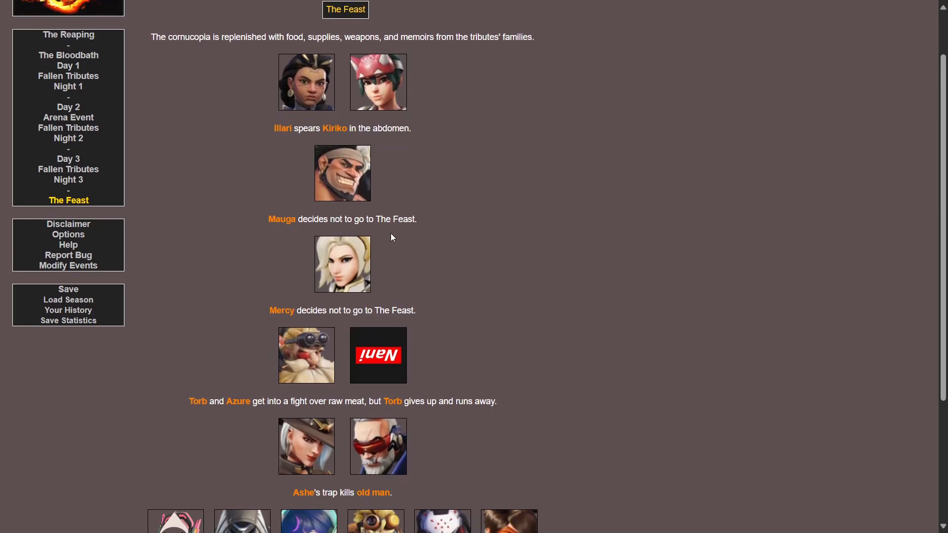
{"action": "scroll", "scroll_direction": "down", "scroll_amount": 3}
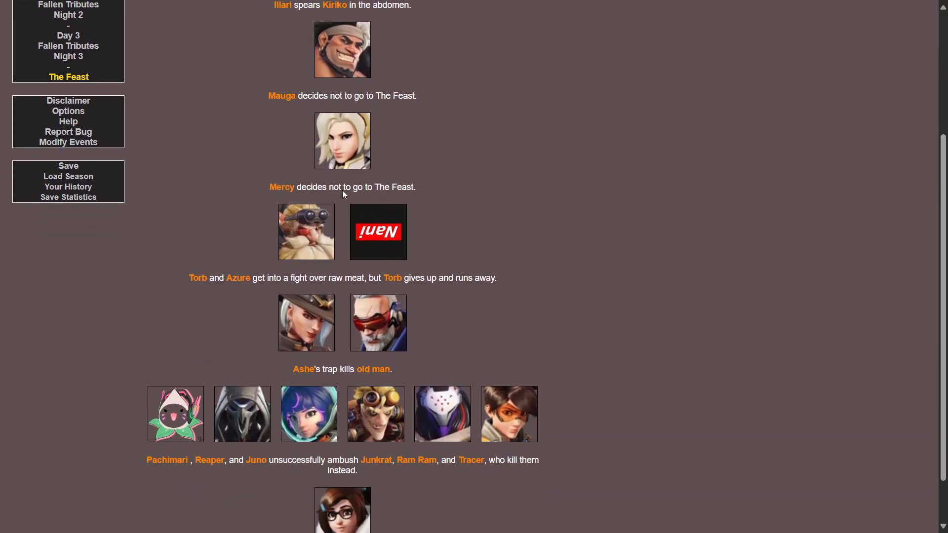
{"action": "scroll", "scroll_direction": "down", "scroll_amount": 3}
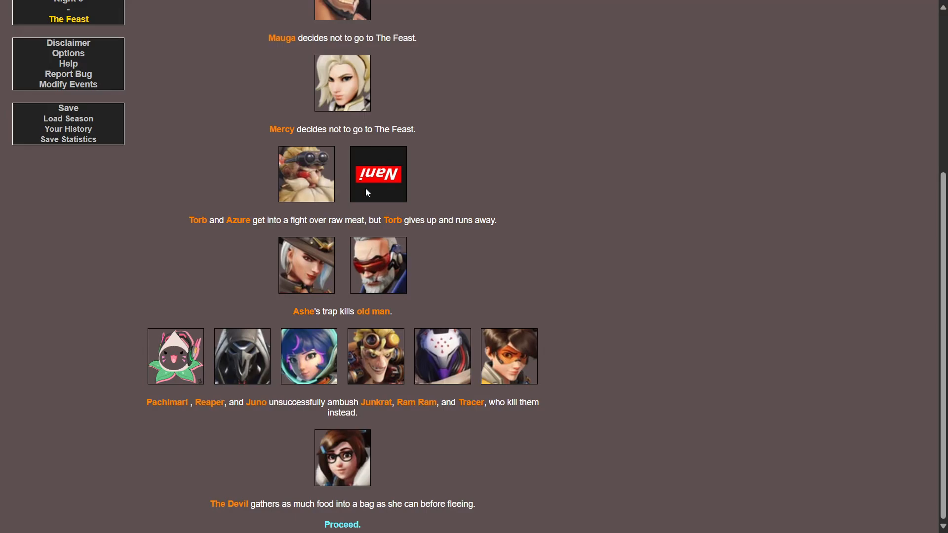
{"action": "mouse_move", "coordinate": [385, 341]}
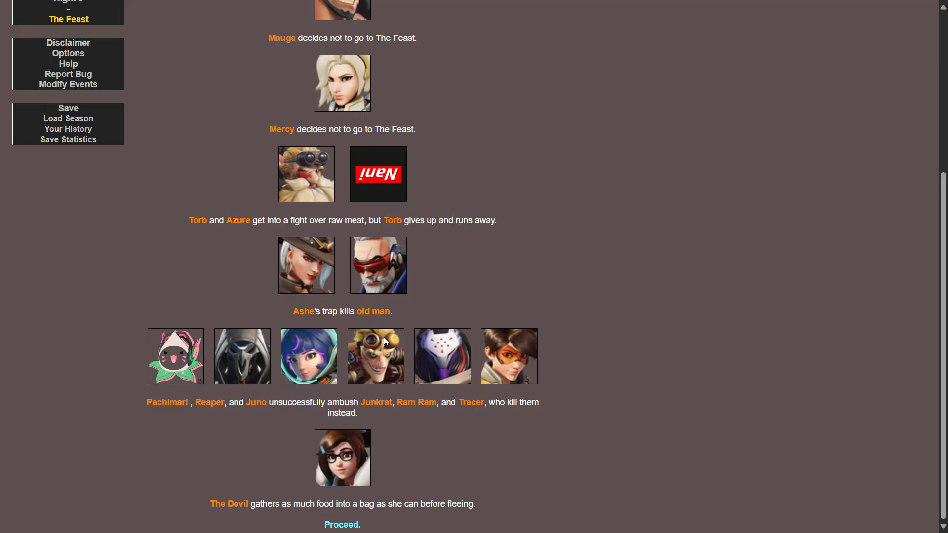
{"action": "mouse_move", "coordinate": [302, 323]}
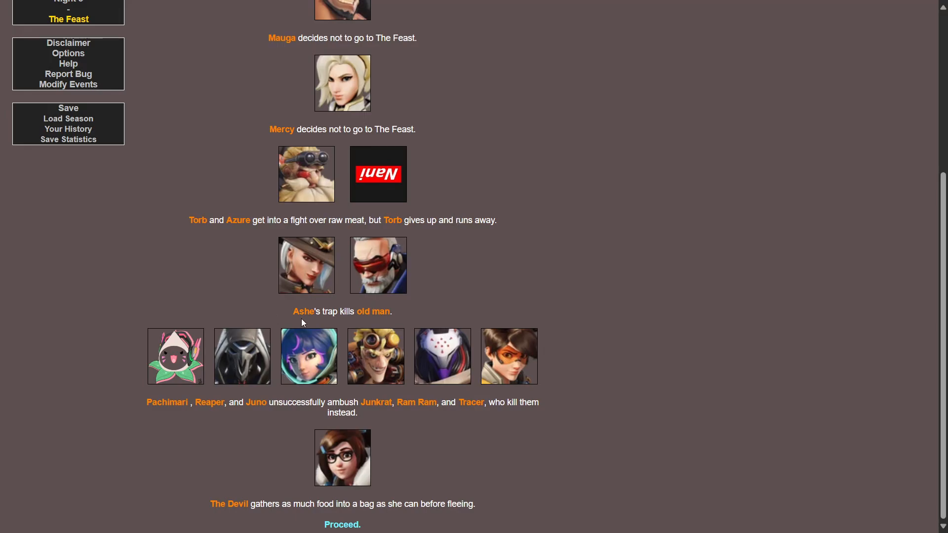
{"action": "mouse_move", "coordinate": [392, 325]}
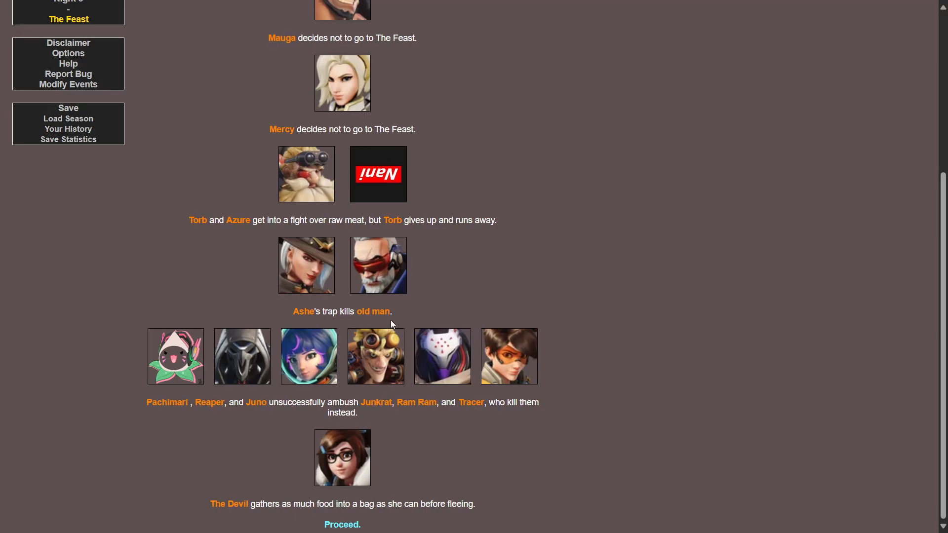
{"action": "mouse_move", "coordinate": [135, 419]}
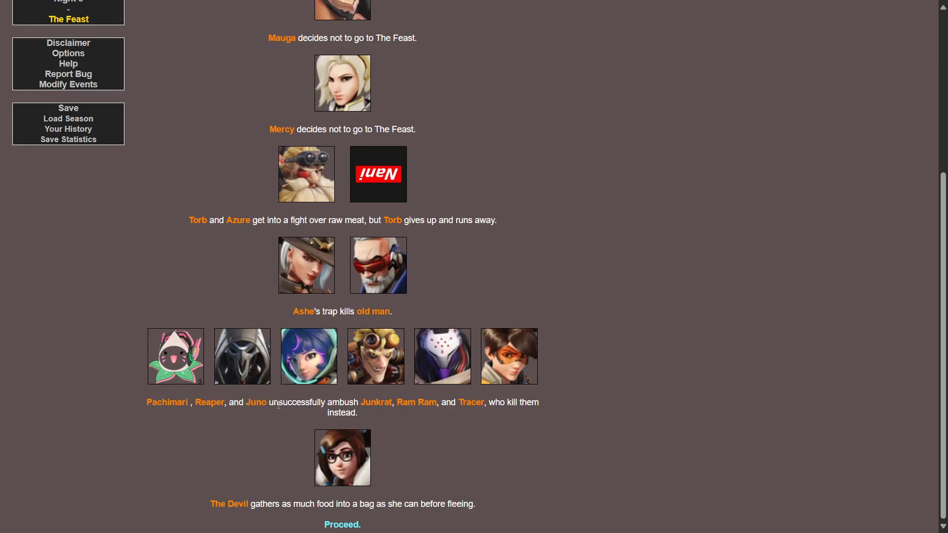
{"action": "mouse_move", "coordinate": [387, 387]}
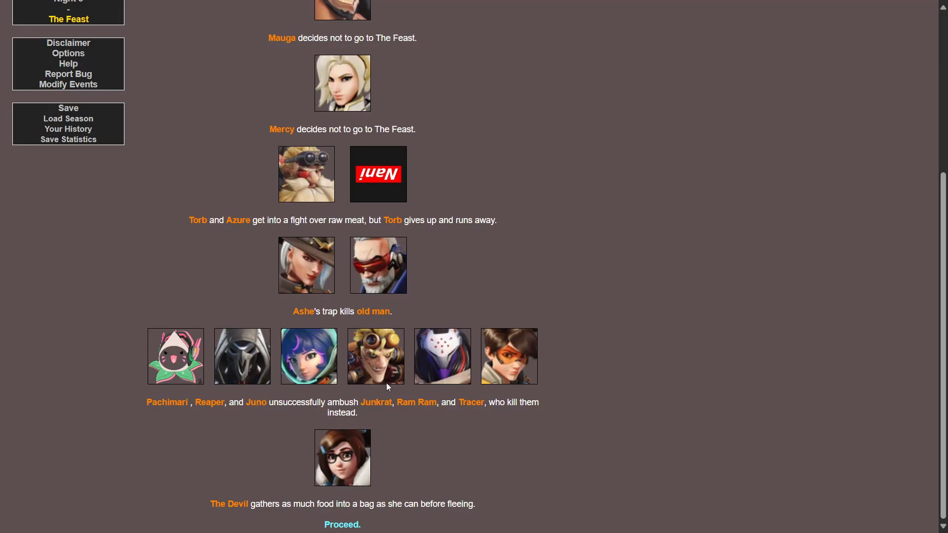
{"action": "mouse_move", "coordinate": [620, 430]}
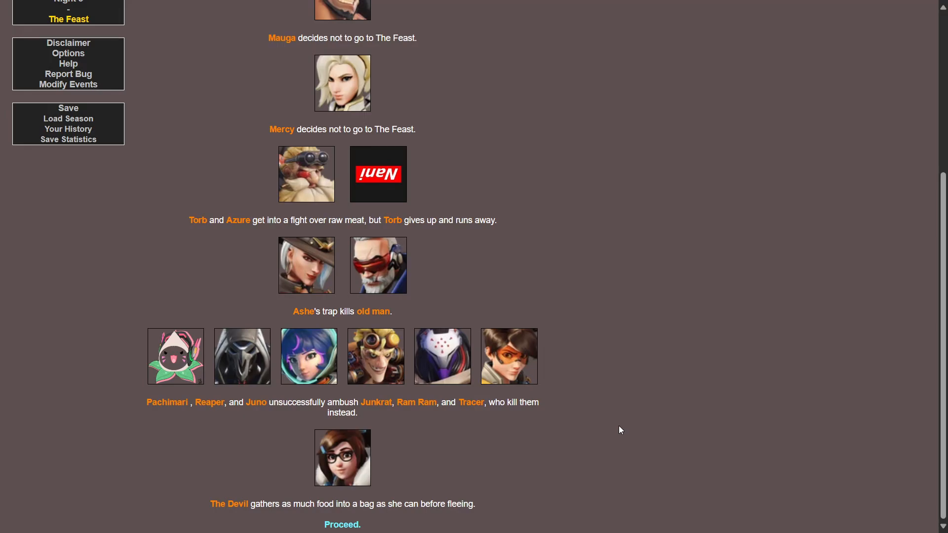
{"action": "mouse_move", "coordinate": [390, 470]}
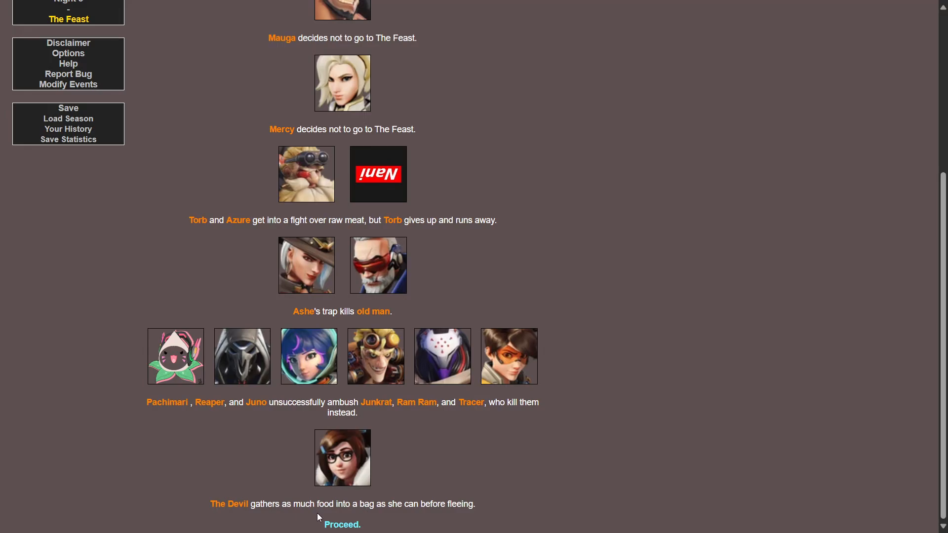
{"action": "mouse_move", "coordinate": [512, 373]}
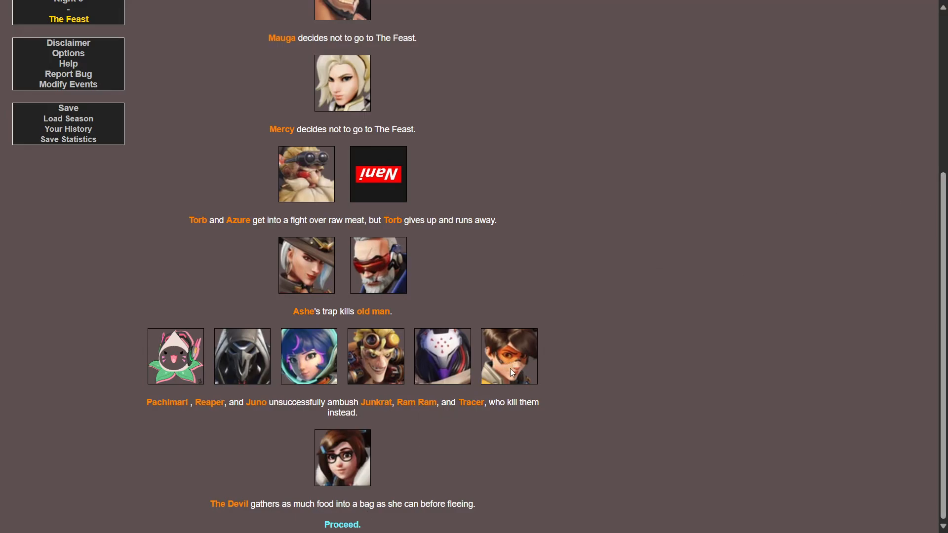
{"action": "mouse_move", "coordinate": [363, 497]}
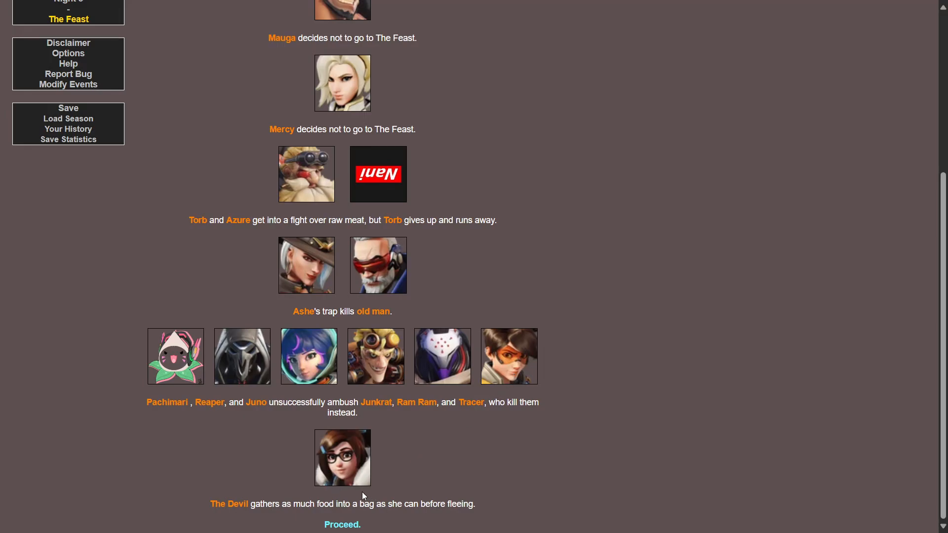
{"action": "mouse_move", "coordinate": [341, 525]}
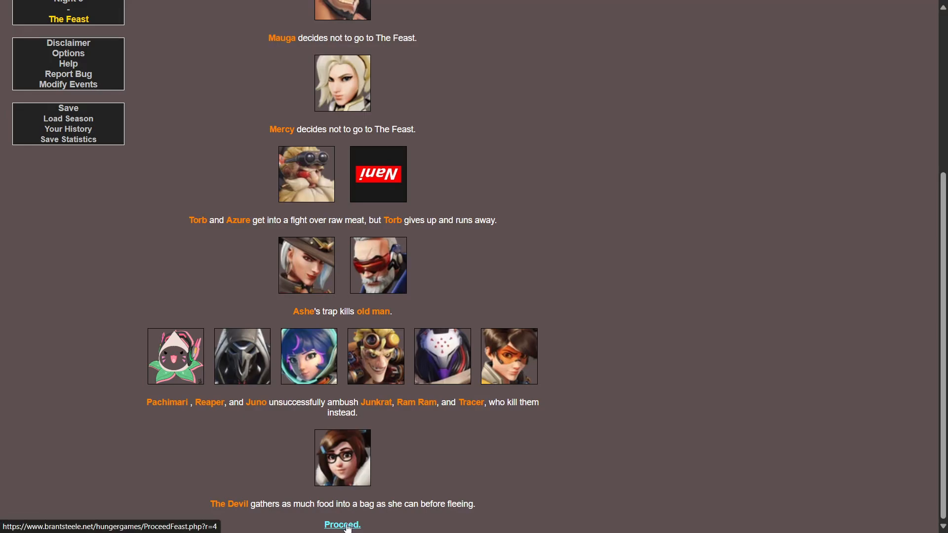
{"action": "left_click", "coordinate": [340, 524]}
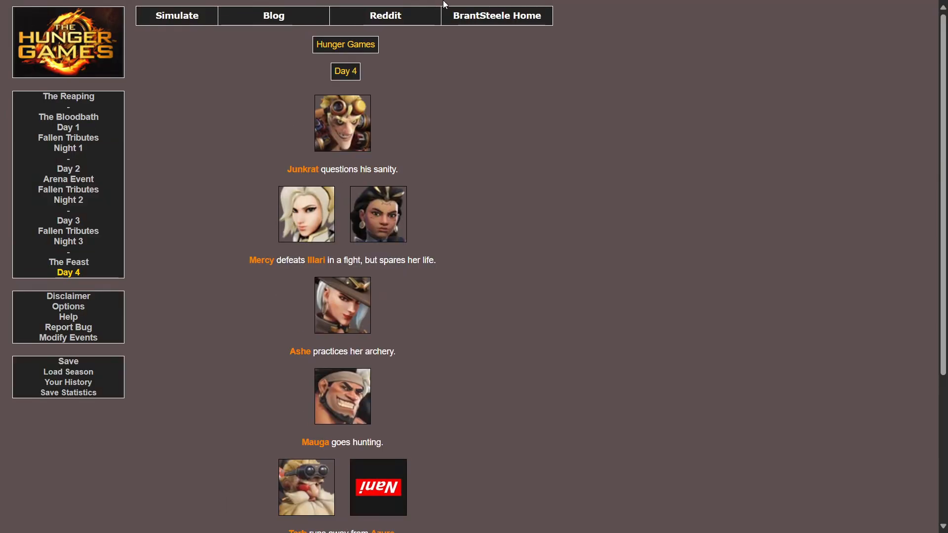
{"action": "mouse_move", "coordinate": [361, 158]}
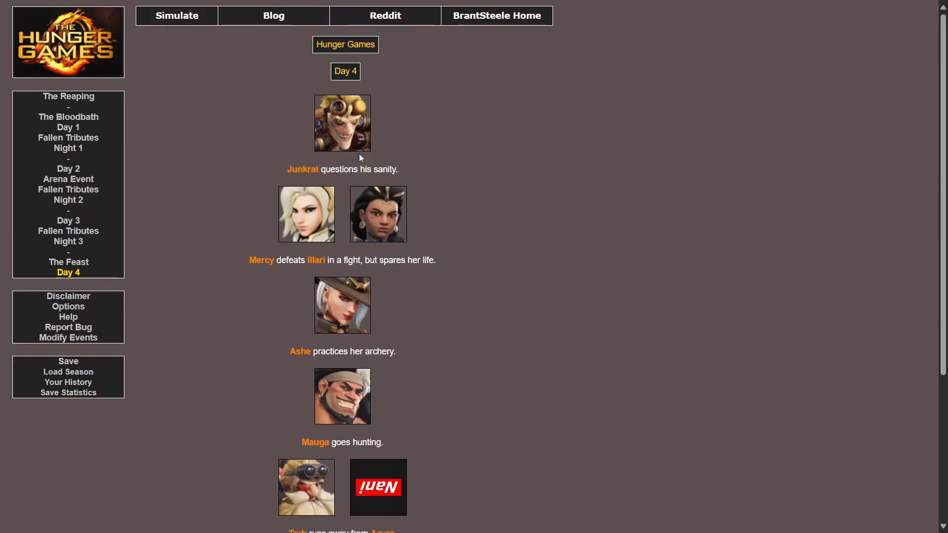
{"action": "mouse_move", "coordinate": [338, 163]}
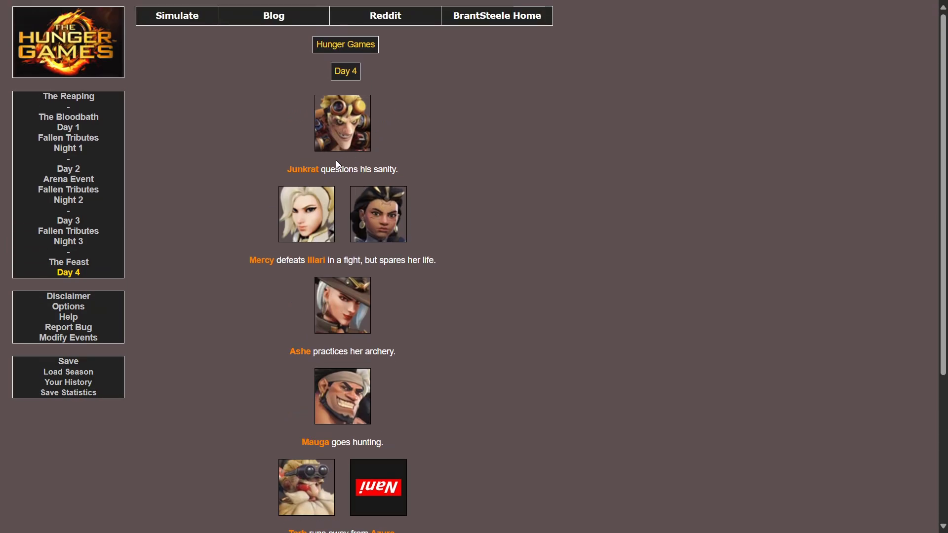
{"action": "scroll", "scroll_direction": "down", "scroll_amount": 3}
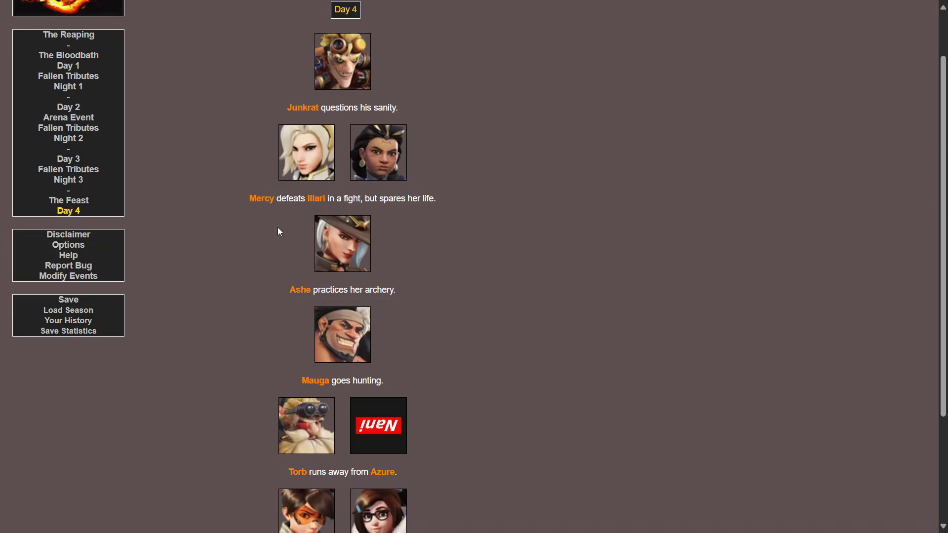
{"action": "mouse_move", "coordinate": [407, 214]}
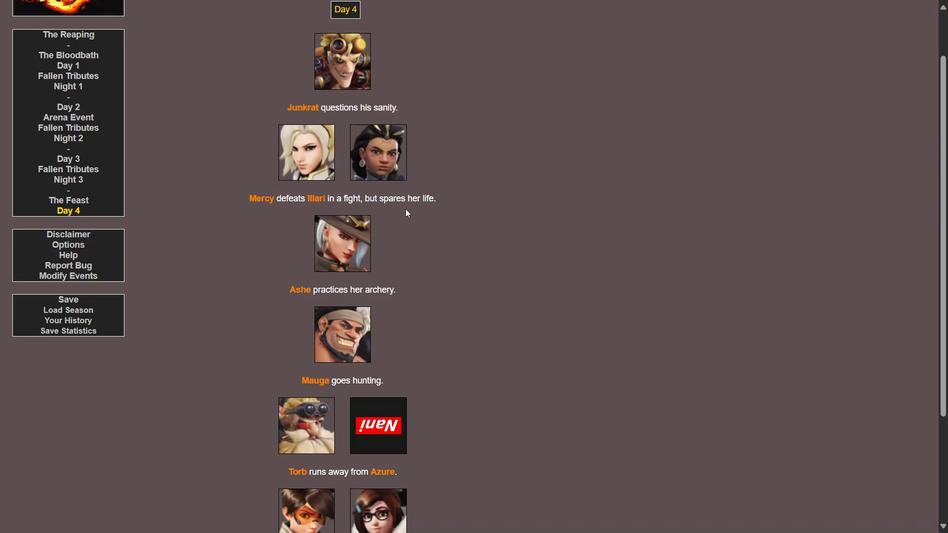
{"action": "scroll", "scroll_direction": "down", "scroll_amount": 3}
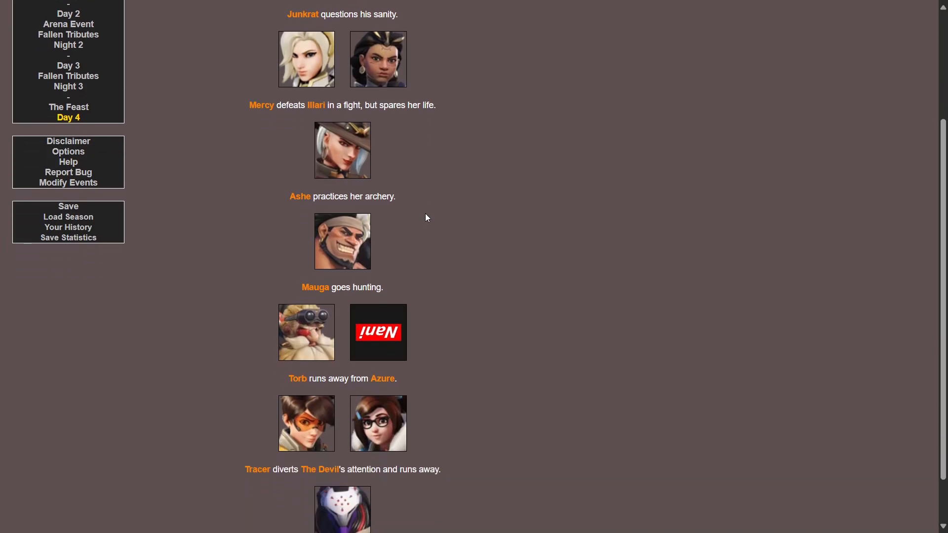
{"action": "scroll", "scroll_direction": "down", "scroll_amount": 3}
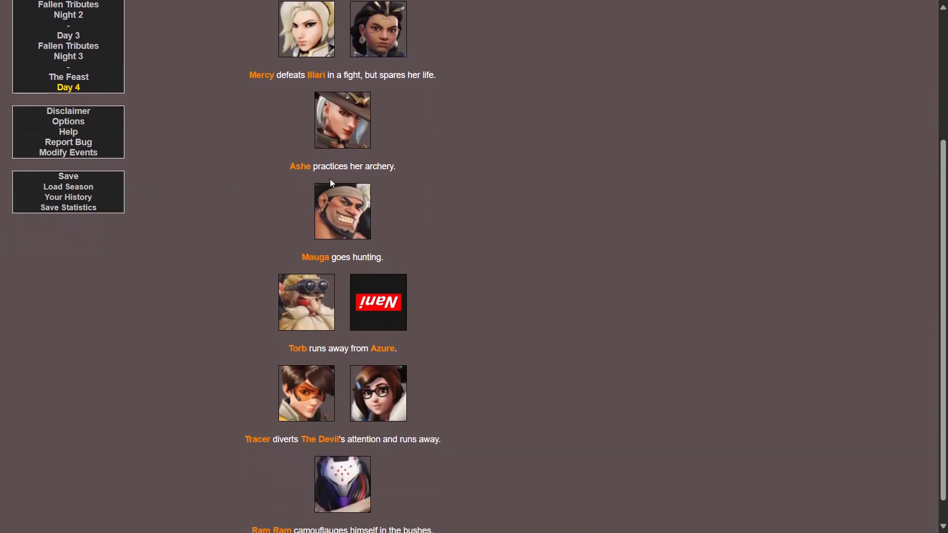
{"action": "scroll", "scroll_direction": "down", "scroll_amount": 3}
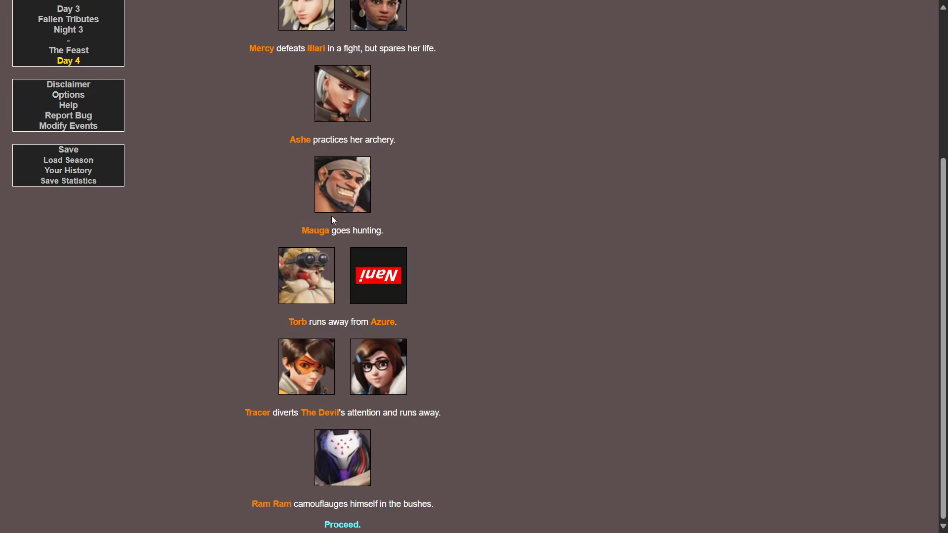
{"action": "mouse_move", "coordinate": [358, 230]}
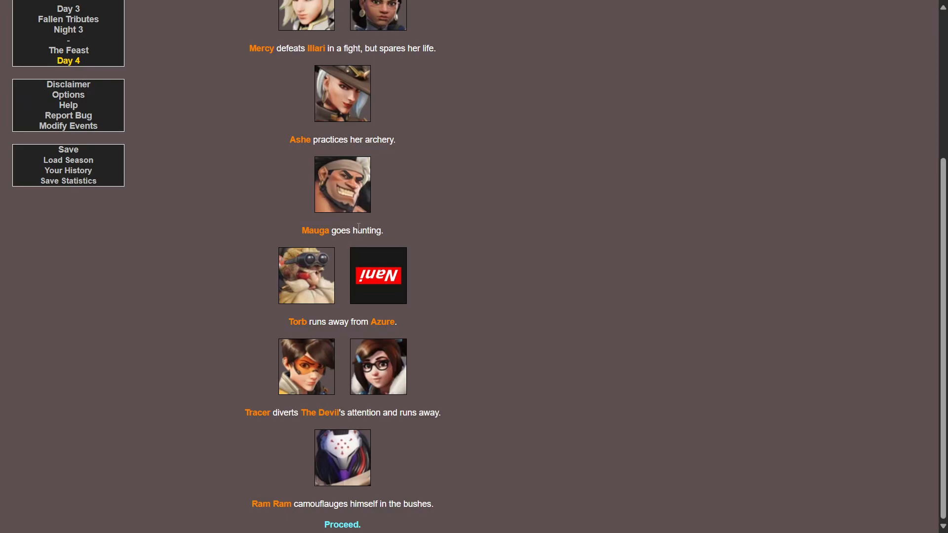
{"action": "mouse_move", "coordinate": [318, 332]}
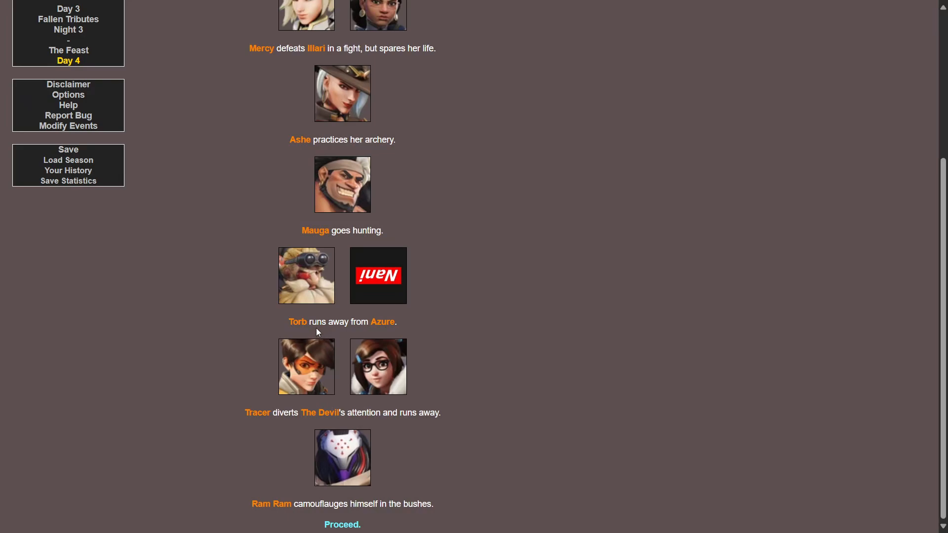
{"action": "mouse_move", "coordinate": [339, 320]}
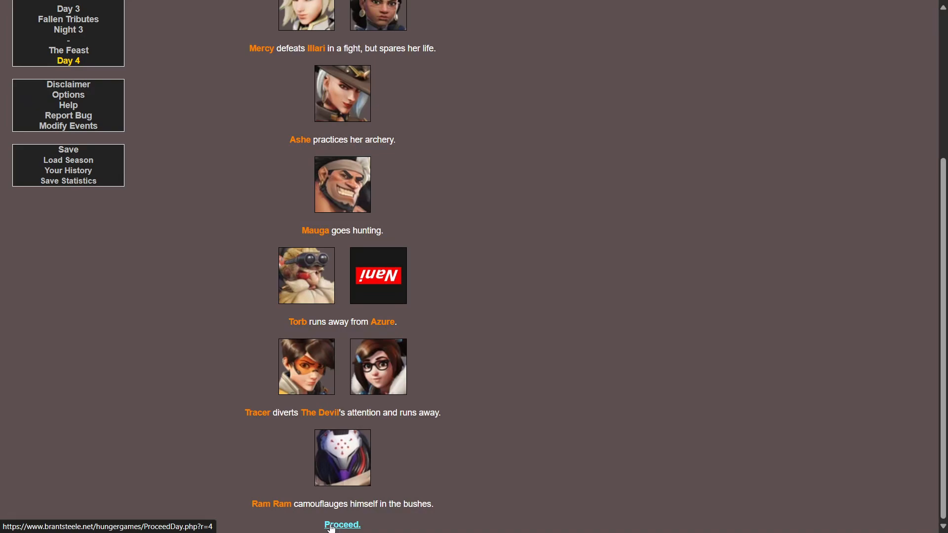
Proceed from Day 4 to Fallen Tributes 4's eleven cannon shots, reading down to Reaper and Juno
{"action": "left_click", "coordinate": [340, 523]}
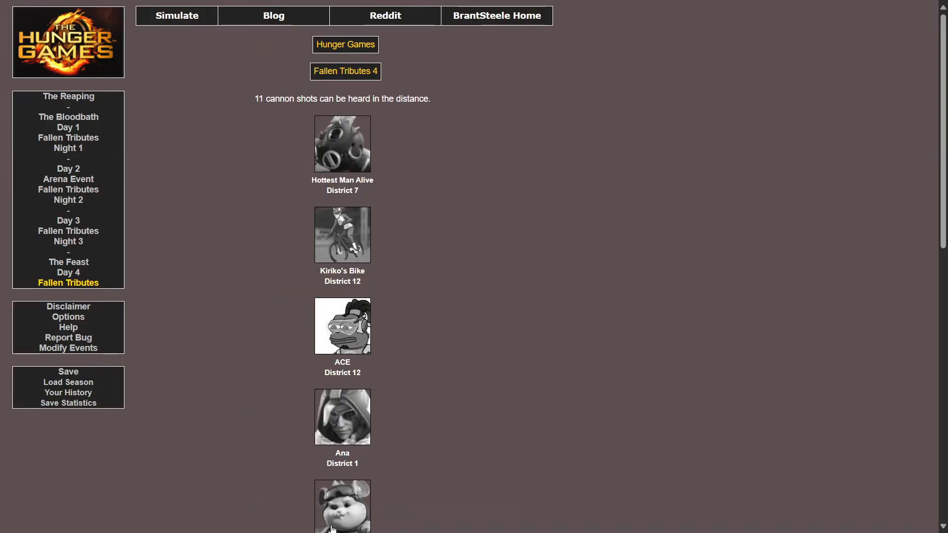
{"action": "mouse_move", "coordinate": [223, 172]}
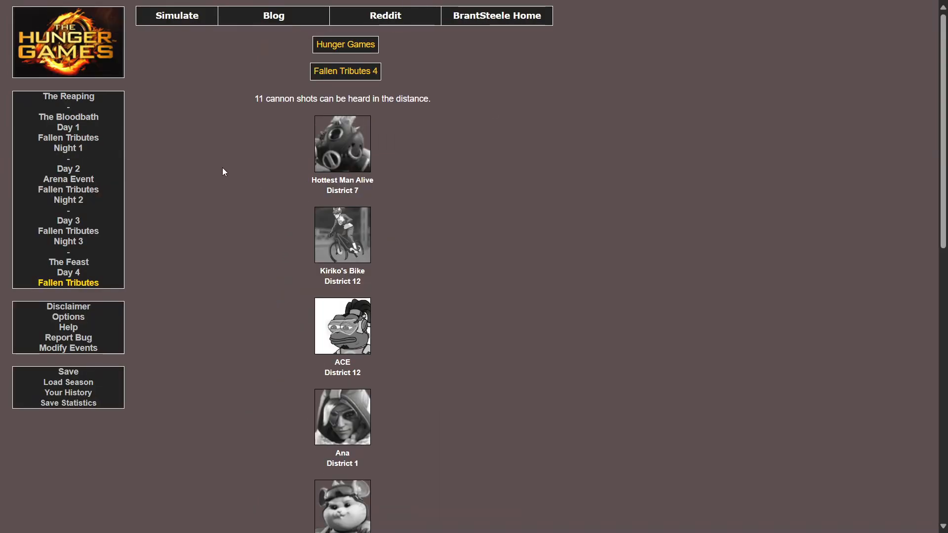
{"action": "mouse_move", "coordinate": [420, 119]}
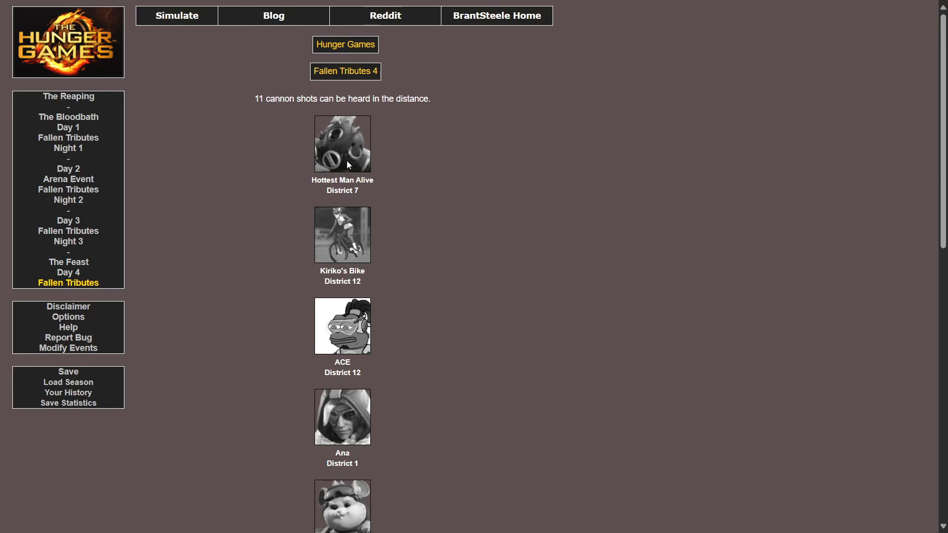
{"action": "scroll", "scroll_direction": "down", "scroll_amount": 3}
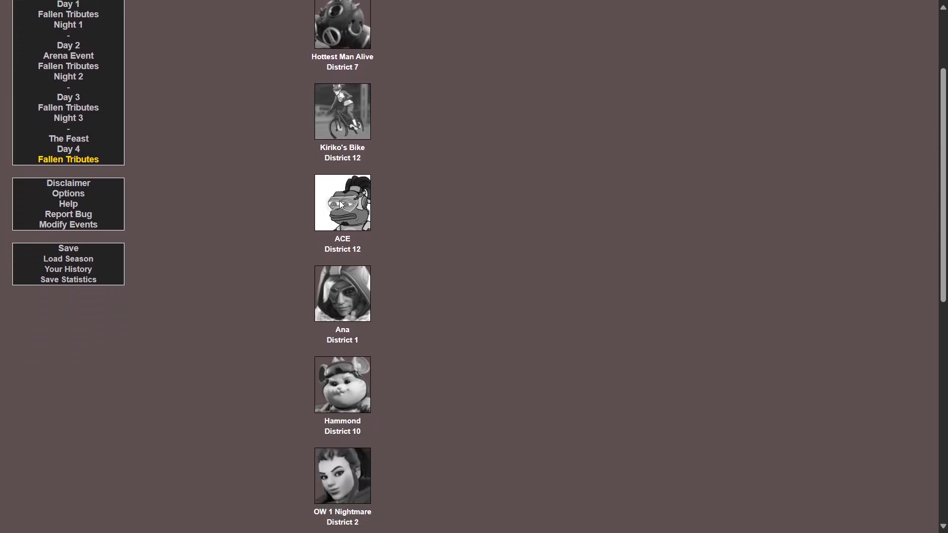
{"action": "scroll", "scroll_direction": "down", "scroll_amount": 3}
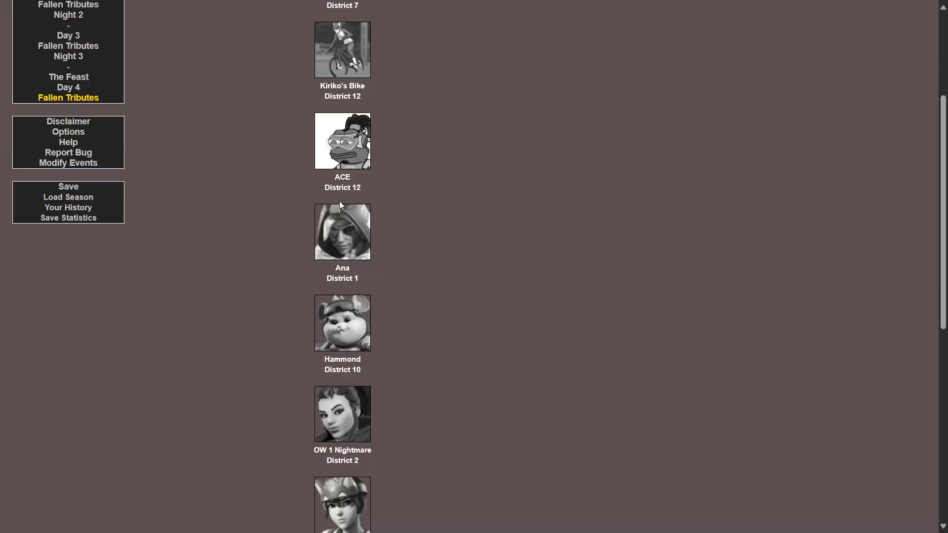
{"action": "scroll", "scroll_direction": "down", "scroll_amount": 3}
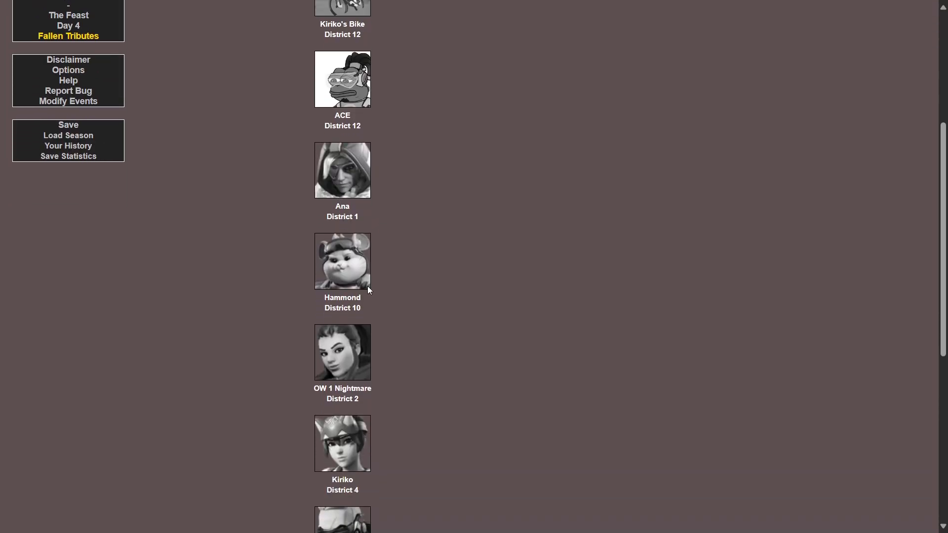
{"action": "scroll", "scroll_direction": "down", "scroll_amount": 3}
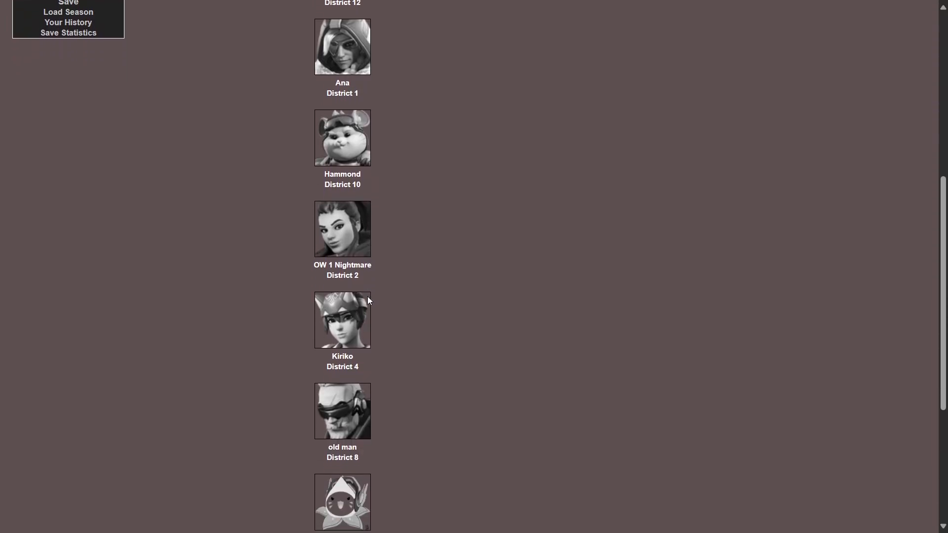
{"action": "scroll", "scroll_direction": "down", "scroll_amount": 3}
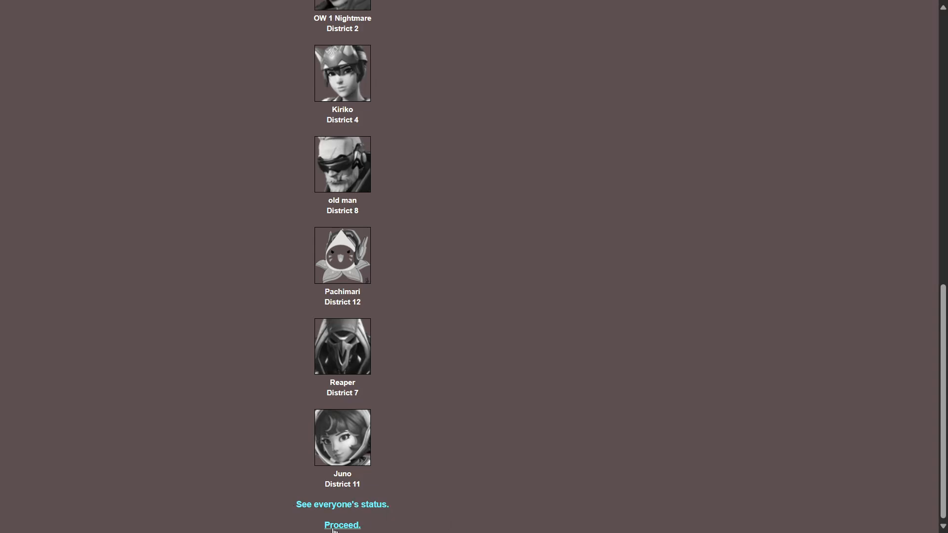
Proceed to Night 4 and read its events down to Mauga receiving fresh food from a sponsor
{"action": "left_click", "coordinate": [340, 525]}
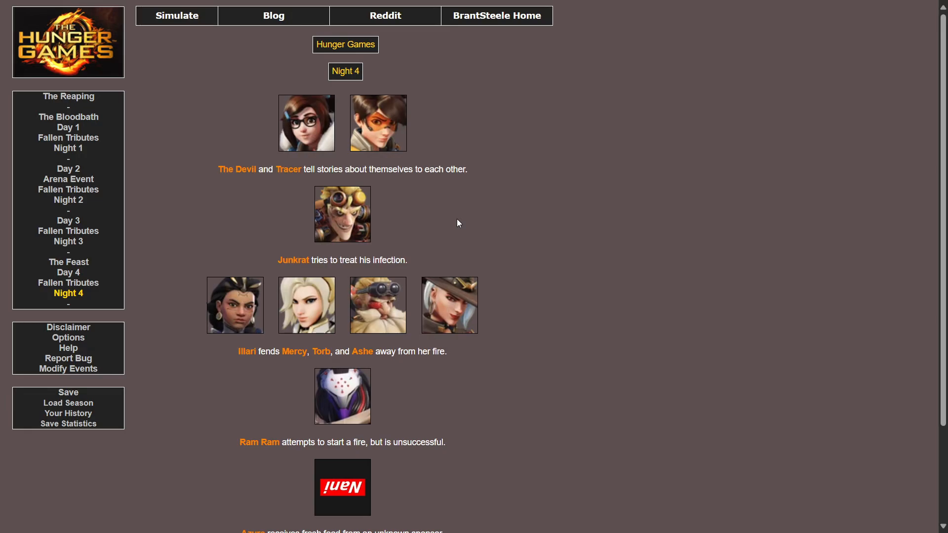
{"action": "scroll", "scroll_direction": "down", "scroll_amount": 3}
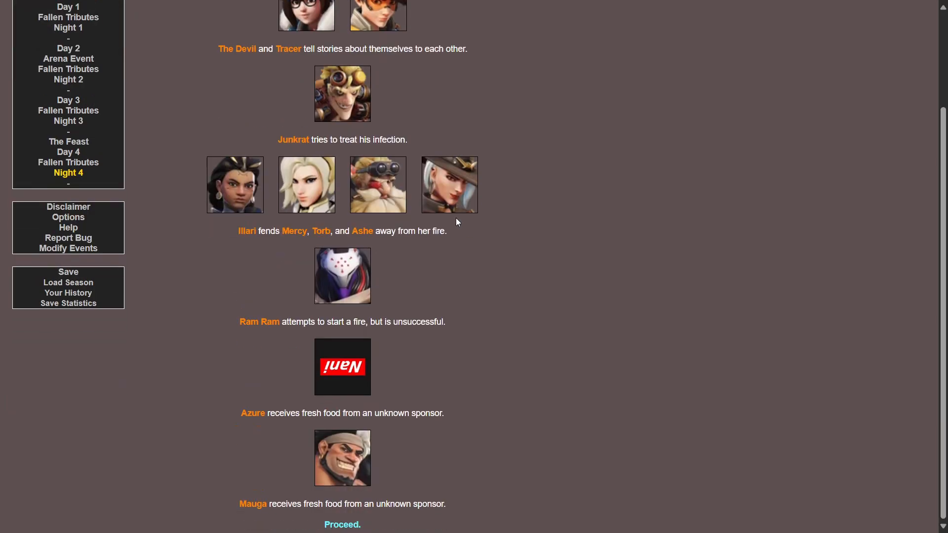
{"action": "scroll", "scroll_direction": "up", "scroll_amount": 3}
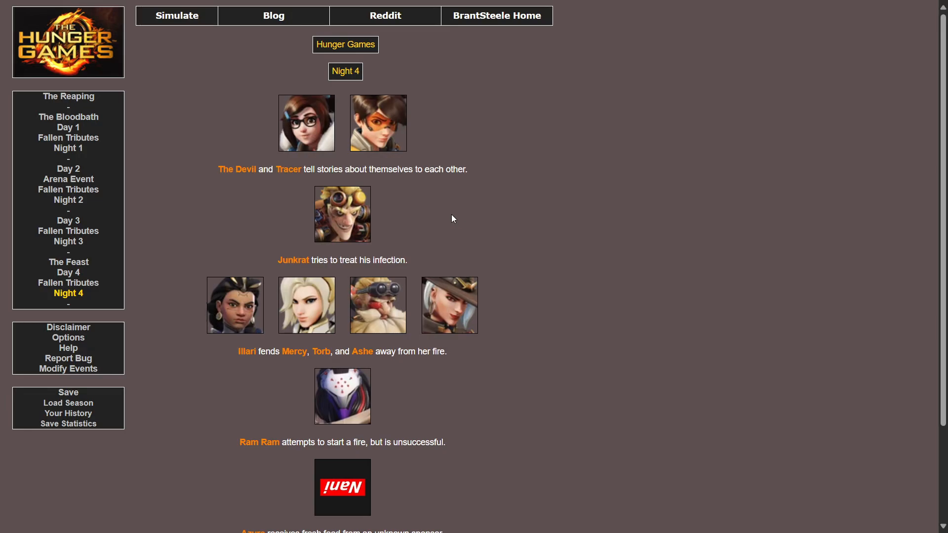
{"action": "mouse_move", "coordinate": [401, 196]}
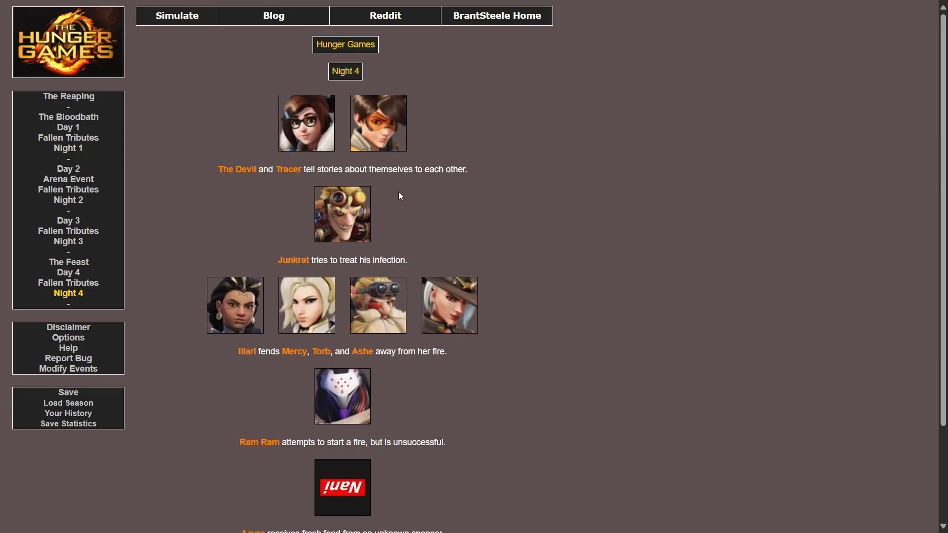
{"action": "mouse_move", "coordinate": [369, 178]}
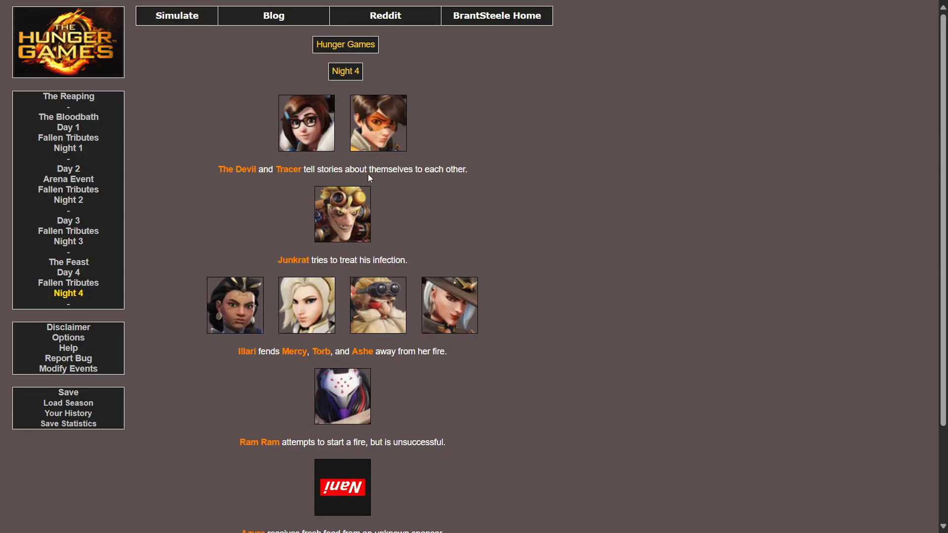
{"action": "mouse_move", "coordinate": [391, 195]}
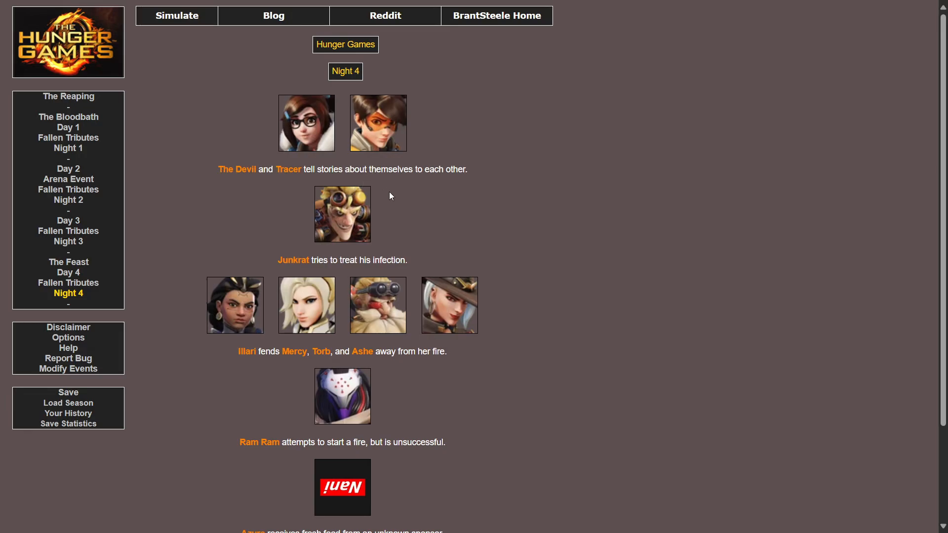
{"action": "mouse_move", "coordinate": [390, 114]}
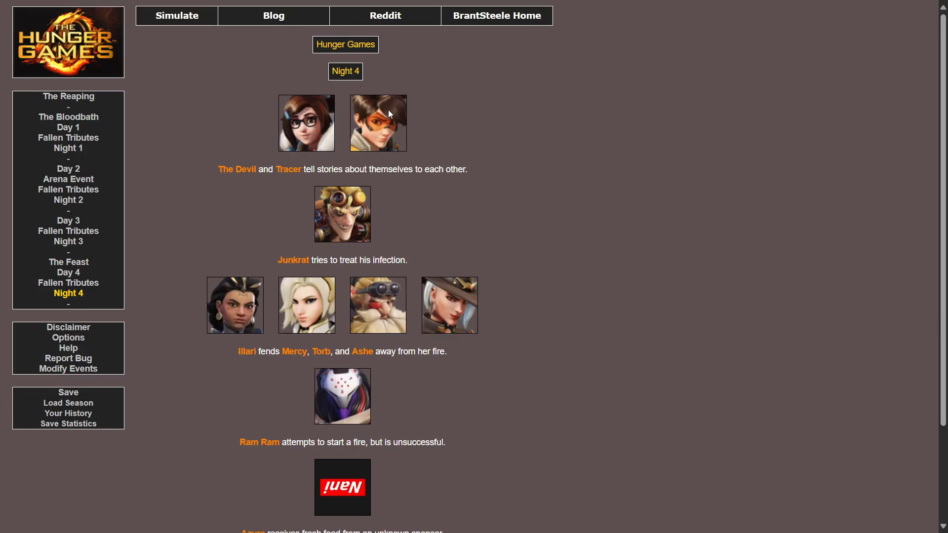
{"action": "mouse_move", "coordinate": [320, 194]}
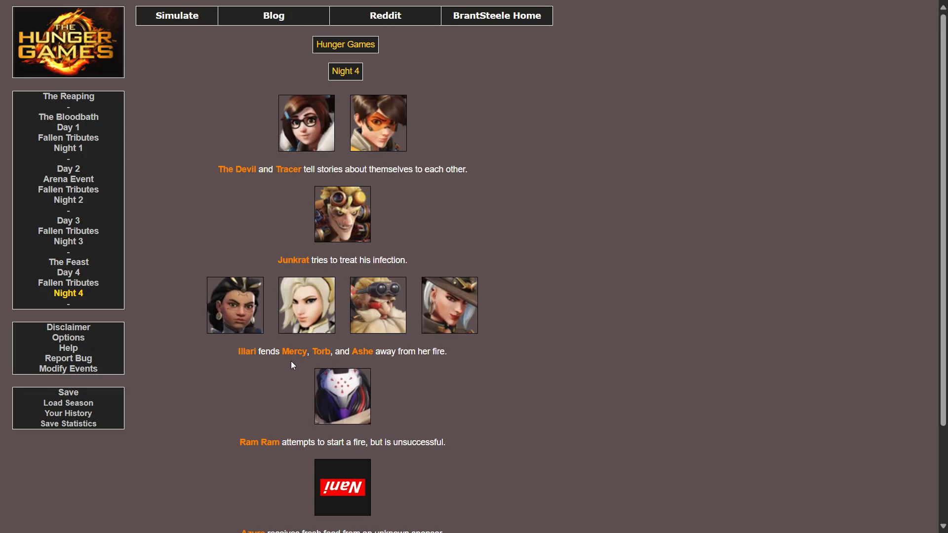
{"action": "mouse_move", "coordinate": [446, 365]}
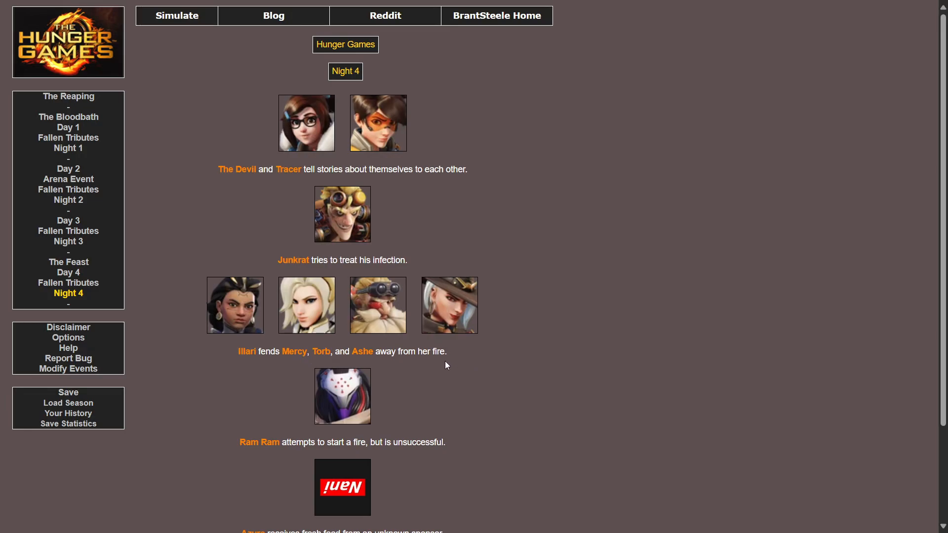
{"action": "mouse_move", "coordinate": [124, 311]}
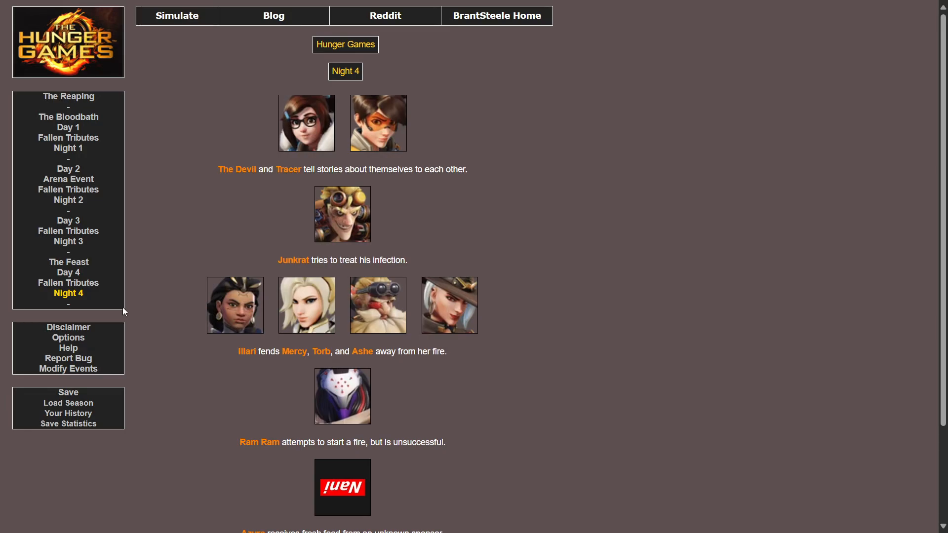
{"action": "scroll", "scroll_direction": "down", "scroll_amount": 3}
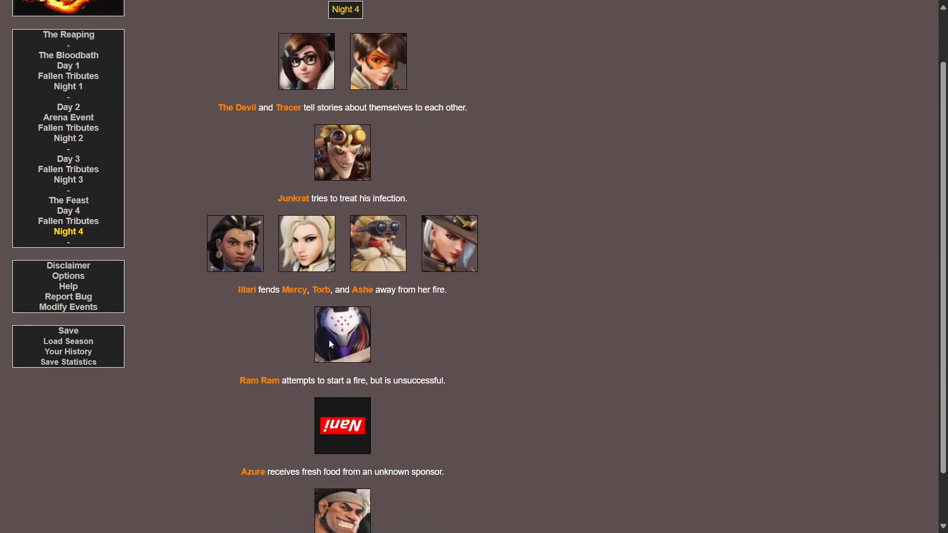
{"action": "scroll", "scroll_direction": "down", "scroll_amount": 3}
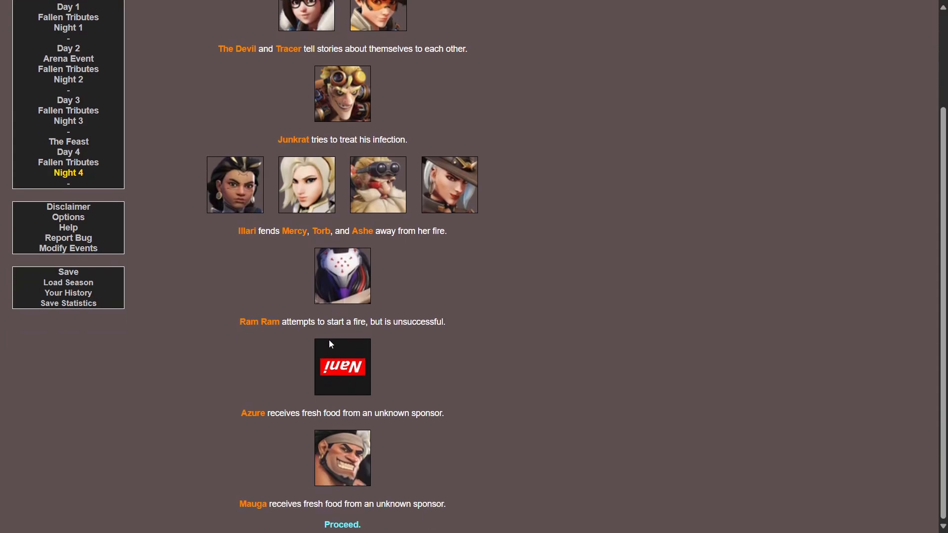
{"action": "mouse_move", "coordinate": [243, 443]}
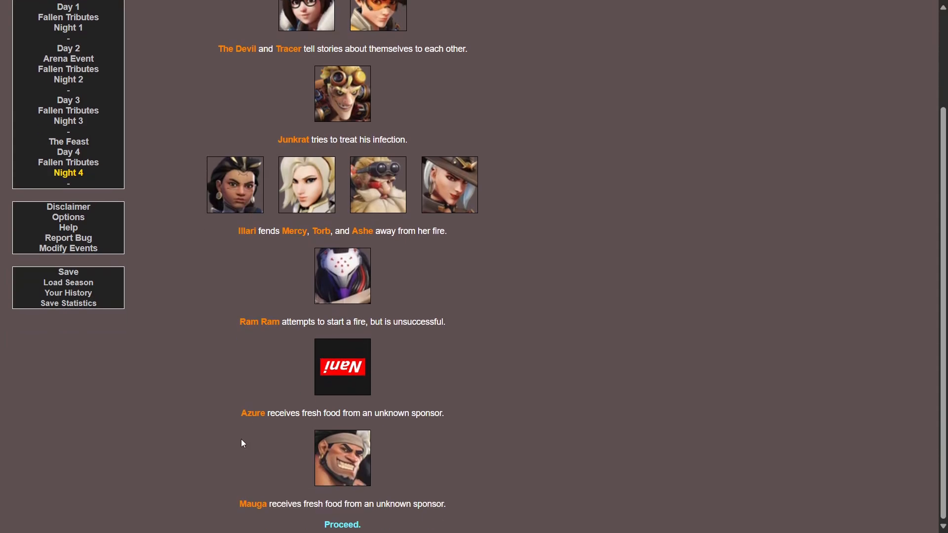
{"action": "mouse_move", "coordinate": [499, 400]}
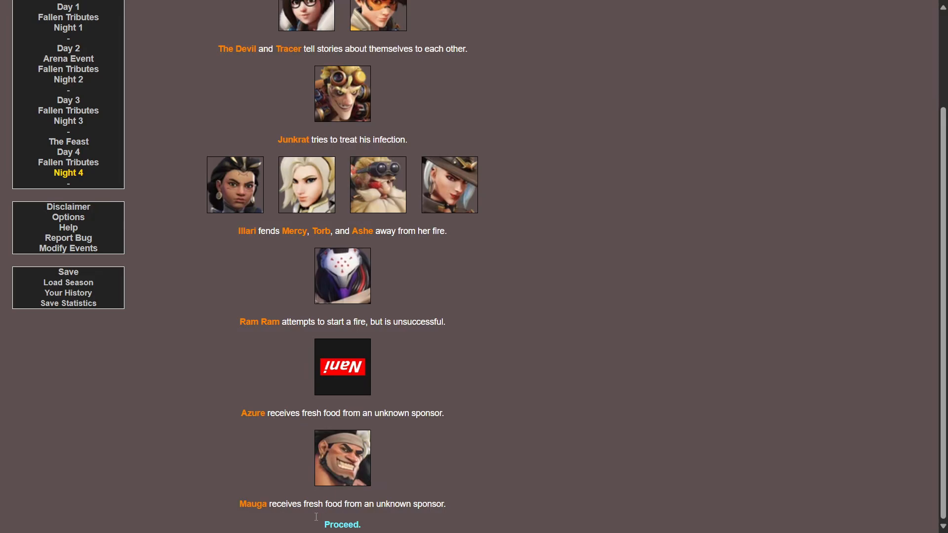
{"action": "left_click", "coordinate": [343, 526]}
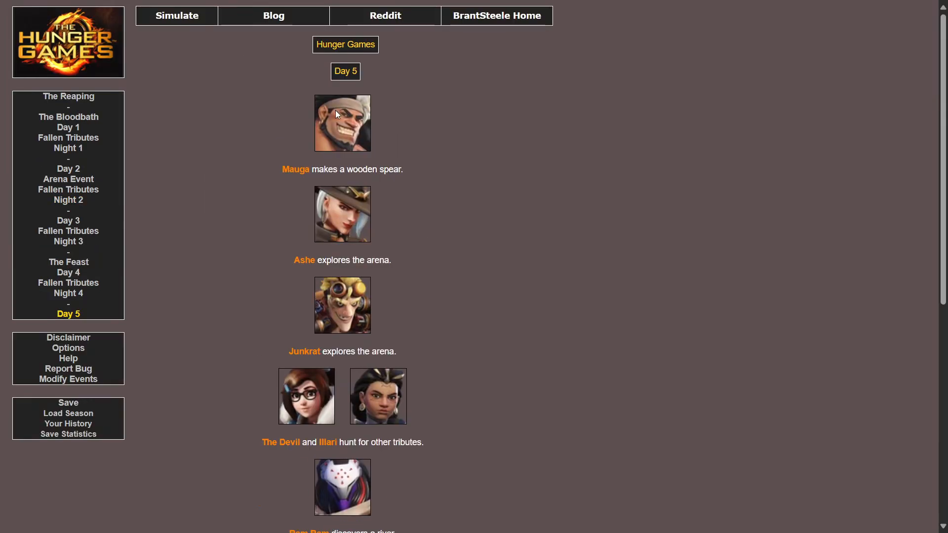
{"action": "scroll", "scroll_direction": "down", "scroll_amount": 3}
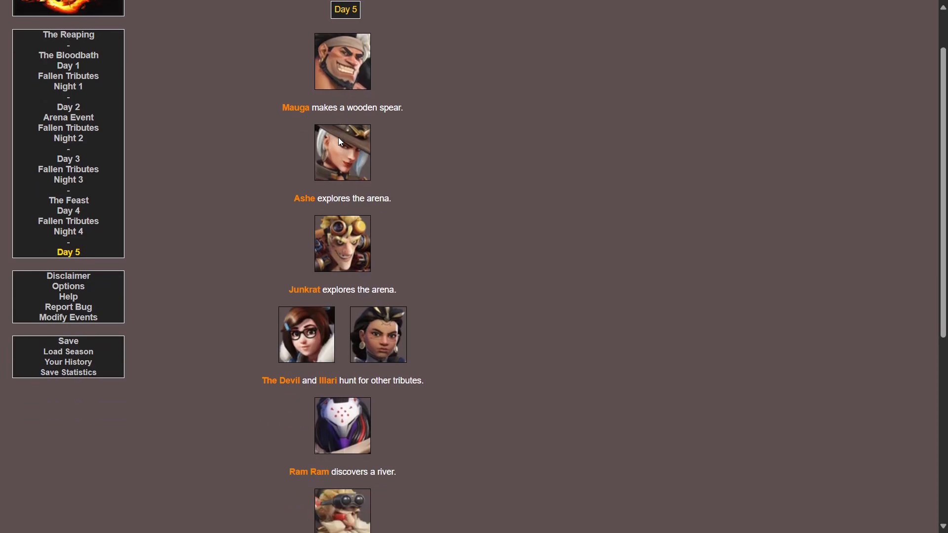
{"action": "scroll", "scroll_direction": "down", "scroll_amount": 3}
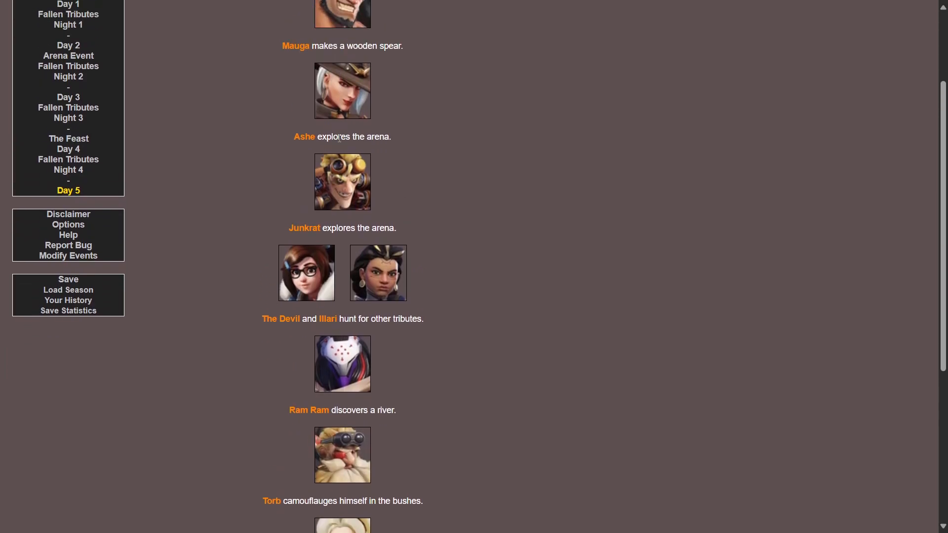
{"action": "scroll", "scroll_direction": "down", "scroll_amount": 3}
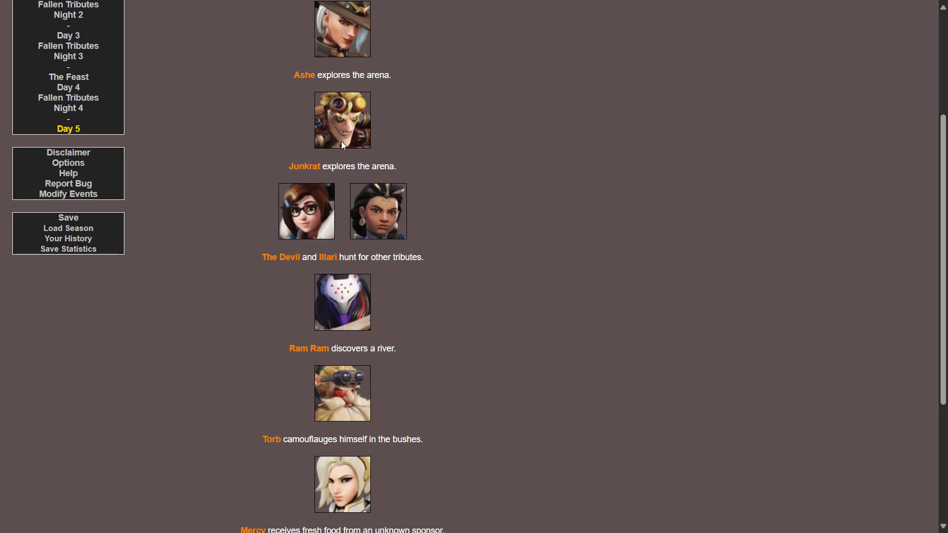
{"action": "scroll", "scroll_direction": "down", "scroll_amount": 3}
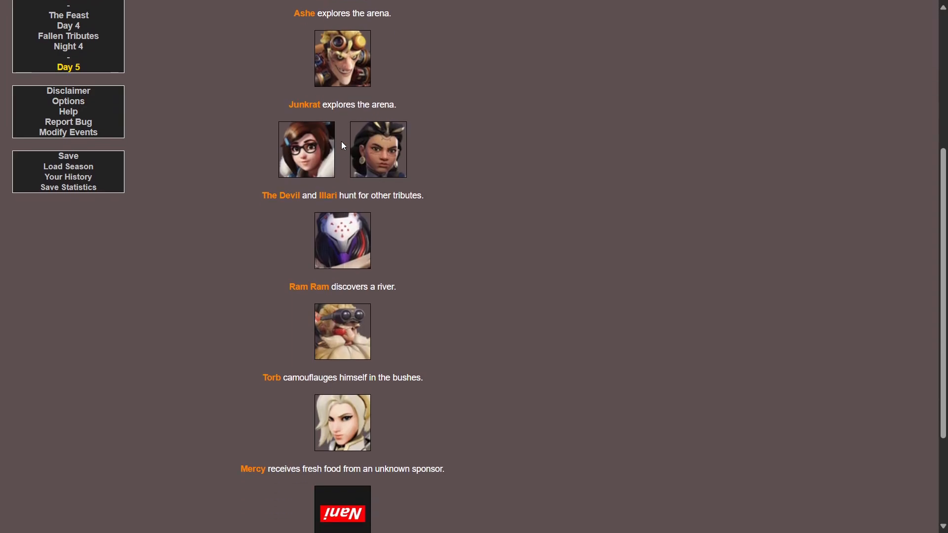
{"action": "scroll", "scroll_direction": "down", "scroll_amount": 3}
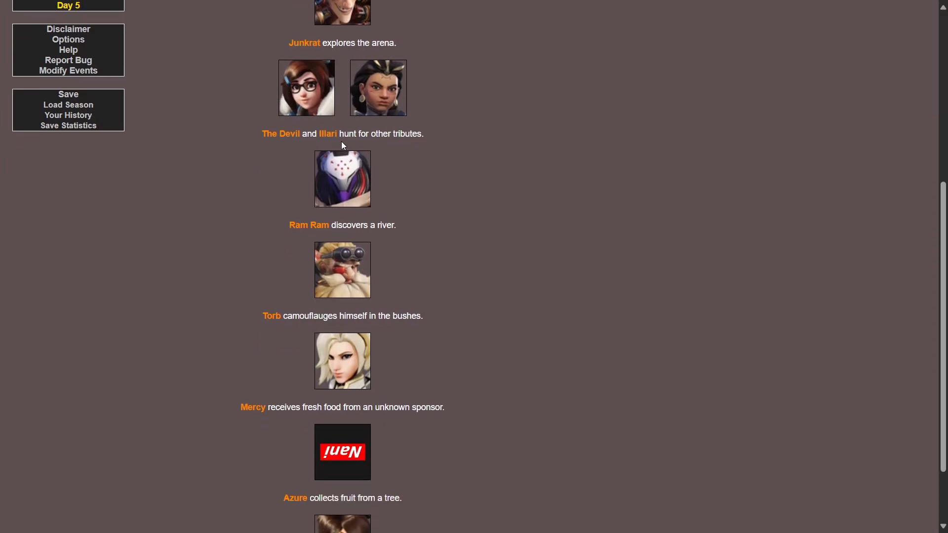
{"action": "scroll", "scroll_direction": "down", "scroll_amount": 3}
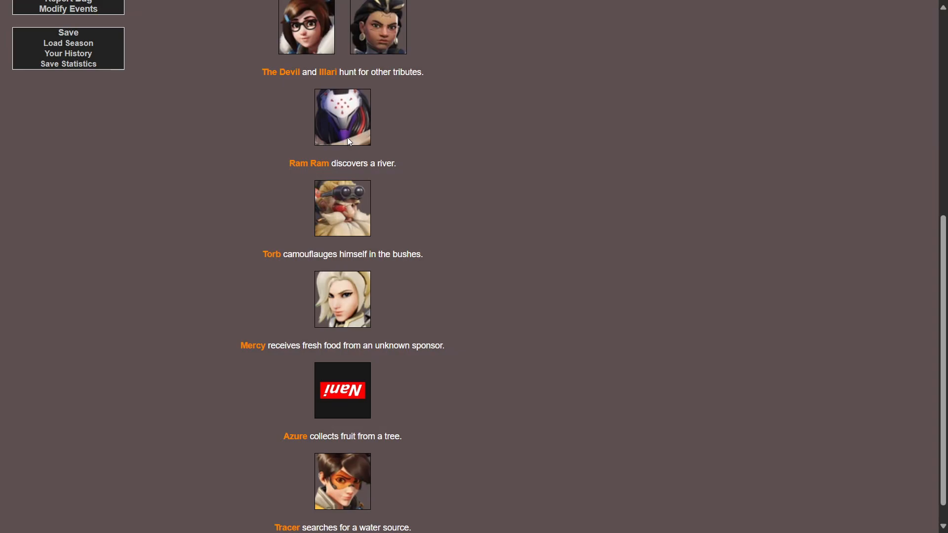
{"action": "scroll", "scroll_direction": "down", "scroll_amount": 3}
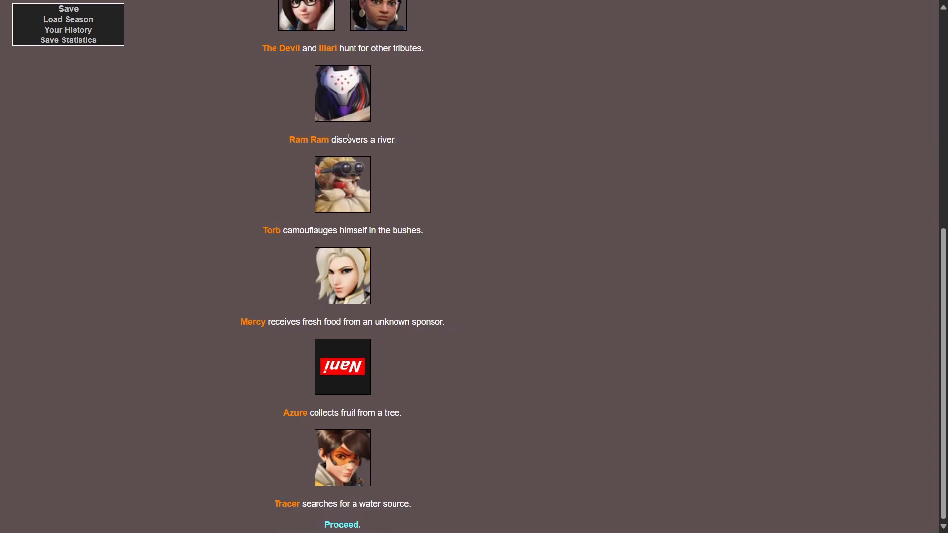
{"action": "mouse_move", "coordinate": [399, 361]}
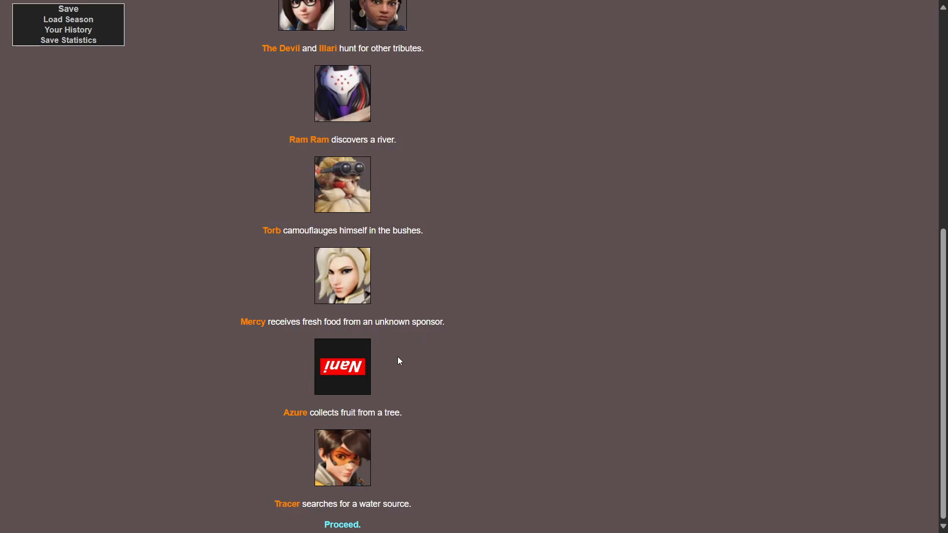
{"action": "mouse_move", "coordinate": [371, 350]}
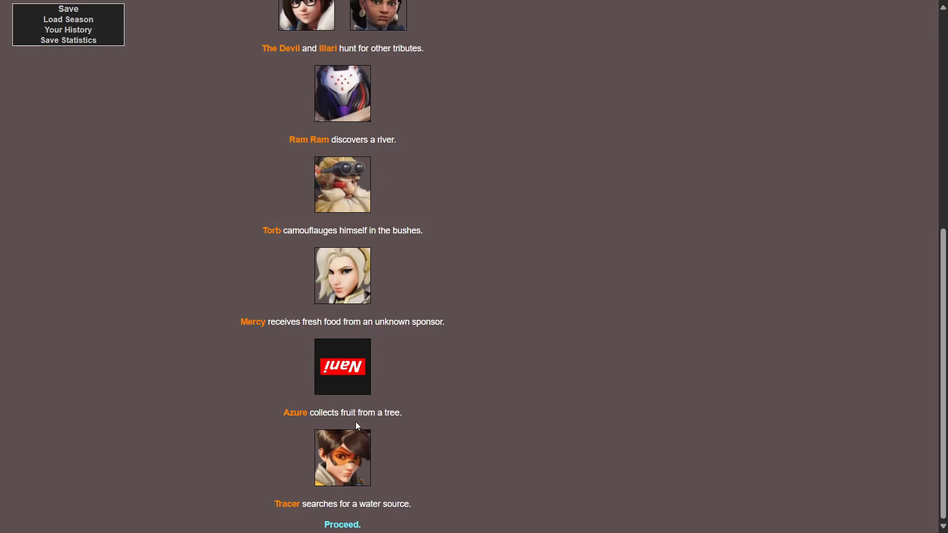
{"action": "mouse_move", "coordinate": [334, 527]}
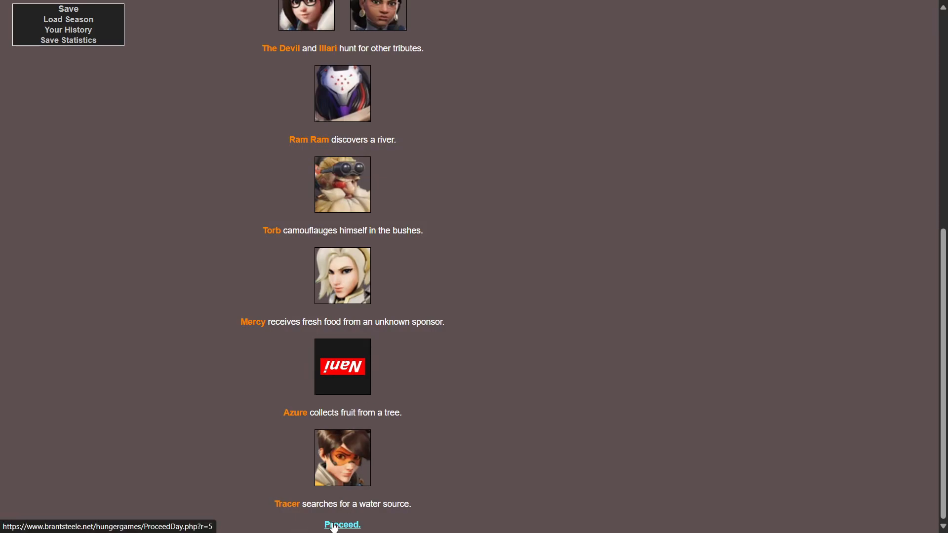
Proceed past Day 5 to Fallen Tributes 5, which reports no cannon shots
{"action": "left_click", "coordinate": [340, 525]}
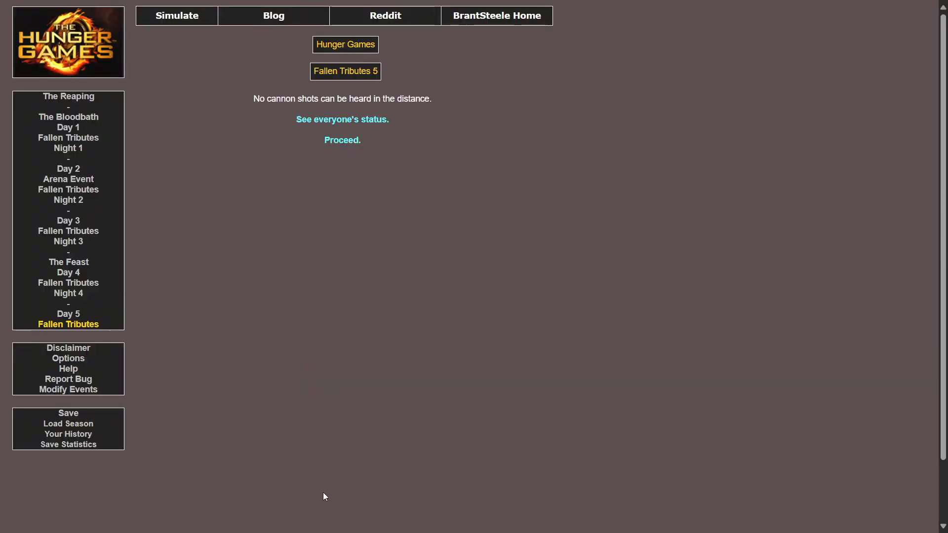
{"action": "mouse_move", "coordinate": [318, 134]}
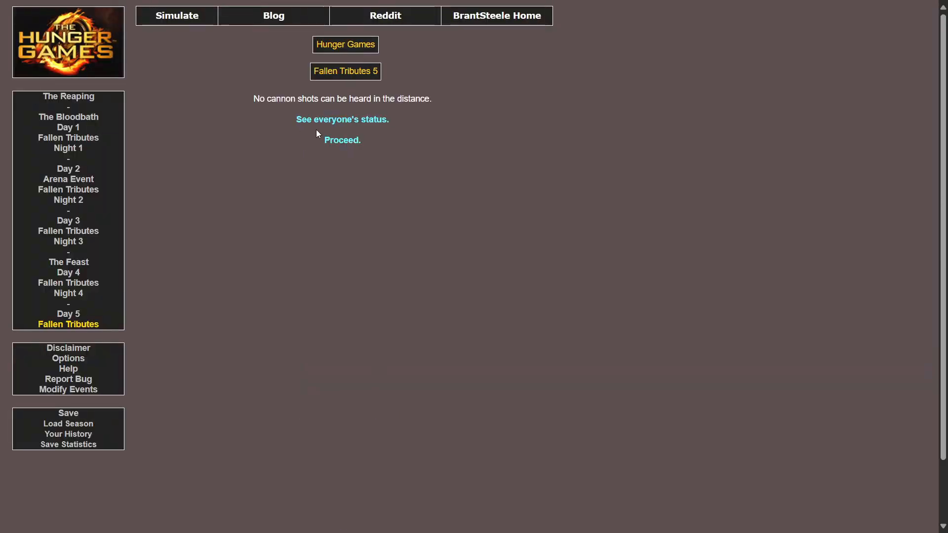
{"action": "mouse_move", "coordinate": [342, 142]}
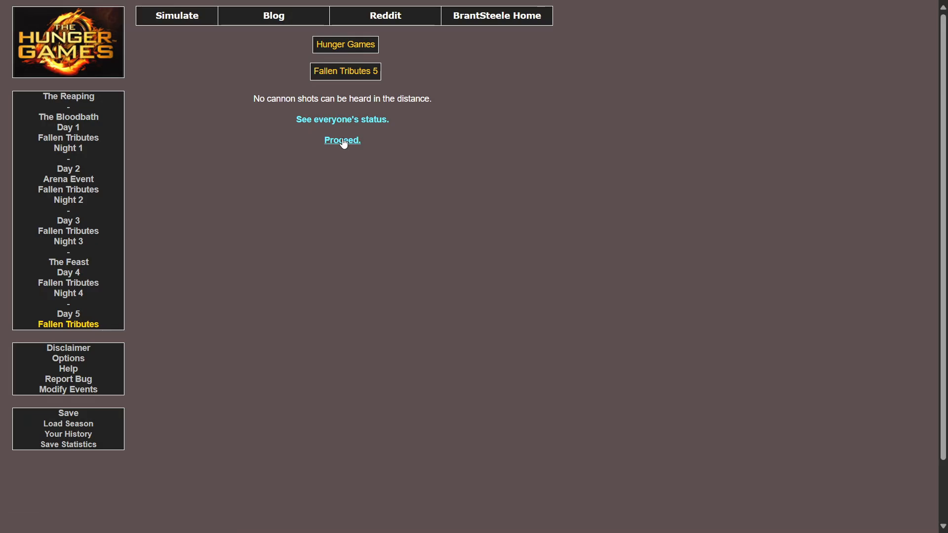
Proceed to Night 5 and read its events down to Torb strangling Ram Ram with a rope
{"action": "left_click", "coordinate": [342, 140]}
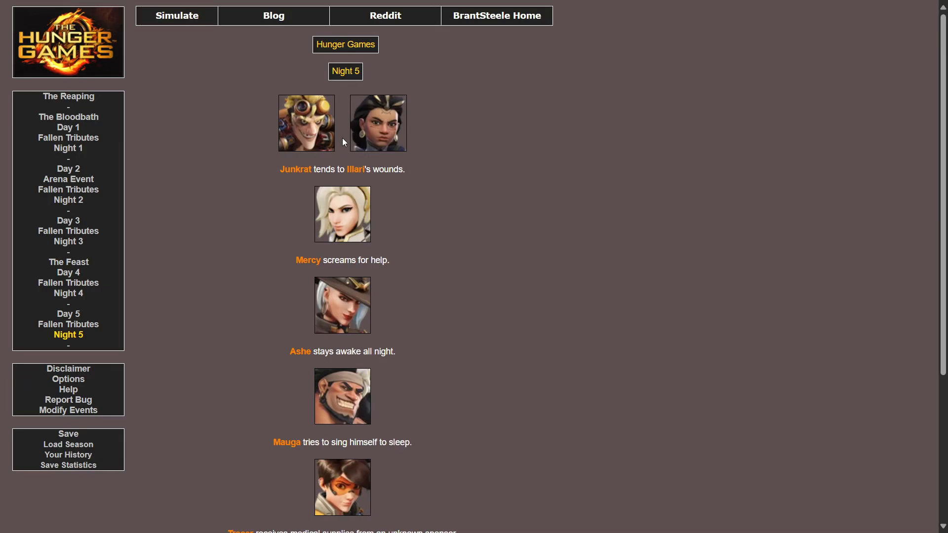
{"action": "mouse_move", "coordinate": [370, 231]}
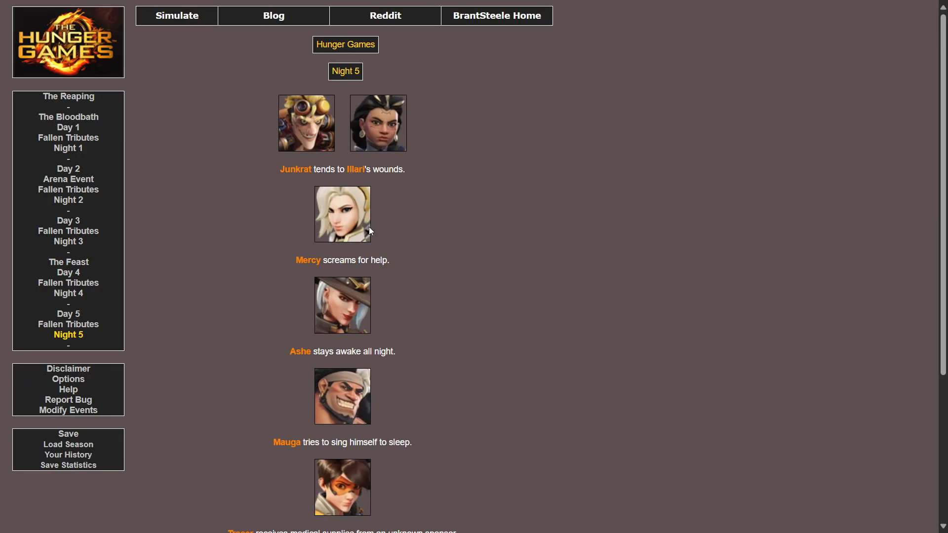
{"action": "scroll", "scroll_direction": "down", "scroll_amount": 3}
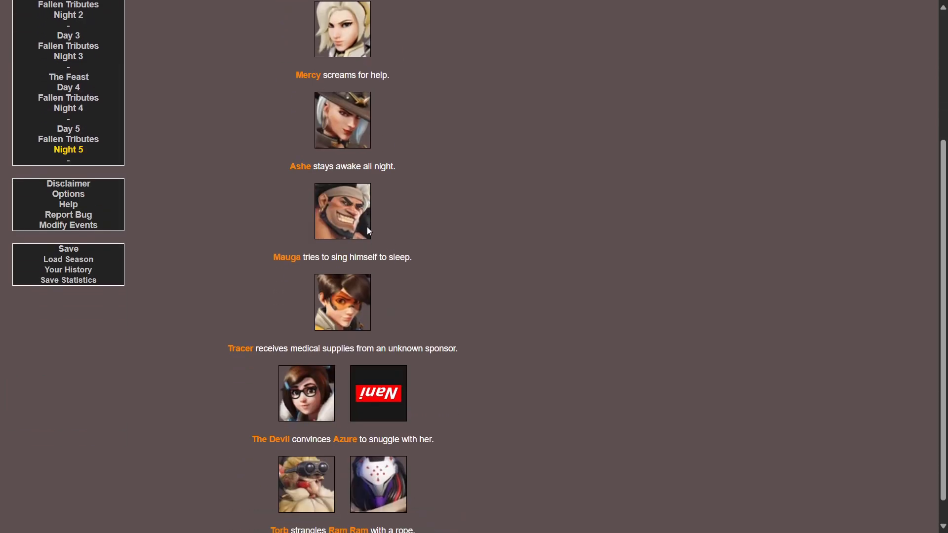
{"action": "scroll", "scroll_direction": "up", "scroll_amount": 3}
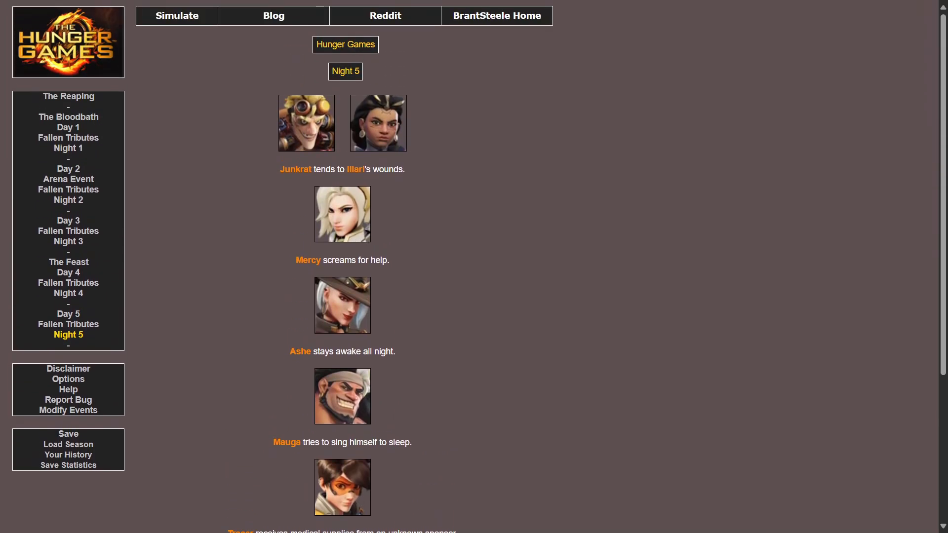
{"action": "scroll", "scroll_direction": "down", "scroll_amount": 3}
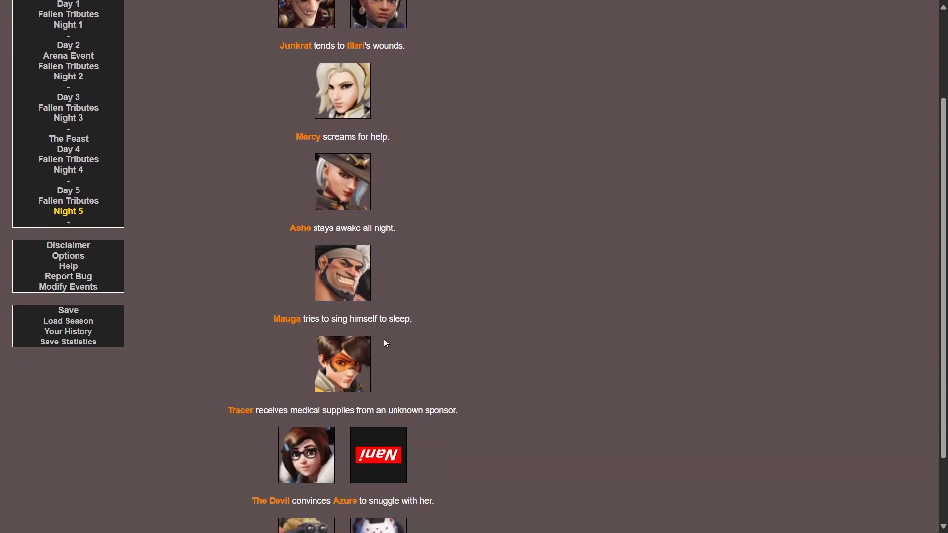
{"action": "scroll", "scroll_direction": "down", "scroll_amount": 3}
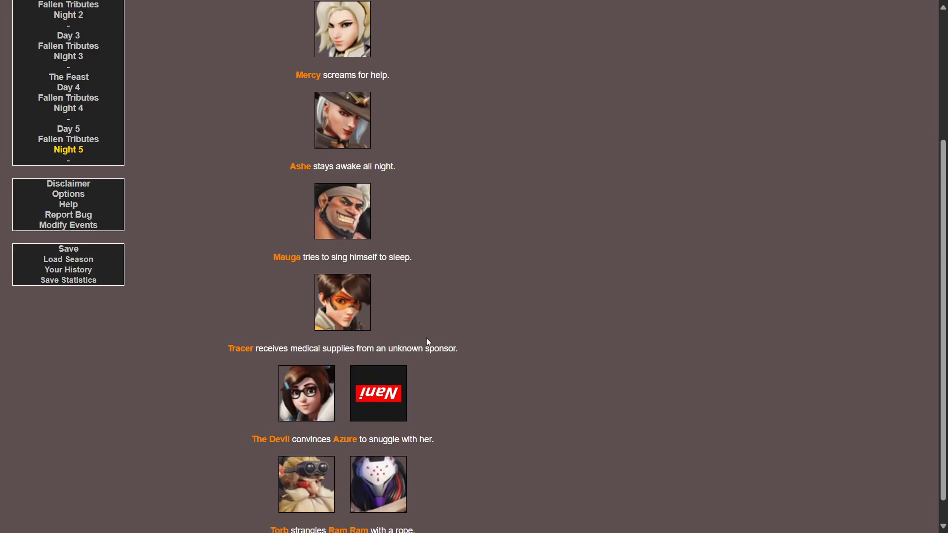
{"action": "scroll", "scroll_direction": "down", "scroll_amount": 3}
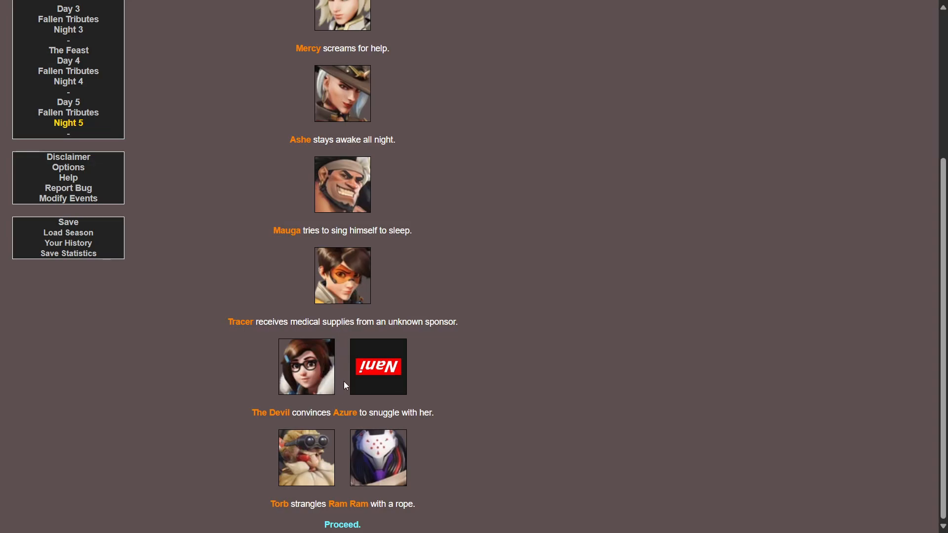
{"action": "mouse_move", "coordinate": [365, 401]}
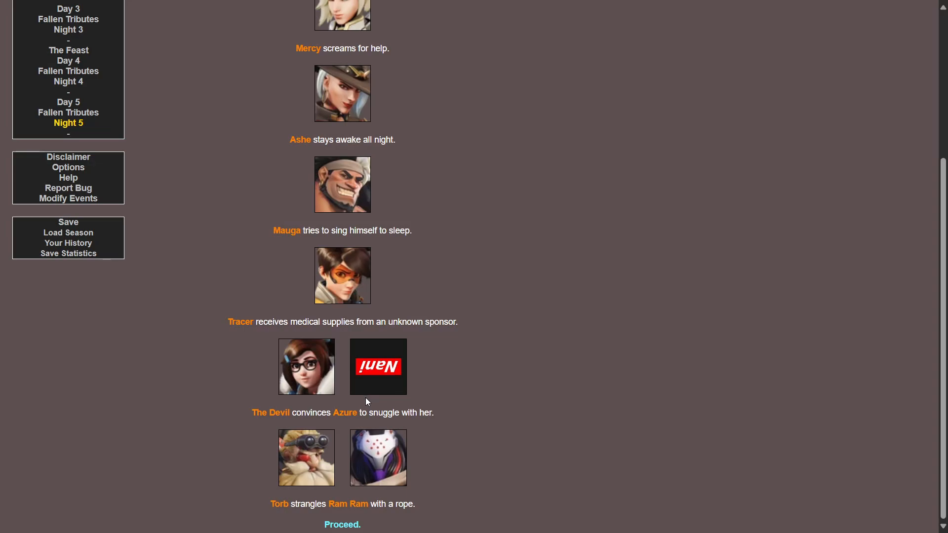
{"action": "mouse_move", "coordinate": [330, 515]}
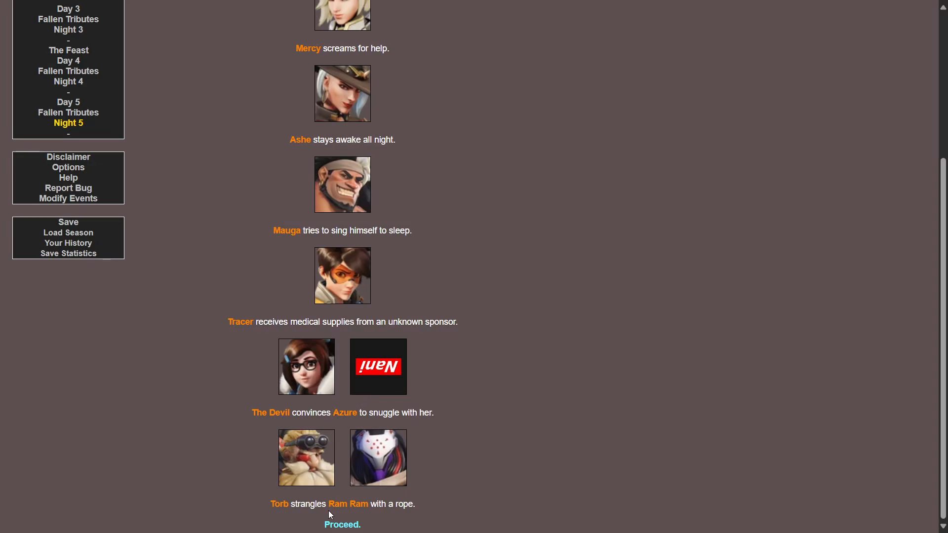
{"action": "mouse_move", "coordinate": [344, 525]}
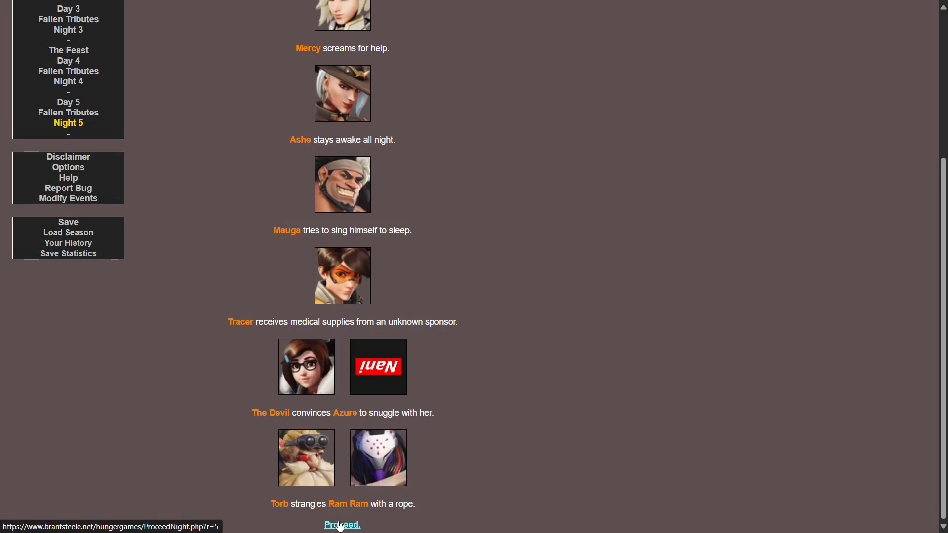
Read through Day 6, then proceed to Fallen Tributes 6 listing Ram Ram, Junkrat and Azure
{"action": "left_click", "coordinate": [341, 524]}
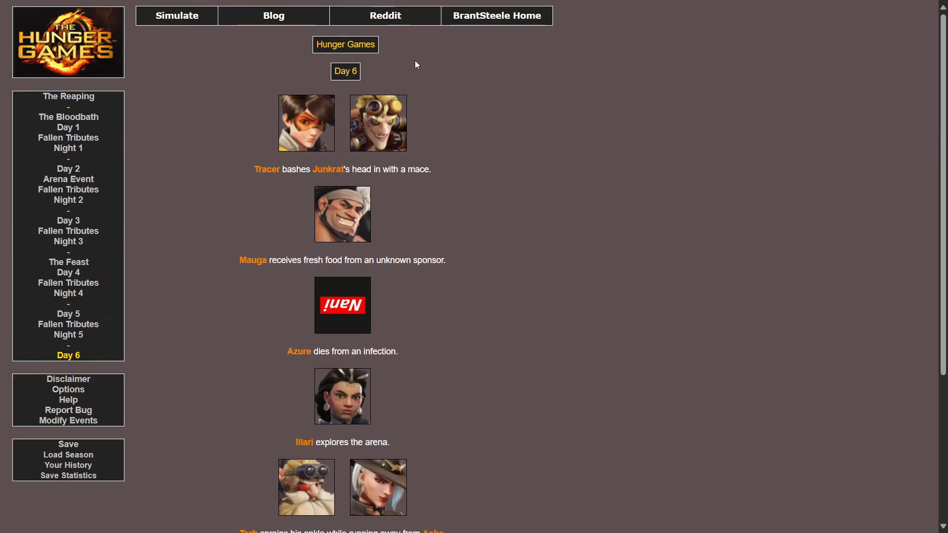
{"action": "mouse_move", "coordinate": [357, 218]}
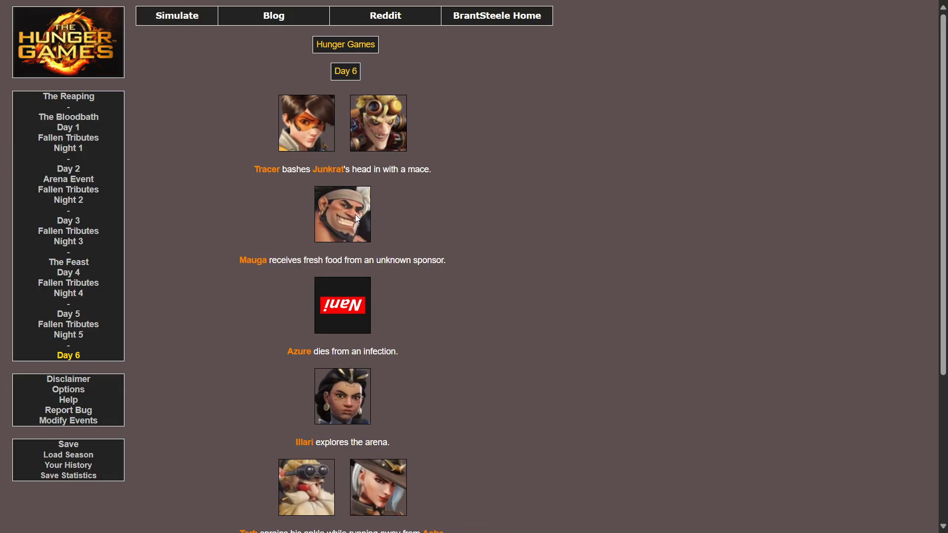
{"action": "mouse_move", "coordinate": [363, 314]}
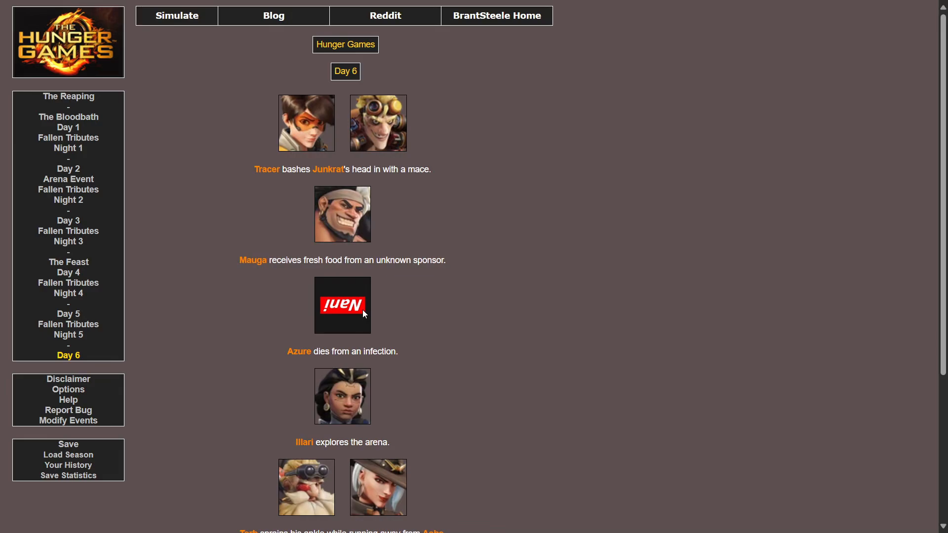
{"action": "scroll", "scroll_direction": "down", "scroll_amount": 3}
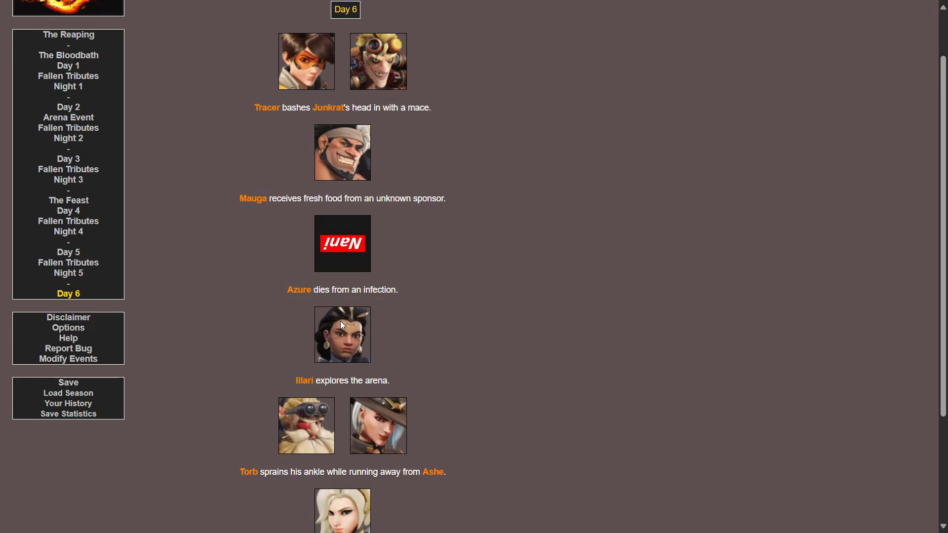
{"action": "mouse_move", "coordinate": [352, 288]}
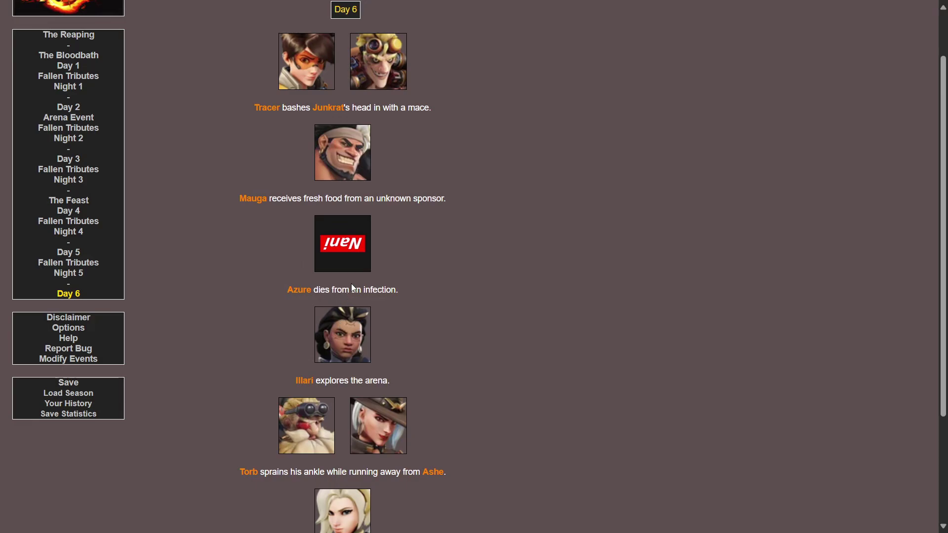
{"action": "scroll", "scroll_direction": "down", "scroll_amount": 3}
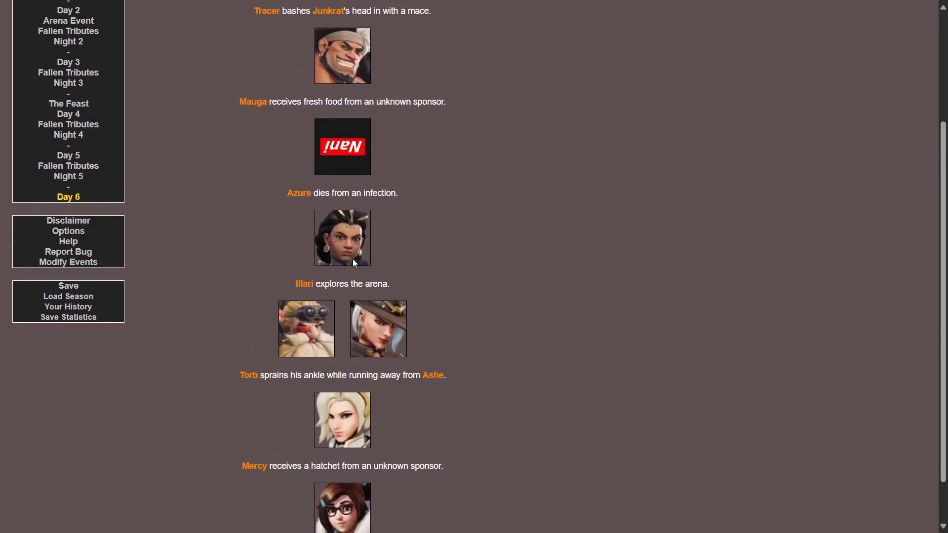
{"action": "scroll", "scroll_direction": "down", "scroll_amount": 3}
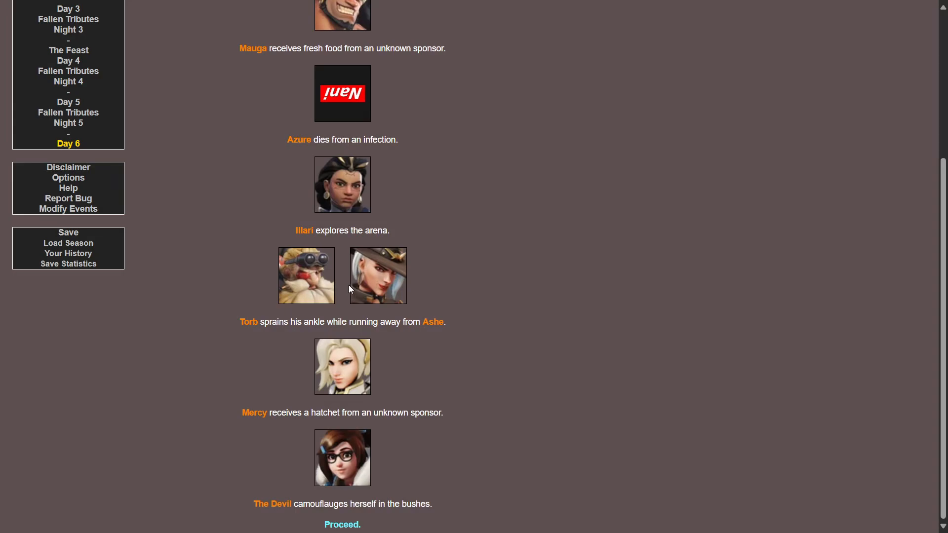
{"action": "mouse_move", "coordinate": [344, 193]}
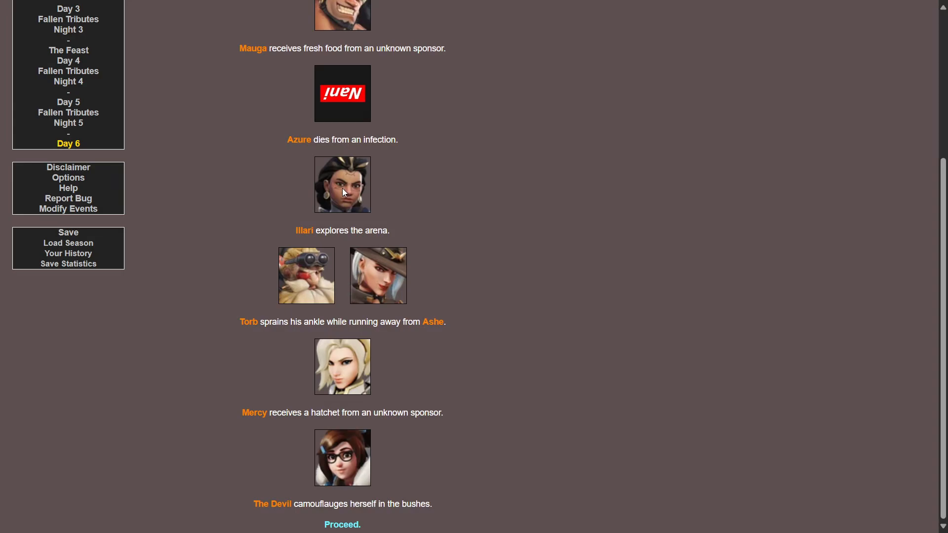
{"action": "mouse_move", "coordinate": [355, 269]}
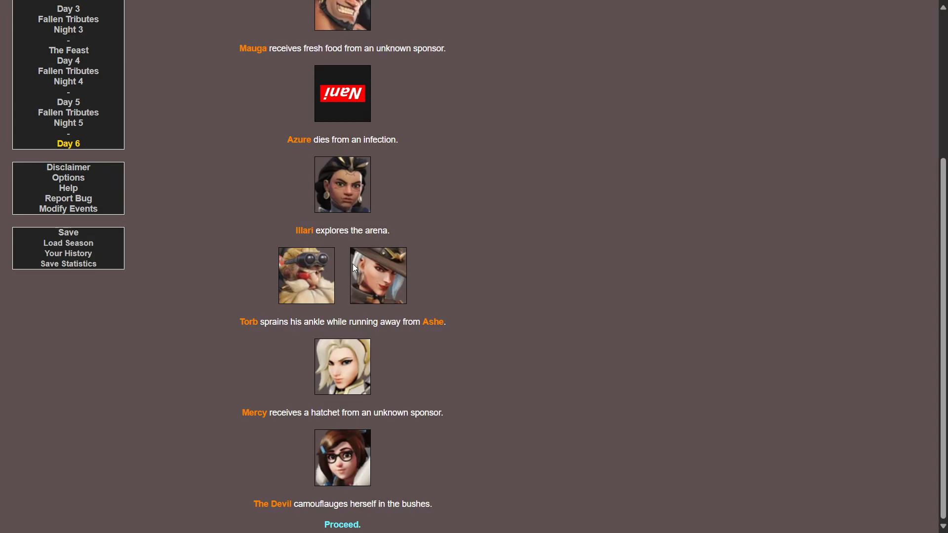
{"action": "mouse_move", "coordinate": [372, 360]}
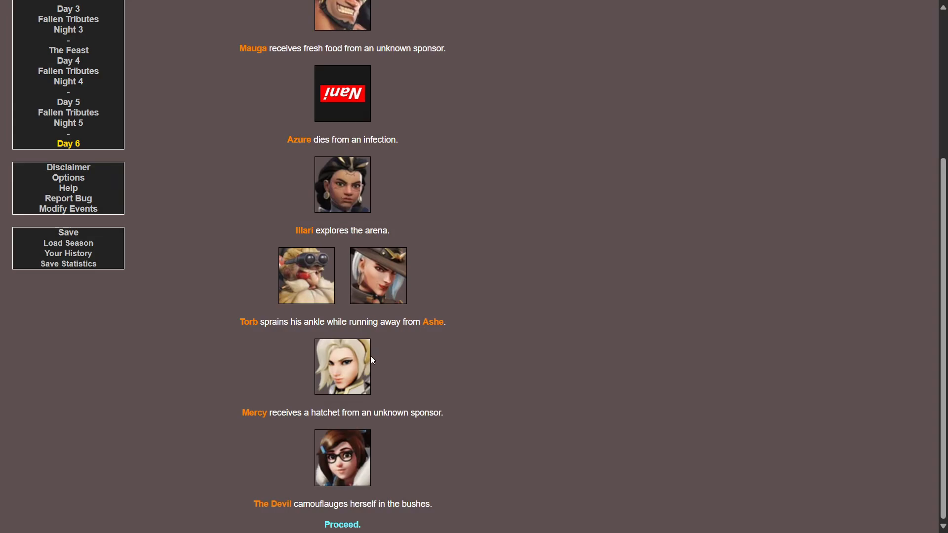
{"action": "mouse_move", "coordinate": [385, 419]}
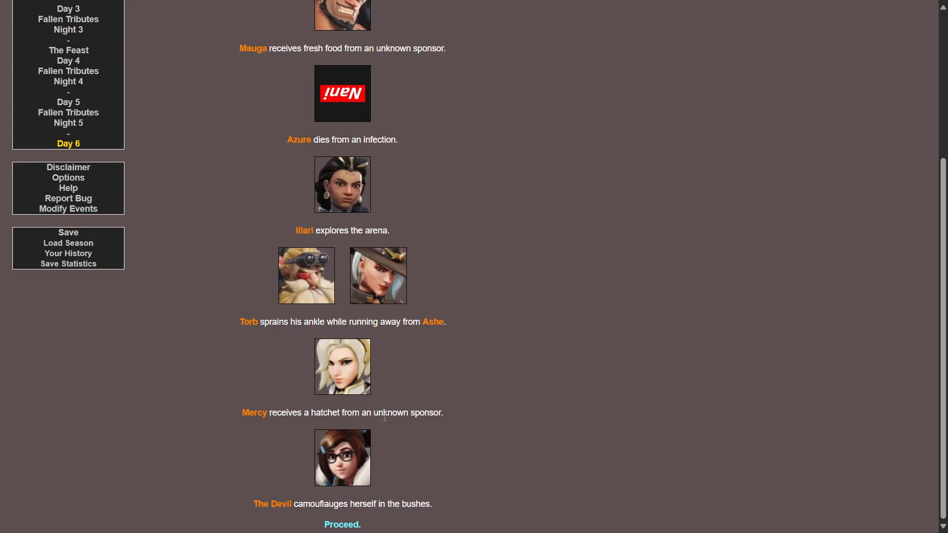
{"action": "mouse_move", "coordinate": [344, 484]}
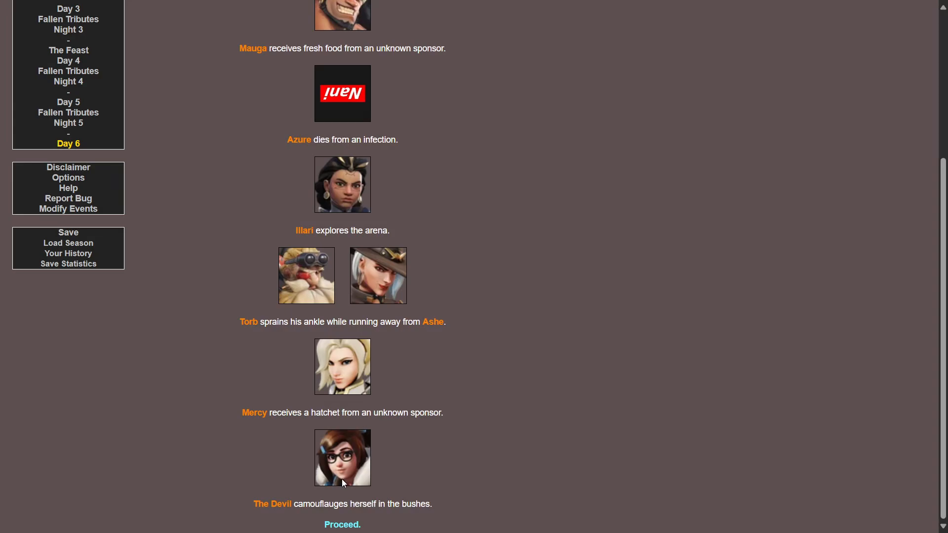
{"action": "mouse_move", "coordinate": [339, 496]}
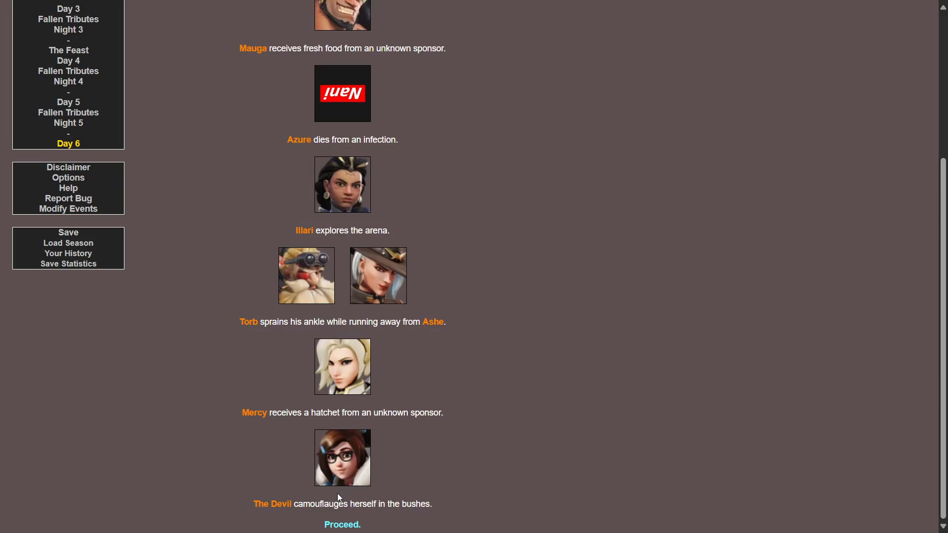
{"action": "mouse_move", "coordinate": [342, 525]}
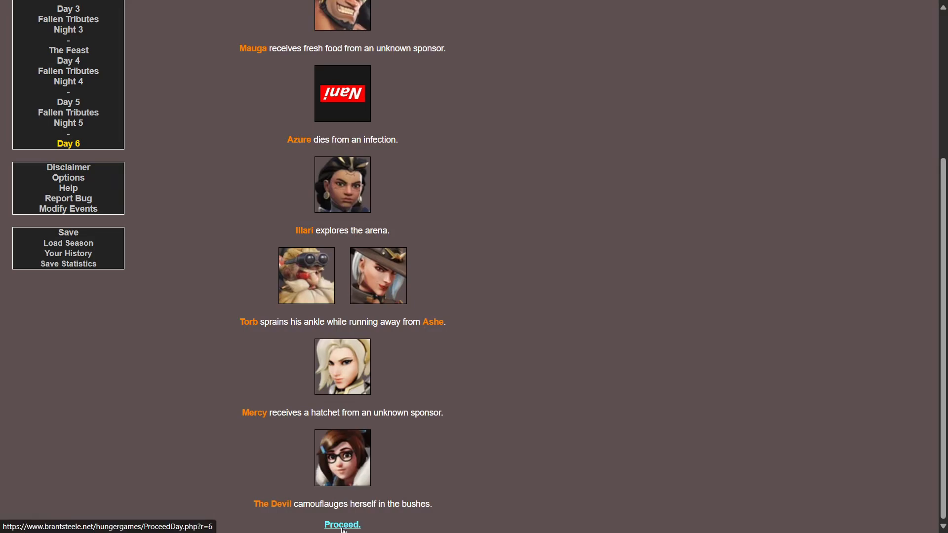
{"action": "left_click", "coordinate": [340, 524]}
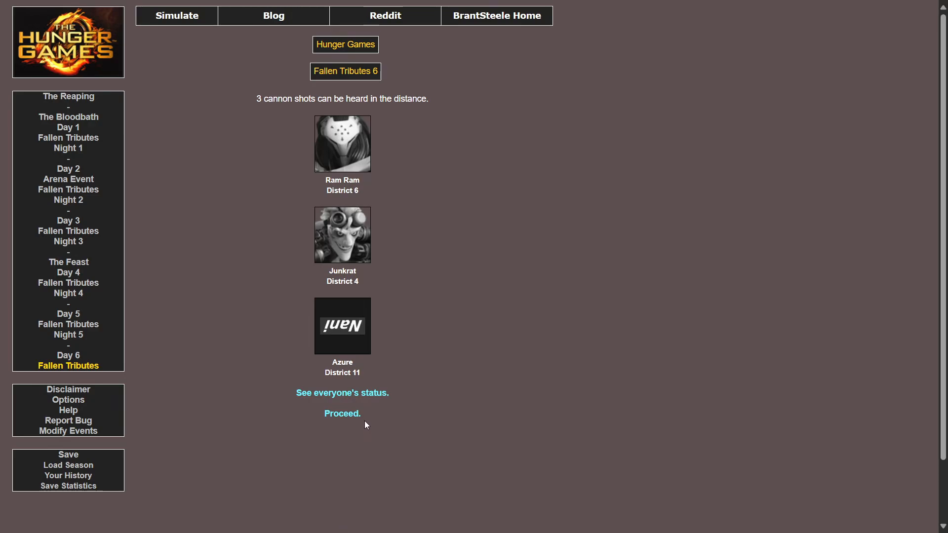
{"action": "mouse_move", "coordinate": [345, 432]}
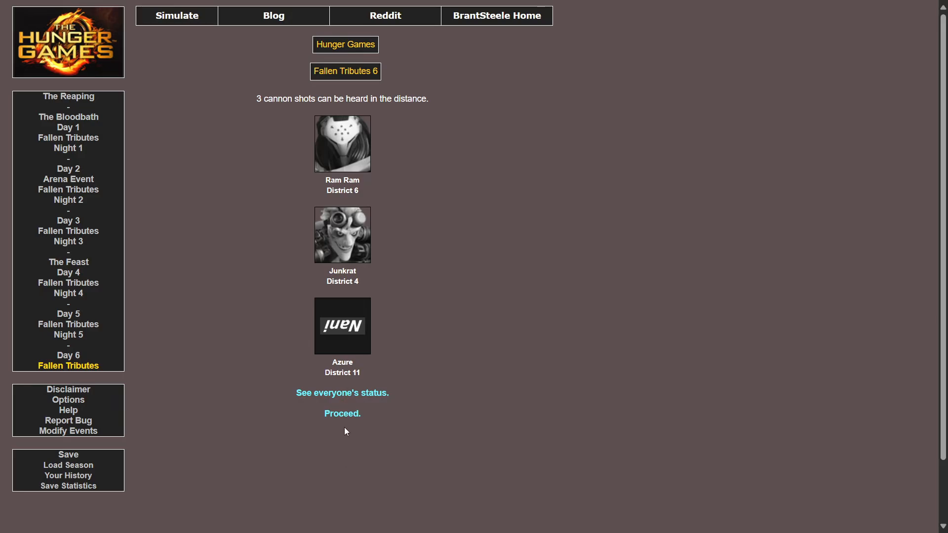
Proceed from Fallen Tributes 6 to Night 6, where Mauga kills Mercy and Tracer and Torb decapitates The Devil
{"action": "left_click", "coordinate": [342, 412]}
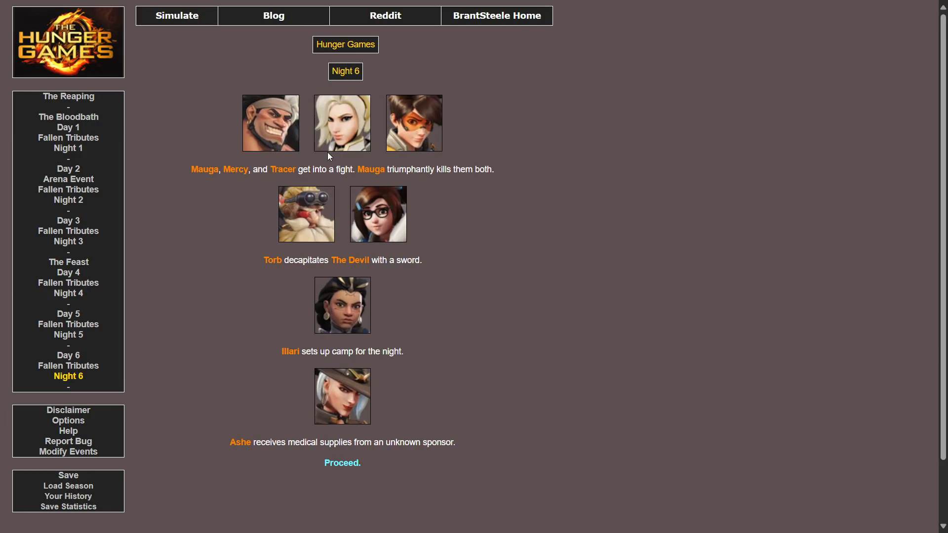
{"action": "mouse_move", "coordinate": [359, 167]}
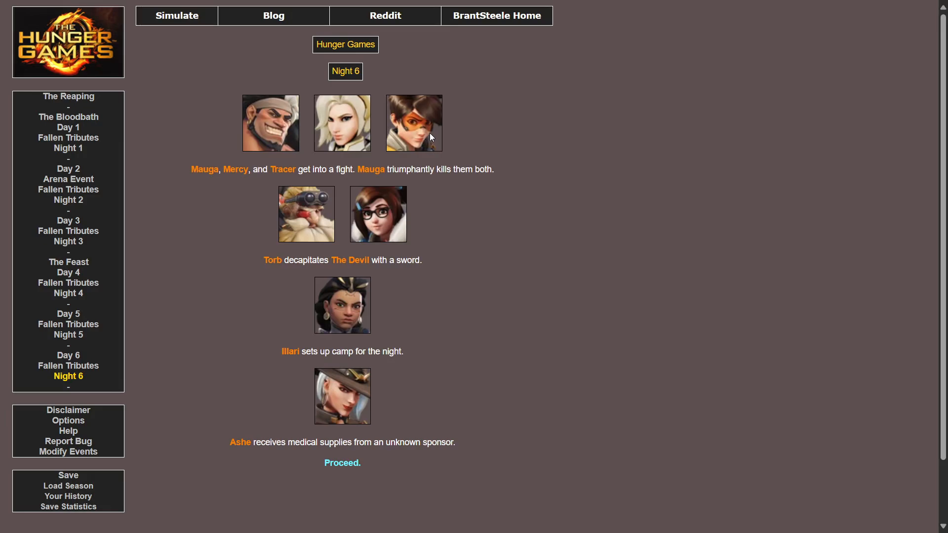
{"action": "mouse_move", "coordinate": [316, 249]}
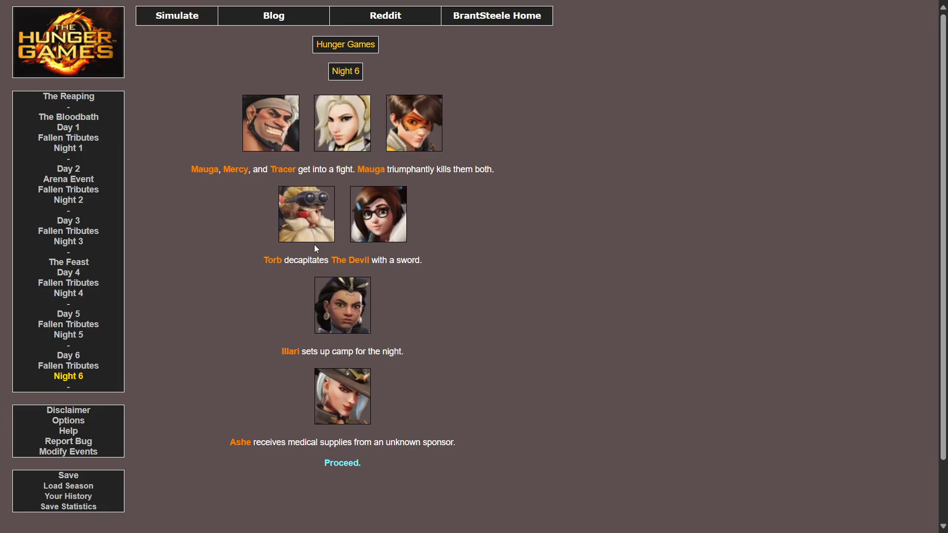
{"action": "mouse_move", "coordinate": [348, 213]}
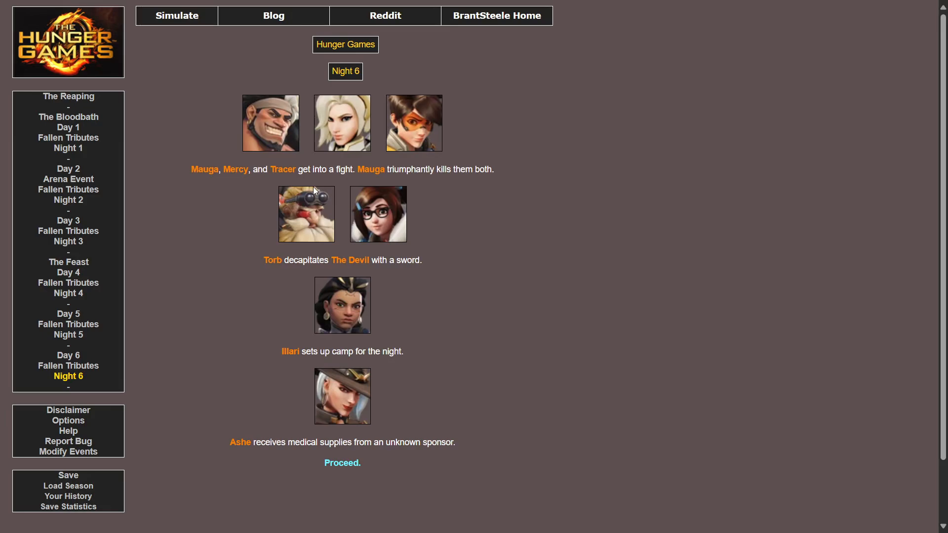
{"action": "mouse_move", "coordinate": [280, 263]}
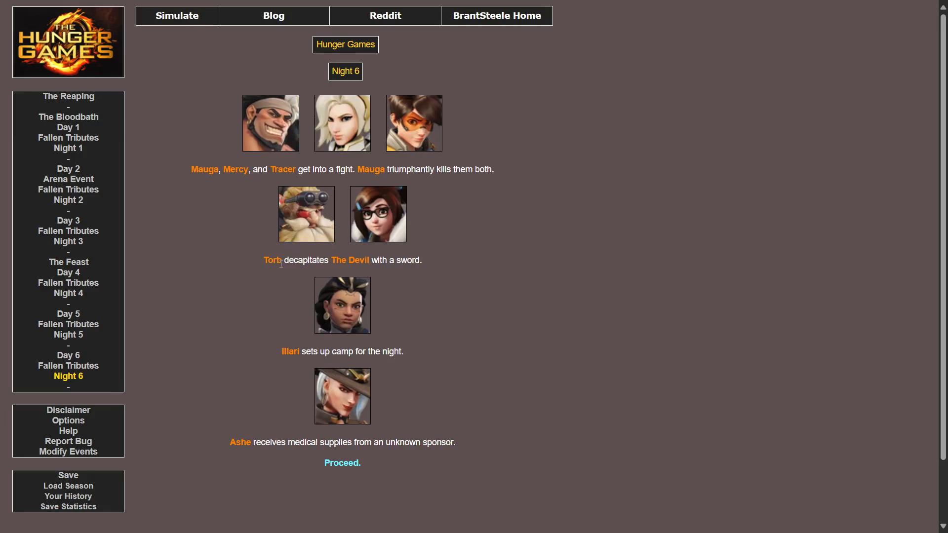
{"action": "mouse_move", "coordinate": [499, 309]}
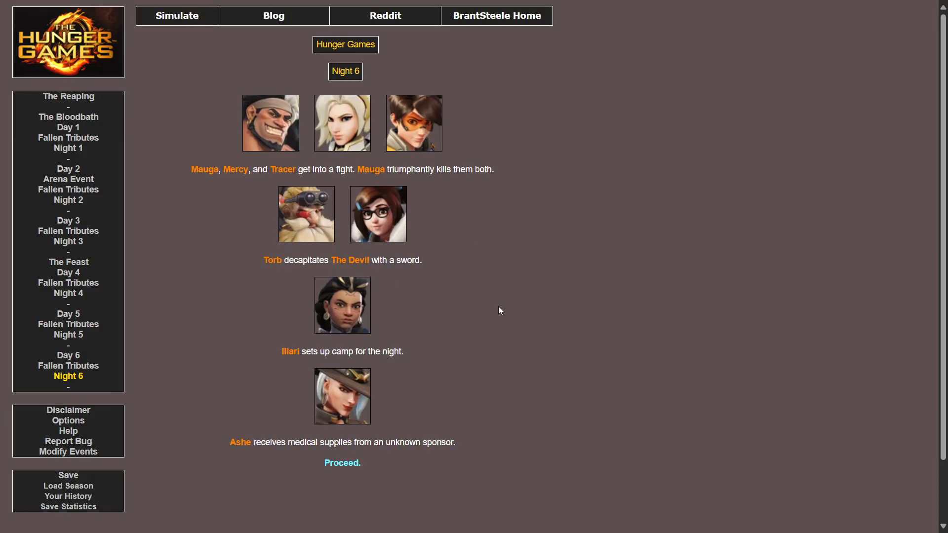
{"action": "mouse_move", "coordinate": [359, 352]}
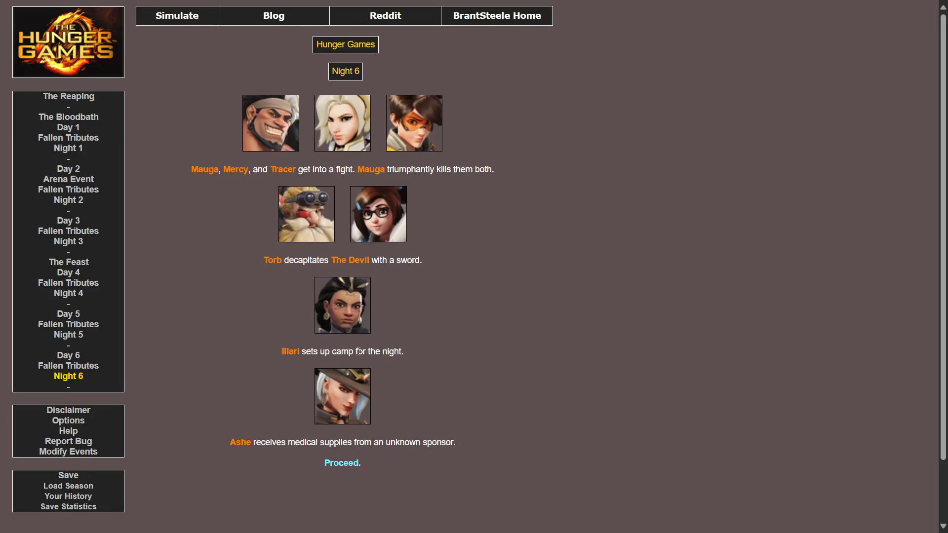
{"action": "mouse_move", "coordinate": [433, 352]}
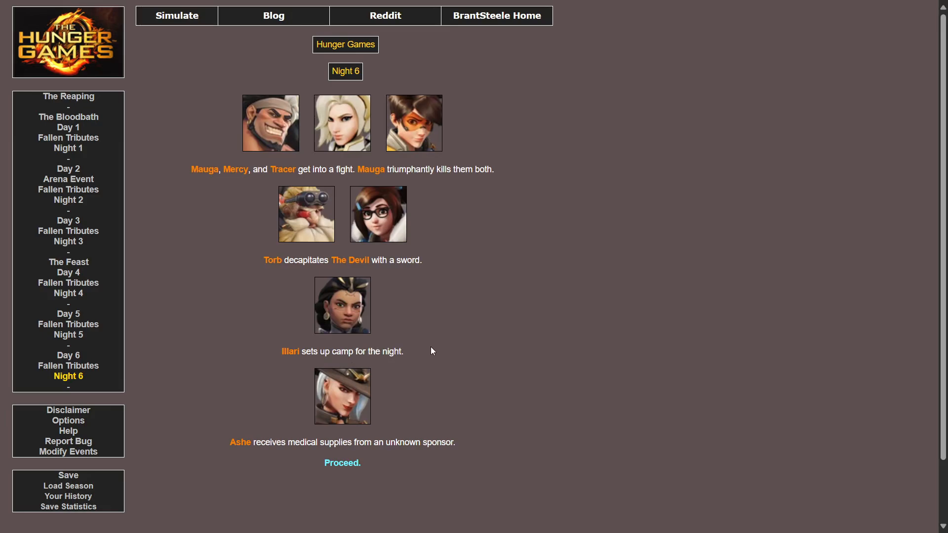
{"action": "mouse_move", "coordinate": [314, 492]}
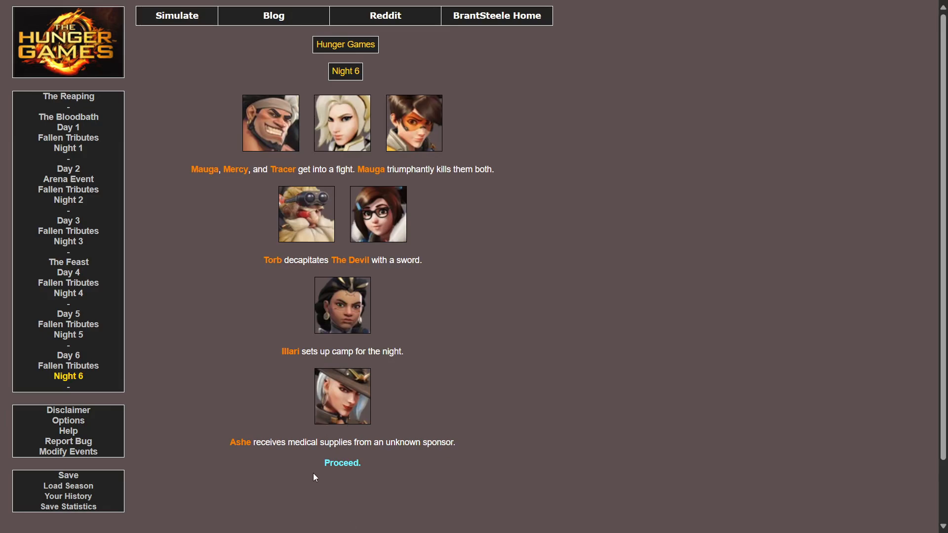
{"action": "mouse_move", "coordinate": [345, 466]}
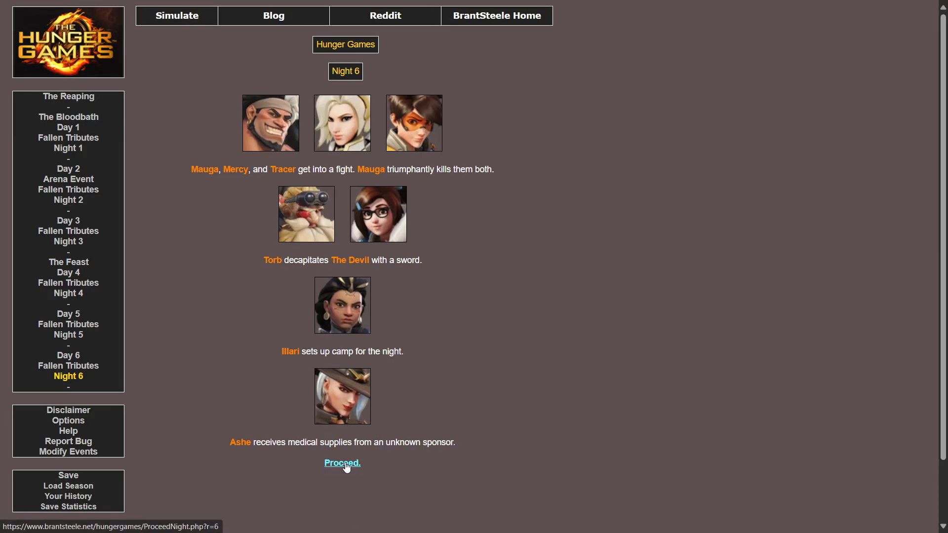
Proceed through Day 7 to Fallen Tributes 7 listing Mercy, Tracer and The Devil
{"action": "left_click", "coordinate": [342, 463]}
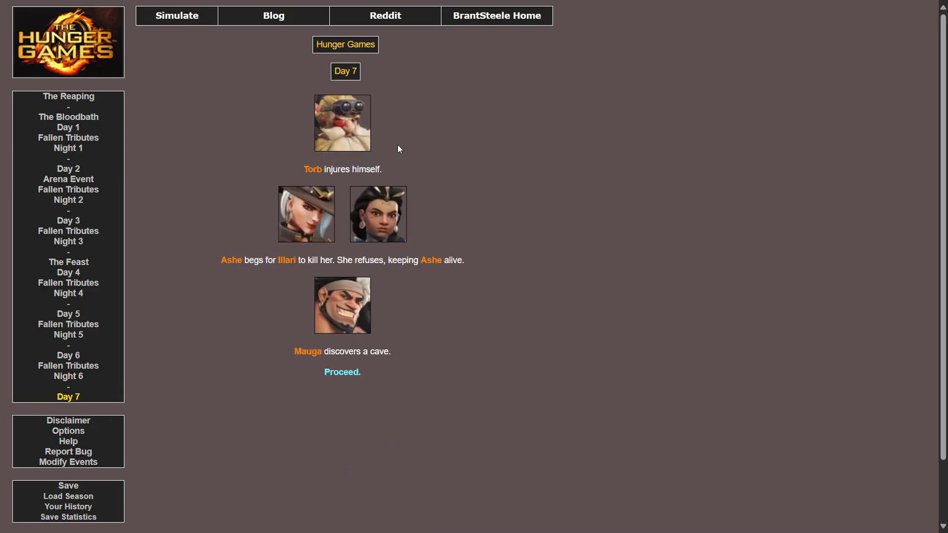
{"action": "mouse_move", "coordinate": [379, 184]}
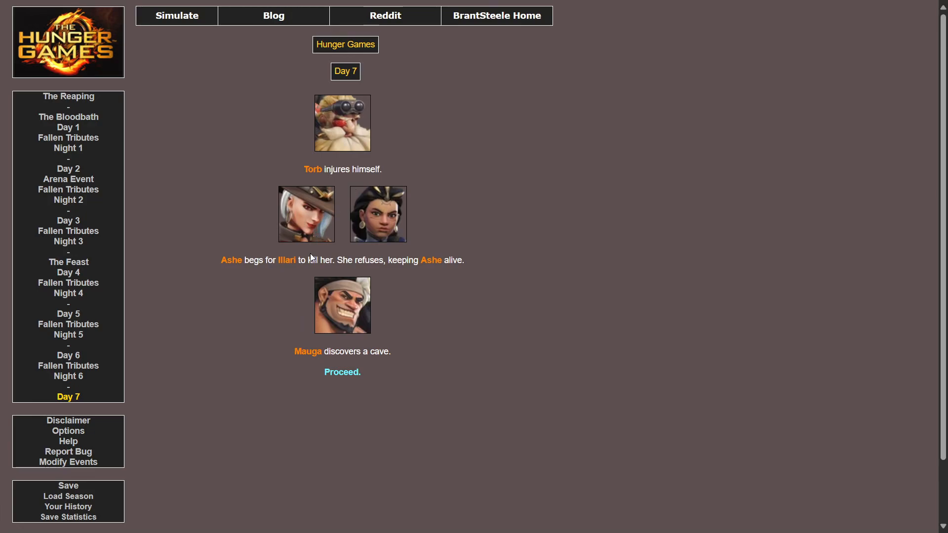
{"action": "mouse_move", "coordinate": [434, 273]}
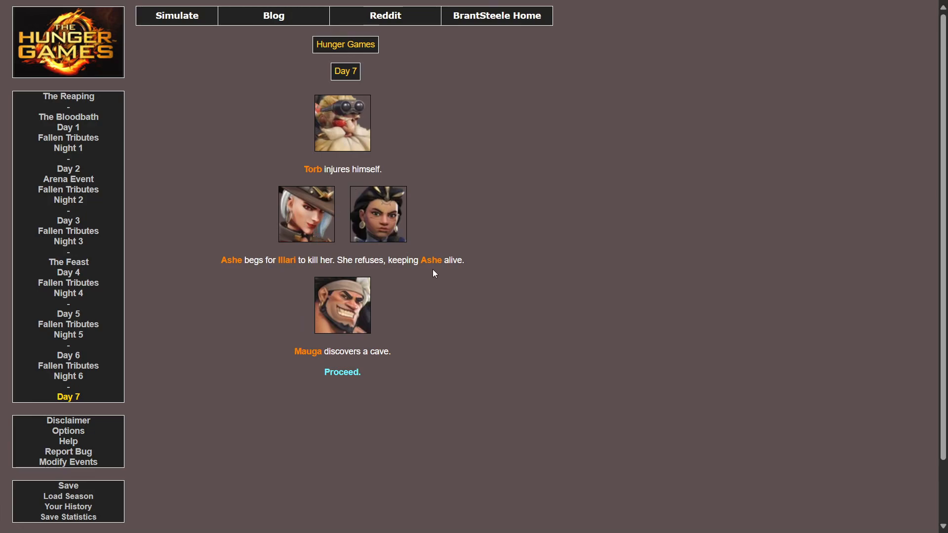
{"action": "mouse_move", "coordinate": [322, 392]}
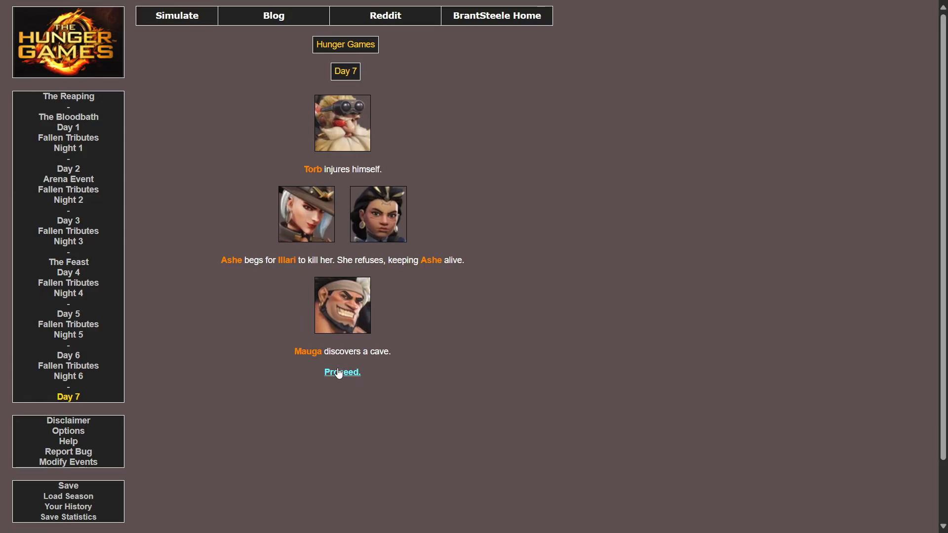
{"action": "left_click", "coordinate": [342, 372]}
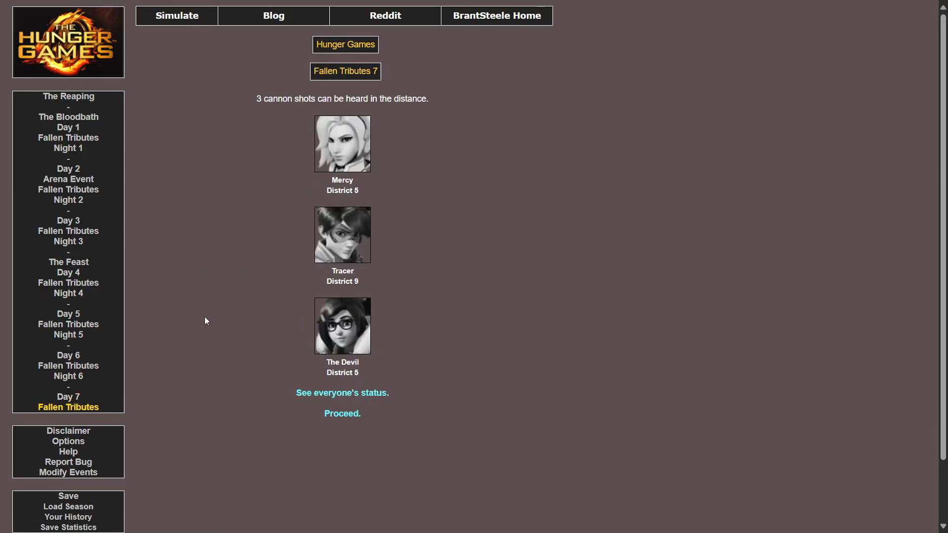
{"action": "mouse_move", "coordinate": [217, 350]}
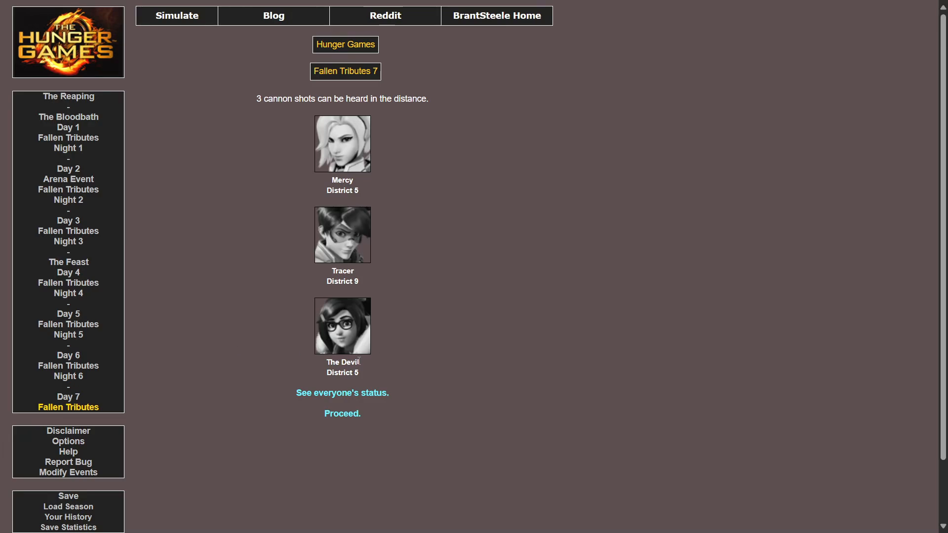
{"action": "mouse_move", "coordinate": [274, 437]}
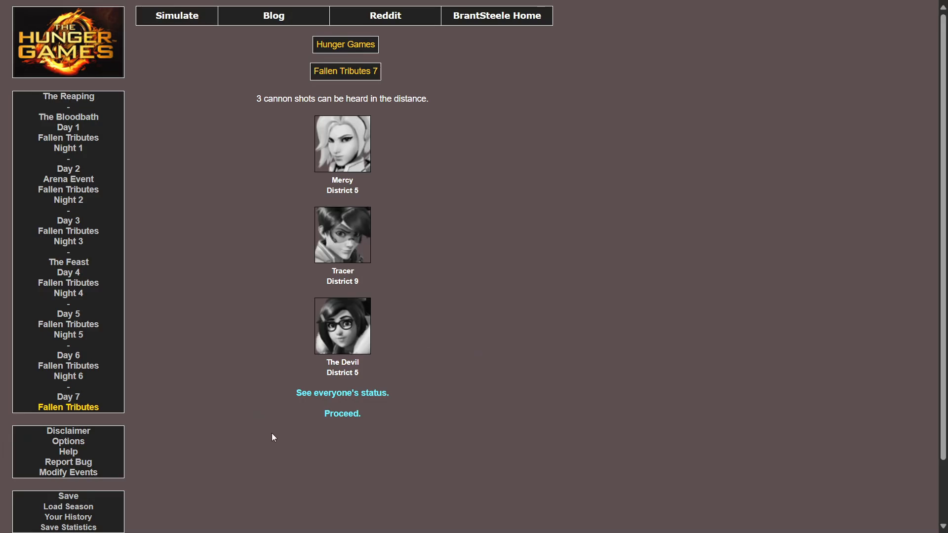
Proceed from Fallen Tributes 7 to Night 7, where Ashe gets an explosive and Mauga spares Torb
{"action": "left_click", "coordinate": [341, 413]}
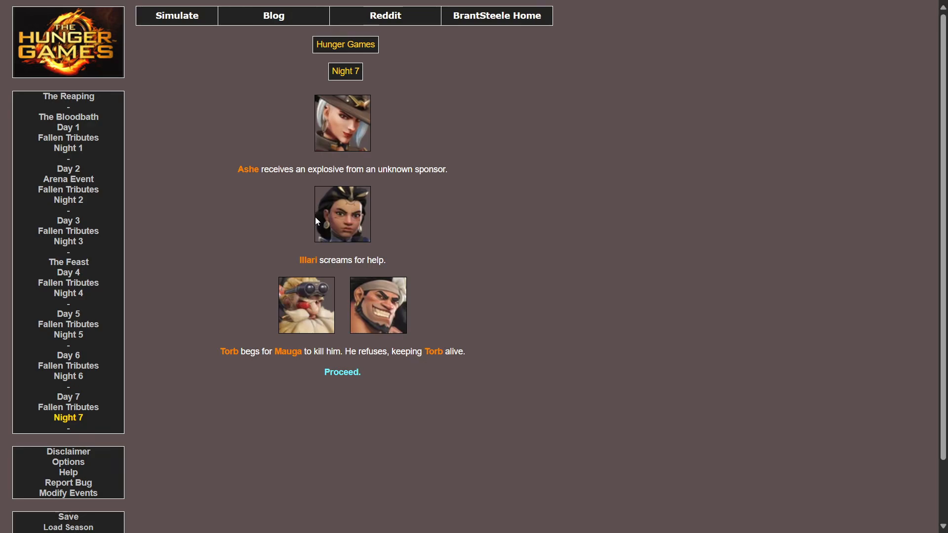
{"action": "mouse_move", "coordinate": [344, 181]}
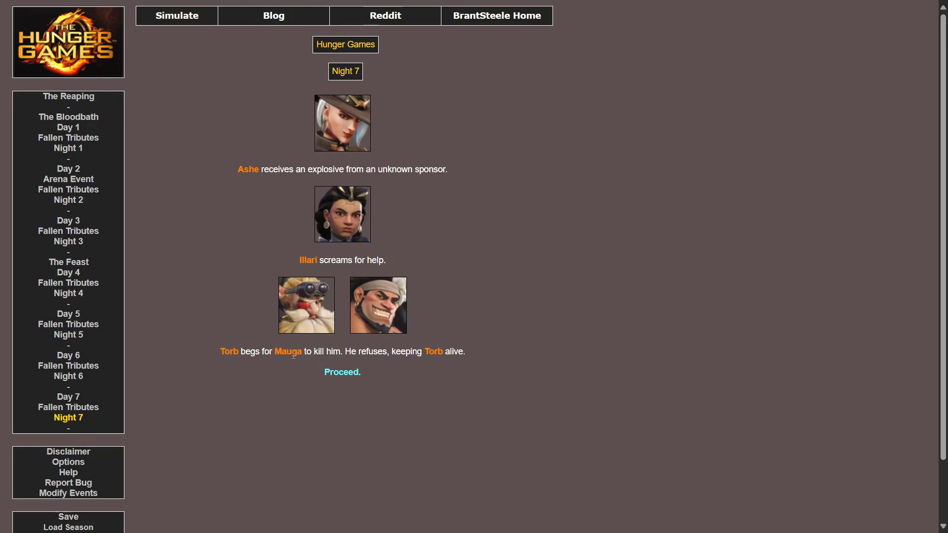
{"action": "mouse_move", "coordinate": [438, 351]}
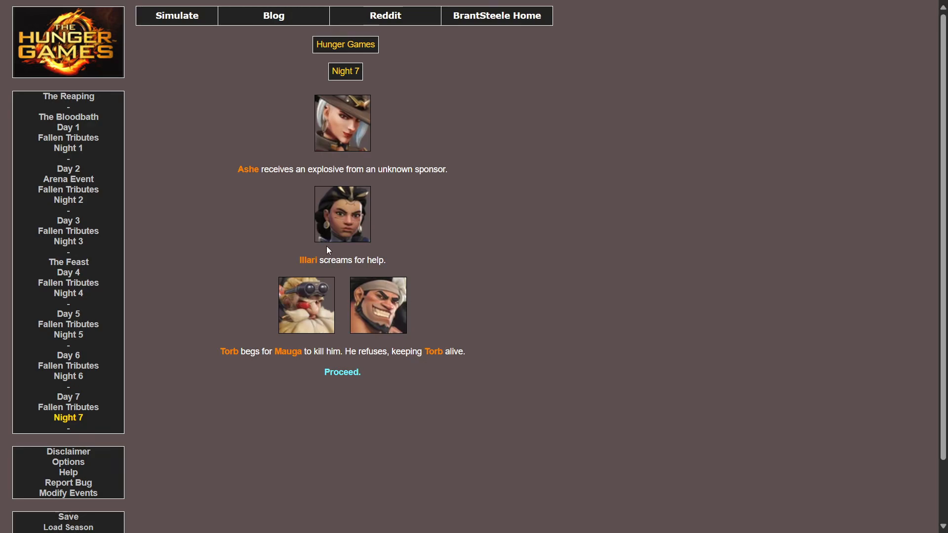
{"action": "mouse_move", "coordinate": [420, 316]}
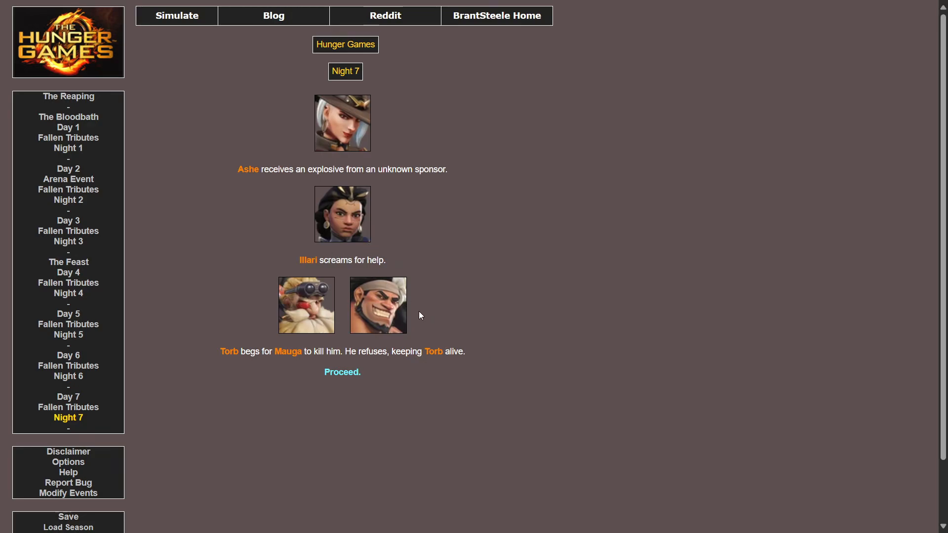
{"action": "mouse_move", "coordinate": [393, 137]}
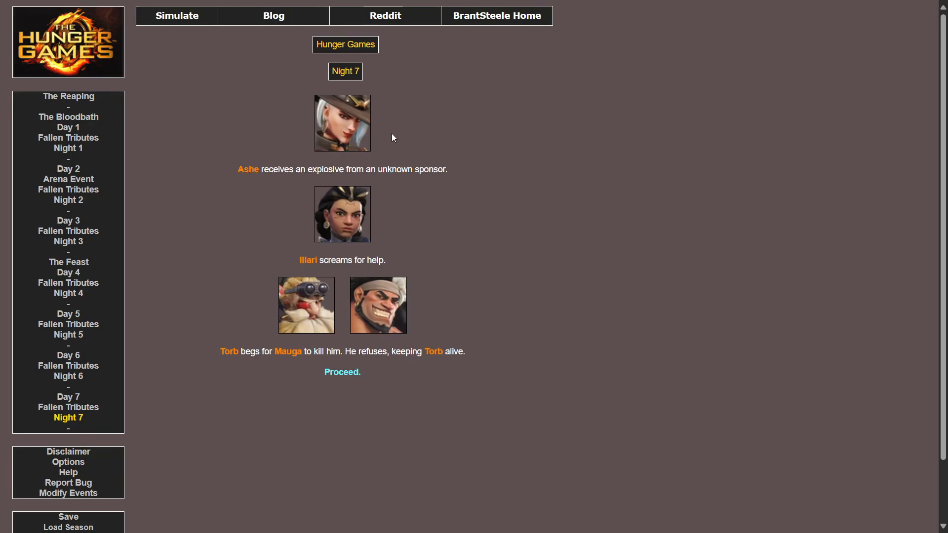
{"action": "mouse_move", "coordinate": [417, 345]}
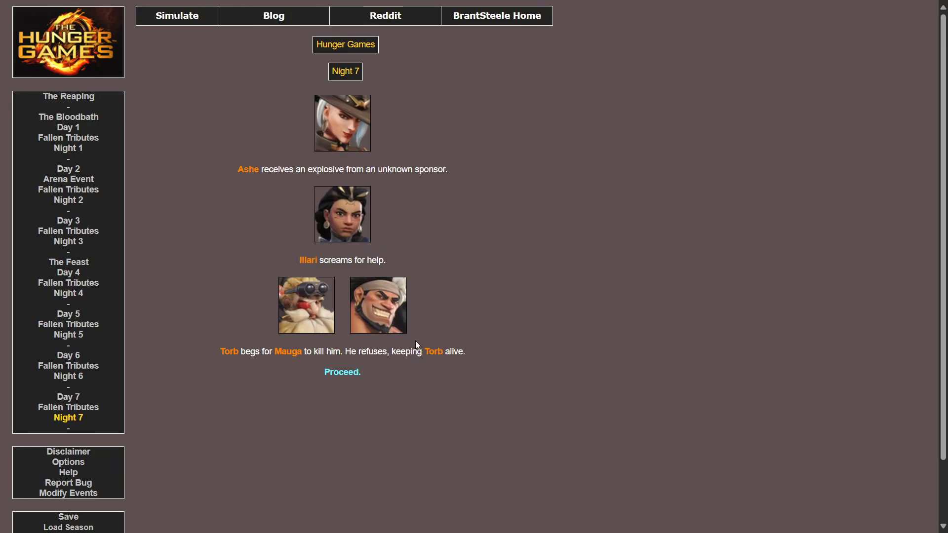
{"action": "mouse_move", "coordinate": [339, 390]}
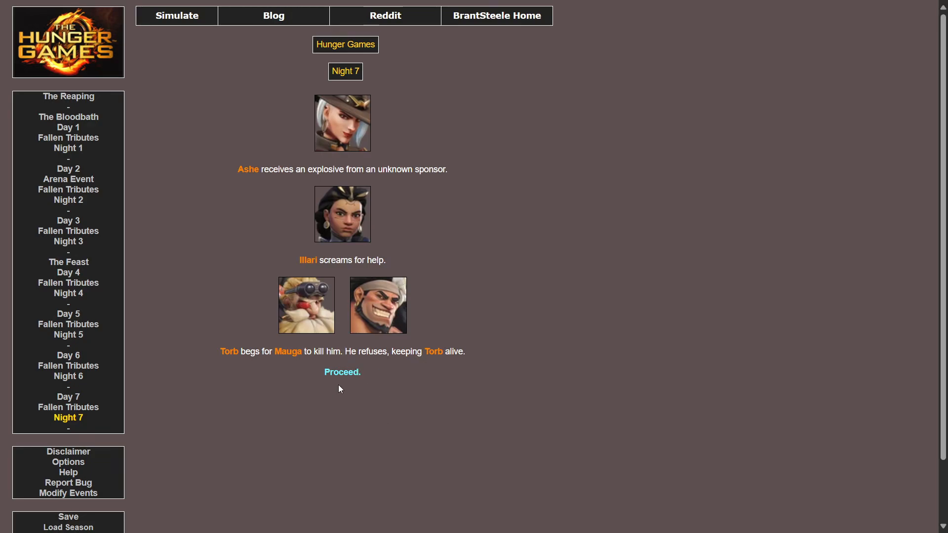
{"action": "left_click", "coordinate": [341, 371]}
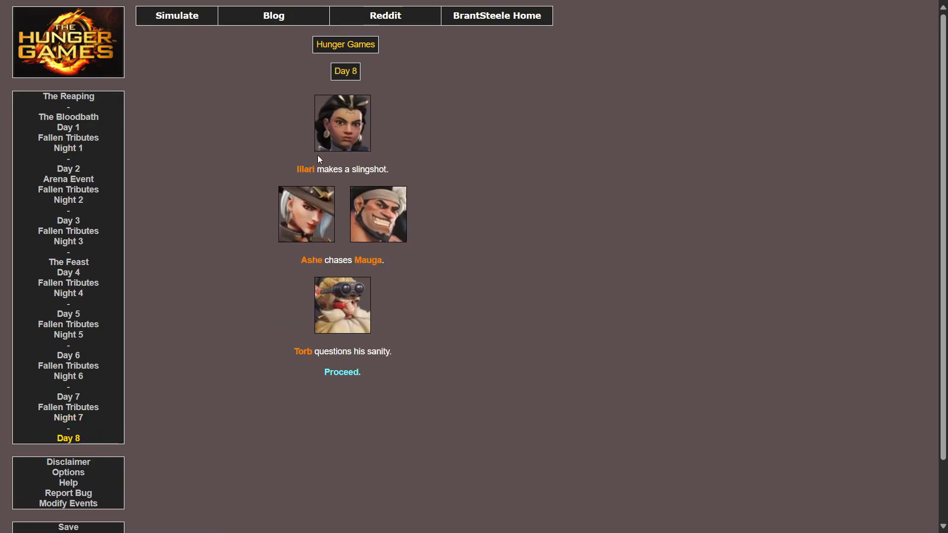
{"action": "mouse_move", "coordinate": [317, 169]}
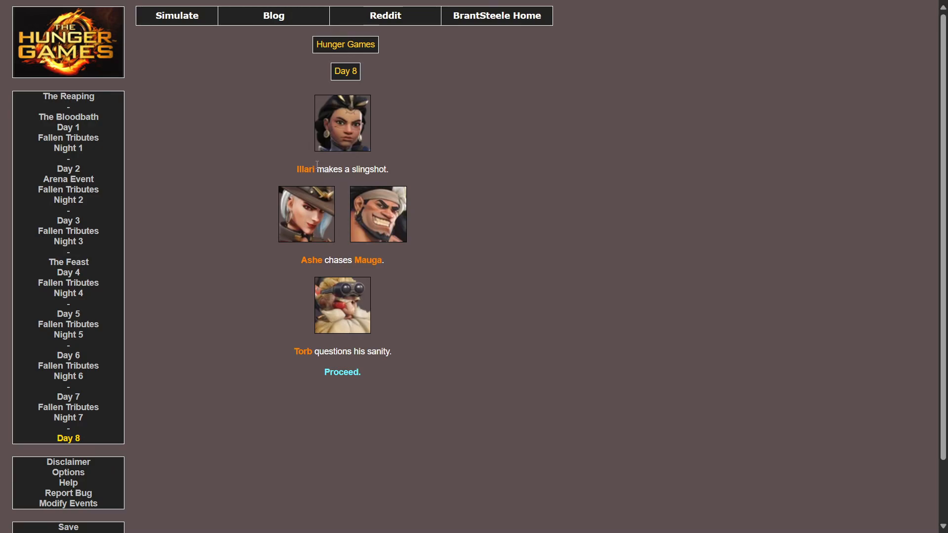
{"action": "mouse_move", "coordinate": [339, 281]}
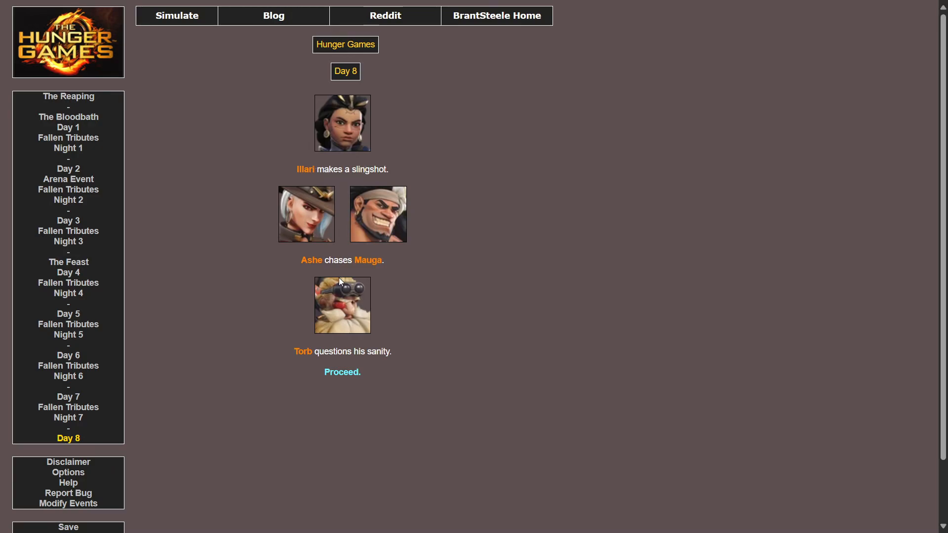
{"action": "mouse_move", "coordinate": [356, 263]}
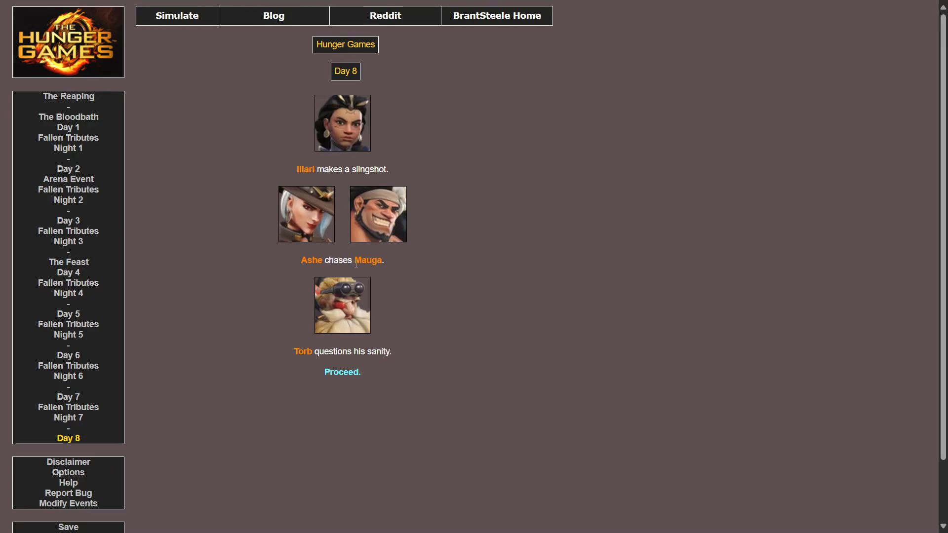
{"action": "mouse_move", "coordinate": [356, 375]}
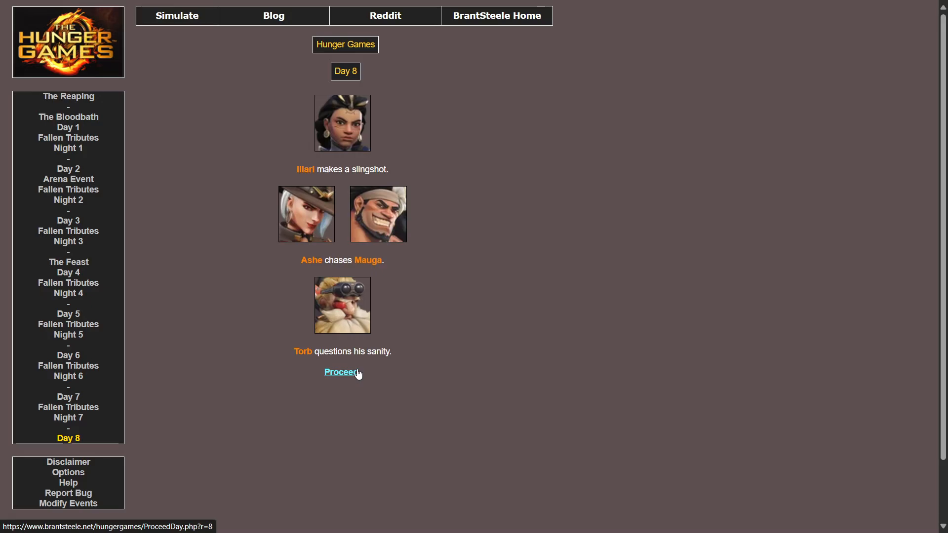
{"action": "left_click", "coordinate": [341, 372]}
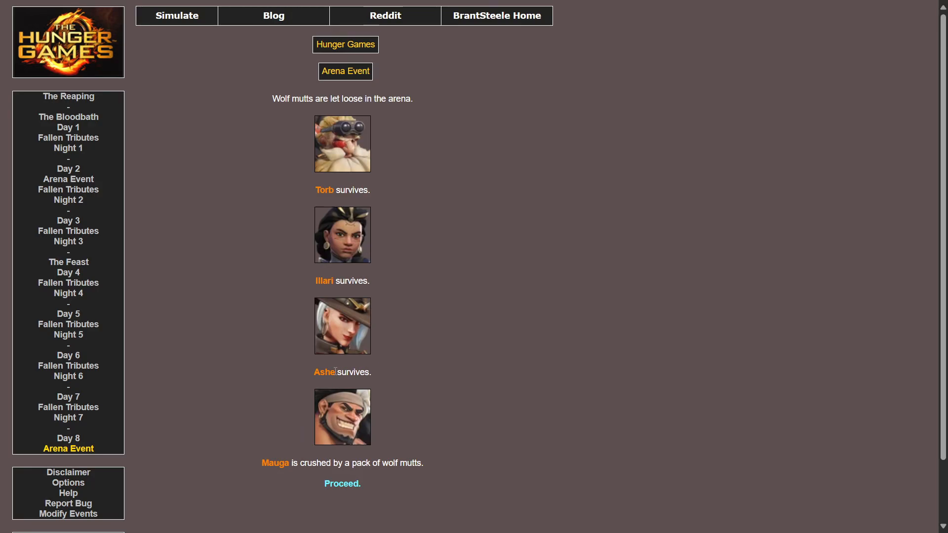
{"action": "scroll", "scroll_direction": "down", "scroll_amount": 3}
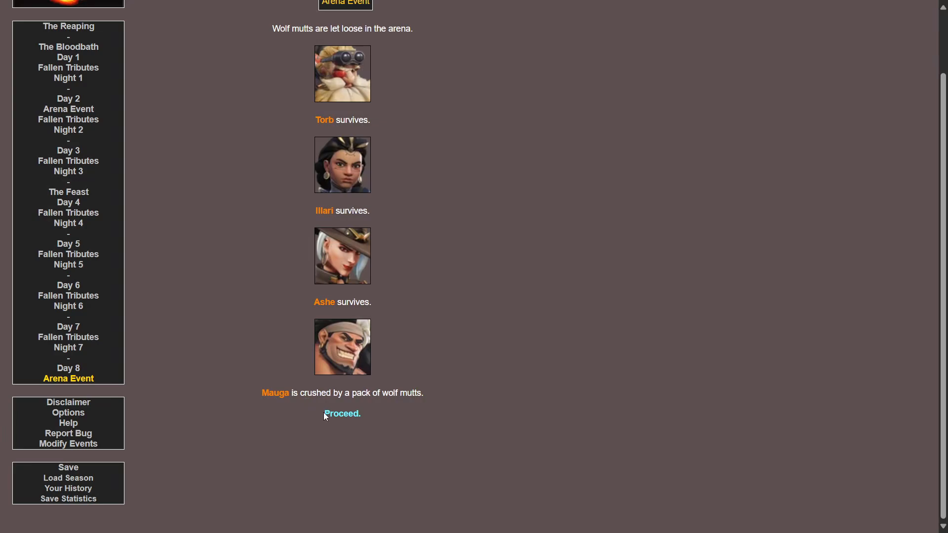
{"action": "mouse_move", "coordinate": [345, 414]}
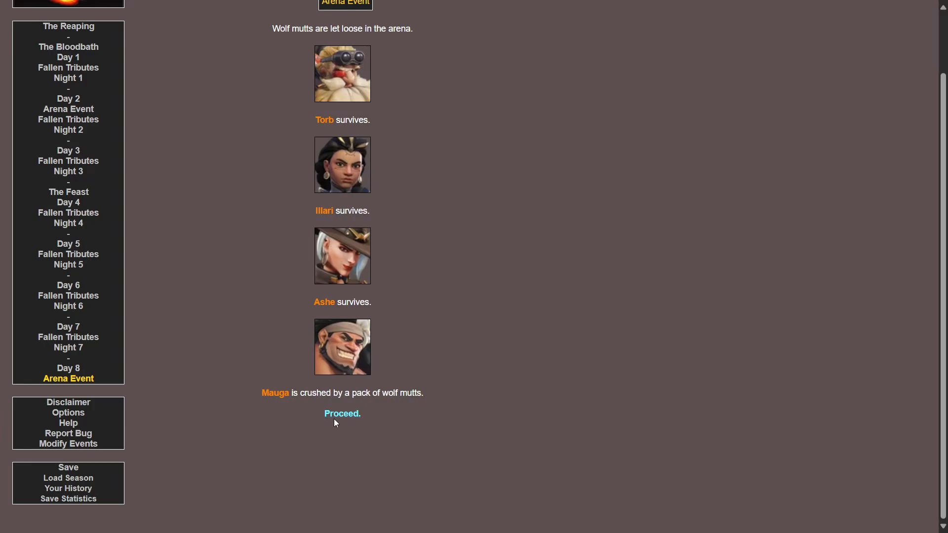
Proceed past Mauga's Fallen Tributes 8 page to the Night 8 events for Illari, Torb and Ashe
{"action": "left_click", "coordinate": [342, 413]}
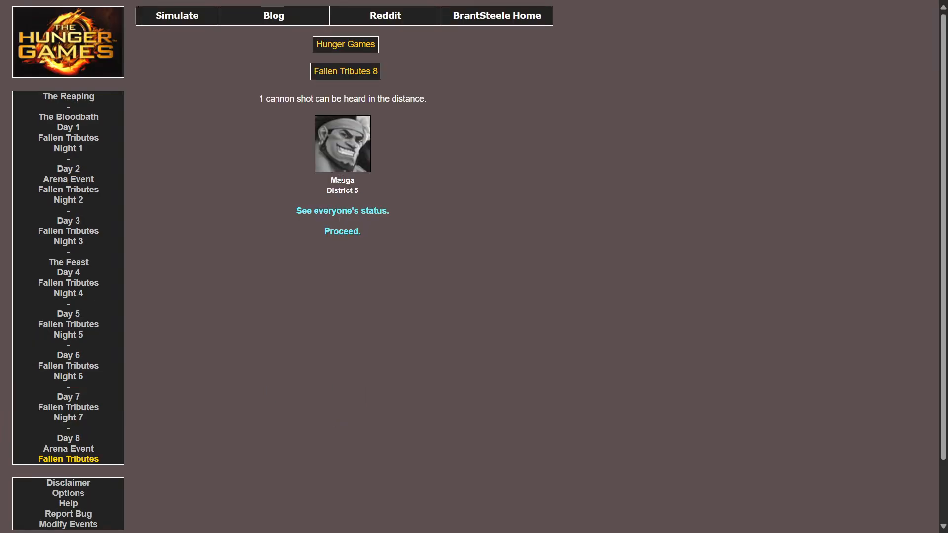
{"action": "mouse_move", "coordinate": [342, 231]}
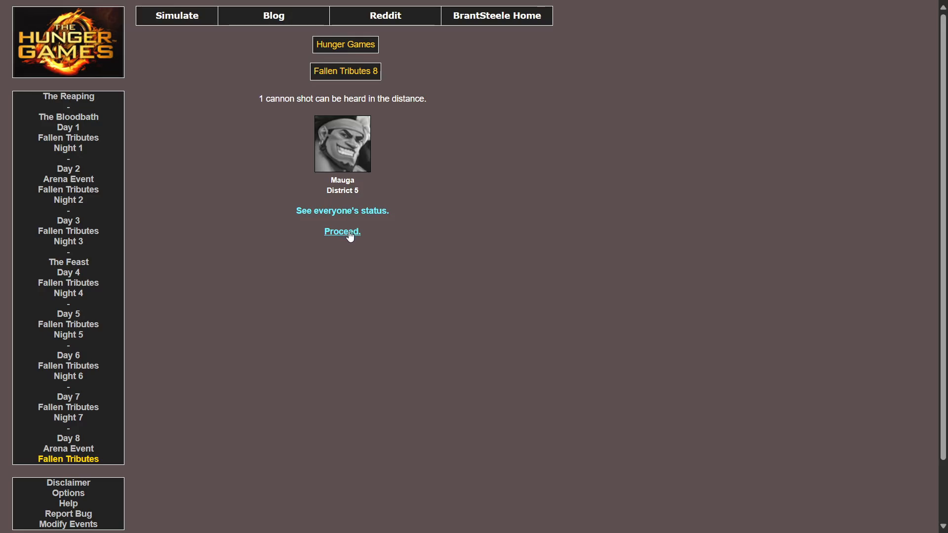
{"action": "left_click", "coordinate": [341, 231]}
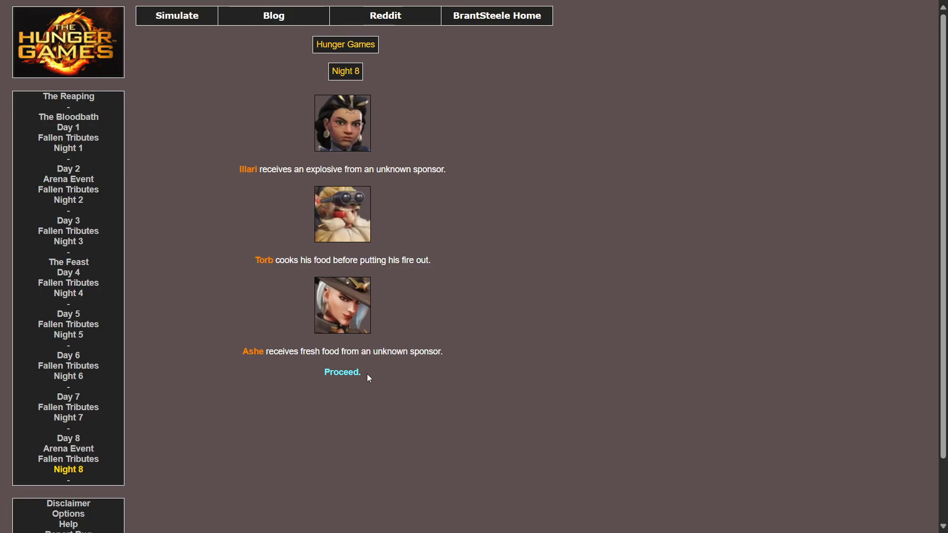
{"action": "mouse_move", "coordinate": [364, 377]}
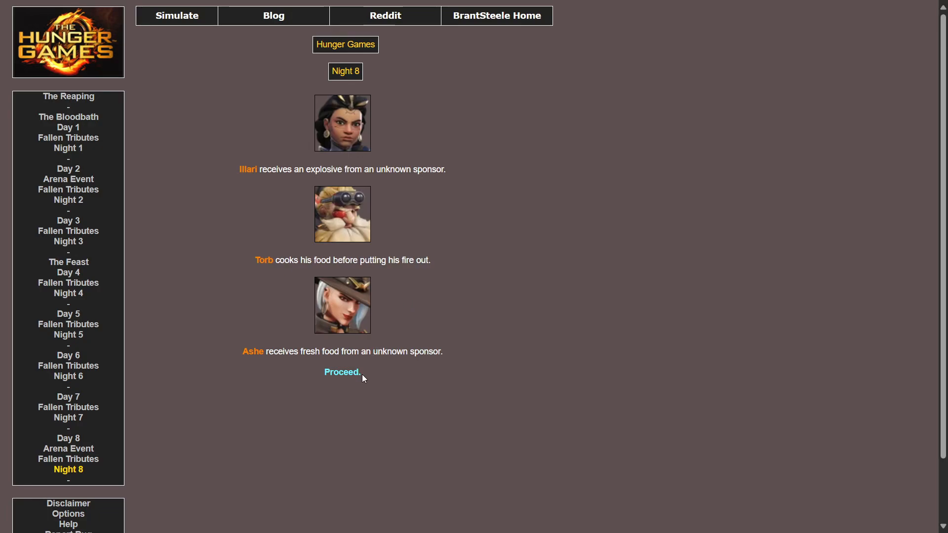
{"action": "mouse_move", "coordinate": [347, 376]}
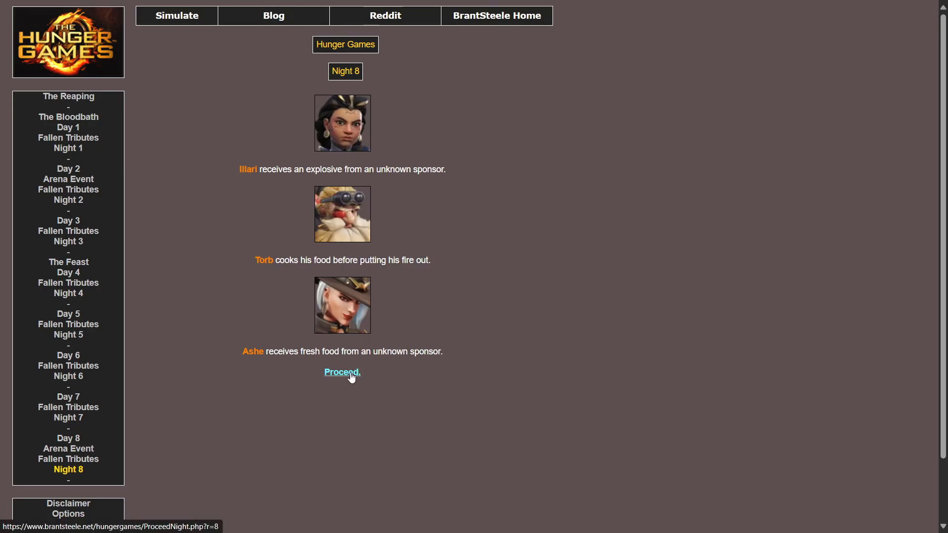
Proceed through Day 9 to the Fallen Tributes 9 page listing Illari and Ashe
{"action": "left_click", "coordinate": [341, 371]}
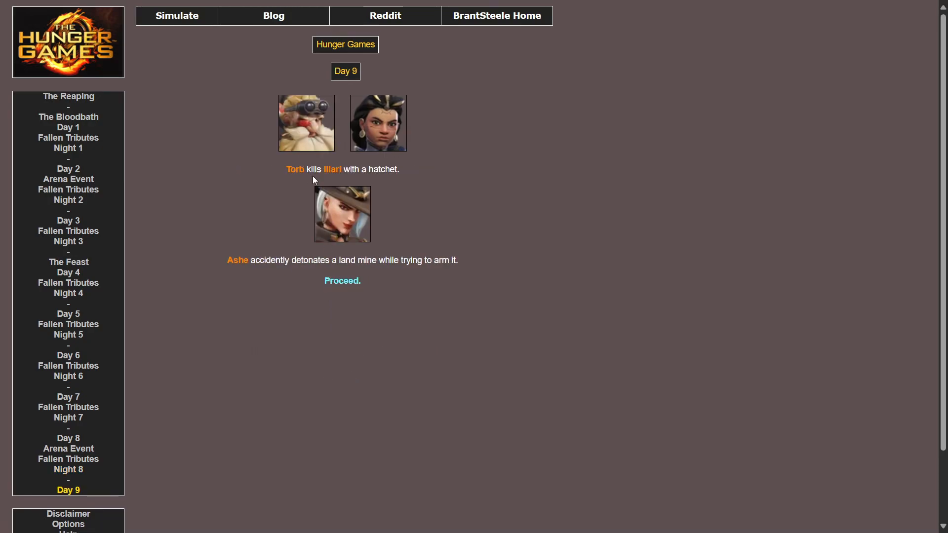
{"action": "mouse_move", "coordinate": [371, 223]}
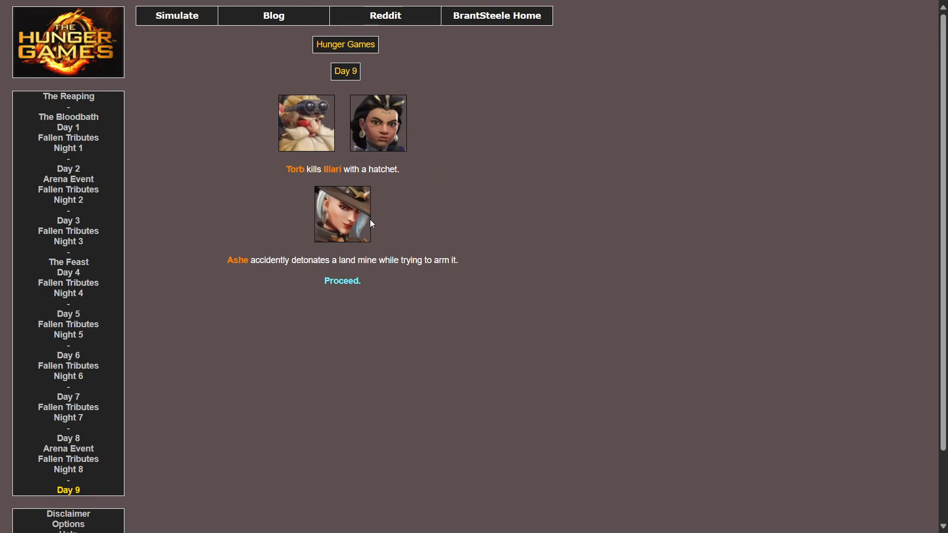
{"action": "mouse_move", "coordinate": [68, 263]}
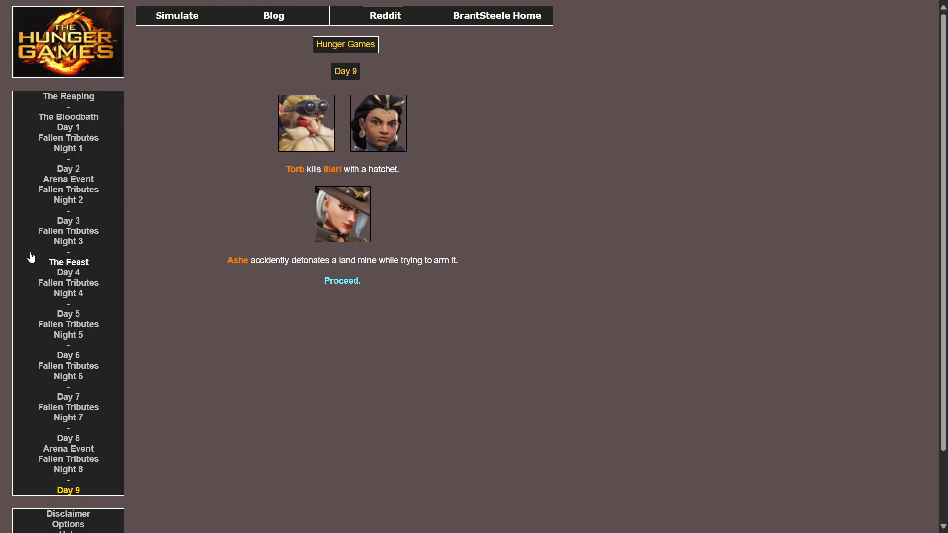
{"action": "mouse_move", "coordinate": [233, 274]}
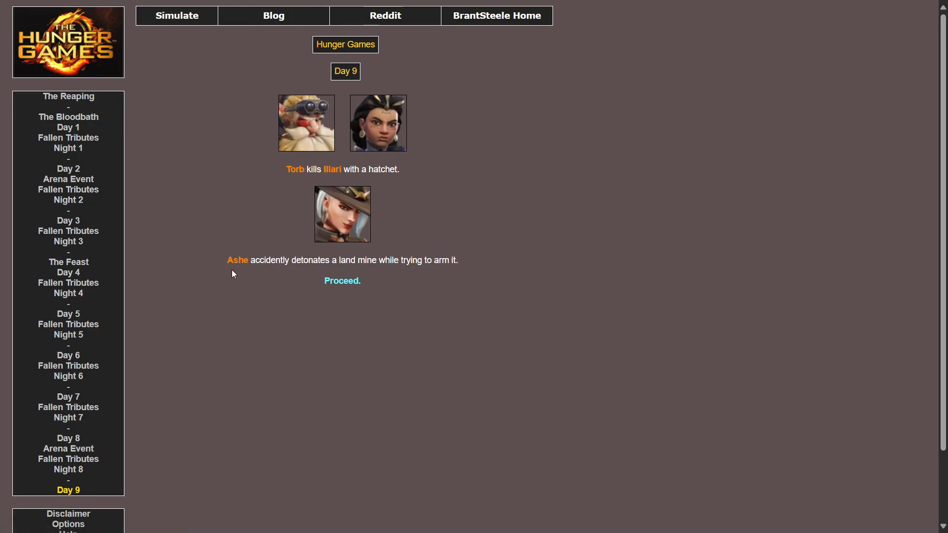
{"action": "mouse_move", "coordinate": [352, 304]}
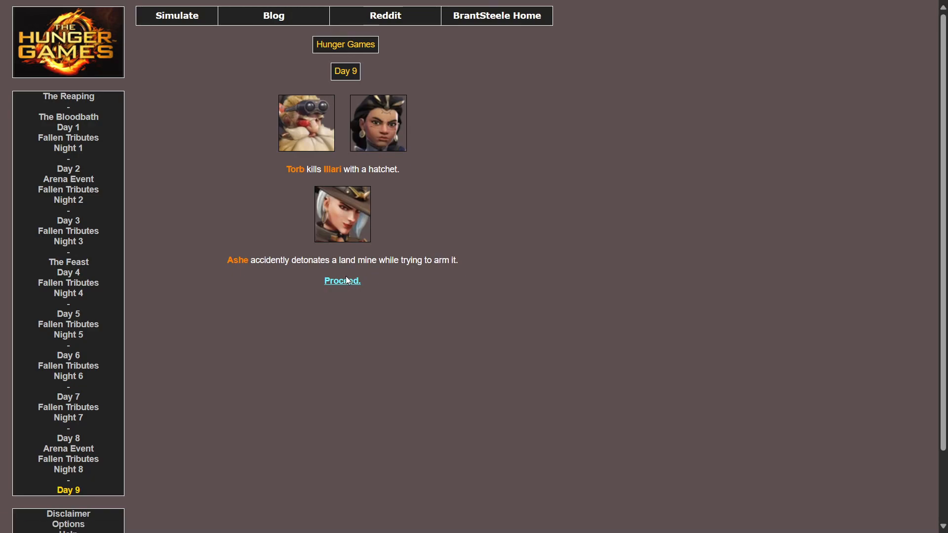
{"action": "left_click", "coordinate": [342, 280]}
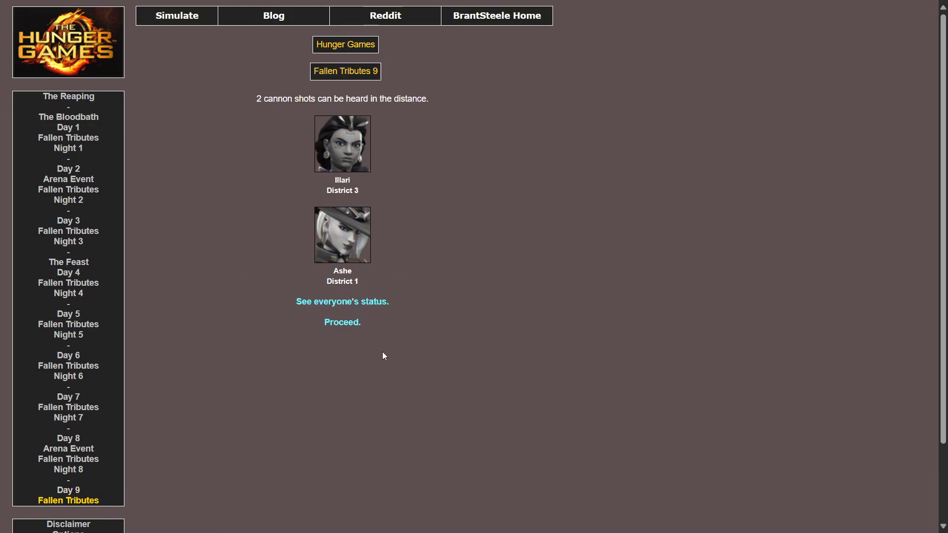
{"action": "mouse_move", "coordinate": [361, 302]}
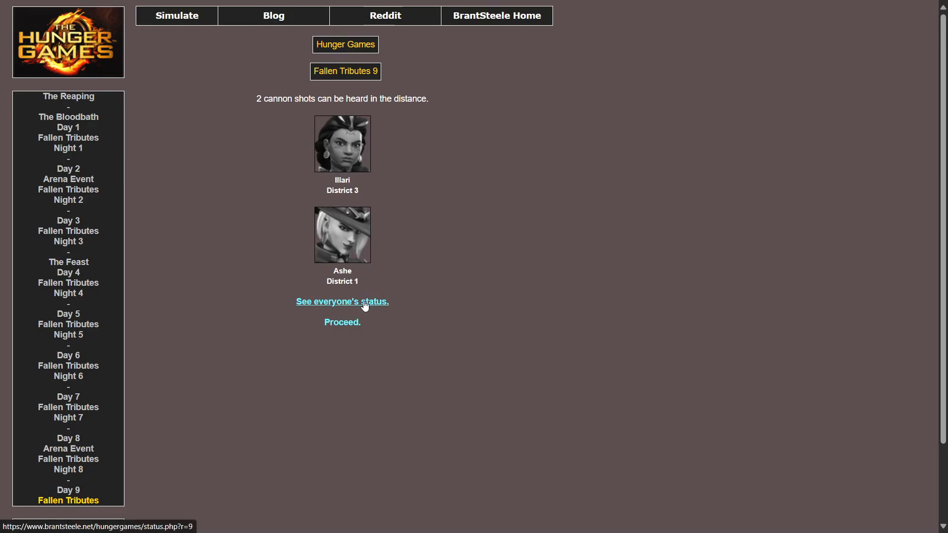
{"action": "left_click", "coordinate": [341, 322]}
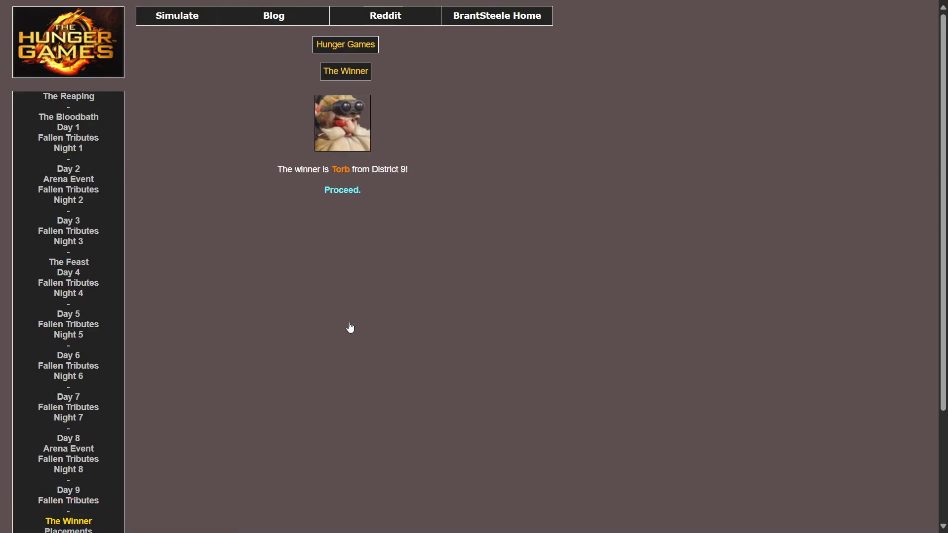
{"action": "mouse_move", "coordinate": [342, 202]}
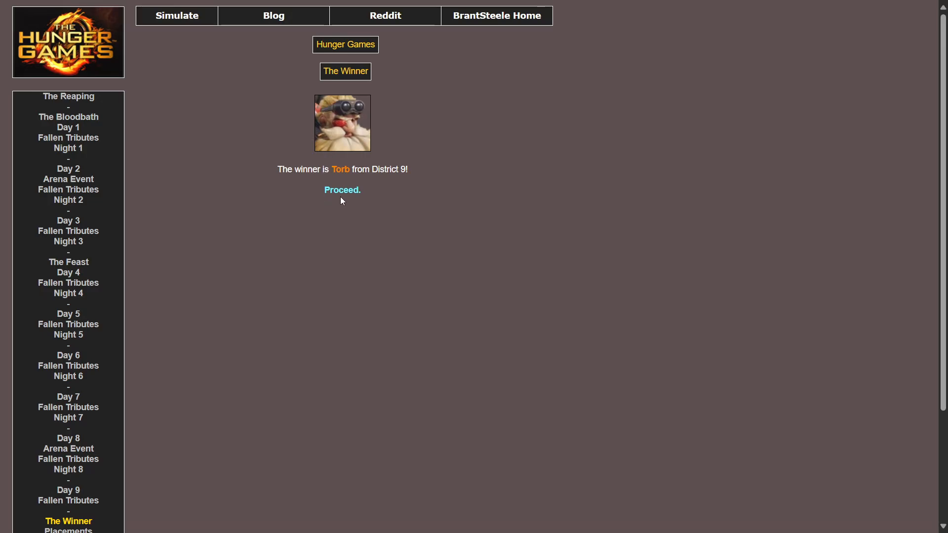
{"action": "left_click", "coordinate": [342, 190]}
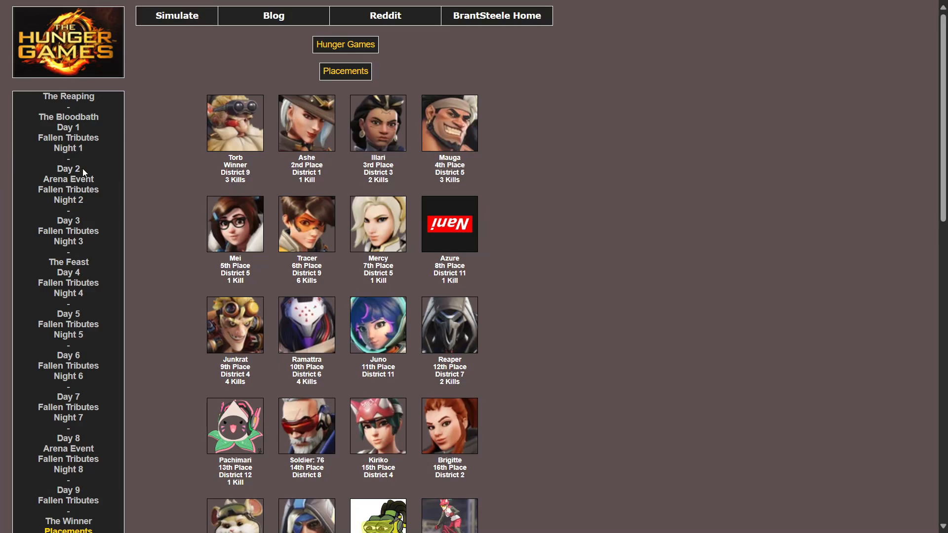
{"action": "mouse_move", "coordinate": [286, 155]}
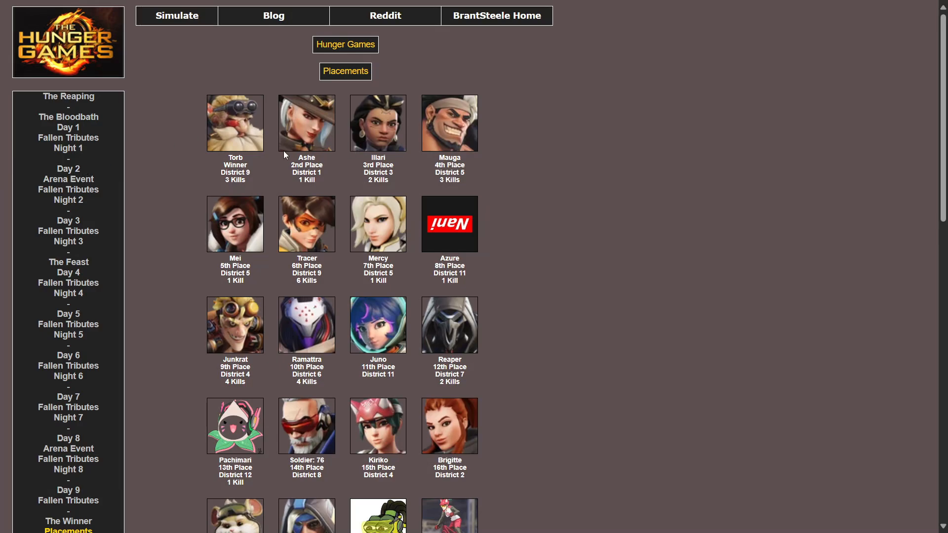
{"action": "mouse_move", "coordinate": [455, 122]}
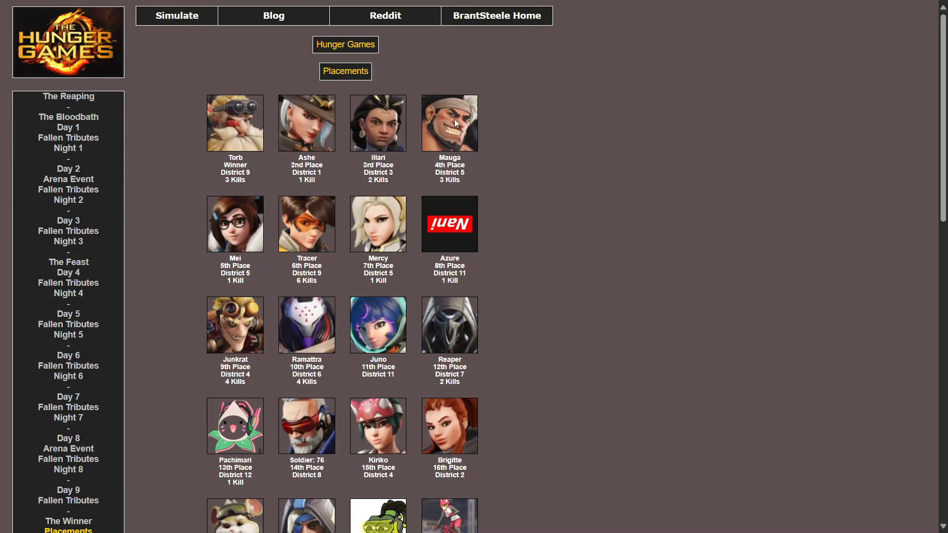
{"action": "mouse_move", "coordinate": [272, 256]}
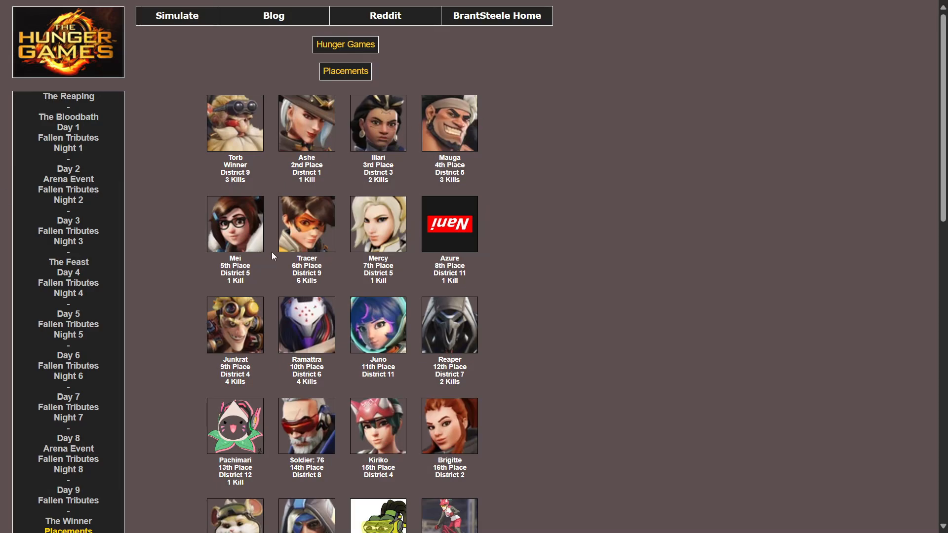
{"action": "mouse_move", "coordinate": [310, 292]}
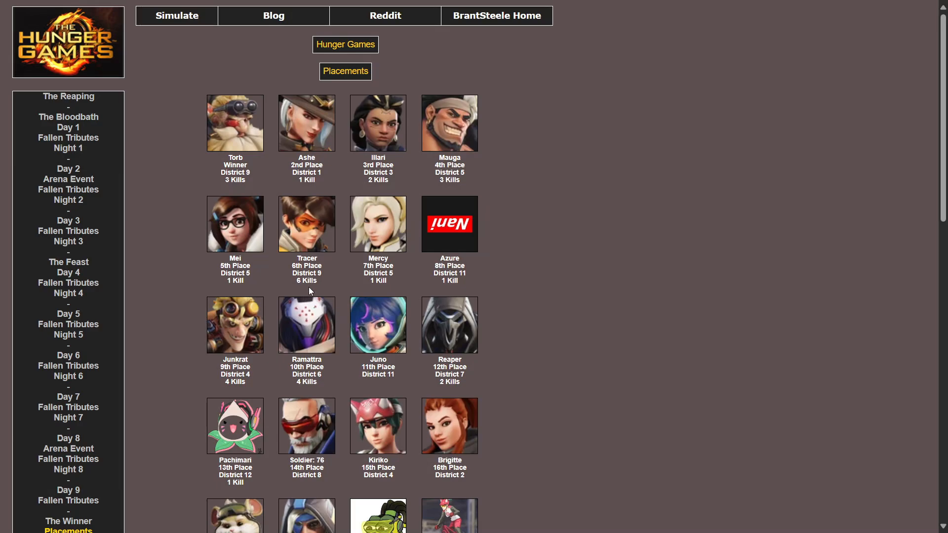
{"action": "mouse_move", "coordinate": [241, 208]}
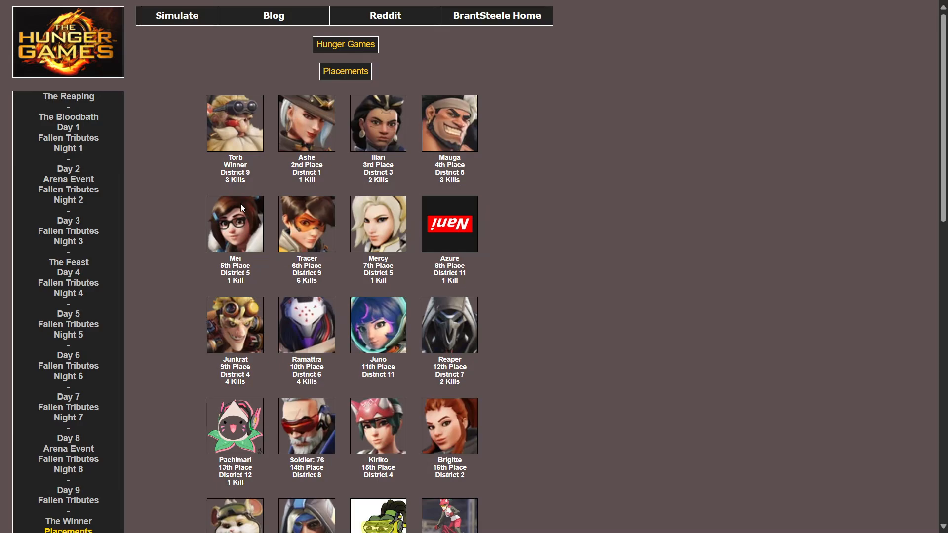
{"action": "mouse_move", "coordinate": [231, 242]}
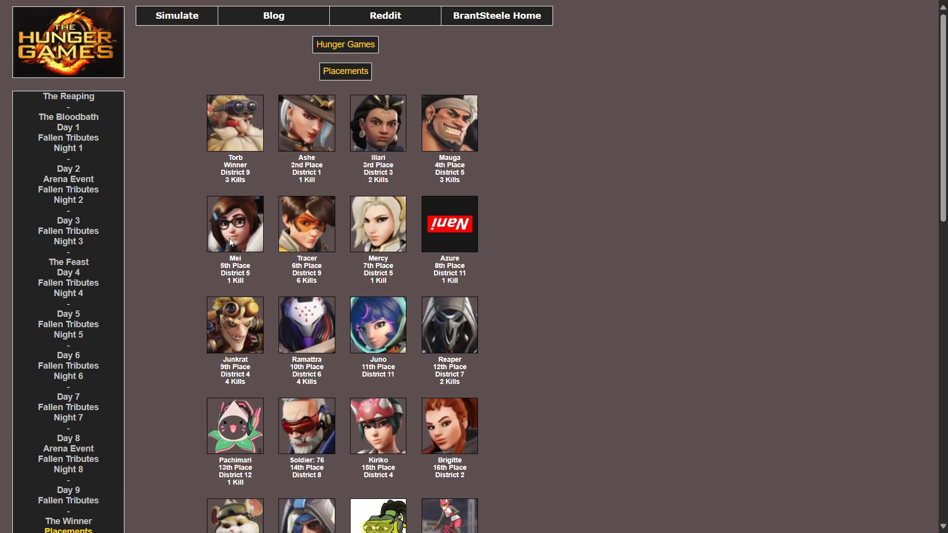
{"action": "mouse_move", "coordinate": [341, 224]}
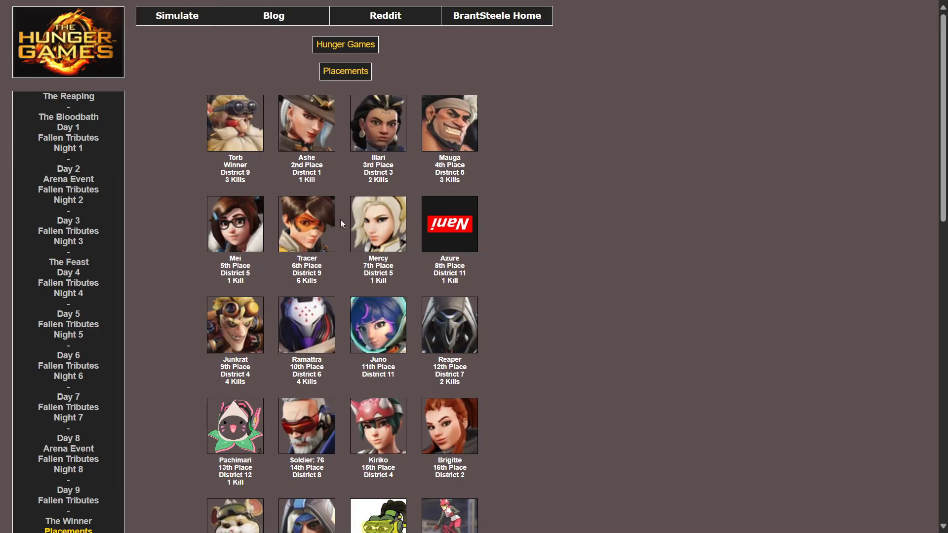
{"action": "mouse_move", "coordinate": [403, 225]}
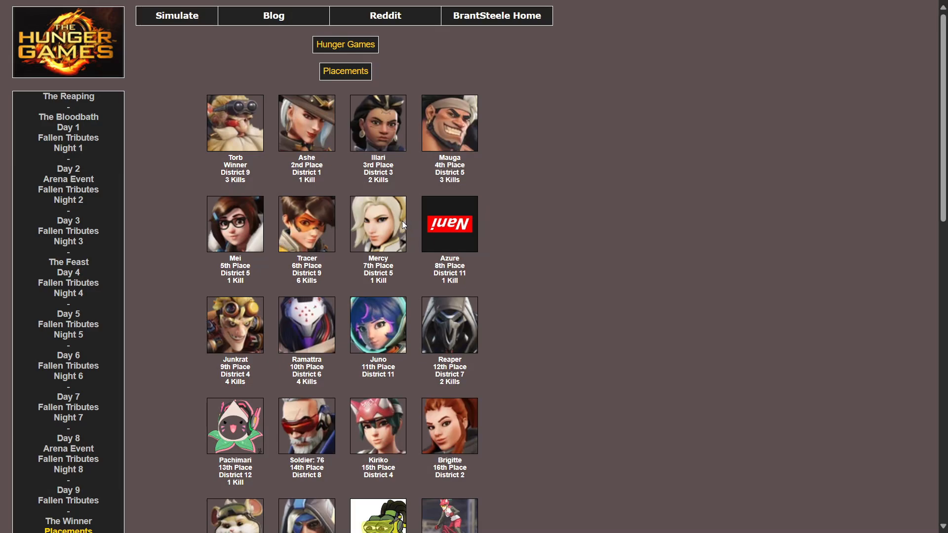
{"action": "mouse_move", "coordinate": [416, 218]}
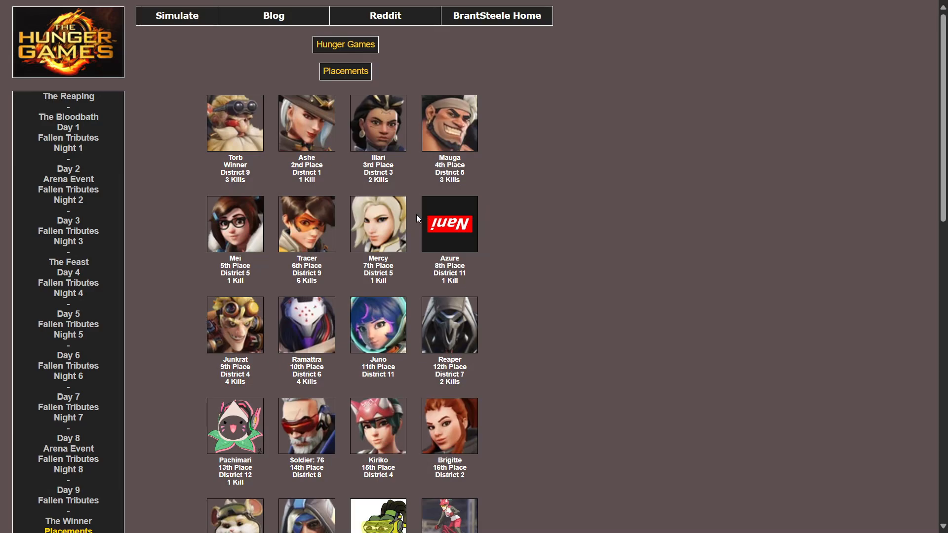
{"action": "mouse_move", "coordinate": [223, 340]}
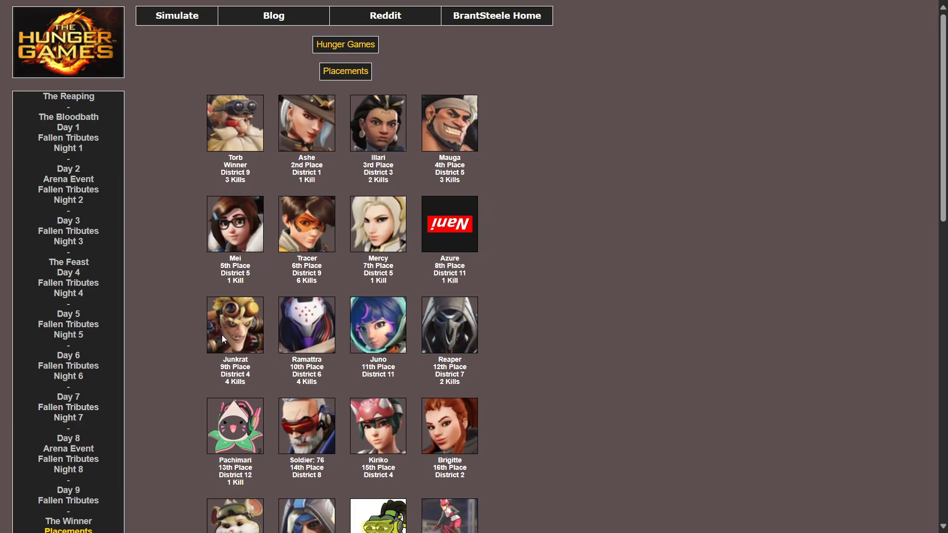
{"action": "mouse_move", "coordinate": [227, 335]}
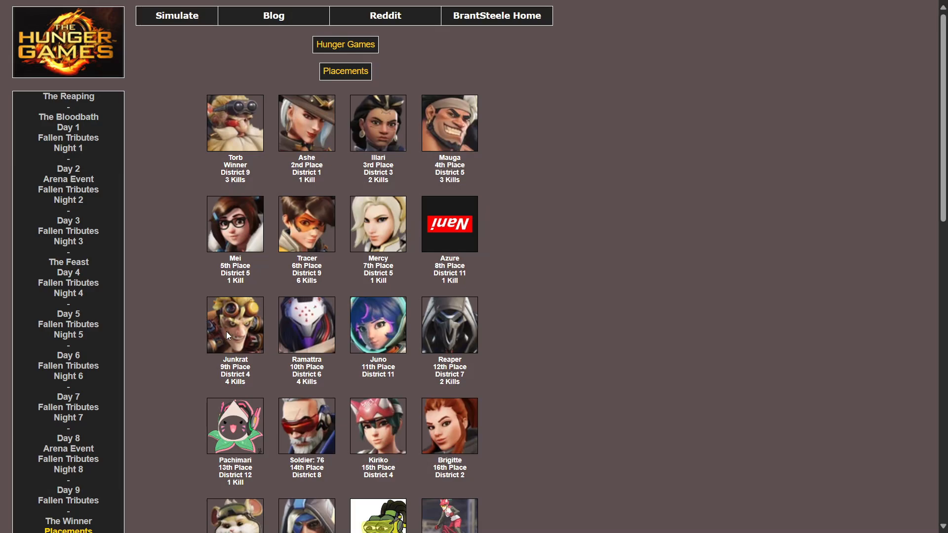
{"action": "mouse_move", "coordinate": [282, 332]}
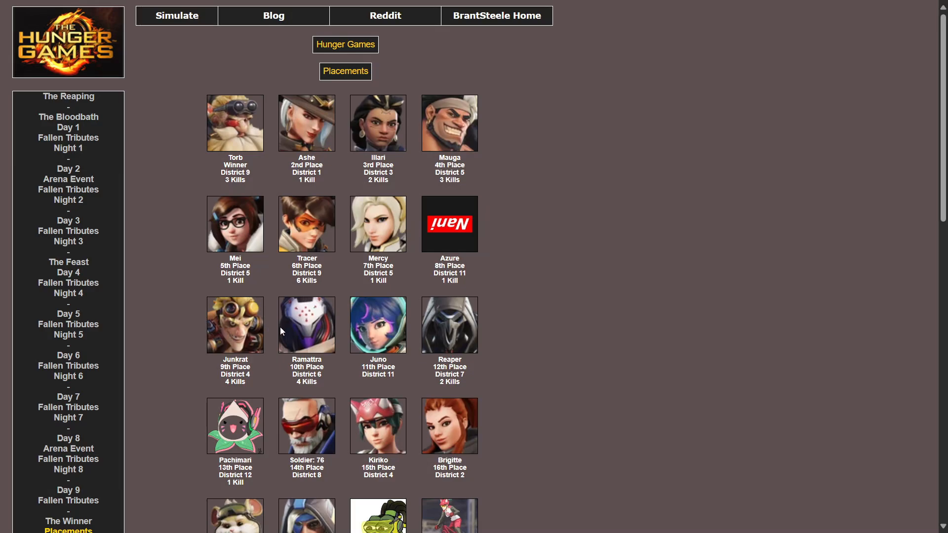
{"action": "mouse_move", "coordinate": [211, 229]}
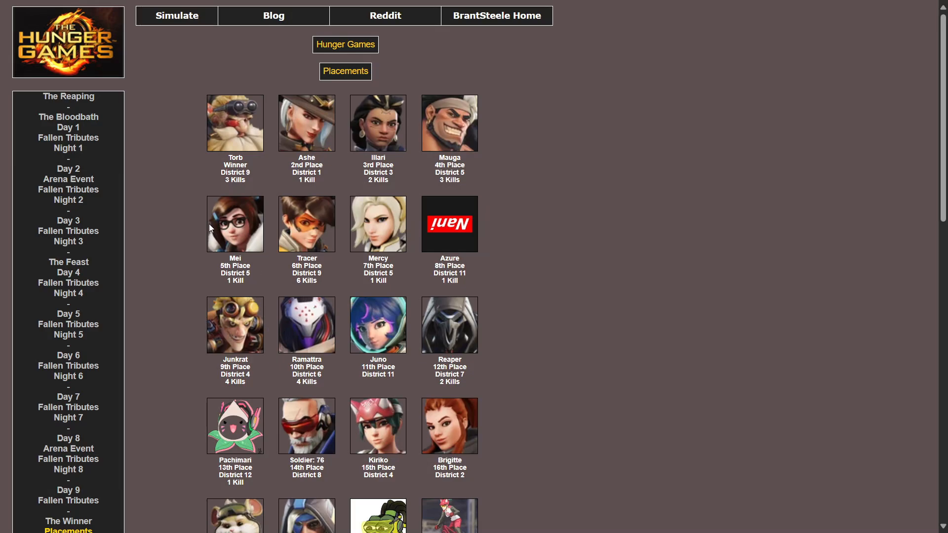
{"action": "scroll", "scroll_direction": "down", "scroll_amount": 3}
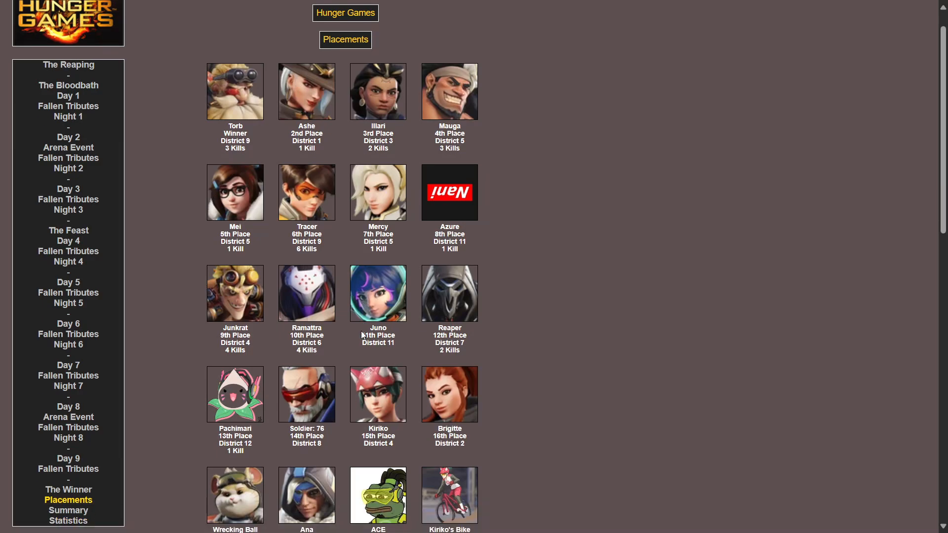
{"action": "scroll", "scroll_direction": "down", "scroll_amount": 3}
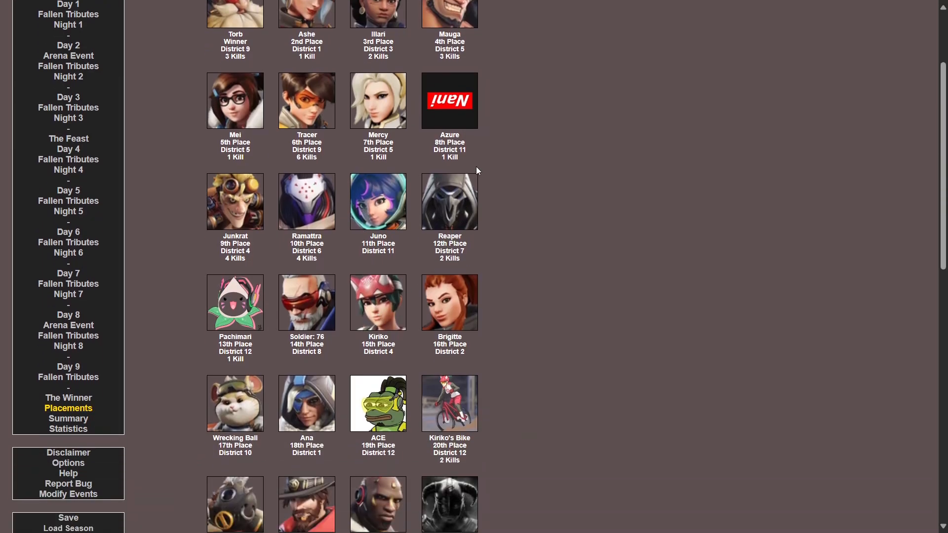
{"action": "scroll", "scroll_direction": "down", "scroll_amount": 3}
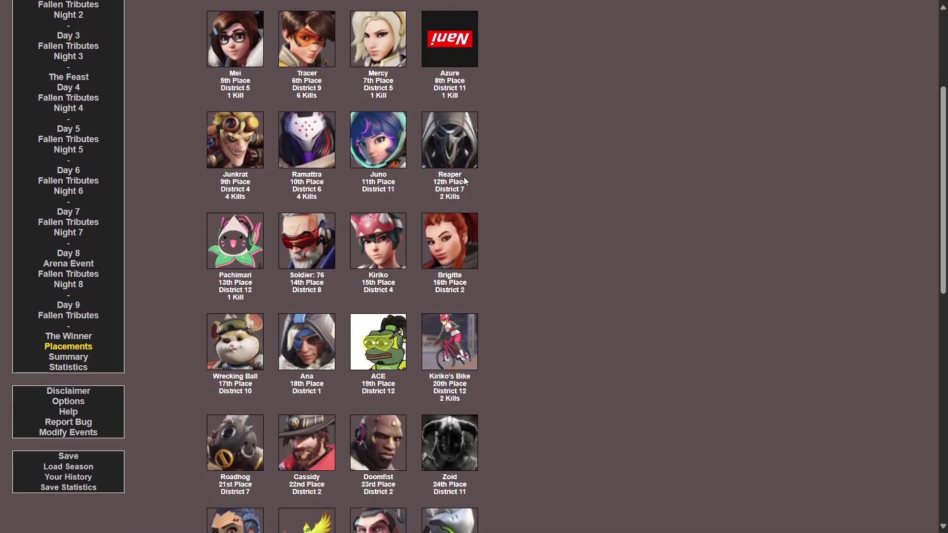
{"action": "mouse_move", "coordinate": [314, 223]}
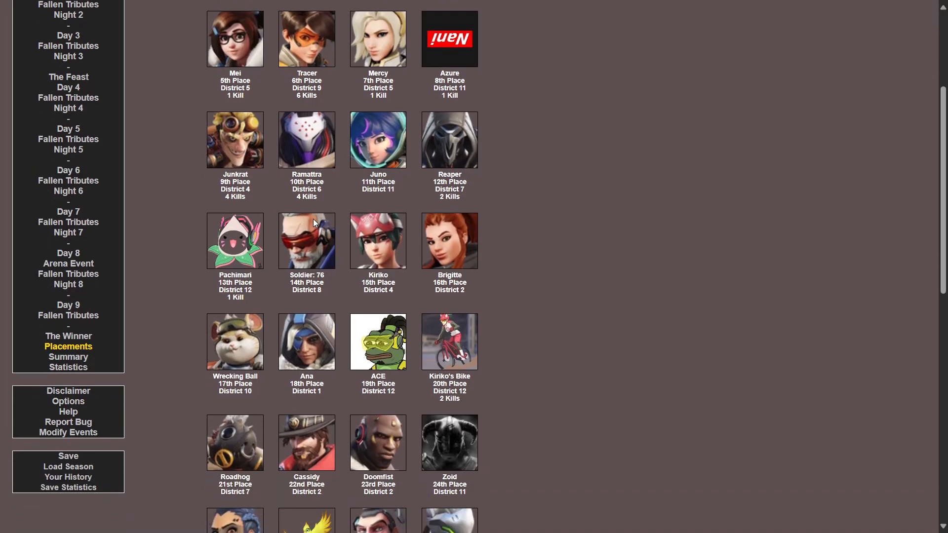
{"action": "mouse_move", "coordinate": [304, 226]}
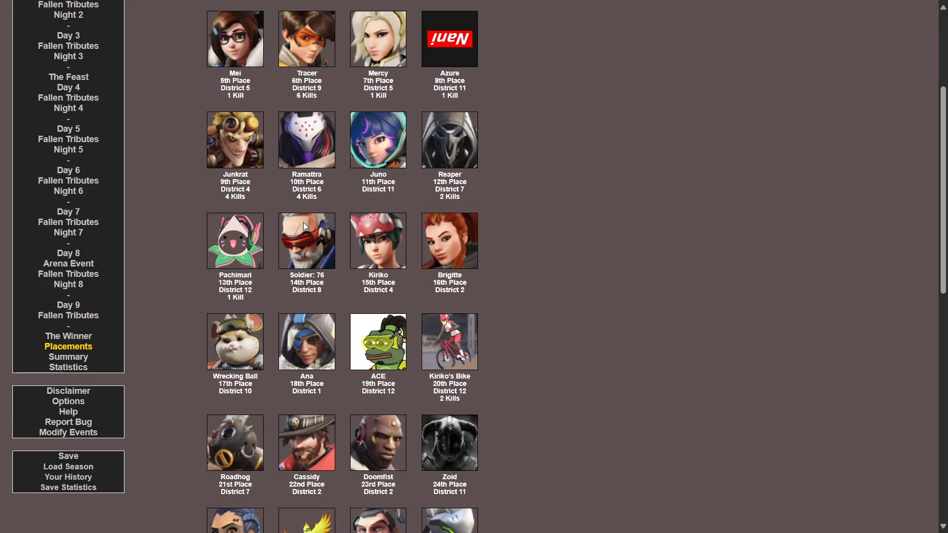
{"action": "scroll", "scroll_direction": "down", "scroll_amount": 3}
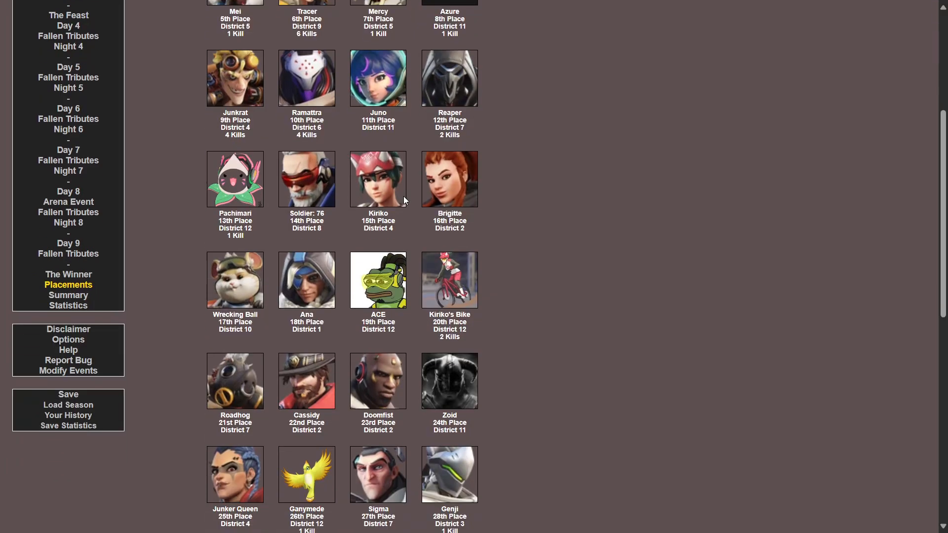
{"action": "mouse_move", "coordinate": [491, 170]}
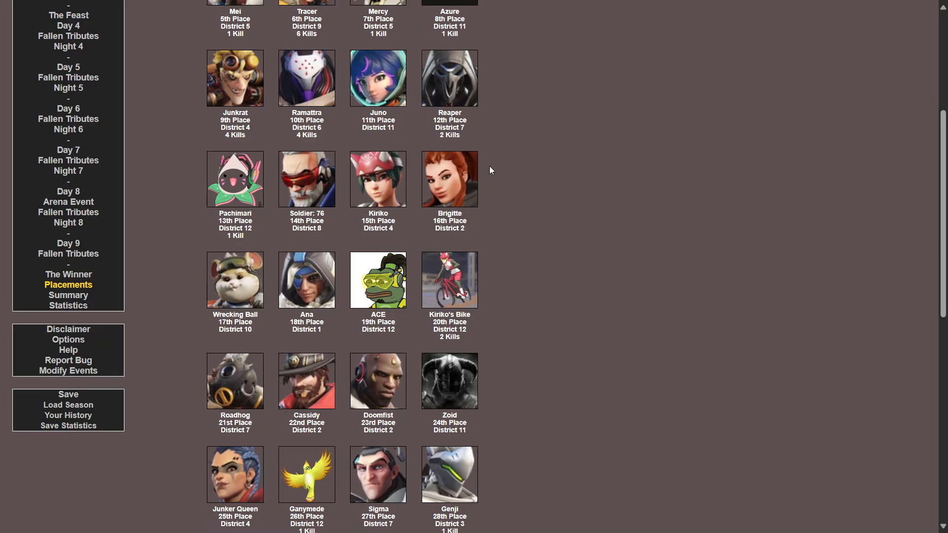
{"action": "mouse_move", "coordinate": [290, 249]}
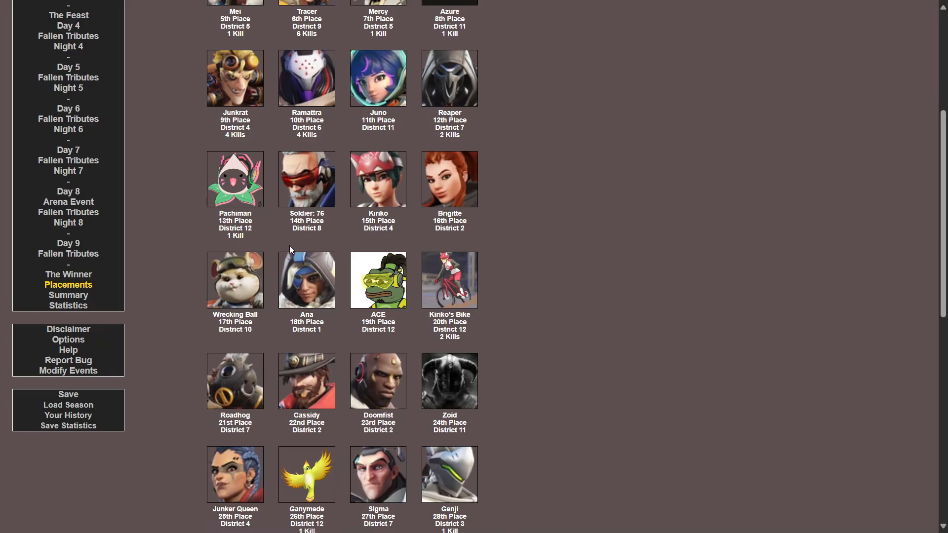
{"action": "scroll", "scroll_direction": "down", "scroll_amount": 3}
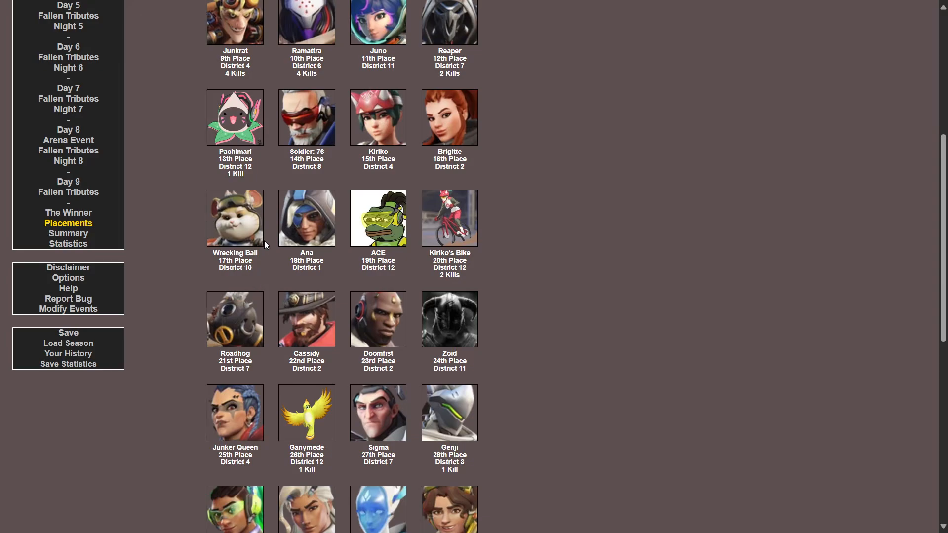
{"action": "mouse_move", "coordinate": [361, 214]}
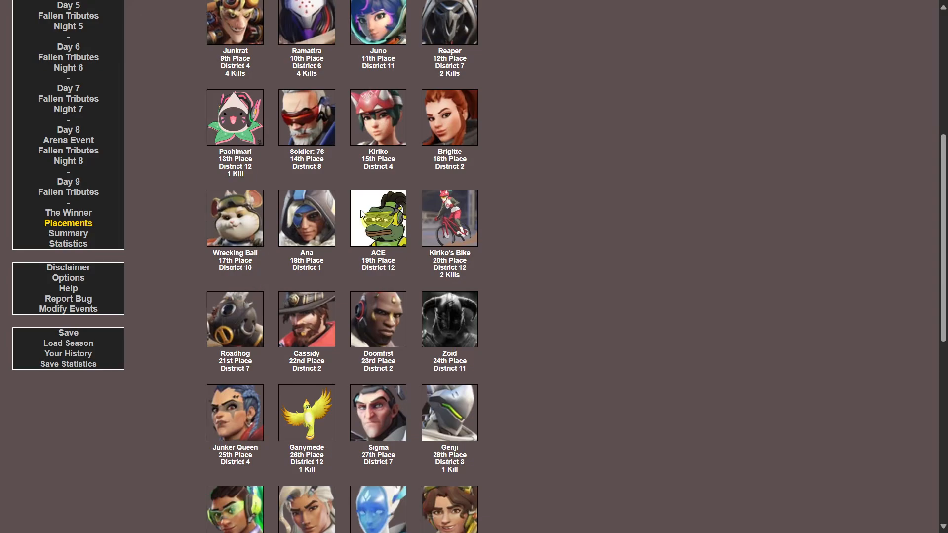
{"action": "mouse_move", "coordinate": [418, 231]}
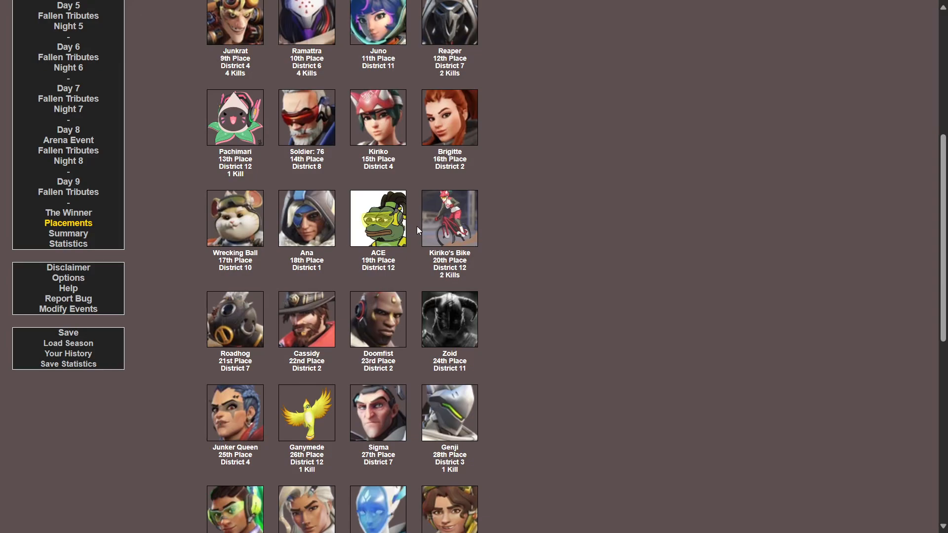
{"action": "mouse_move", "coordinate": [405, 231]}
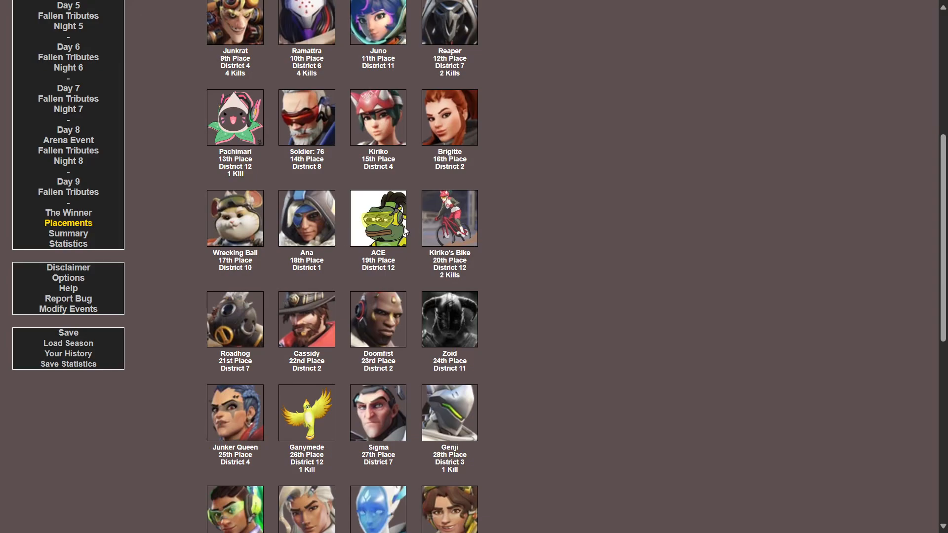
{"action": "mouse_move", "coordinate": [450, 210]}
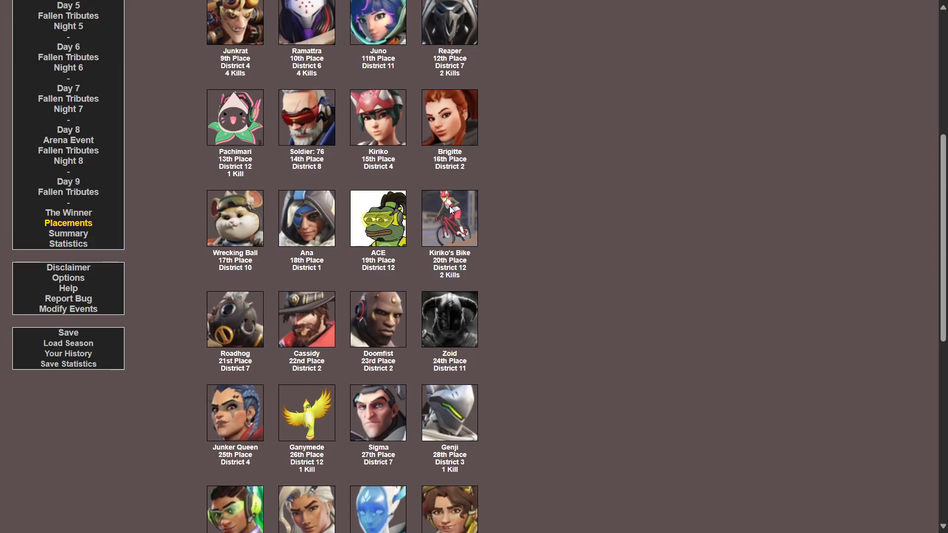
{"action": "scroll", "scroll_direction": "down", "scroll_amount": 3}
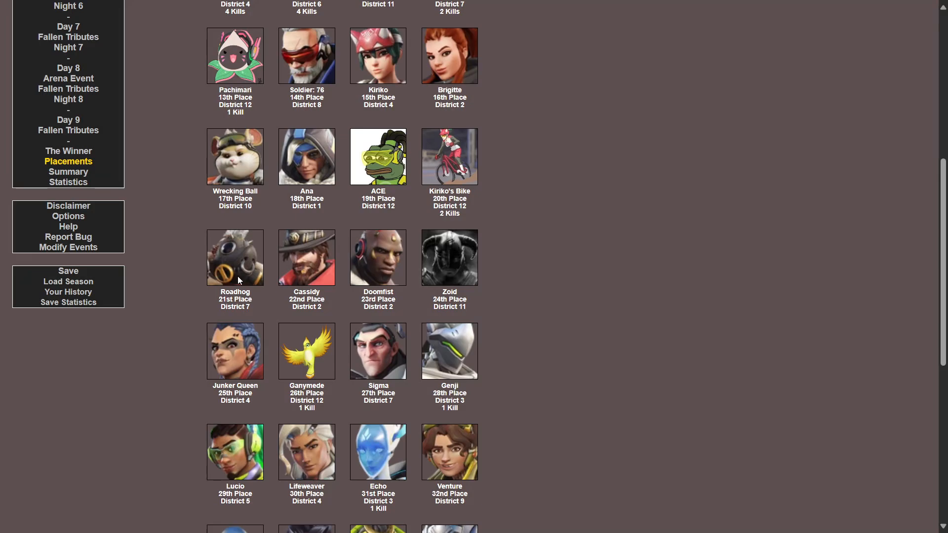
{"action": "mouse_move", "coordinate": [340, 241]}
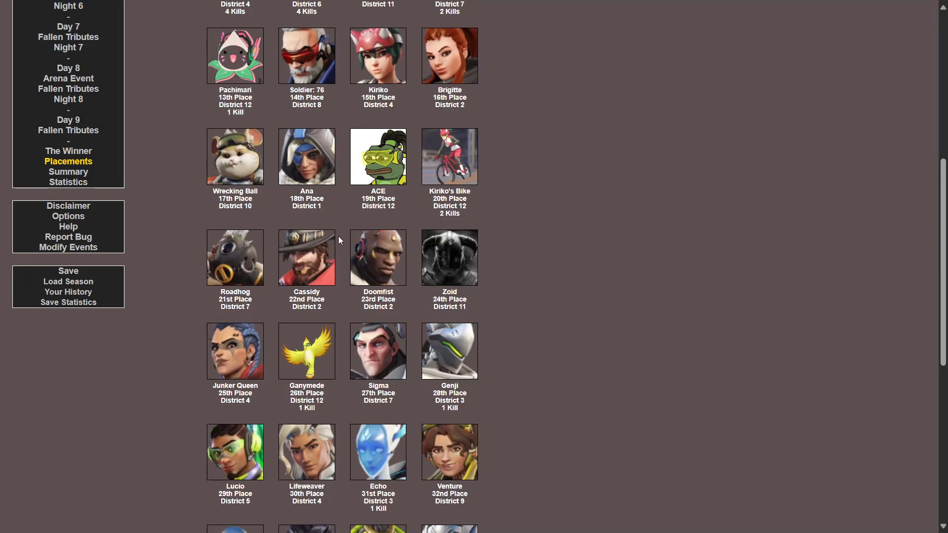
{"action": "mouse_move", "coordinate": [241, 263]}
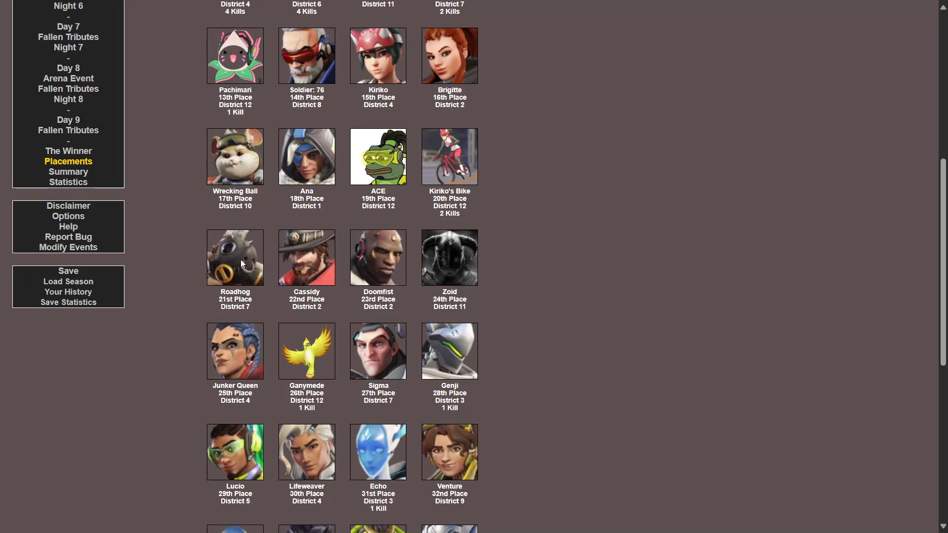
{"action": "mouse_move", "coordinate": [403, 274]}
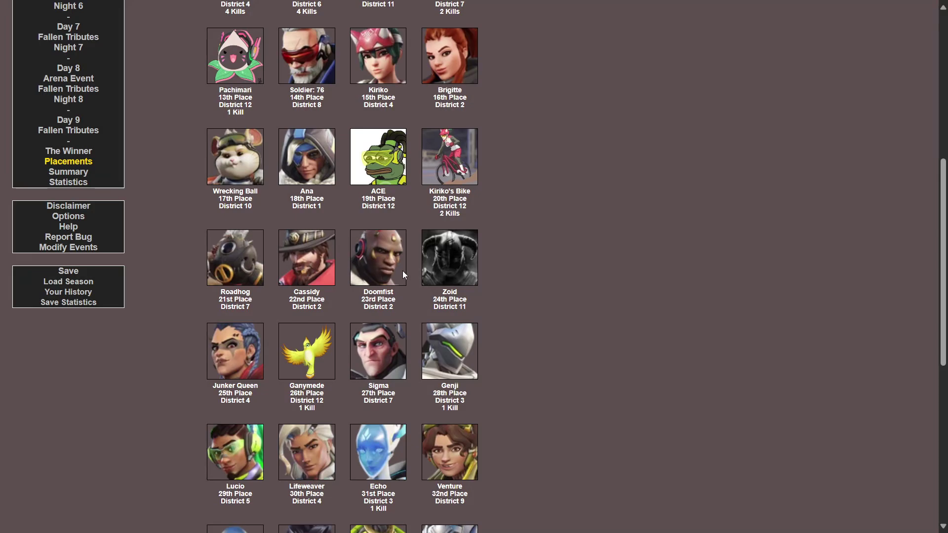
{"action": "mouse_move", "coordinate": [449, 266]}
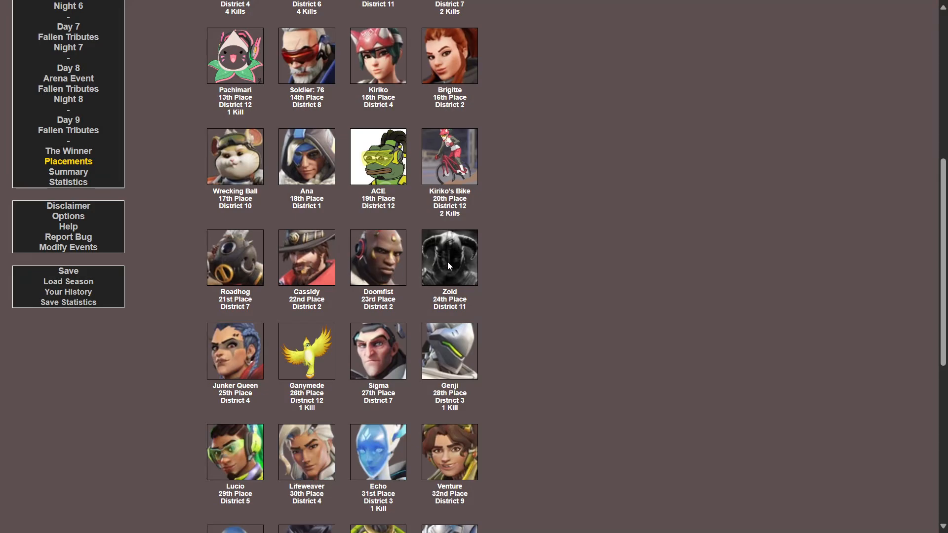
{"action": "mouse_move", "coordinate": [218, 429]}
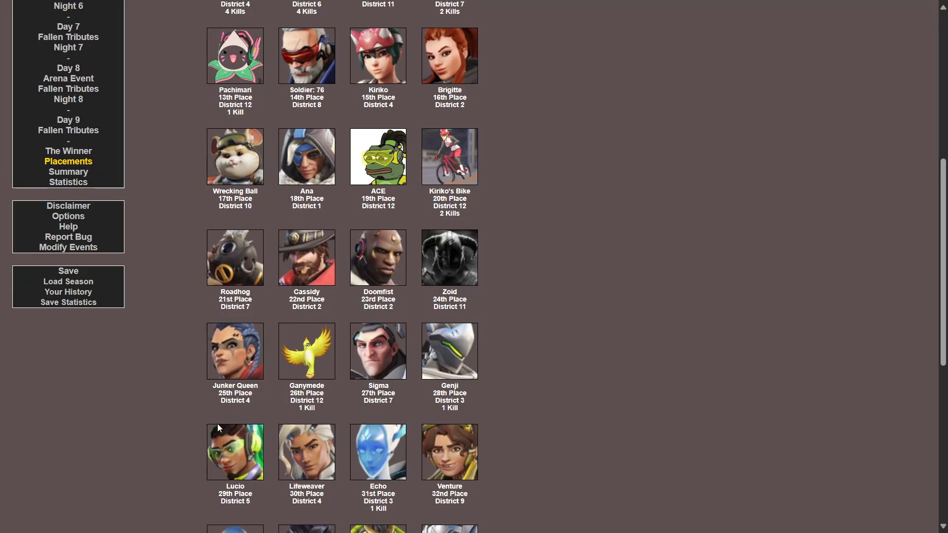
{"action": "mouse_move", "coordinate": [334, 346]}
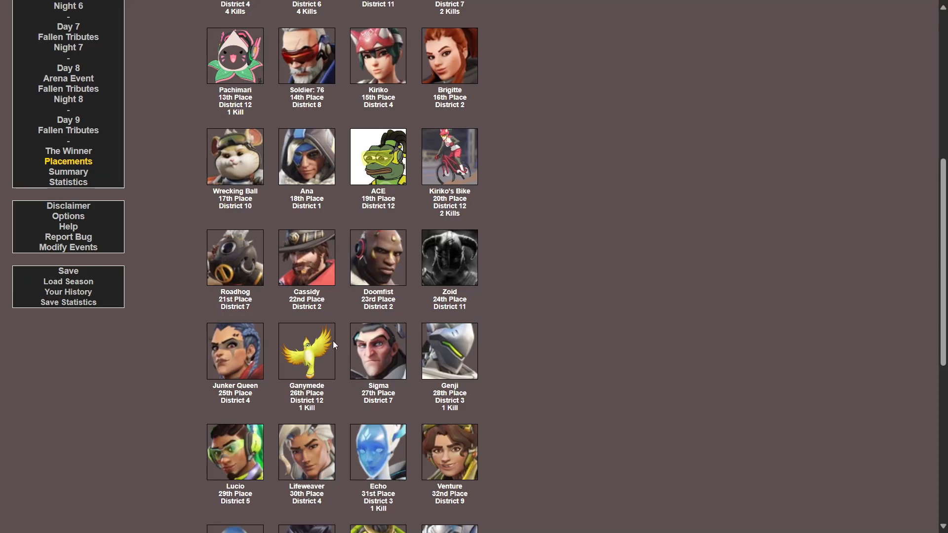
{"action": "mouse_move", "coordinate": [386, 349]}
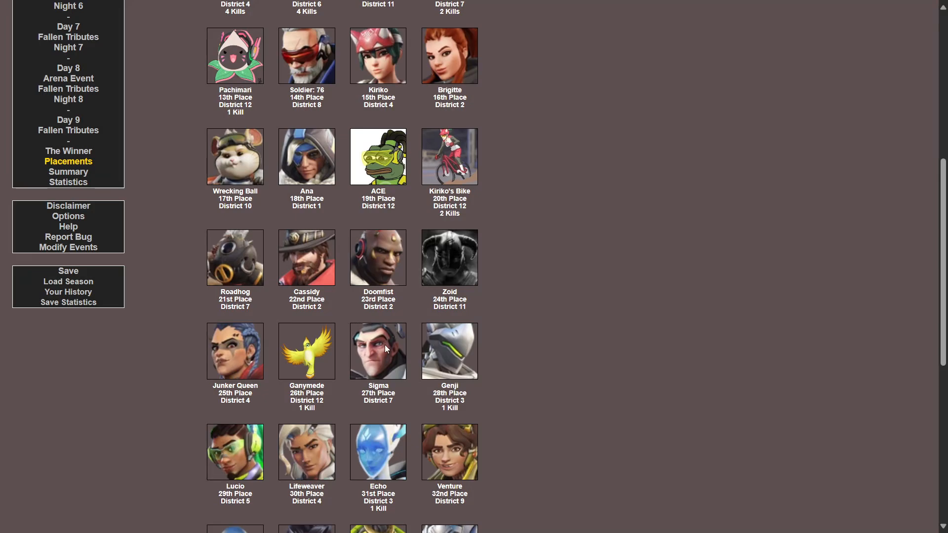
{"action": "mouse_move", "coordinate": [275, 337]}
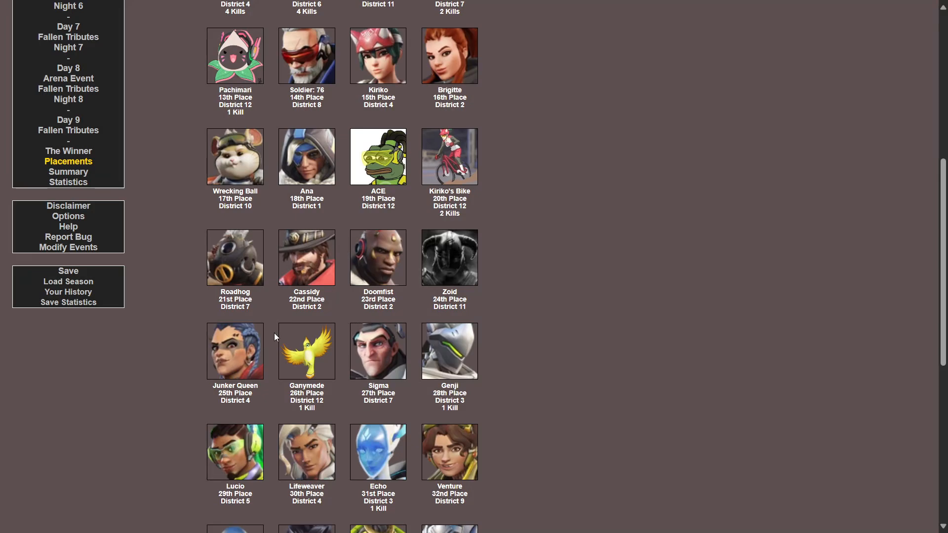
{"action": "scroll", "scroll_direction": "down", "scroll_amount": 3}
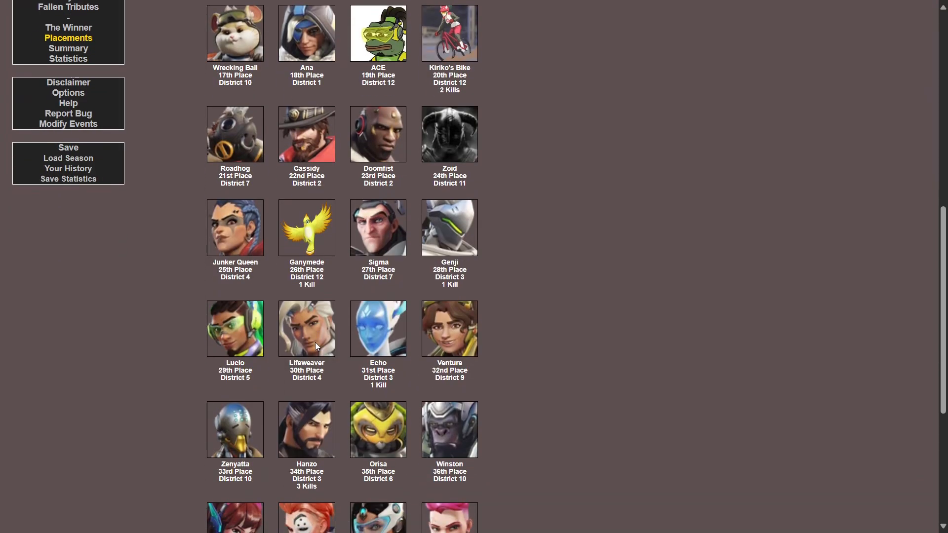
{"action": "scroll", "scroll_direction": "down", "scroll_amount": 3}
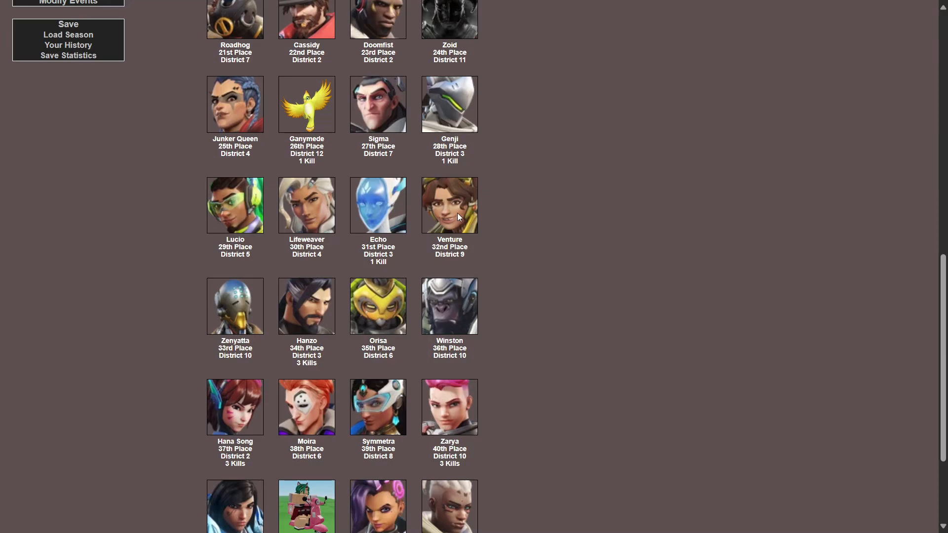
{"action": "mouse_move", "coordinate": [316, 374]}
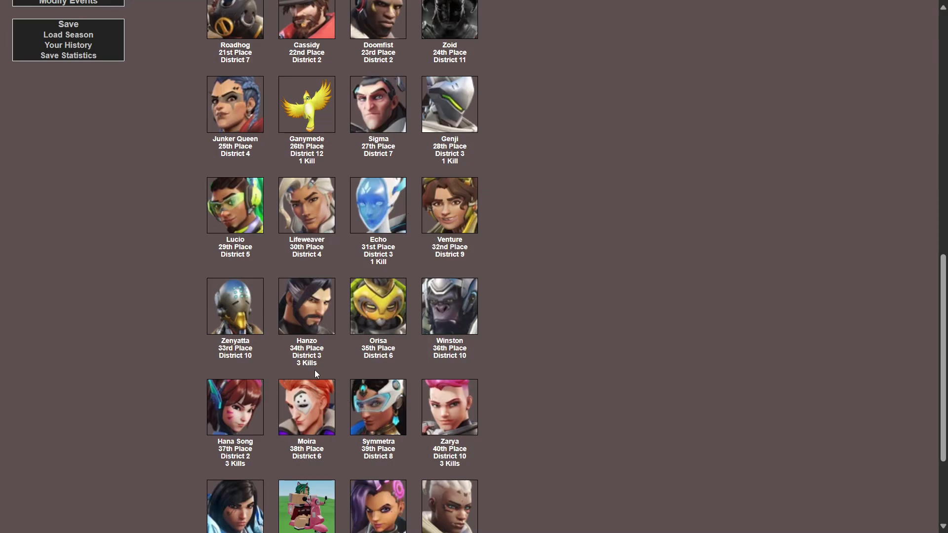
{"action": "mouse_move", "coordinate": [327, 344]}
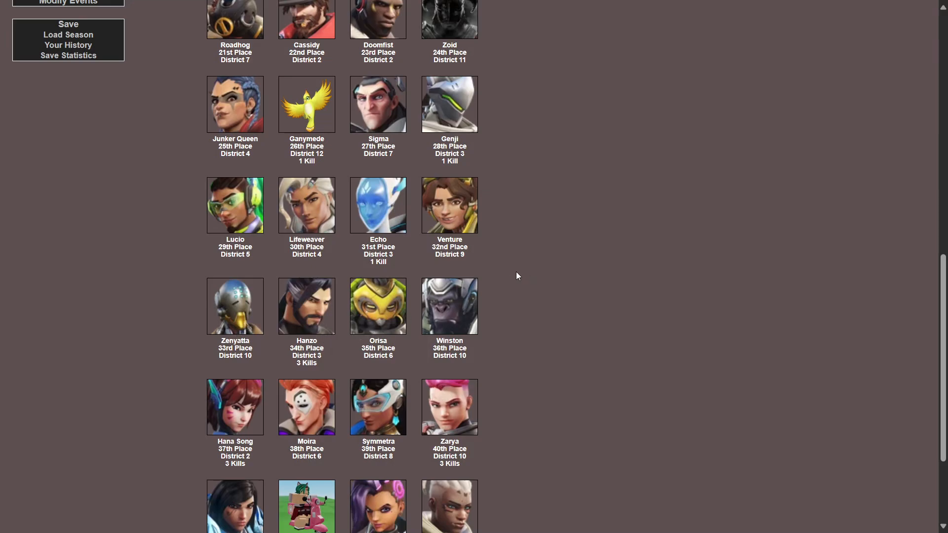
{"action": "mouse_move", "coordinate": [292, 408]}
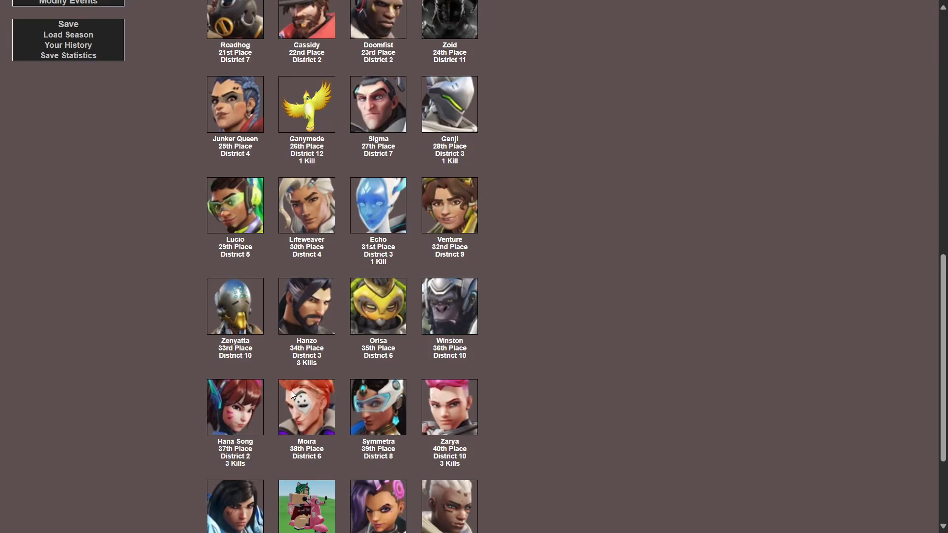
{"action": "mouse_move", "coordinate": [254, 430]}
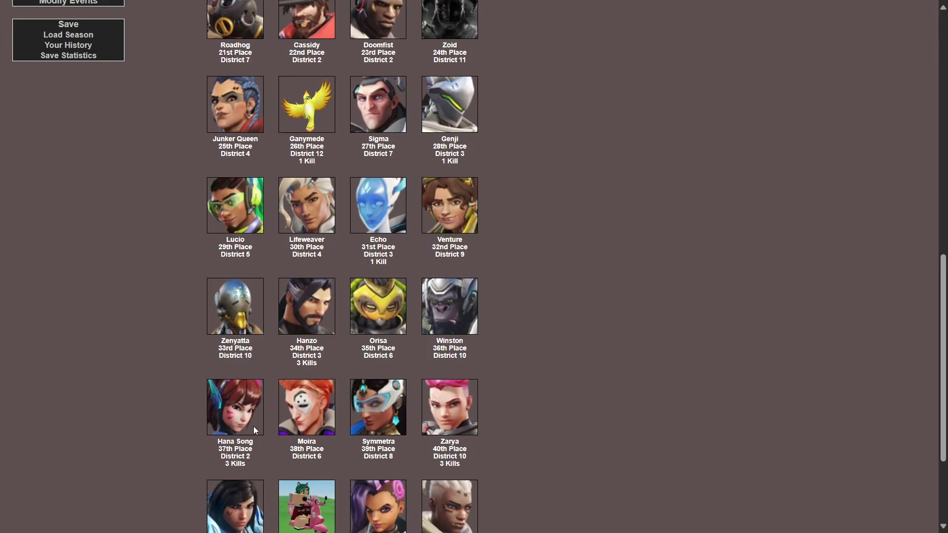
{"action": "scroll", "scroll_direction": "down", "scroll_amount": 3}
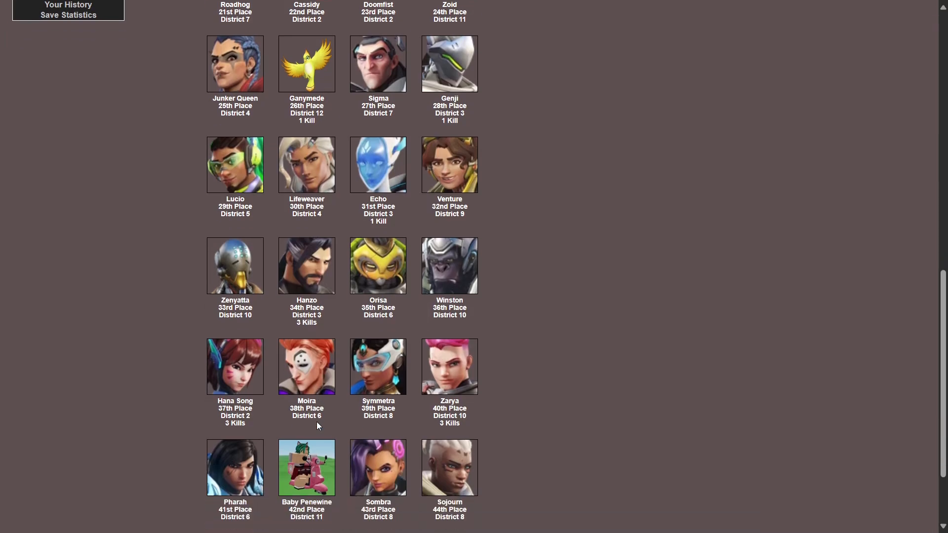
{"action": "scroll", "scroll_direction": "down", "scroll_amount": 3}
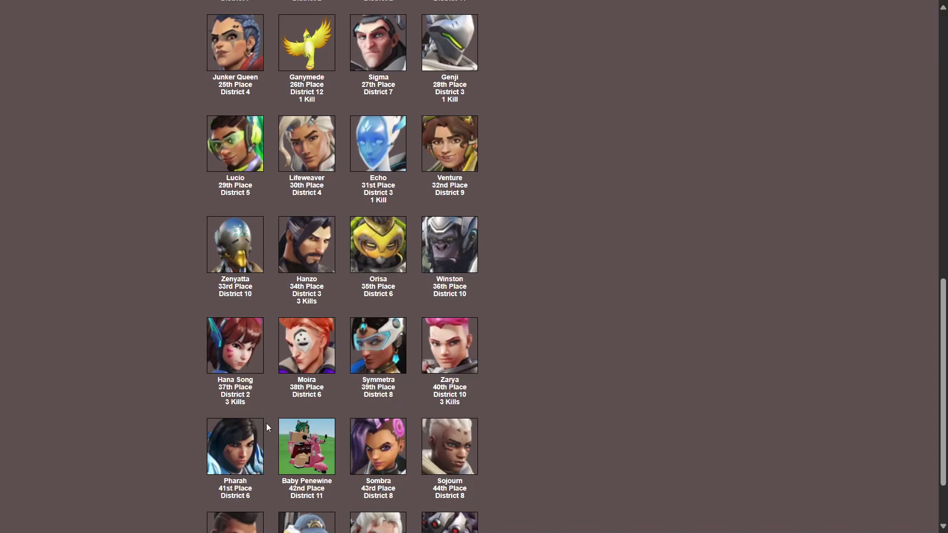
{"action": "scroll", "scroll_direction": "down", "scroll_amount": 3}
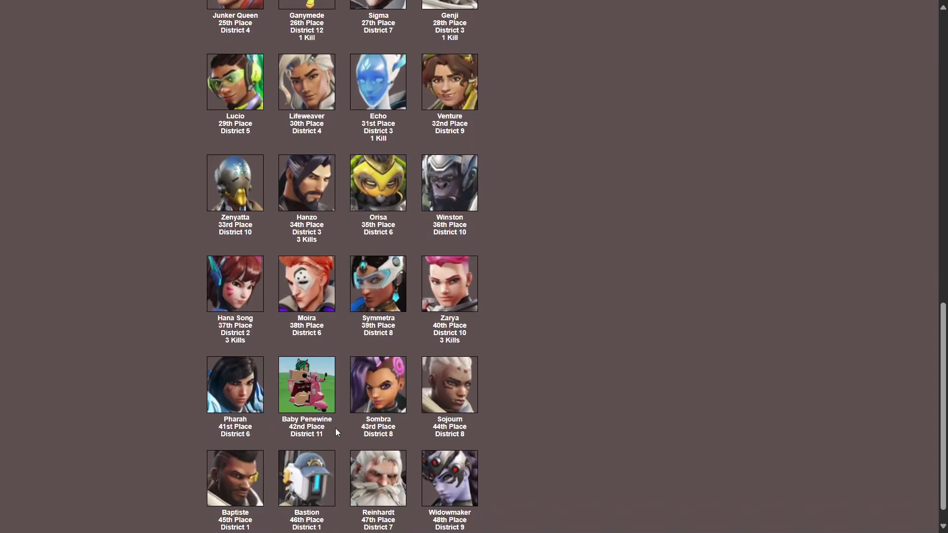
{"action": "mouse_move", "coordinate": [434, 384]}
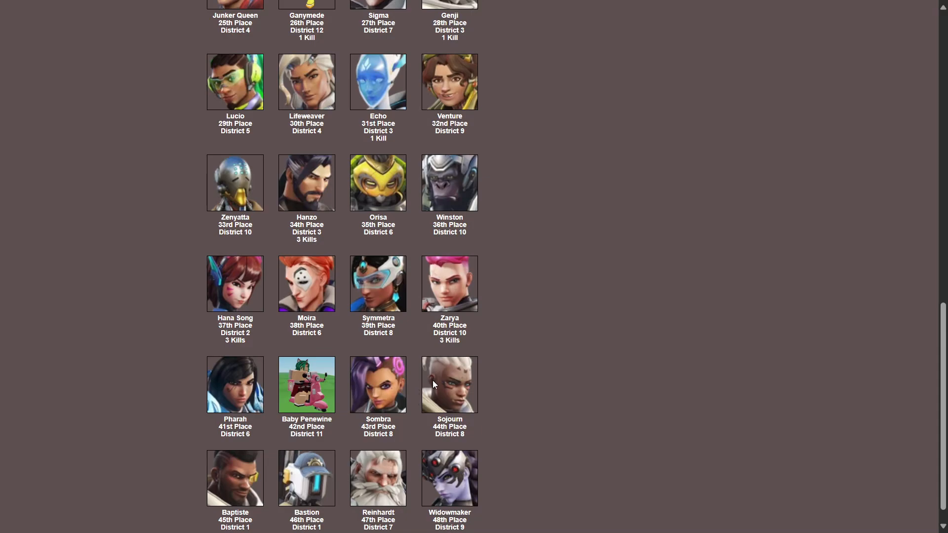
{"action": "scroll", "scroll_direction": "down", "scroll_amount": 3}
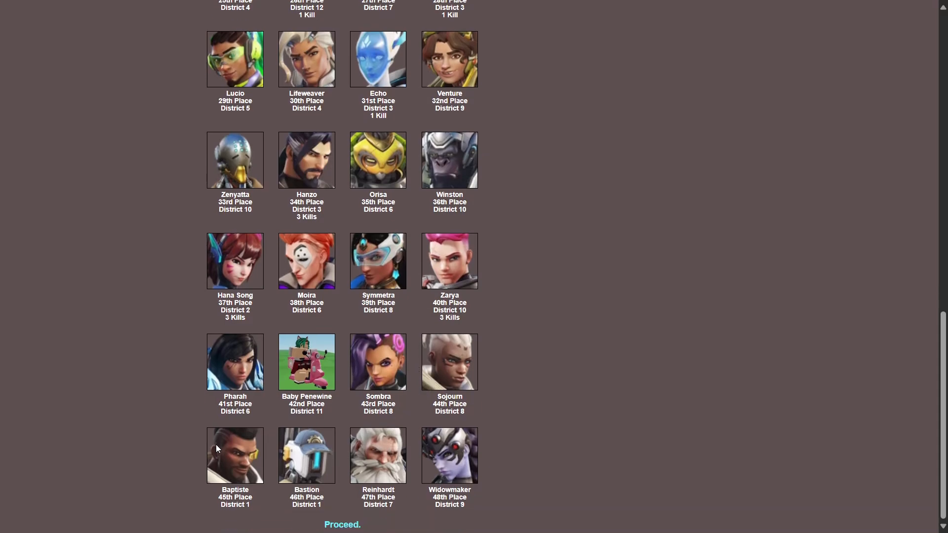
{"action": "mouse_move", "coordinate": [337, 513]}
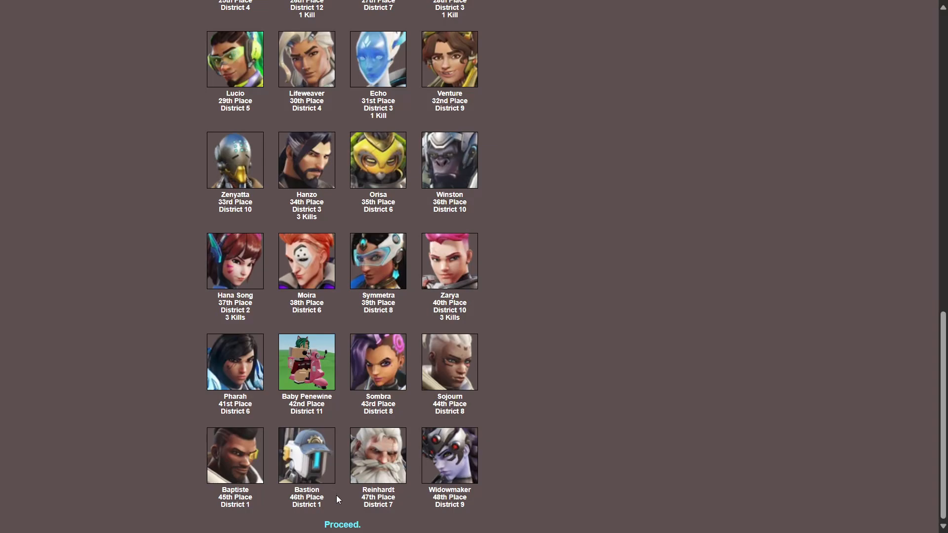
{"action": "mouse_move", "coordinate": [431, 456]}
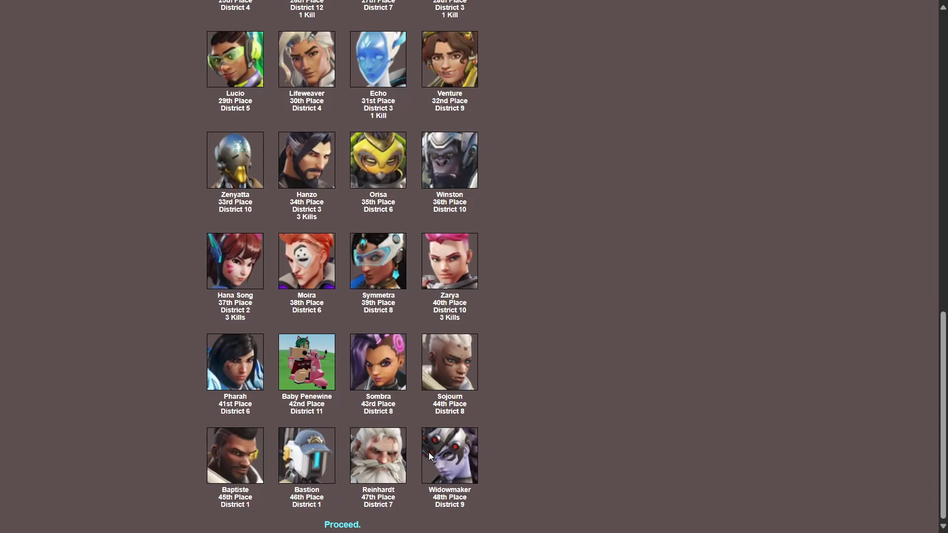
{"action": "mouse_move", "coordinate": [458, 444]}
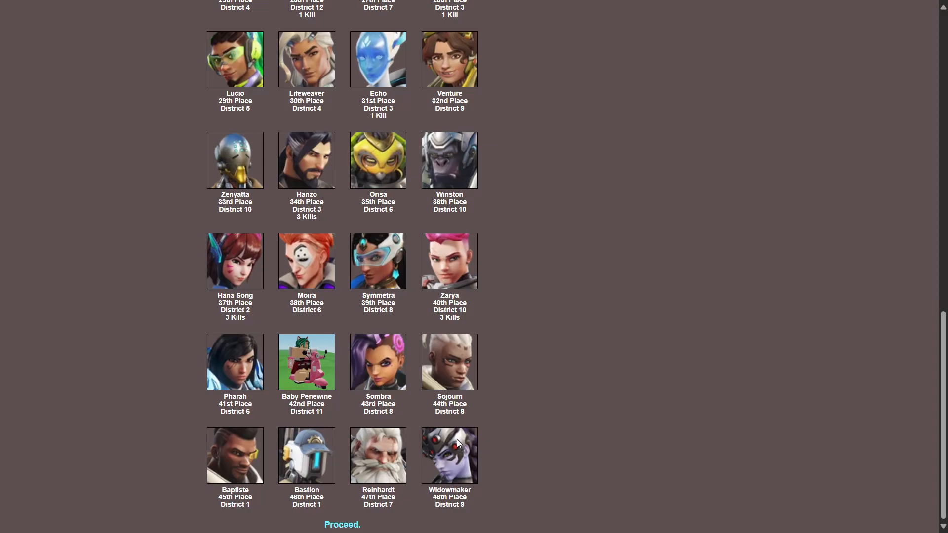
{"action": "mouse_move", "coordinate": [444, 467]}
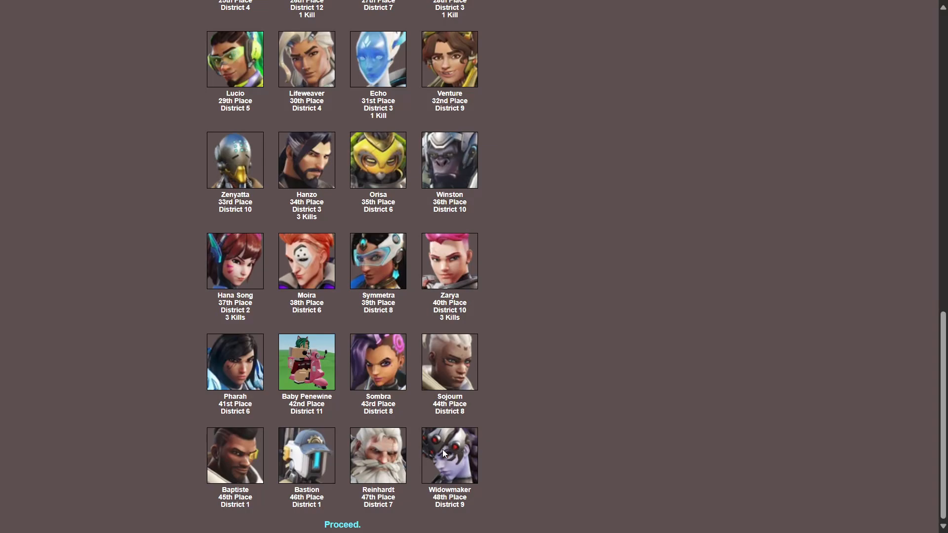
{"action": "left_click", "coordinate": [341, 523]}
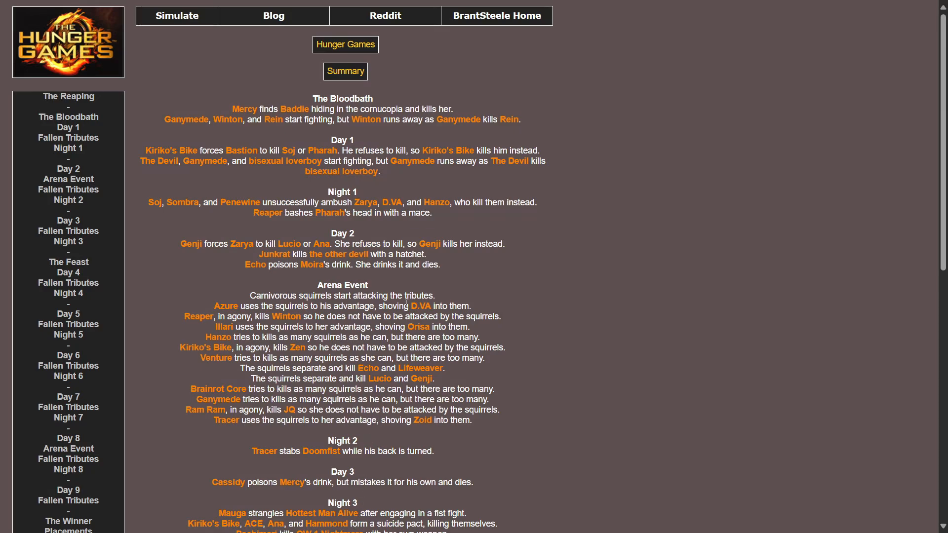
Scroll through the game summary from the Bloodbath down to The Feast
{"action": "scroll", "scroll_direction": "down", "scroll_amount": 3}
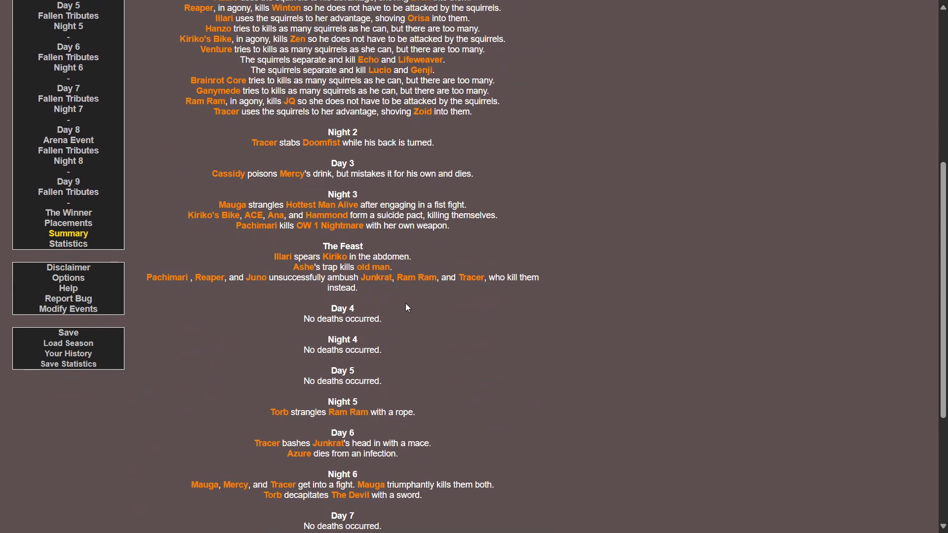
{"action": "scroll", "scroll_direction": "down", "scroll_amount": 3}
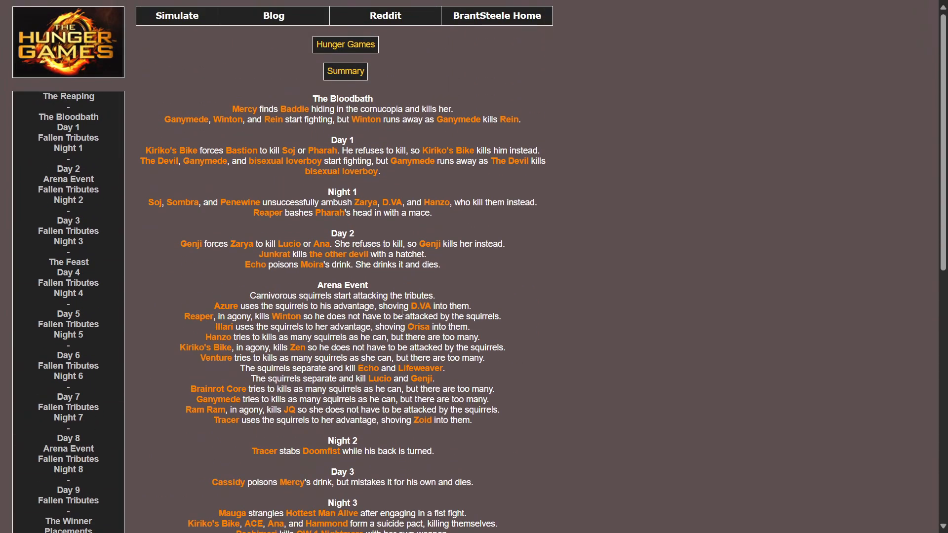
{"action": "scroll", "scroll_direction": "down", "scroll_amount": 3}
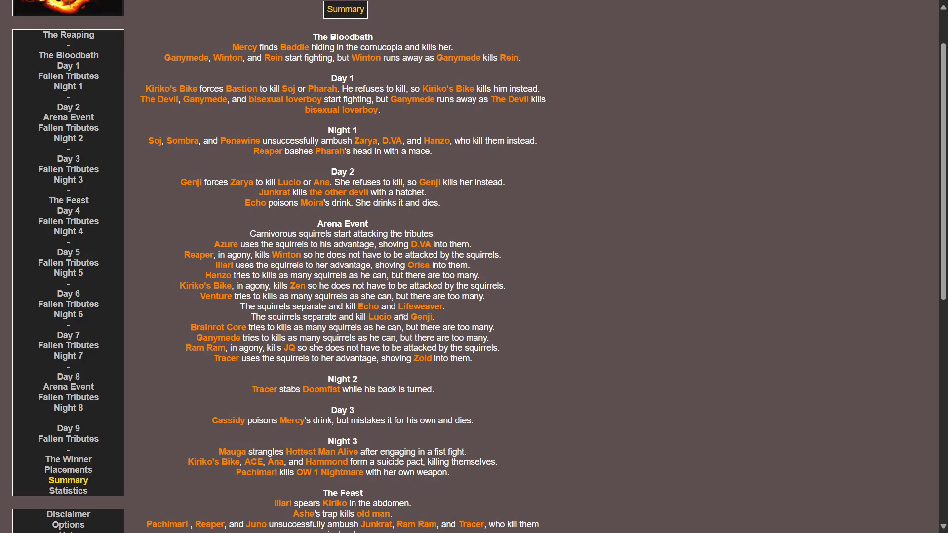
{"action": "scroll", "scroll_direction": "down", "scroll_amount": 3}
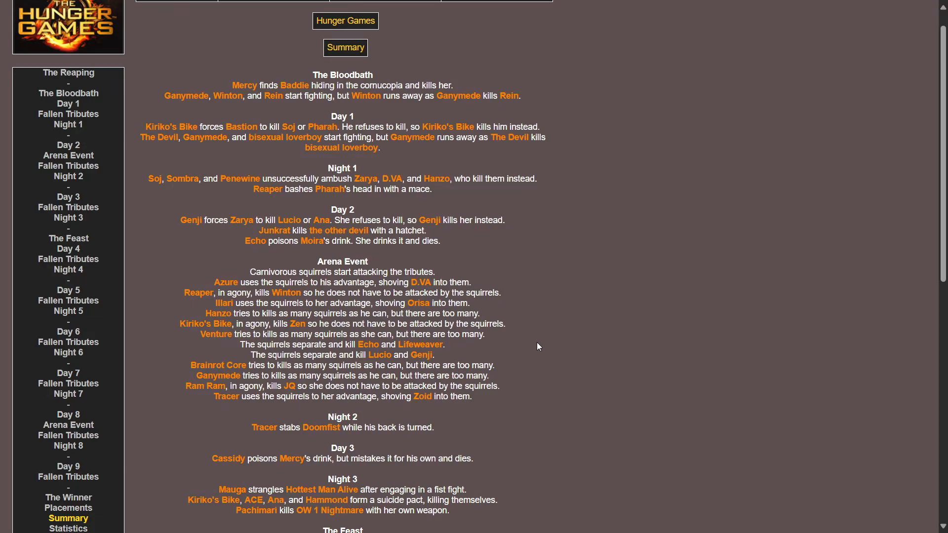
{"action": "mouse_move", "coordinate": [519, 320]}
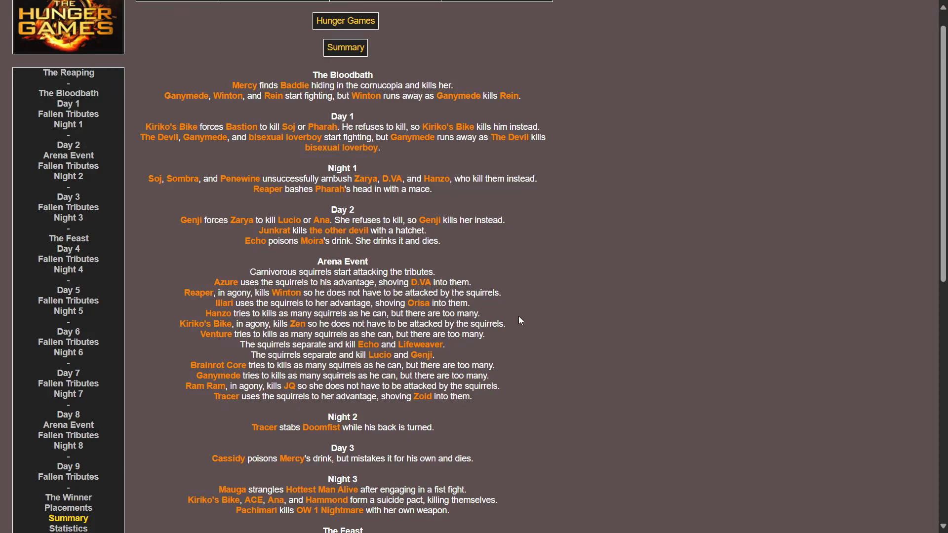
{"action": "mouse_move", "coordinate": [691, 365]}
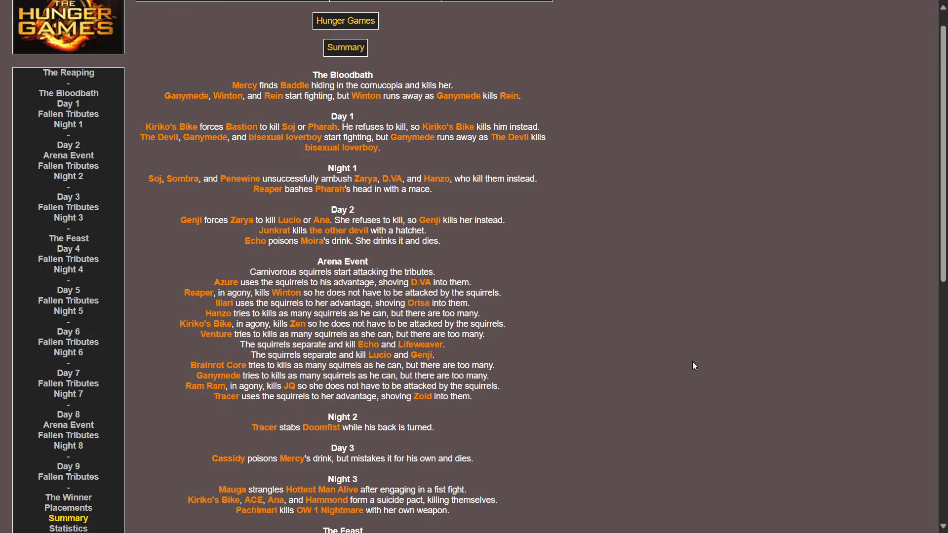
{"action": "mouse_move", "coordinate": [584, 361]}
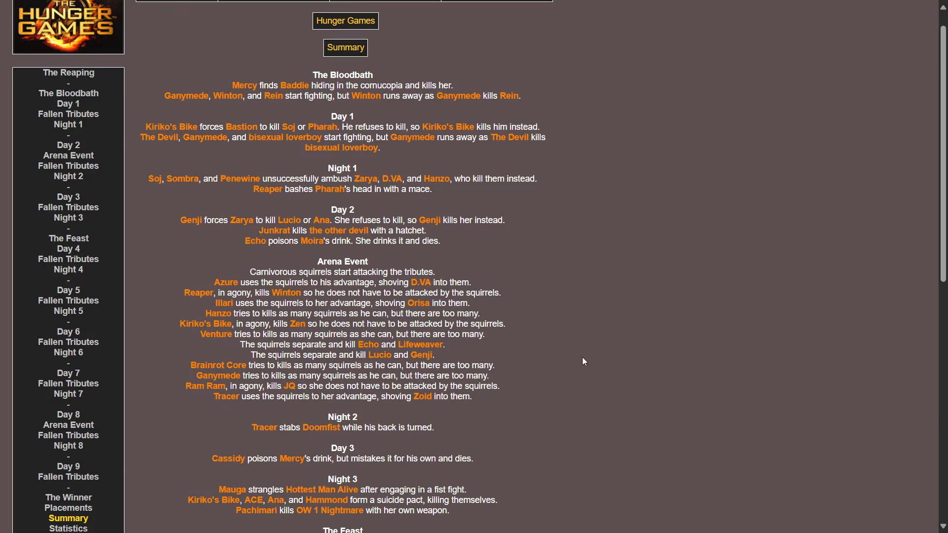
{"action": "scroll", "scroll_direction": "down", "scroll_amount": 3}
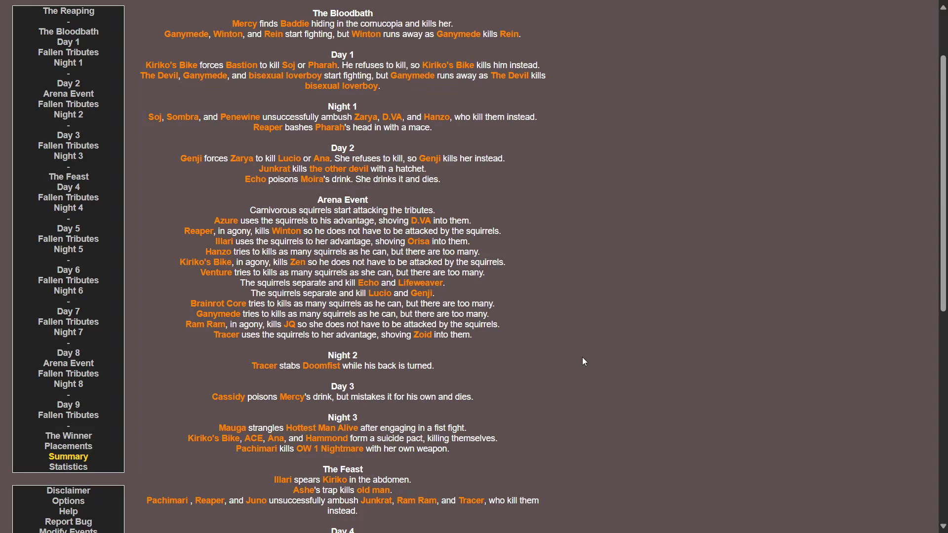
{"action": "mouse_move", "coordinate": [579, 360]}
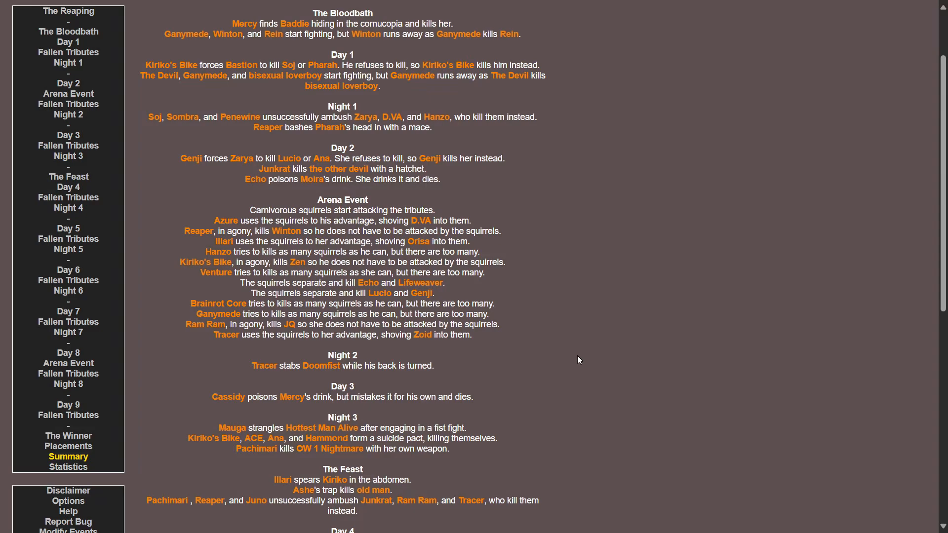